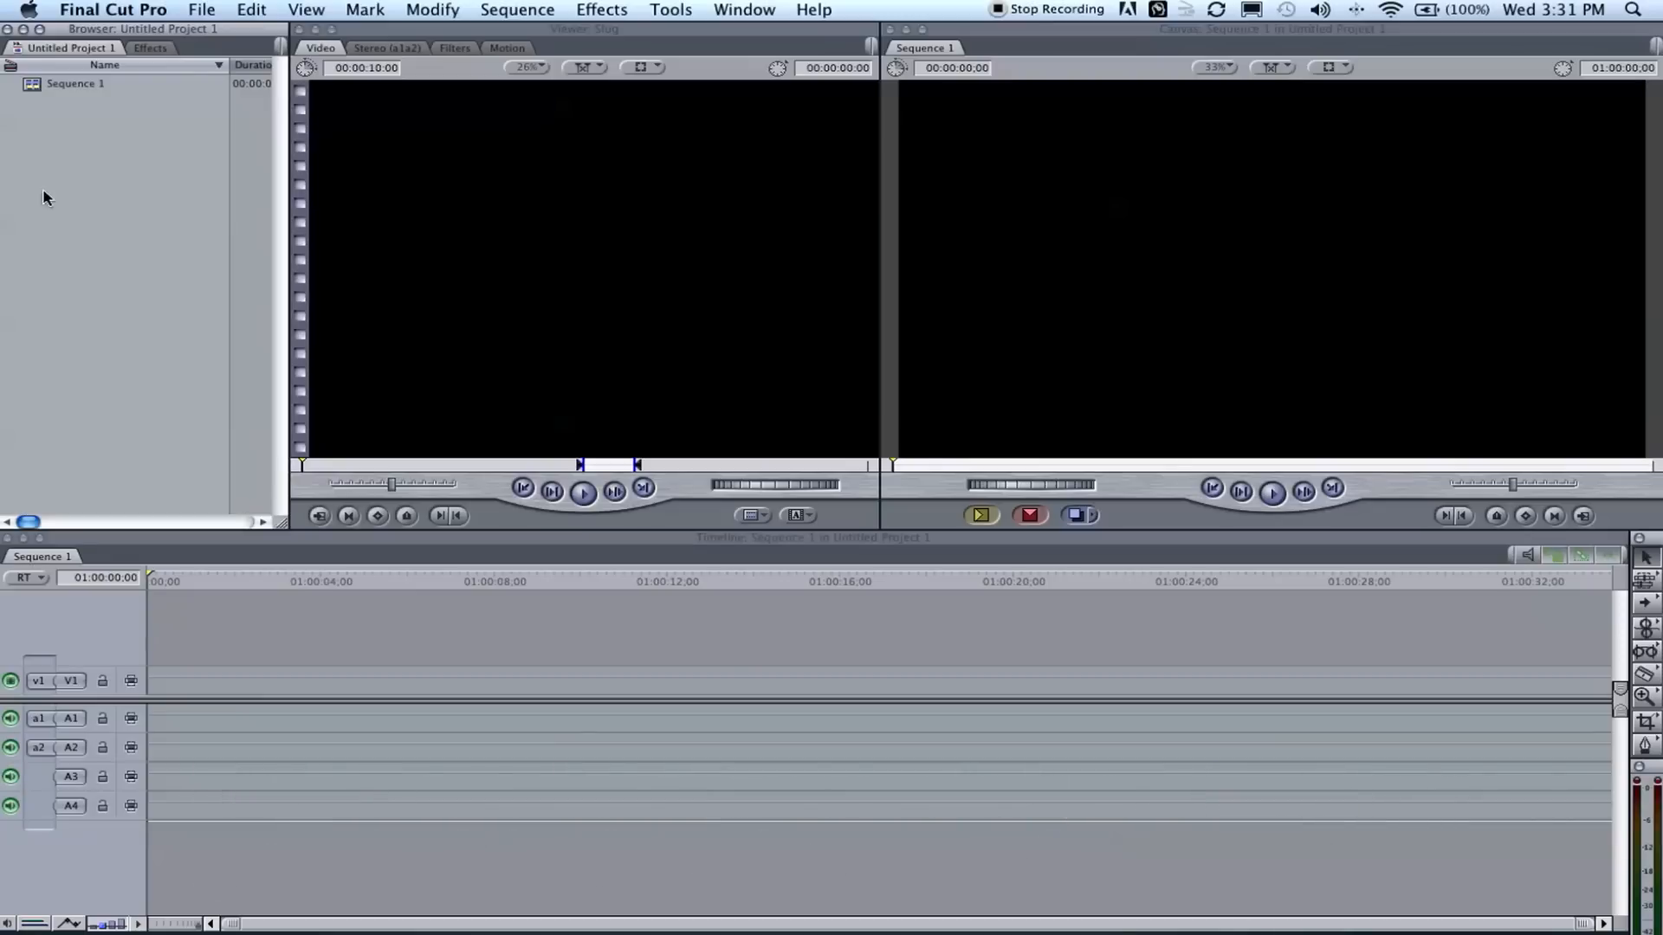
pyautogui.moveTo(131, 190)
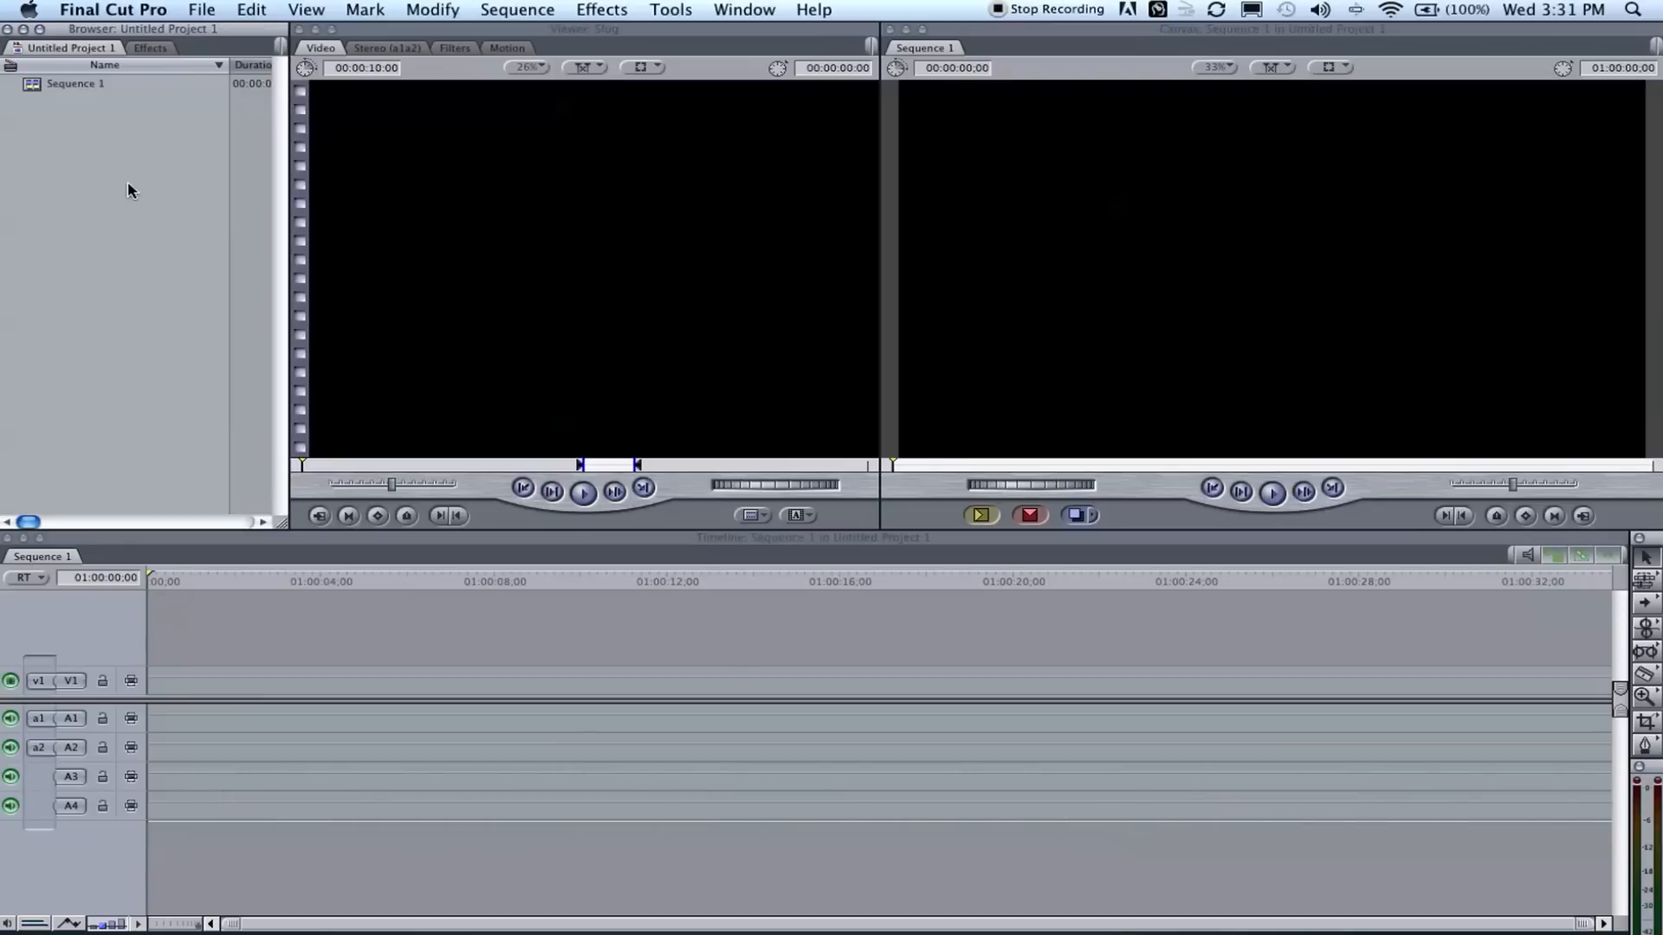
pyautogui.moveTo(181, 290)
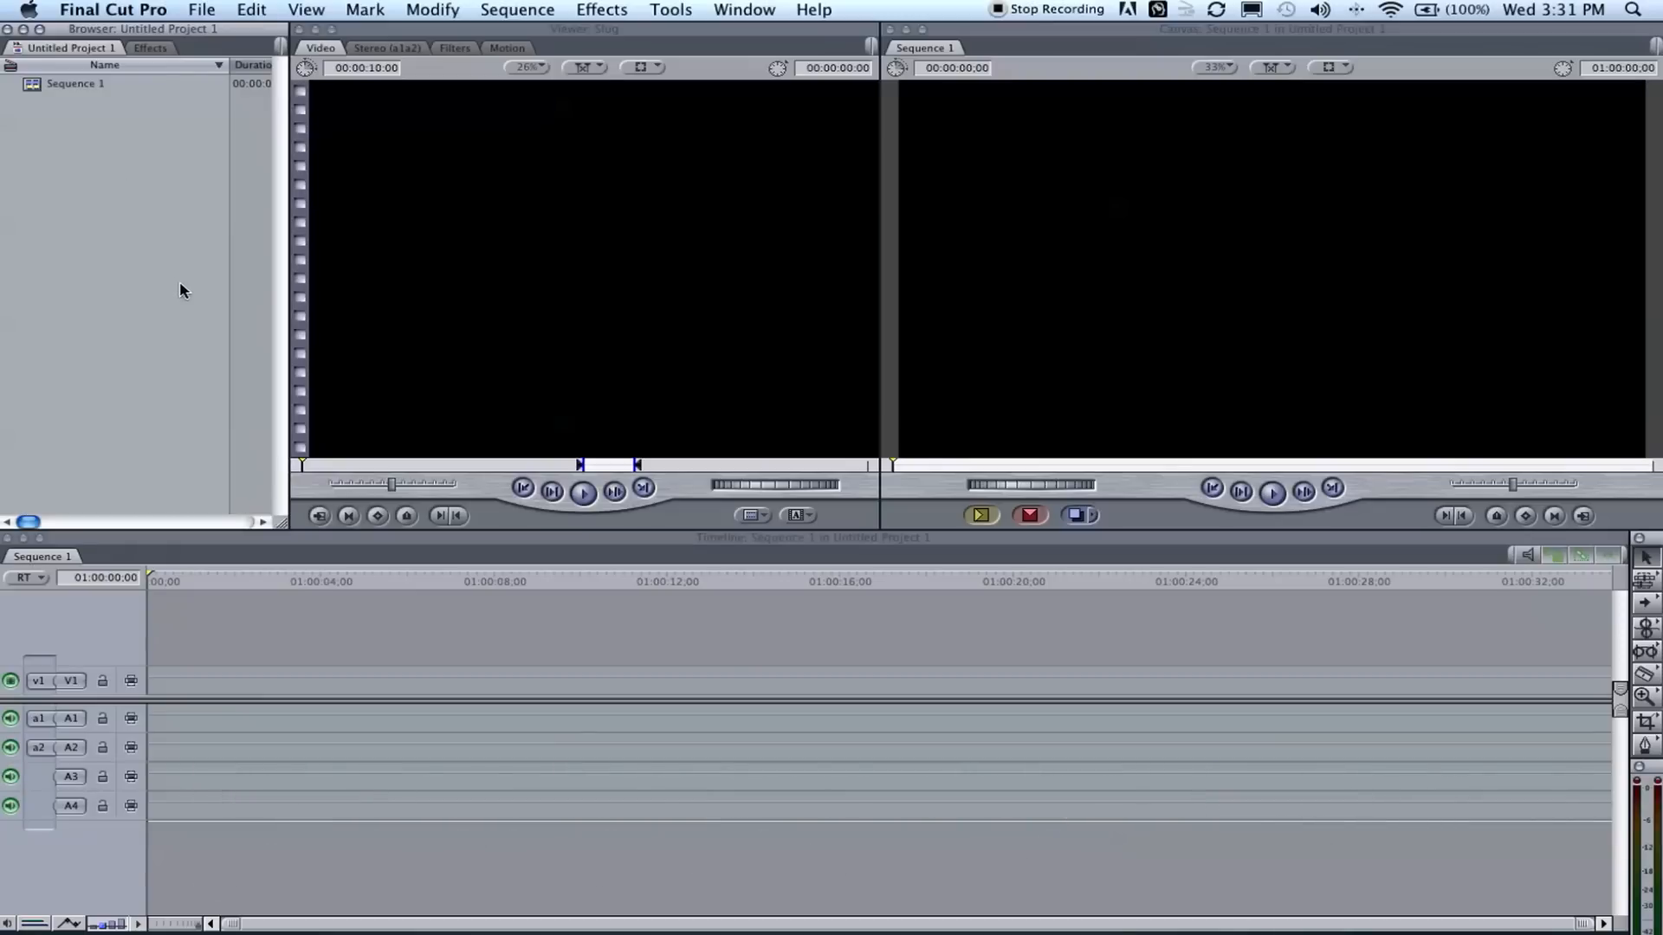
pyautogui.moveTo(1148, 357)
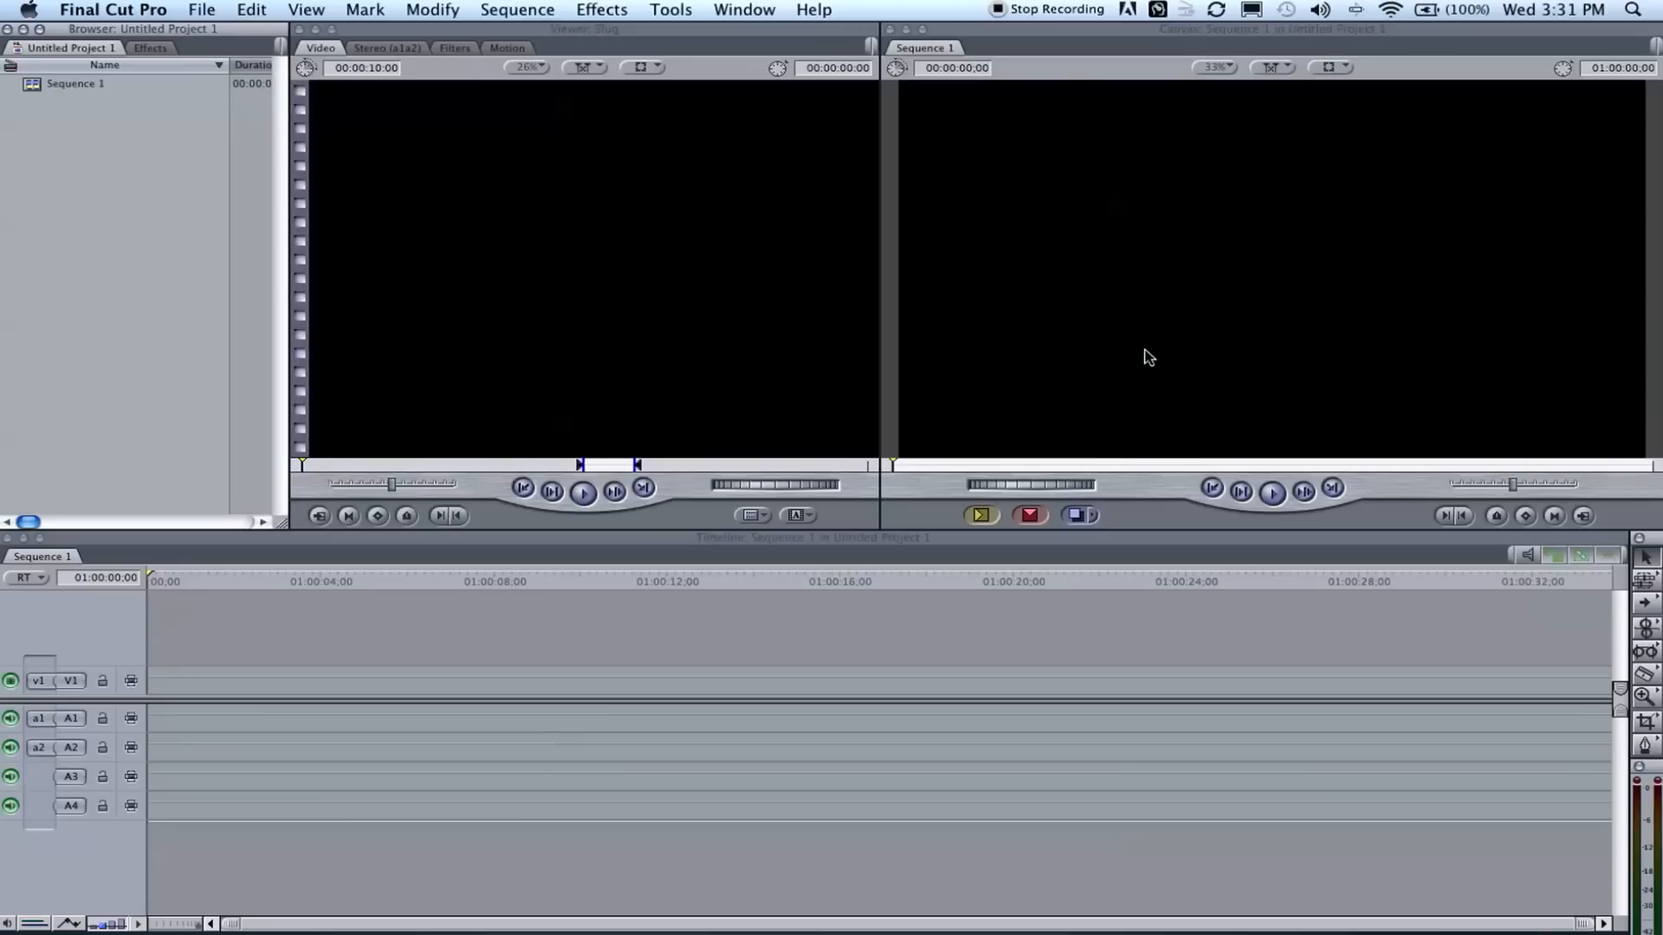
pyautogui.moveTo(143, 330)
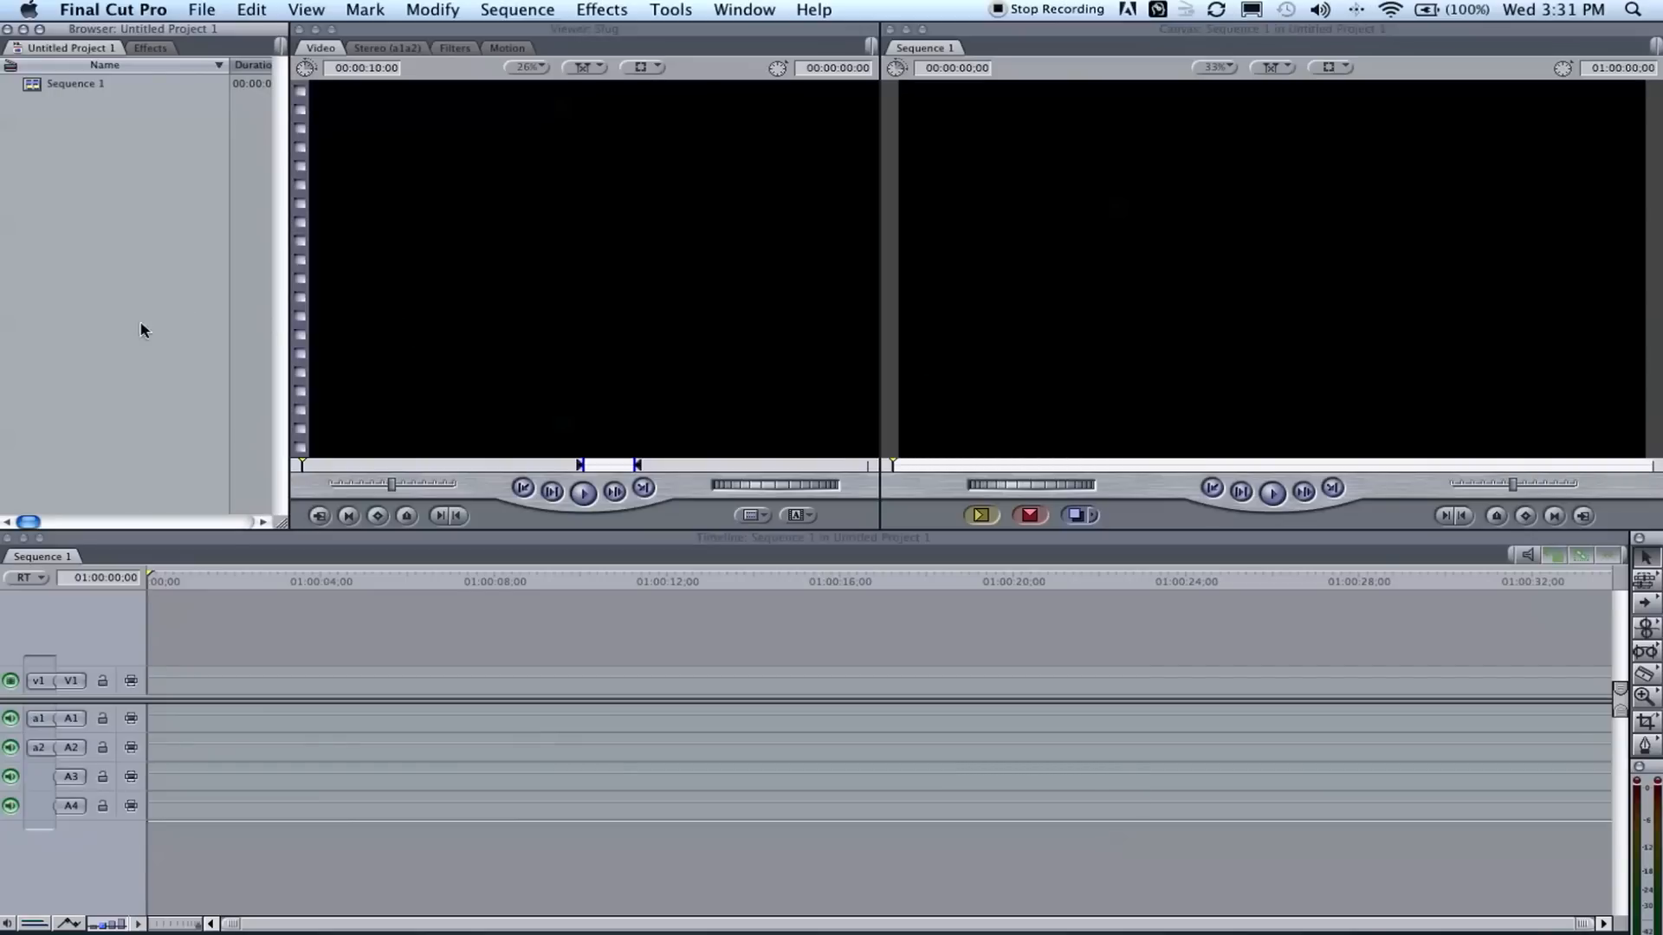
pyautogui.moveTo(1317, 637)
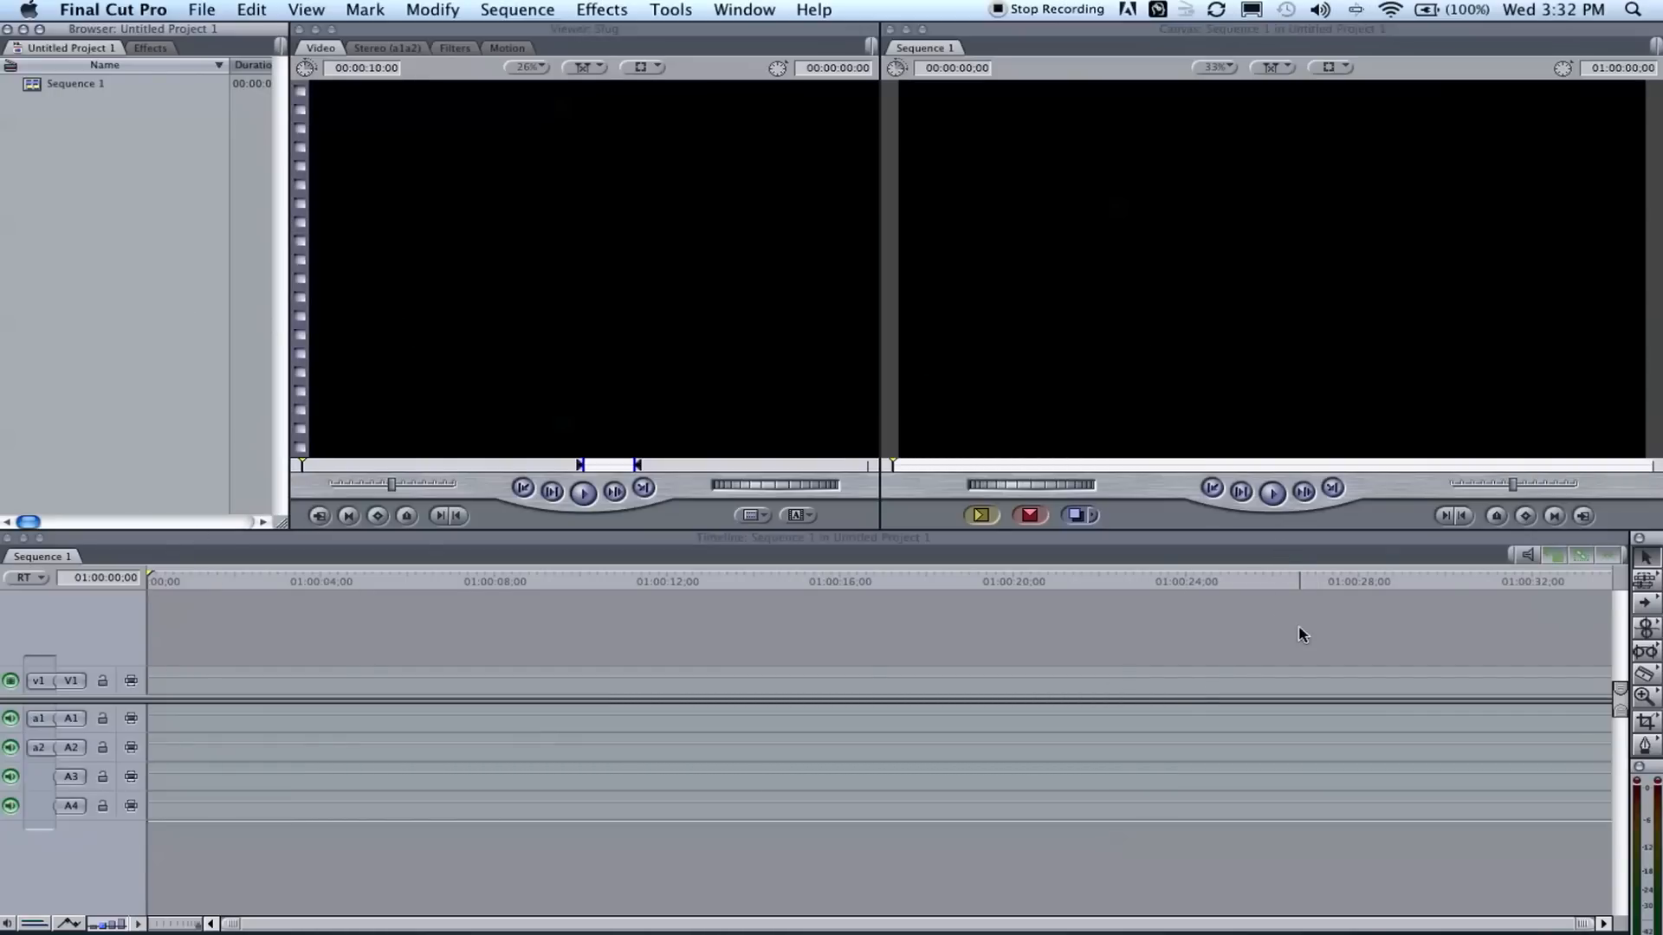
pyautogui.moveTo(383, 672)
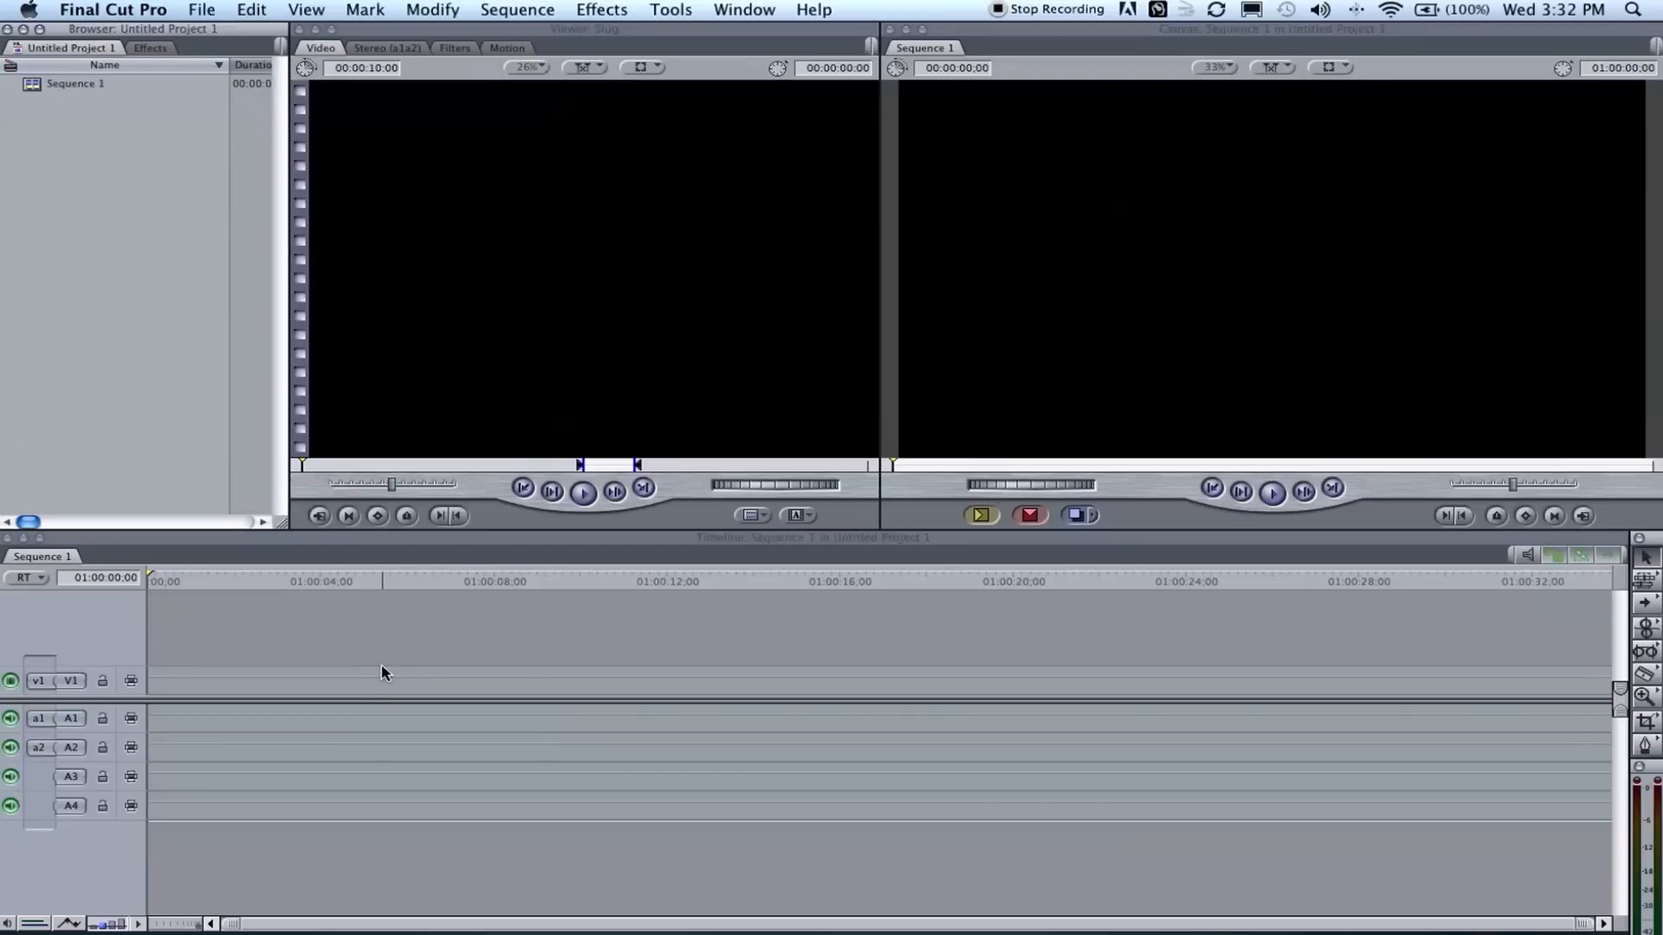
pyautogui.moveTo(185, 440)
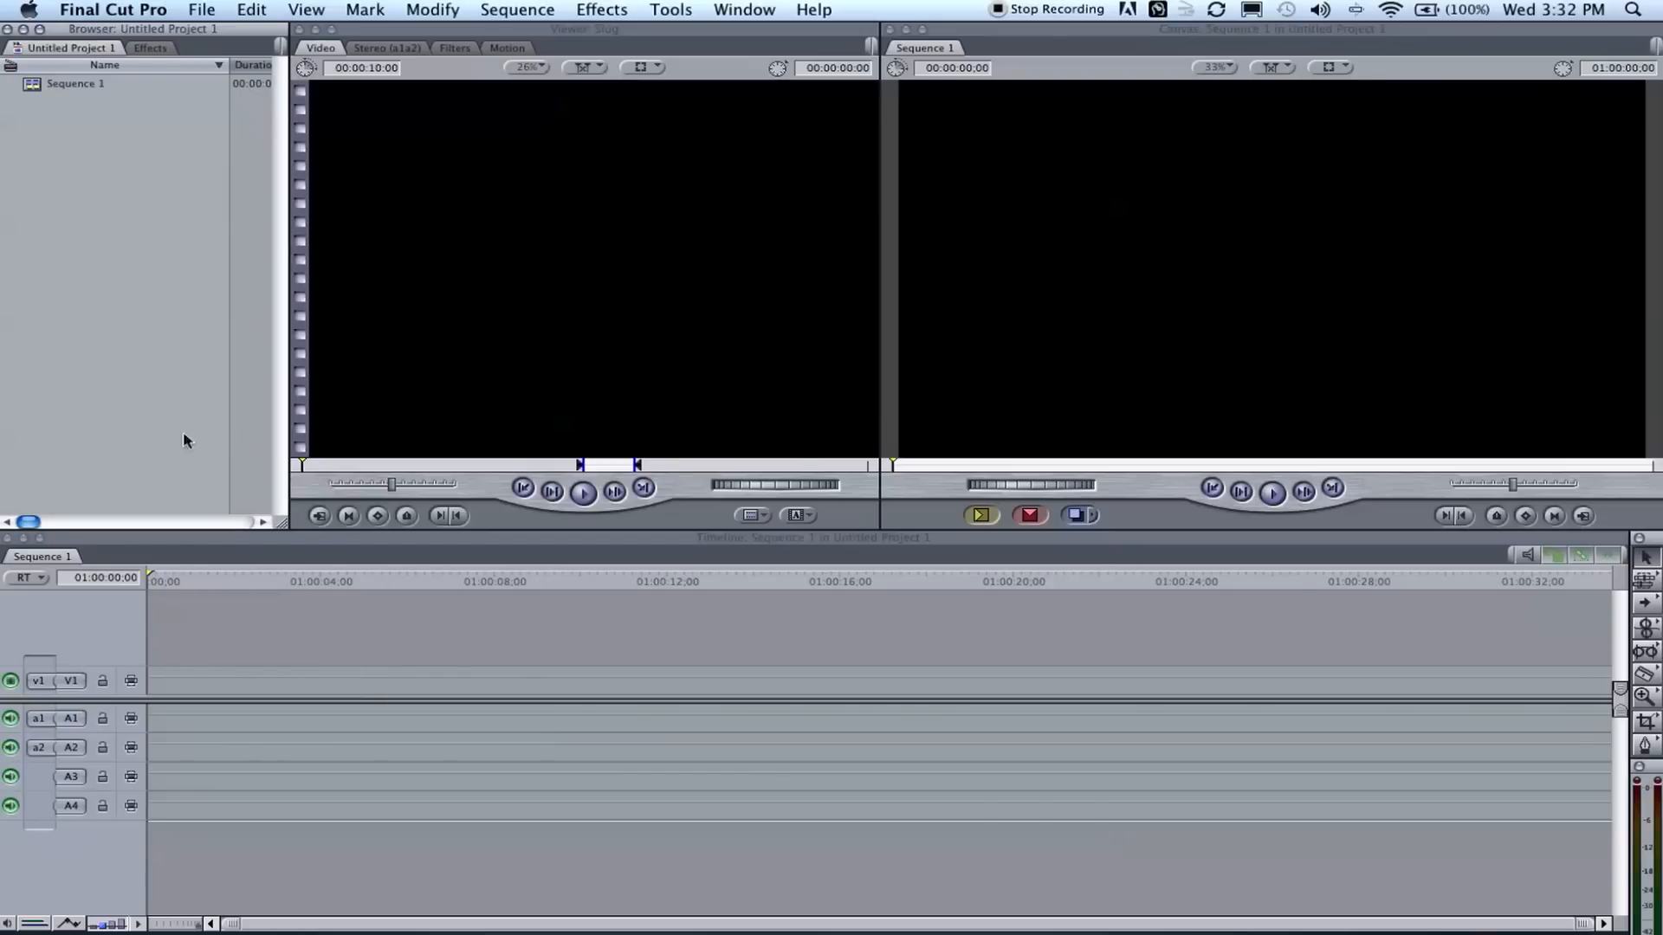
pyautogui.moveTo(181, 416)
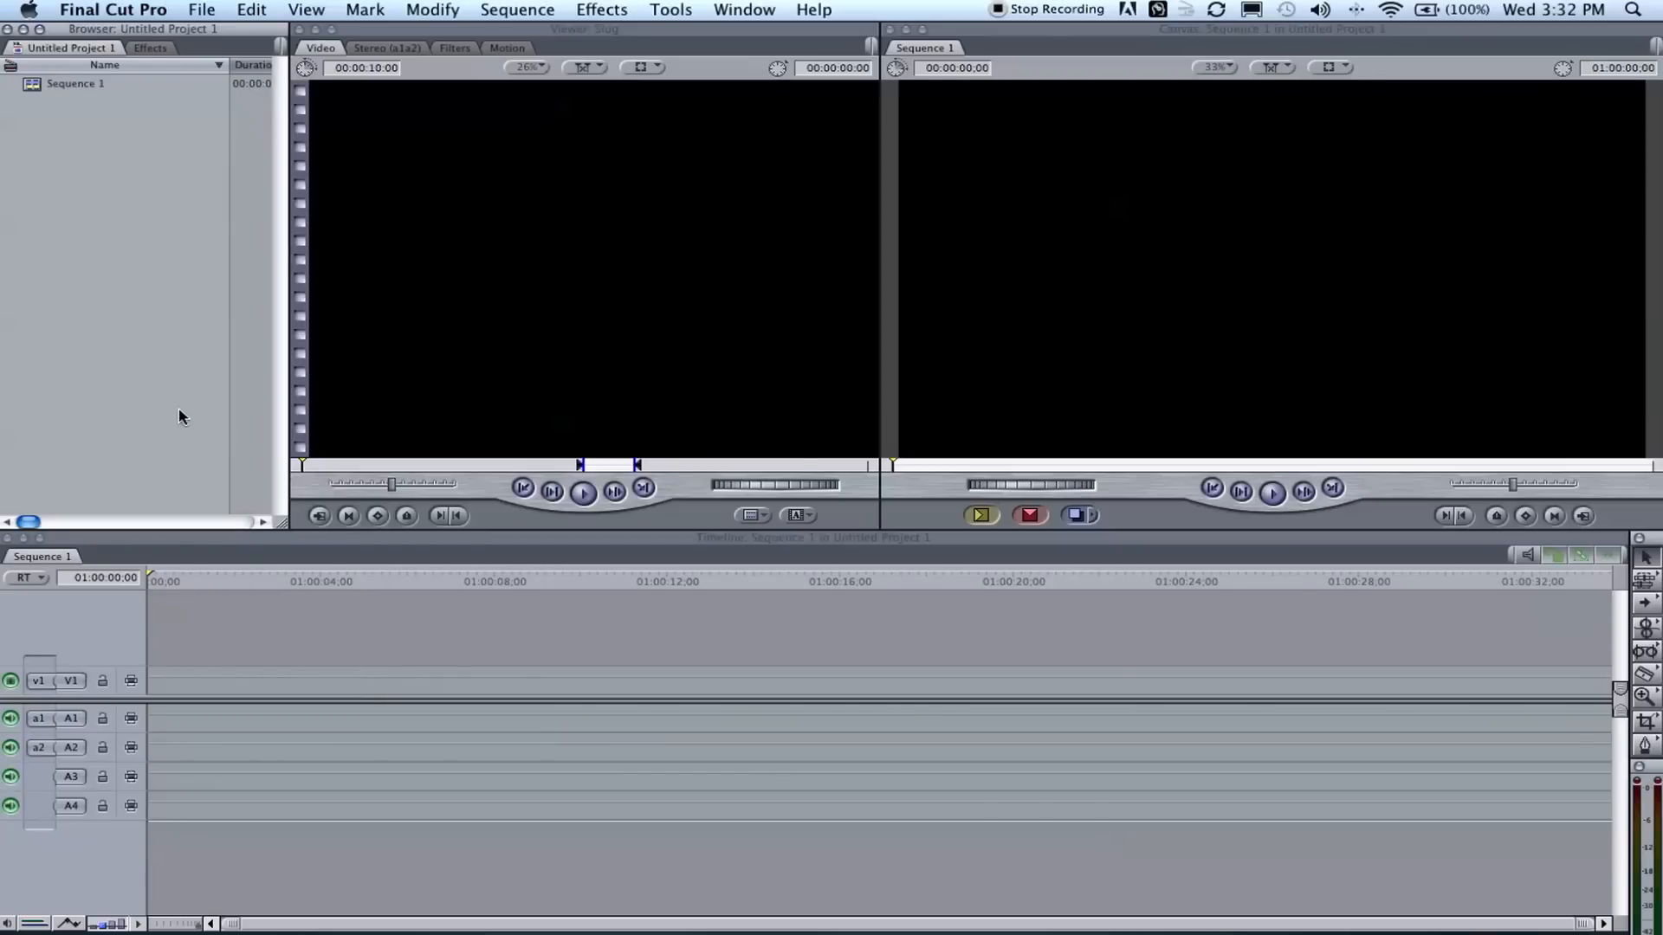
pyautogui.moveTo(128, 293)
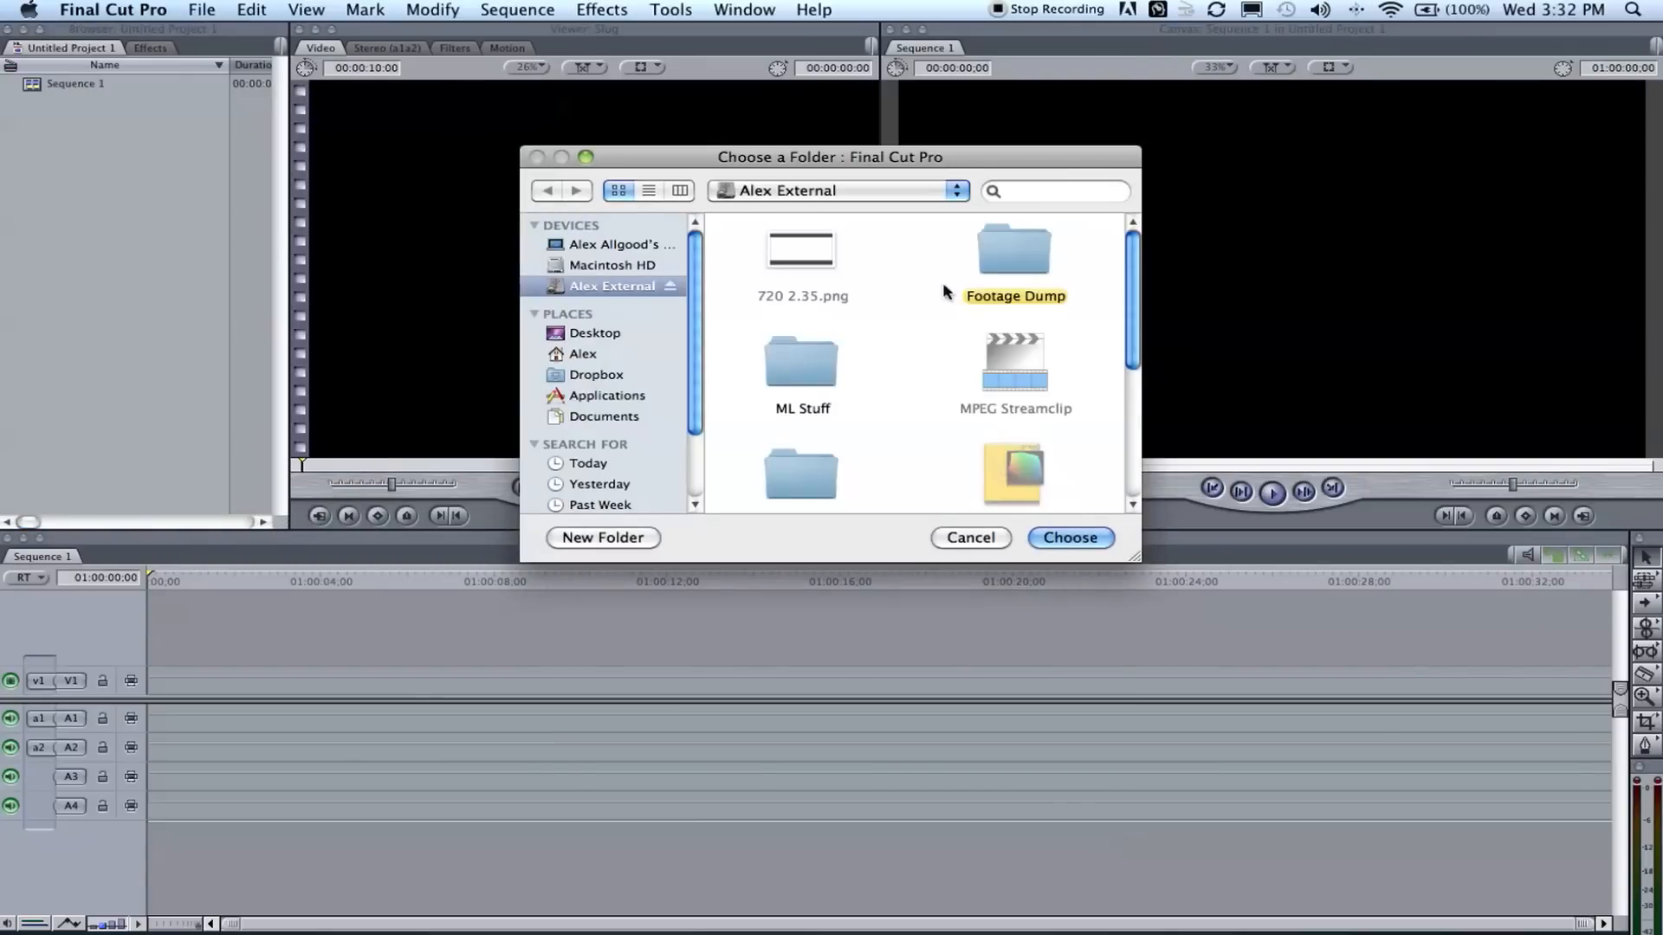
# Import the Flying with Brandon folder from Footage Dump as a project bin.
pyautogui.doubleClick(1013, 249)
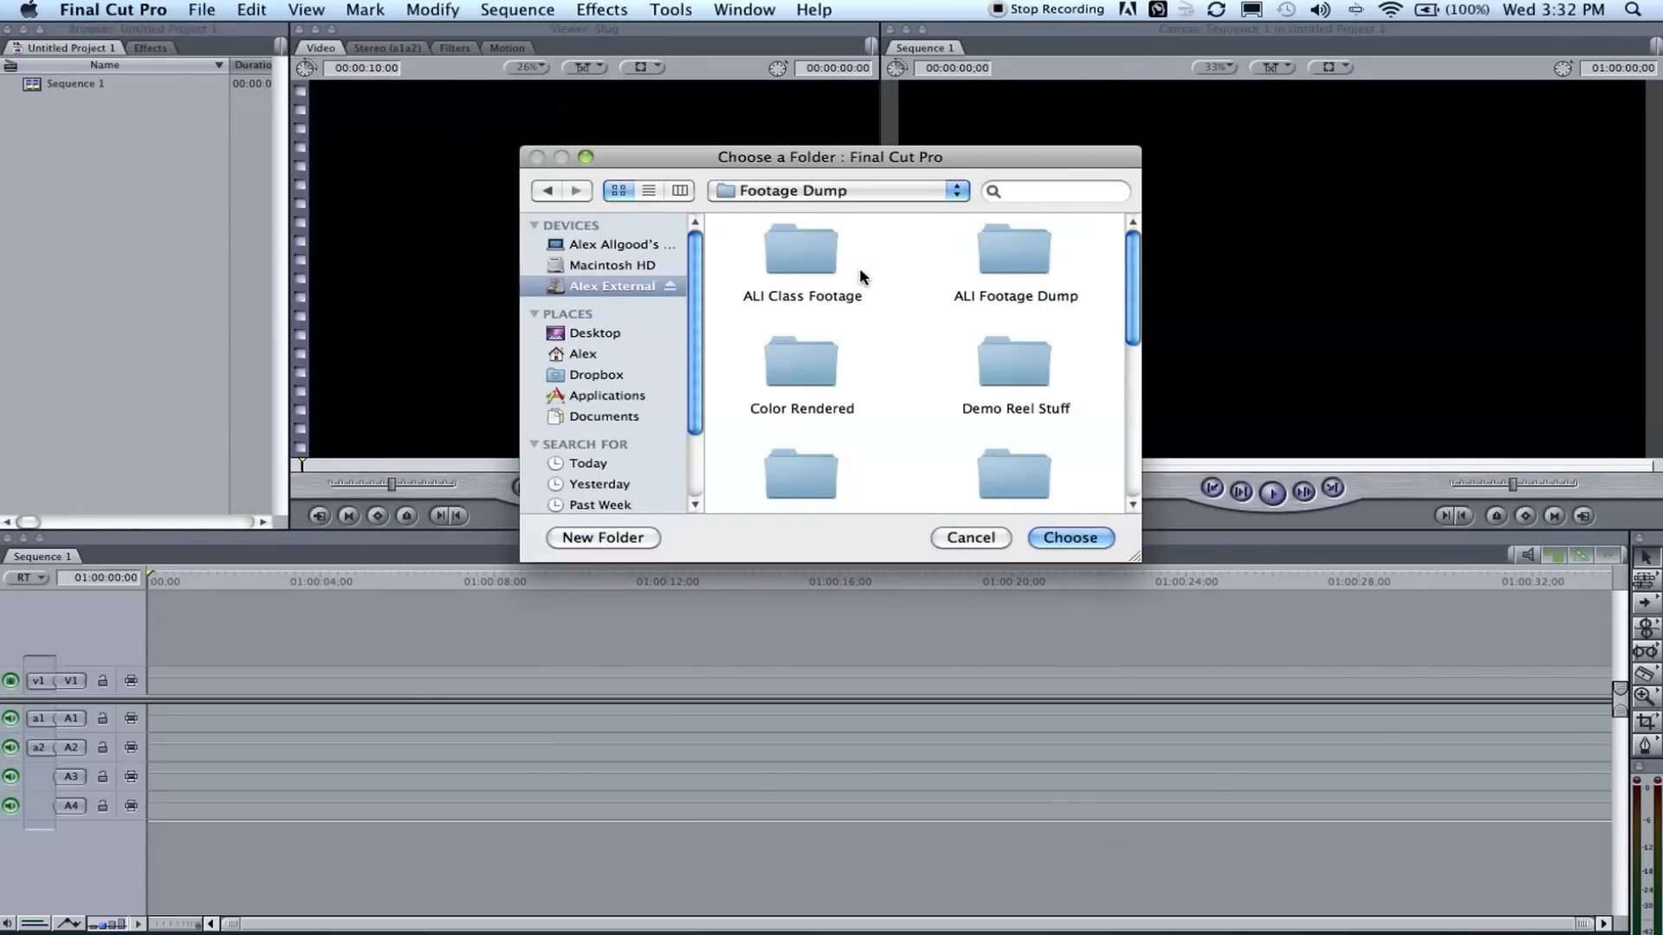
pyautogui.scroll(-3)
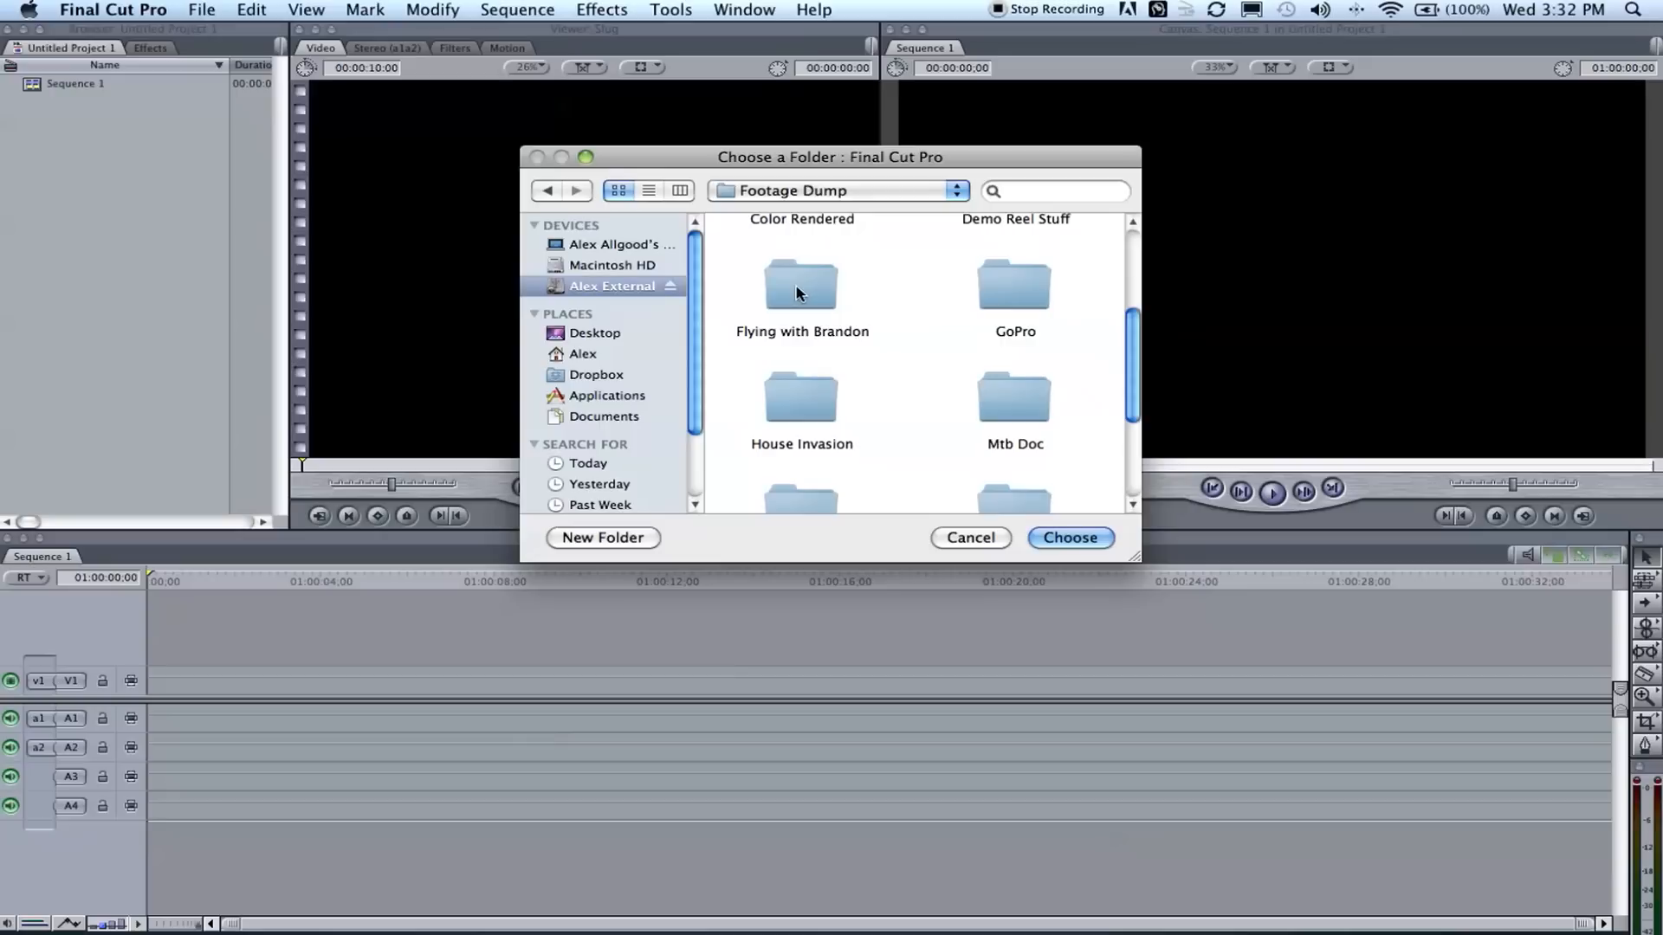
pyautogui.click(800, 287)
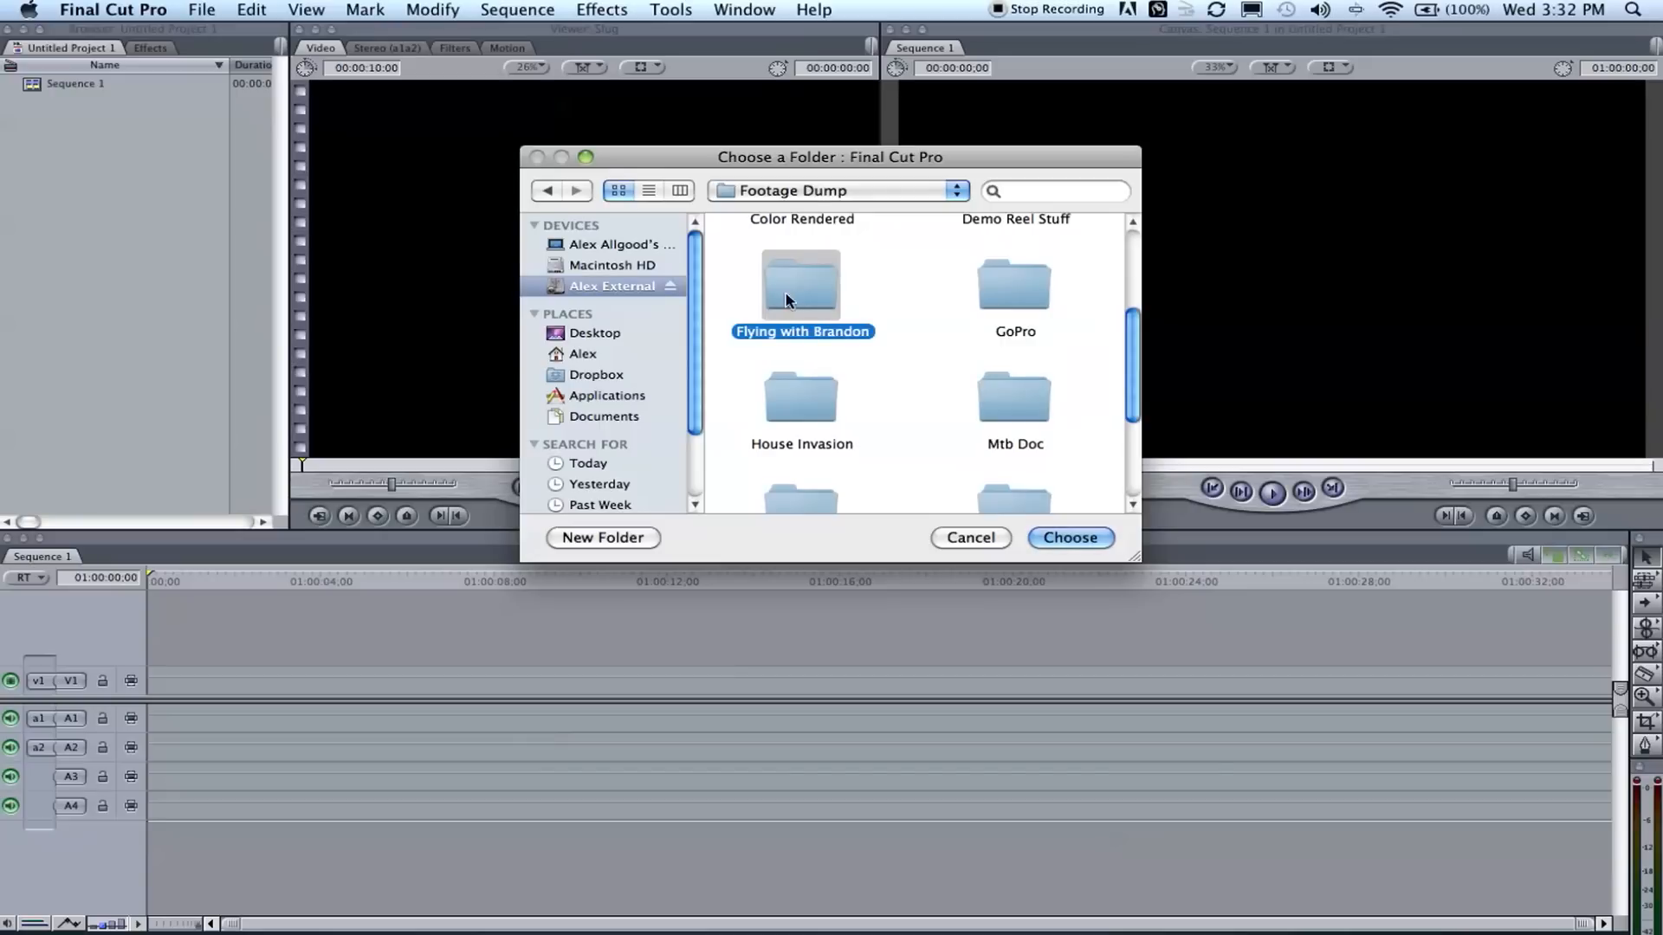
pyautogui.click(1068, 537)
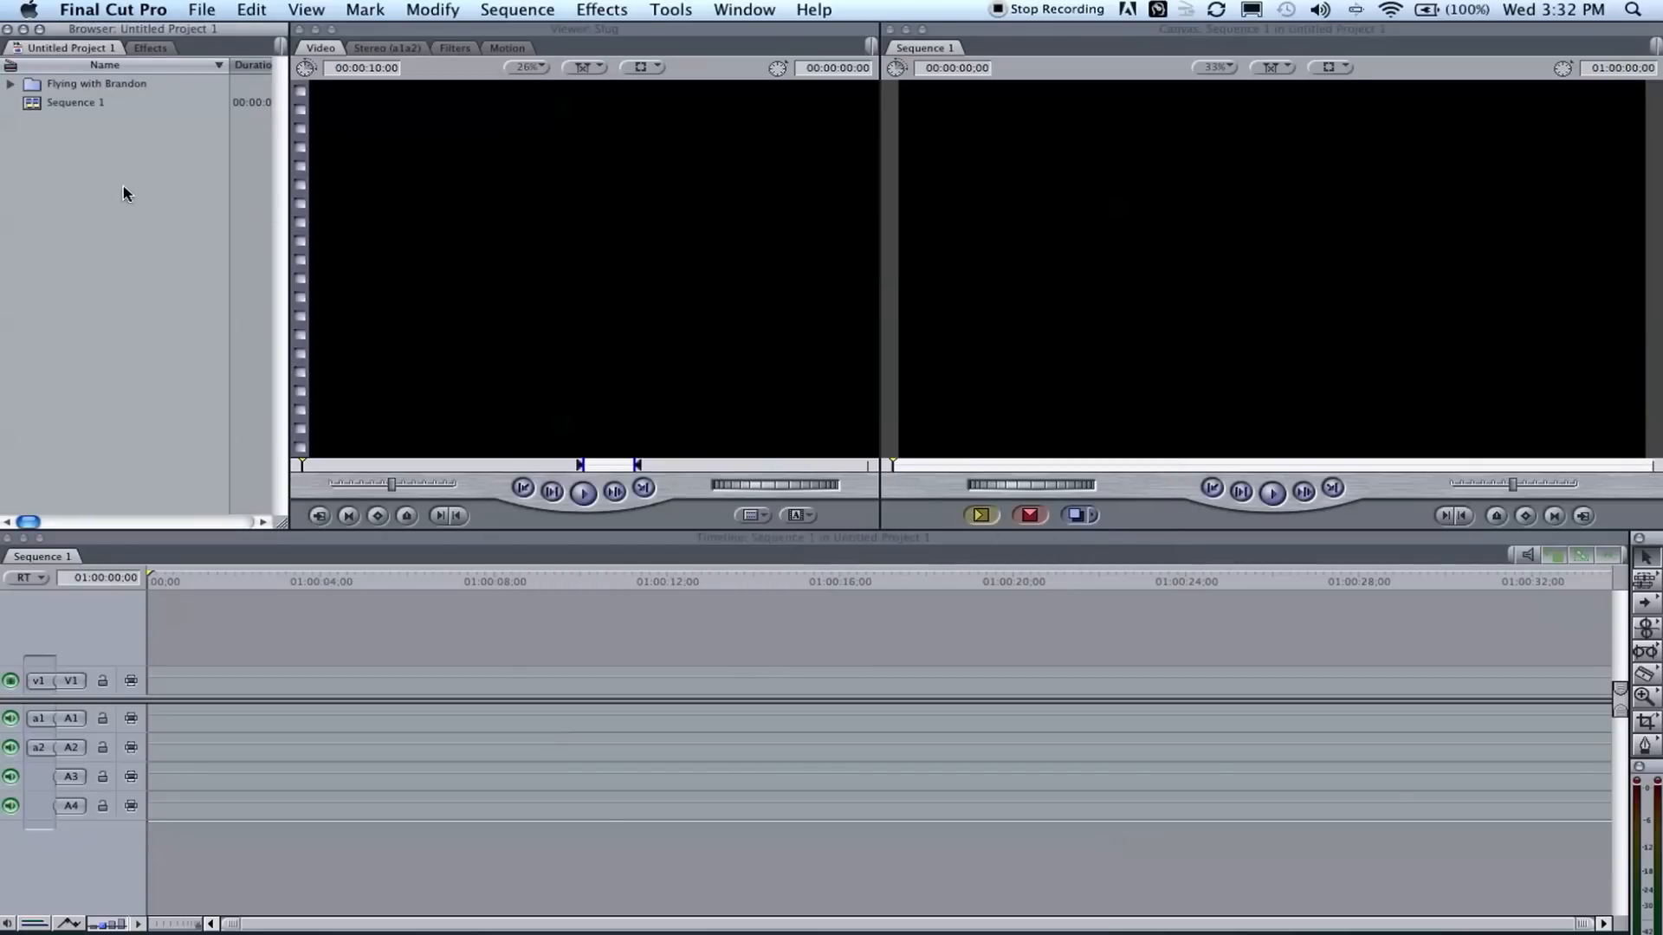
pyautogui.moveTo(178, 167)
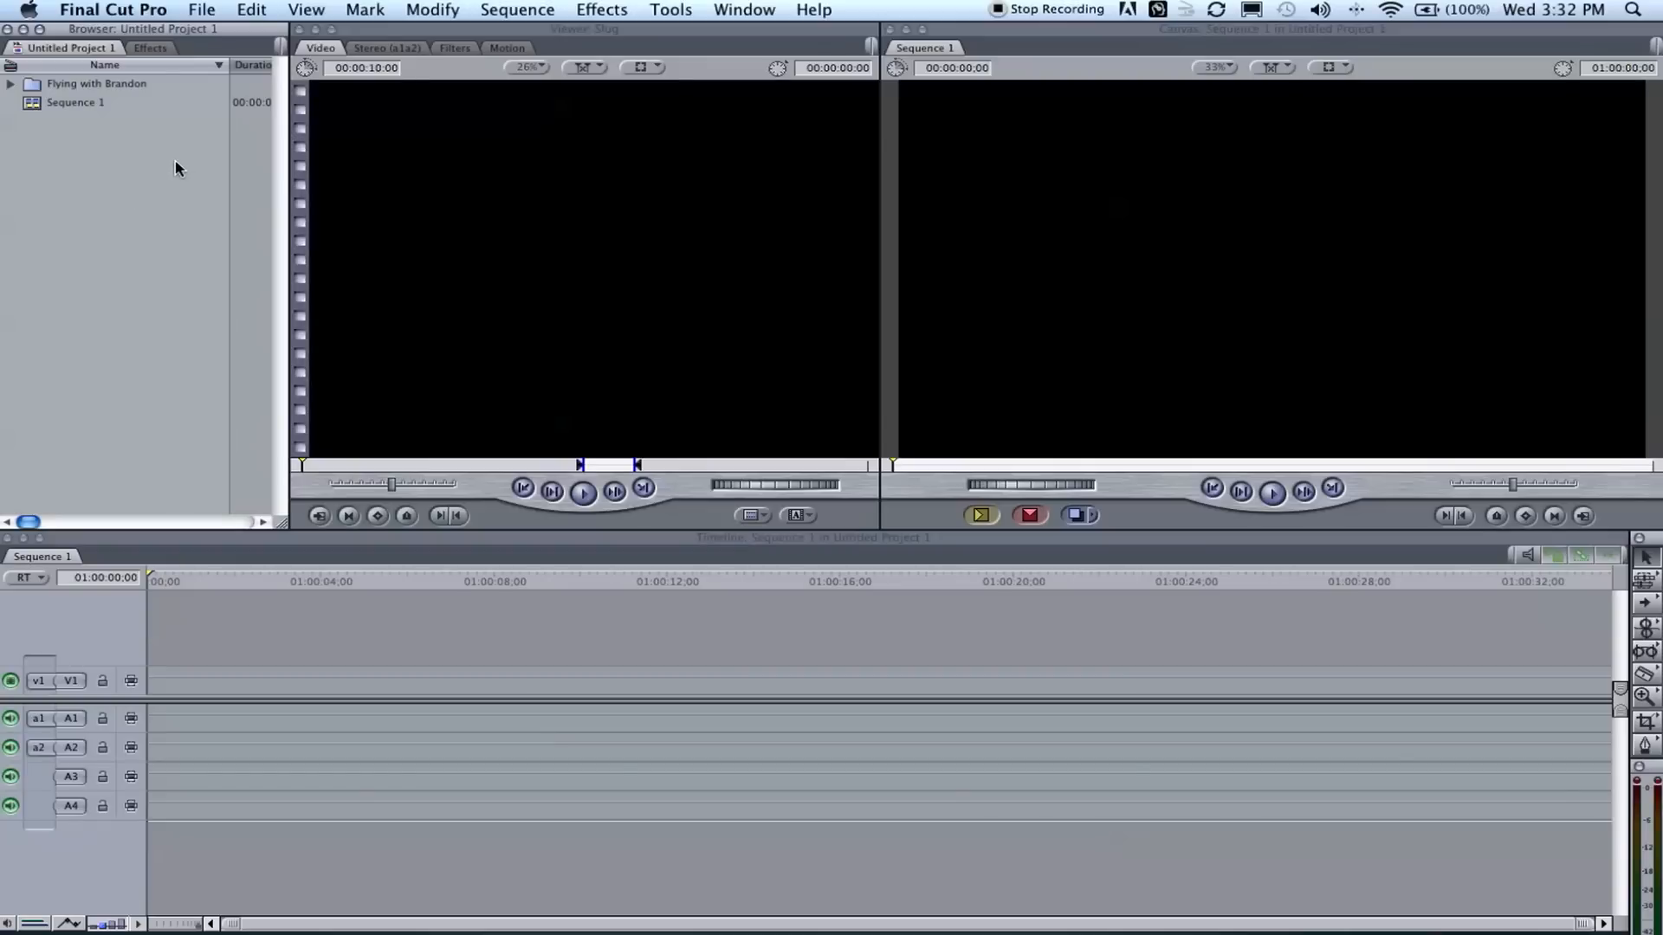
# Select the Flying with Brandon bin in the Browser.
pyautogui.click(96, 83)
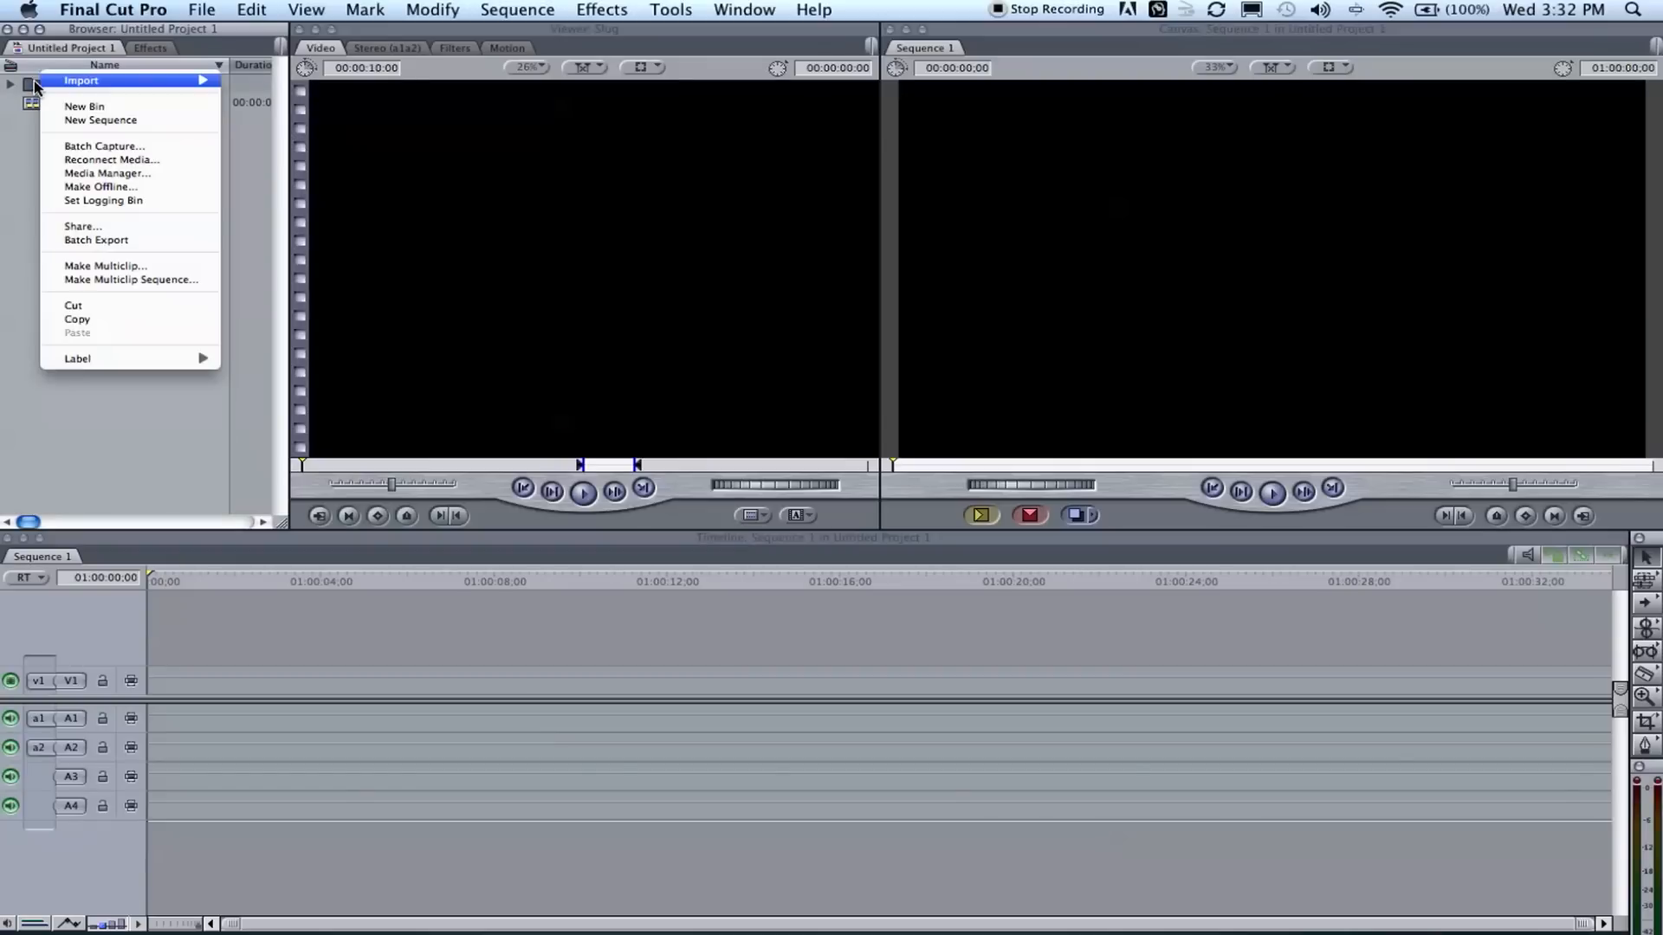
pyautogui.moveTo(106, 173)
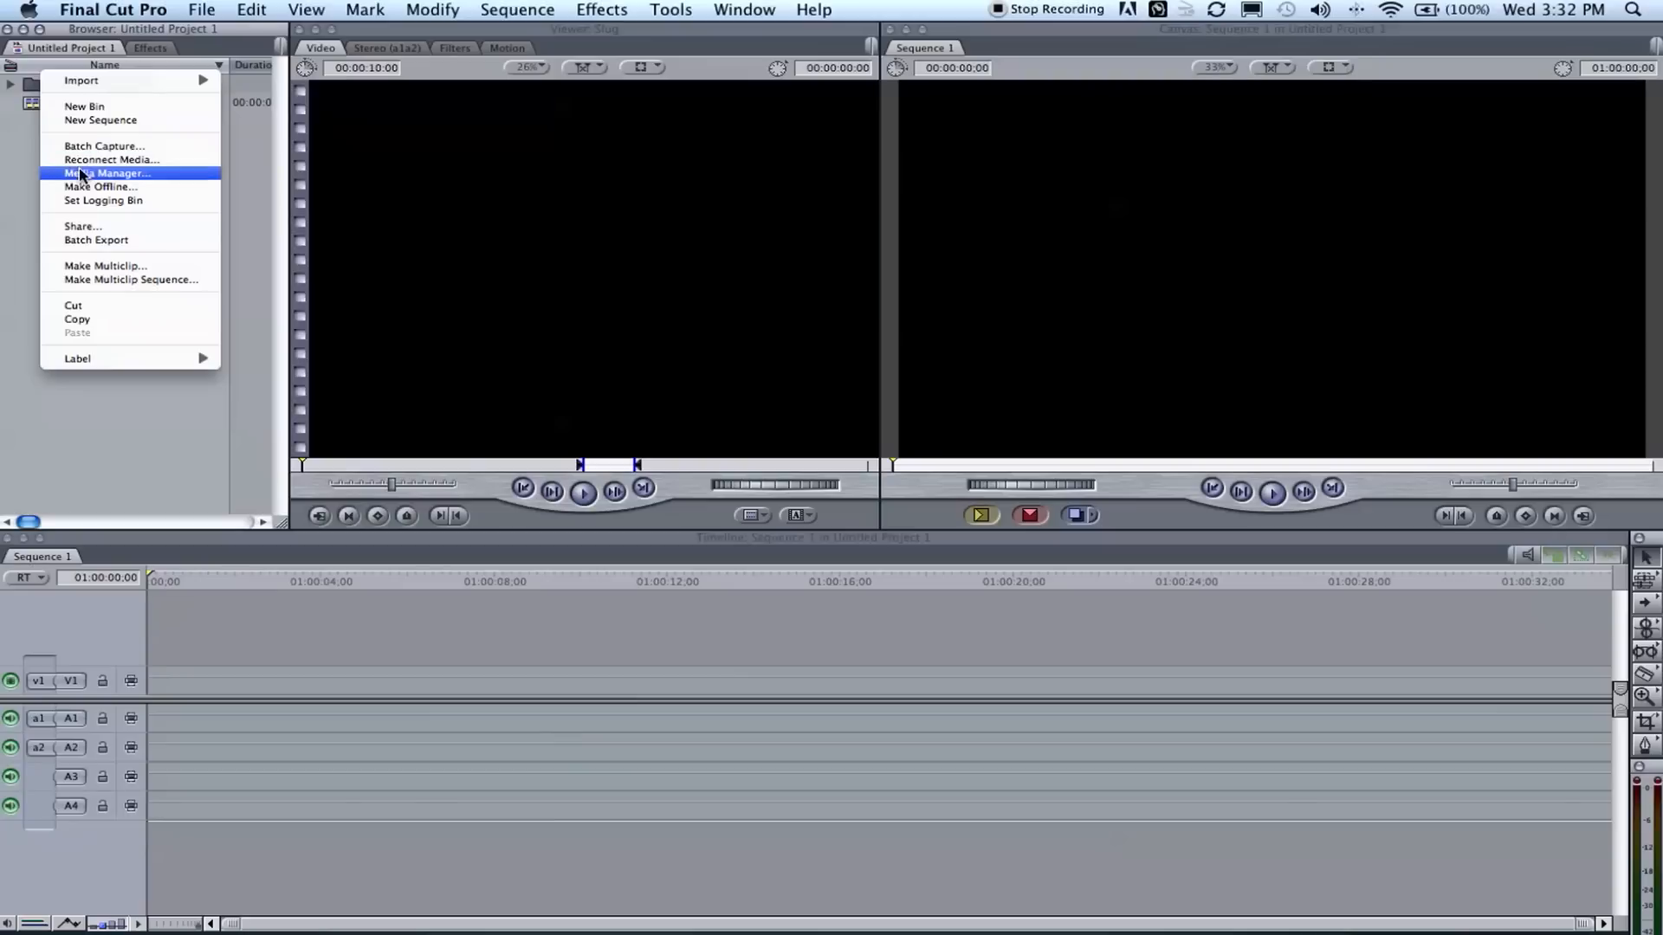
# Choose Media Manager for the Flying with Brandon bin.
pyautogui.click(106, 173)
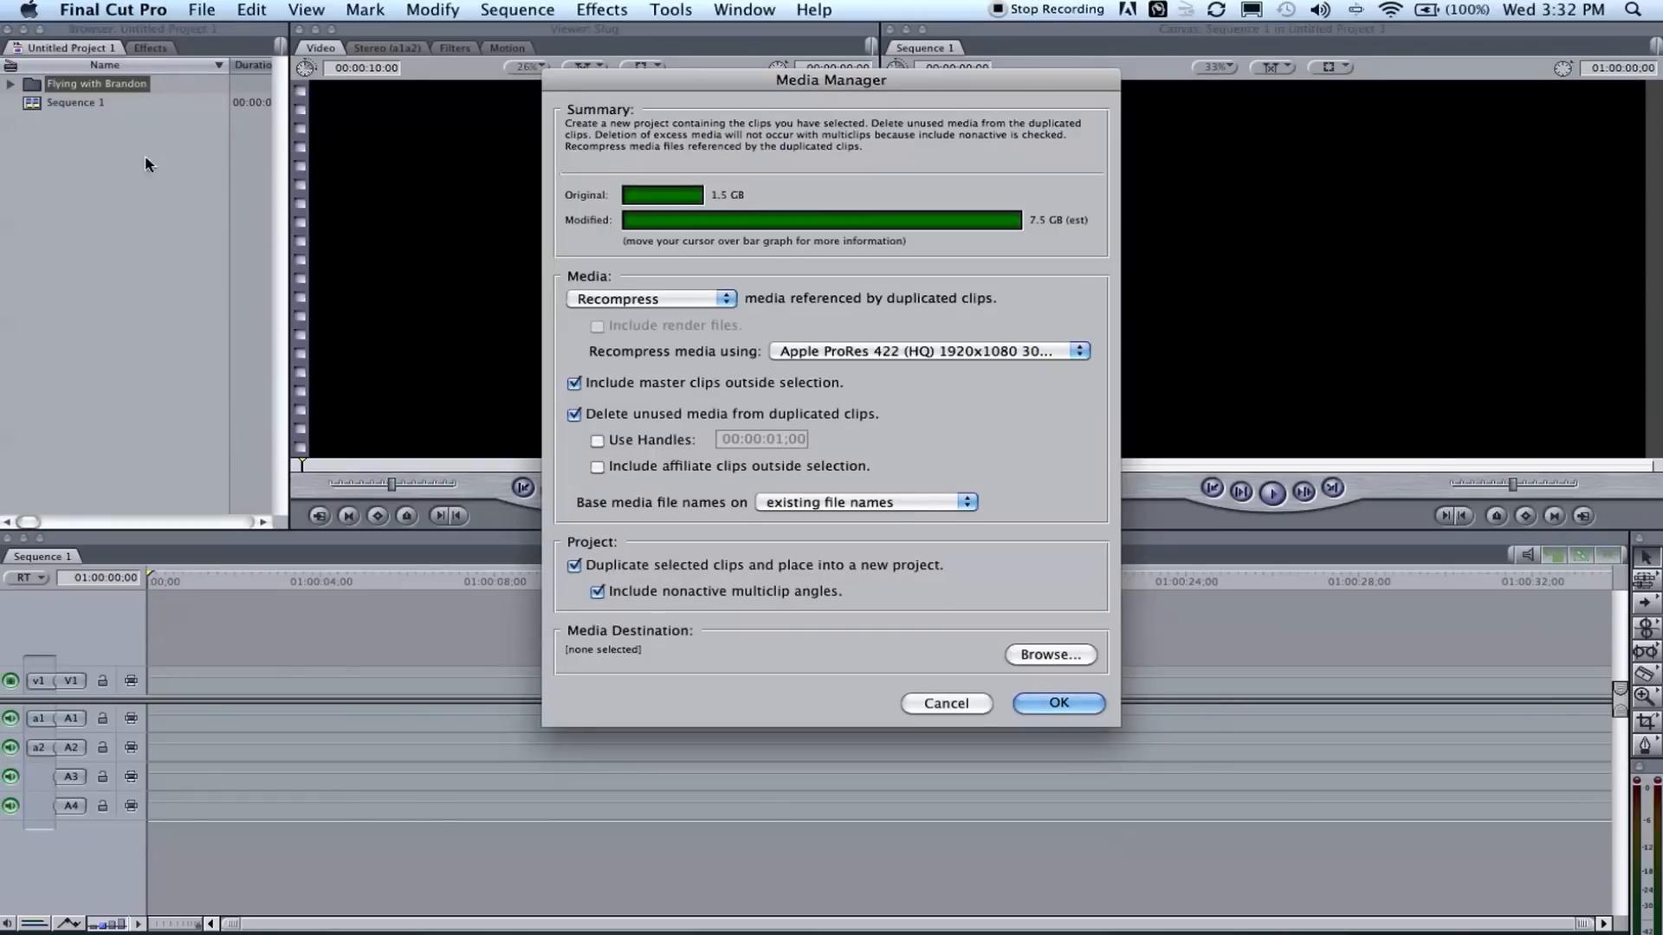
pyautogui.moveTo(820, 180)
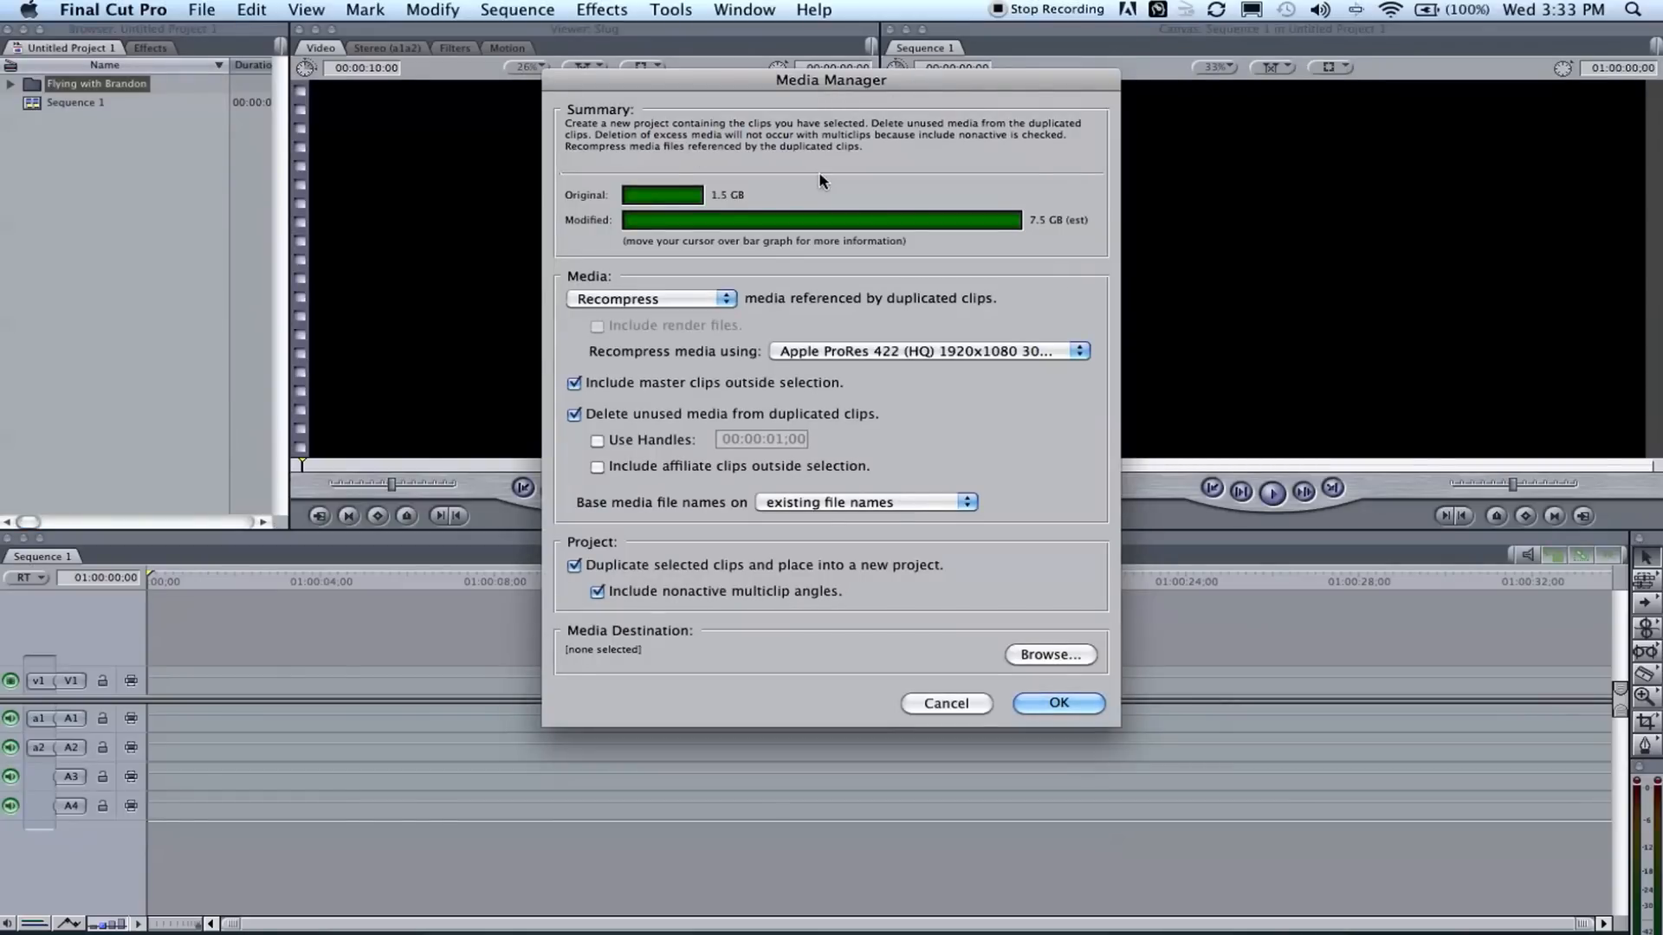
pyautogui.moveTo(827, 177)
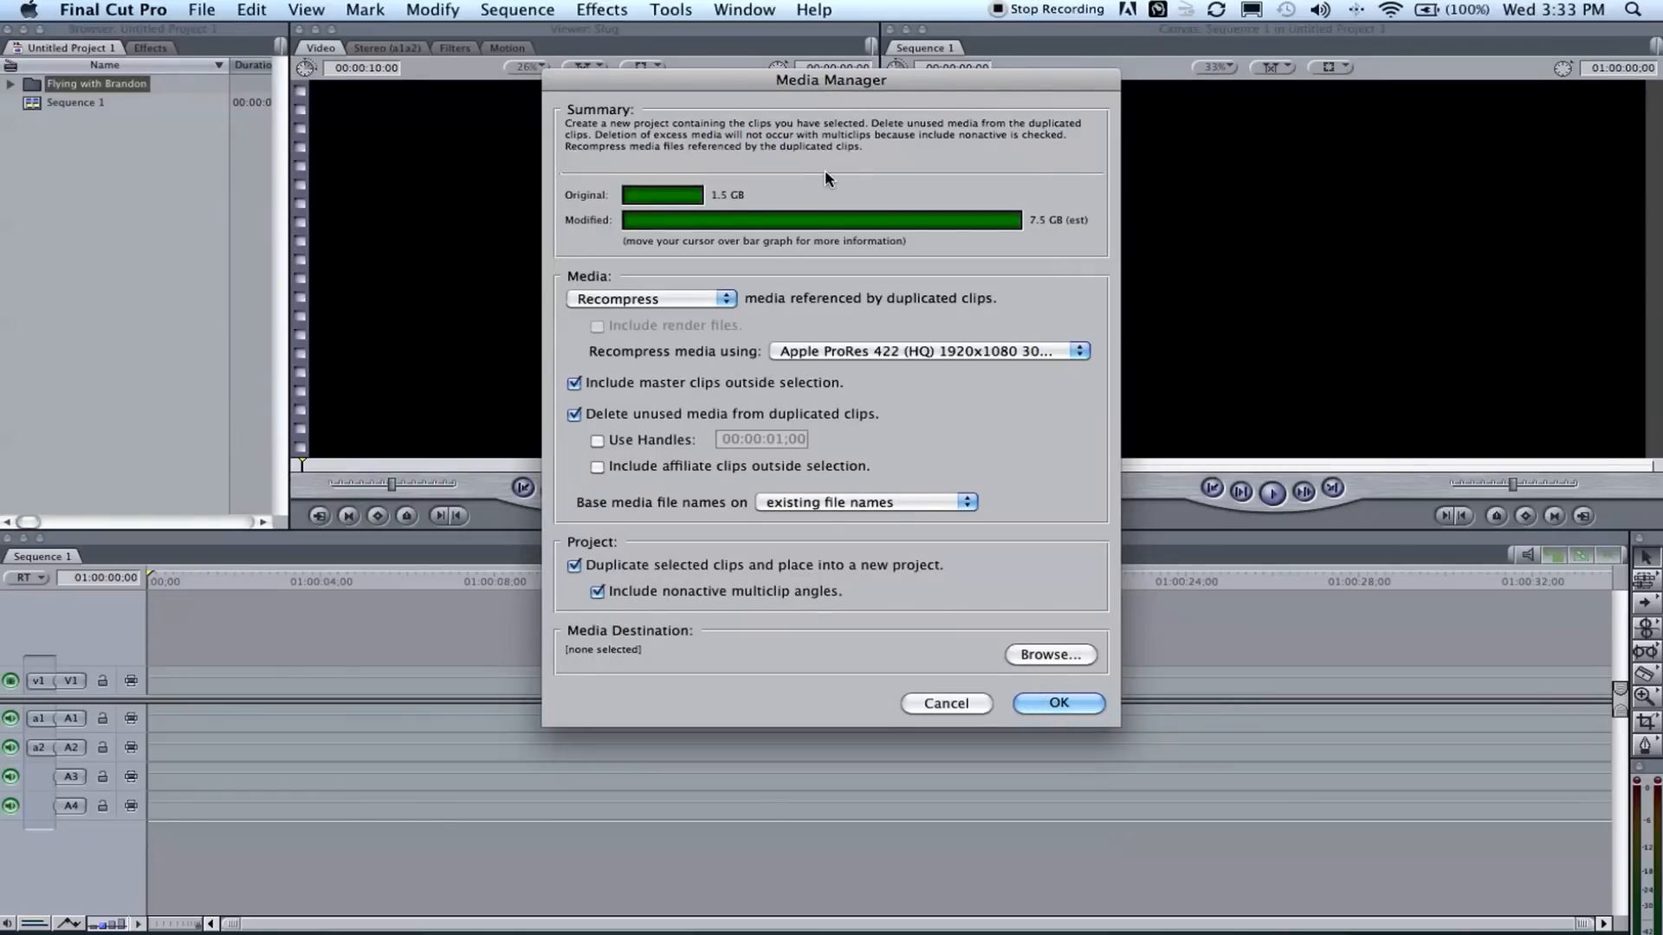
pyautogui.moveTo(837, 174)
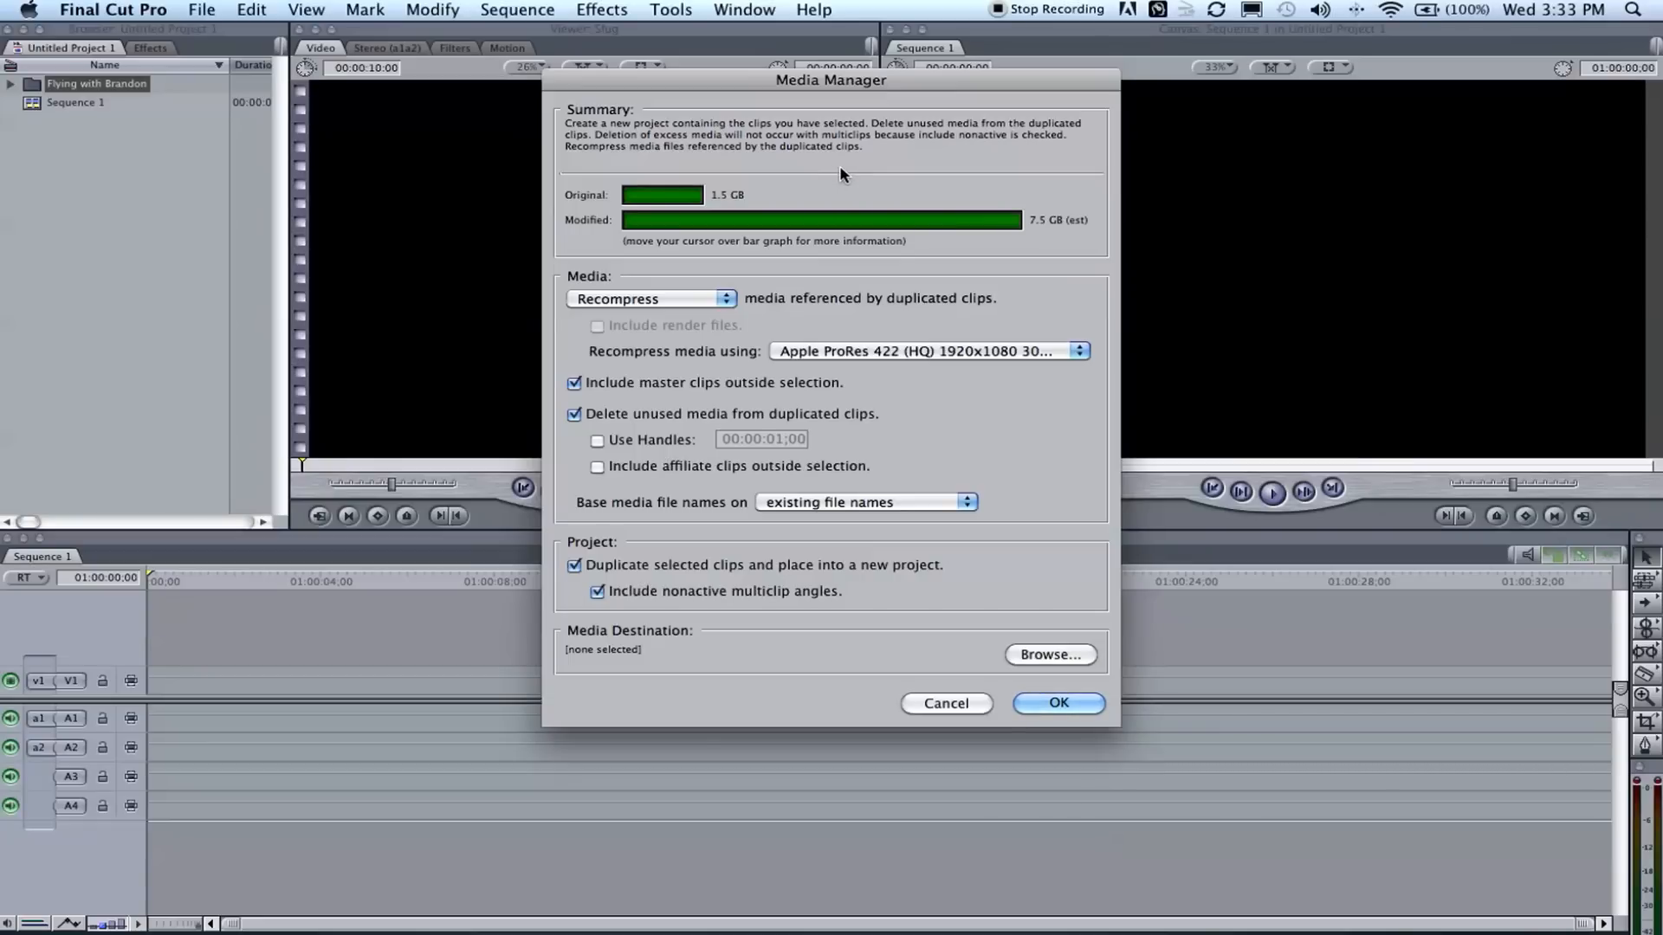
pyautogui.moveTo(843, 184)
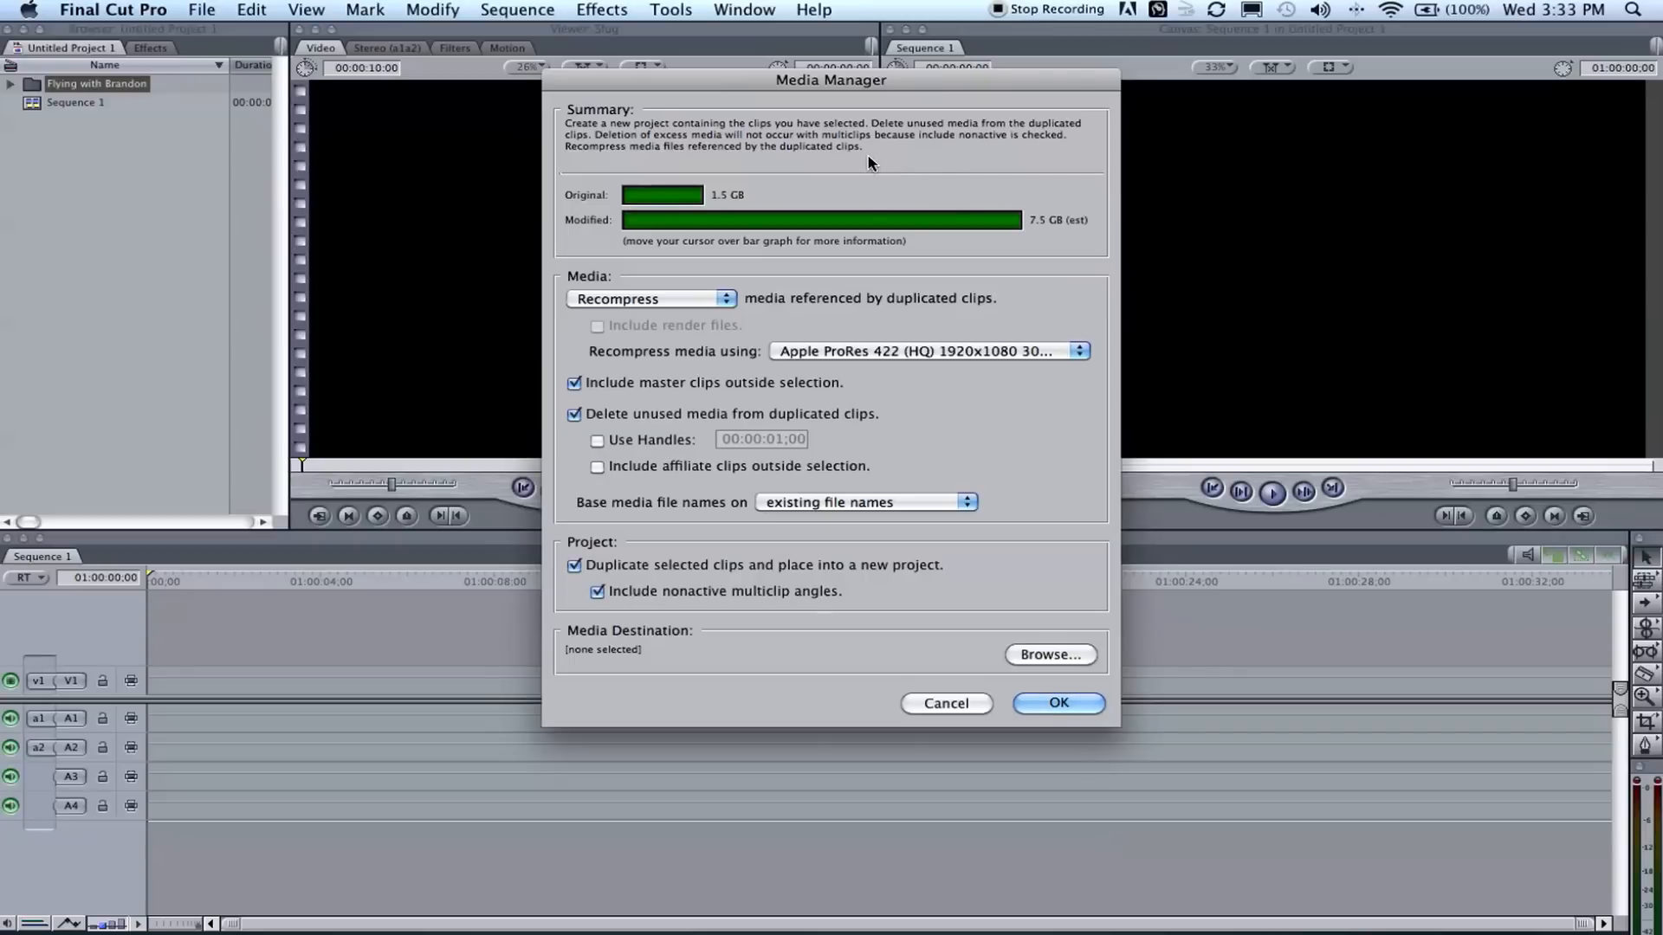
pyautogui.moveTo(848, 189)
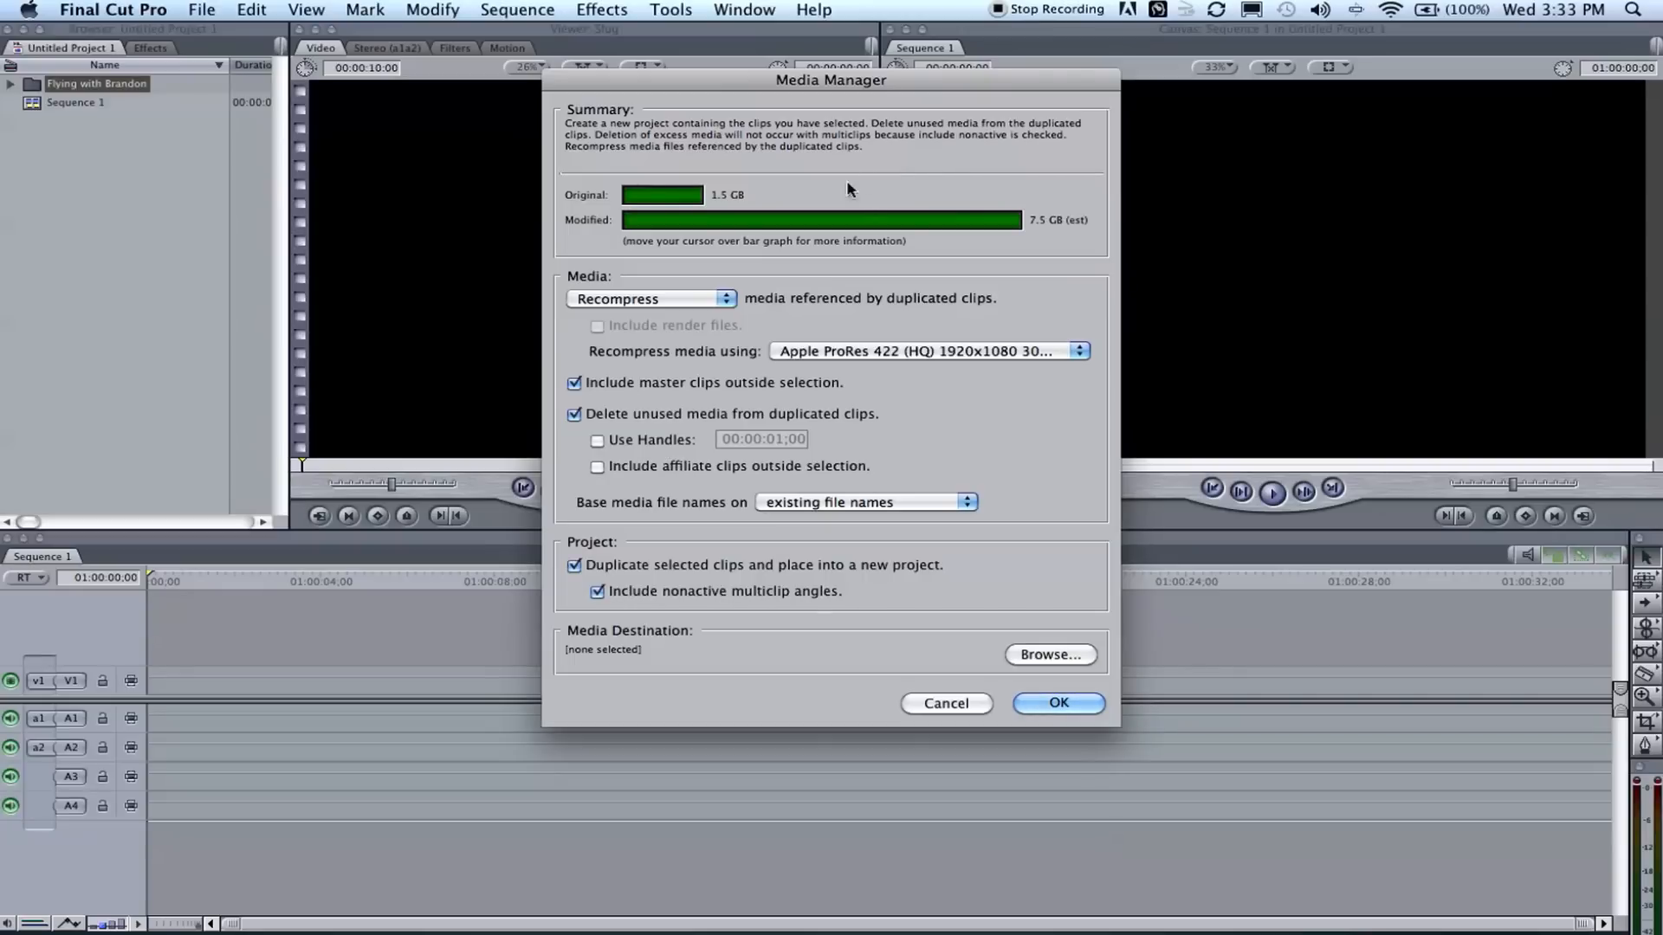
pyautogui.moveTo(1048, 157)
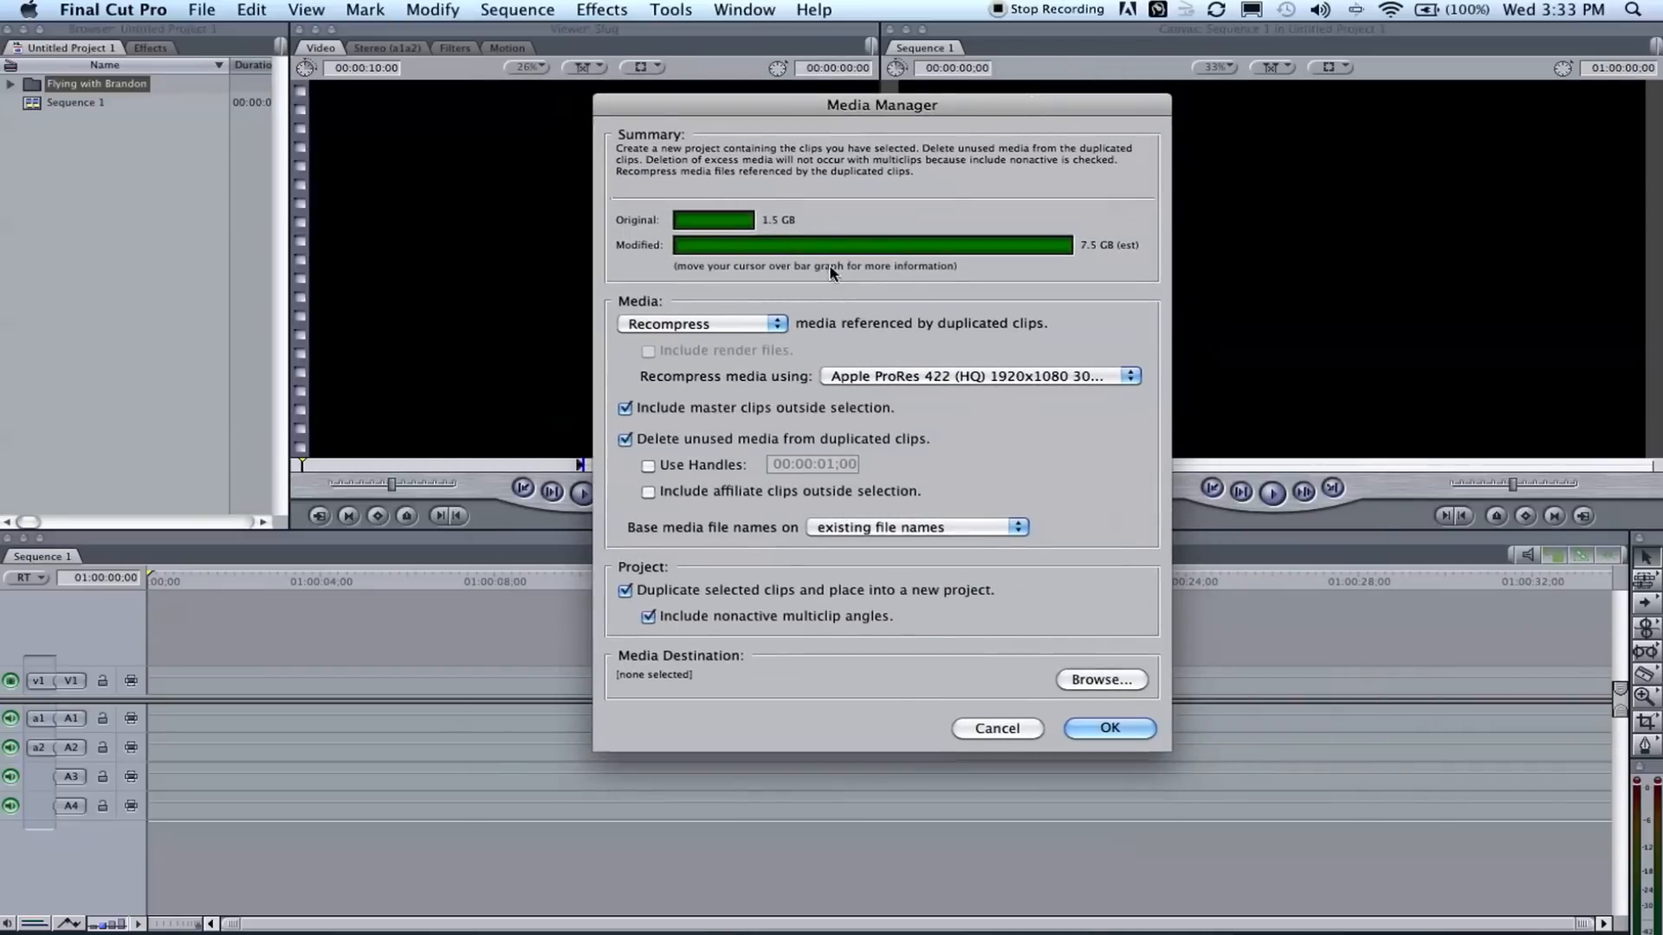
pyautogui.moveTo(1005, 244)
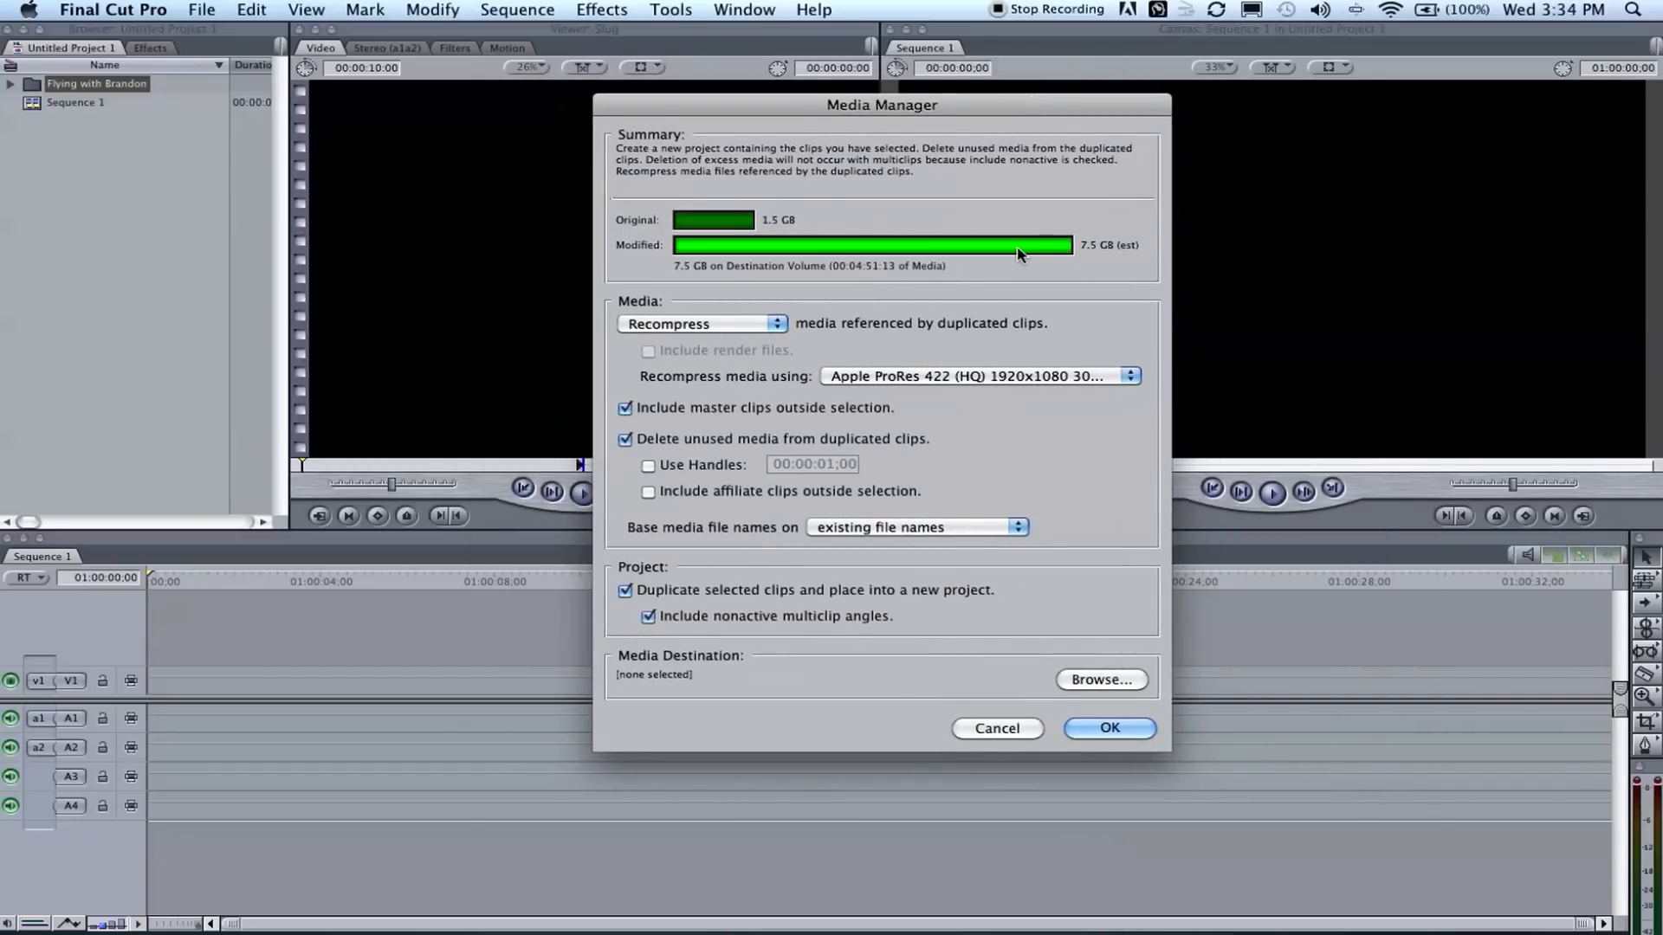
pyautogui.moveTo(843, 337)
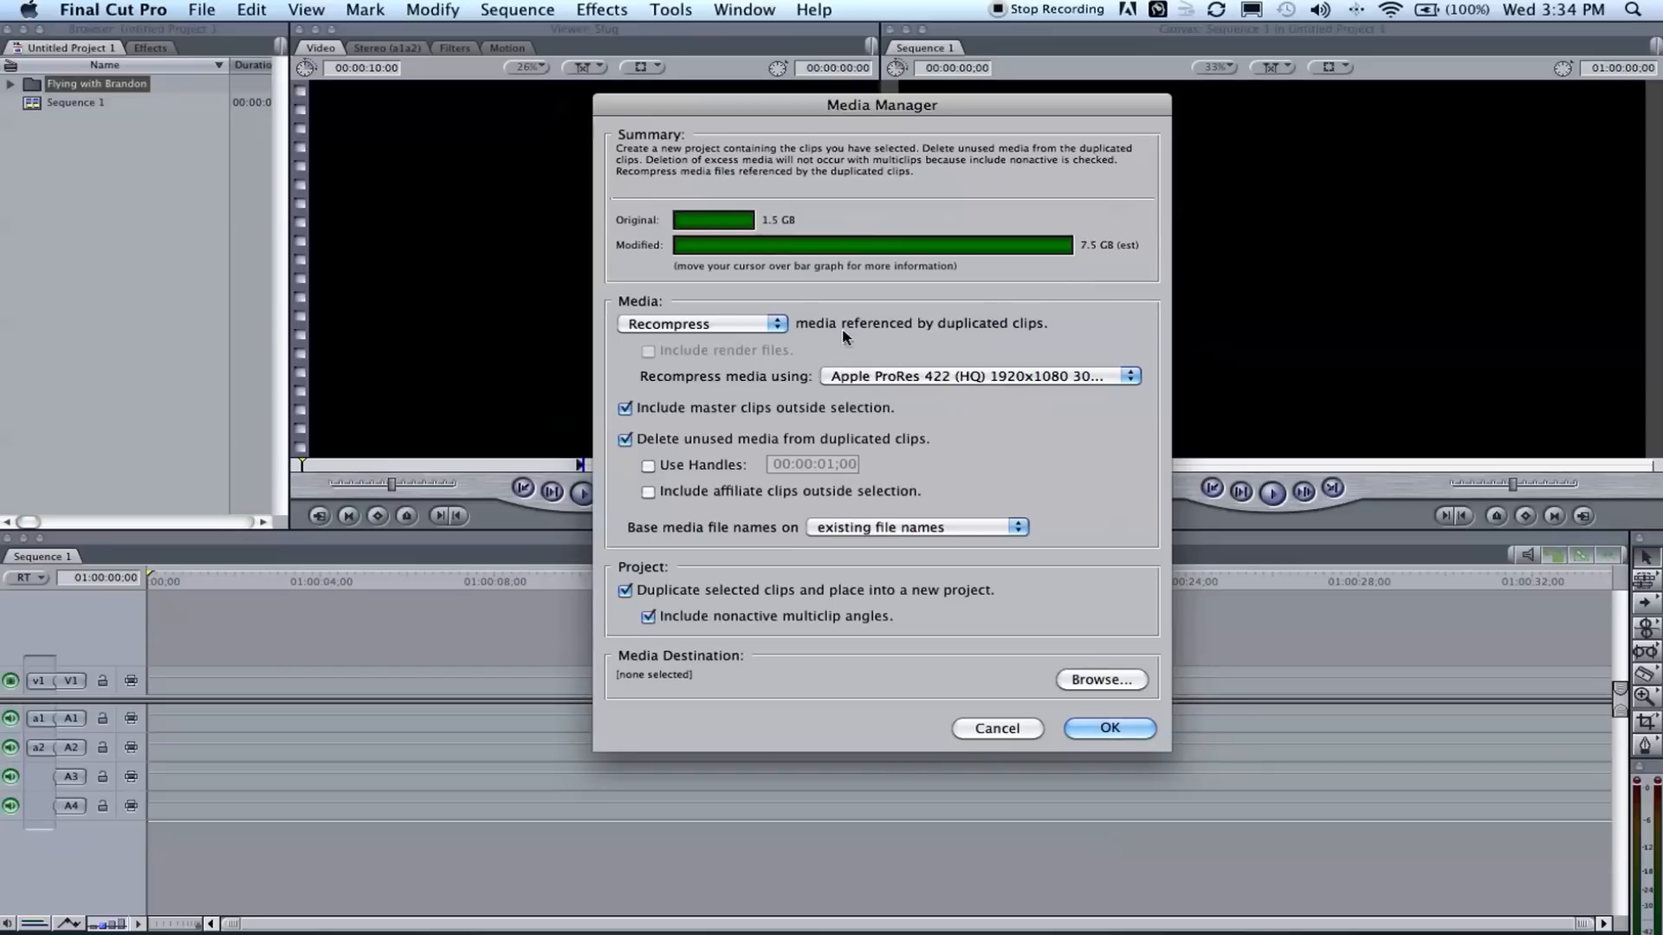
pyautogui.moveTo(987, 261)
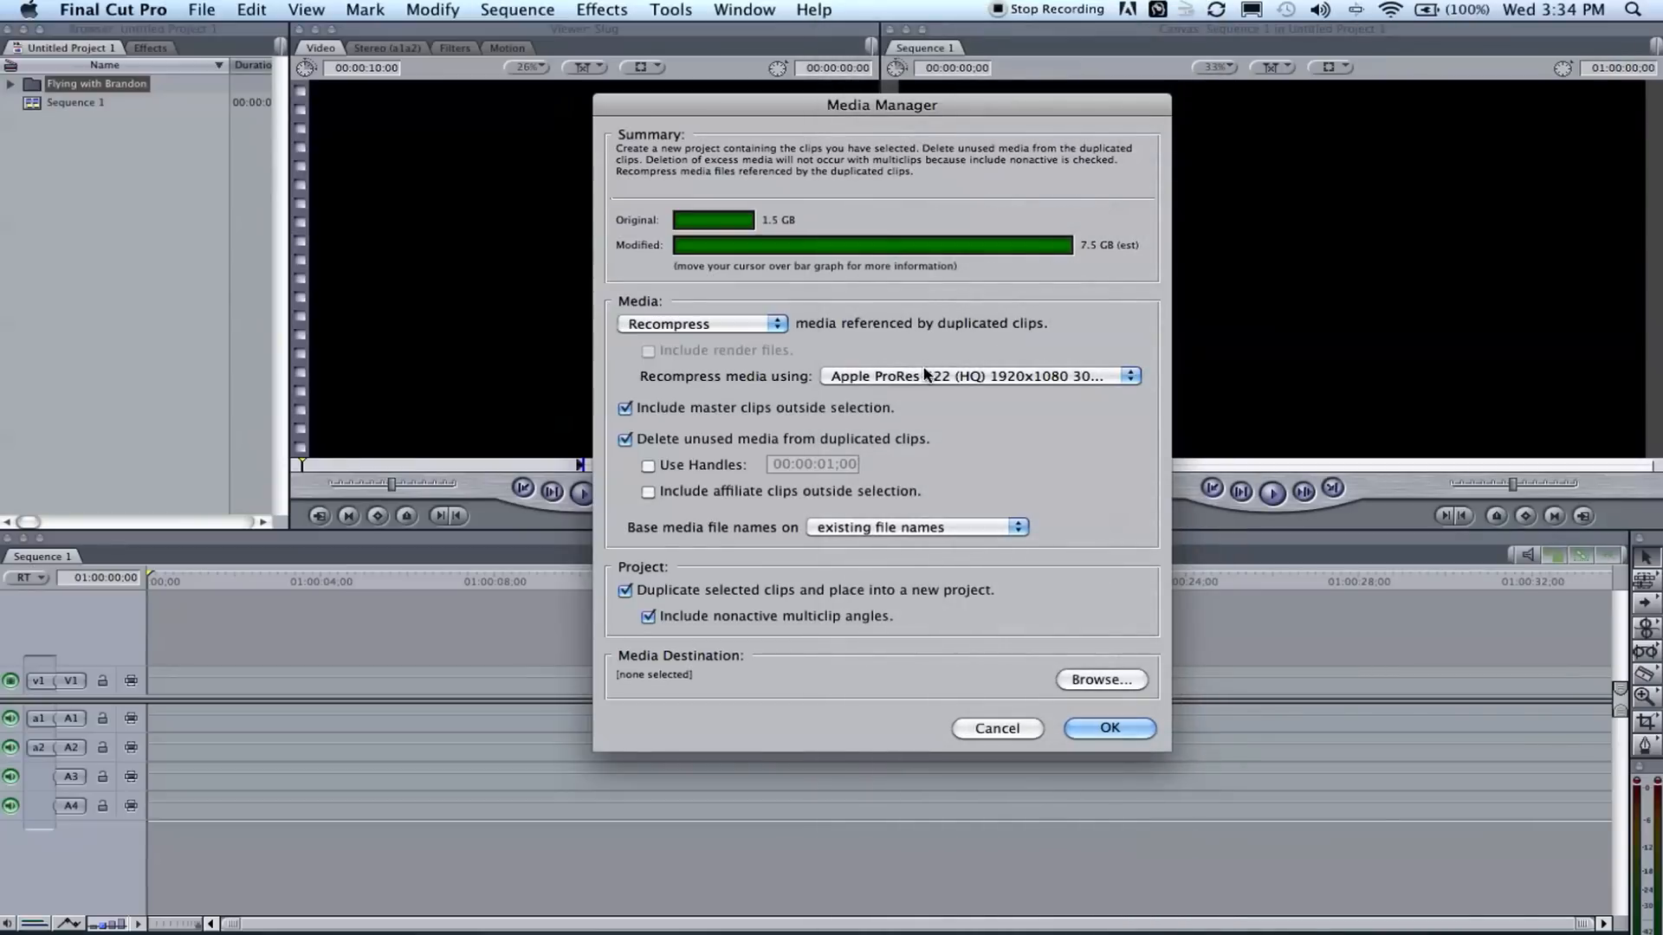
# Set the Media pop-up to Recompress, raising the estimate to 7.5 GB.
pyautogui.click(699, 322)
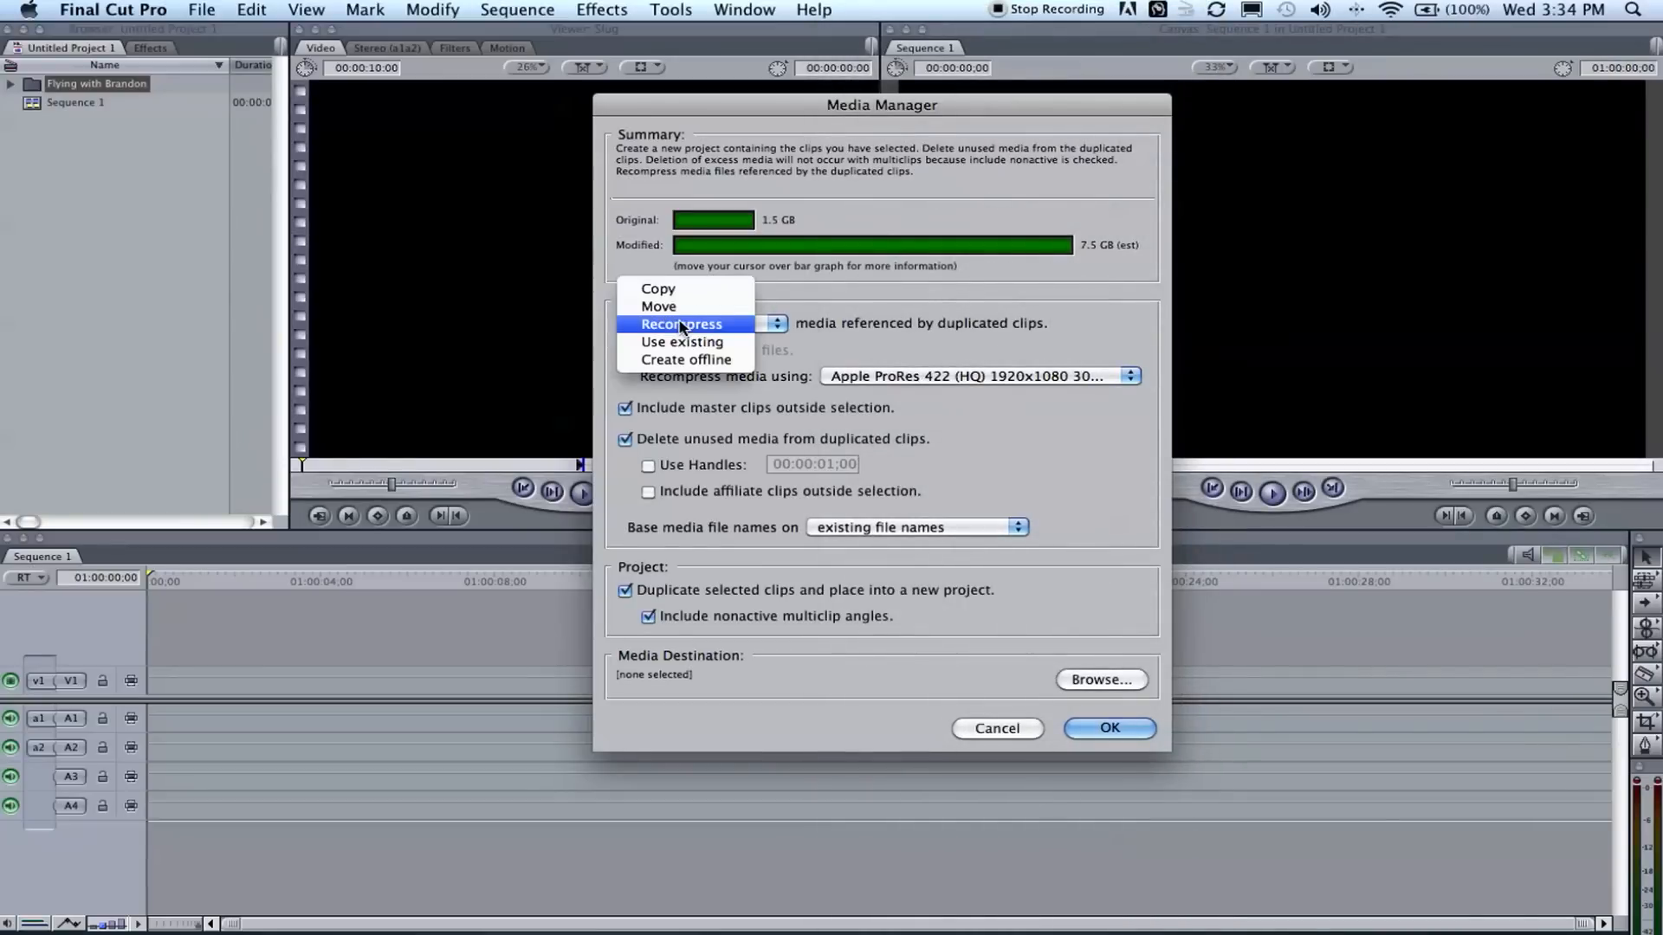
pyautogui.click(657, 289)
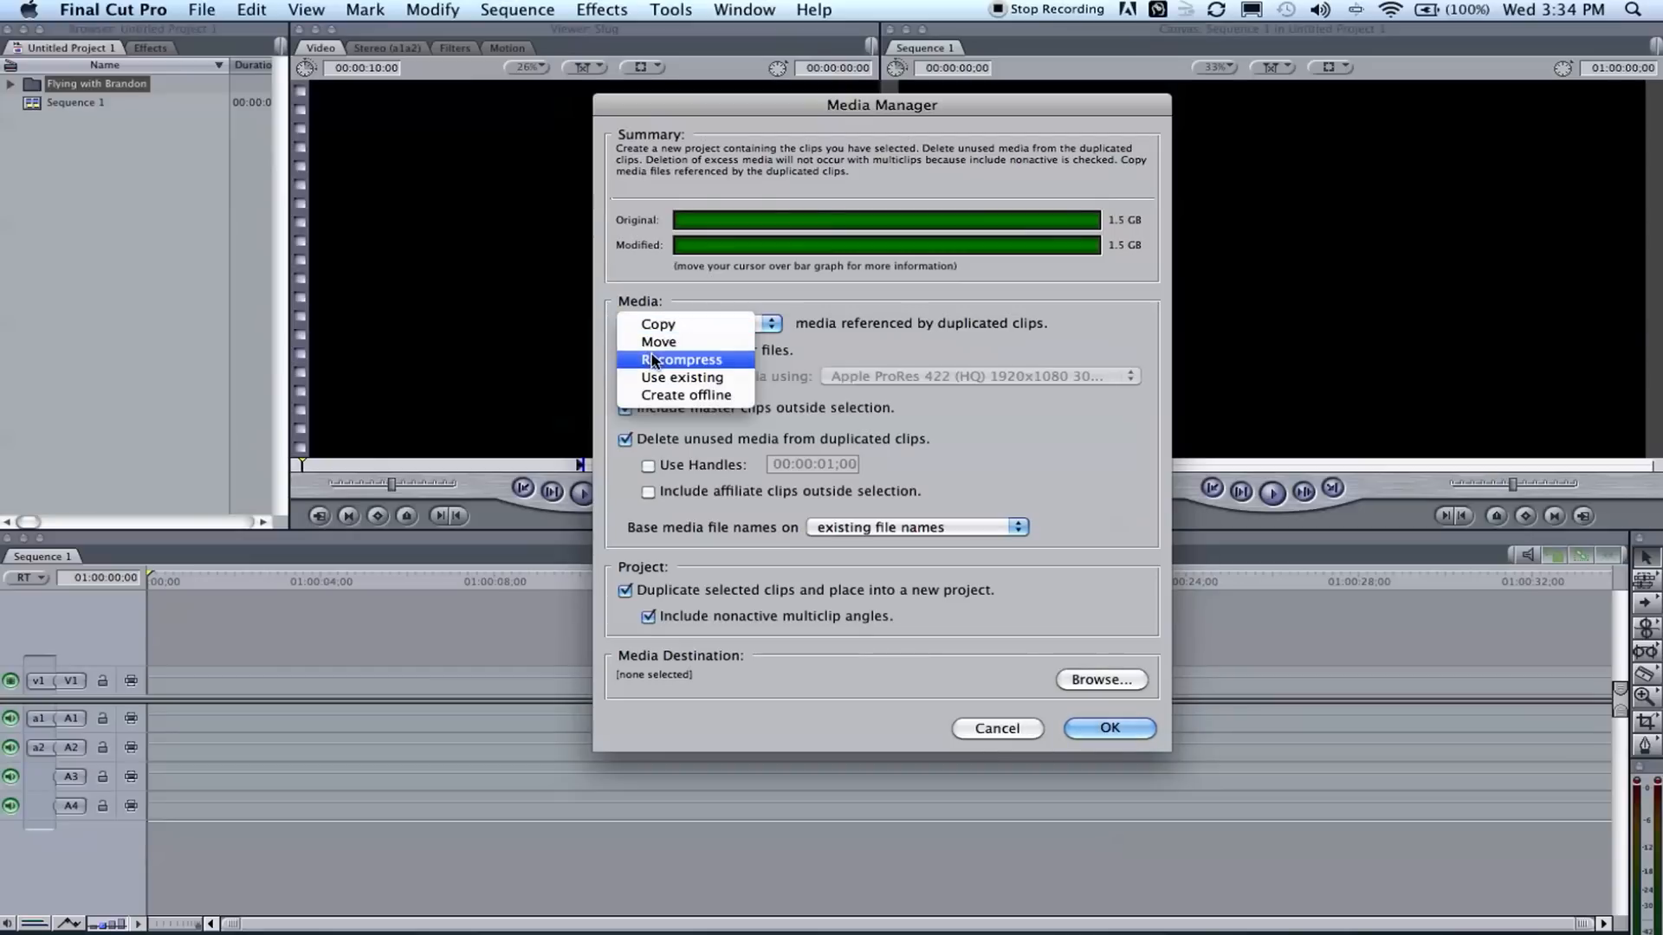
pyautogui.click(683, 358)
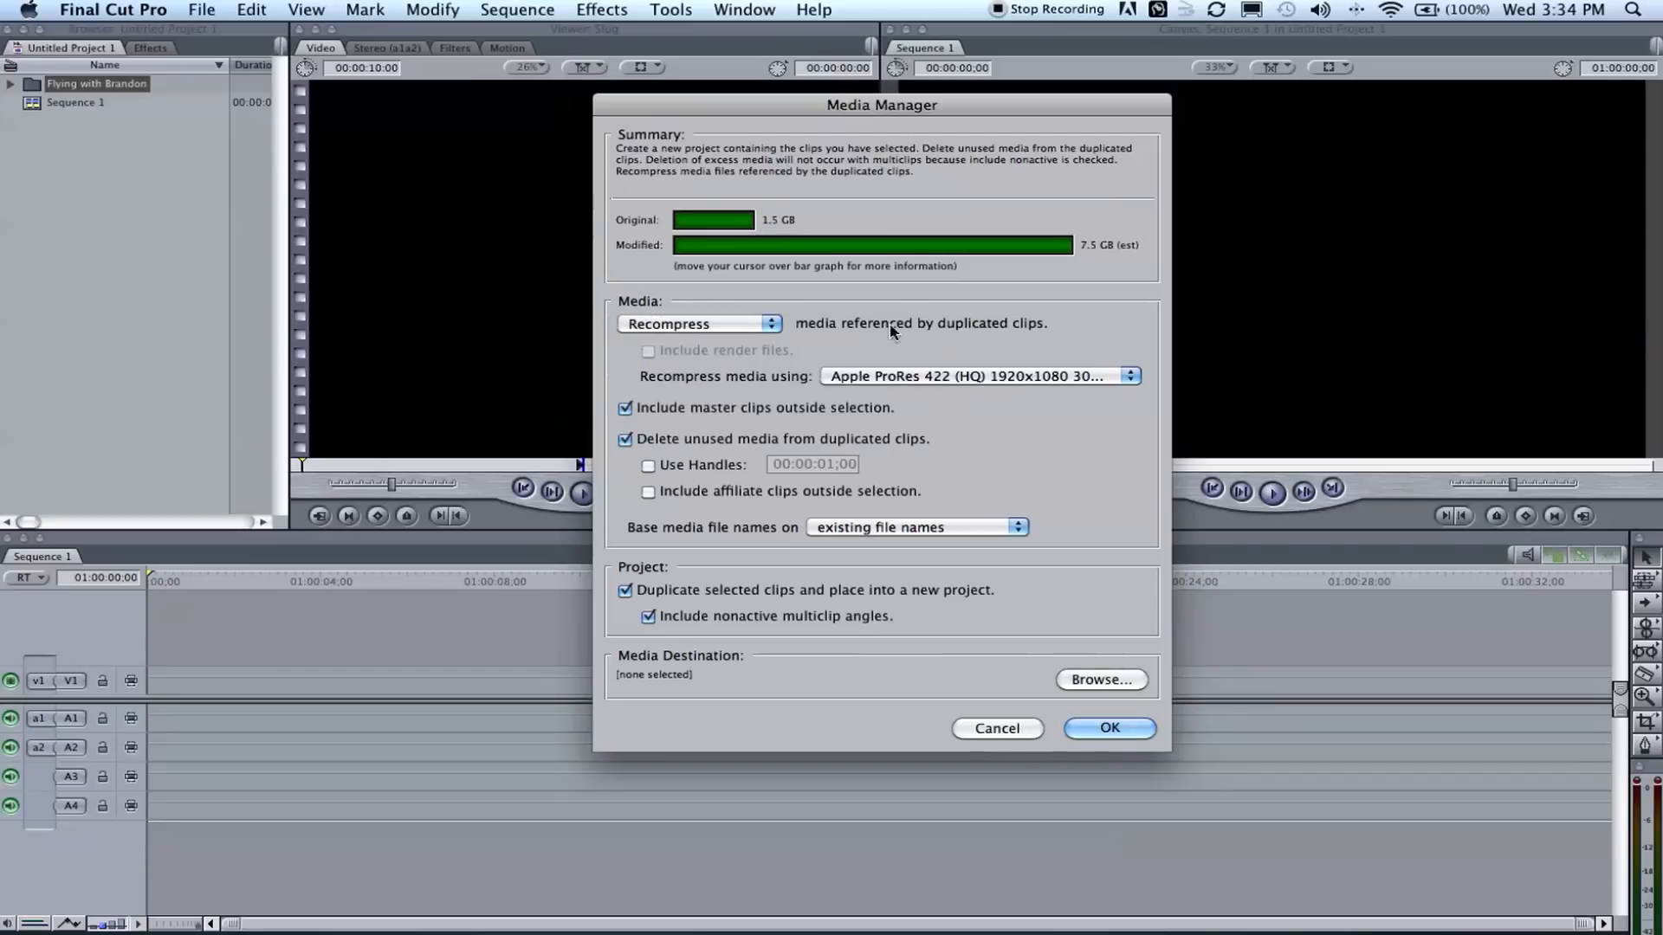
pyautogui.moveTo(594, 322)
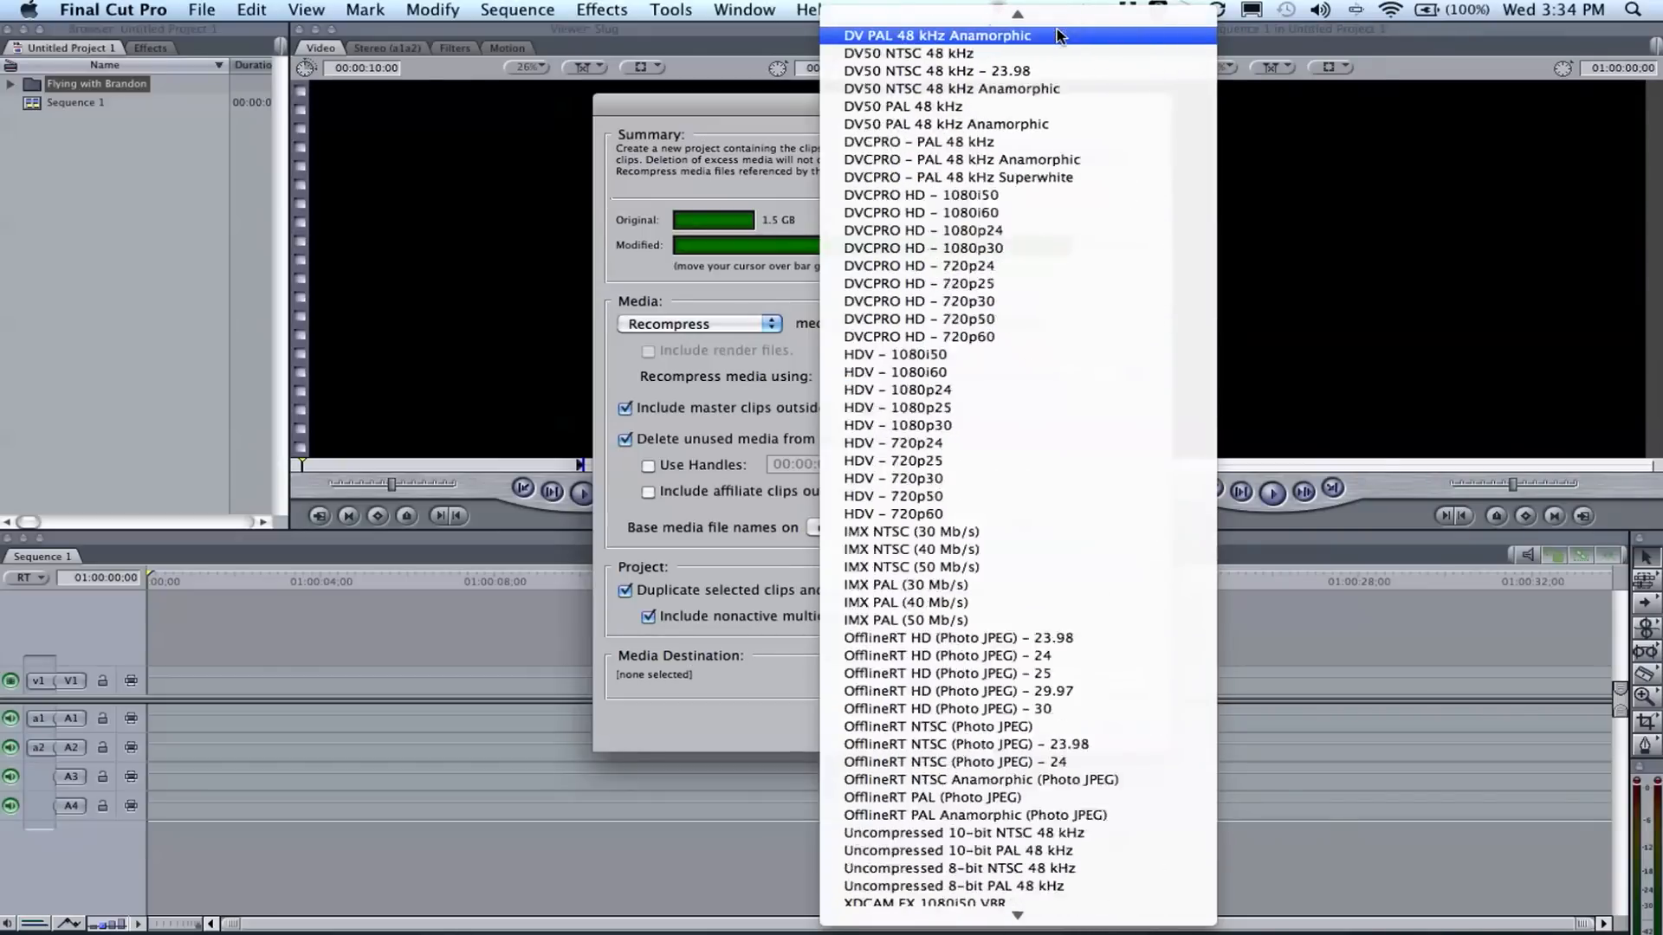
# Scroll the recompression format list to the Apple ProRes 422 variants.
pyautogui.scroll(-3)
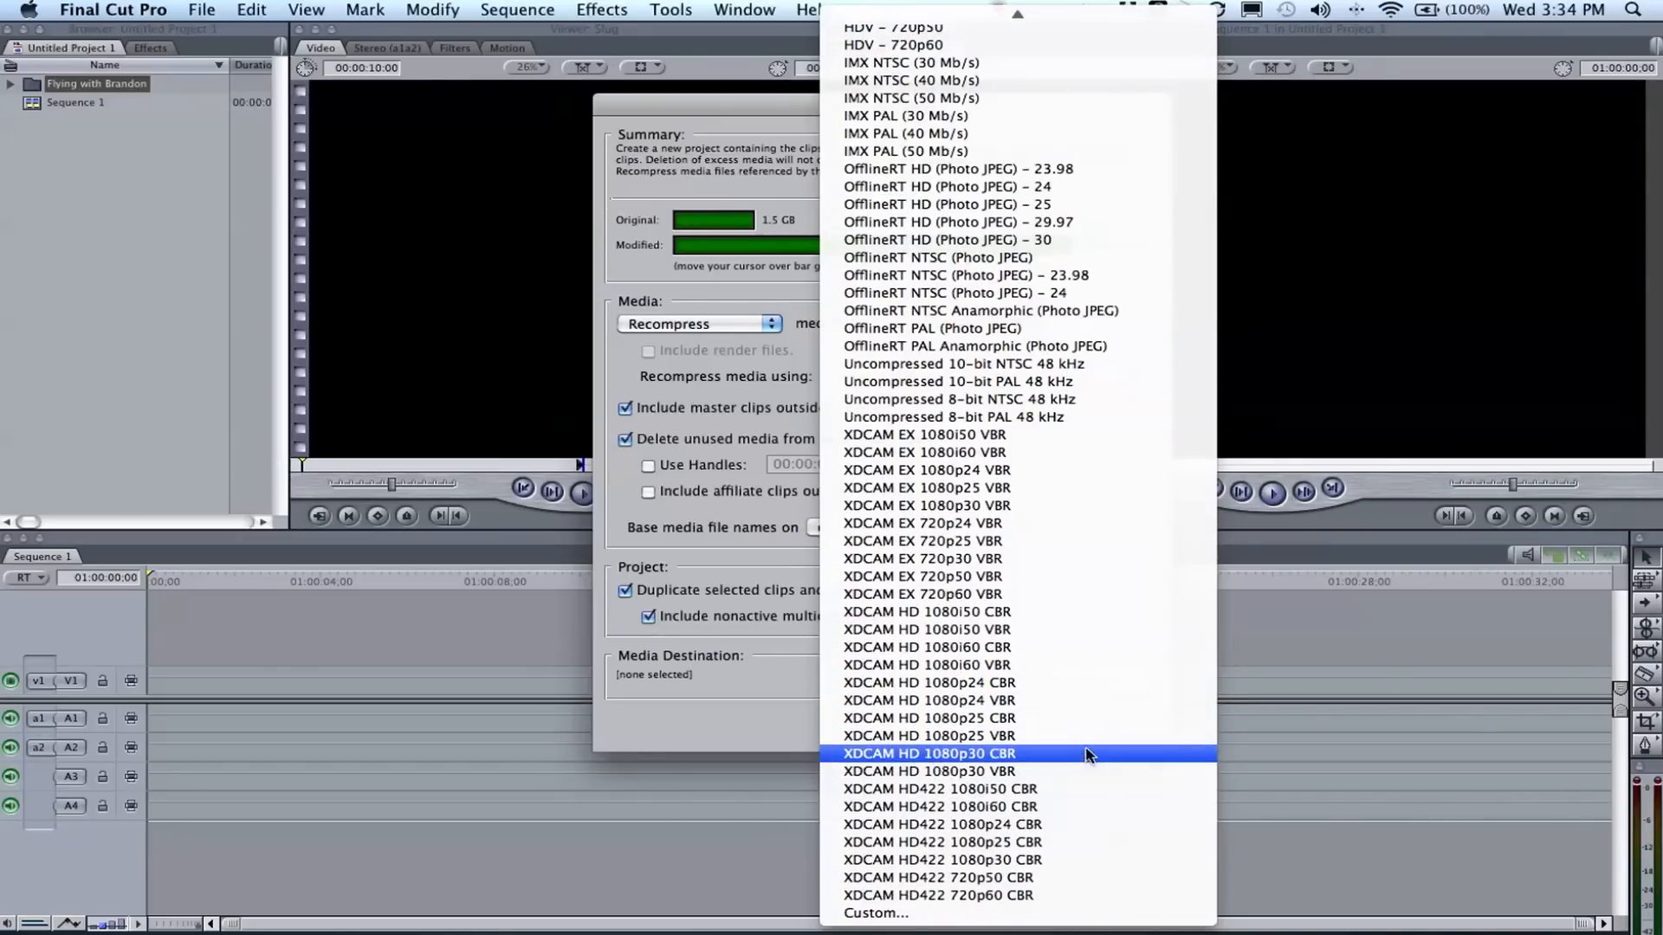
pyautogui.scroll(3)
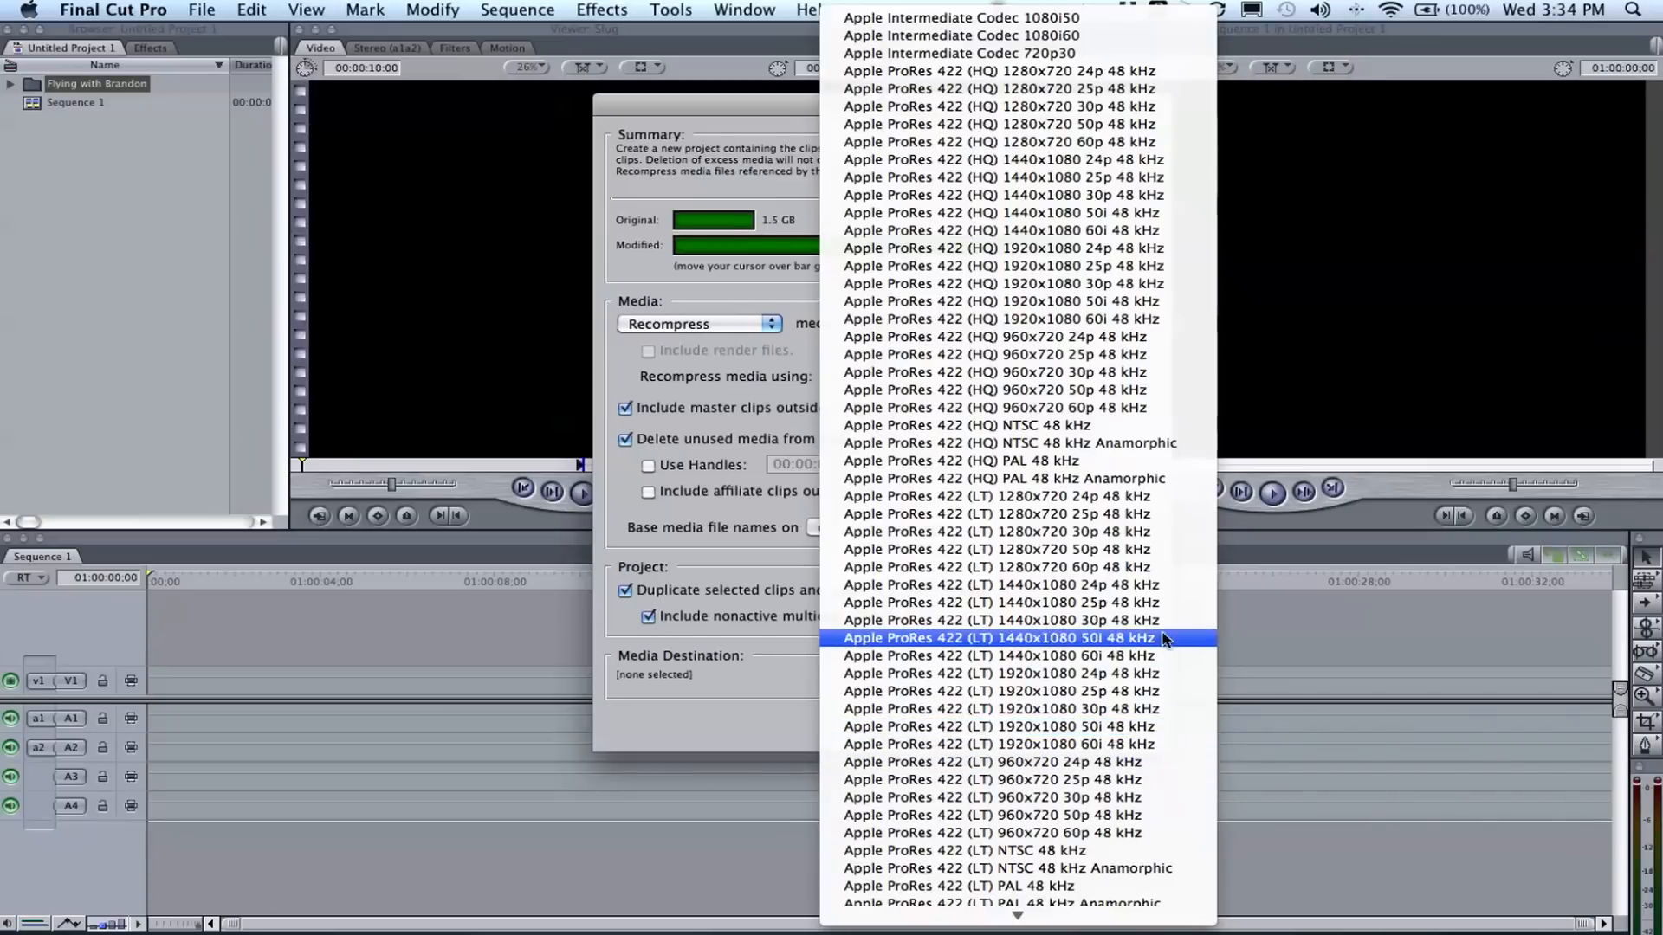
pyautogui.moveTo(1156, 603)
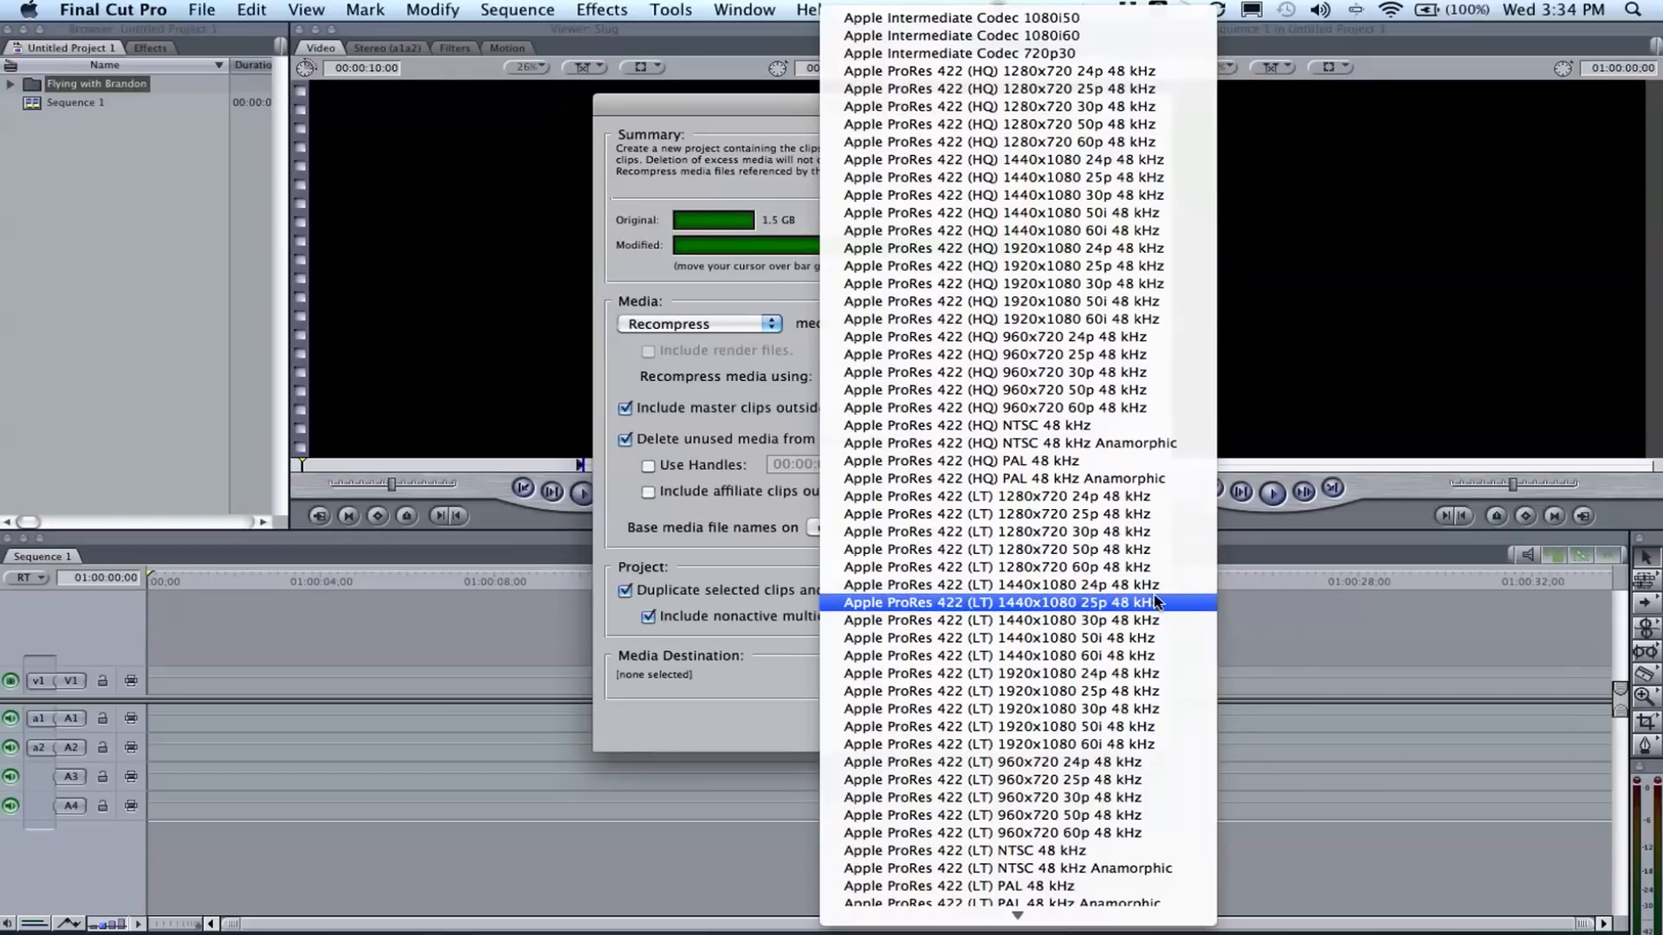
pyautogui.moveTo(1151, 548)
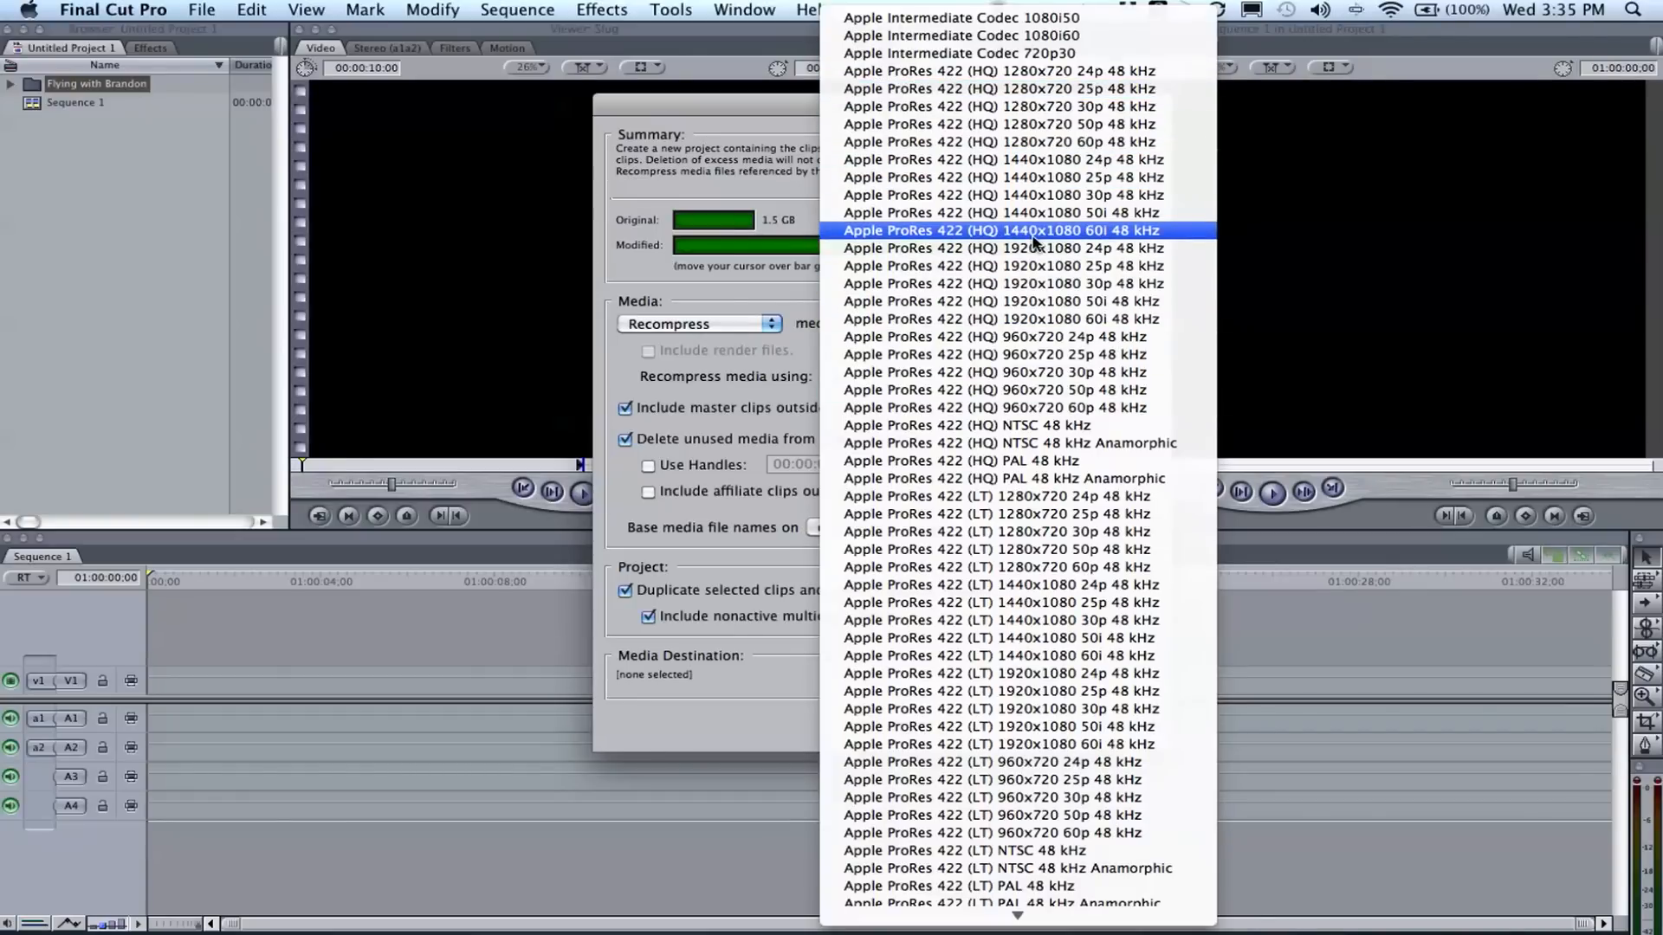
pyautogui.scroll(-3)
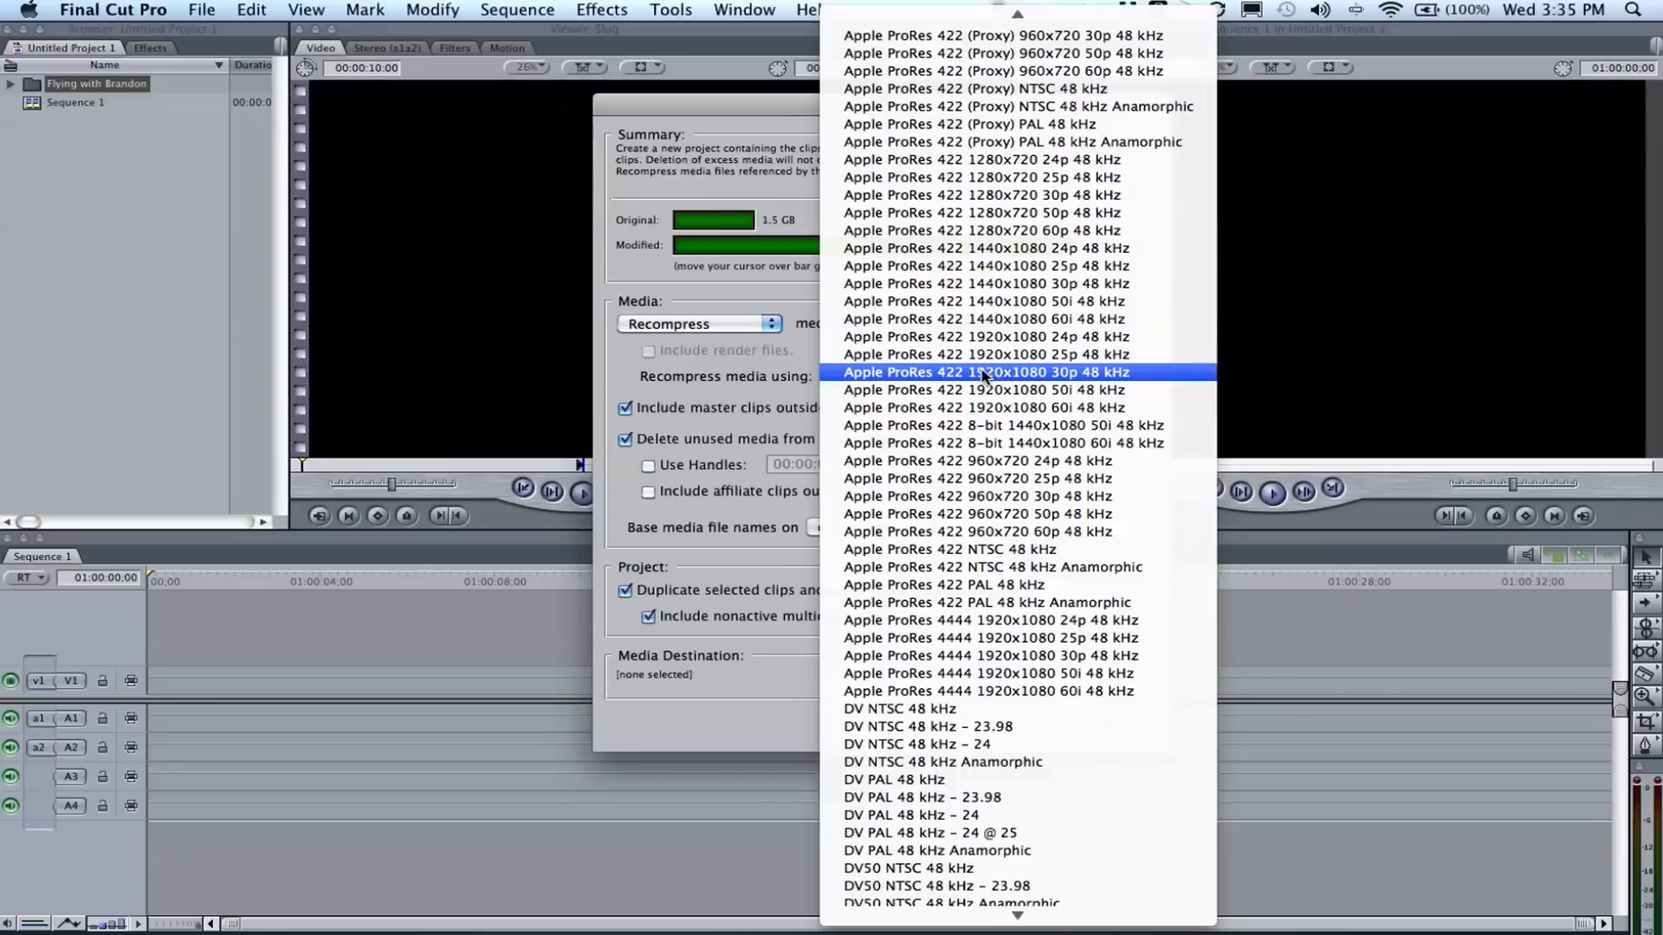
pyautogui.moveTo(1058, 380)
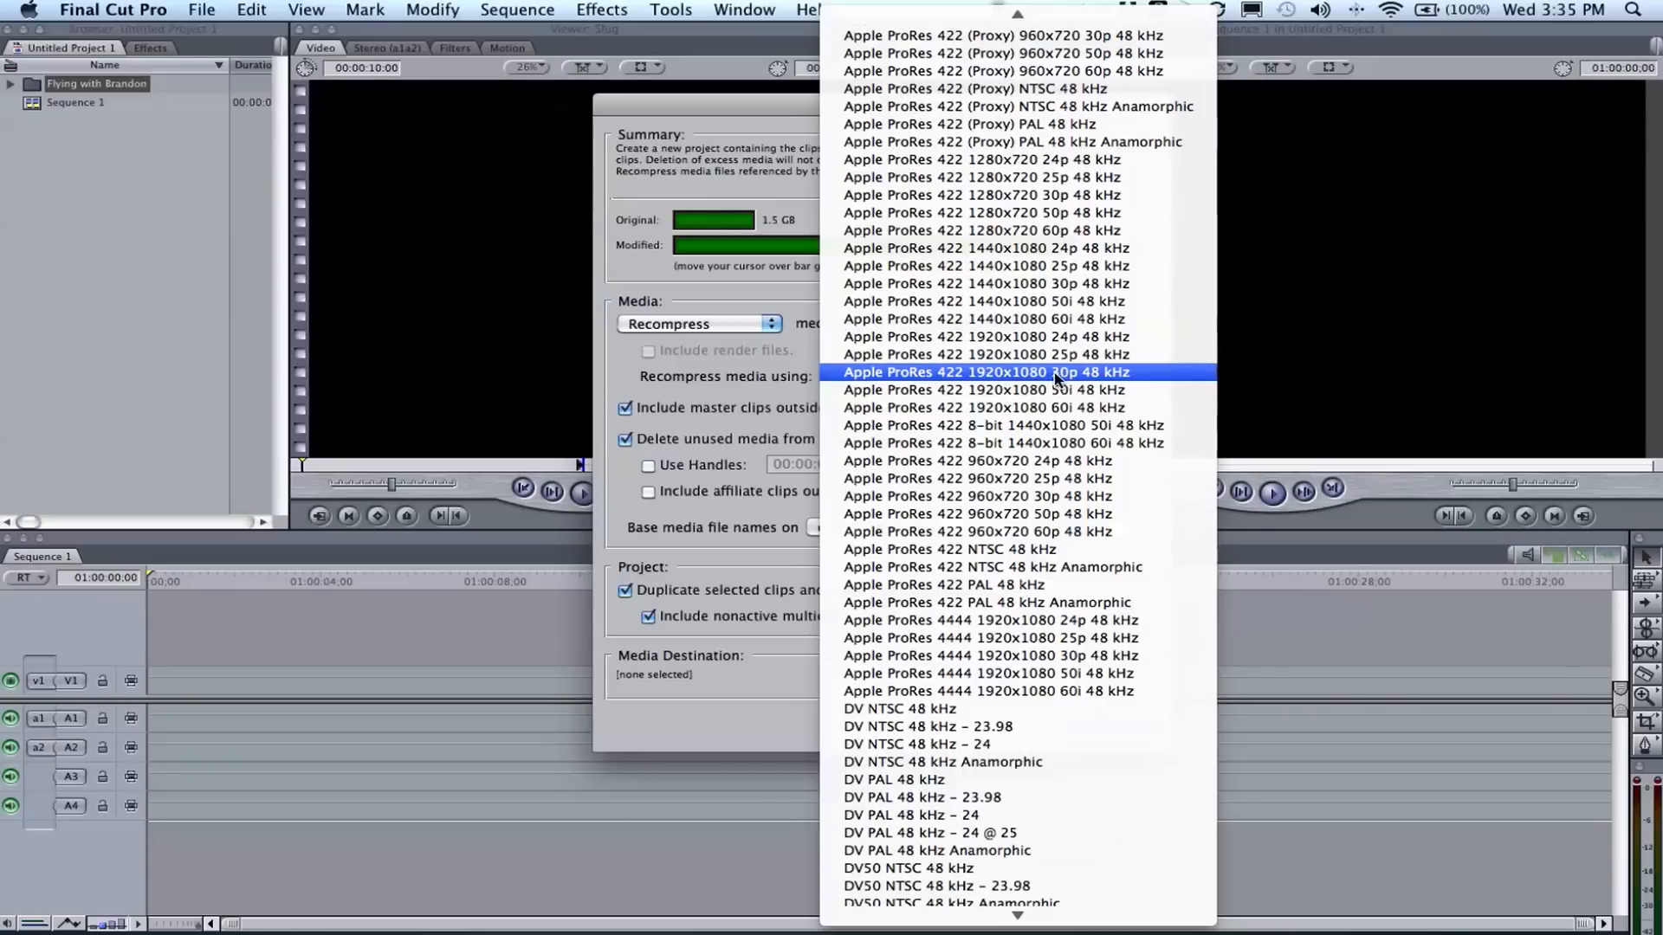
pyautogui.moveTo(986, 377)
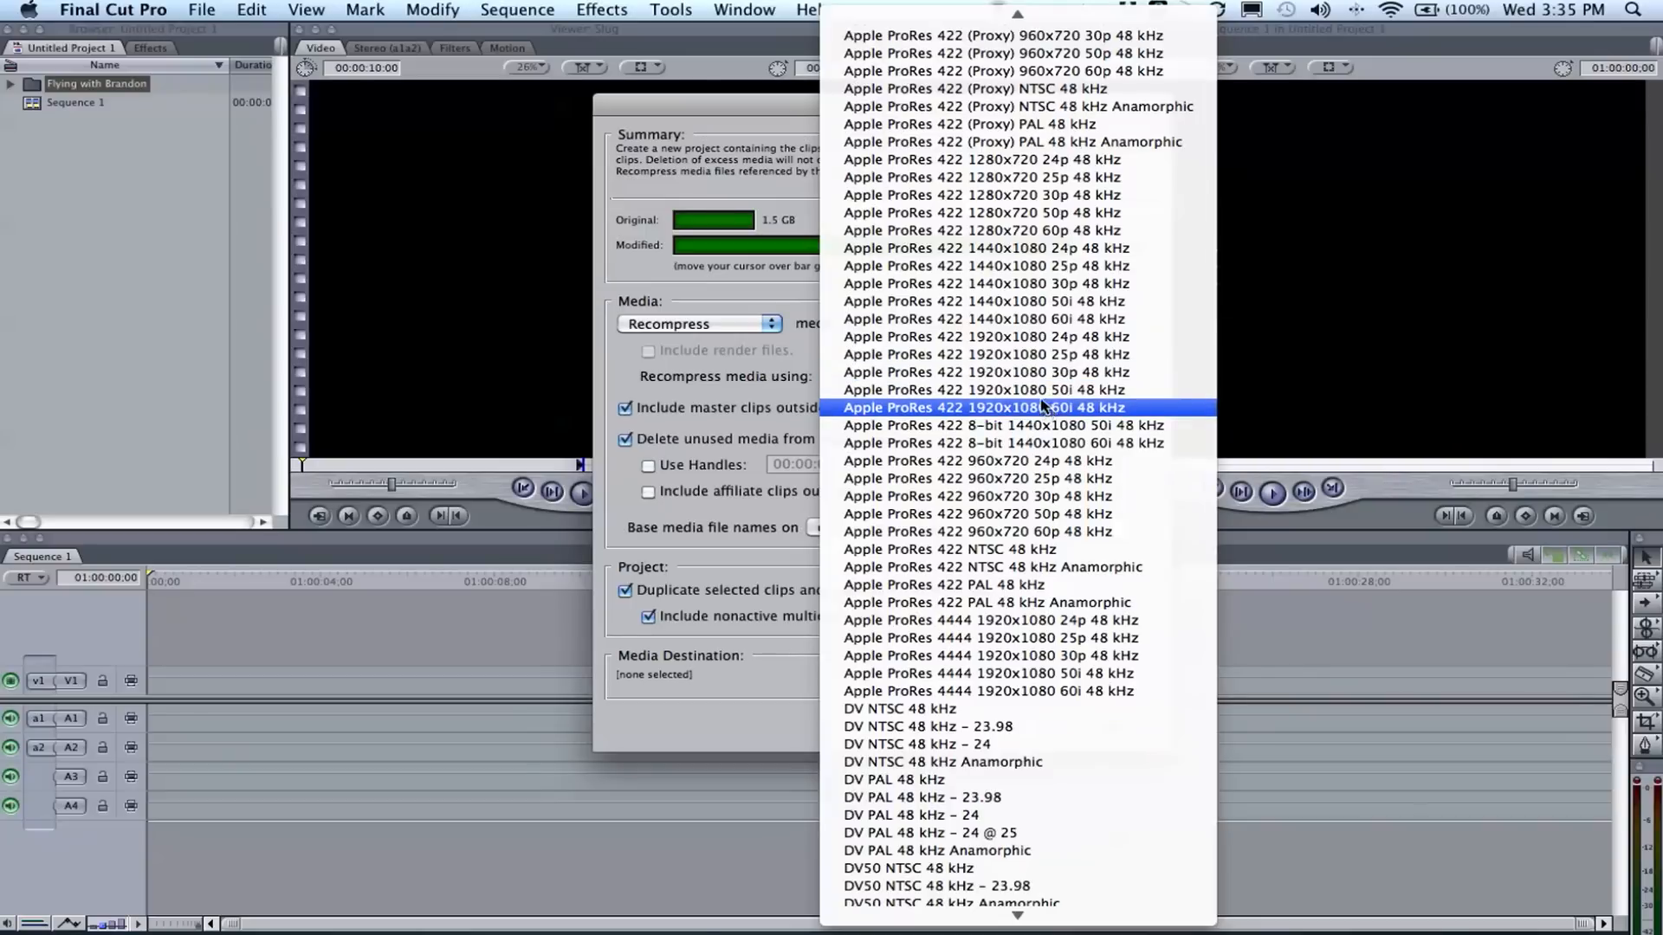
pyautogui.scroll(3)
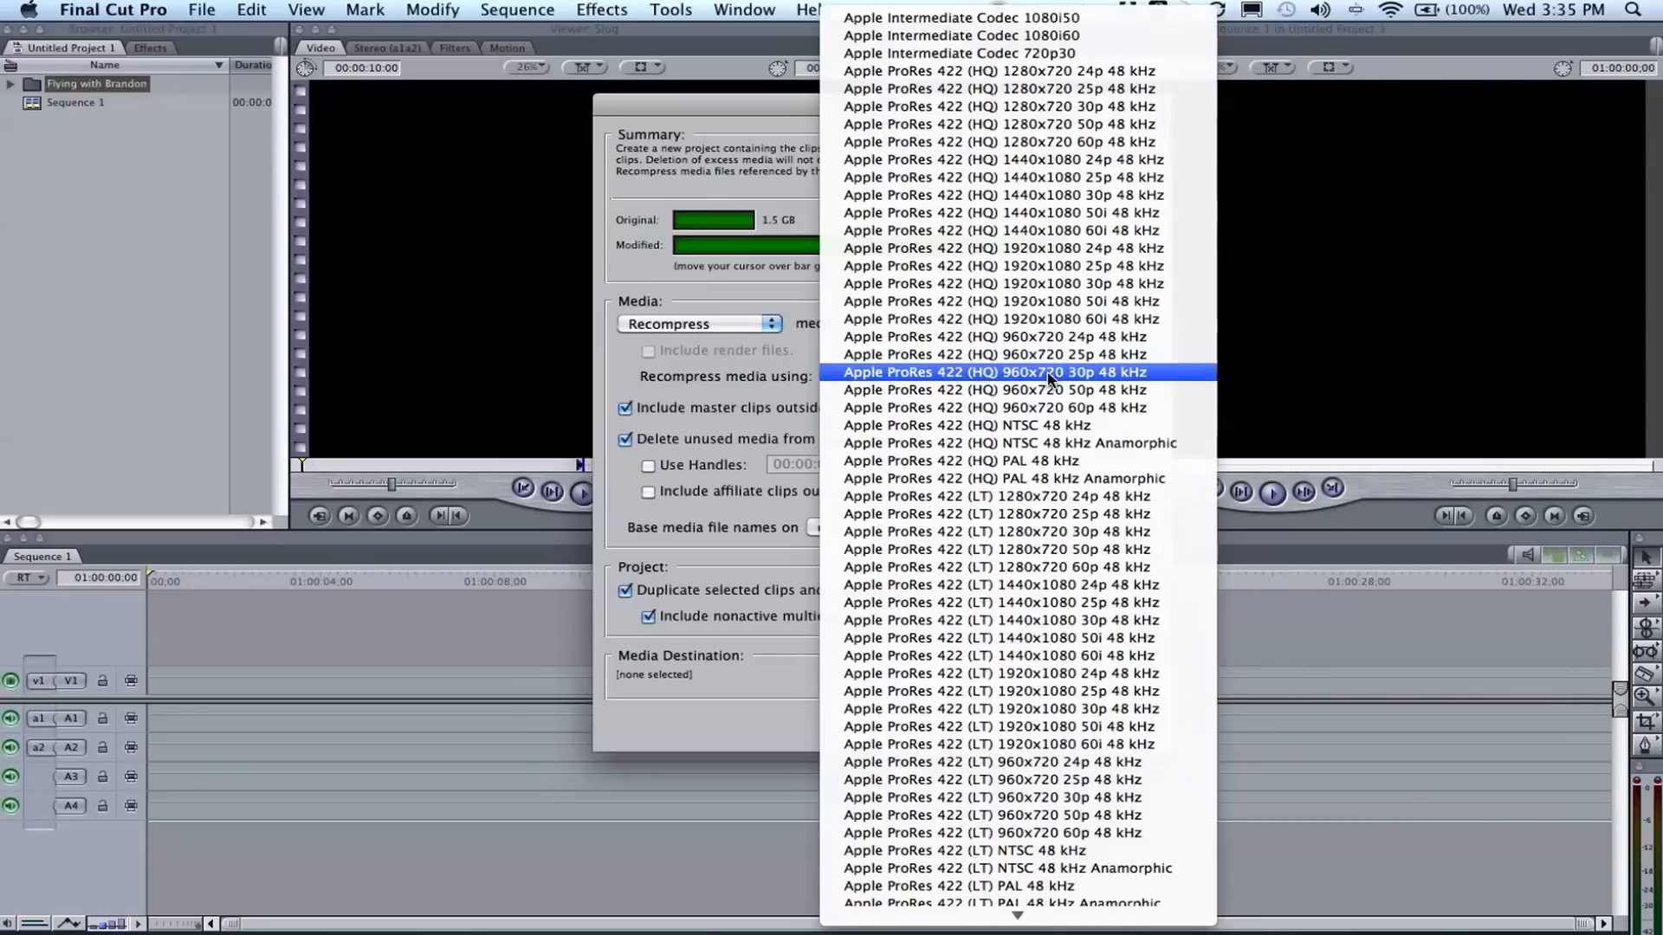
pyautogui.scroll(-3)
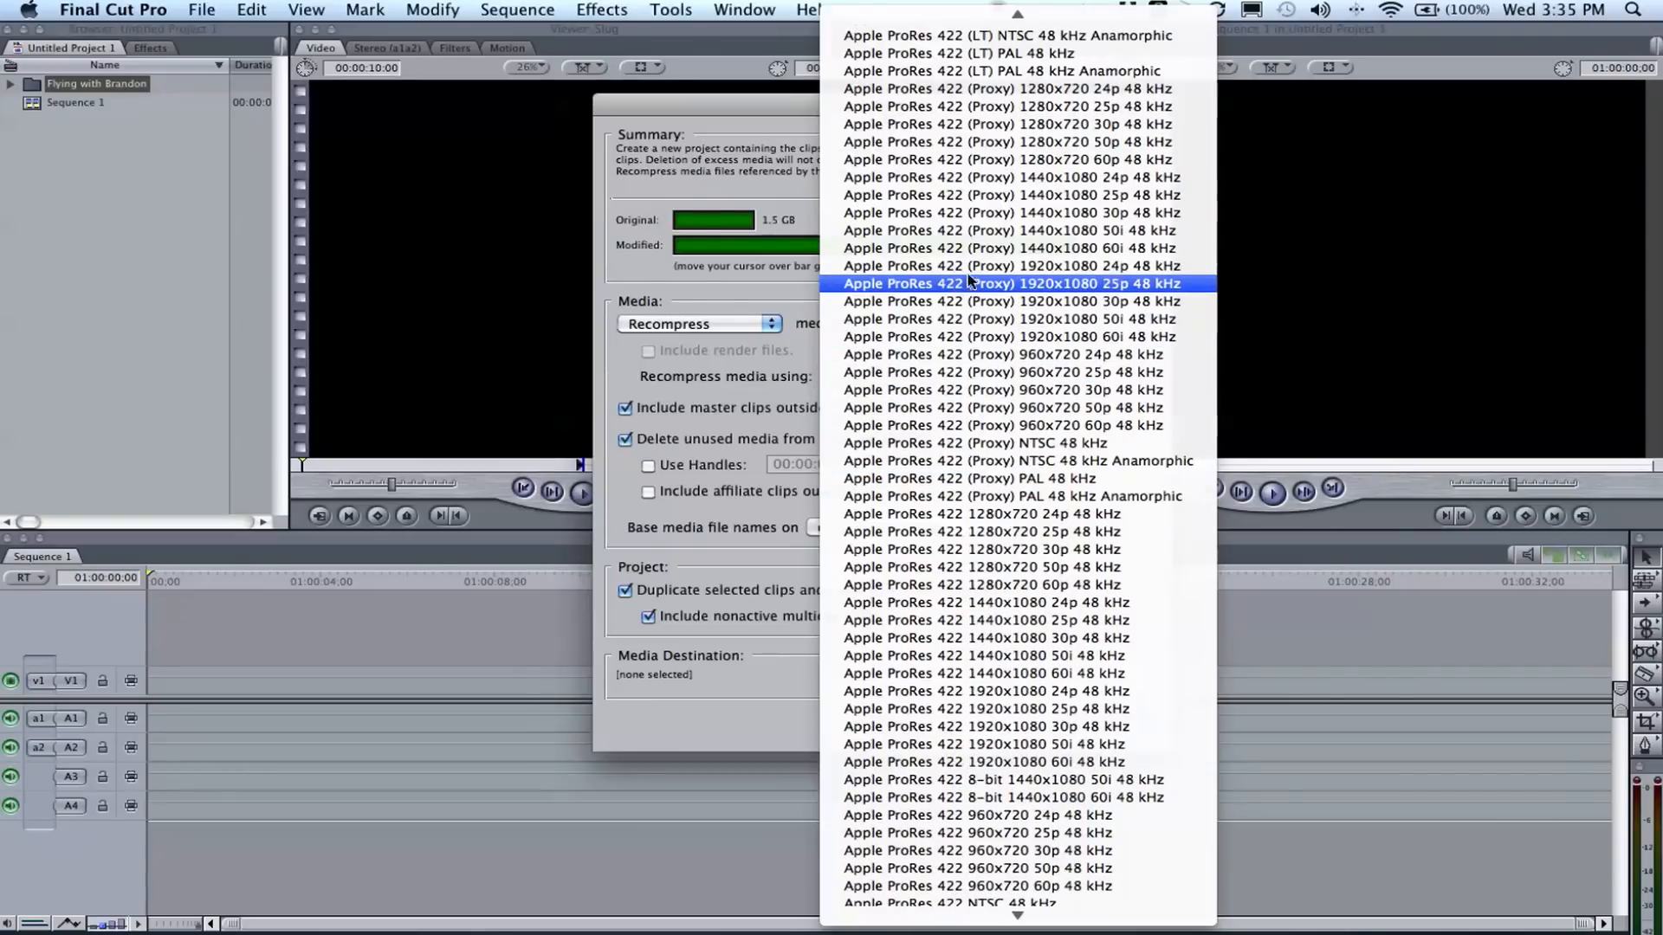
pyautogui.scroll(3)
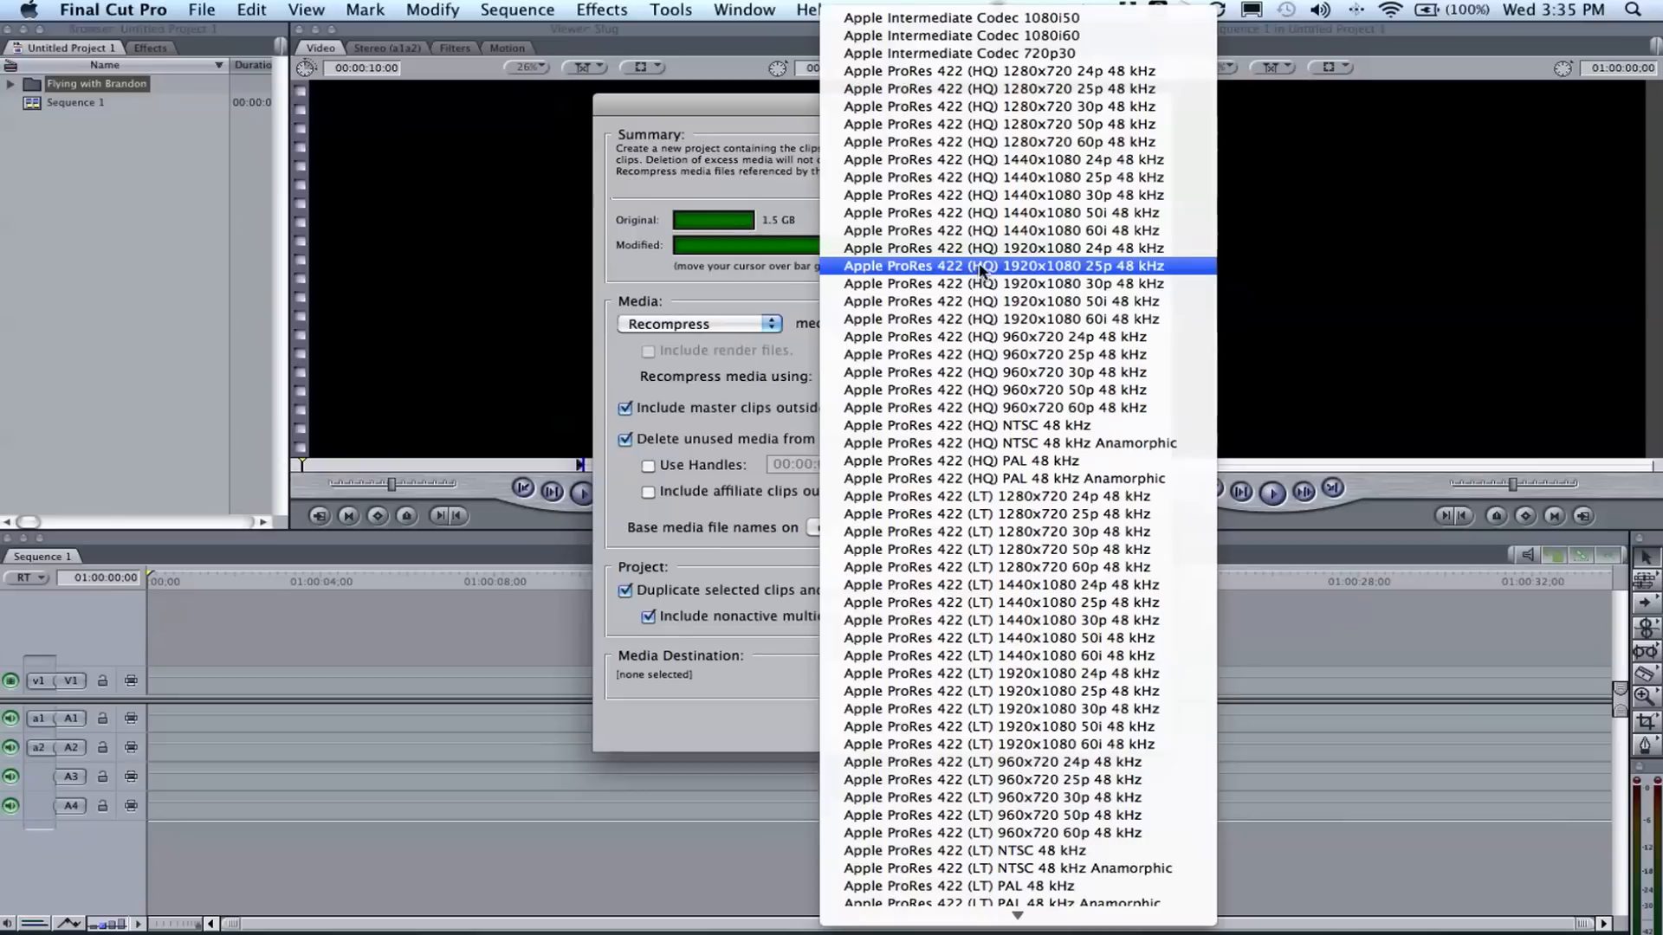
pyautogui.scroll(-3)
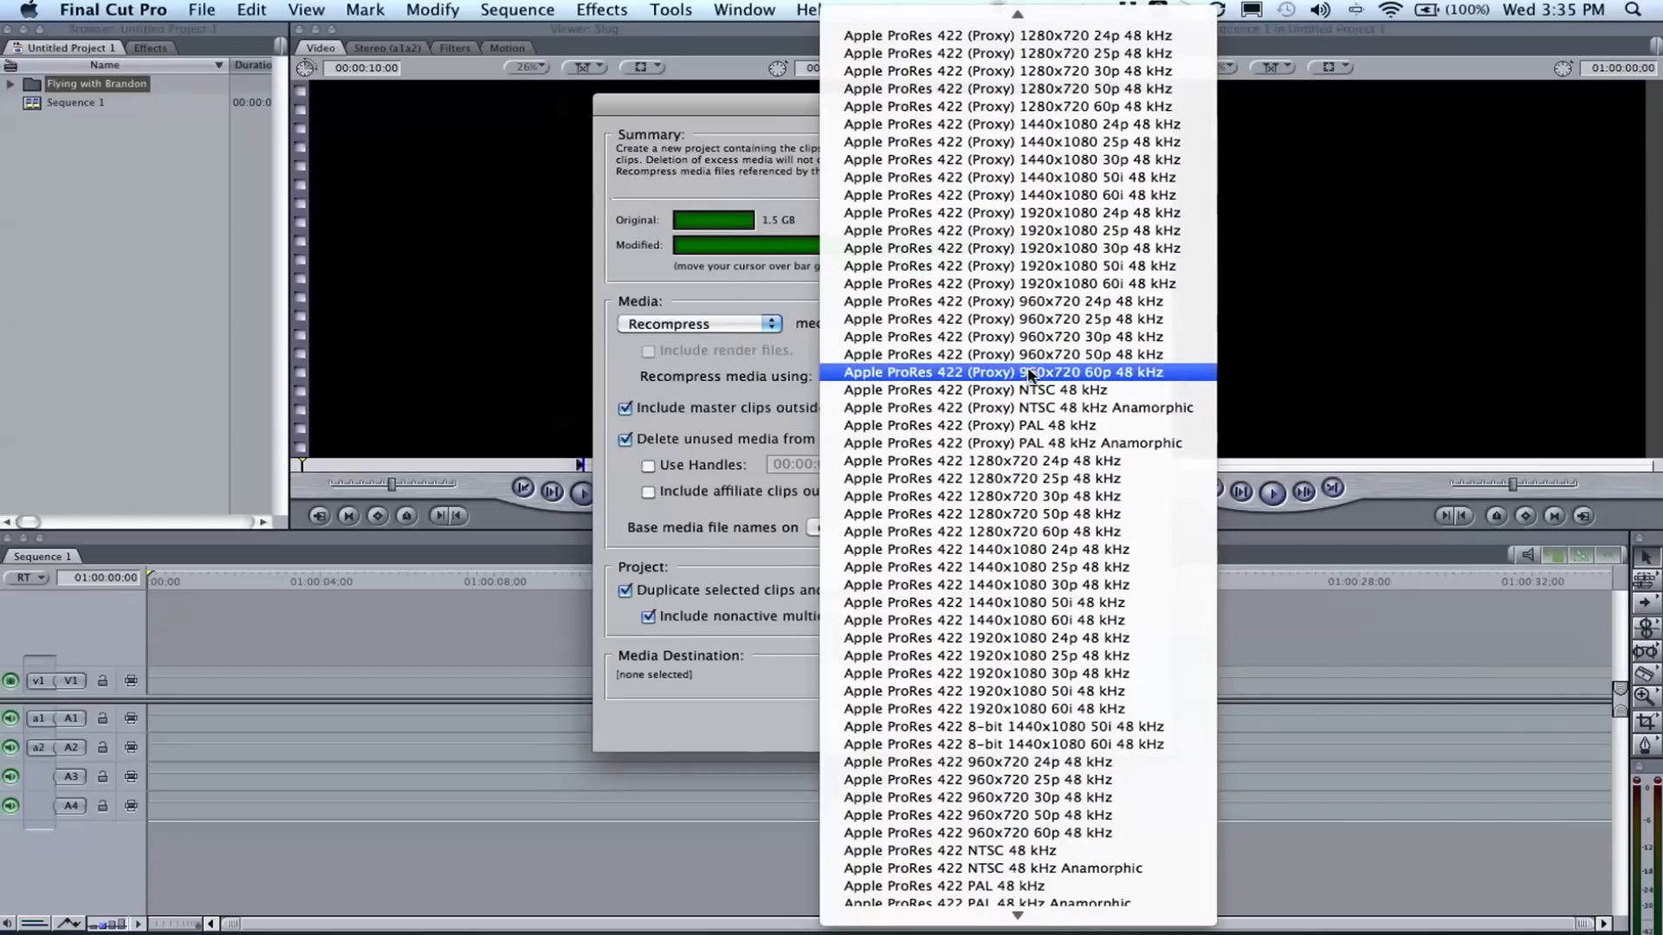
pyautogui.scroll(3)
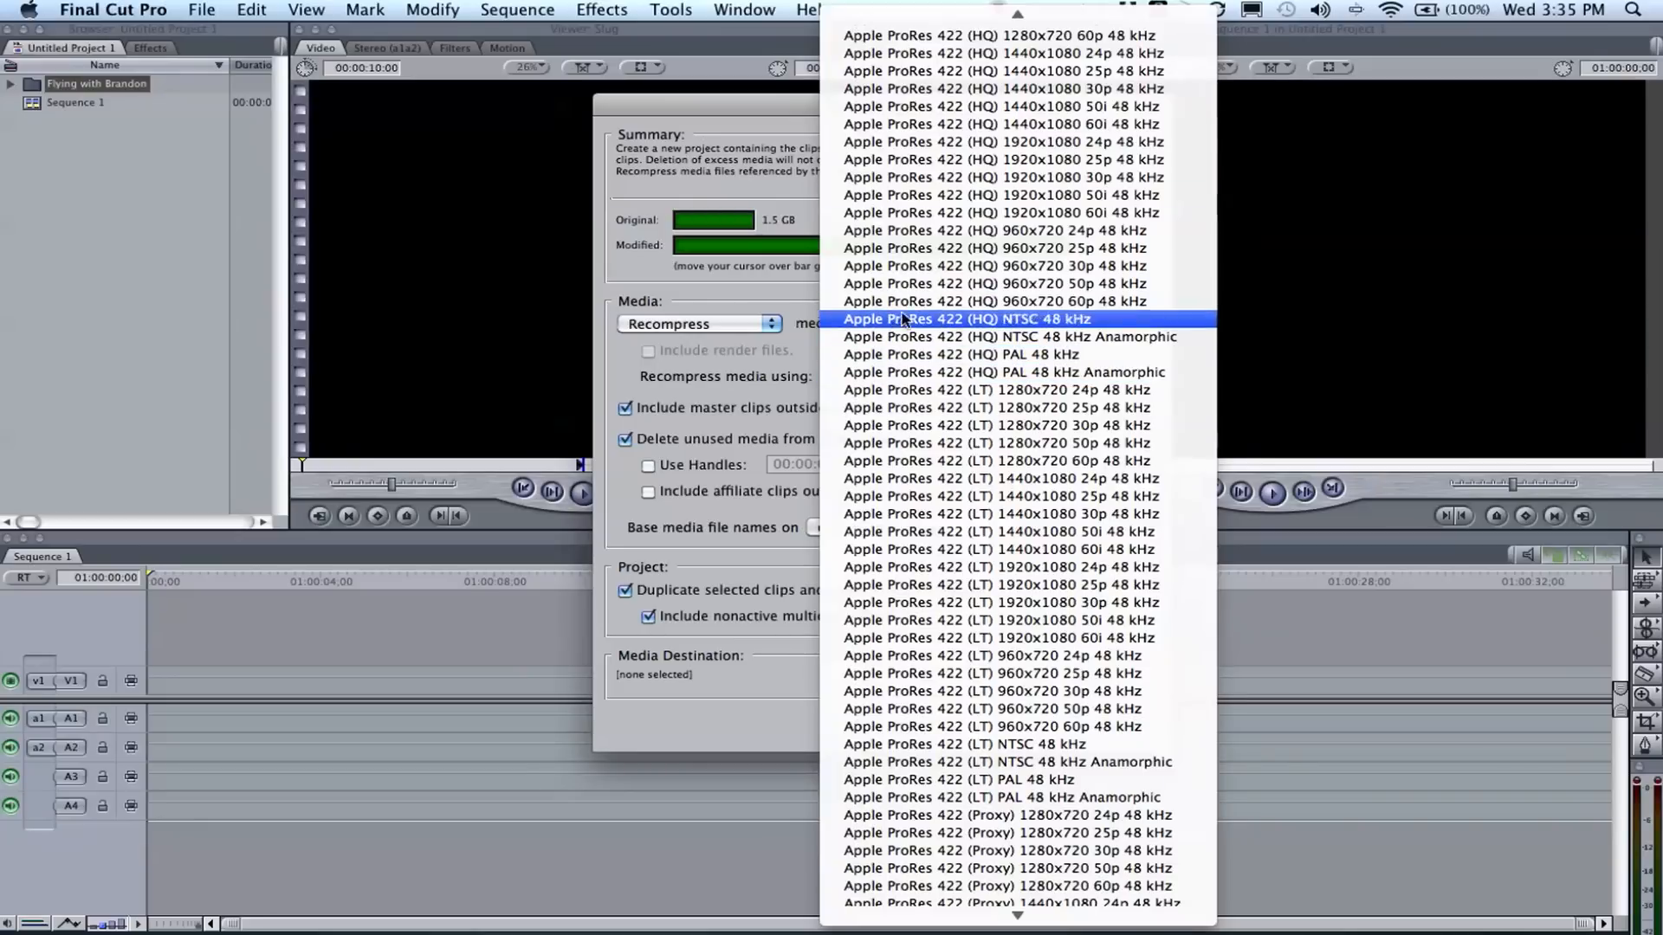
pyautogui.moveTo(1016, 212)
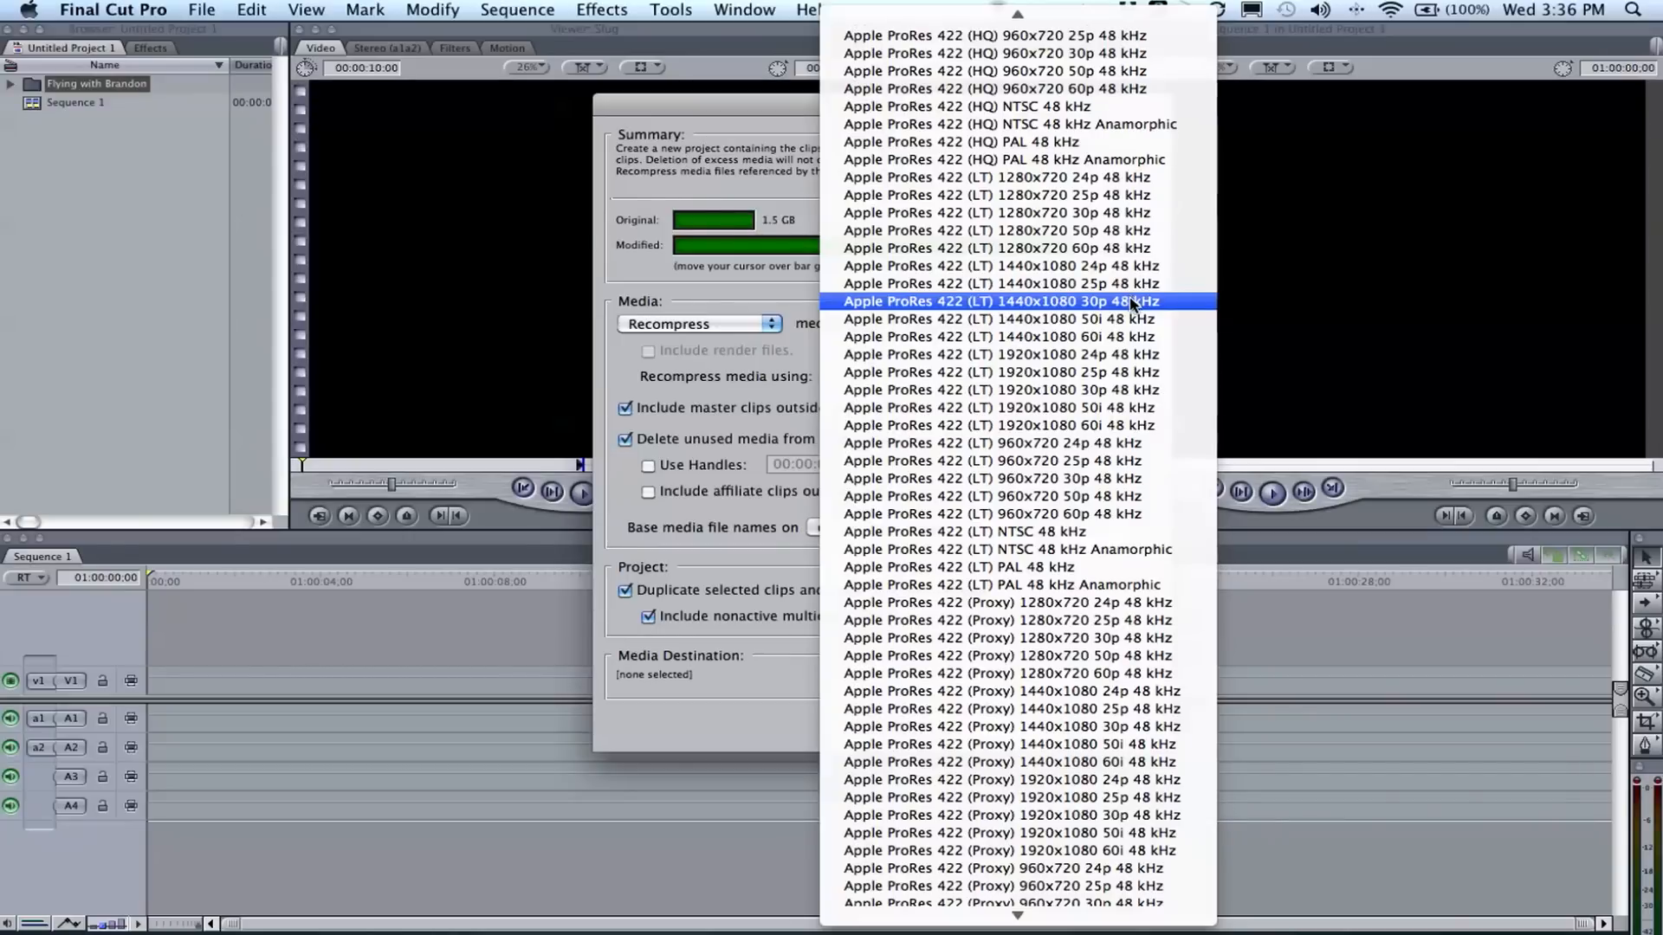
pyautogui.scroll(3)
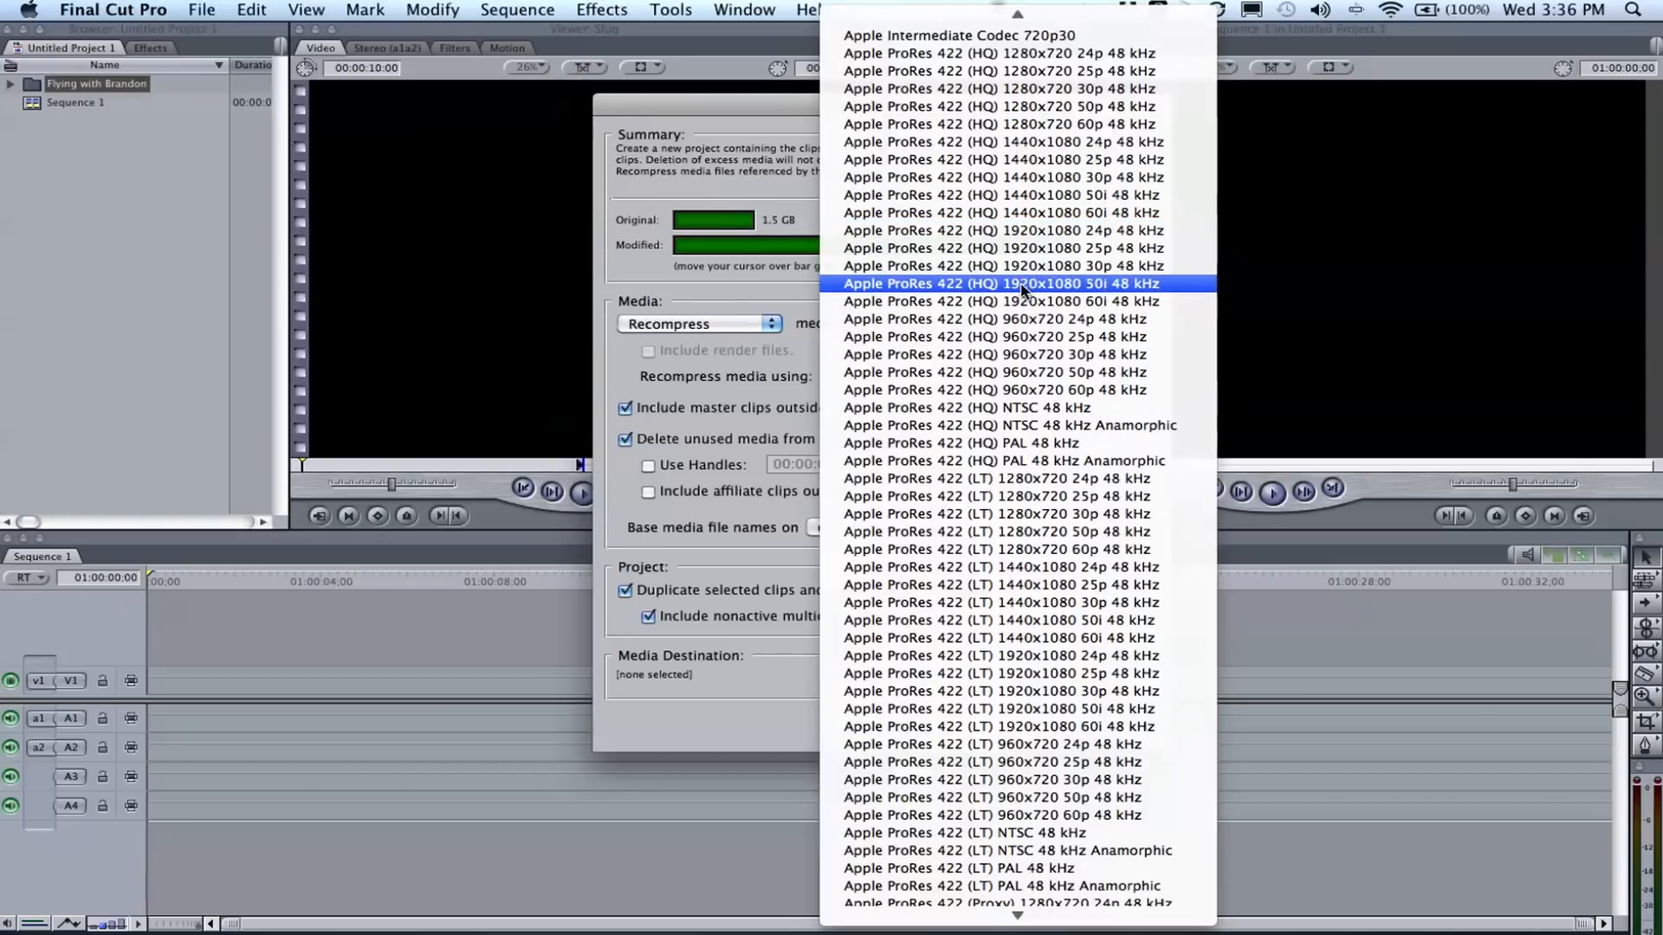
pyautogui.scroll(-3)
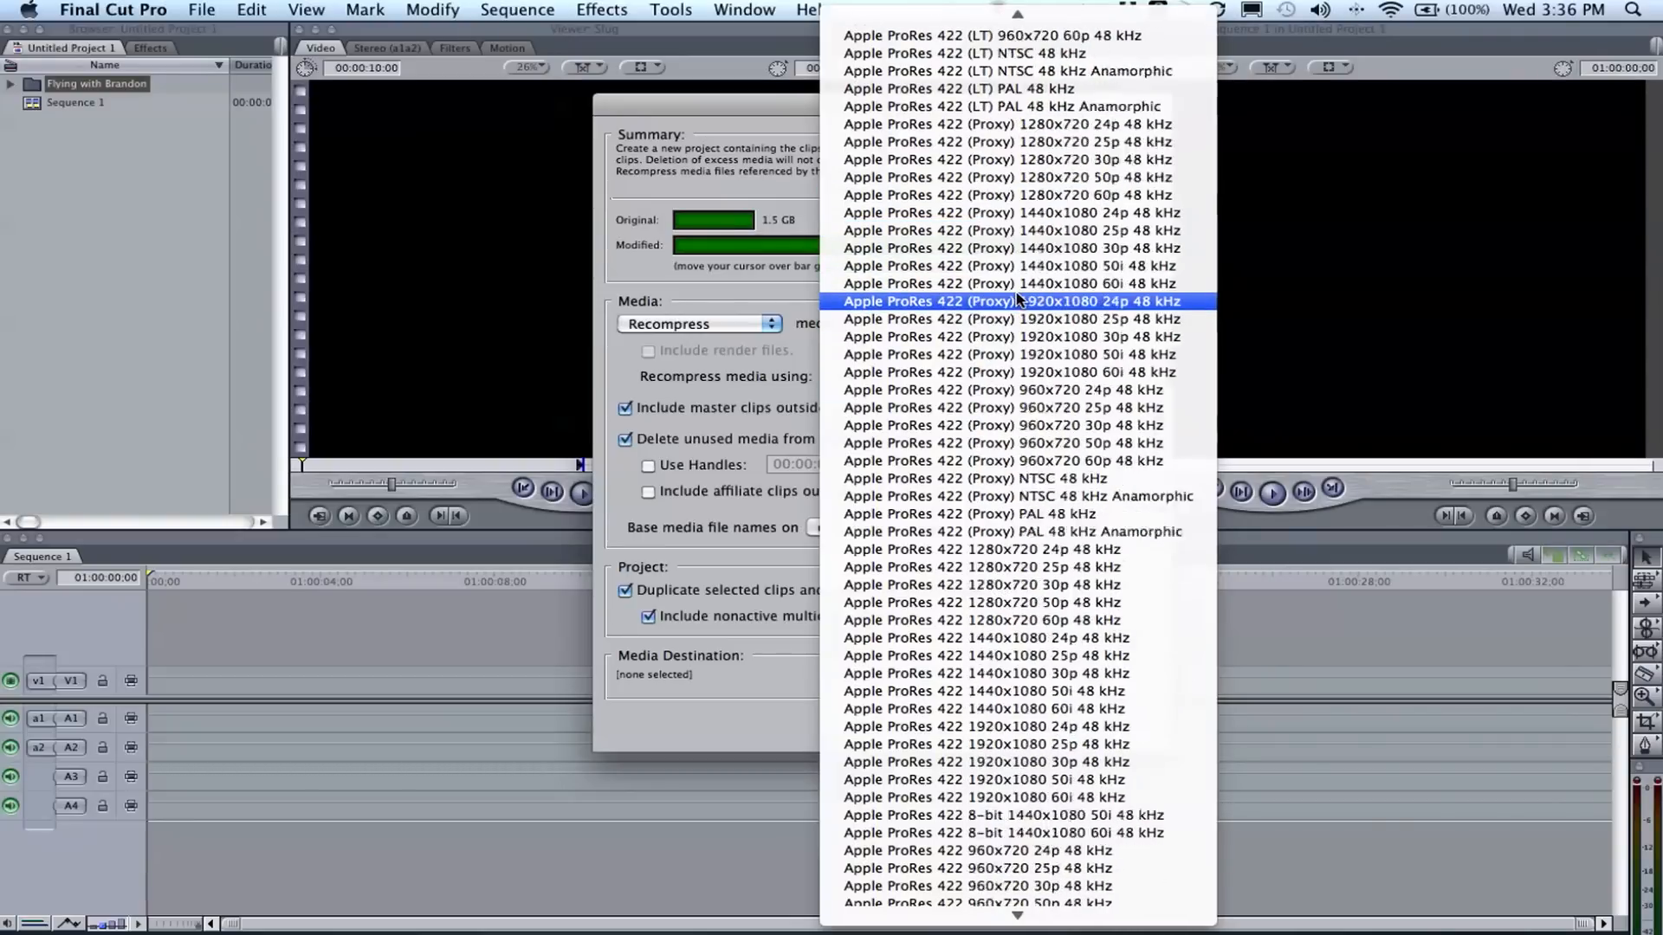
pyautogui.scroll(-3)
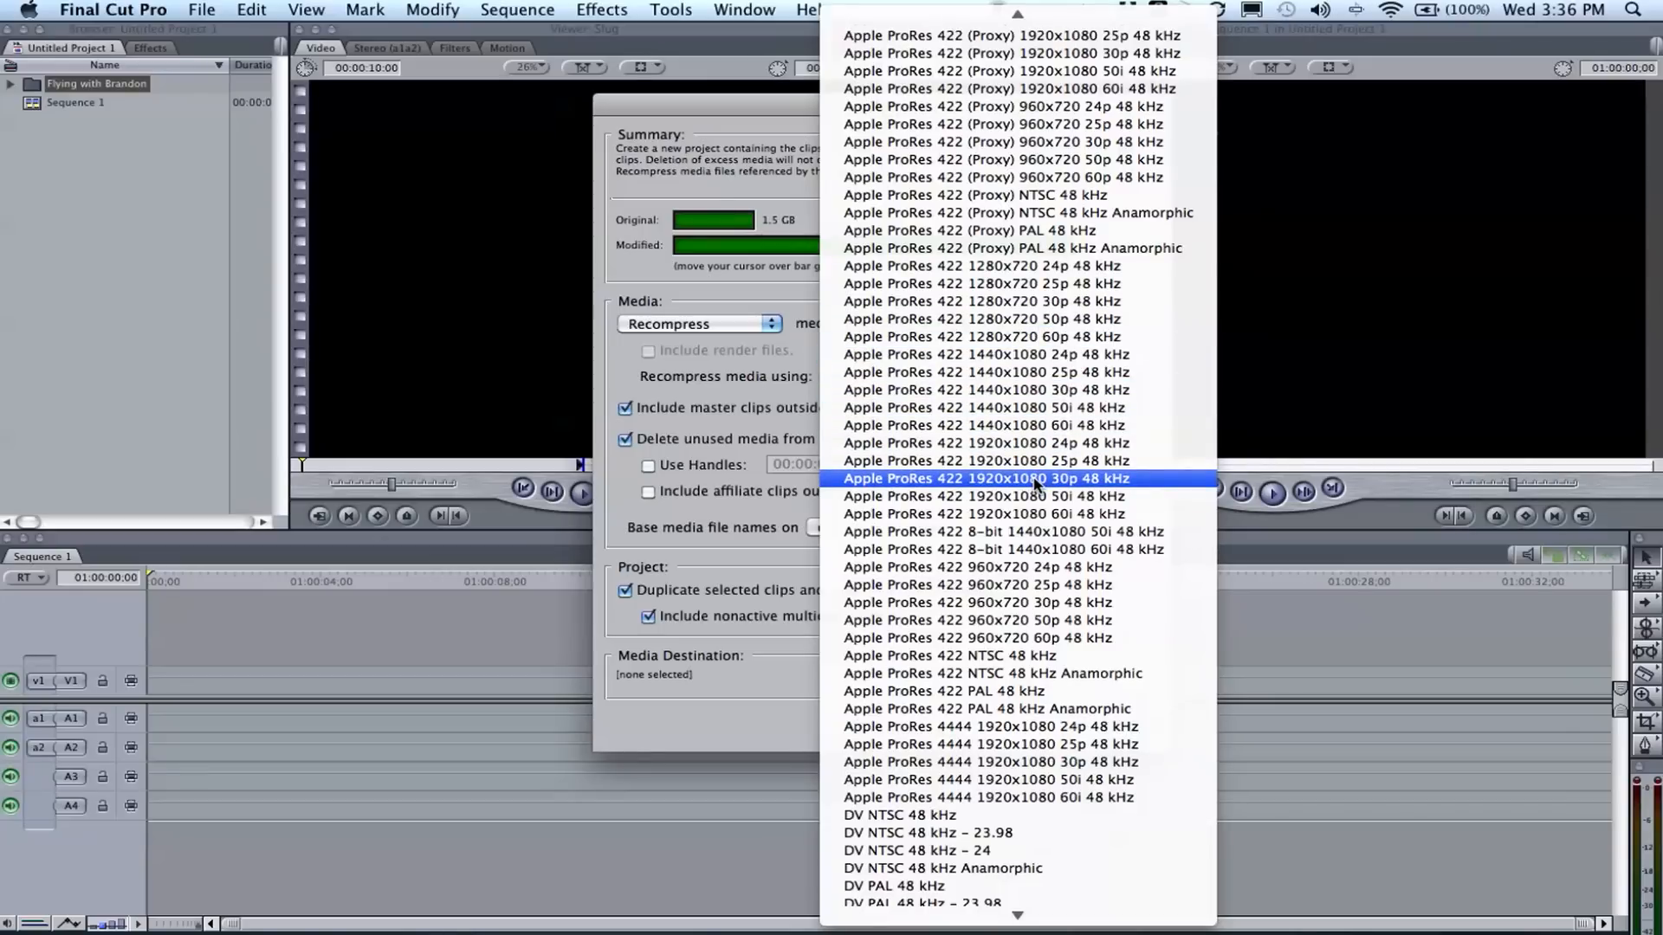
# Target Apple ProRes 422 1920x1080 30p 48 kHz and keep unused media.
pyautogui.click(985, 478)
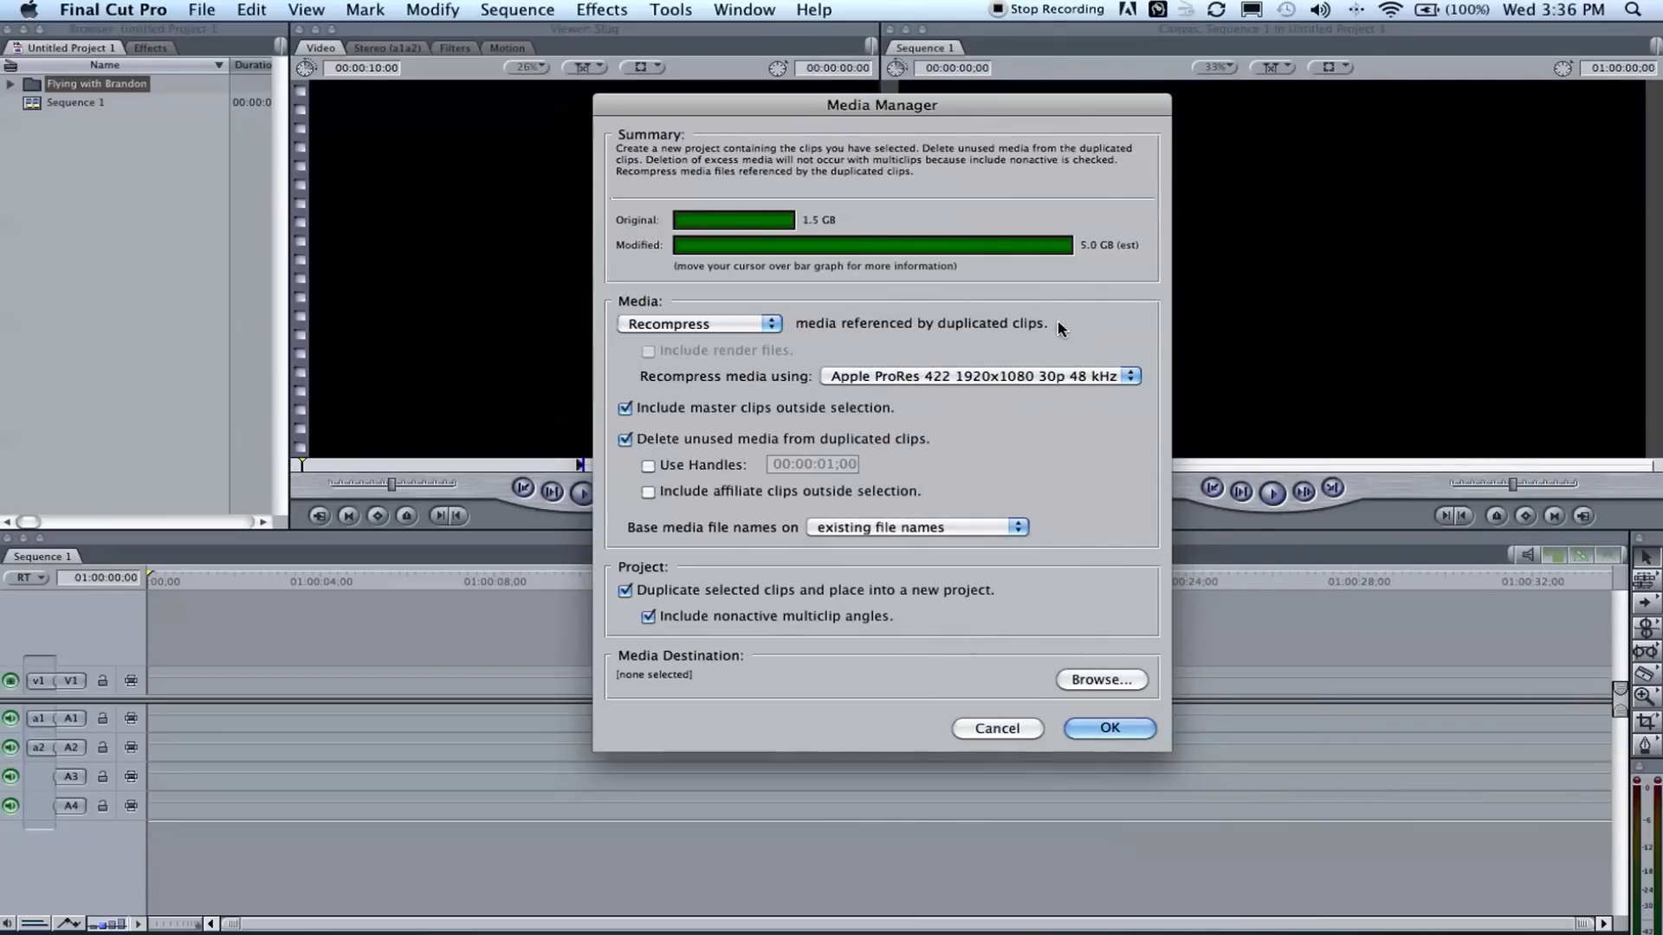
pyautogui.moveTo(1153, 385)
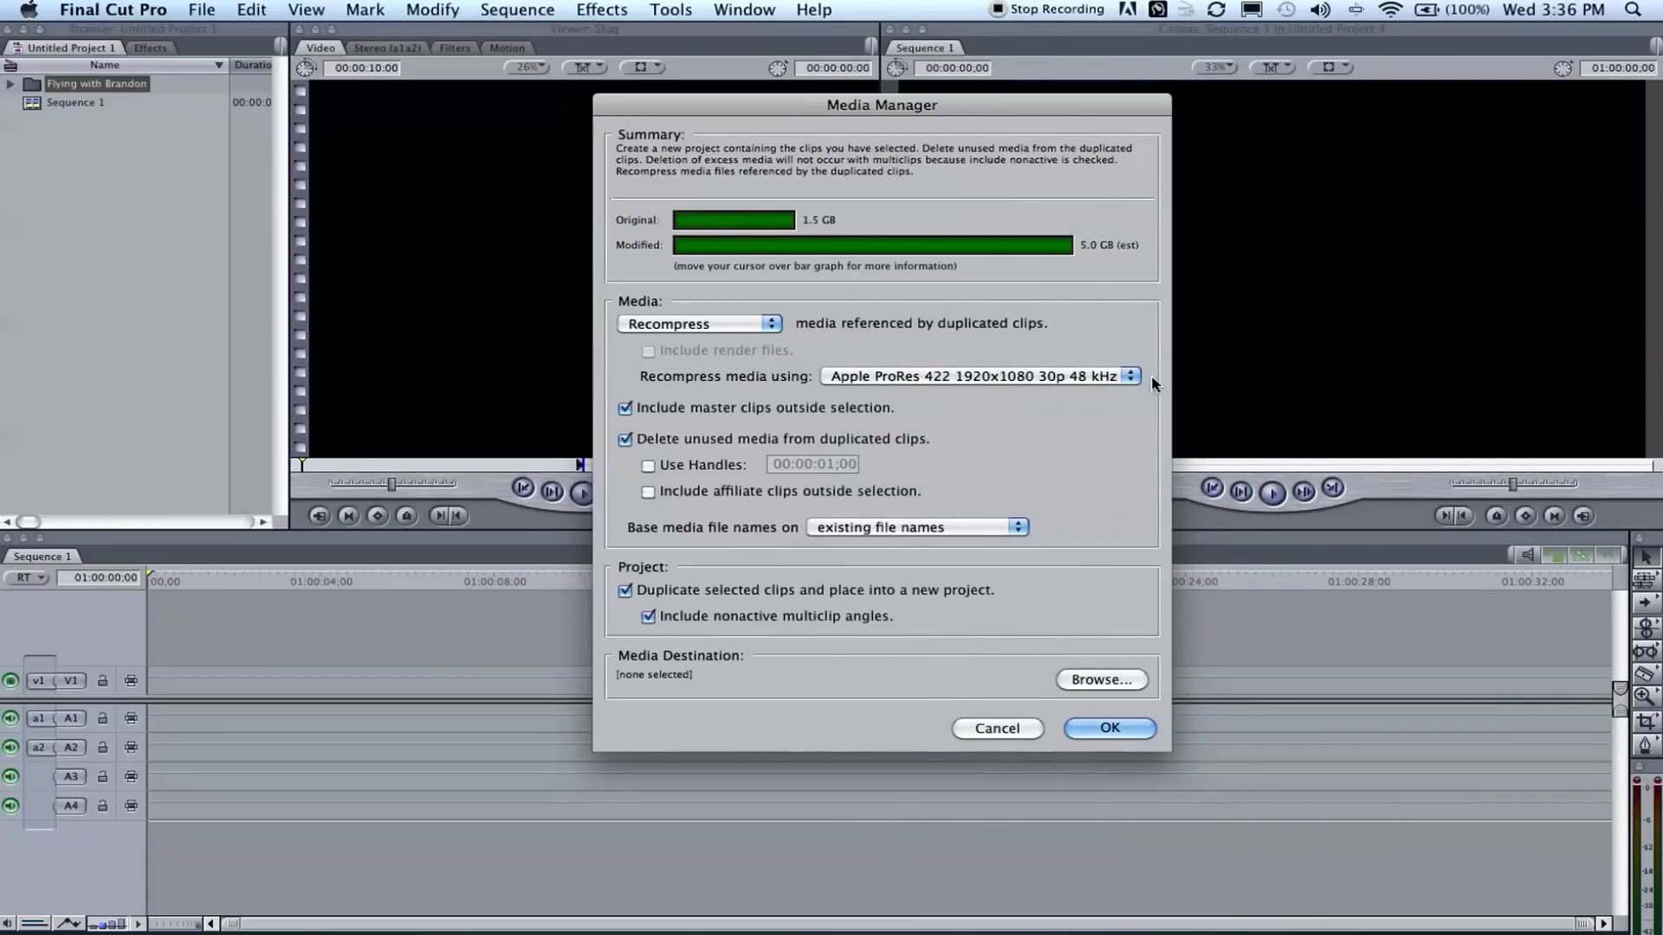
pyautogui.moveTo(809, 453)
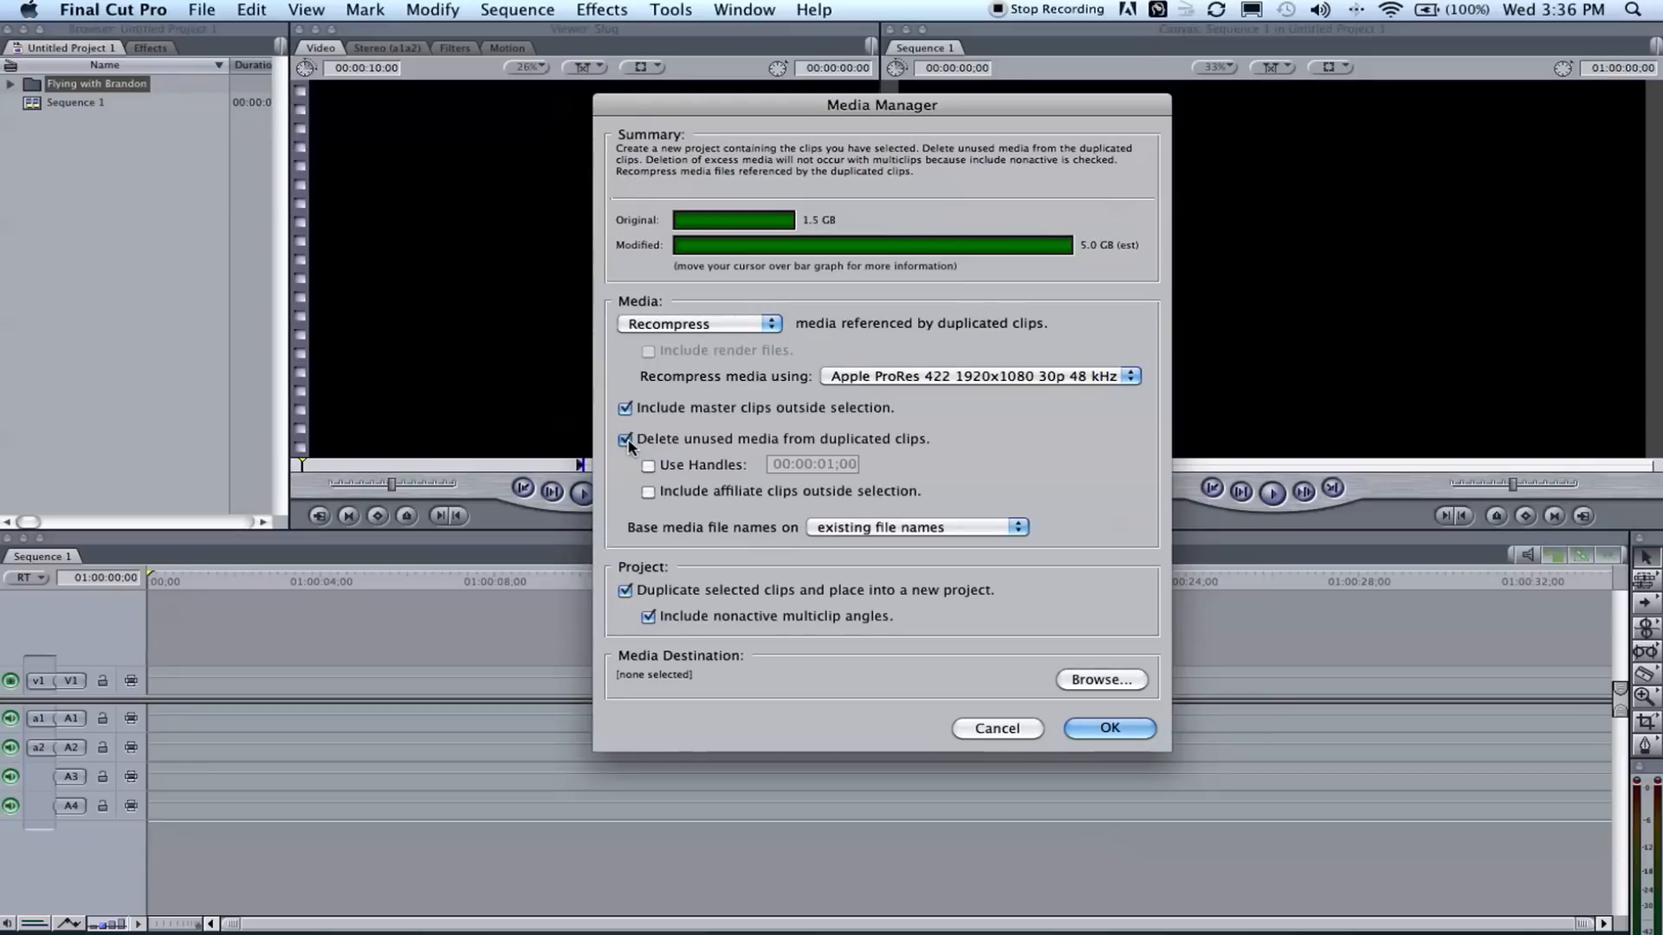
pyautogui.click(624, 438)
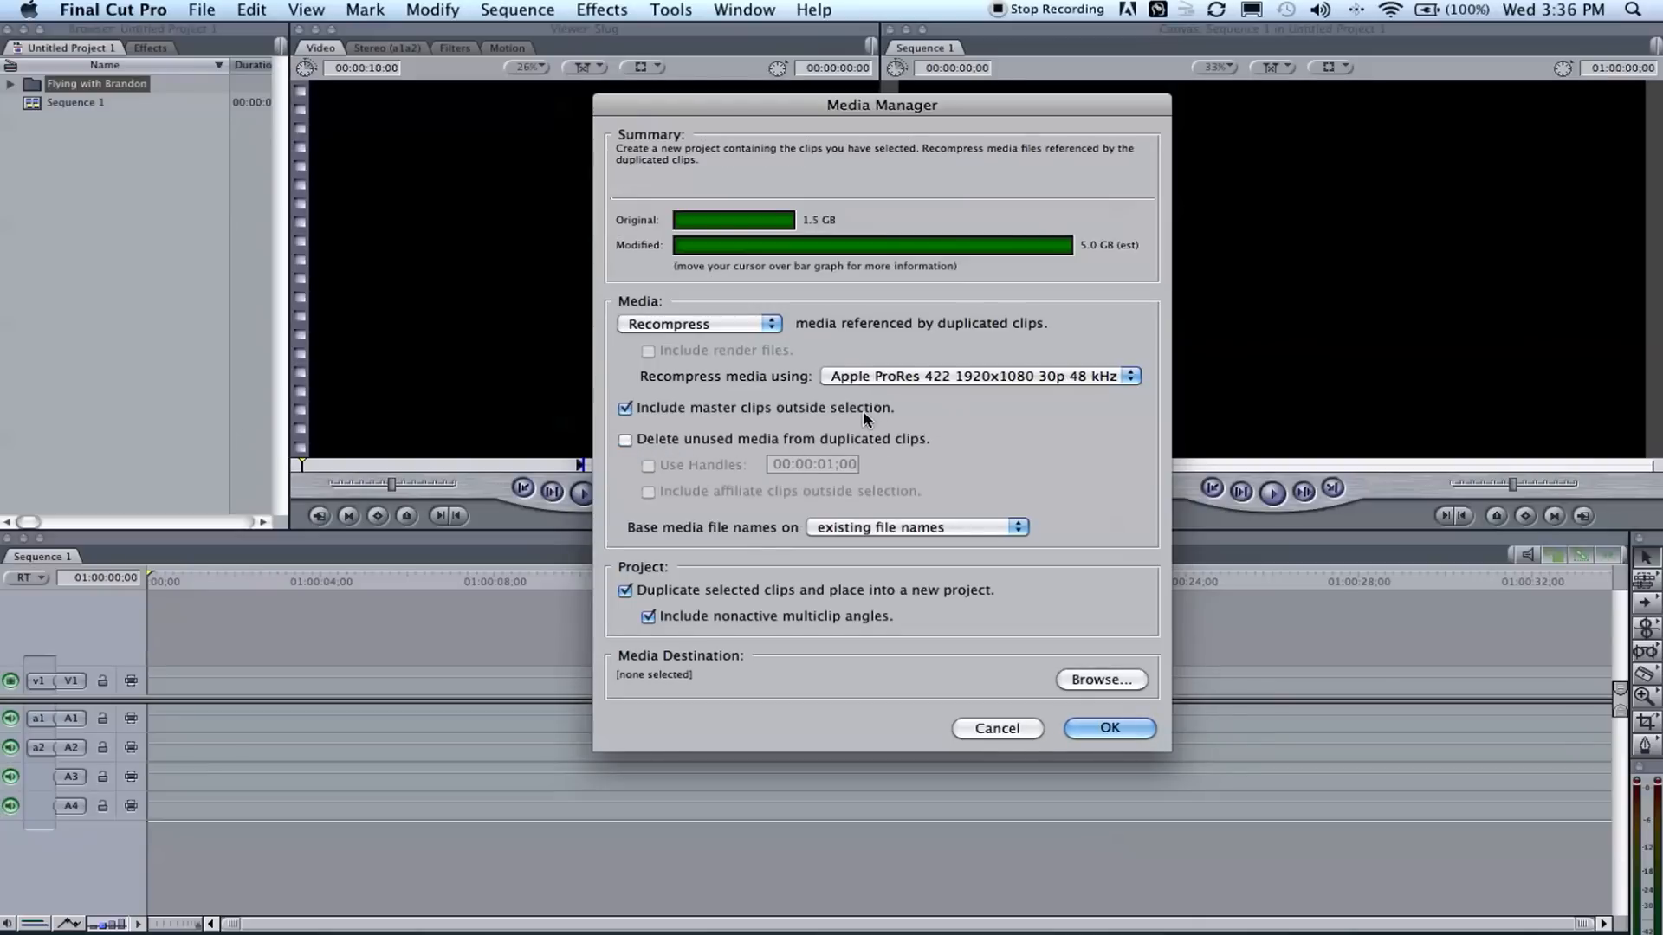
pyautogui.moveTo(1042, 431)
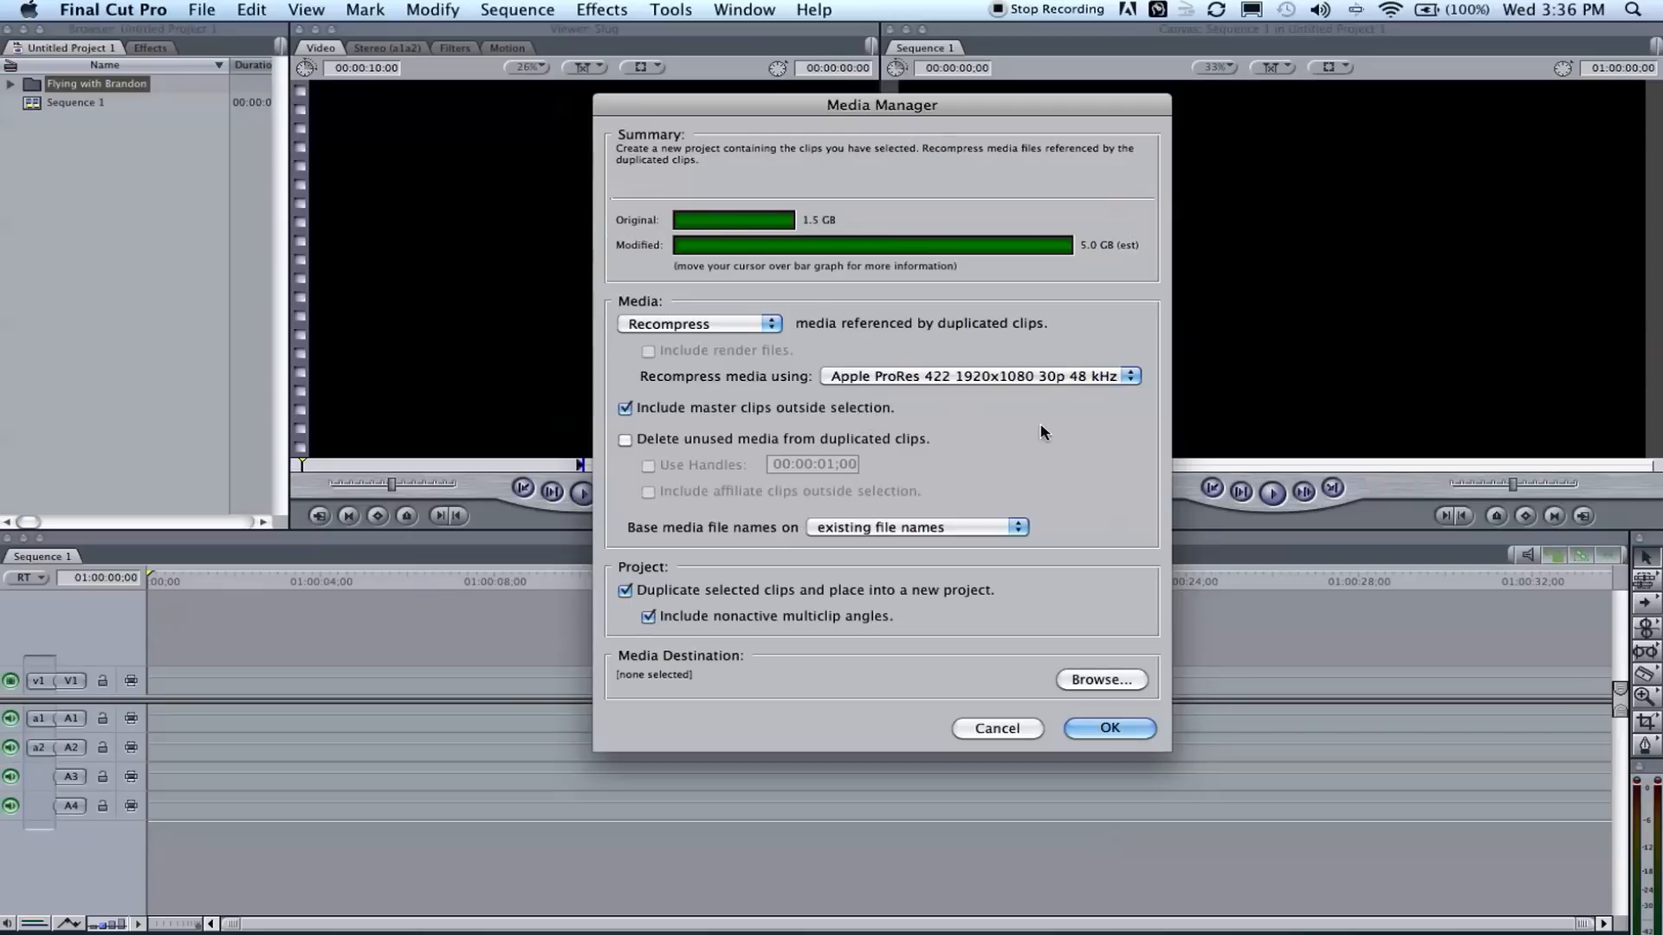
pyautogui.moveTo(900, 538)
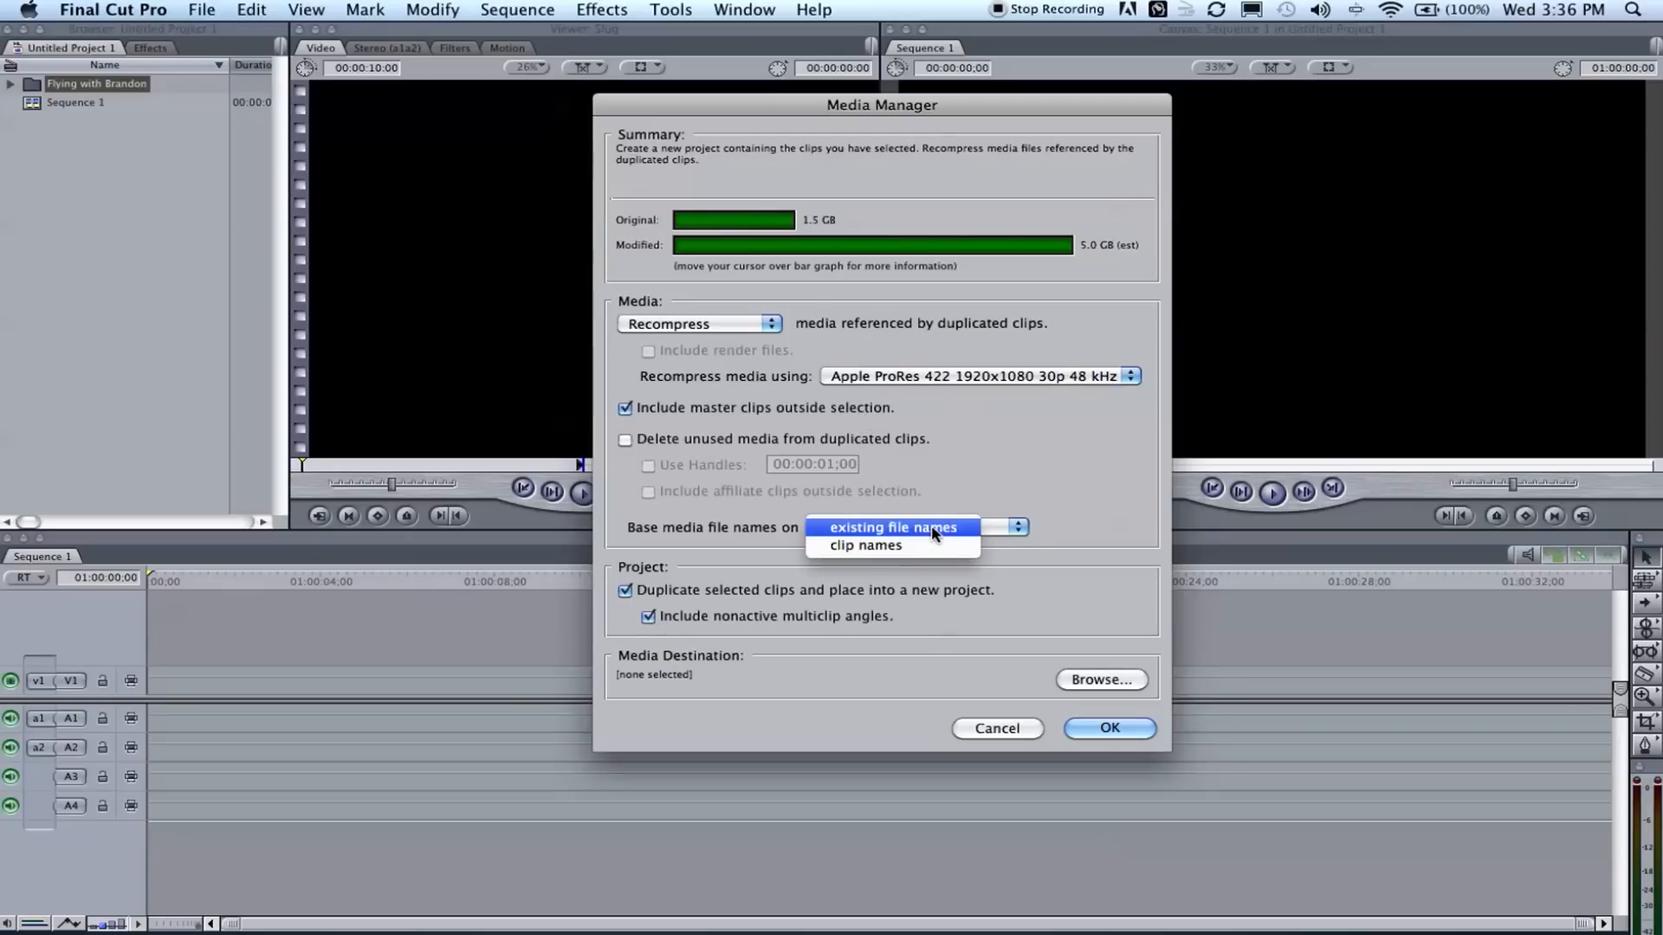
pyautogui.click(892, 527)
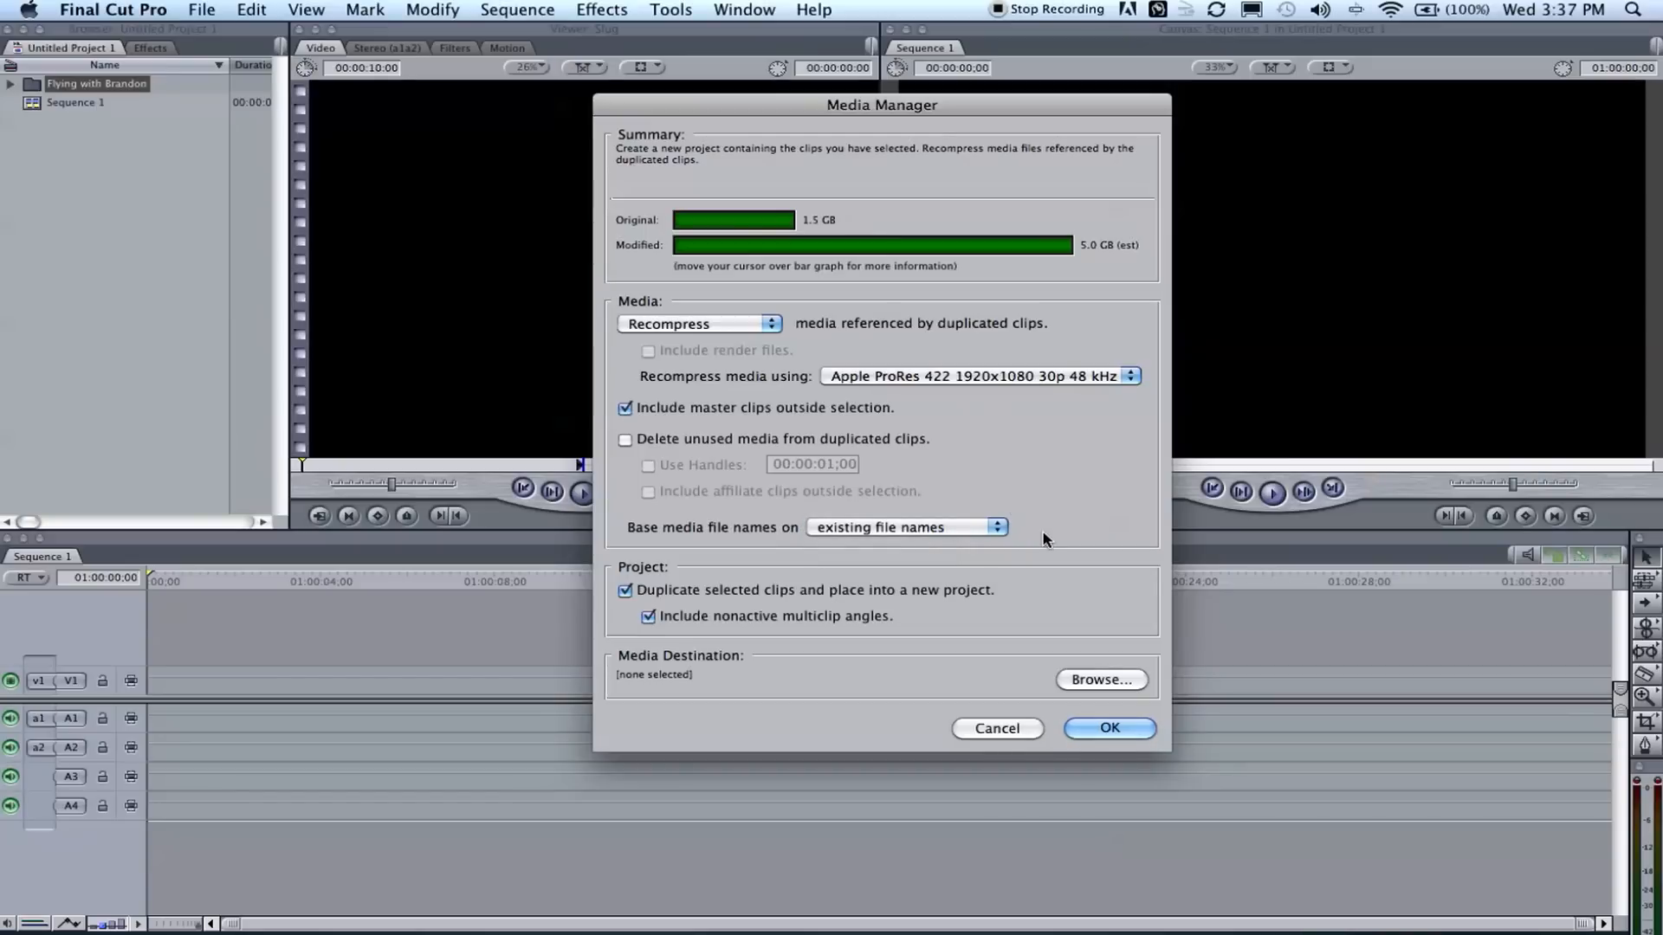
pyautogui.moveTo(1196, 698)
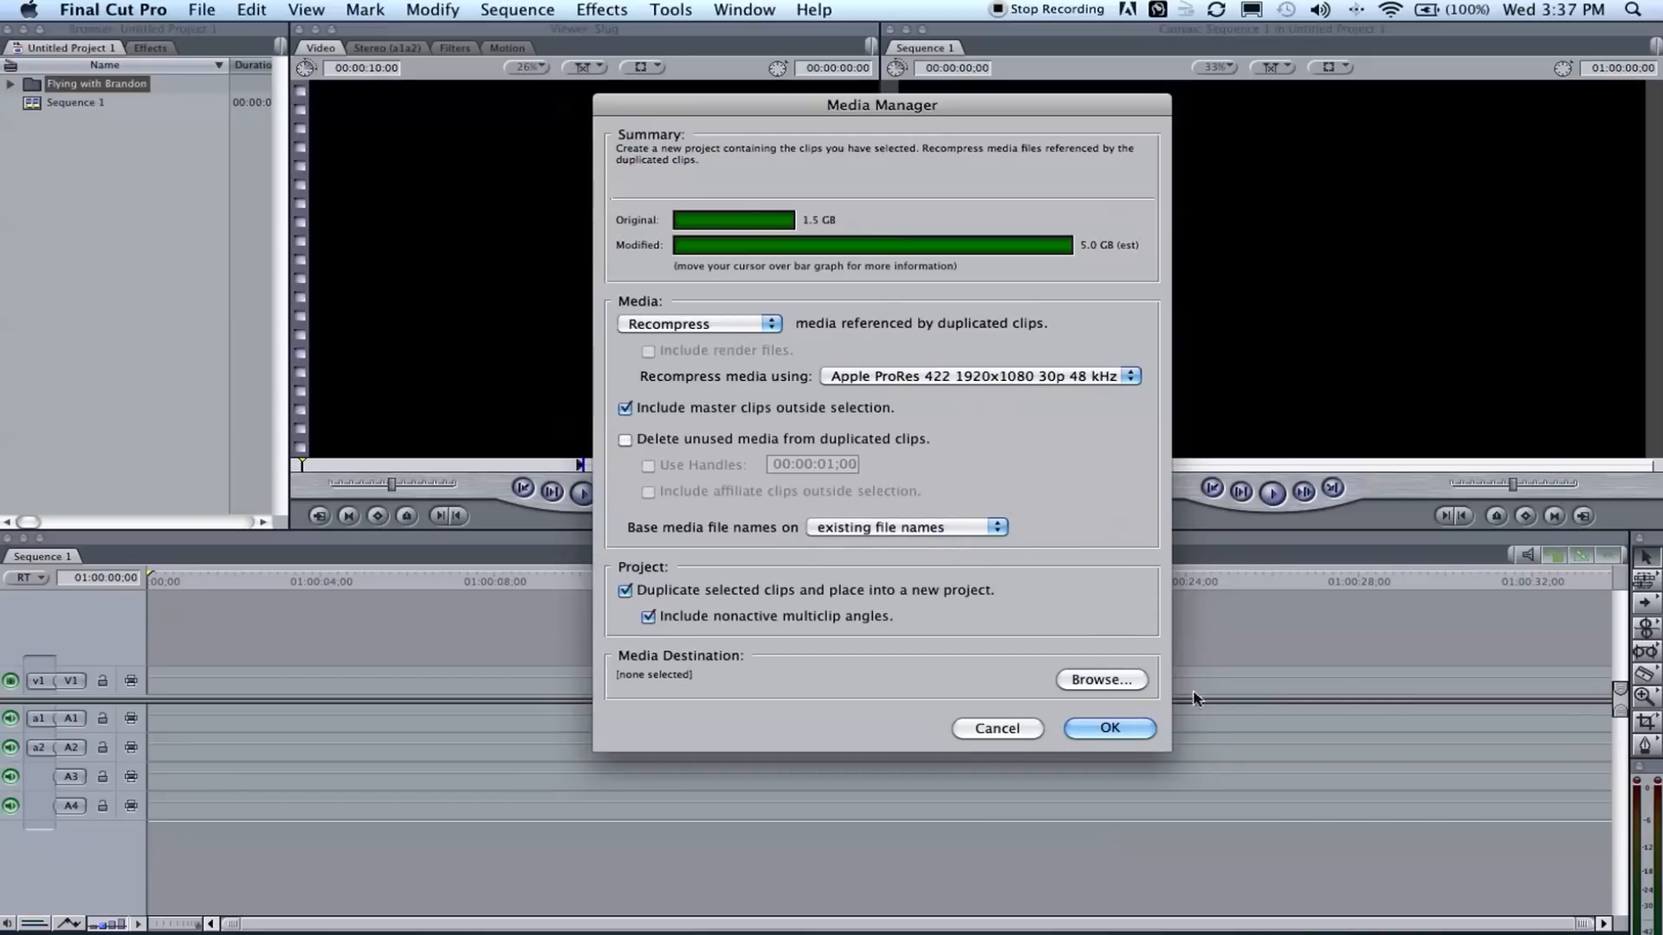
# Set the Desktop as the media destination and confirm Media Manager.
pyautogui.click(1100, 679)
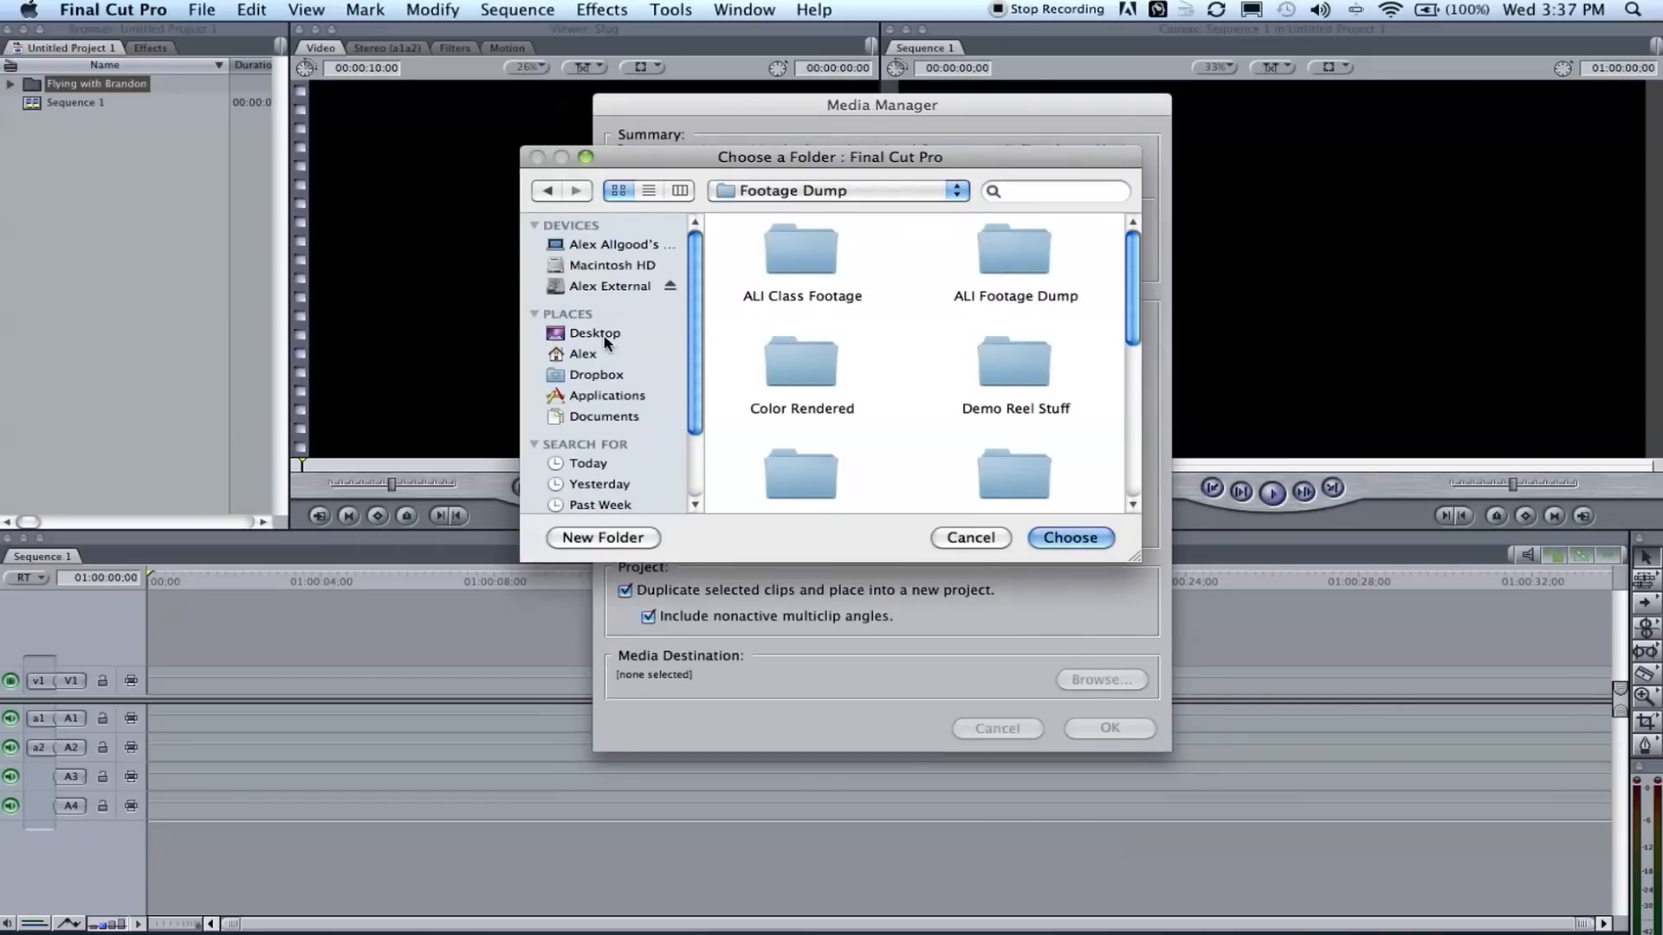
pyautogui.click(595, 332)
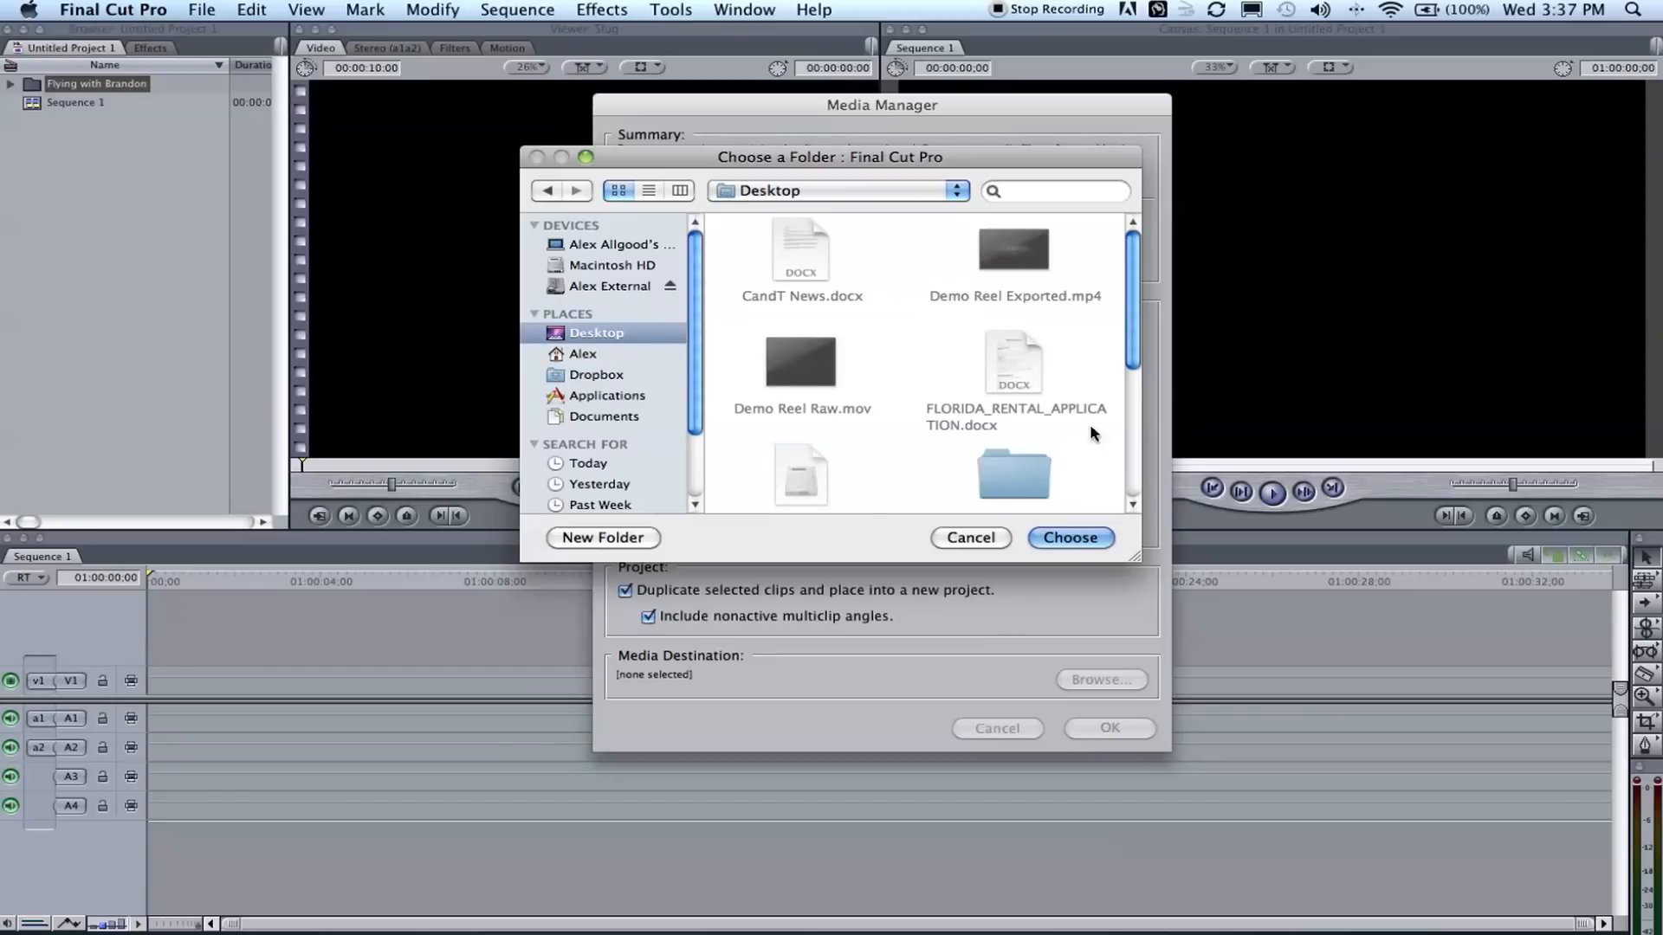
pyautogui.click(1068, 538)
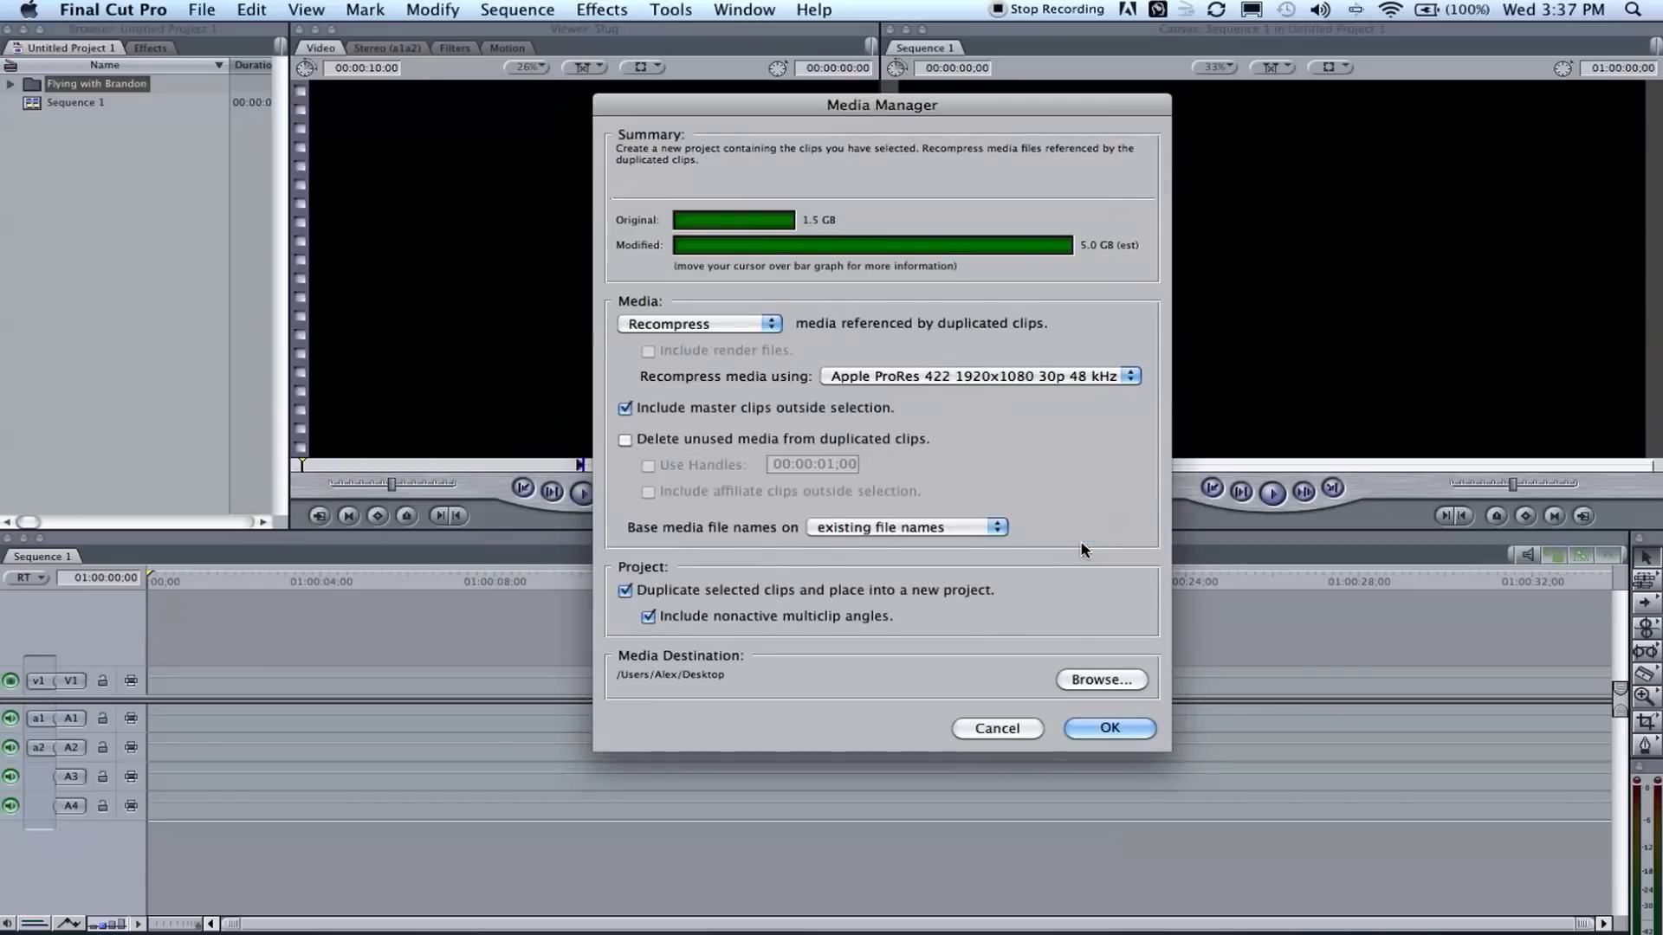
pyautogui.click(1106, 727)
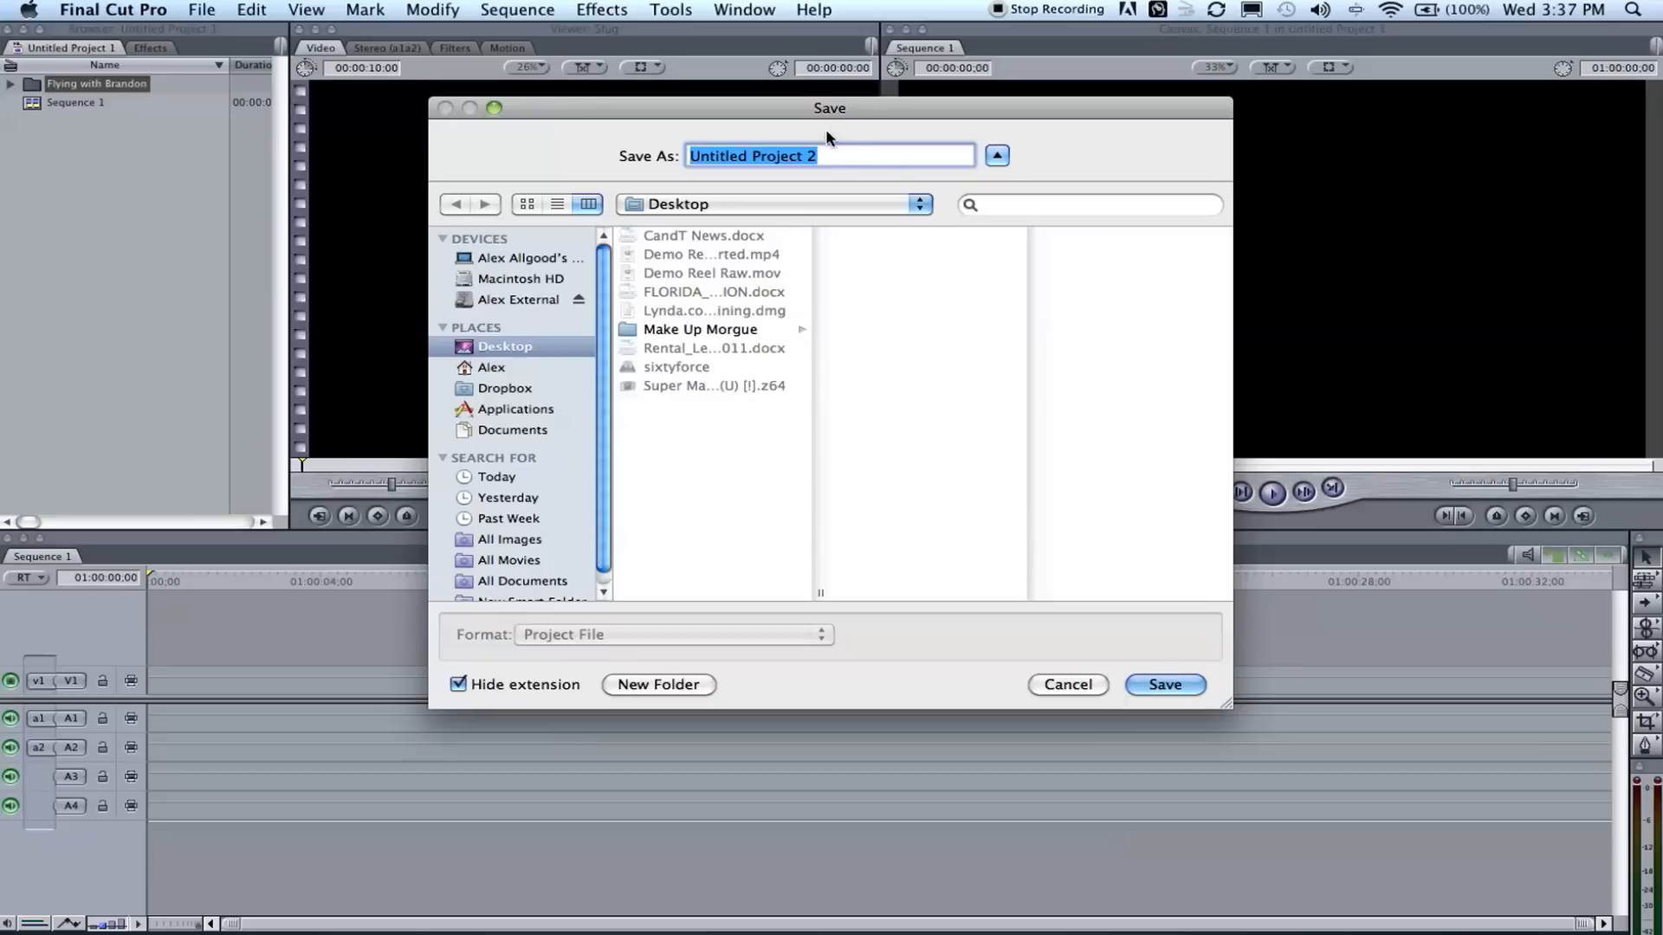
pyautogui.moveTo(659, 151)
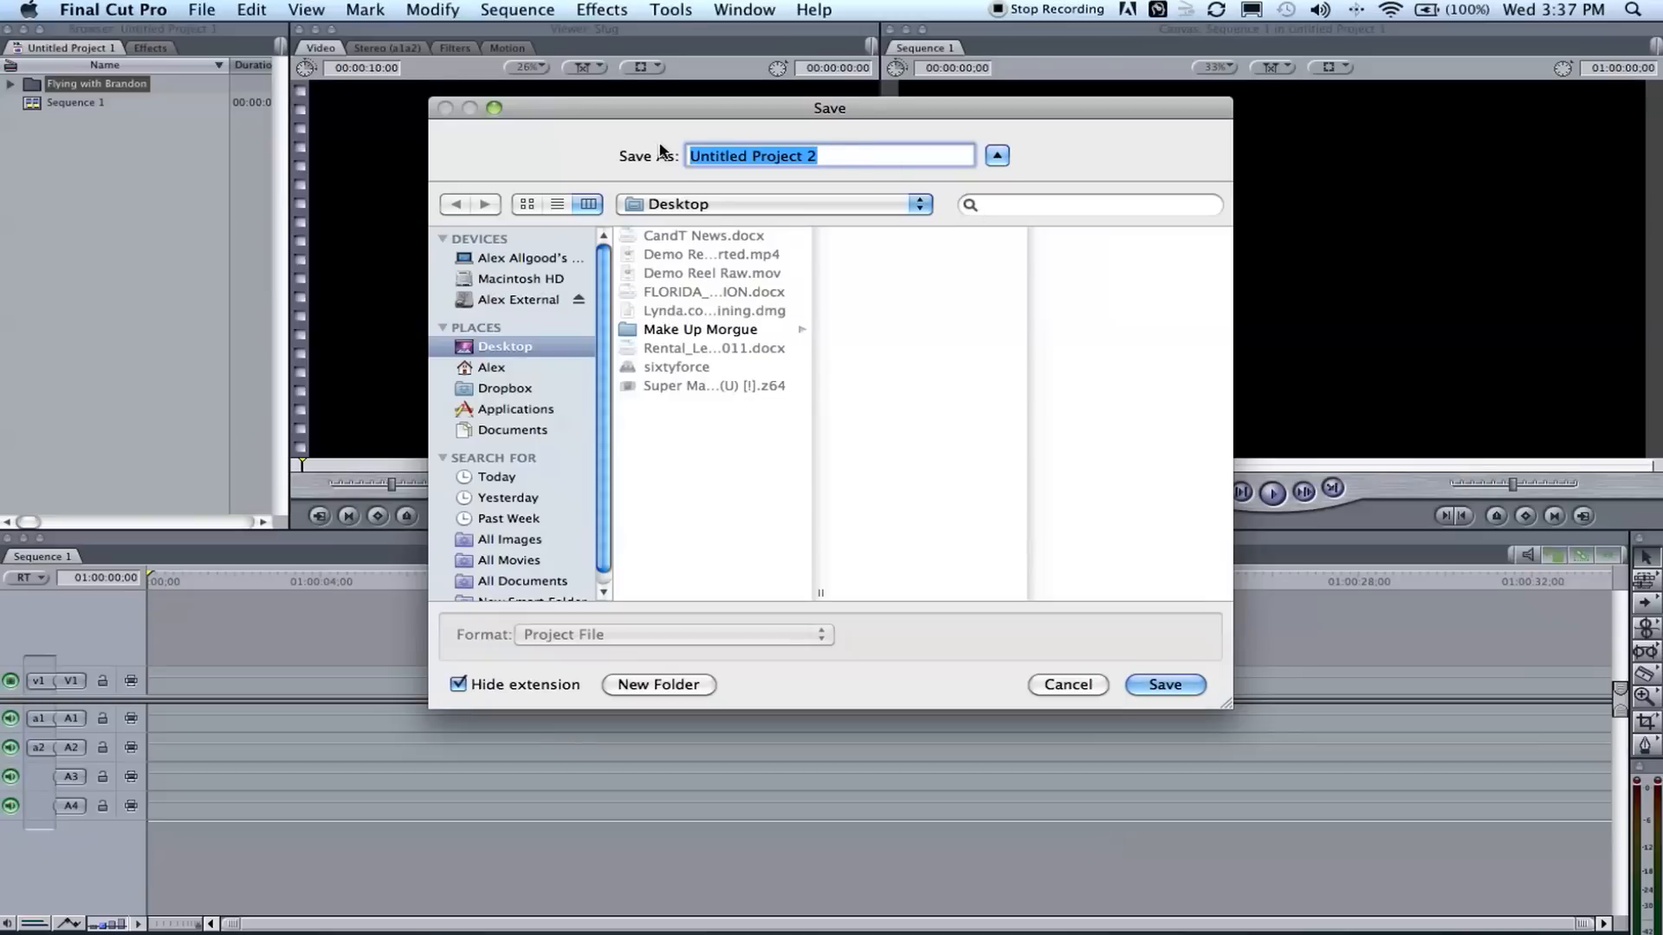
# Save the new project to the Desktop as 'flying reconvert'.
pyautogui.write('flying reconvert')
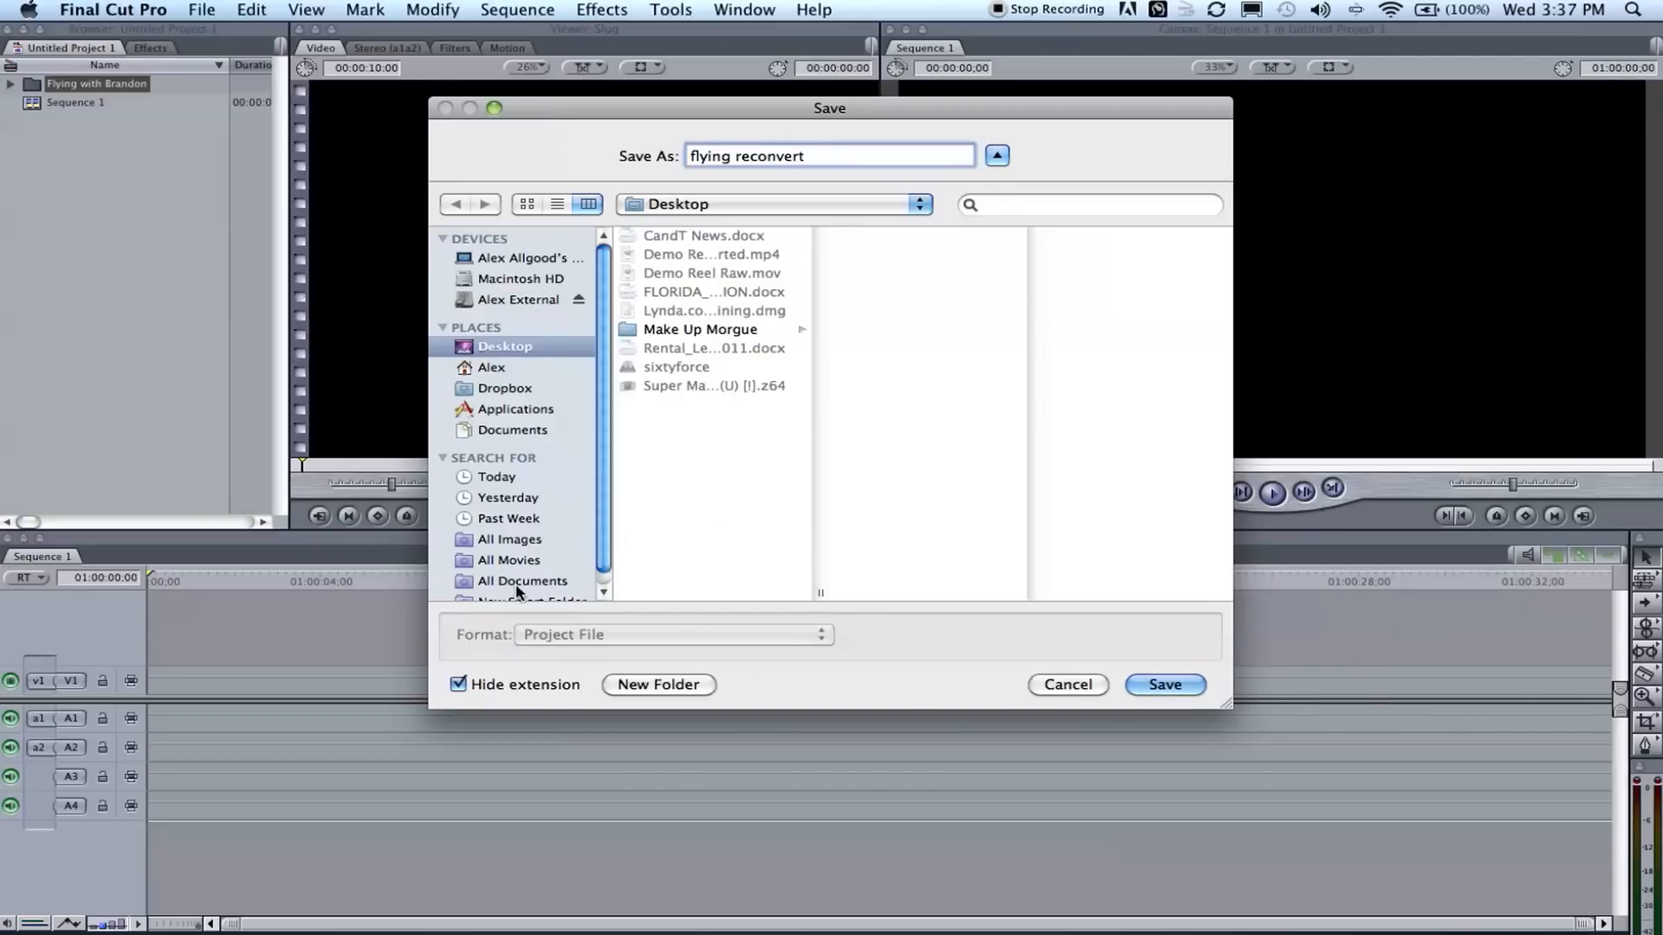
pyautogui.click(1163, 684)
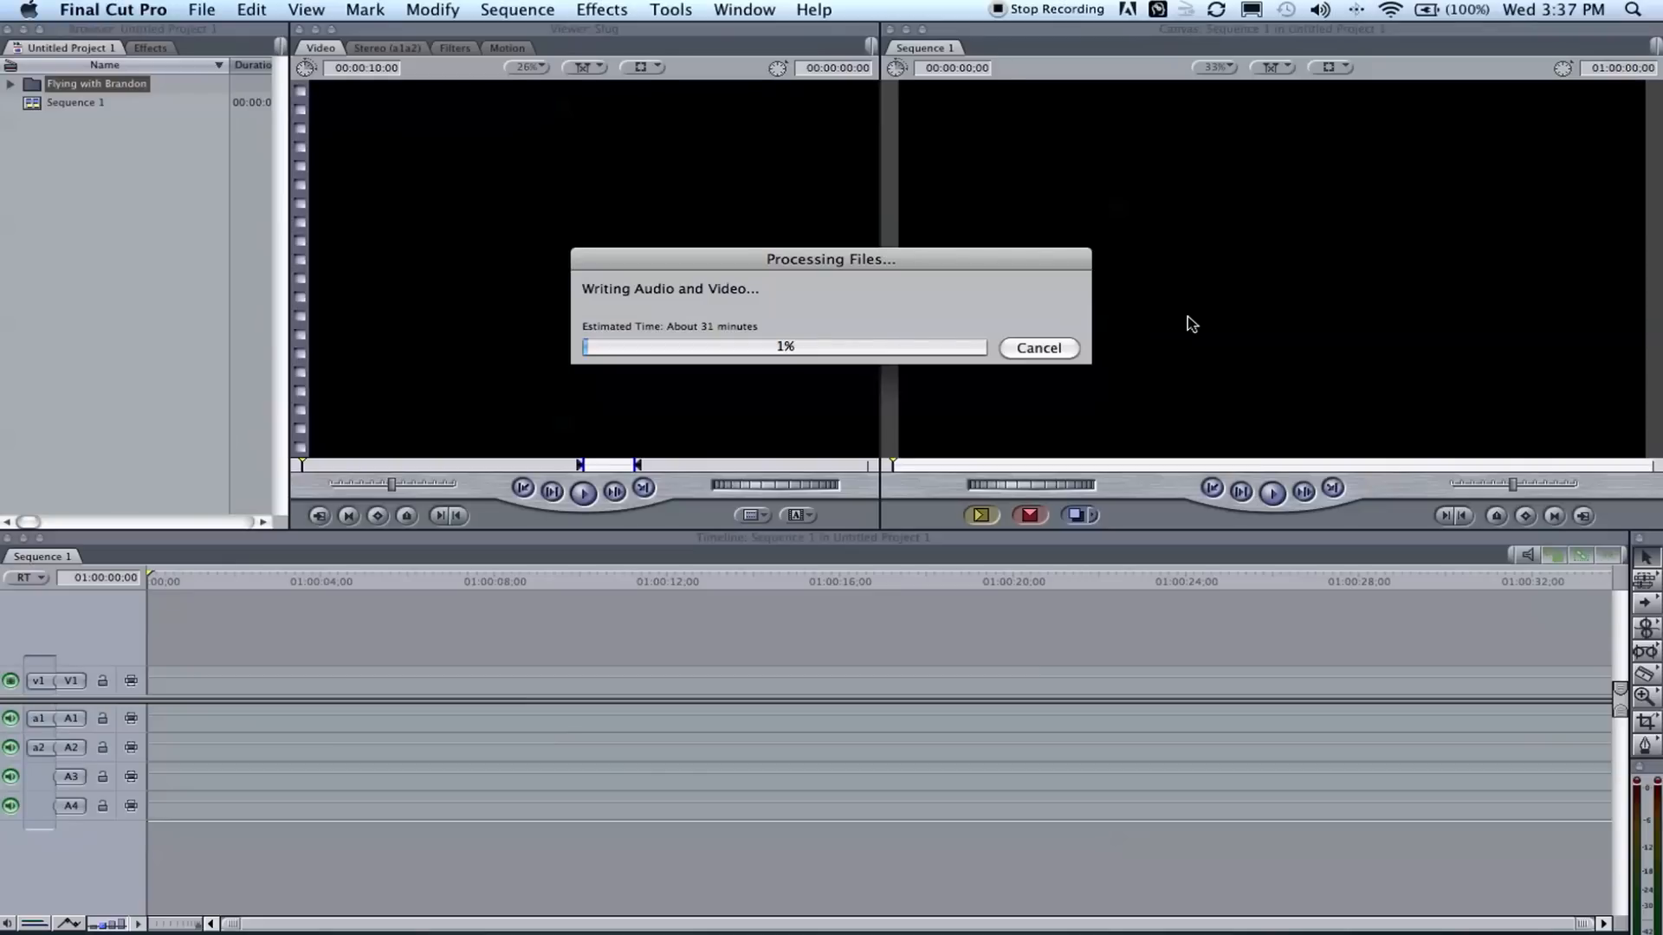
pyautogui.moveTo(718, 320)
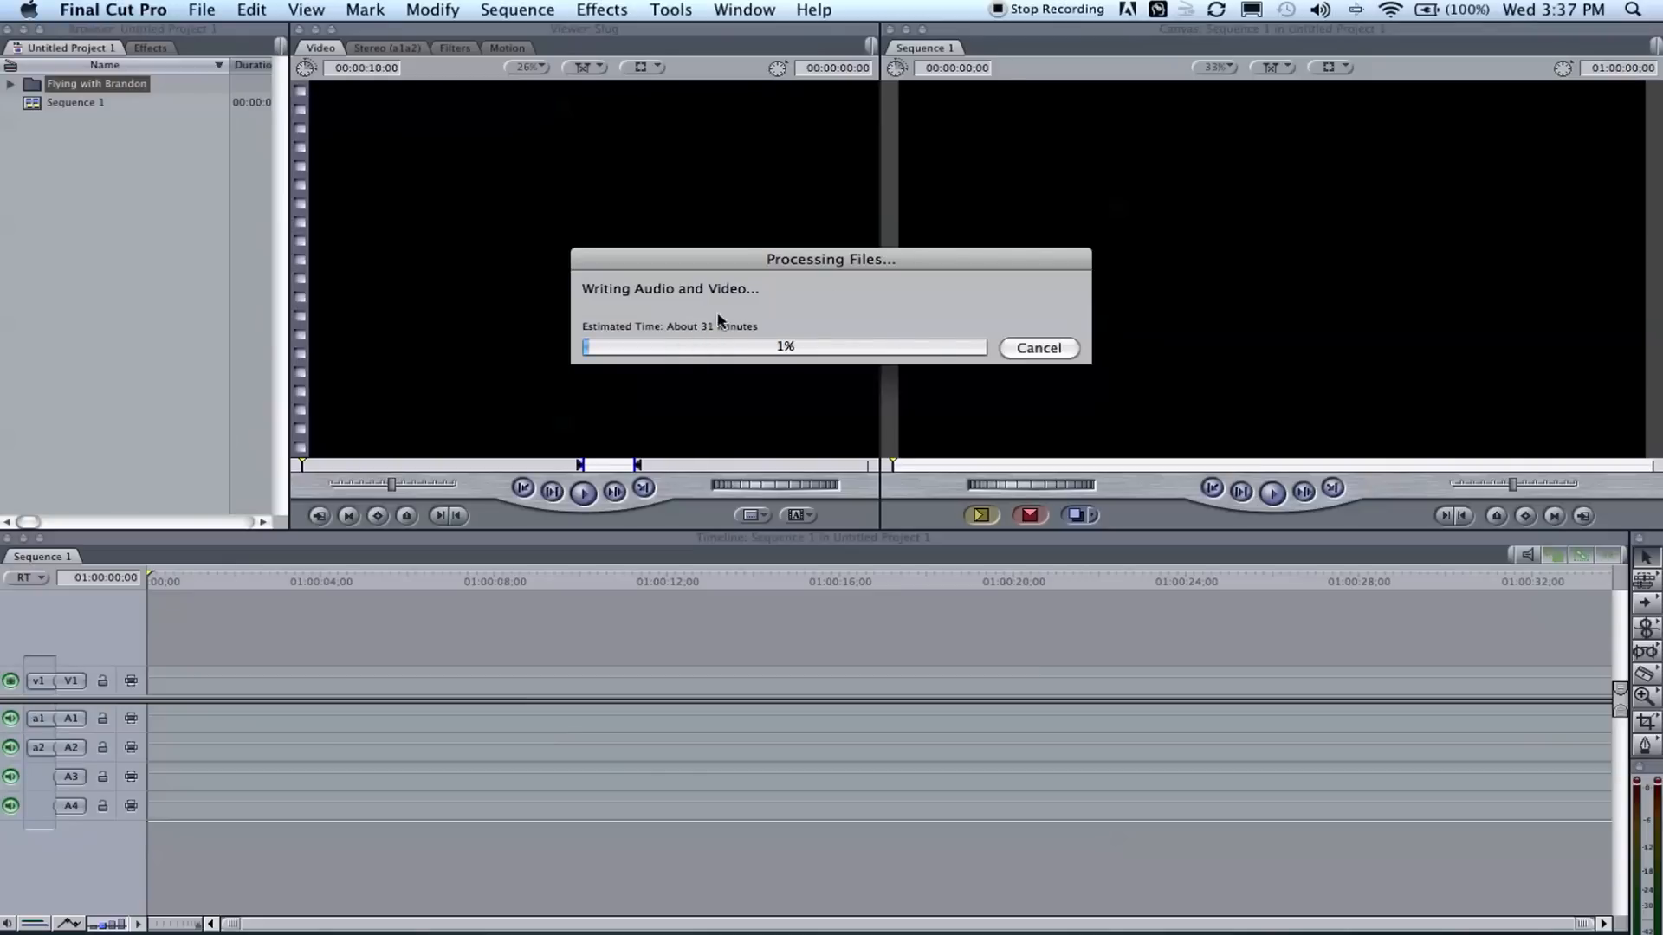
pyautogui.moveTo(1154, 291)
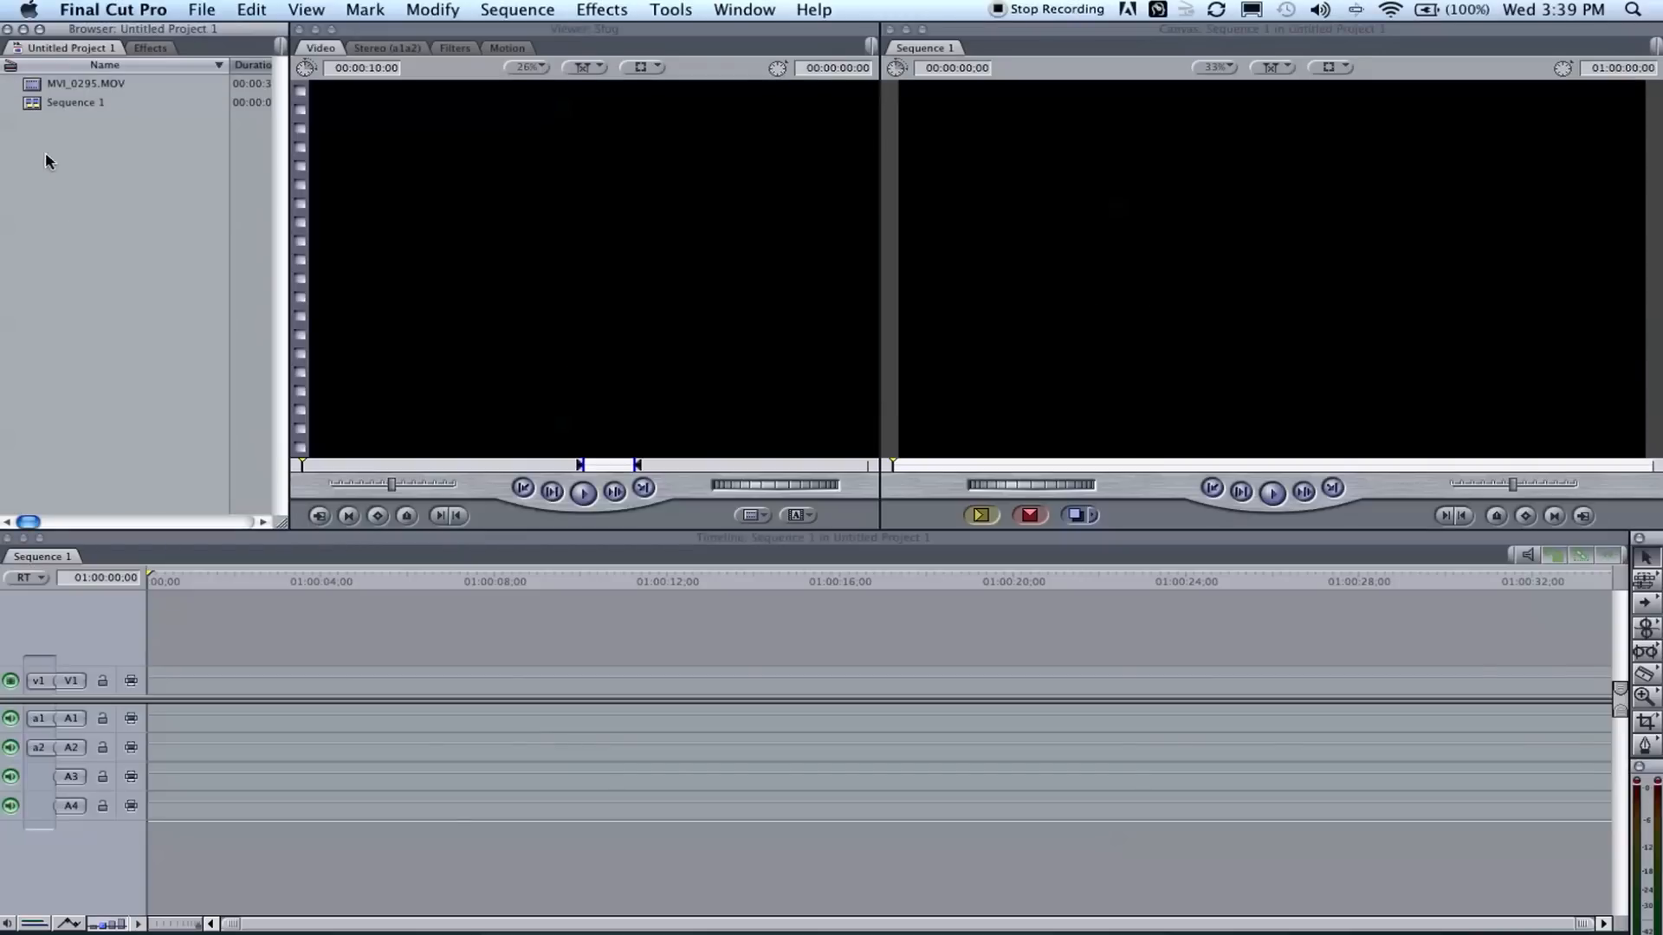
pyautogui.moveTo(43, 152)
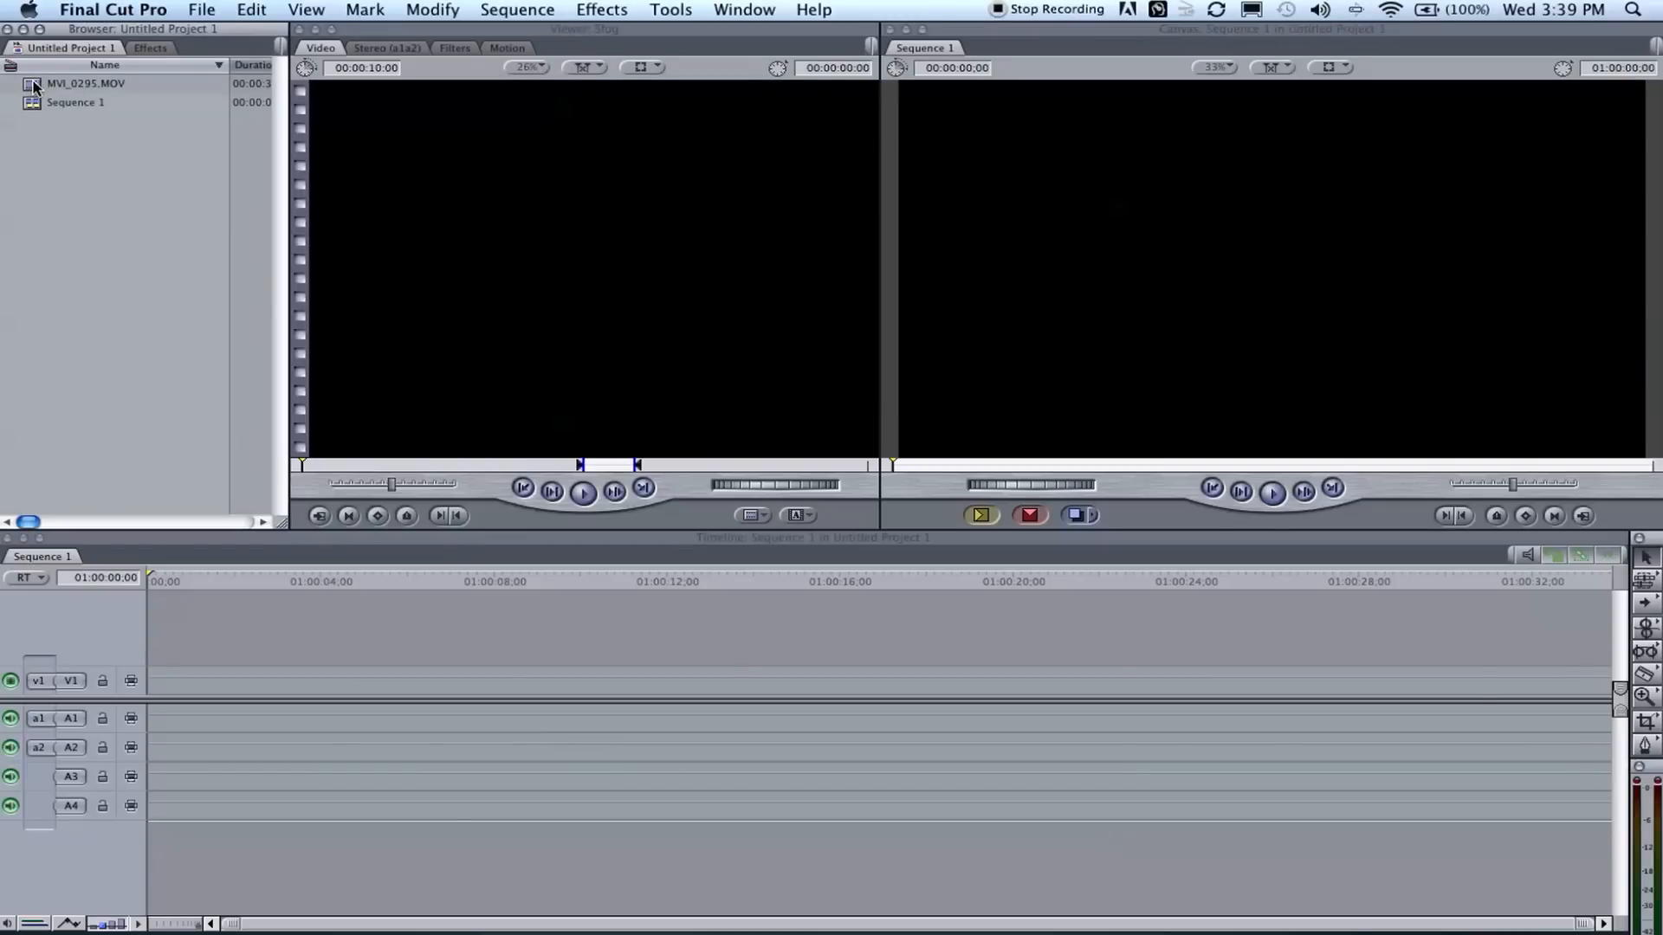
# Place MVI_0295.MOV in Sequence 1 and match sequence settings to the clip.
pyautogui.click(84, 84)
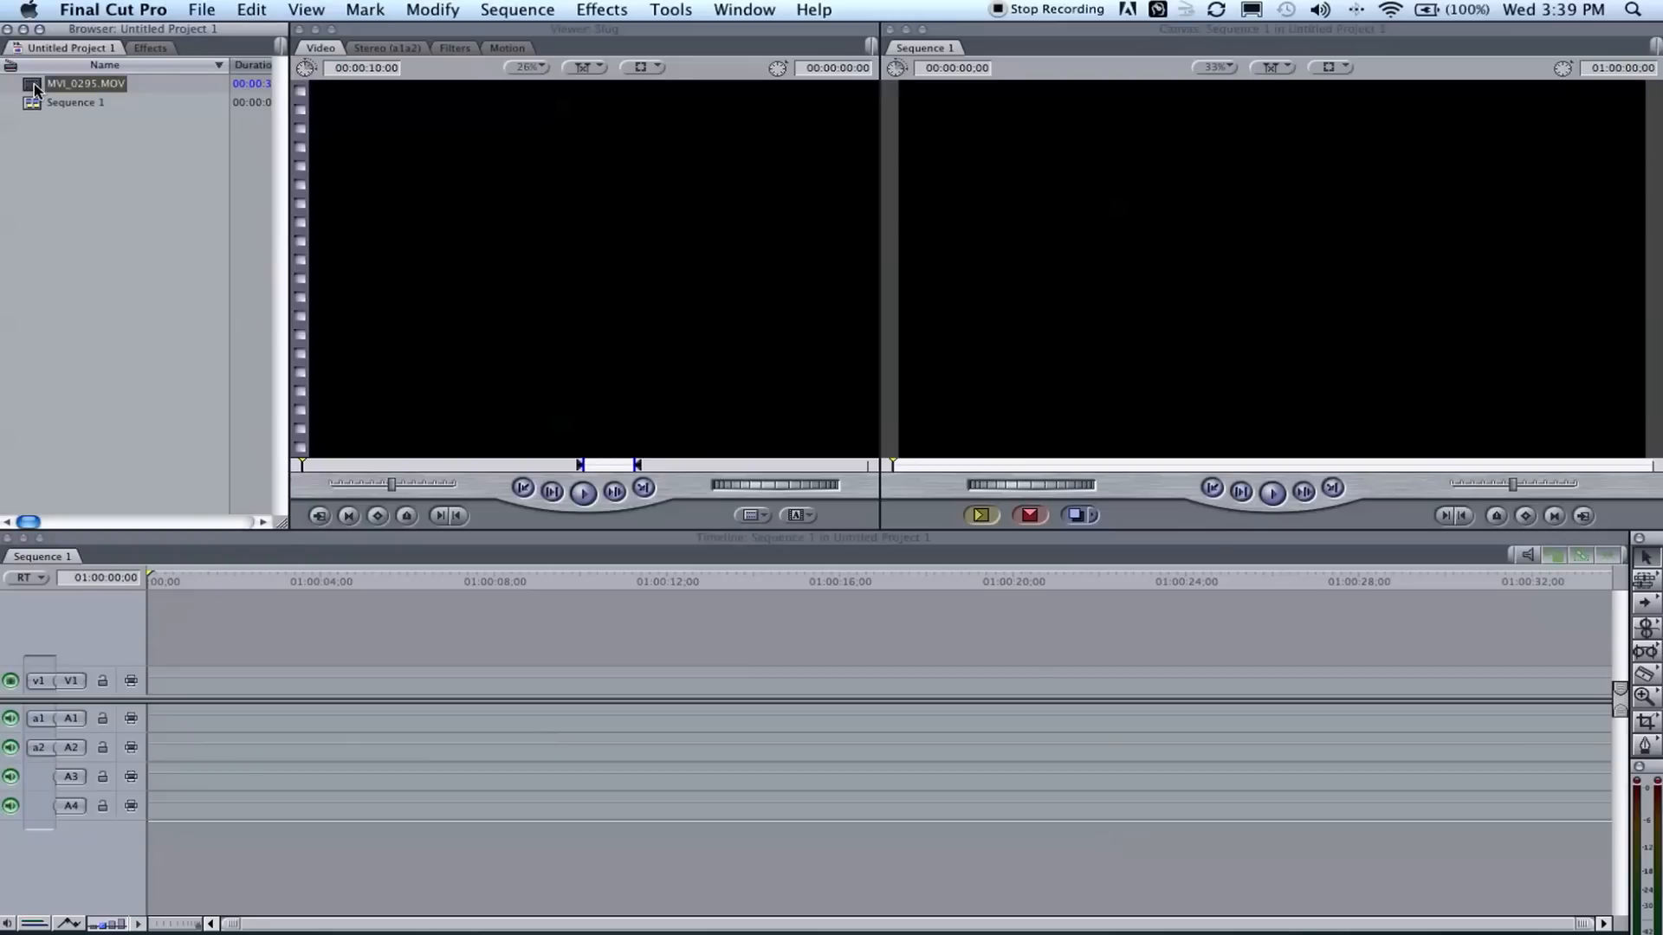
pyautogui.click(74, 199)
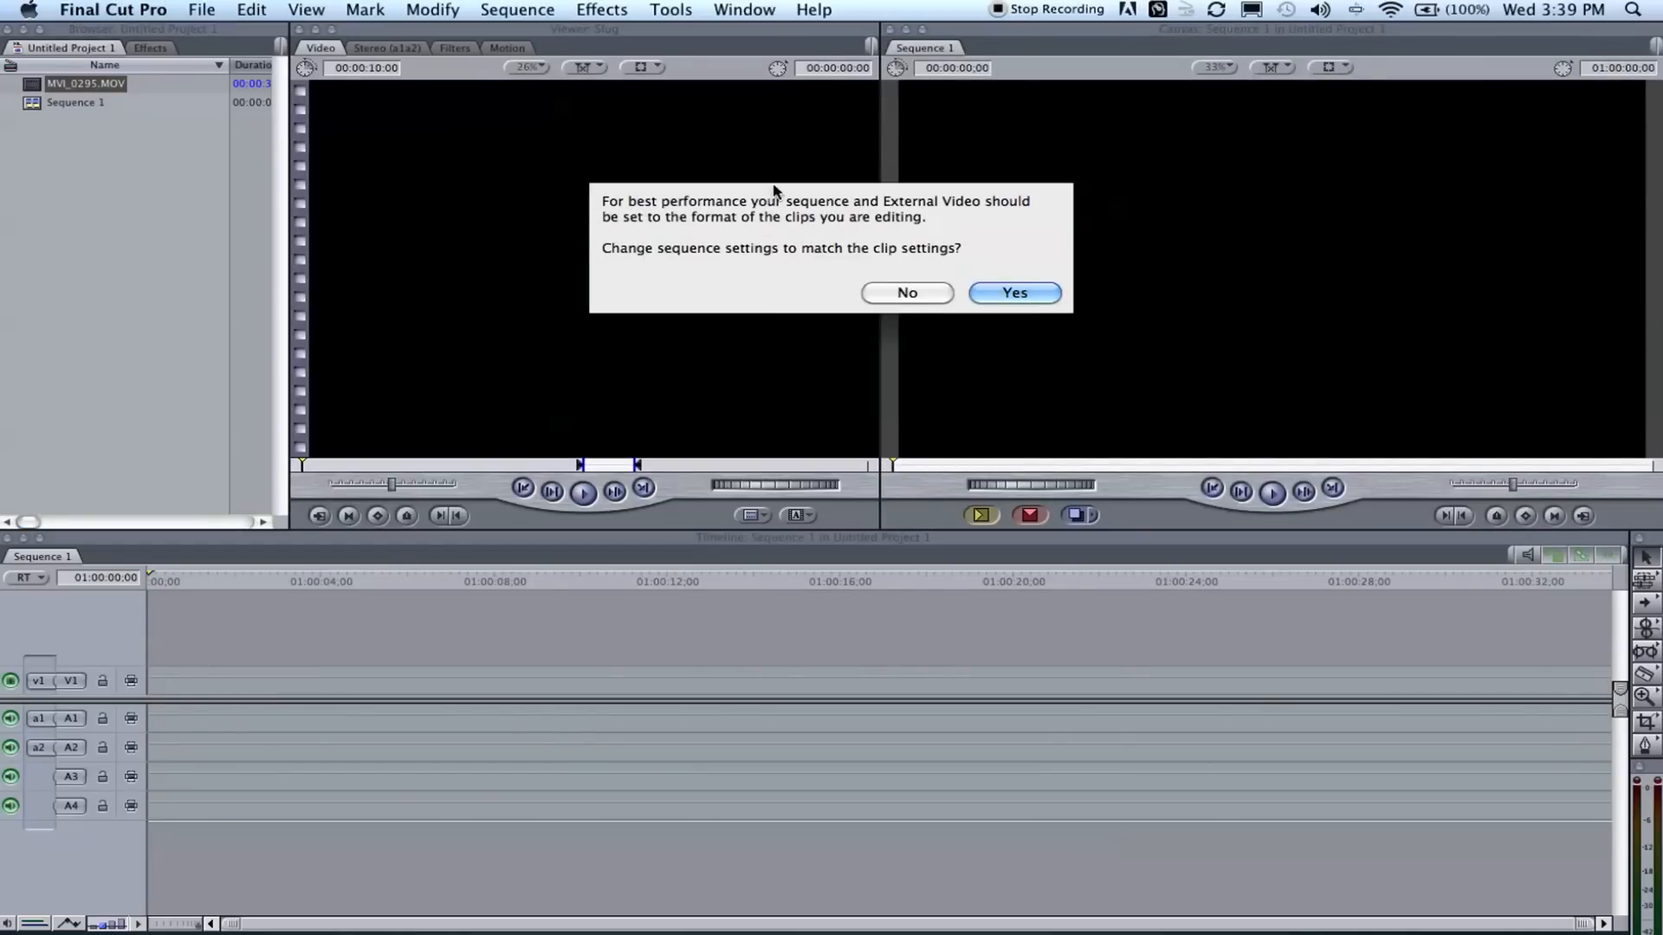
pyautogui.moveTo(888, 241)
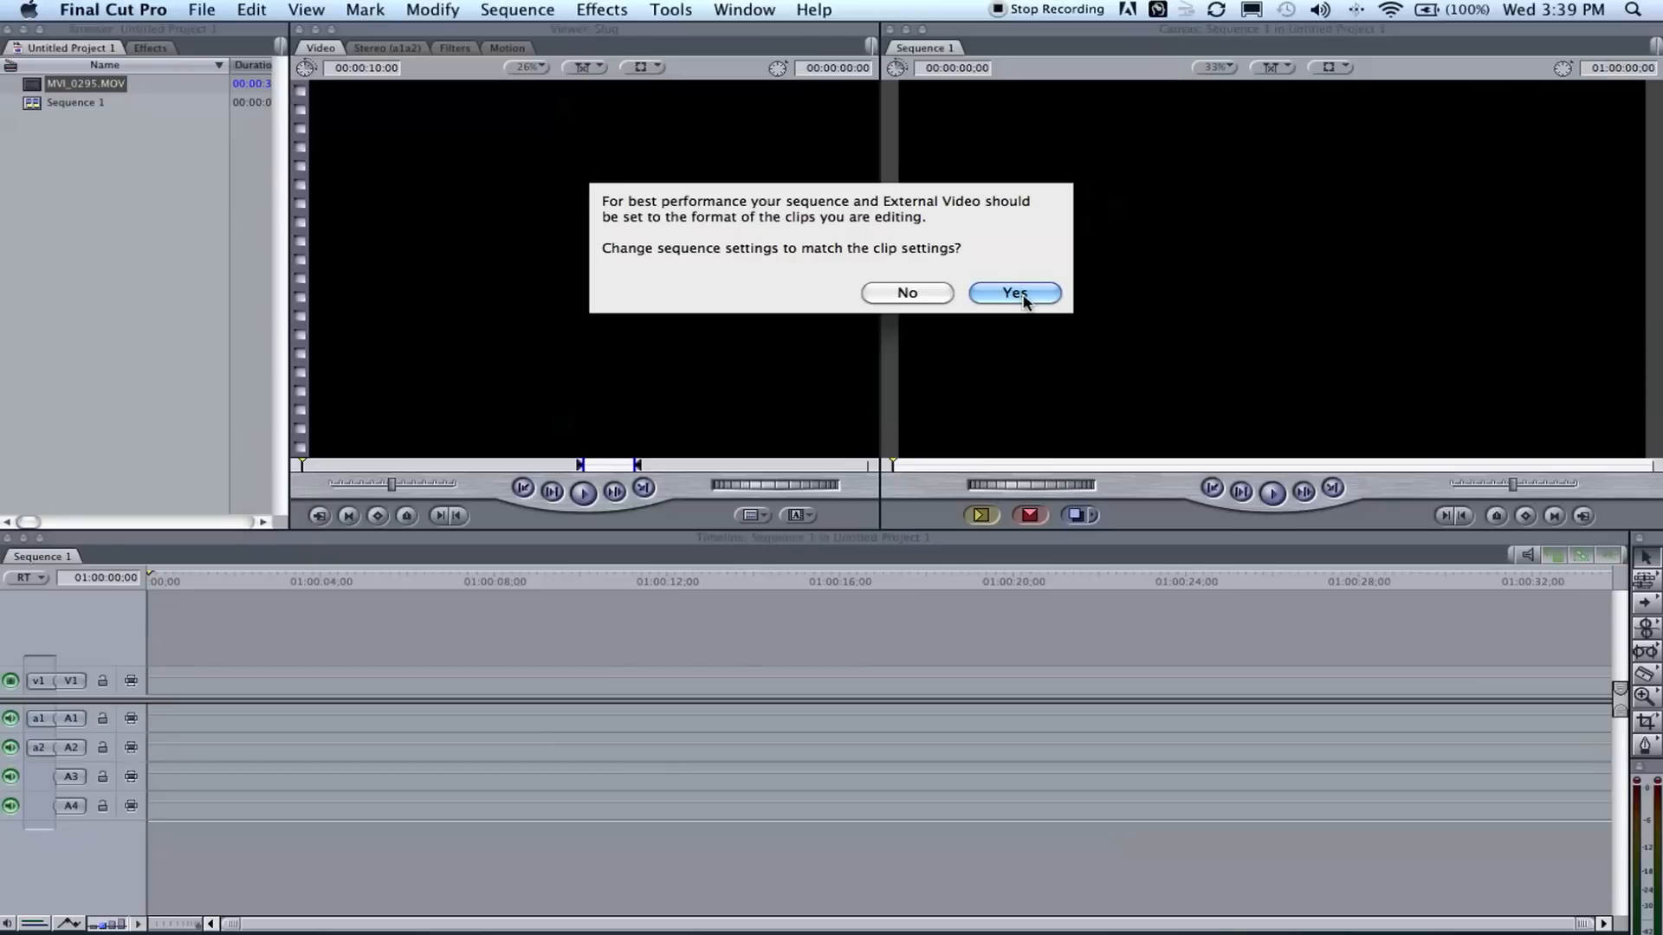
pyautogui.click(1012, 293)
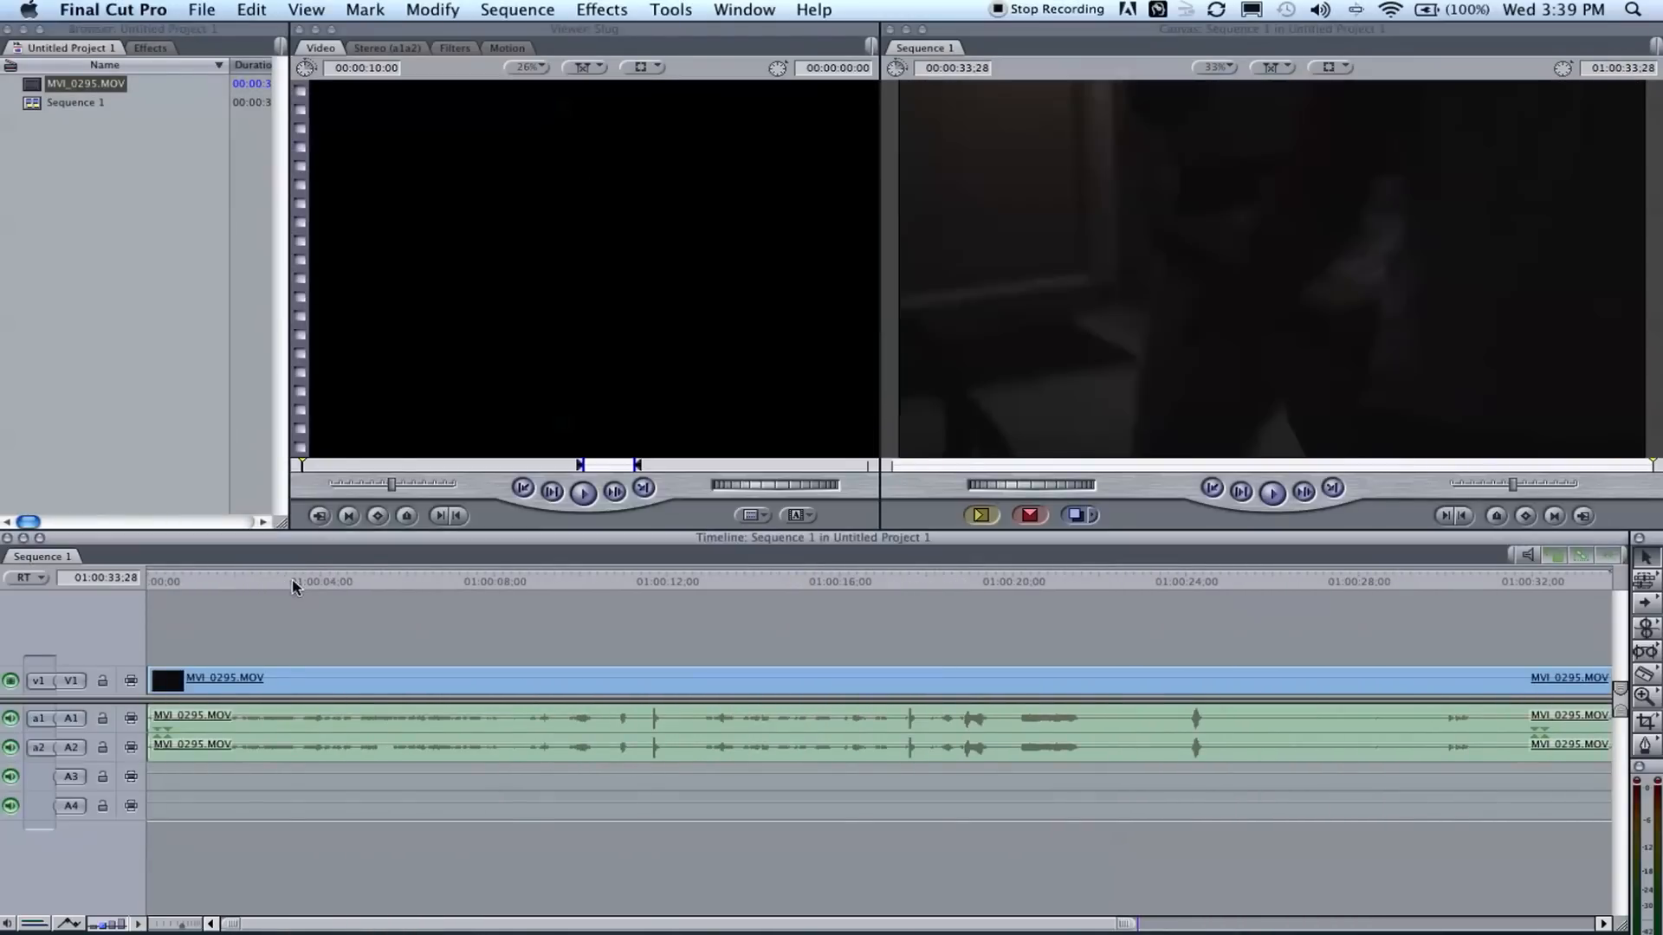
pyautogui.click(1123, 581)
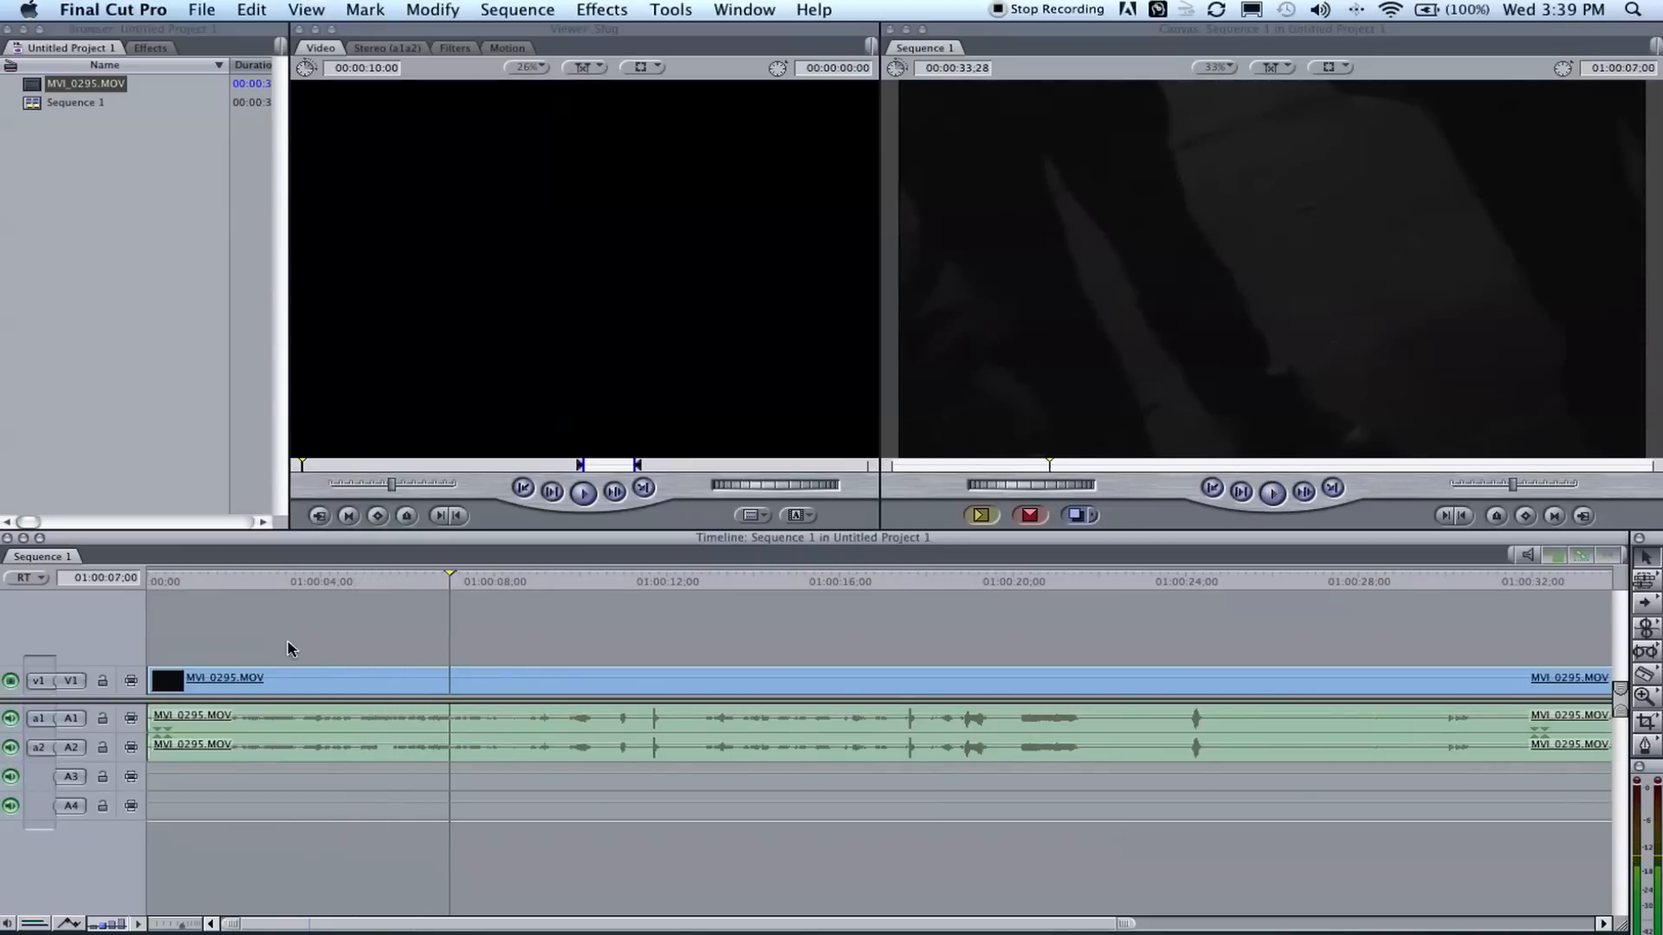
pyautogui.moveTo(535, 588)
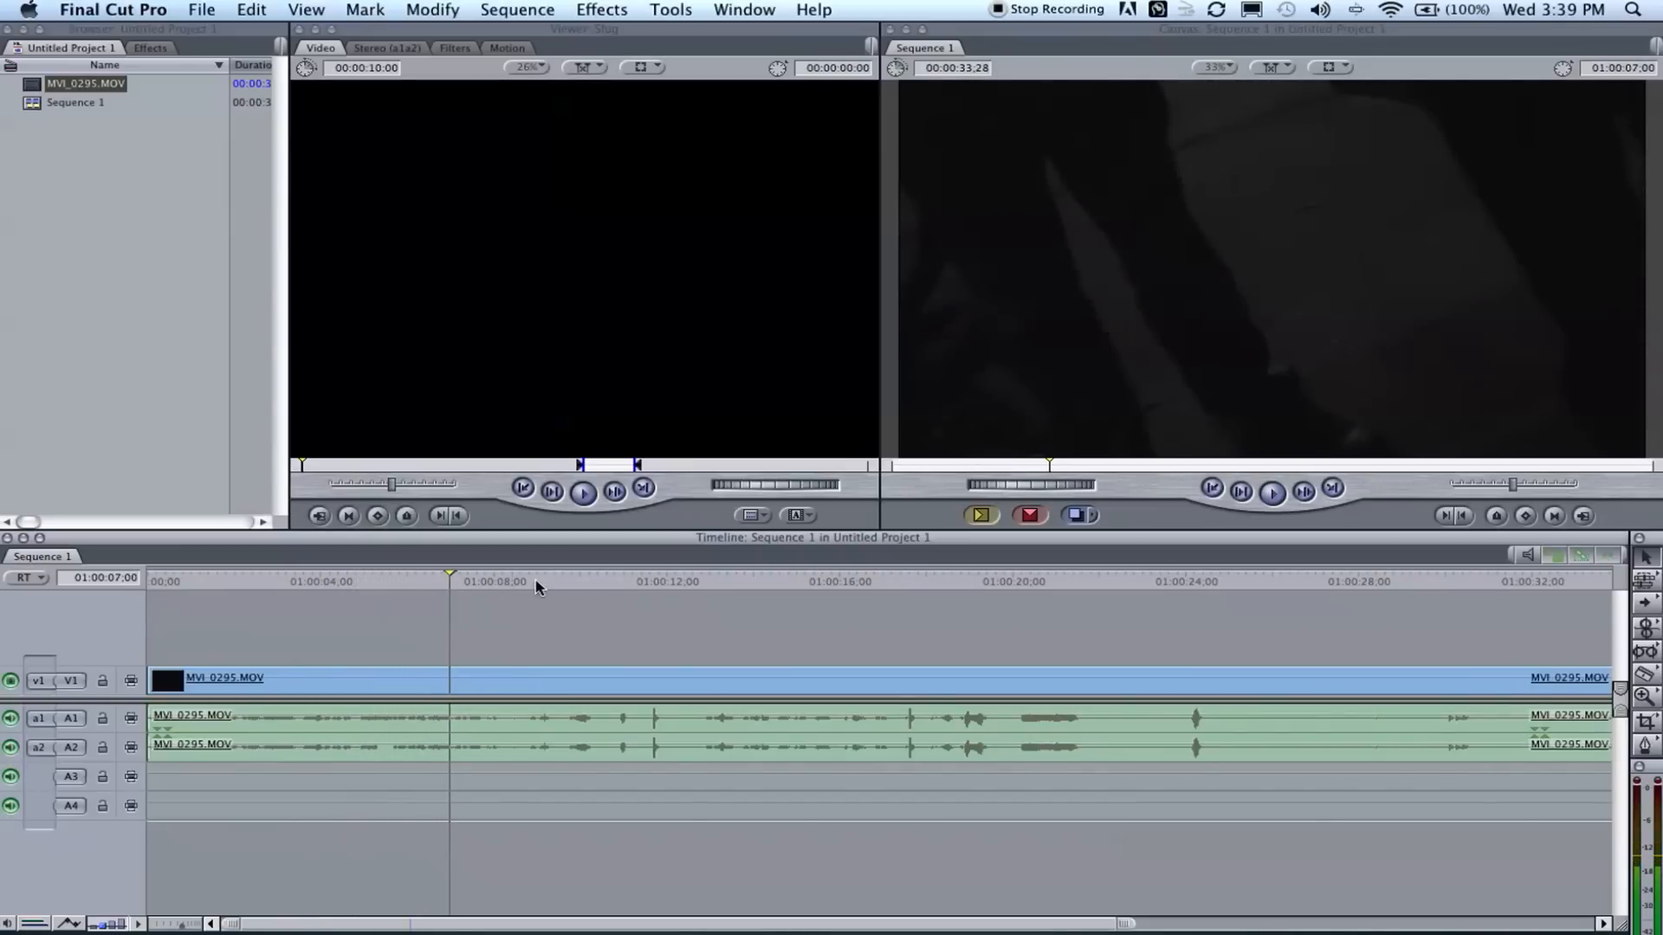
pyautogui.click(633, 581)
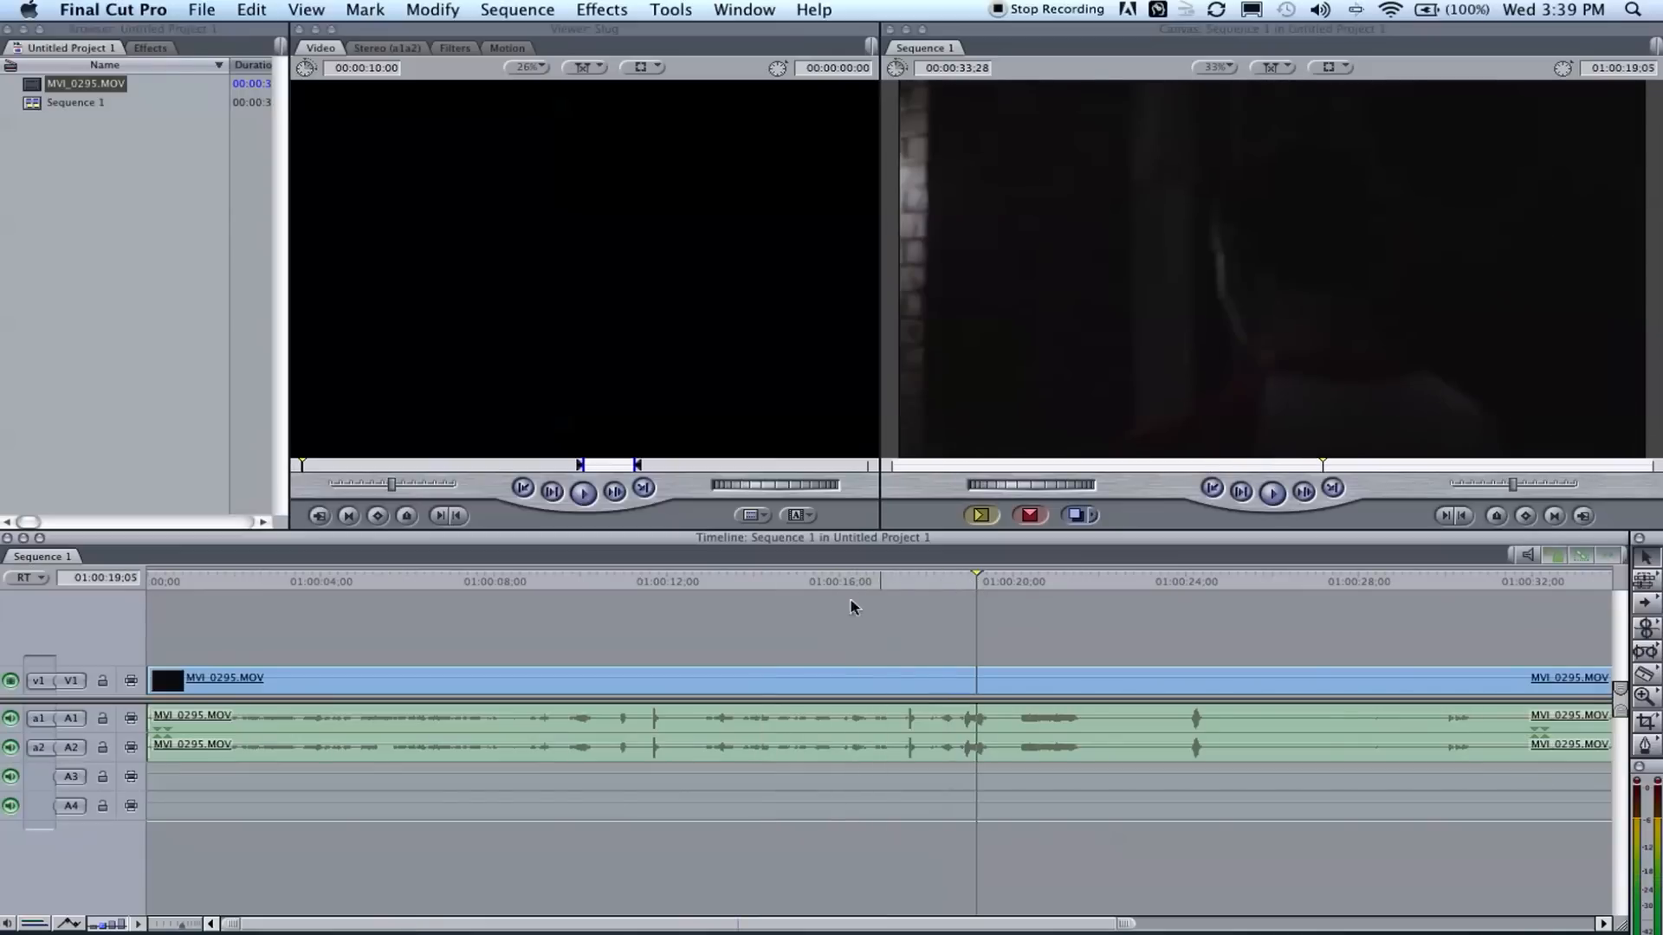
pyautogui.moveTo(1010, 453)
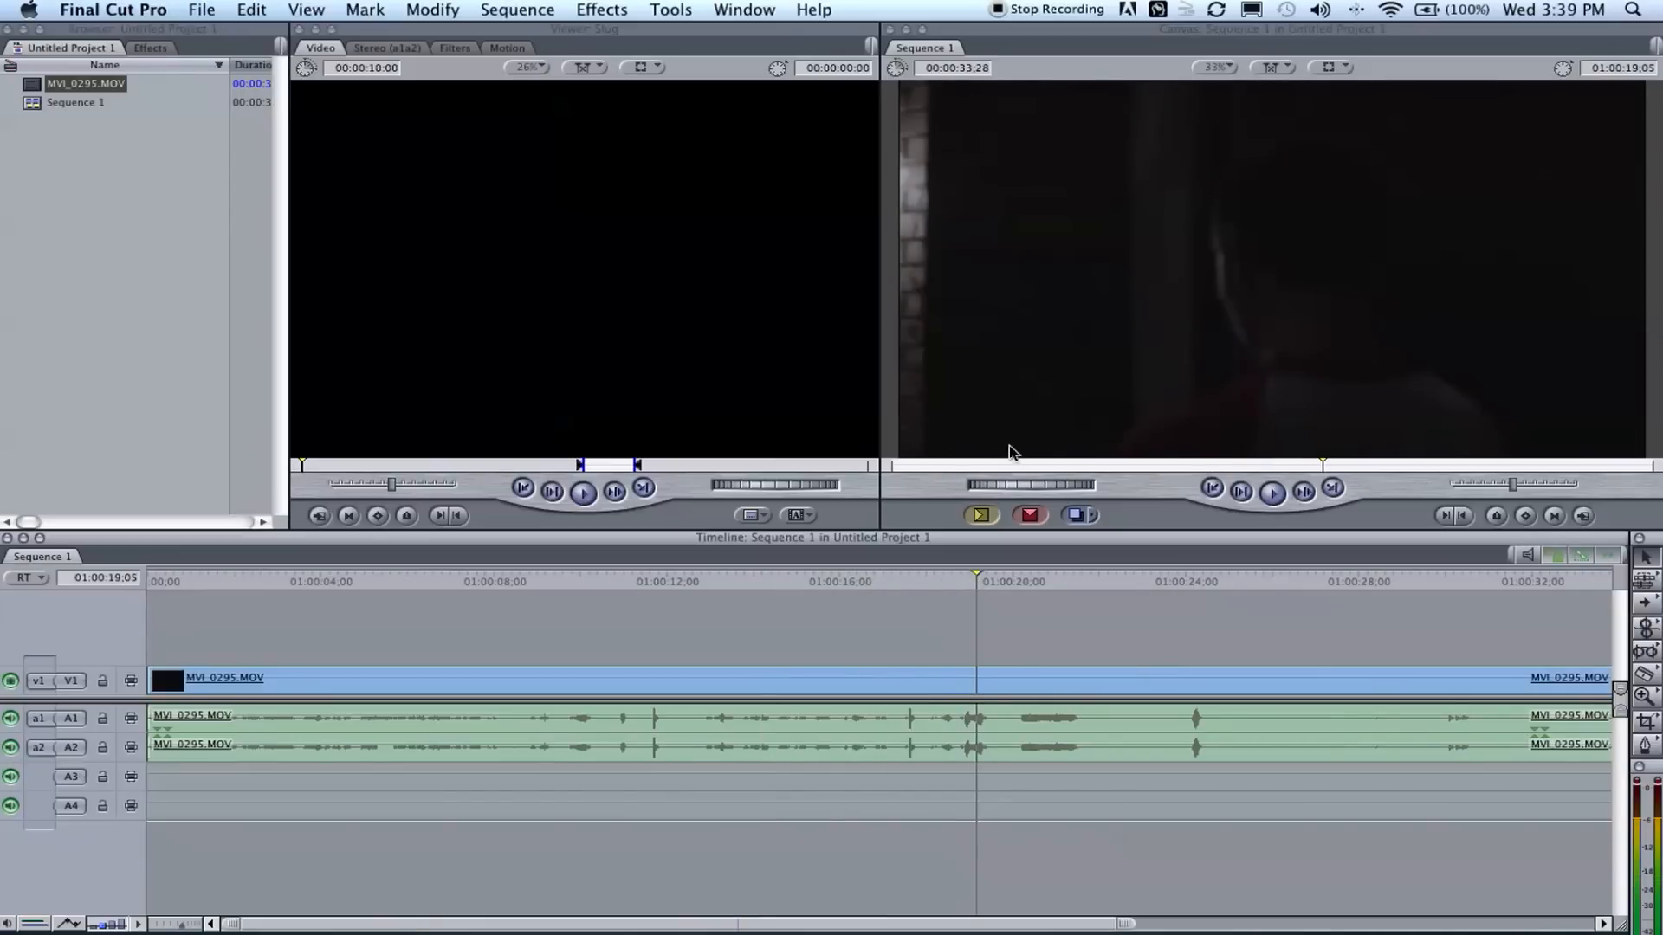
pyautogui.hscroll(3)
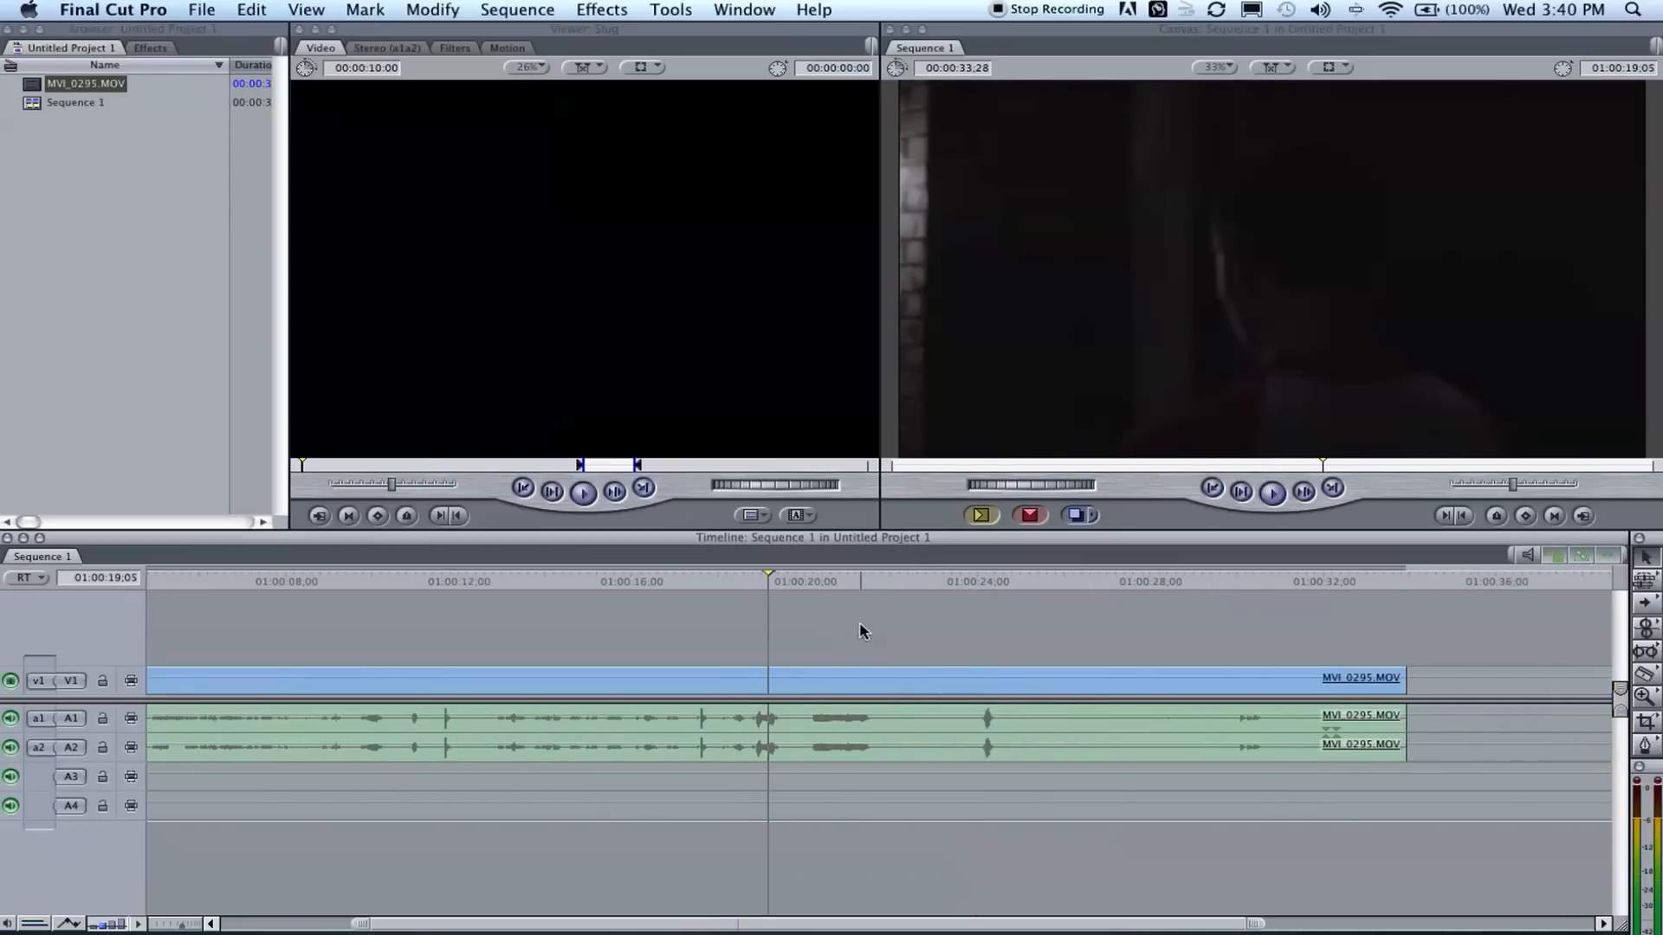
pyautogui.moveTo(922, 713)
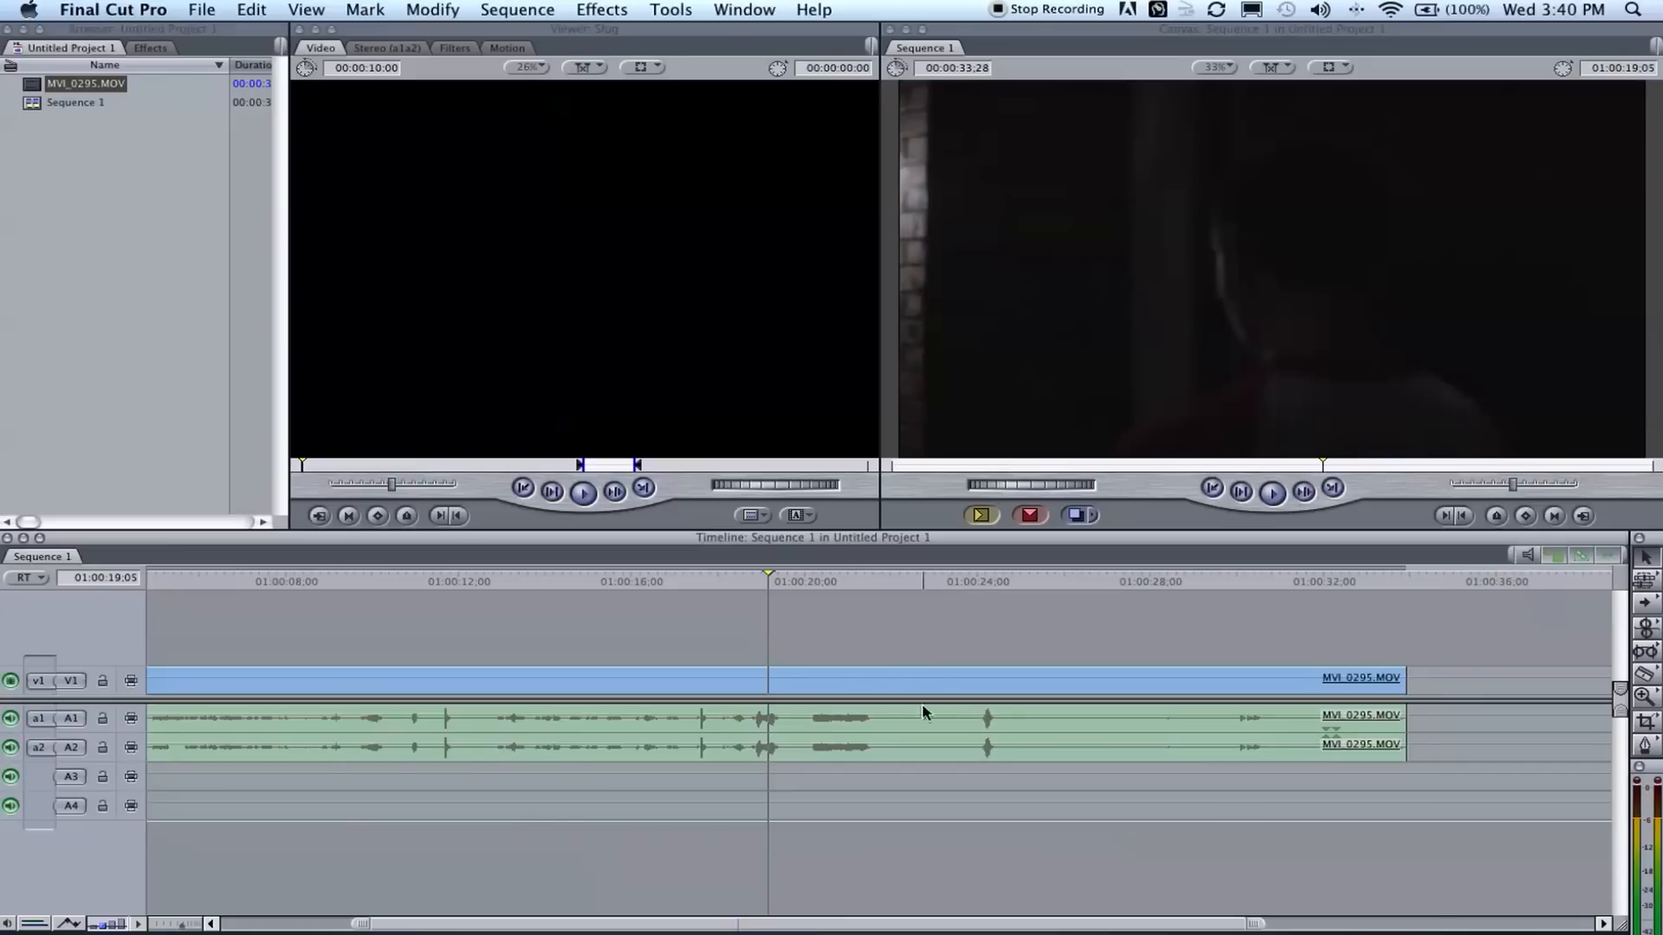
pyautogui.moveTo(193, 565)
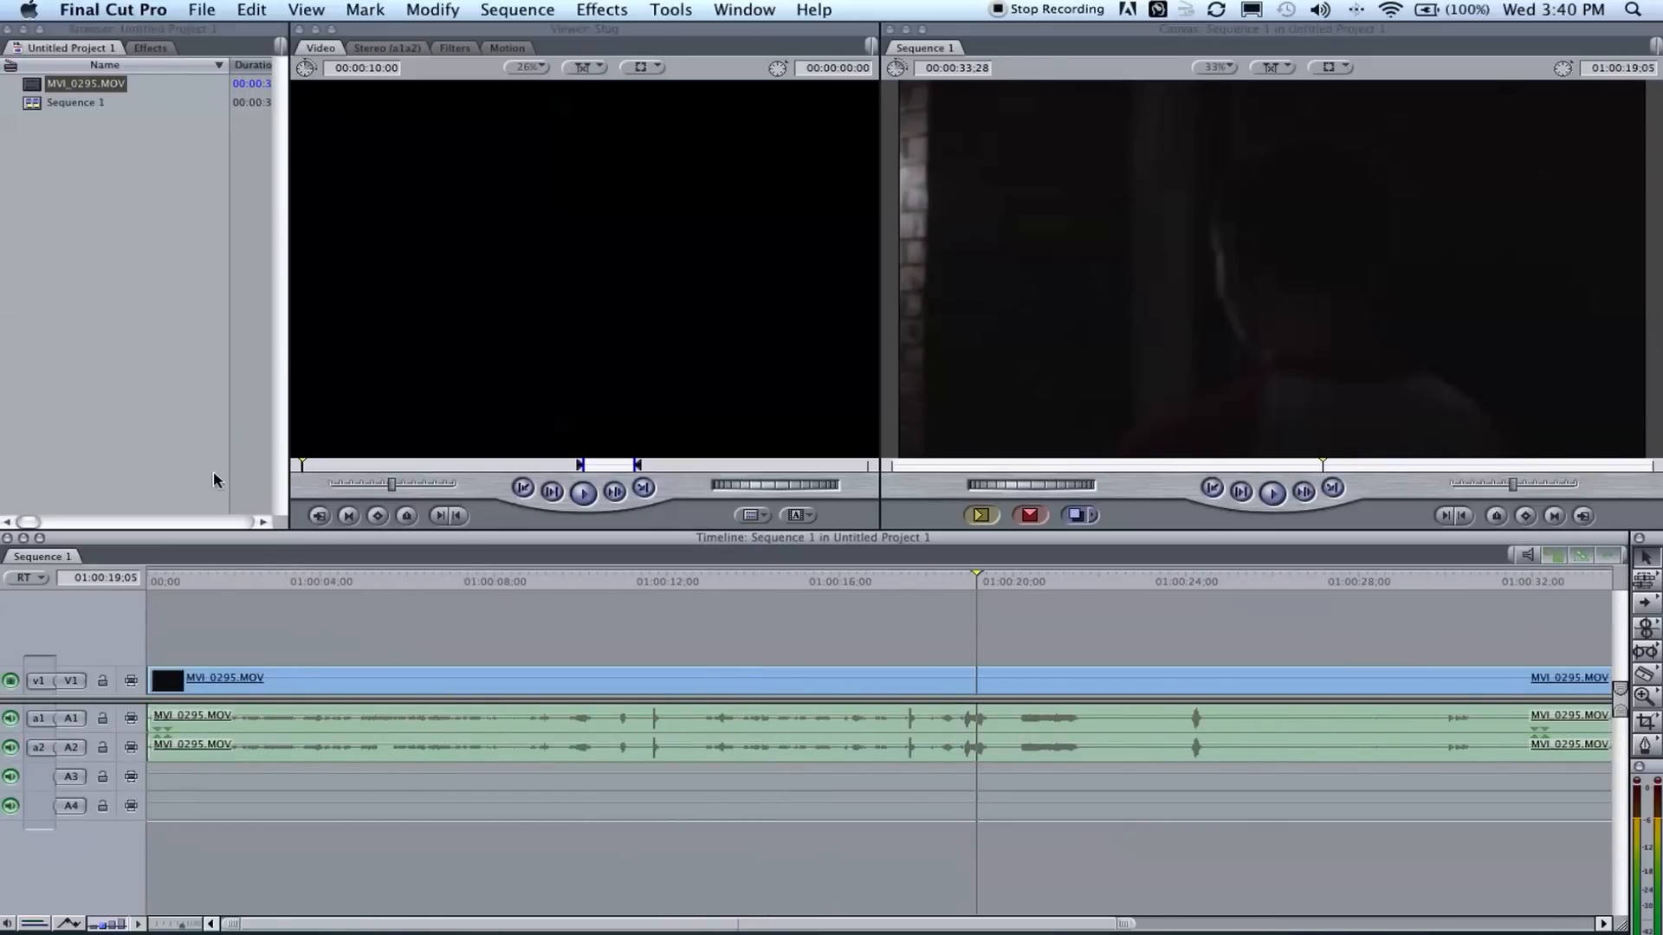
pyautogui.moveTo(311, 625)
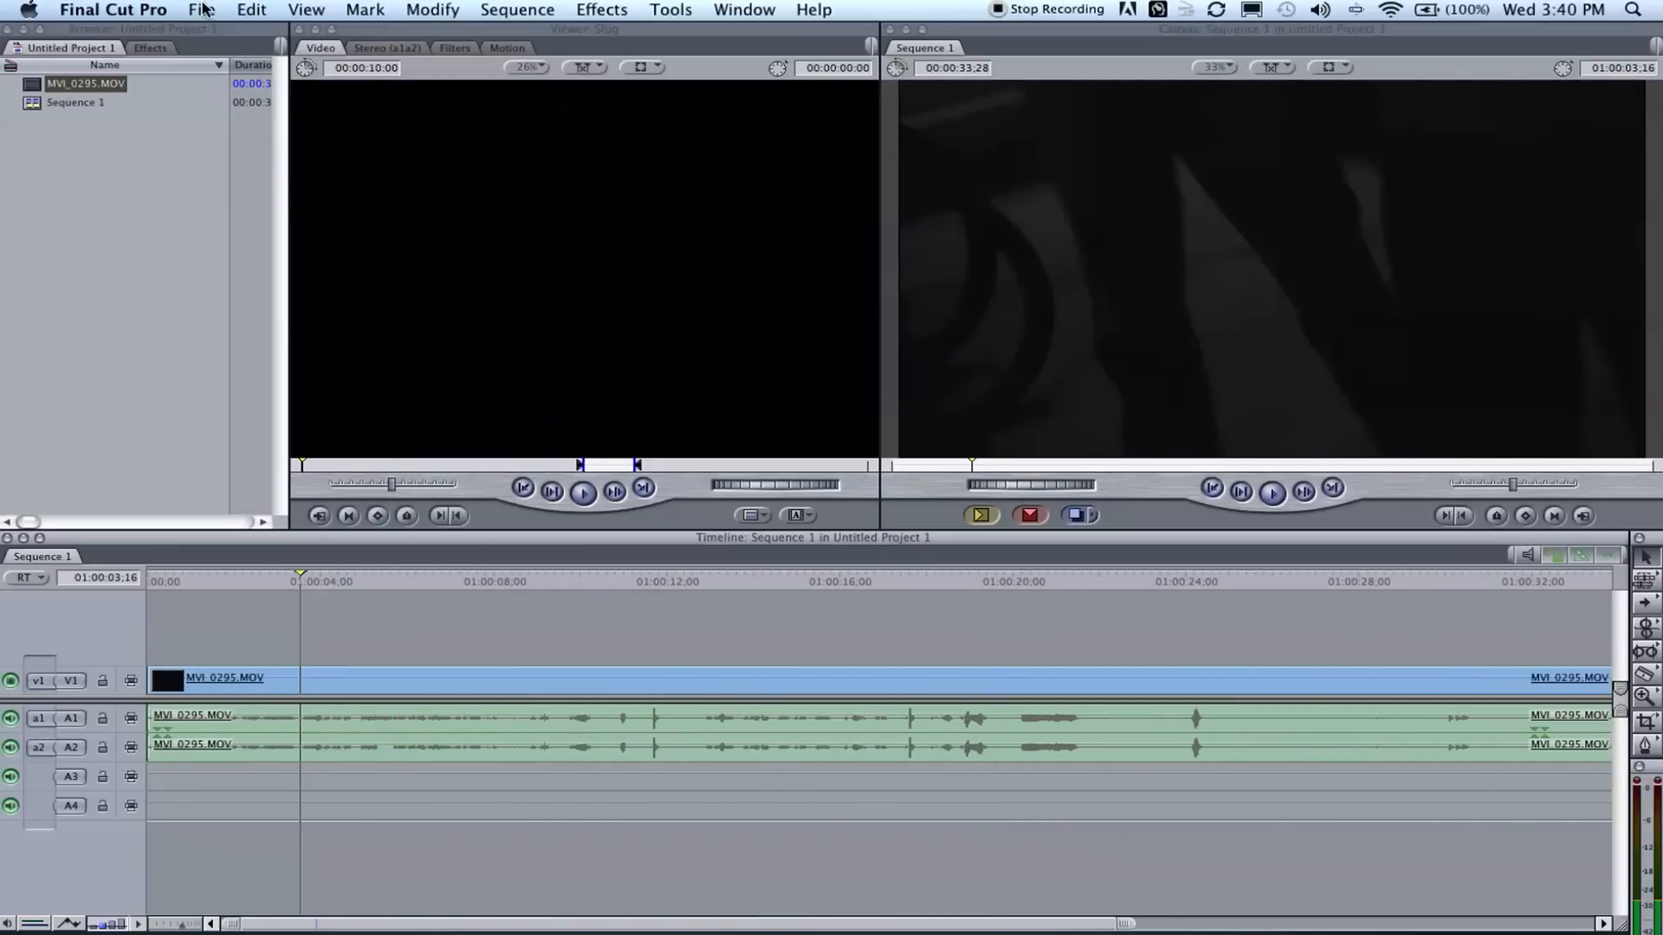
# Export Sequence 1 as a QuickTime movie named 'blagblag' to the Desktop.
pyautogui.click(202, 9)
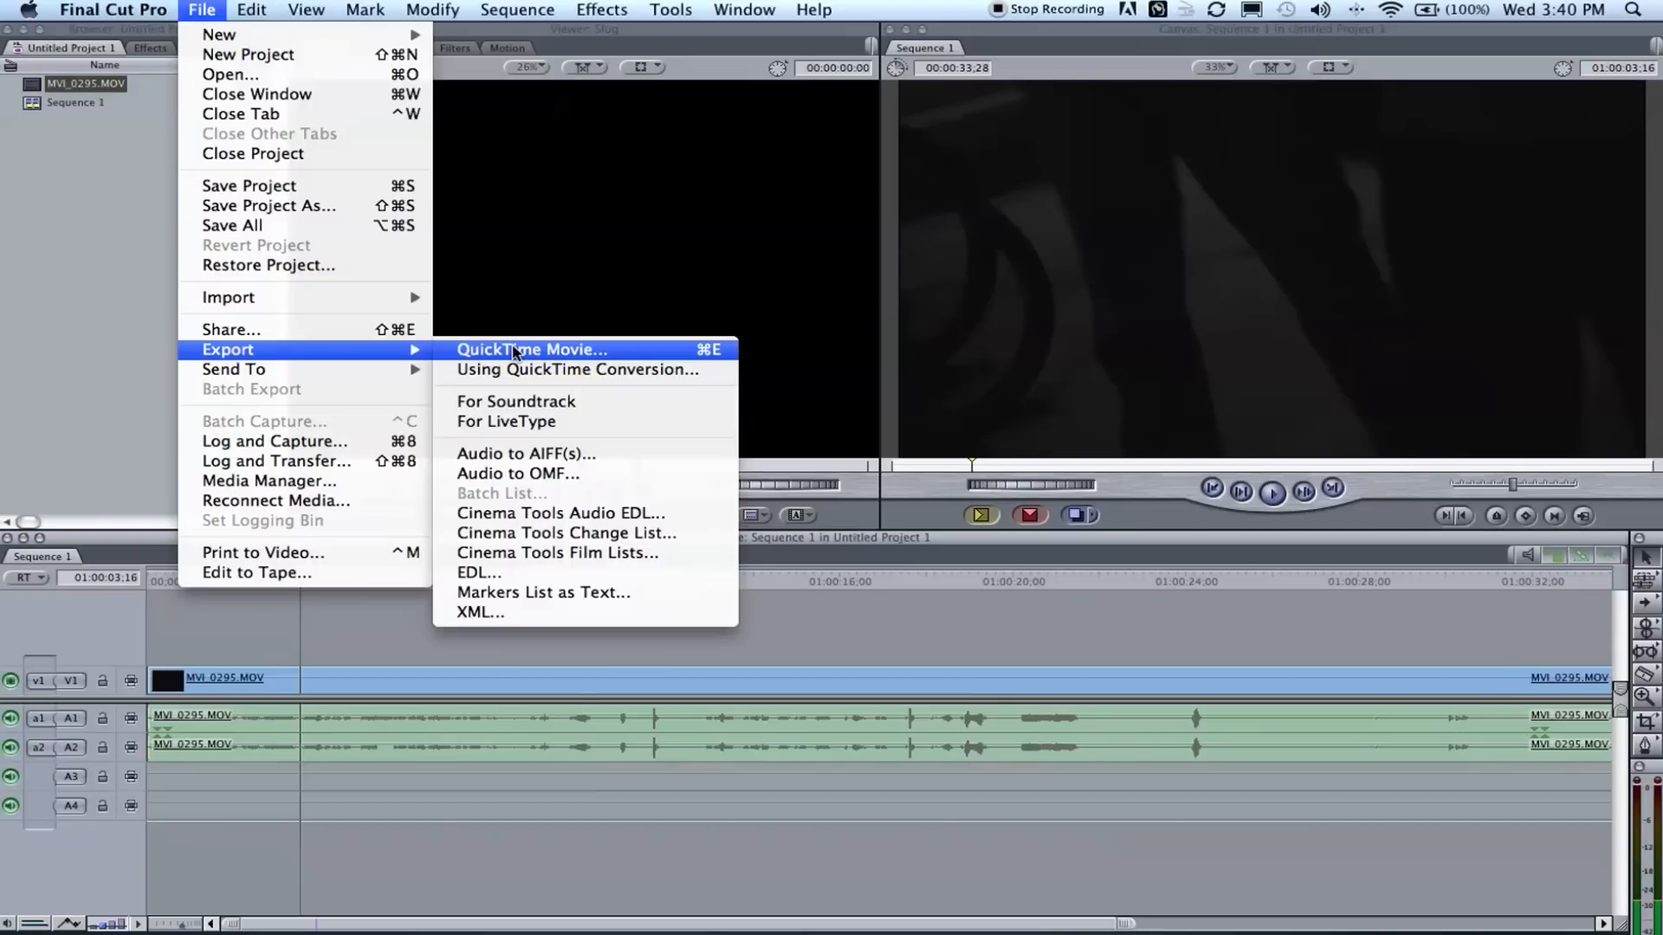
pyautogui.moveTo(519, 359)
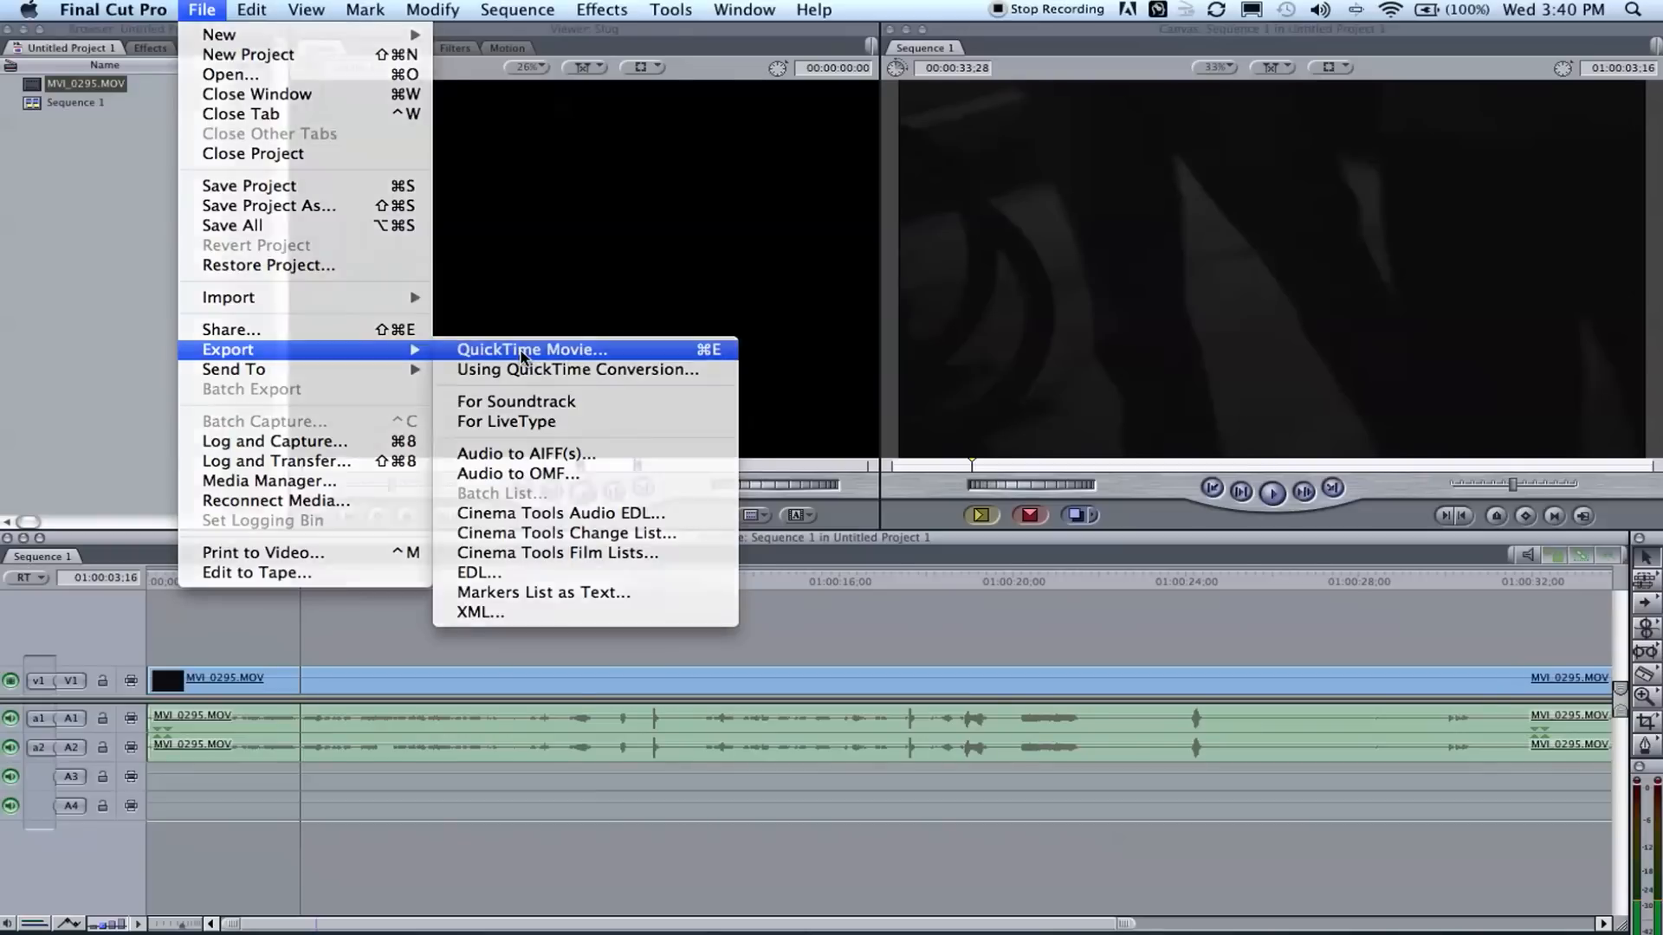
pyautogui.click(531, 349)
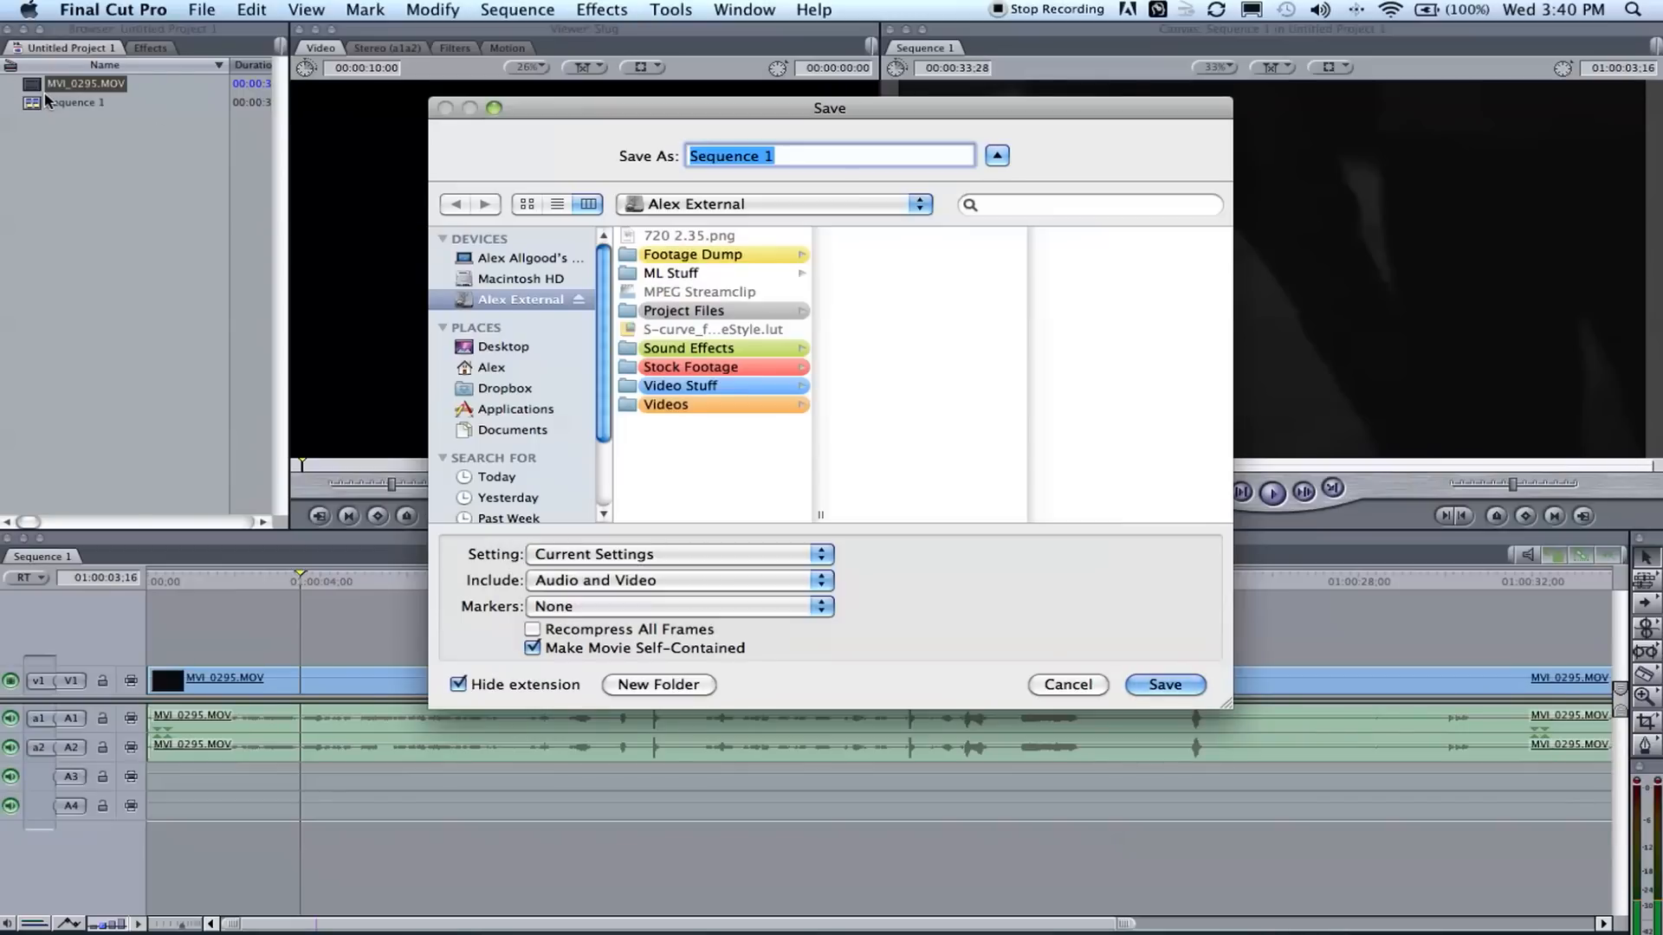
pyautogui.moveTo(953, 439)
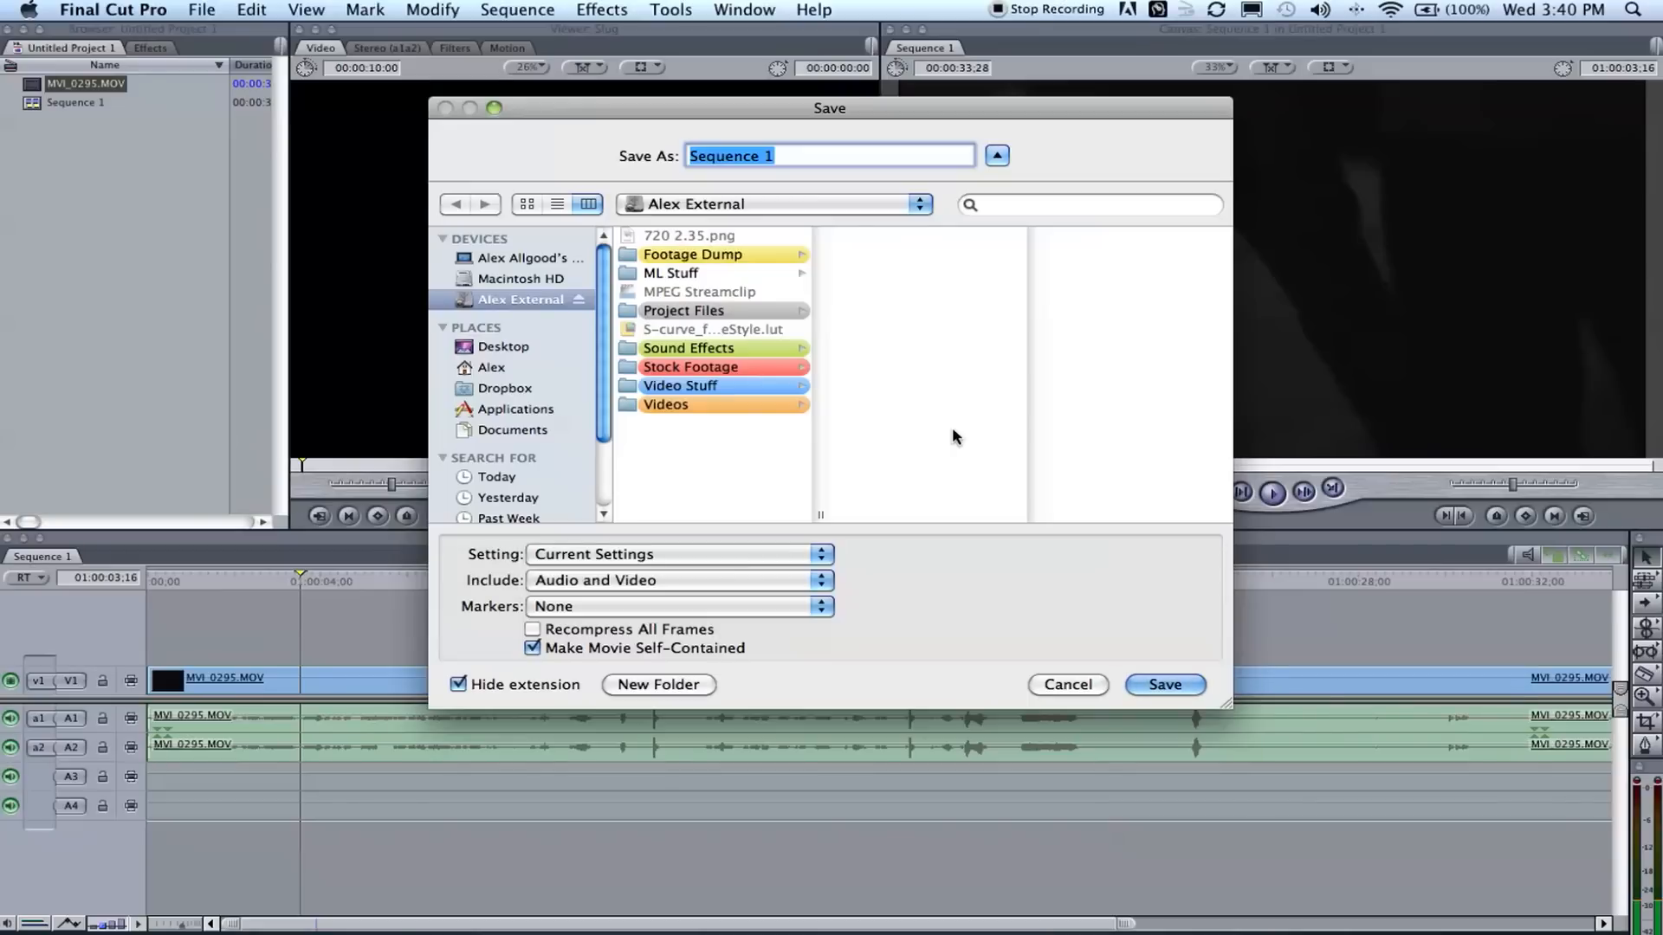
pyautogui.moveTo(777, 454)
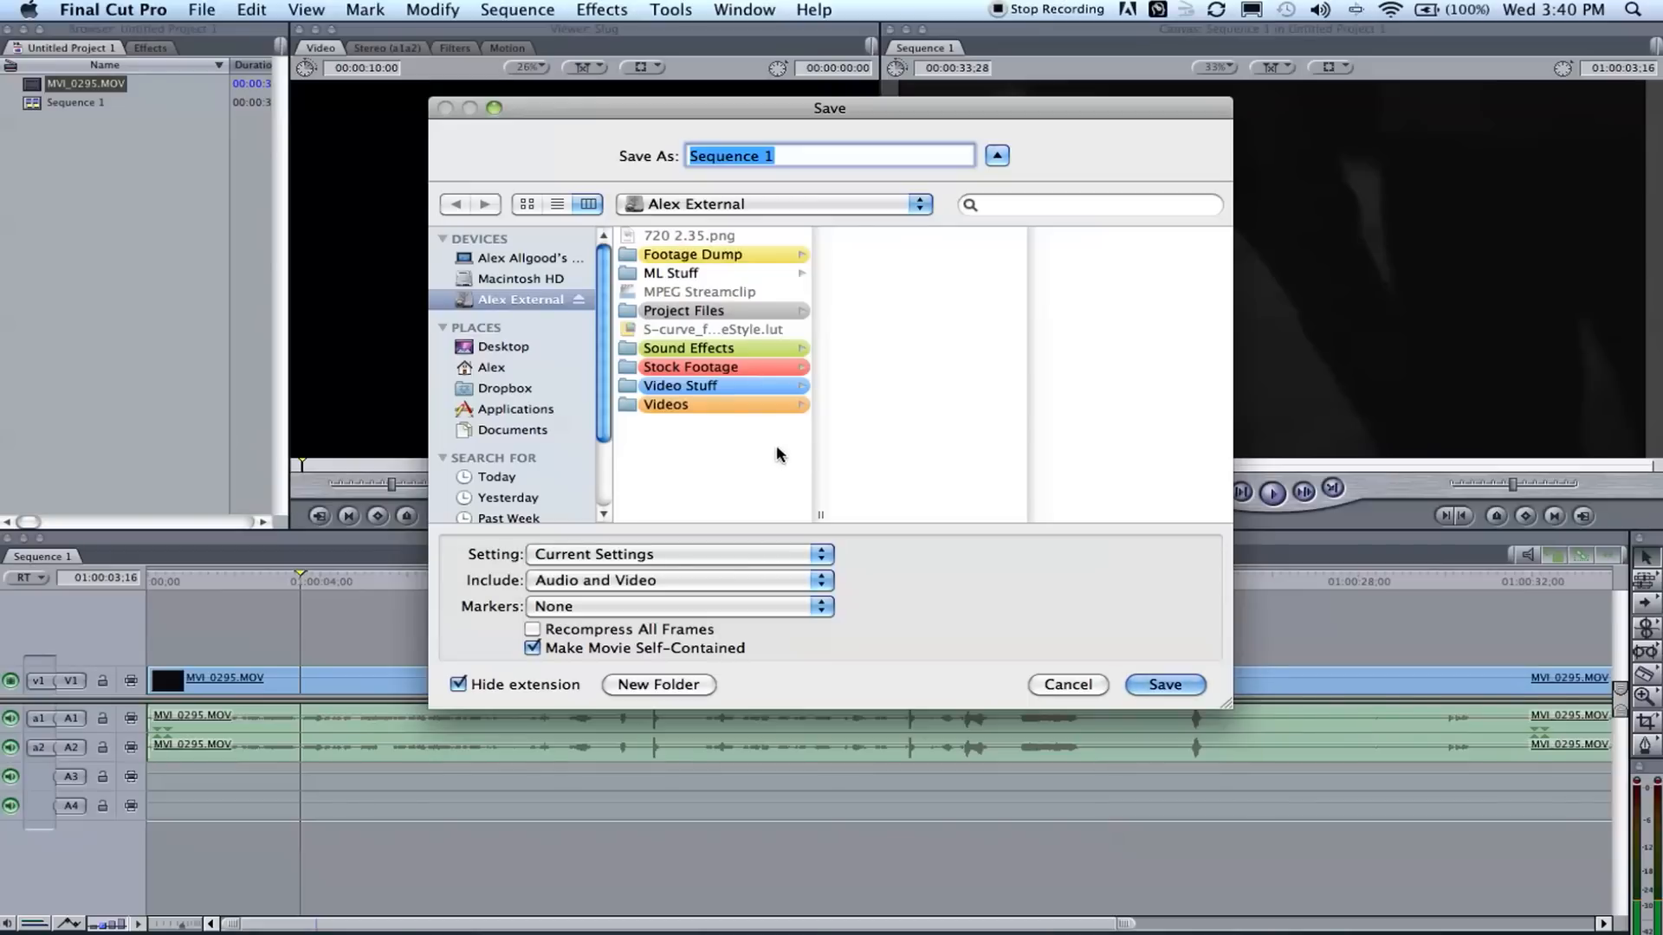
pyautogui.click(505, 345)
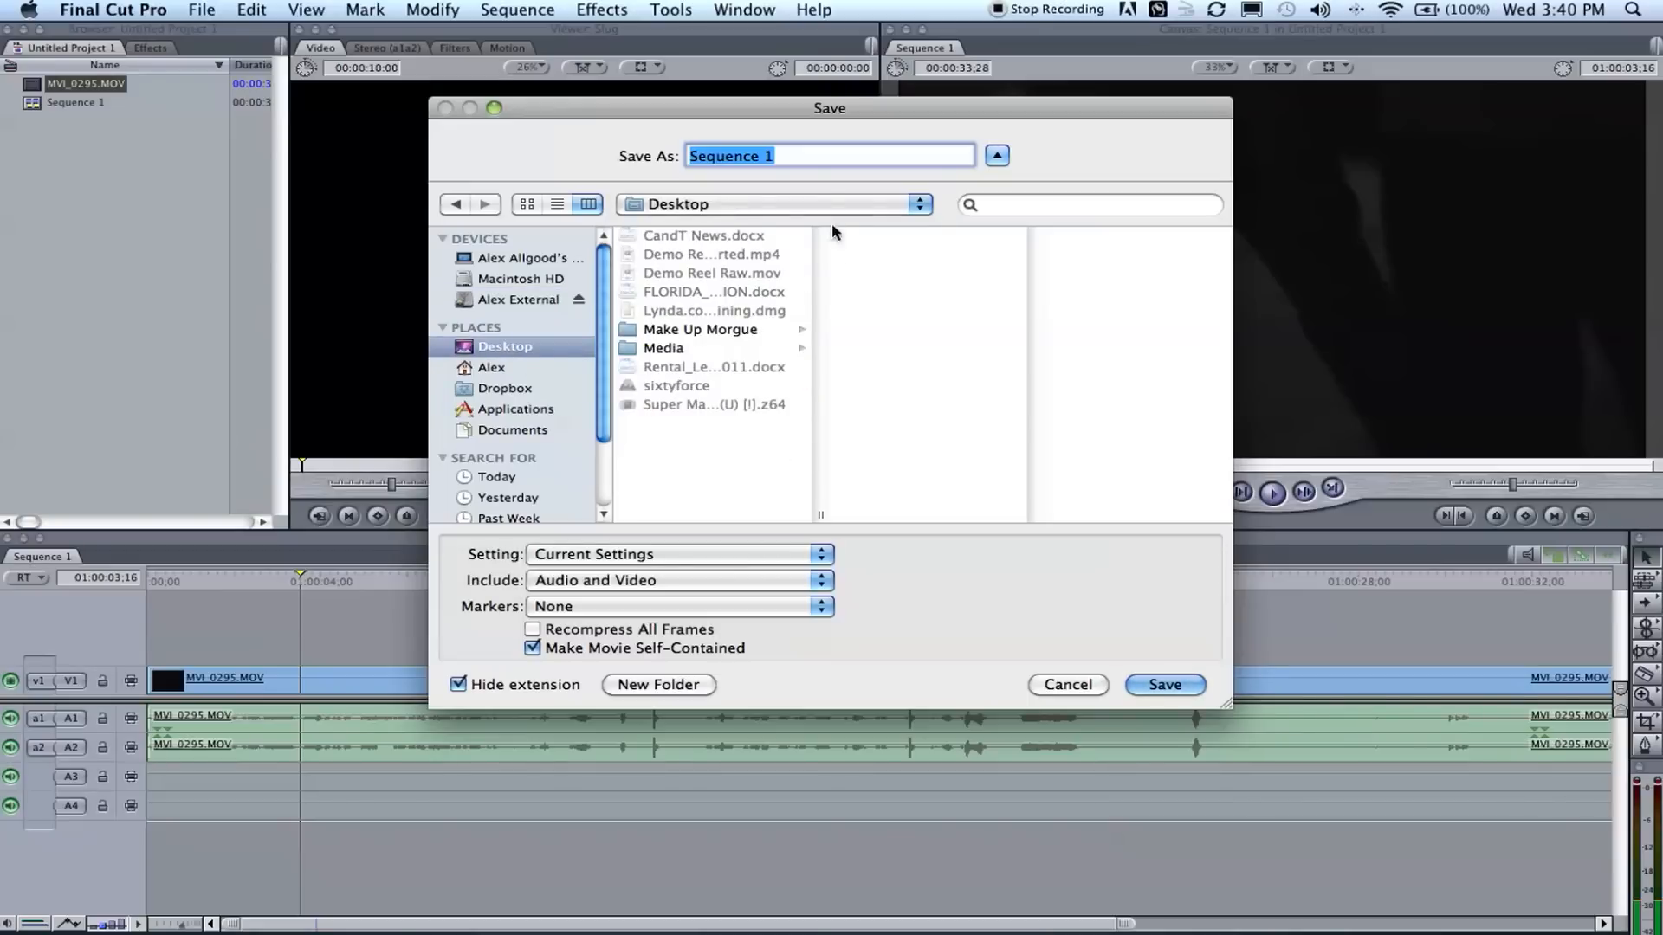
pyautogui.moveTo(578, 159)
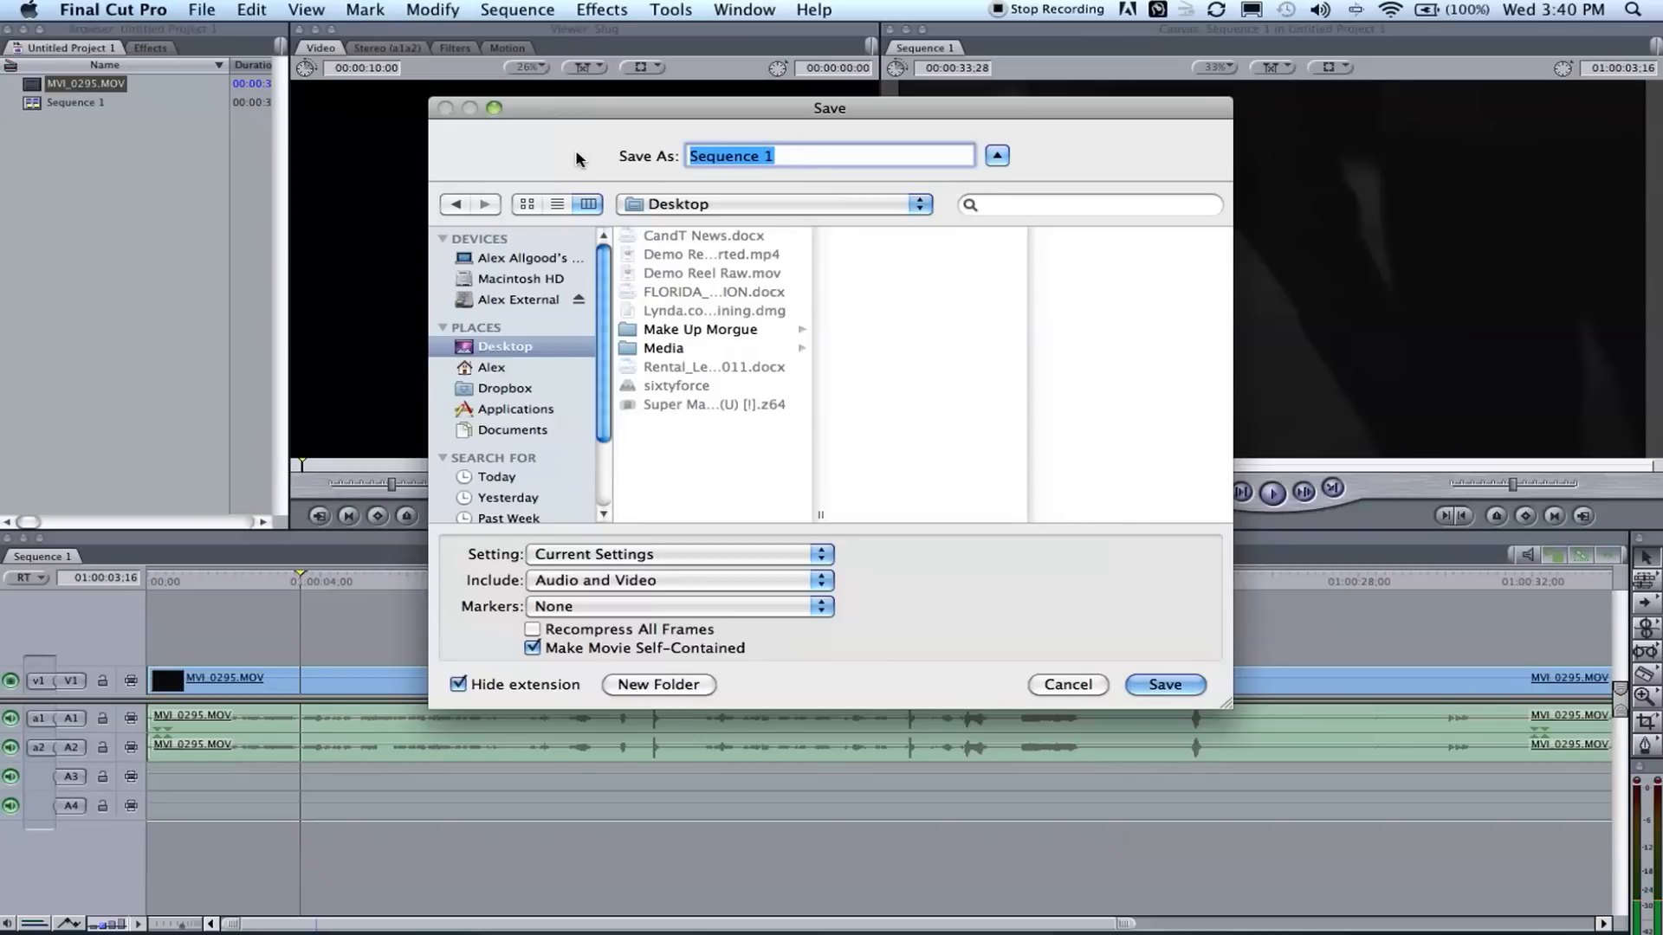
pyautogui.write('blag')
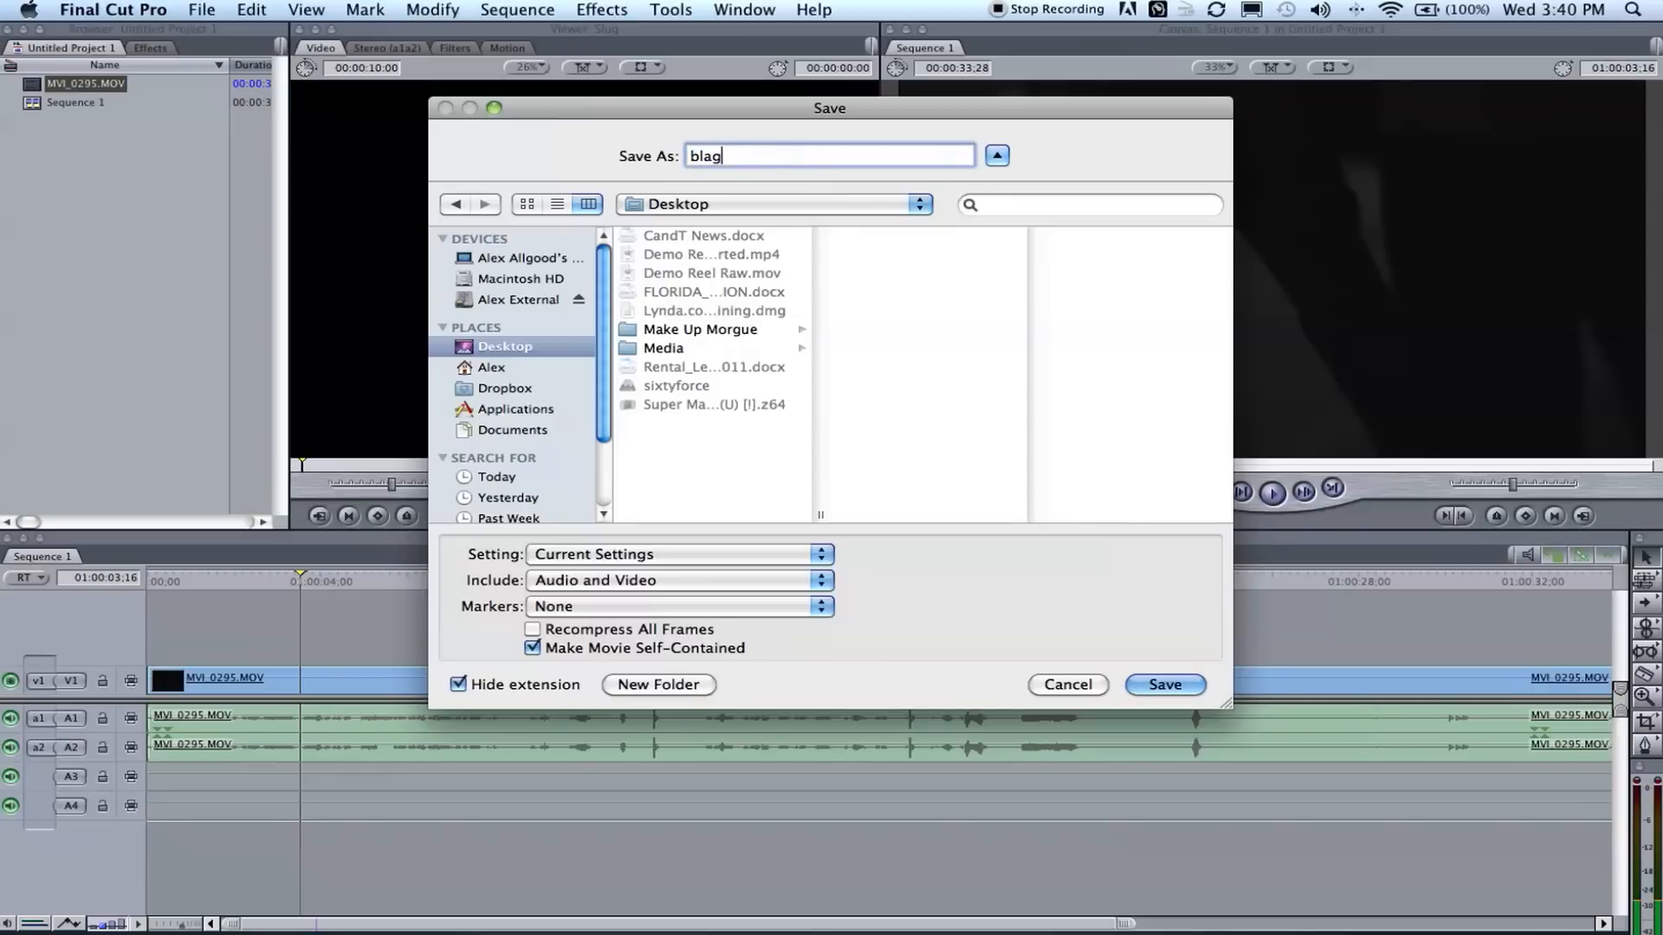
pyautogui.write('blagvl')
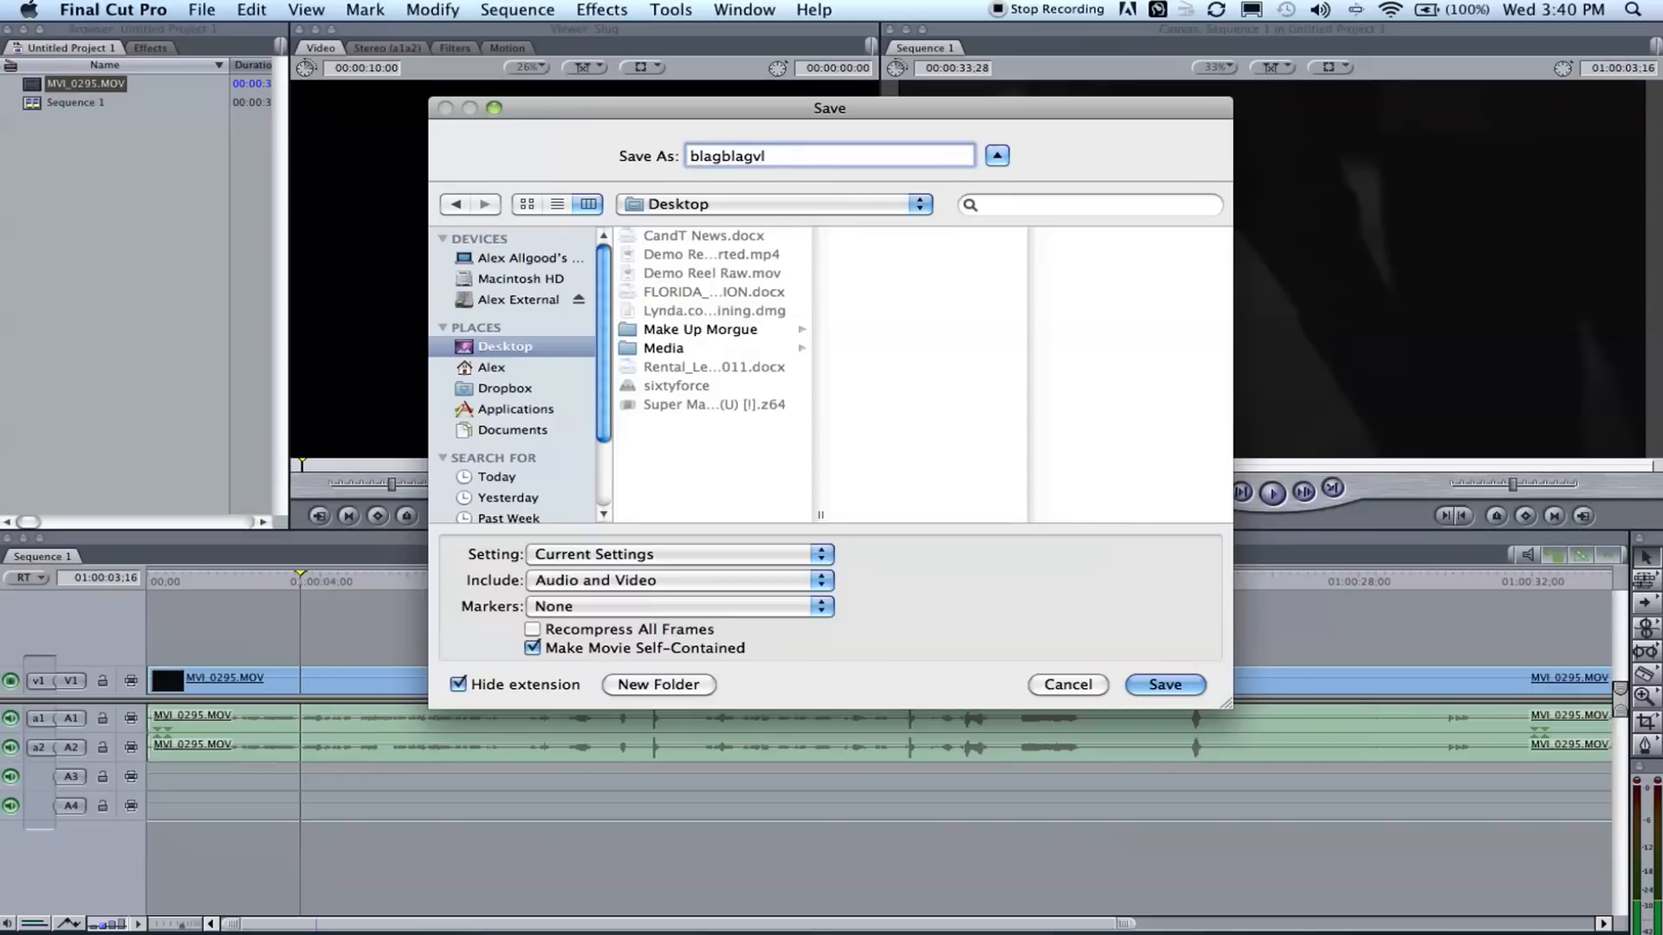
pyautogui.press('backspace')
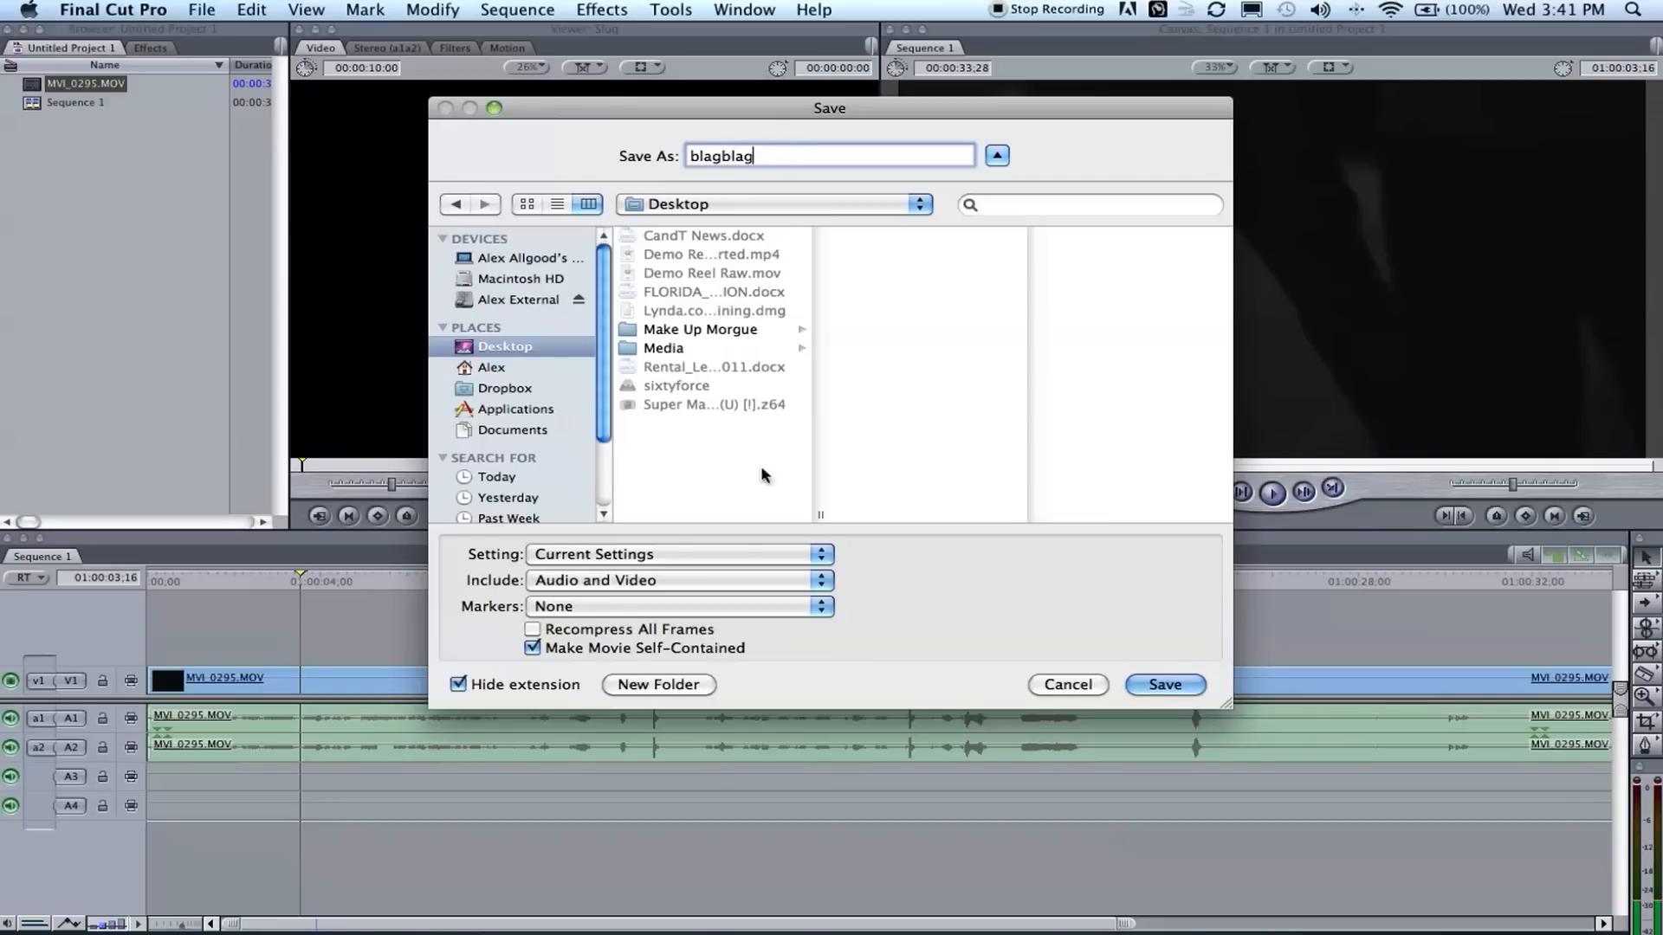
pyautogui.moveTo(771, 486)
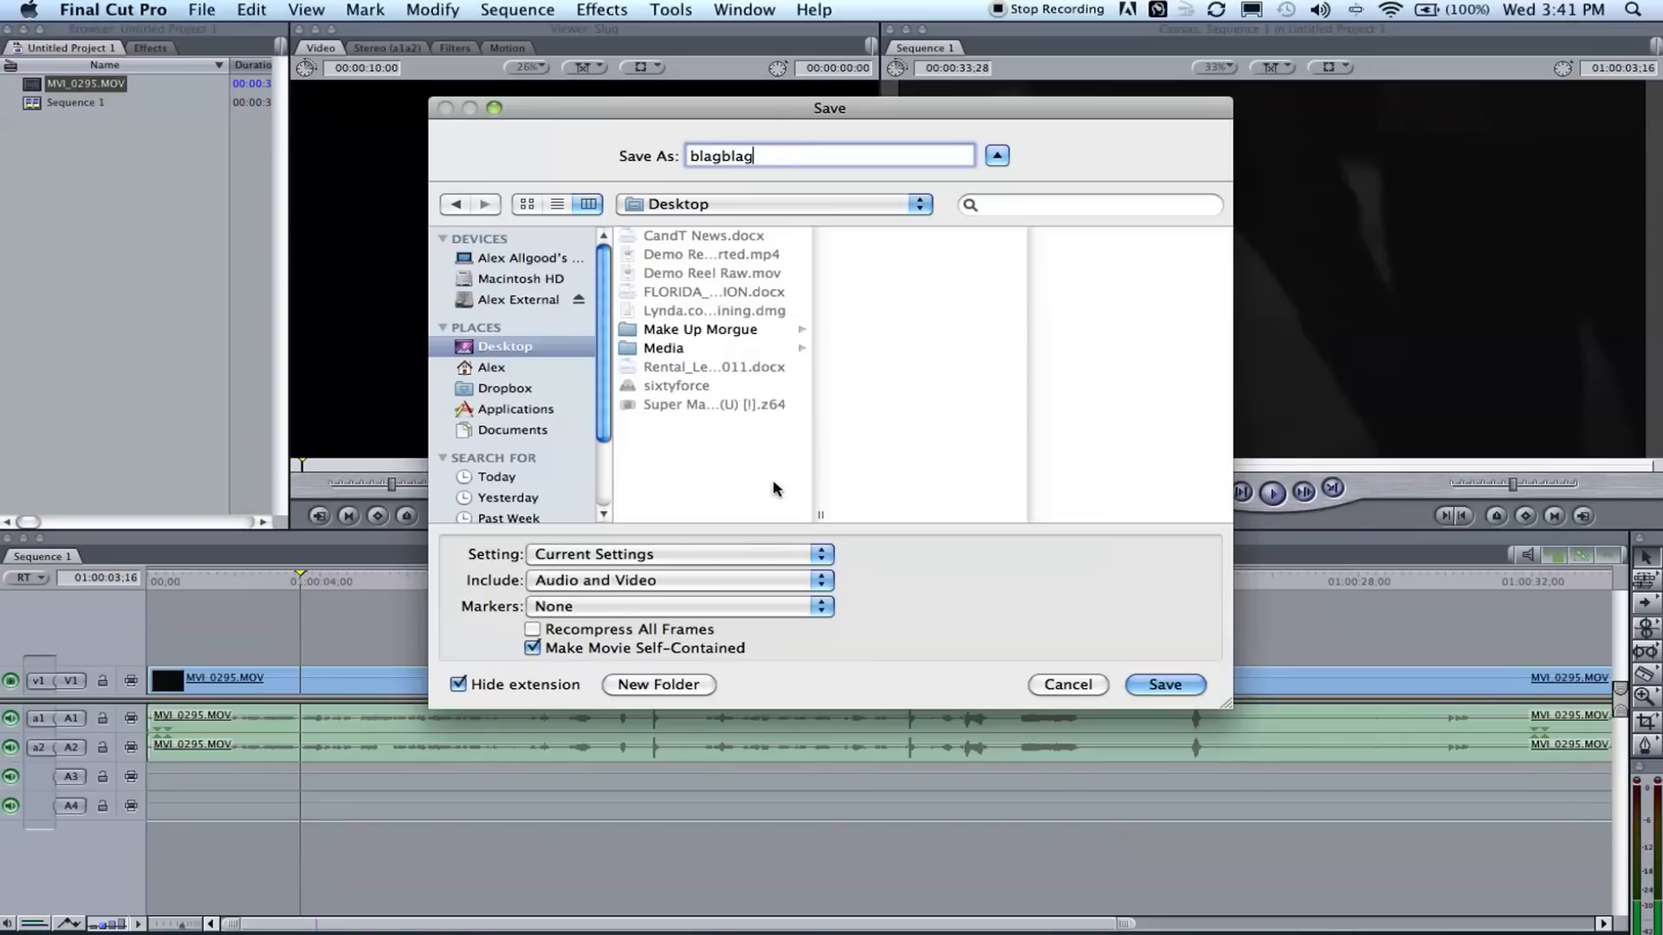
pyautogui.moveTo(774, 637)
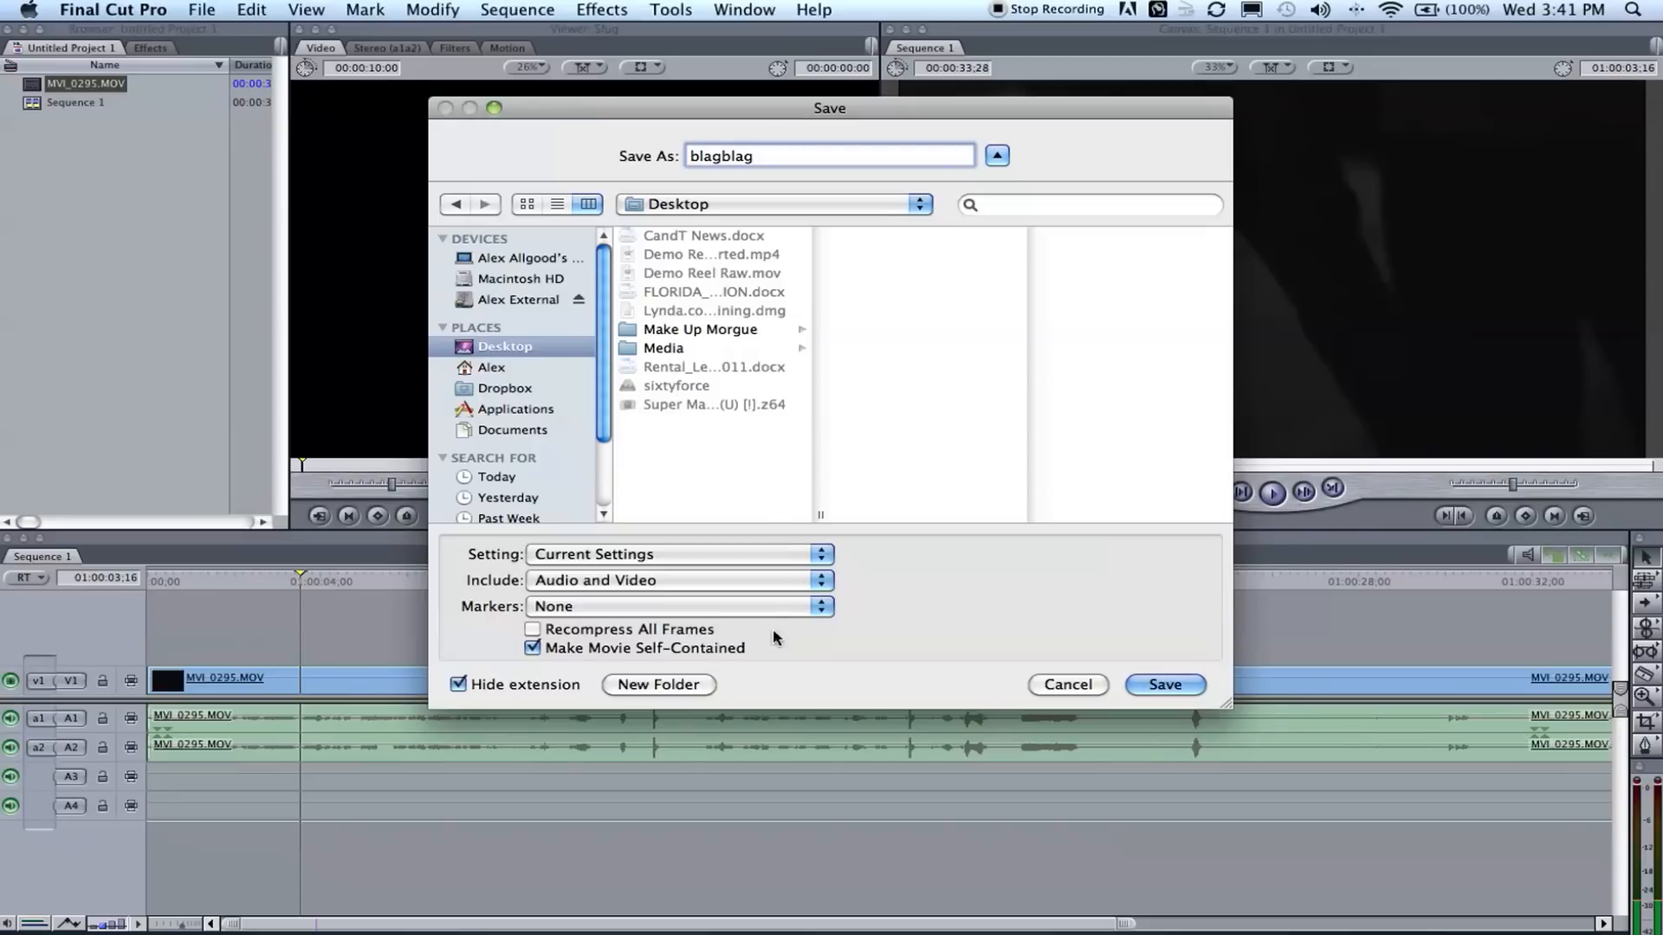
pyautogui.moveTo(687, 562)
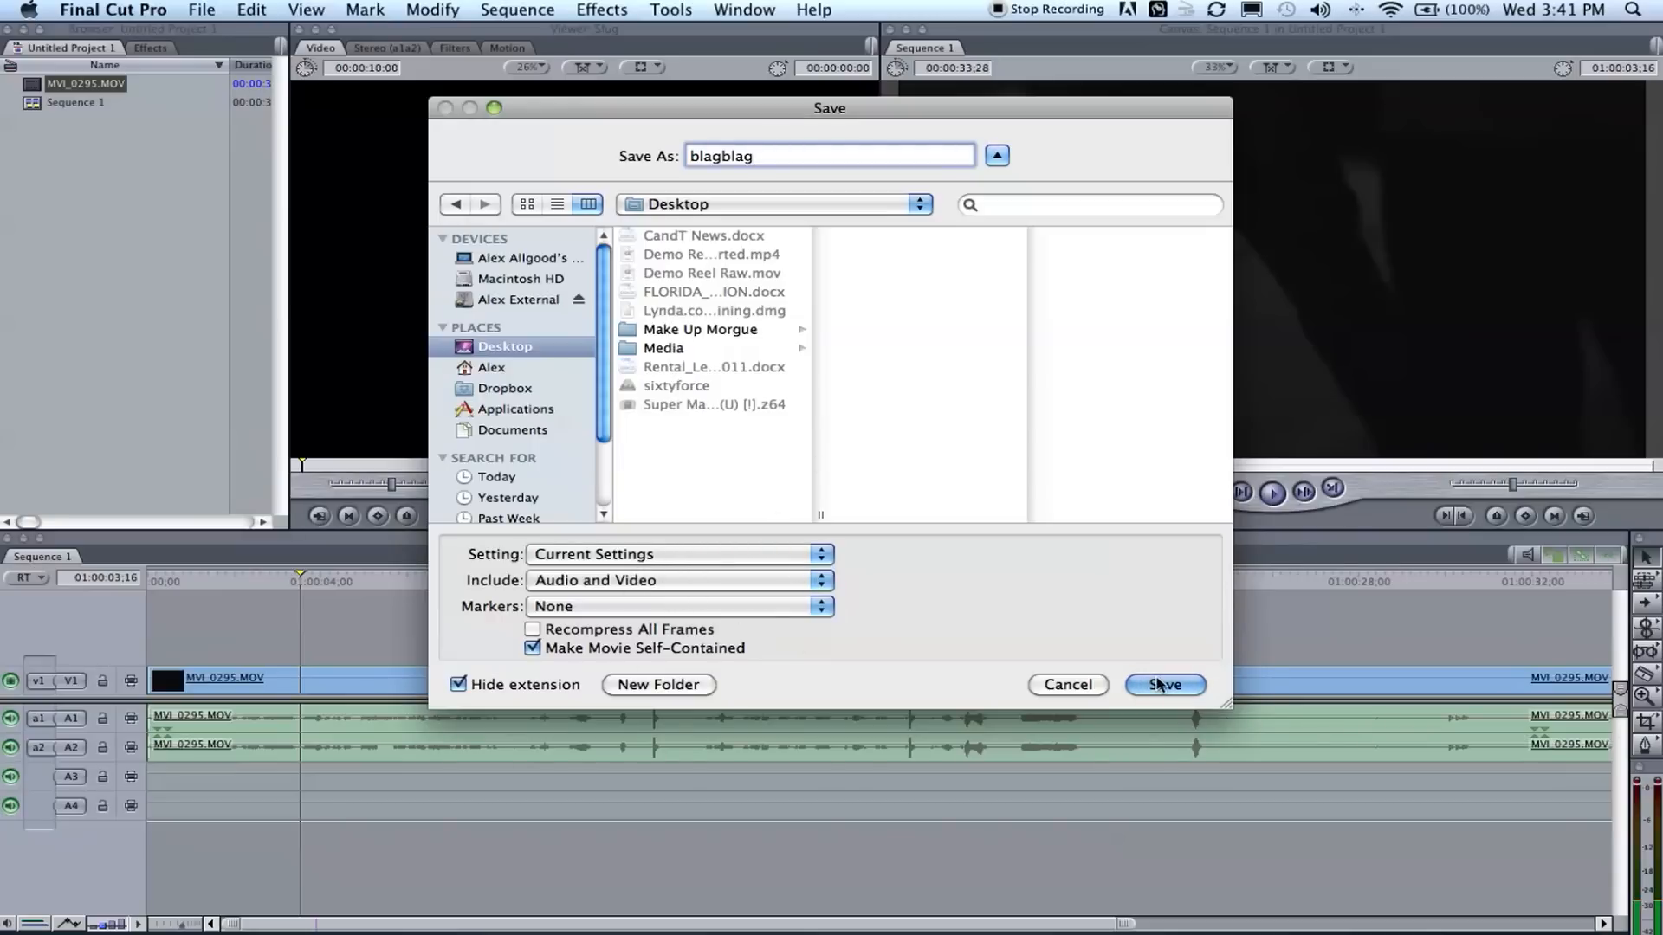
# Start exporting blagblag to the Desktop, then browse the Applications folder for Compressor.
pyautogui.click(1163, 684)
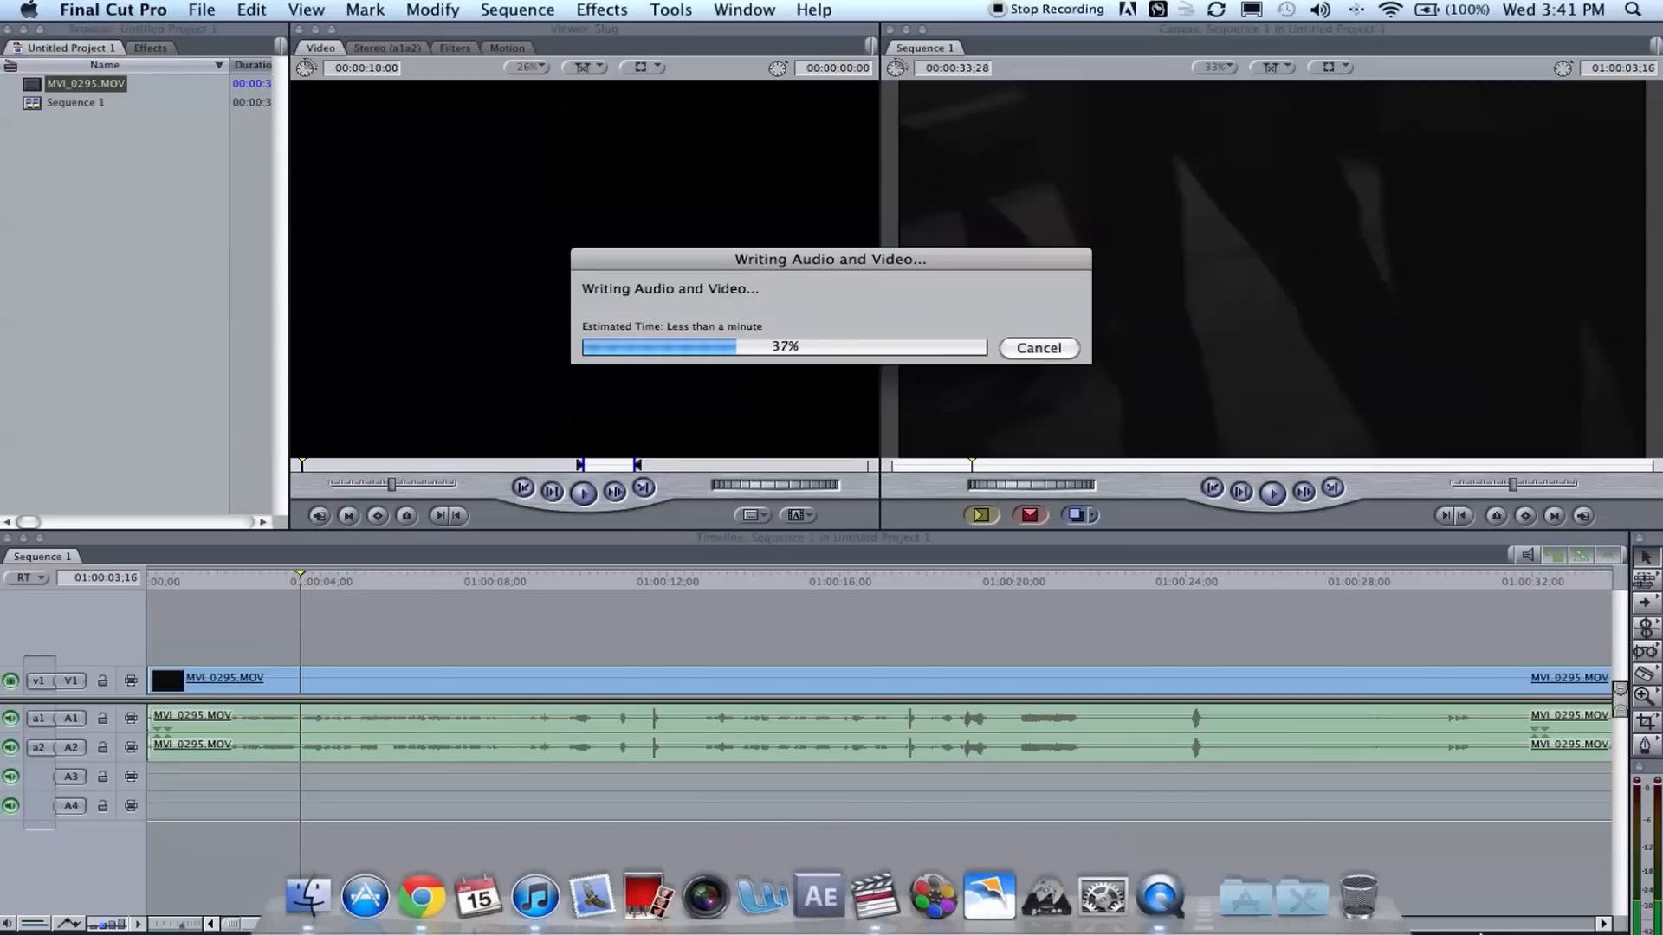
pyautogui.moveTo(1243, 906)
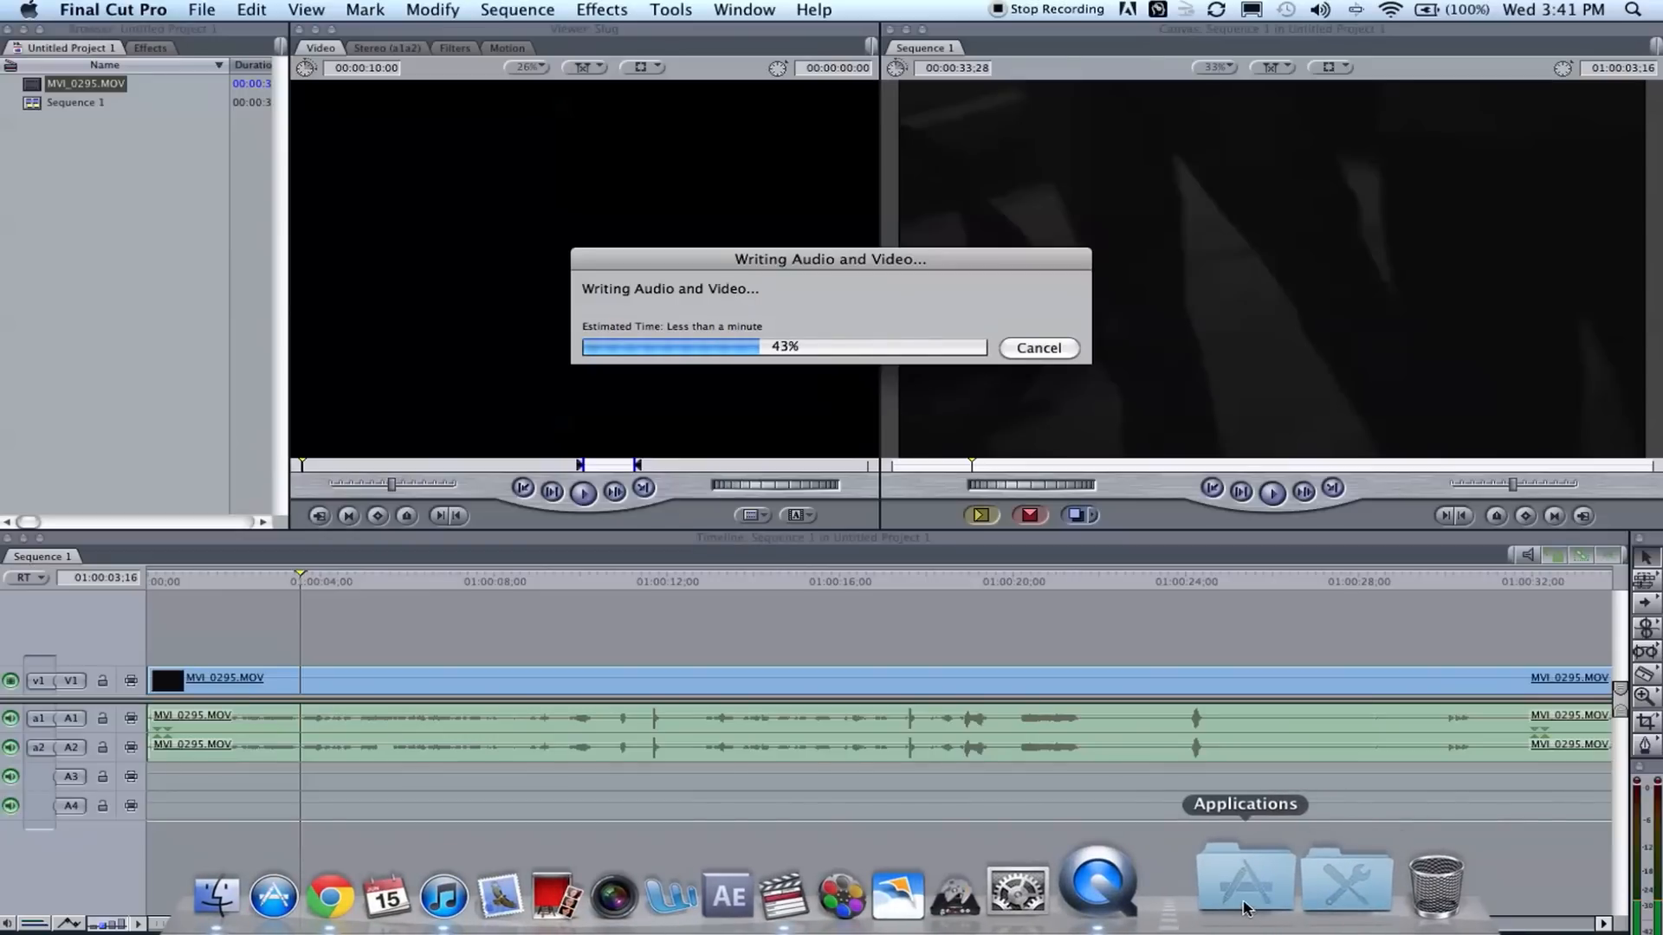
pyautogui.click(1244, 875)
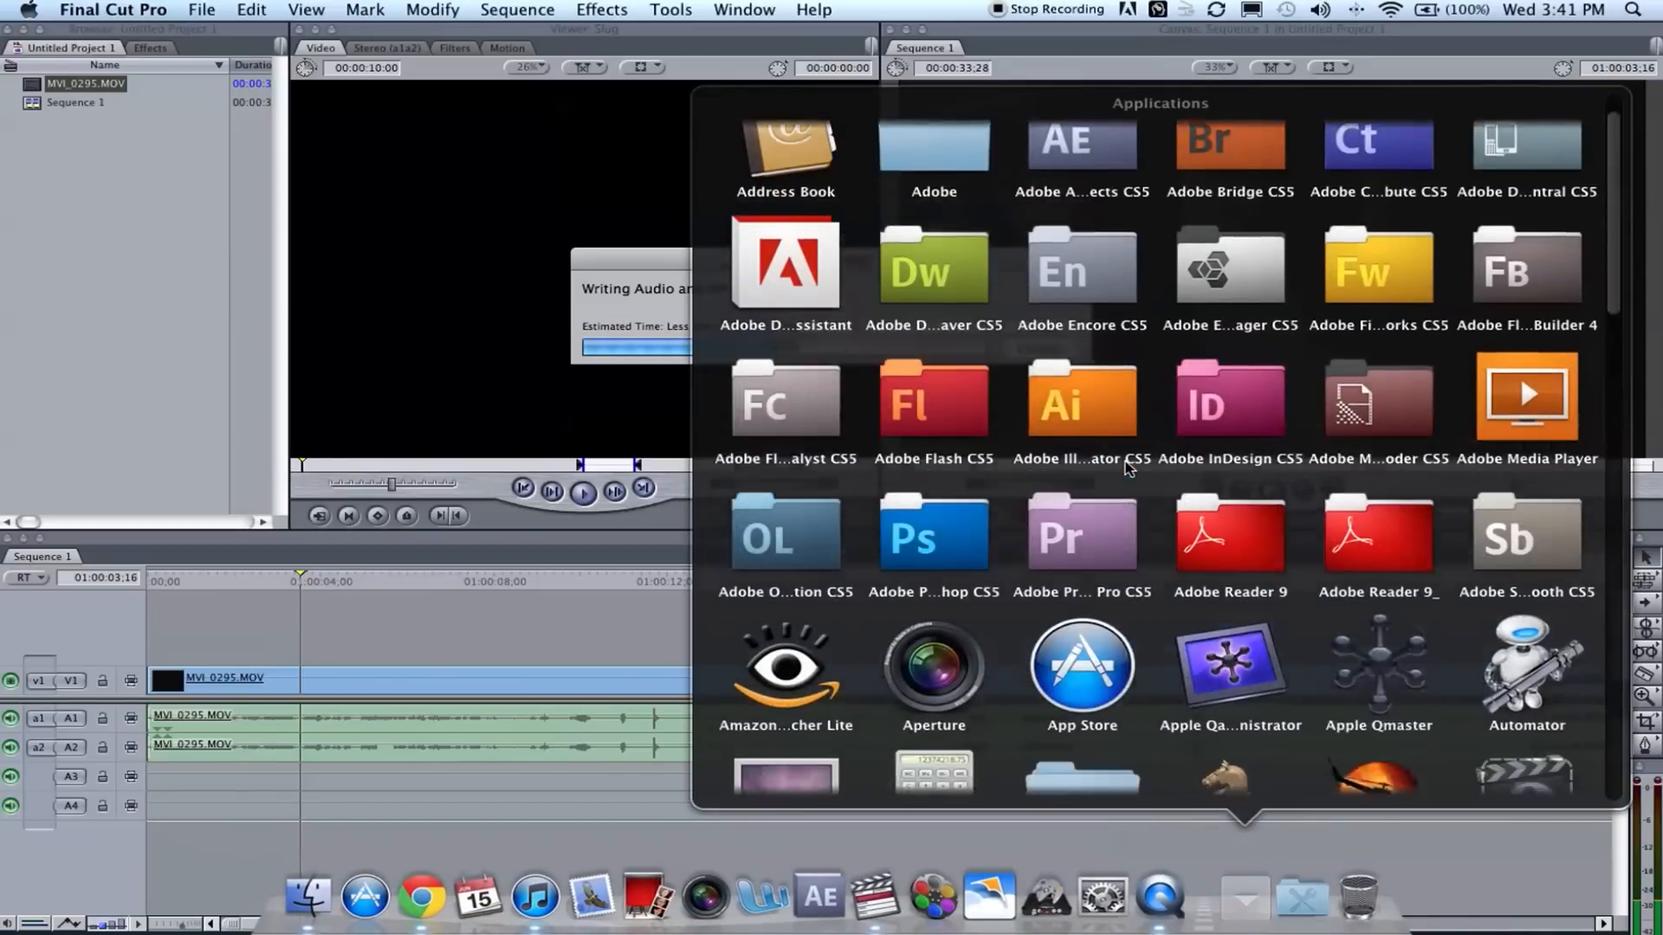
pyautogui.scroll(-3)
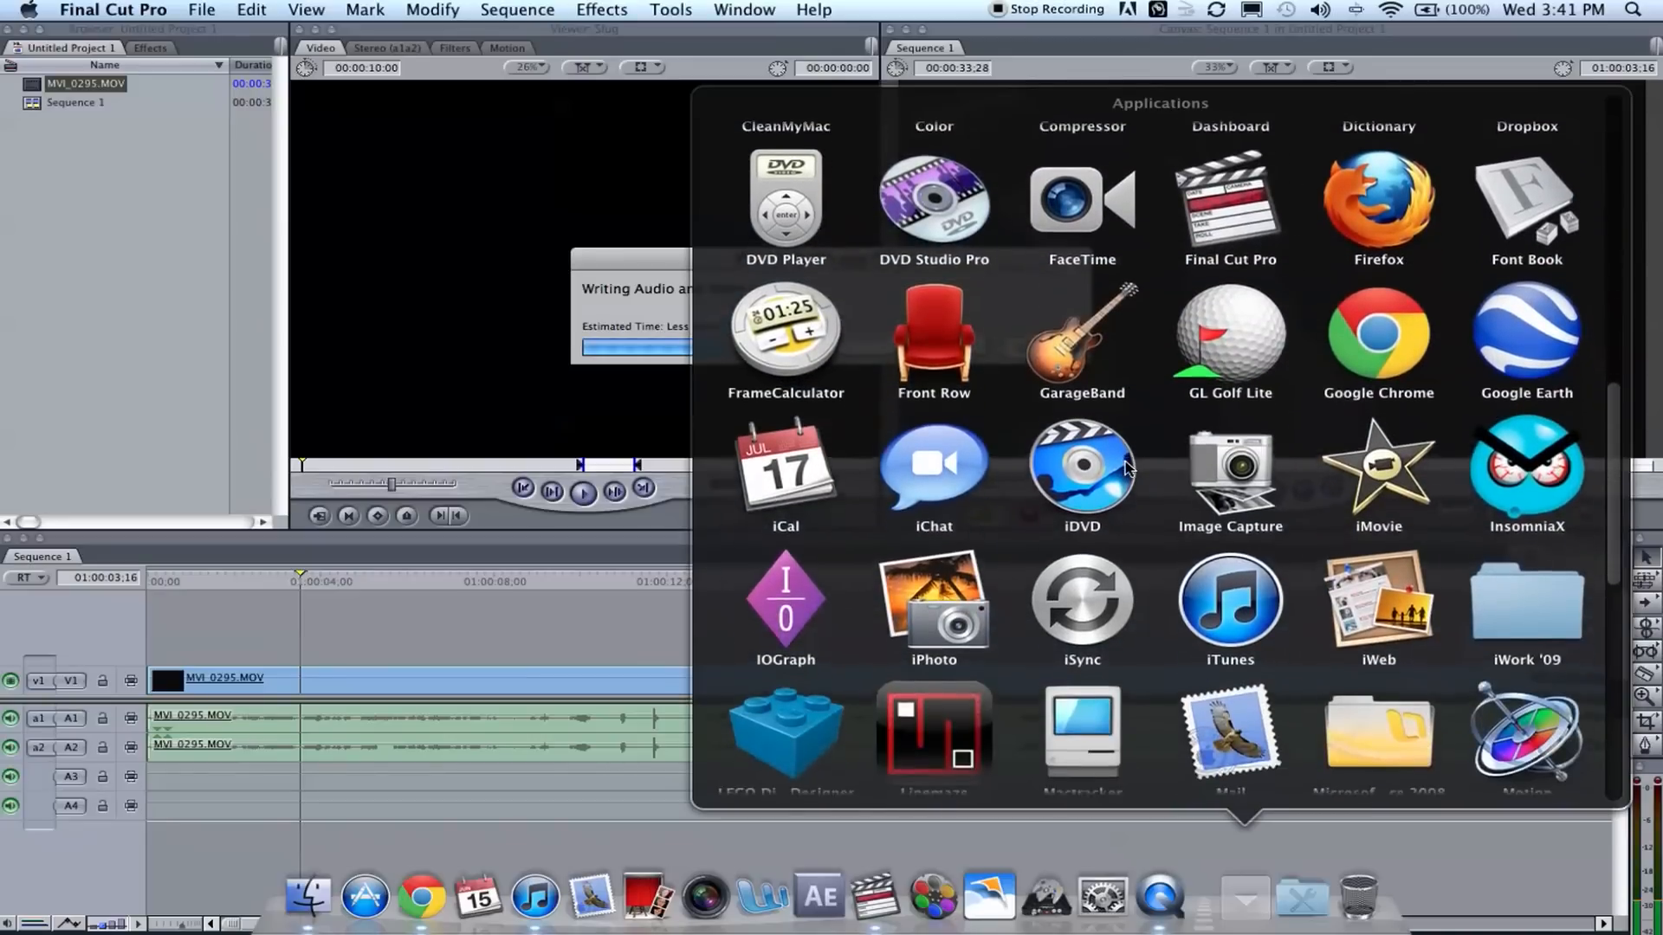
pyautogui.scroll(3)
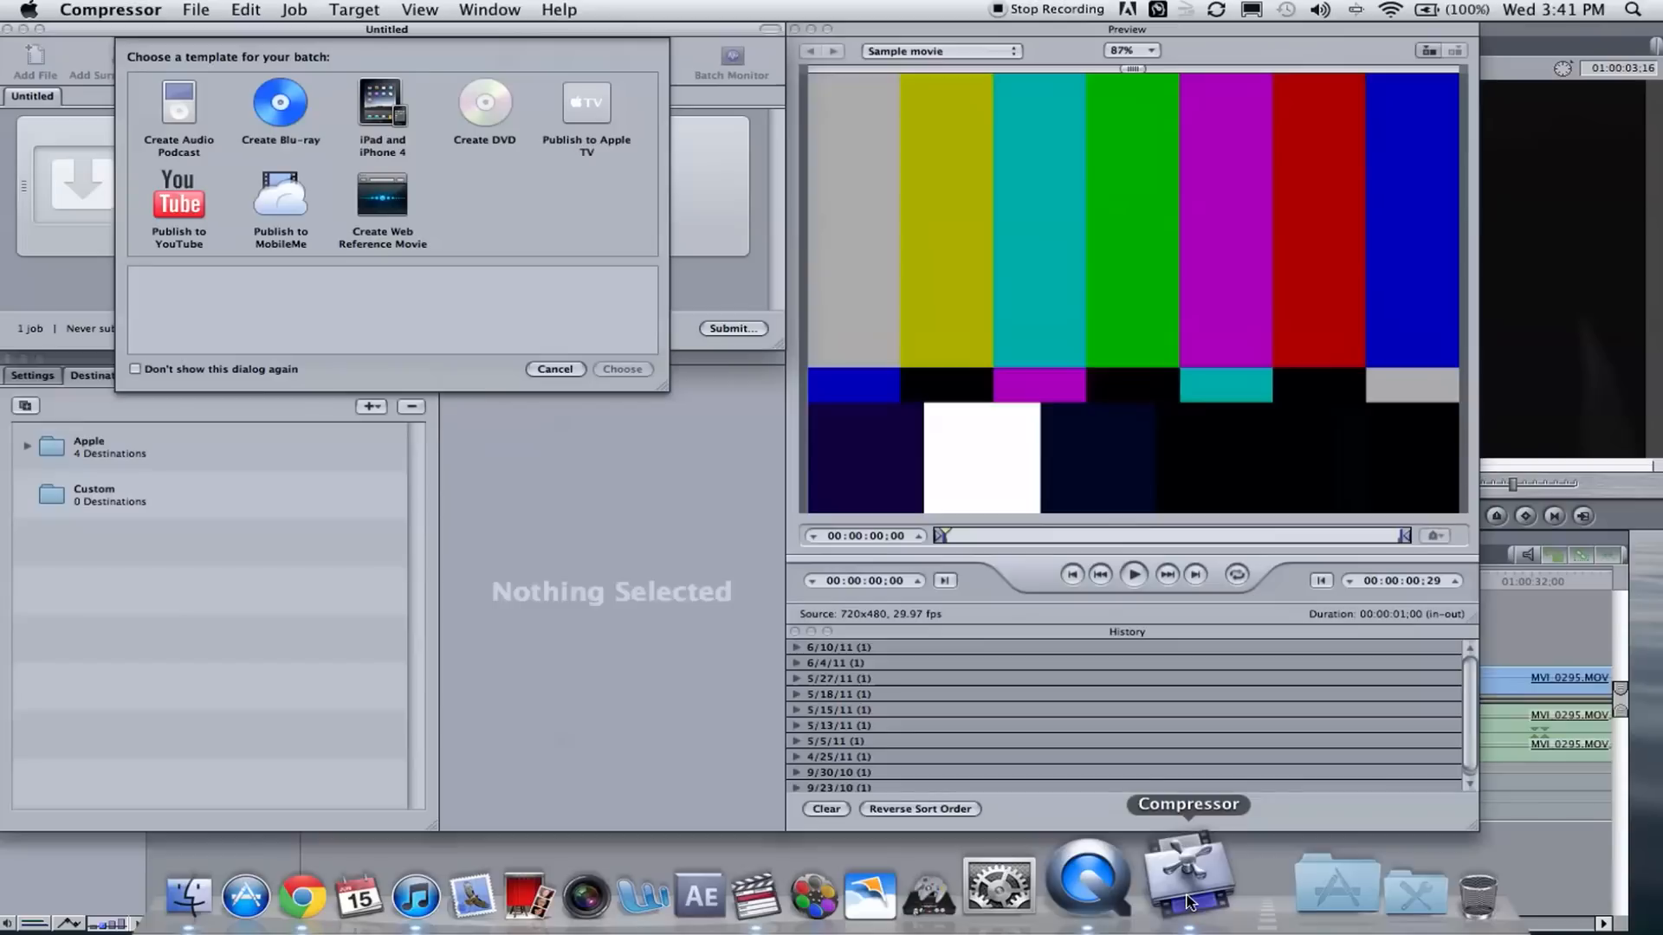
pyautogui.moveTo(712, 613)
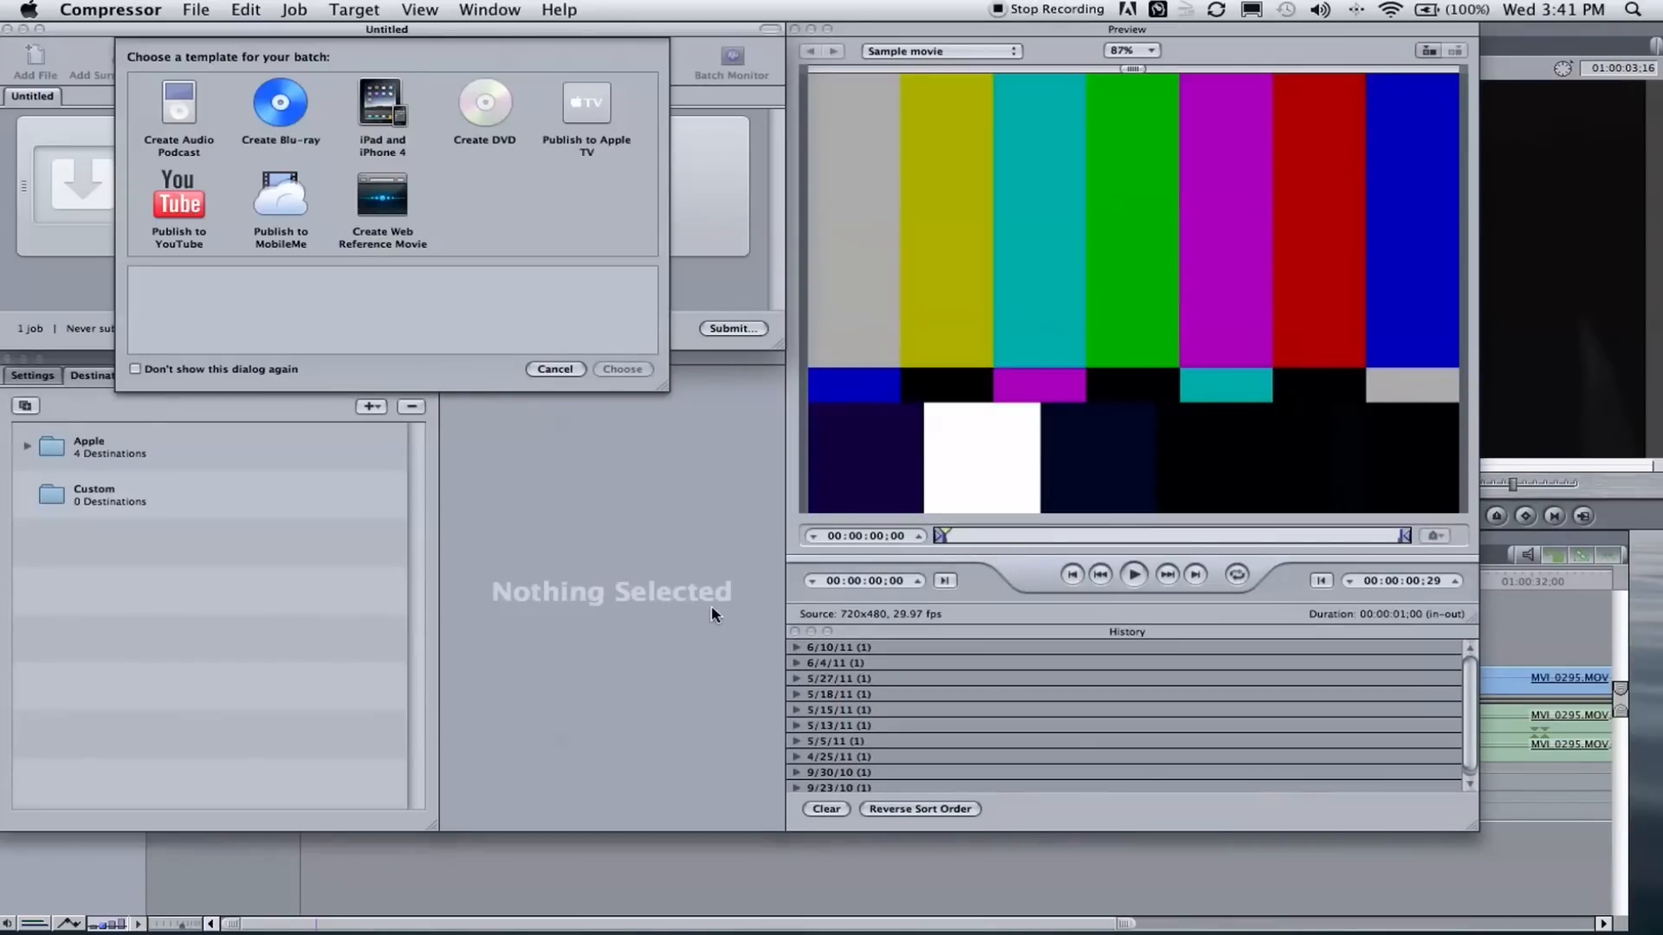
pyautogui.moveTo(266, 143)
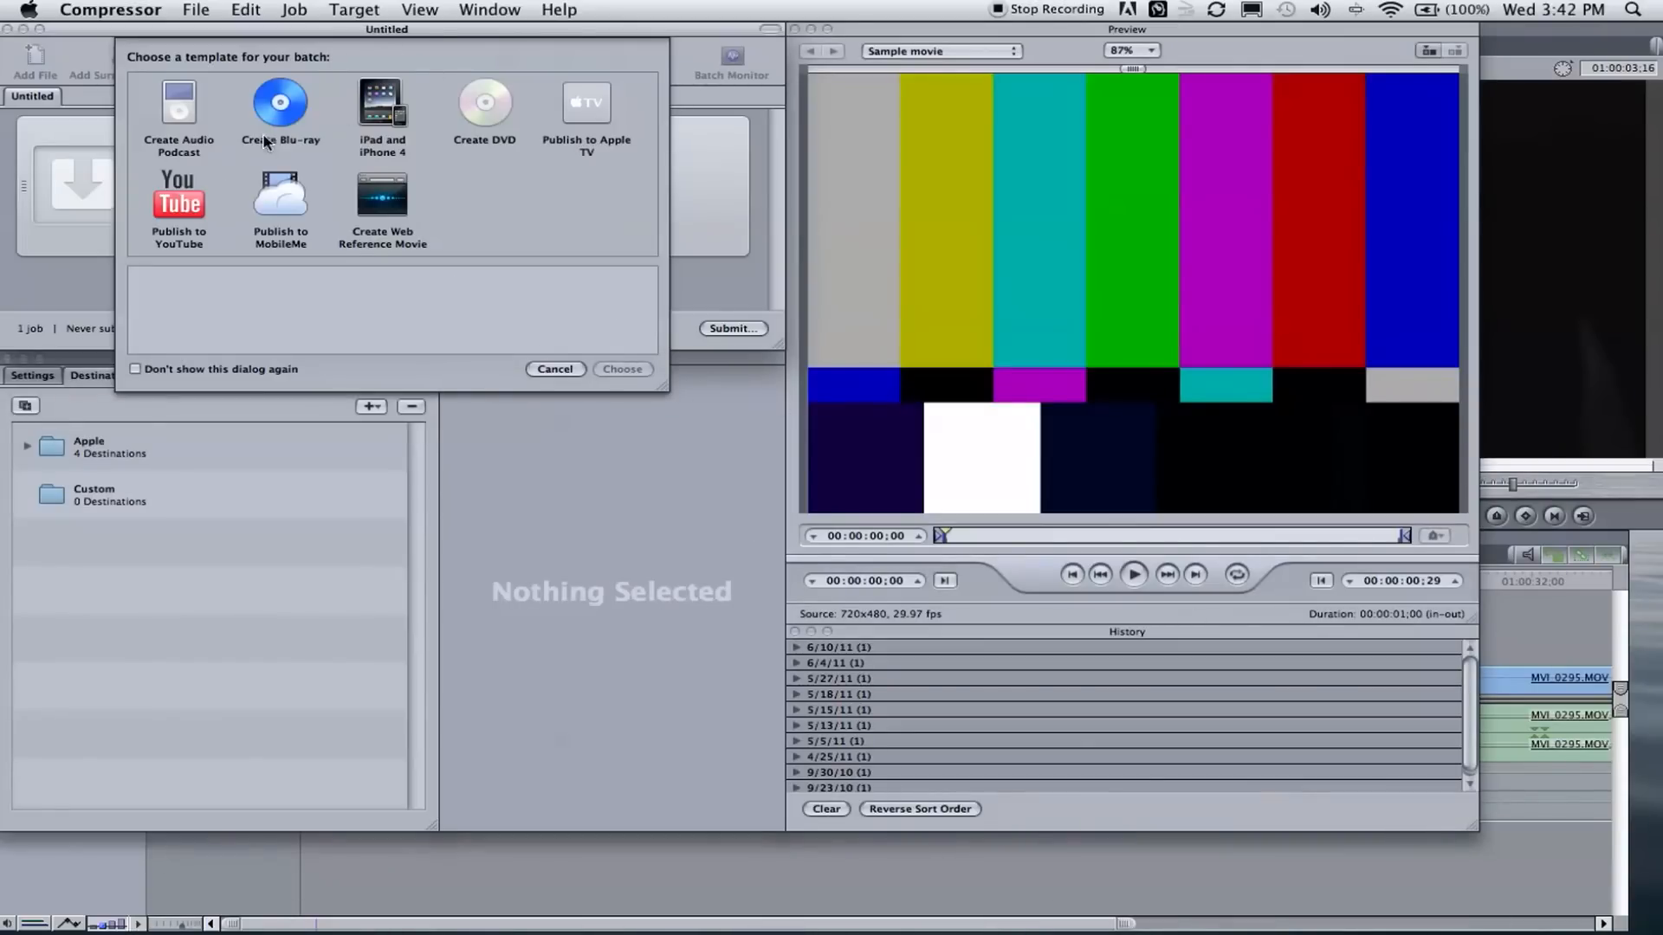
pyautogui.moveTo(556, 382)
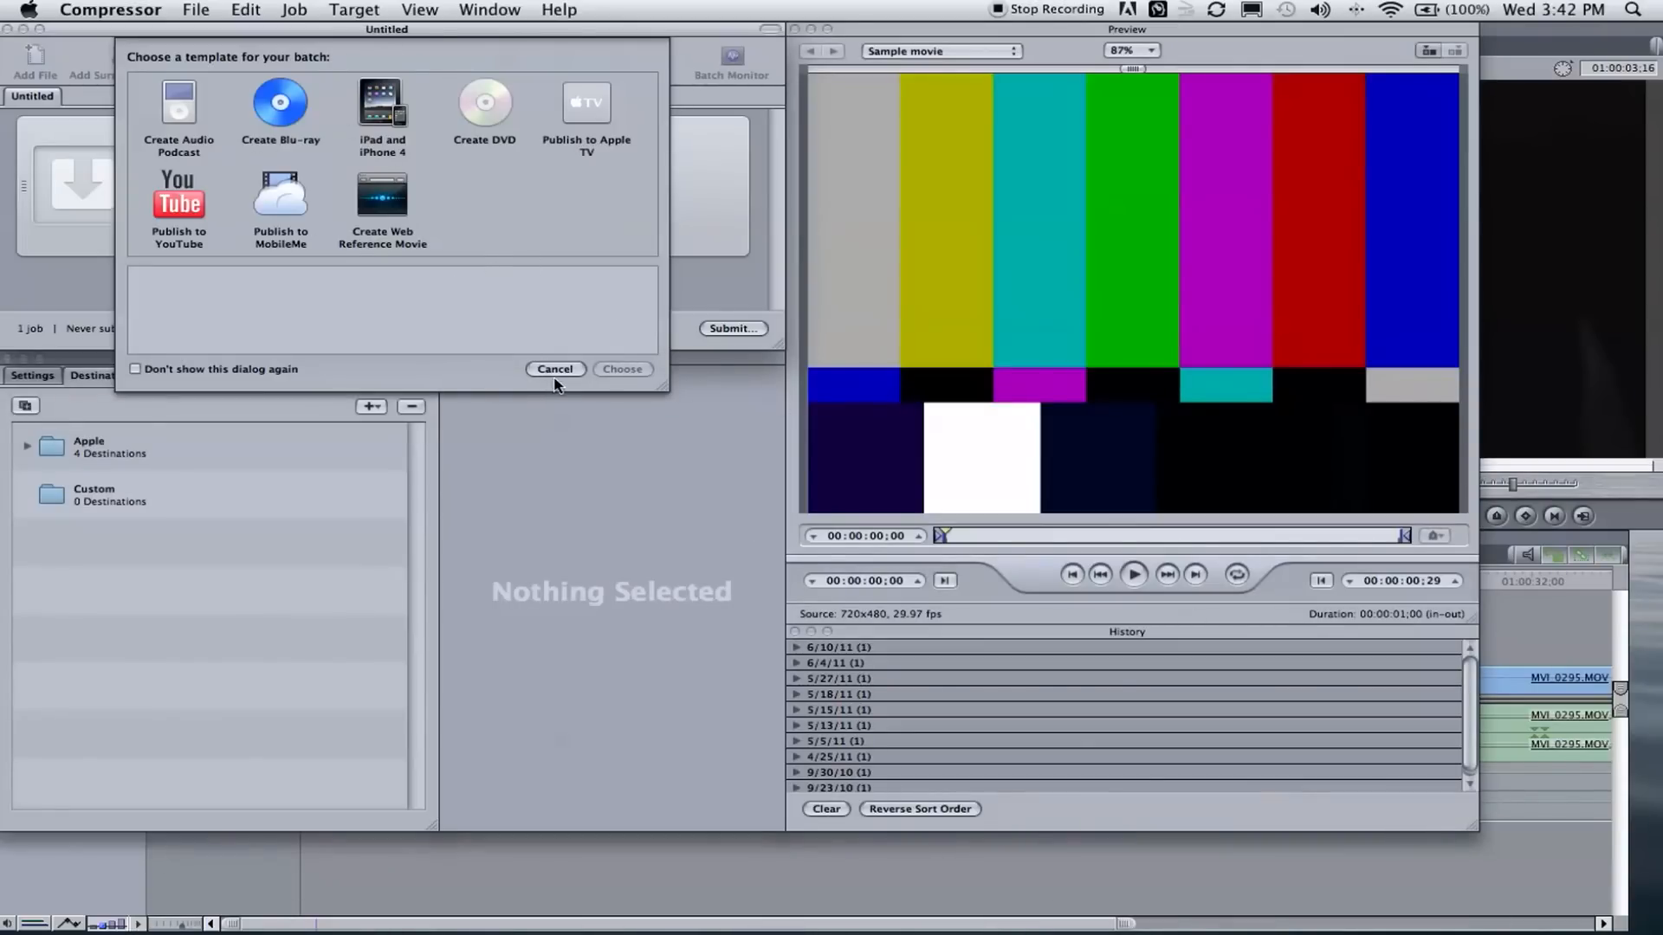
# Dismiss the batch template chooser, leaving an untitled batch with one job.
pyautogui.click(554, 369)
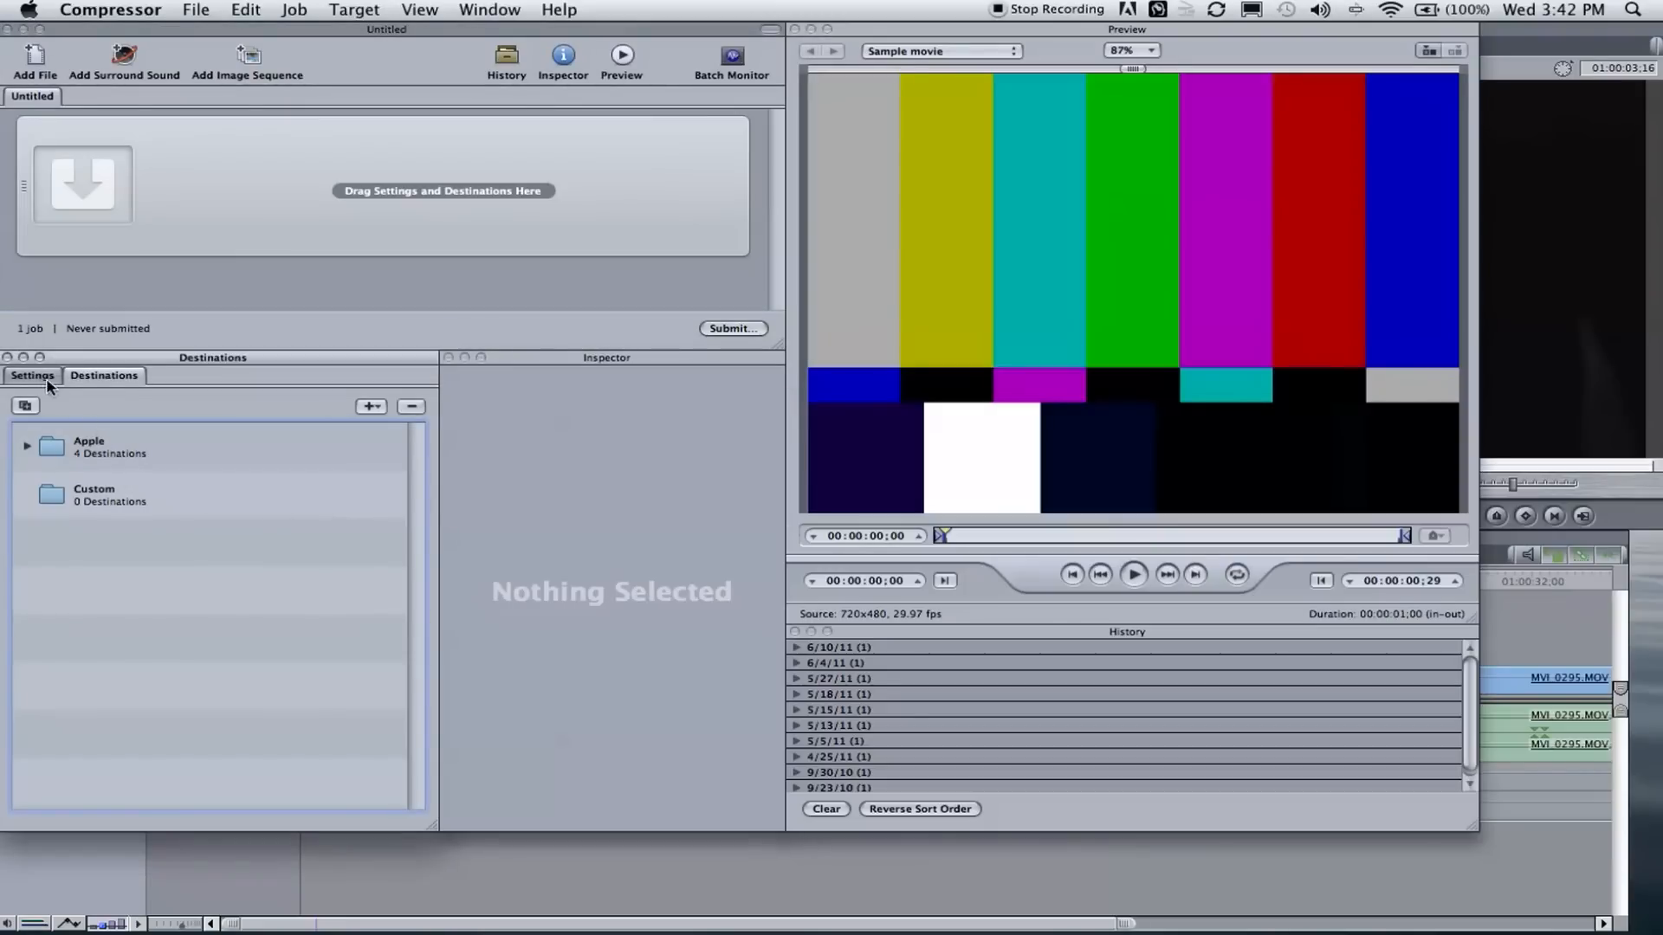
pyautogui.moveTo(276, 362)
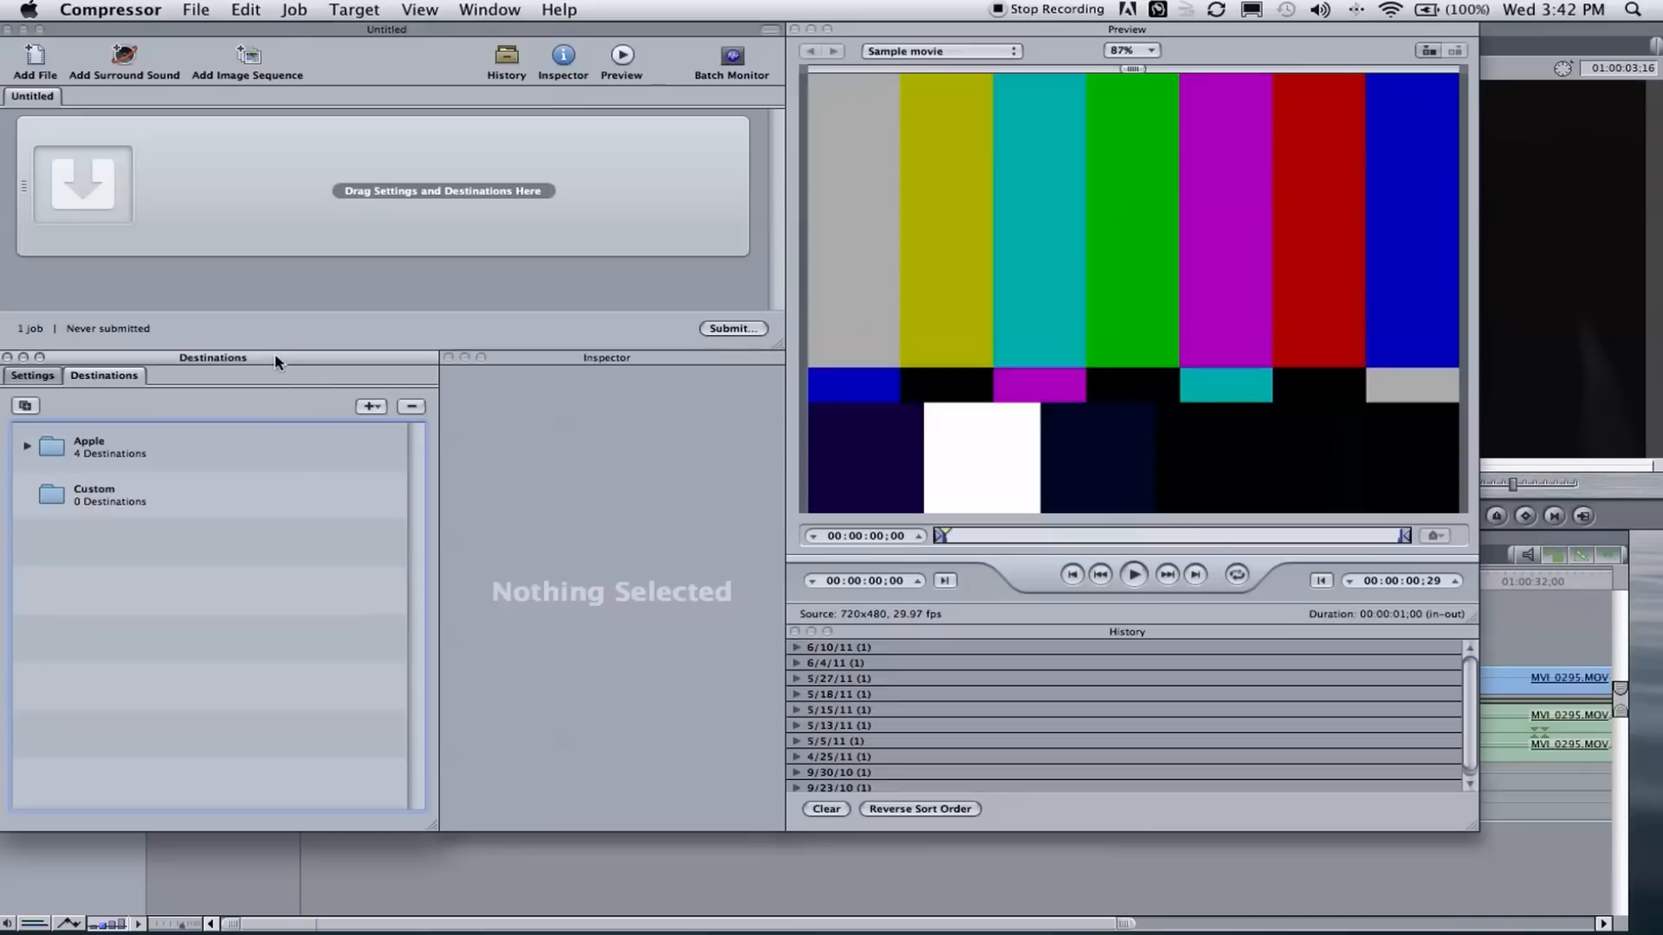
pyautogui.moveTo(607, 249)
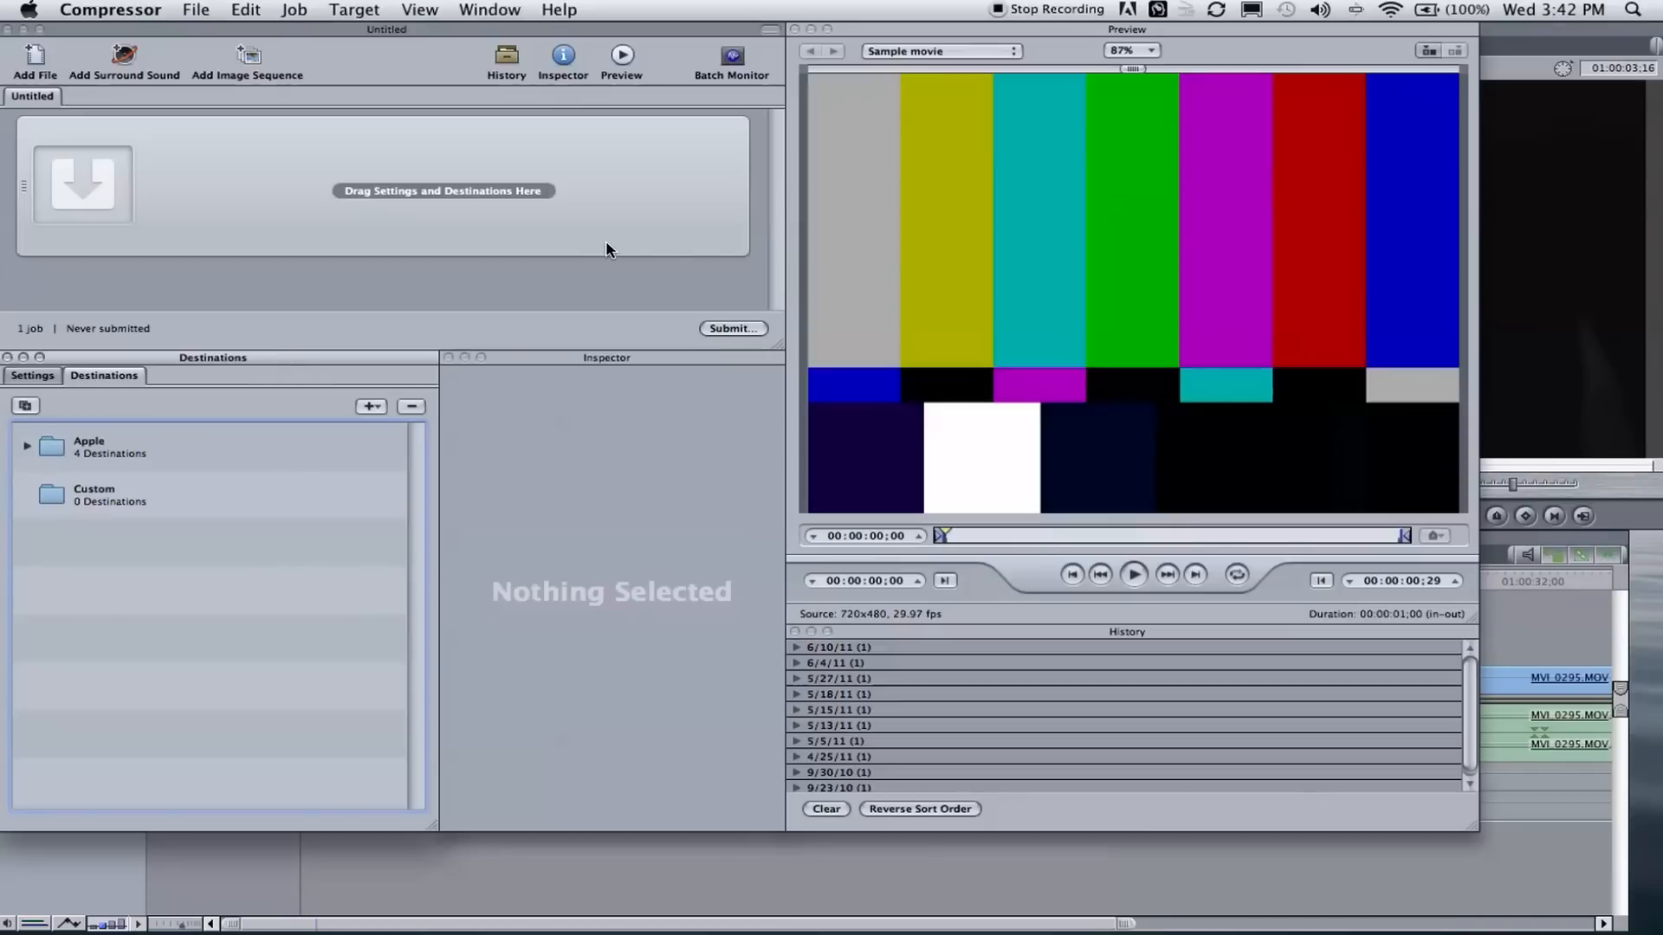
pyautogui.moveTo(589, 286)
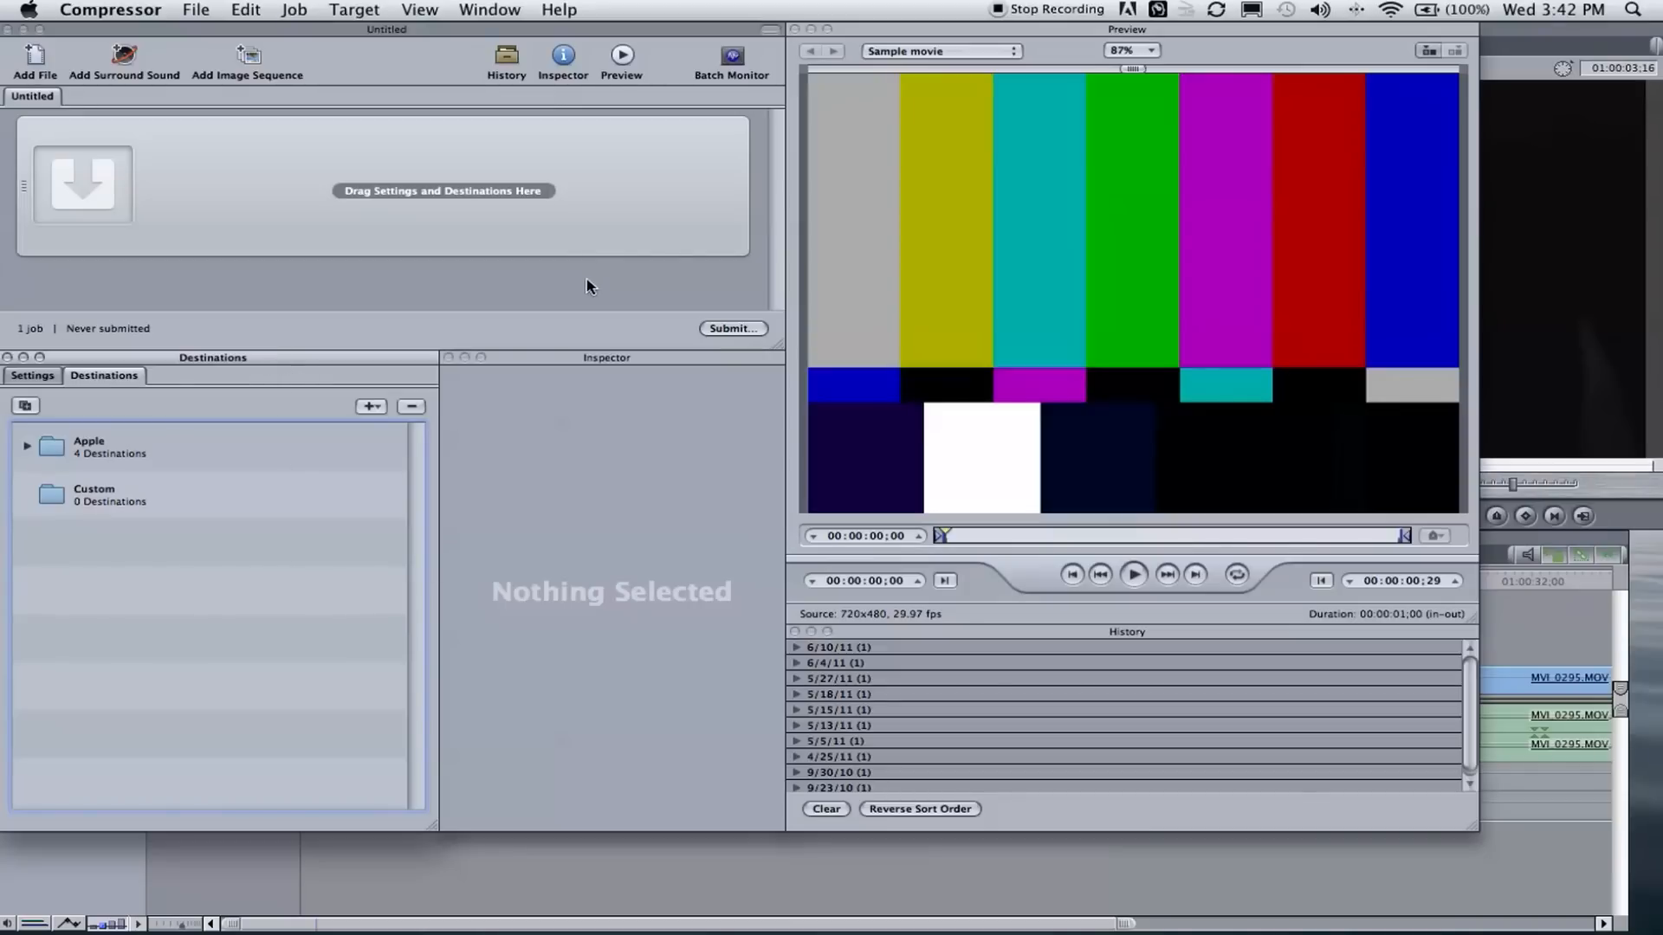
pyautogui.moveTo(1029, 176)
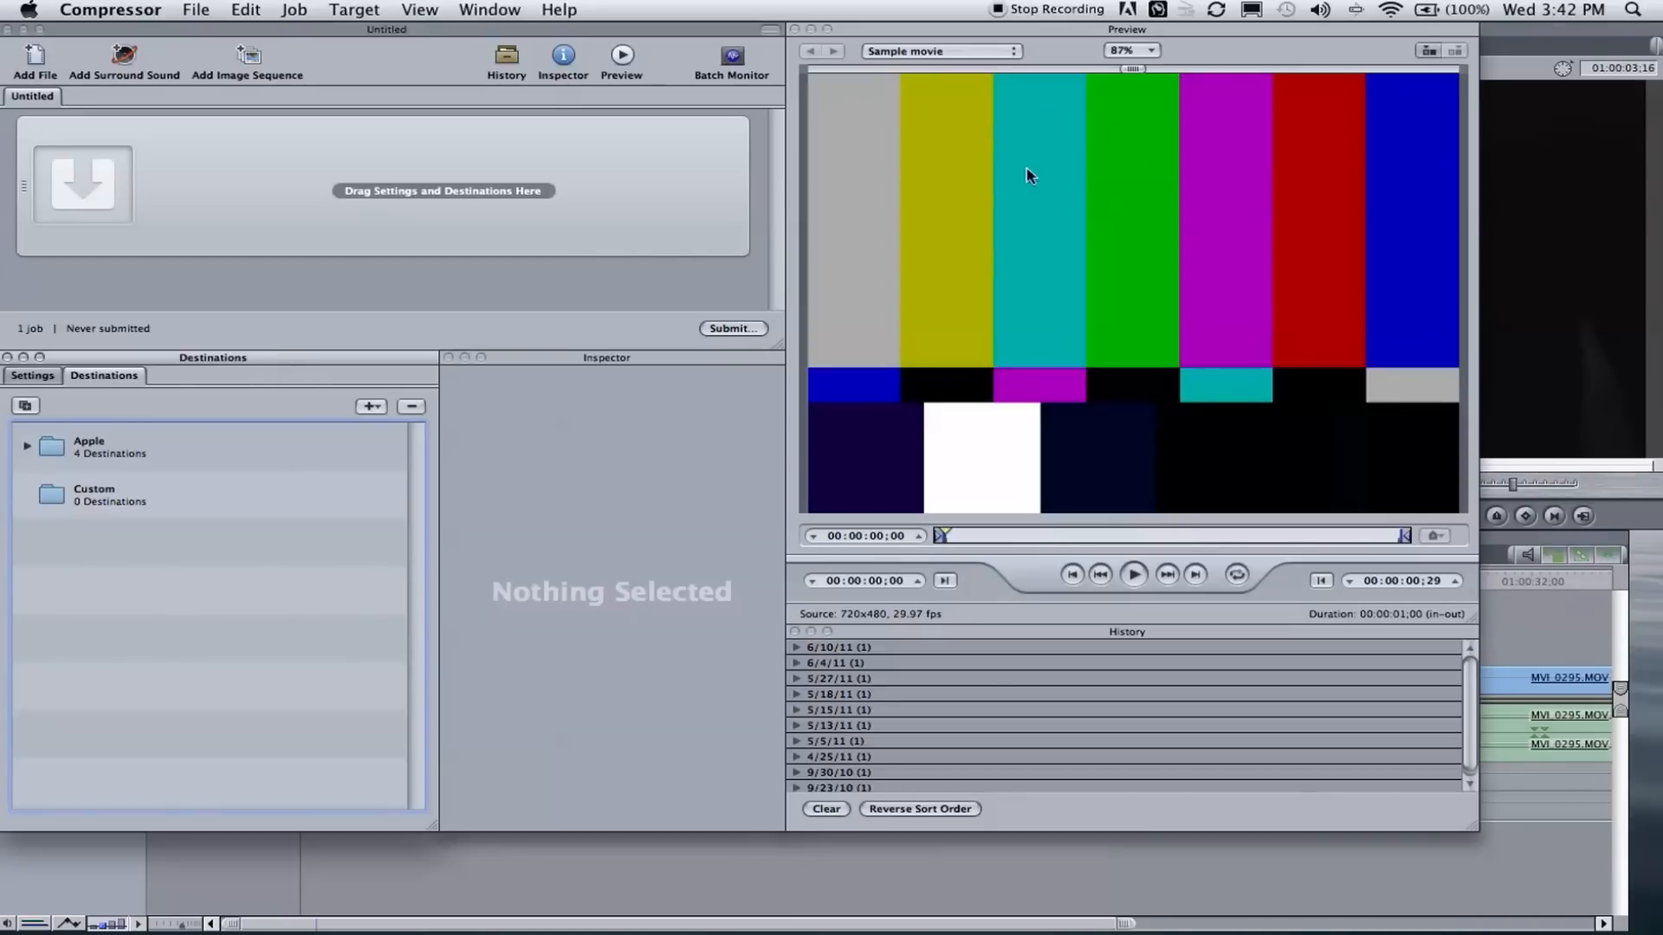
pyautogui.moveTo(1379, 562)
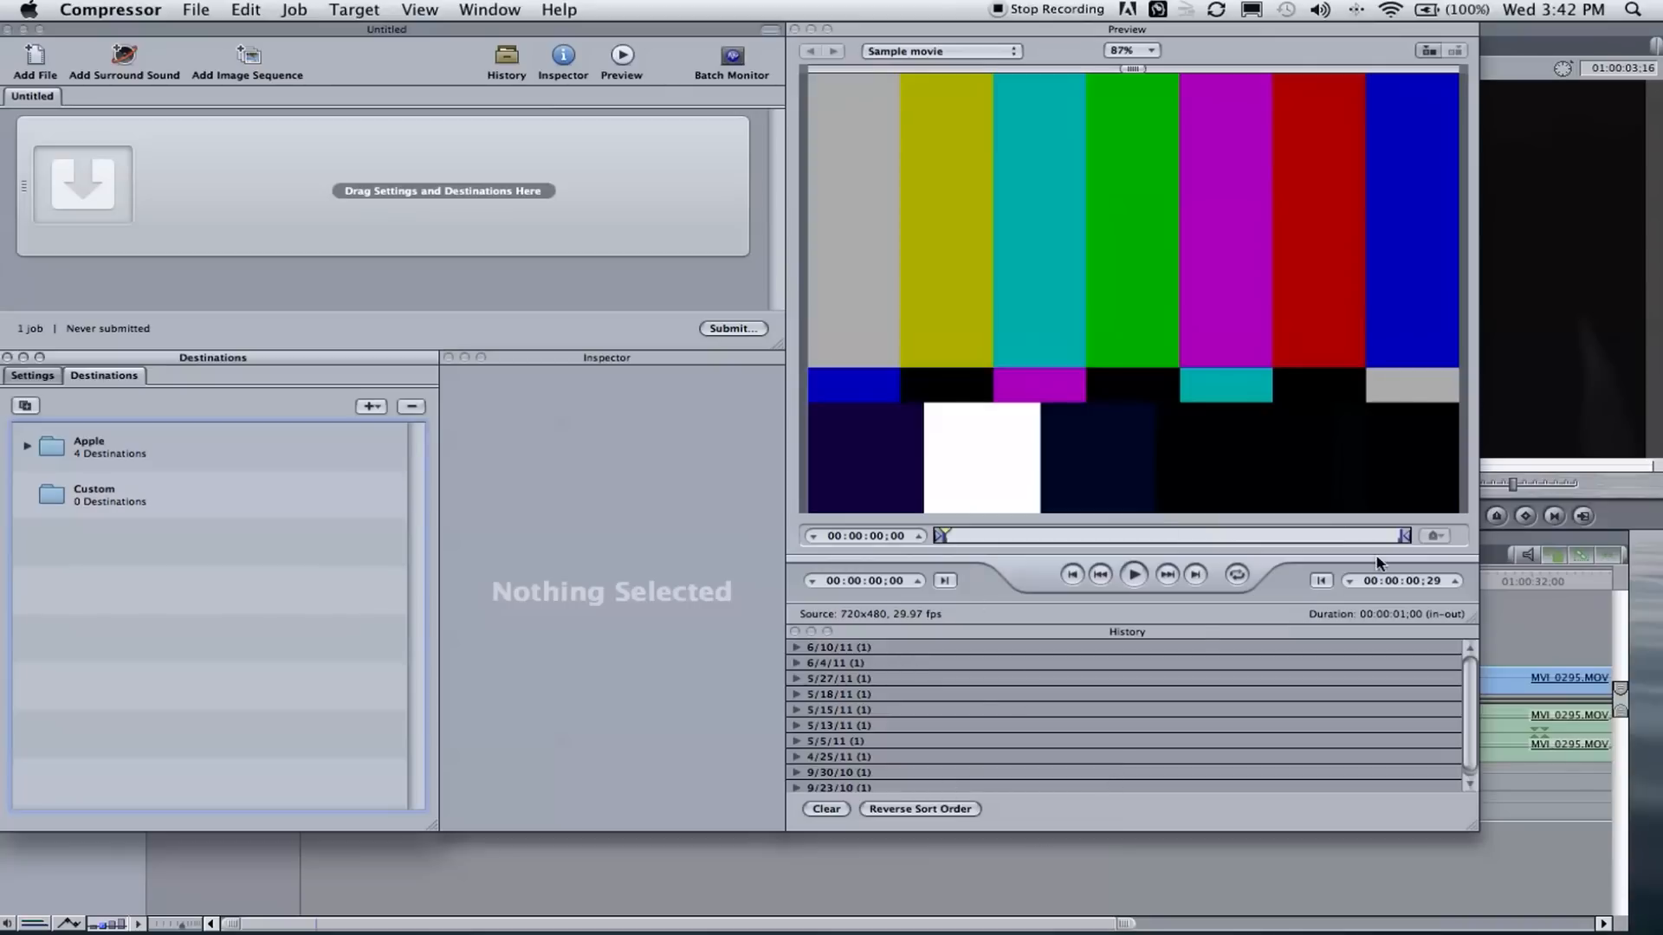
pyautogui.moveTo(1082, 684)
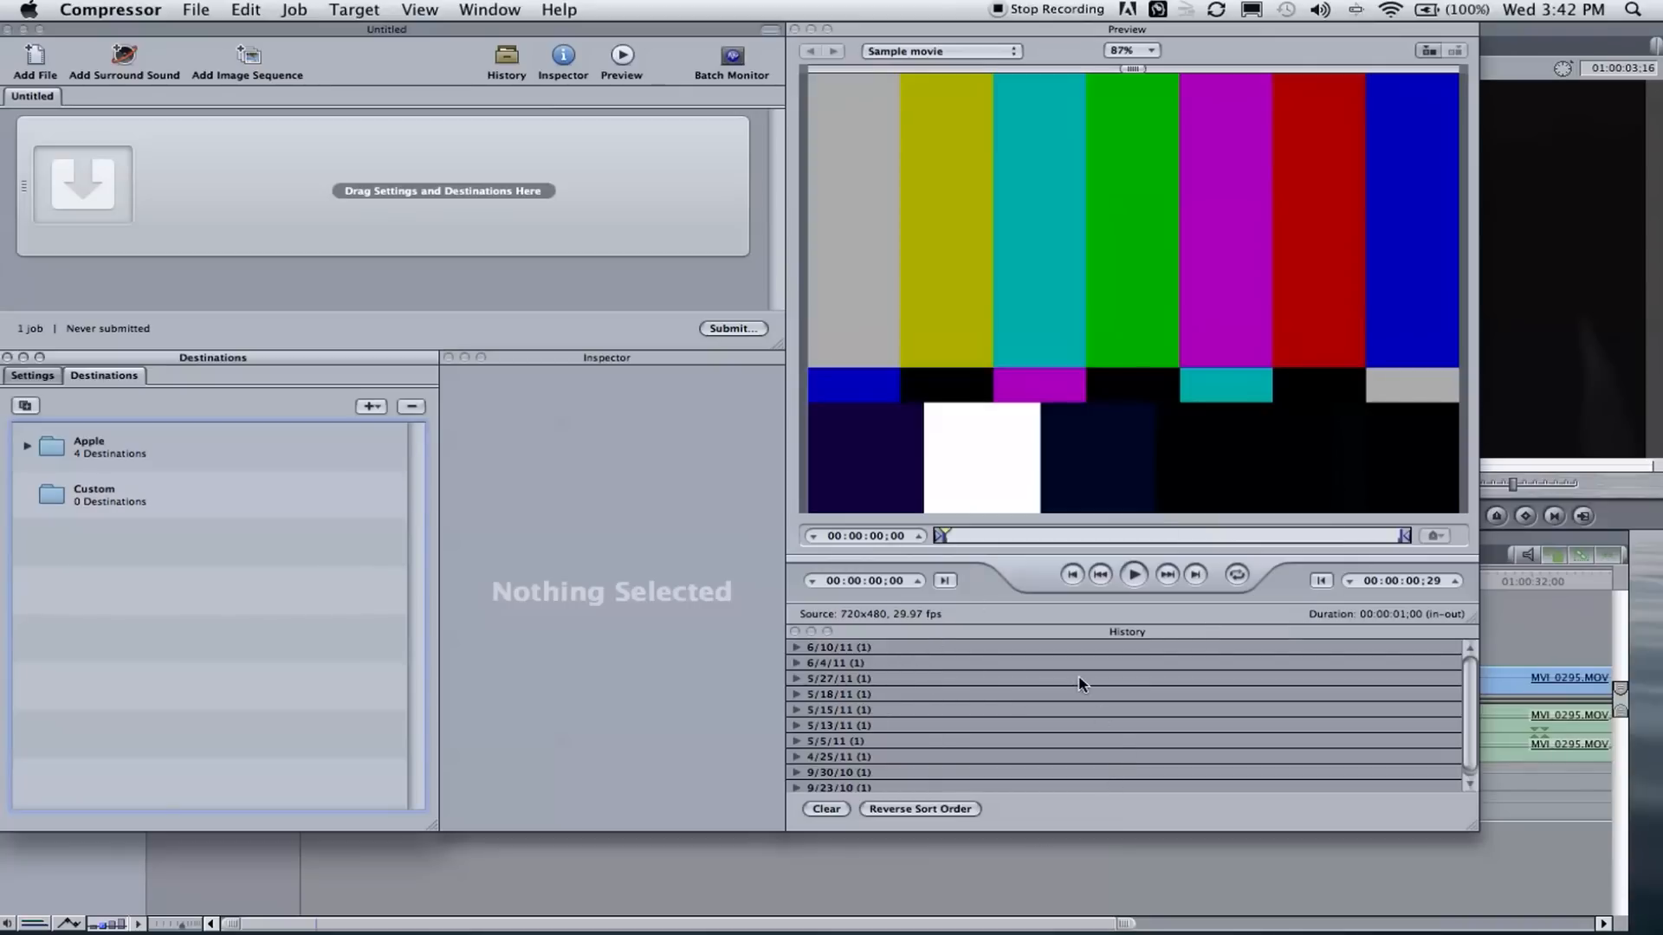
pyautogui.moveTo(475, 201)
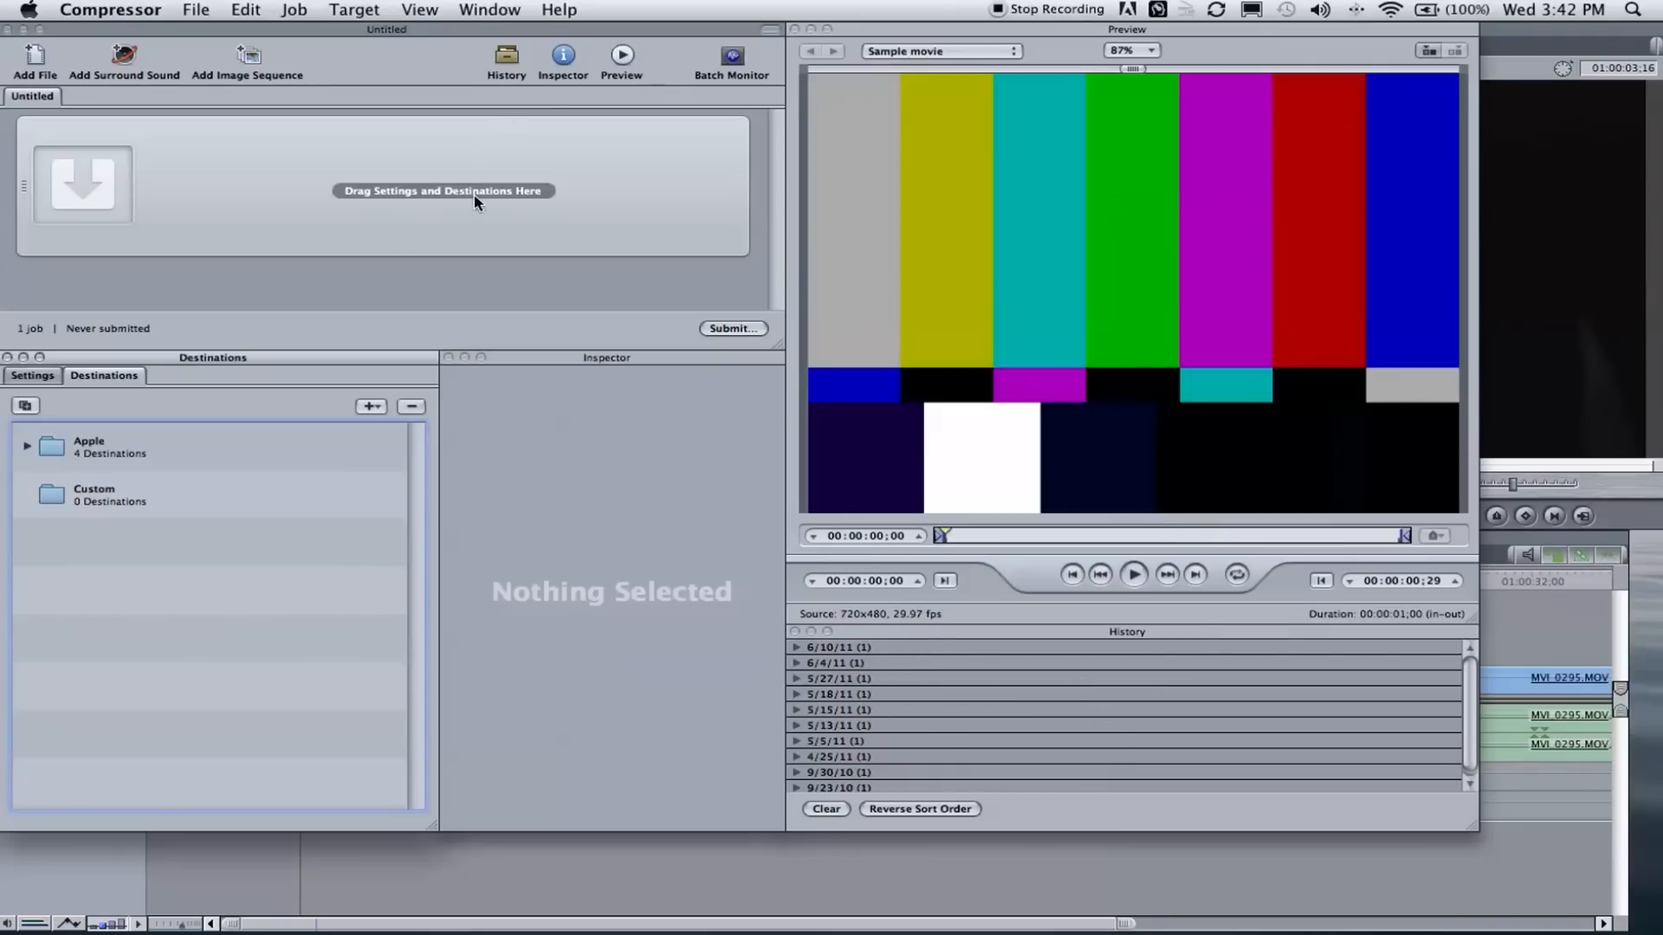
pyautogui.moveTo(251, 216)
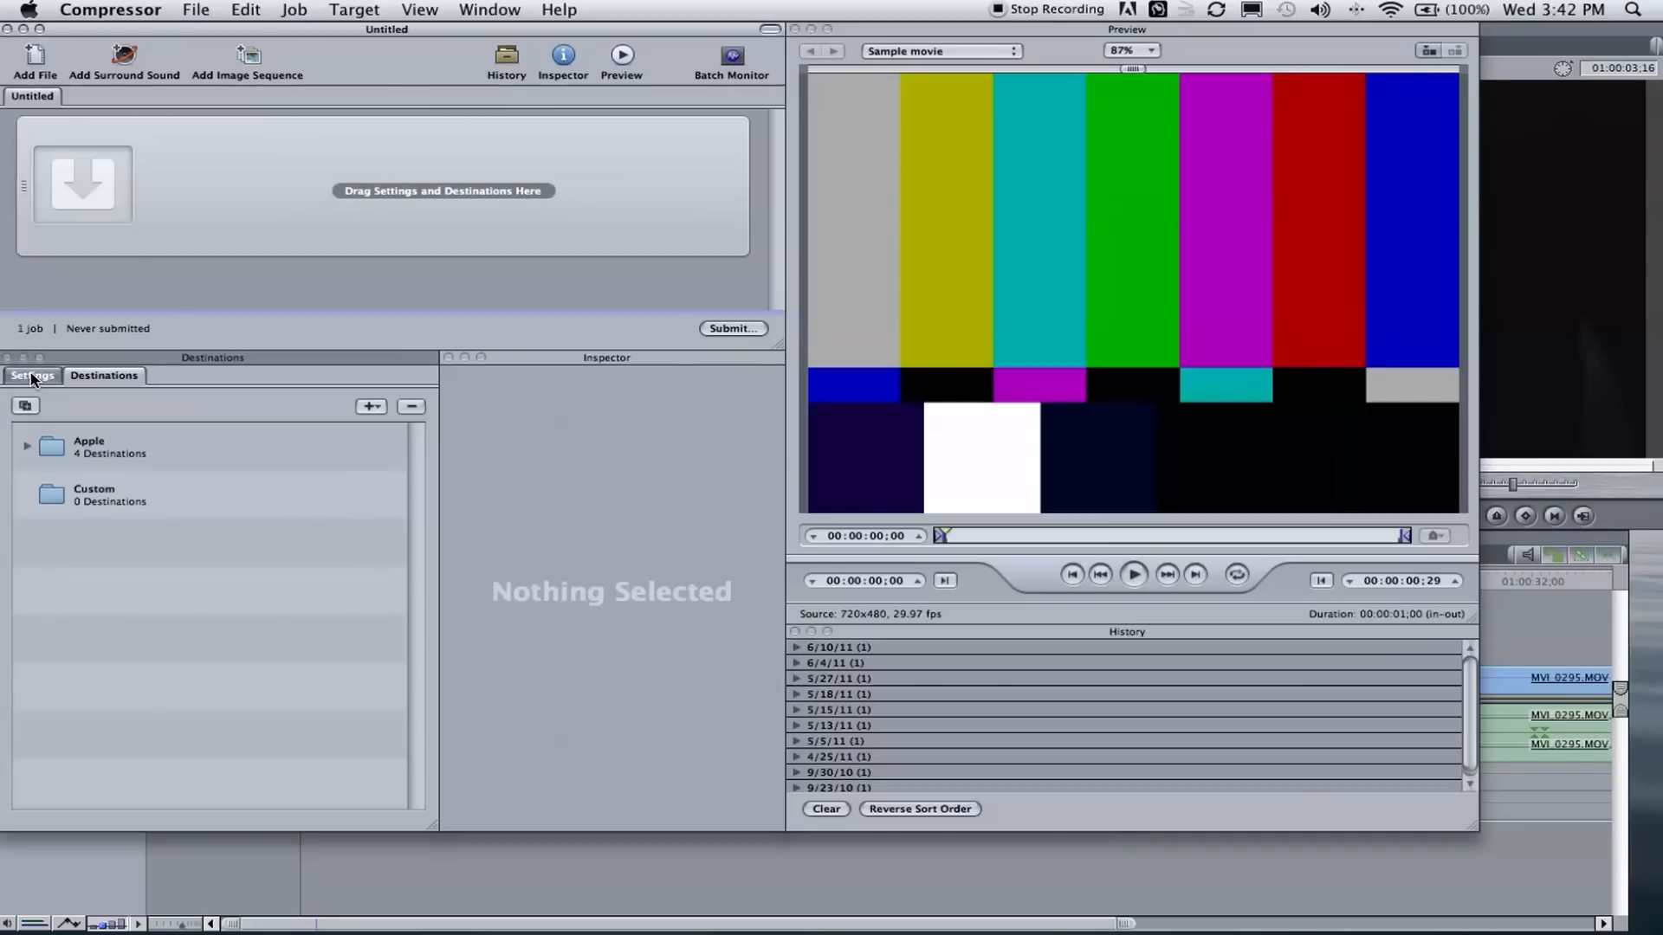
# Show the Settings list with the Apple group and Custom YouTube 1080p and 720p presets.
pyautogui.click(31, 375)
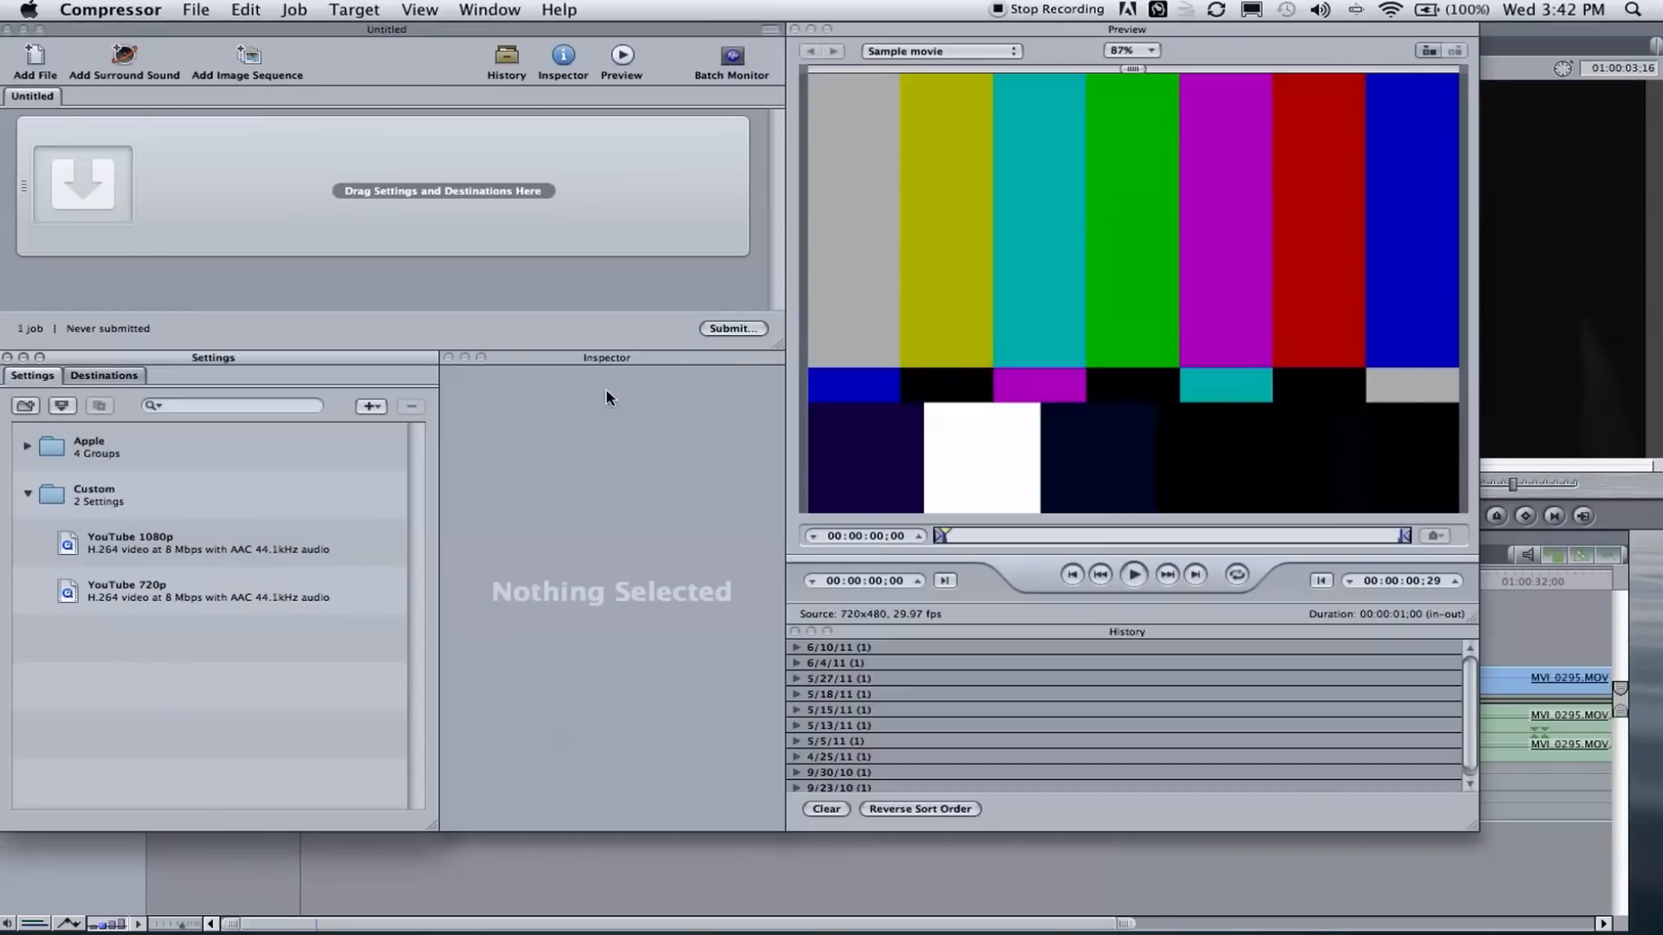
pyautogui.moveTo(165, 521)
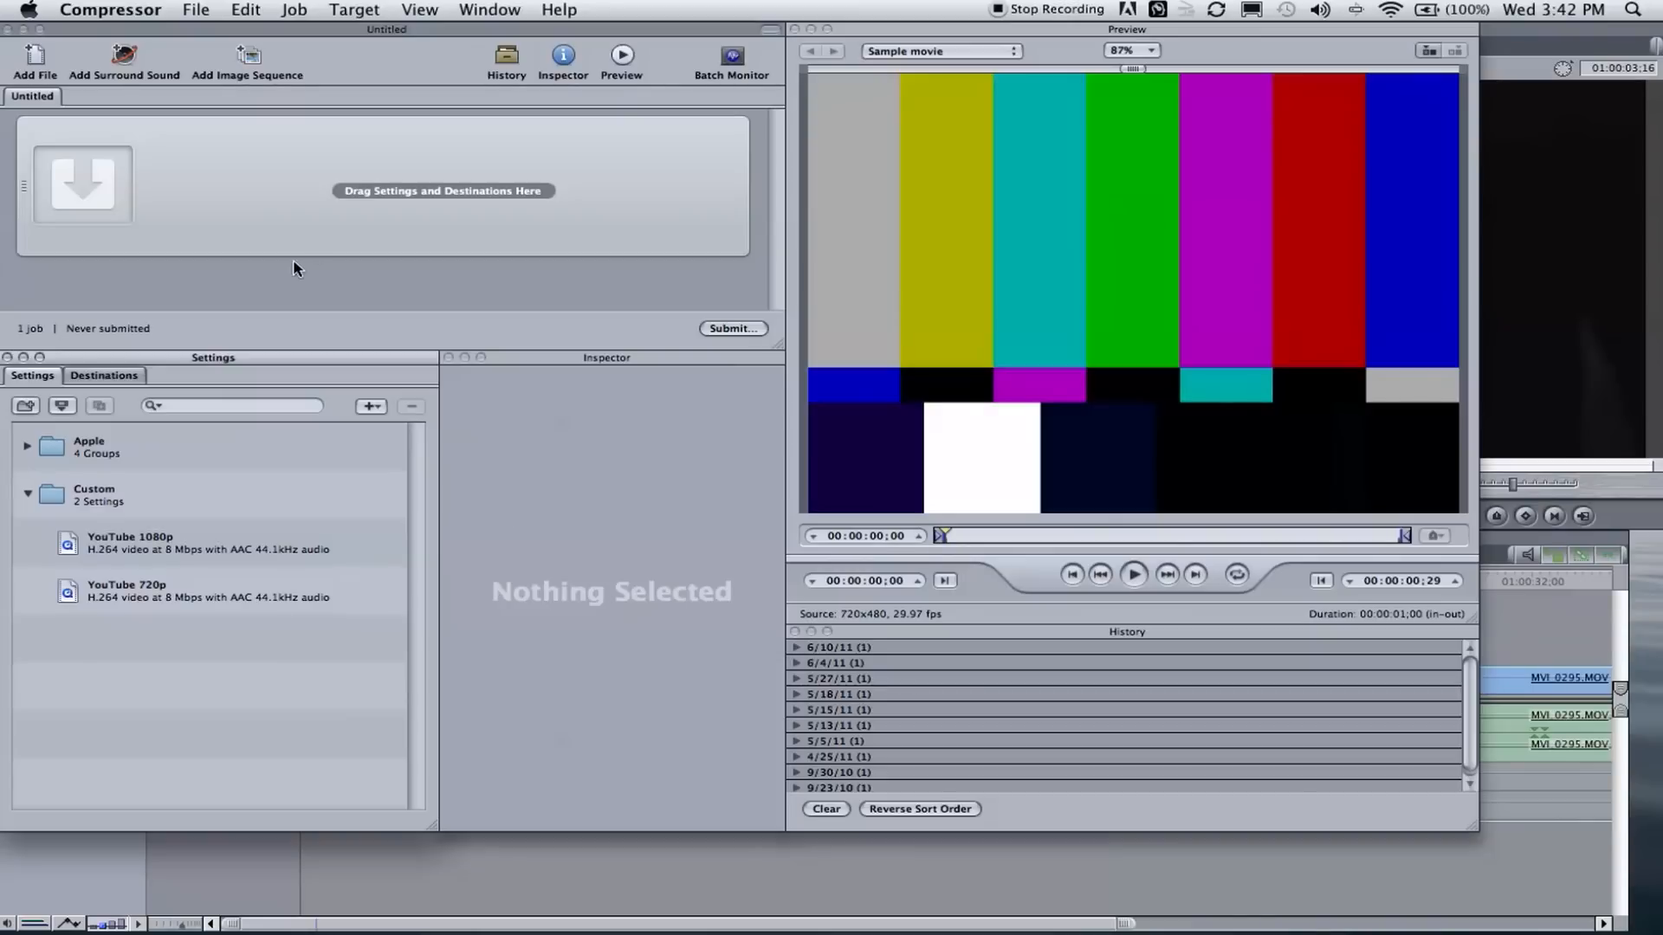
pyautogui.moveTo(106, 111)
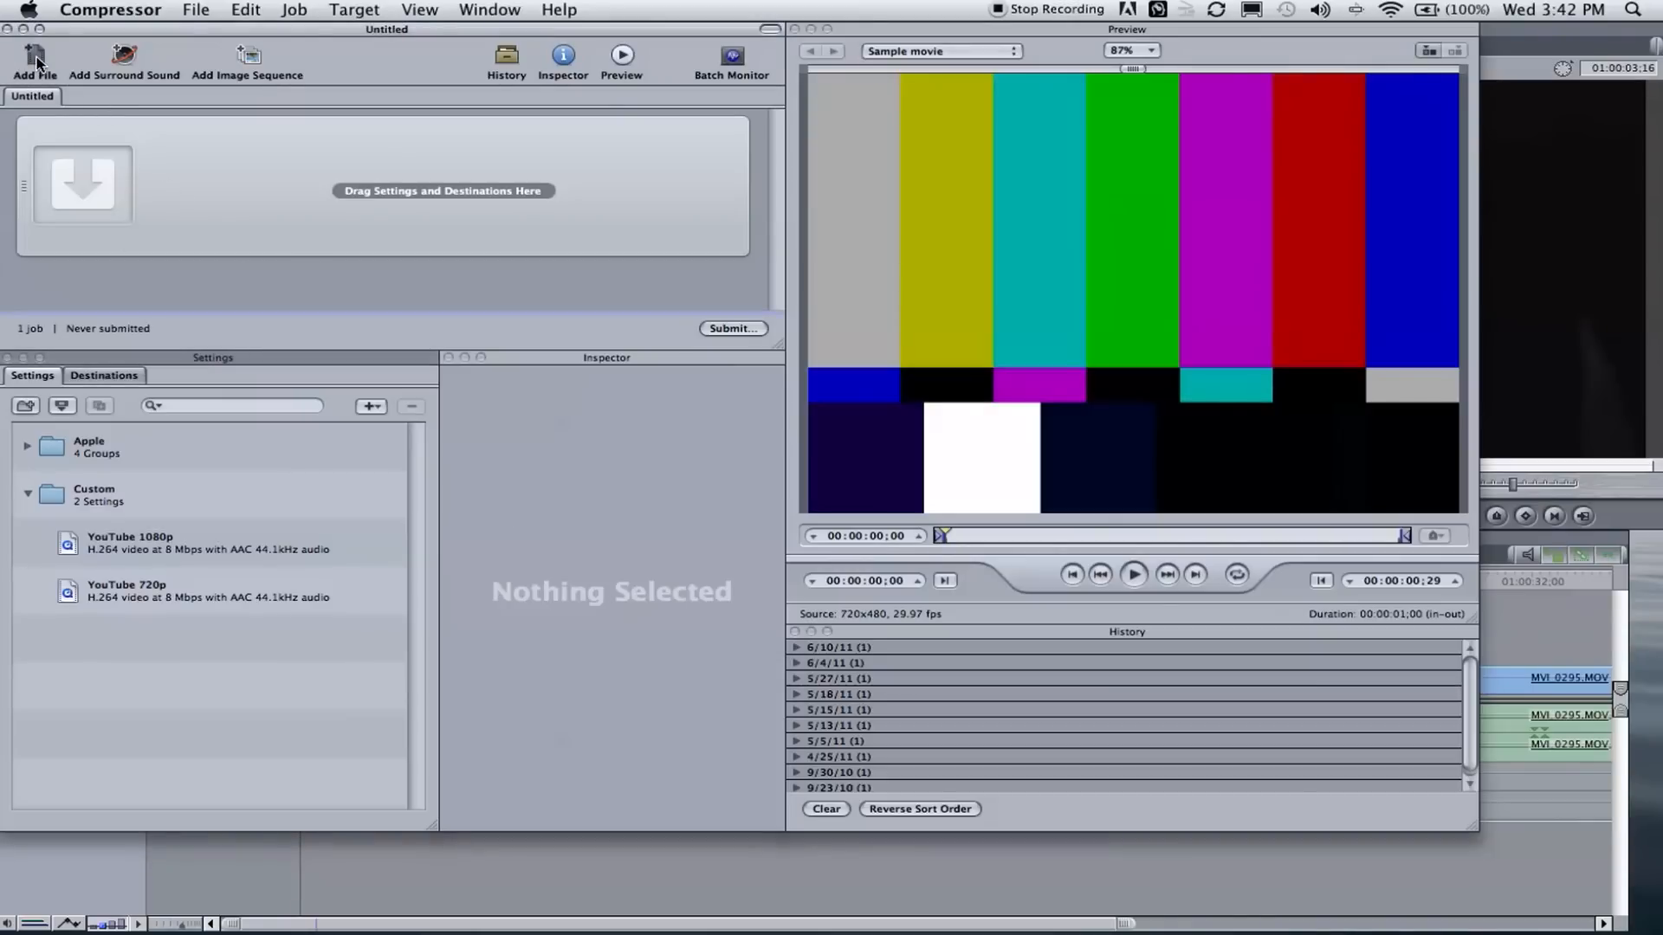
pyautogui.click(33, 60)
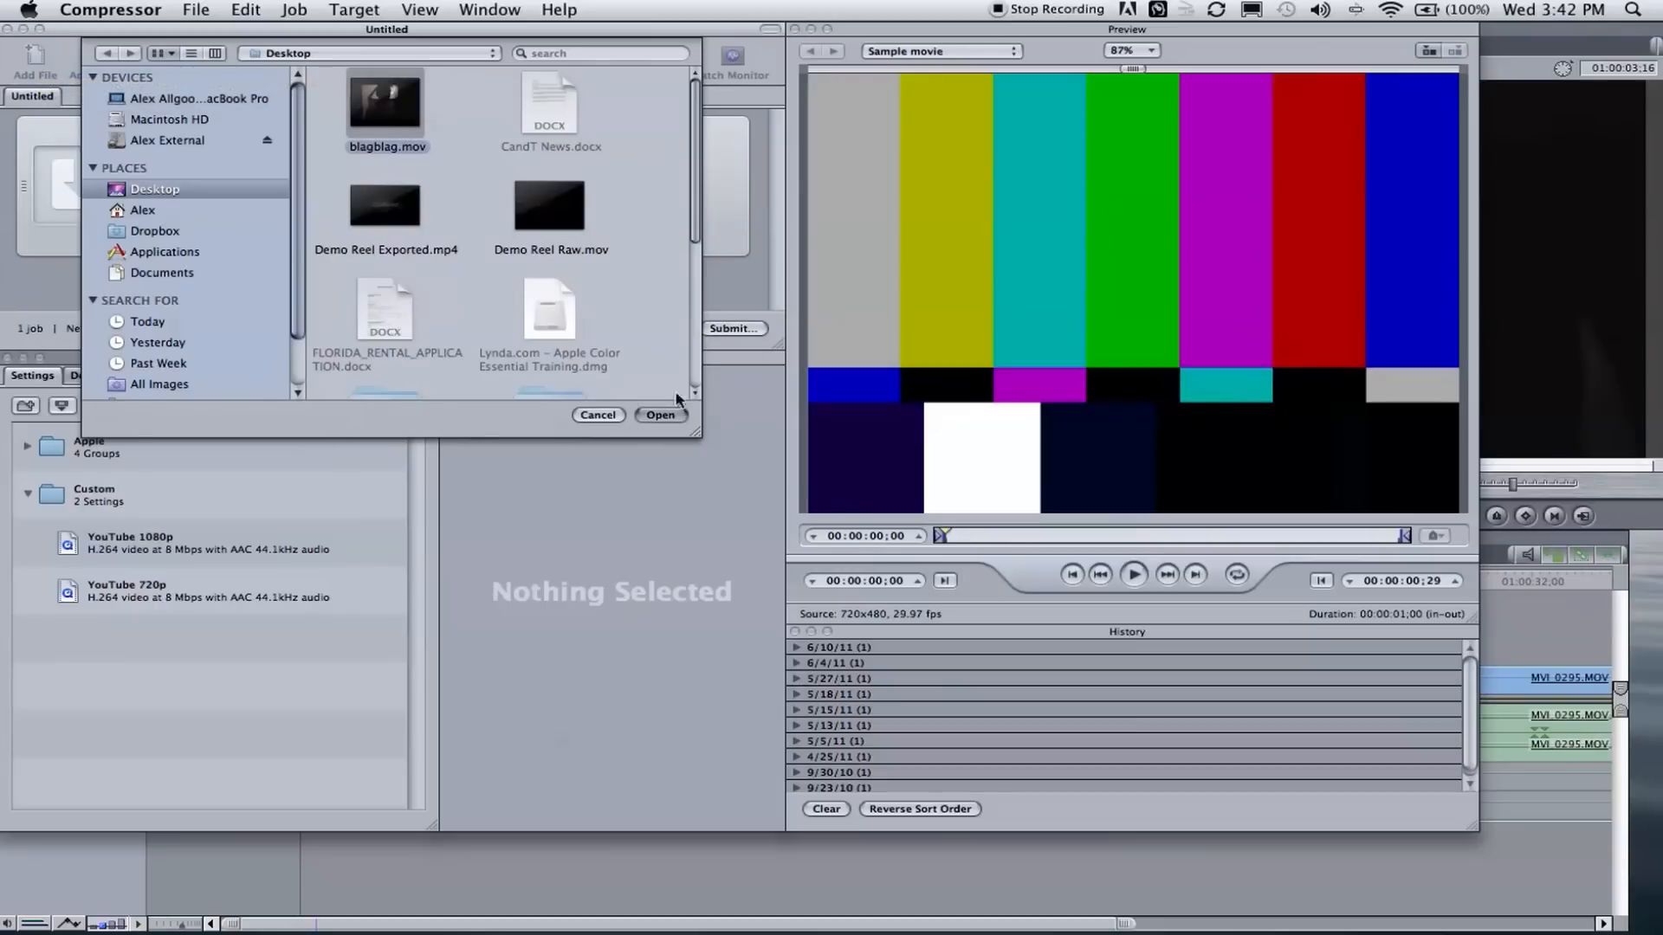
pyautogui.click(661, 414)
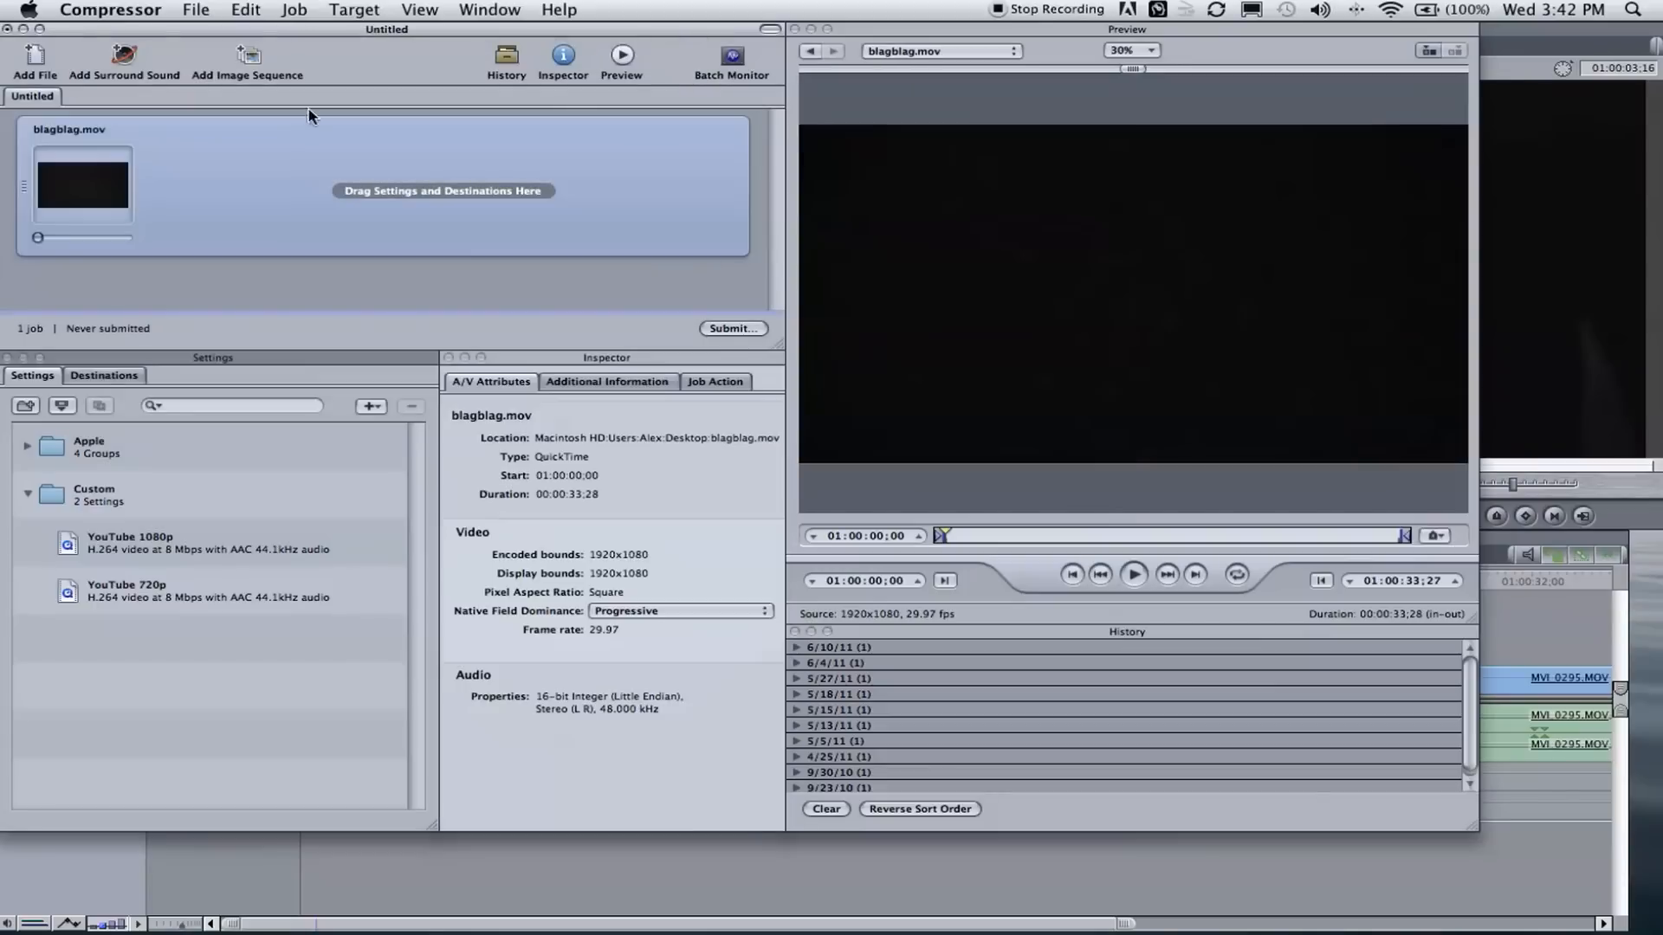
pyautogui.moveTo(131, 198)
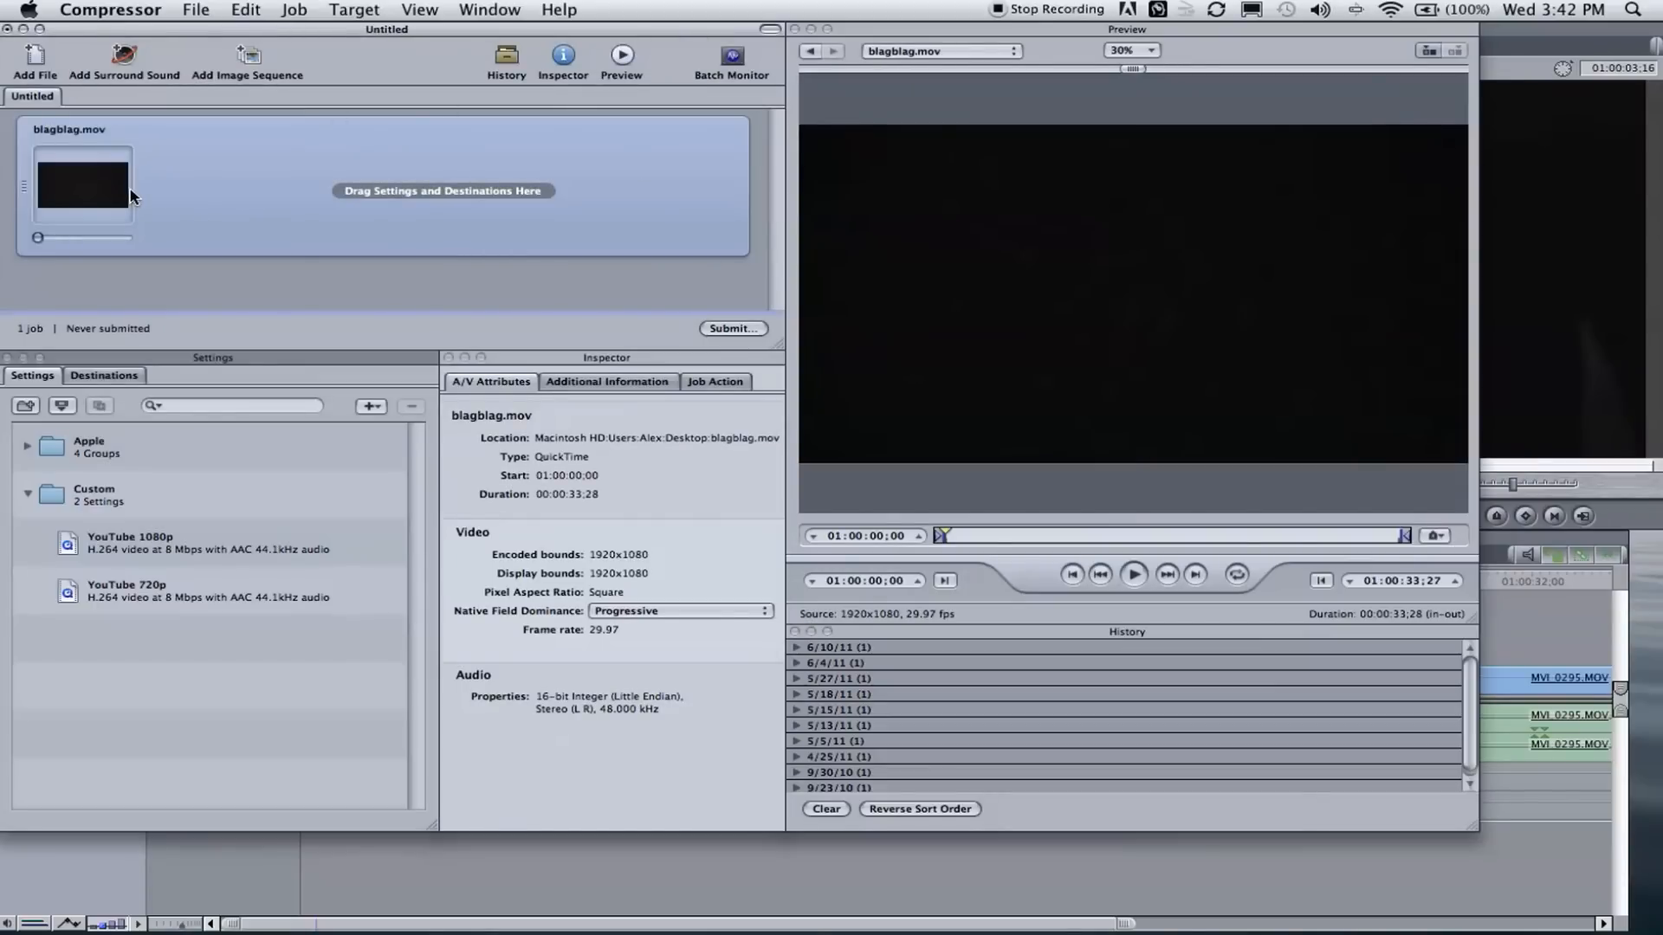
pyautogui.moveTo(276, 219)
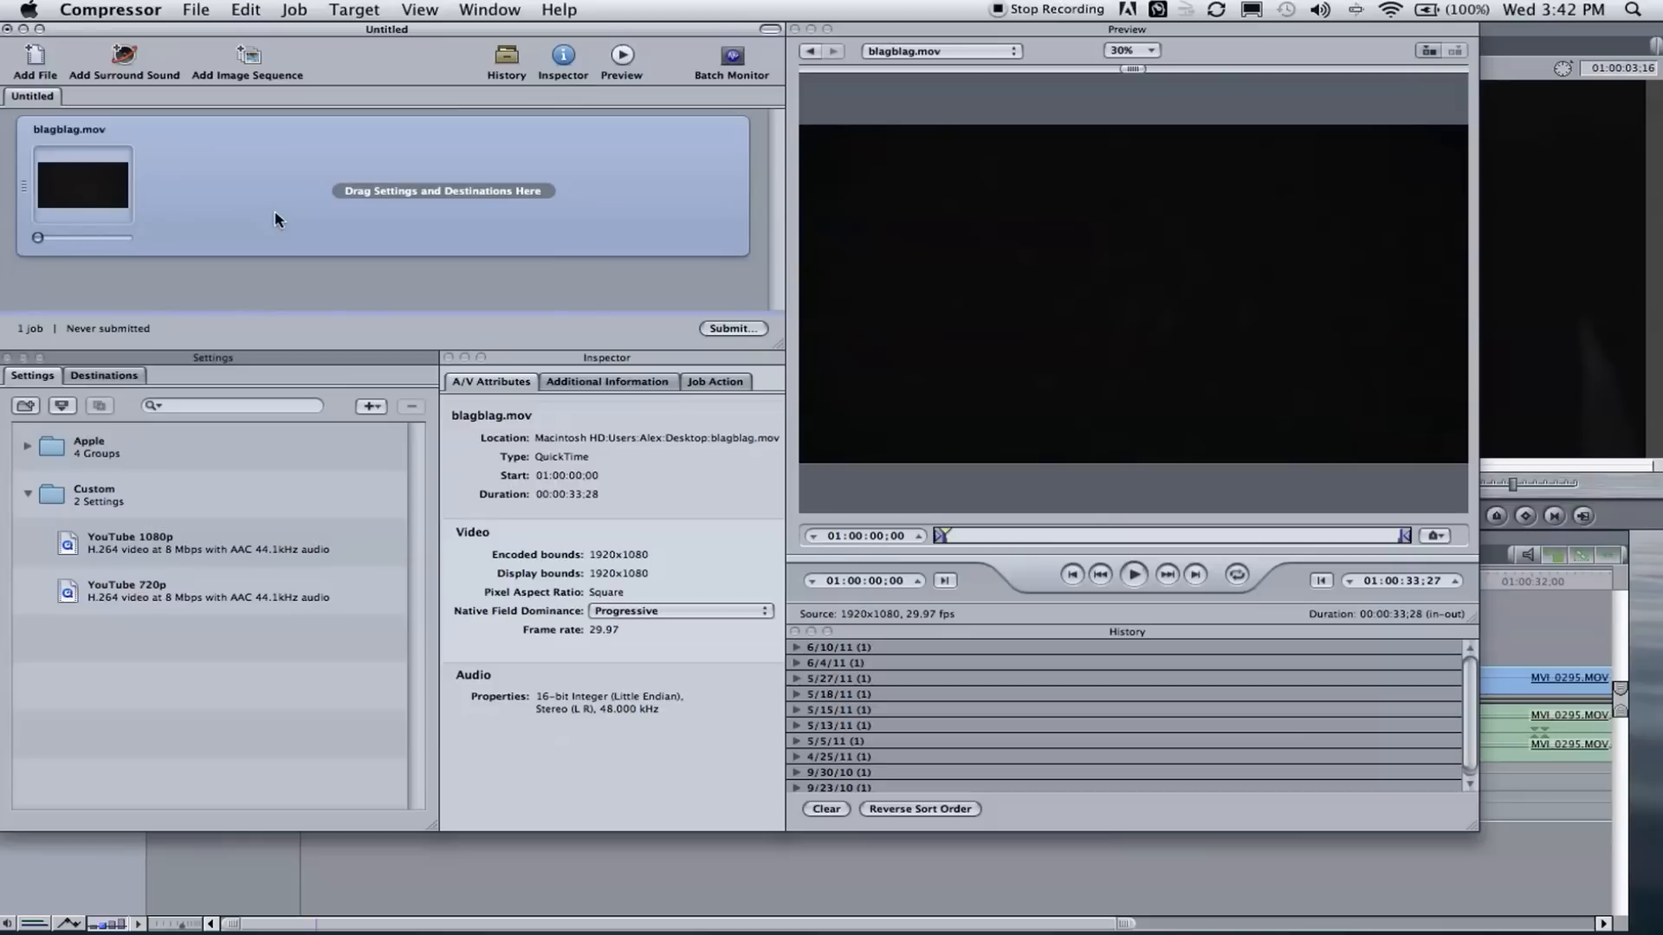
pyautogui.moveTo(339, 301)
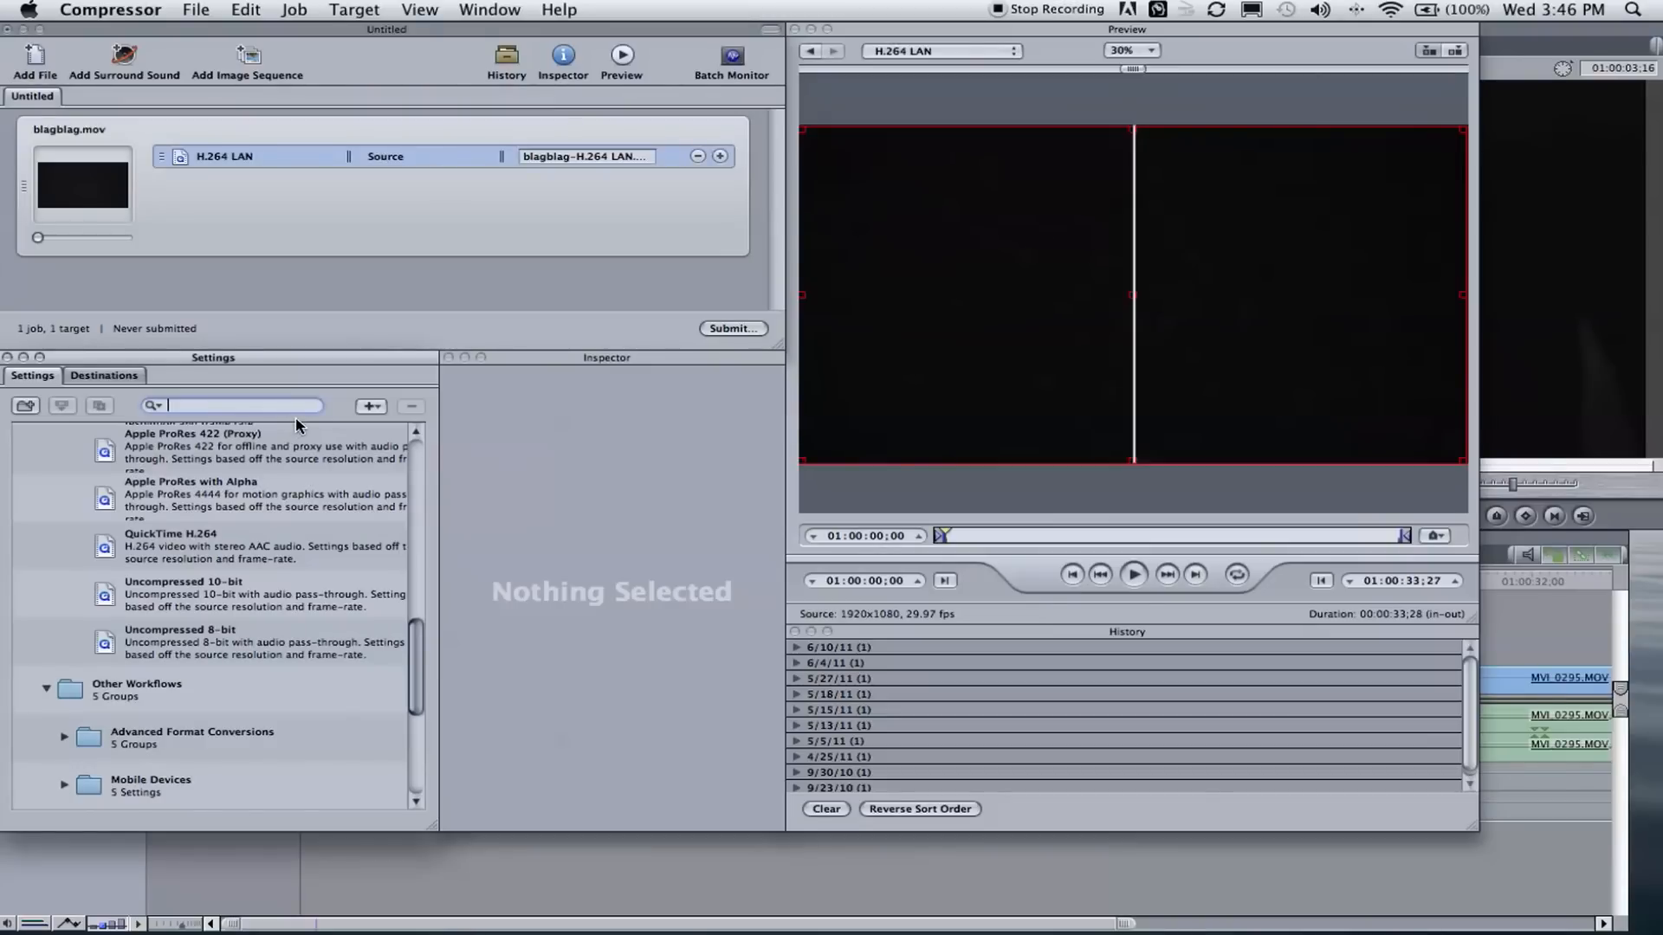
pyautogui.moveTo(195, 340)
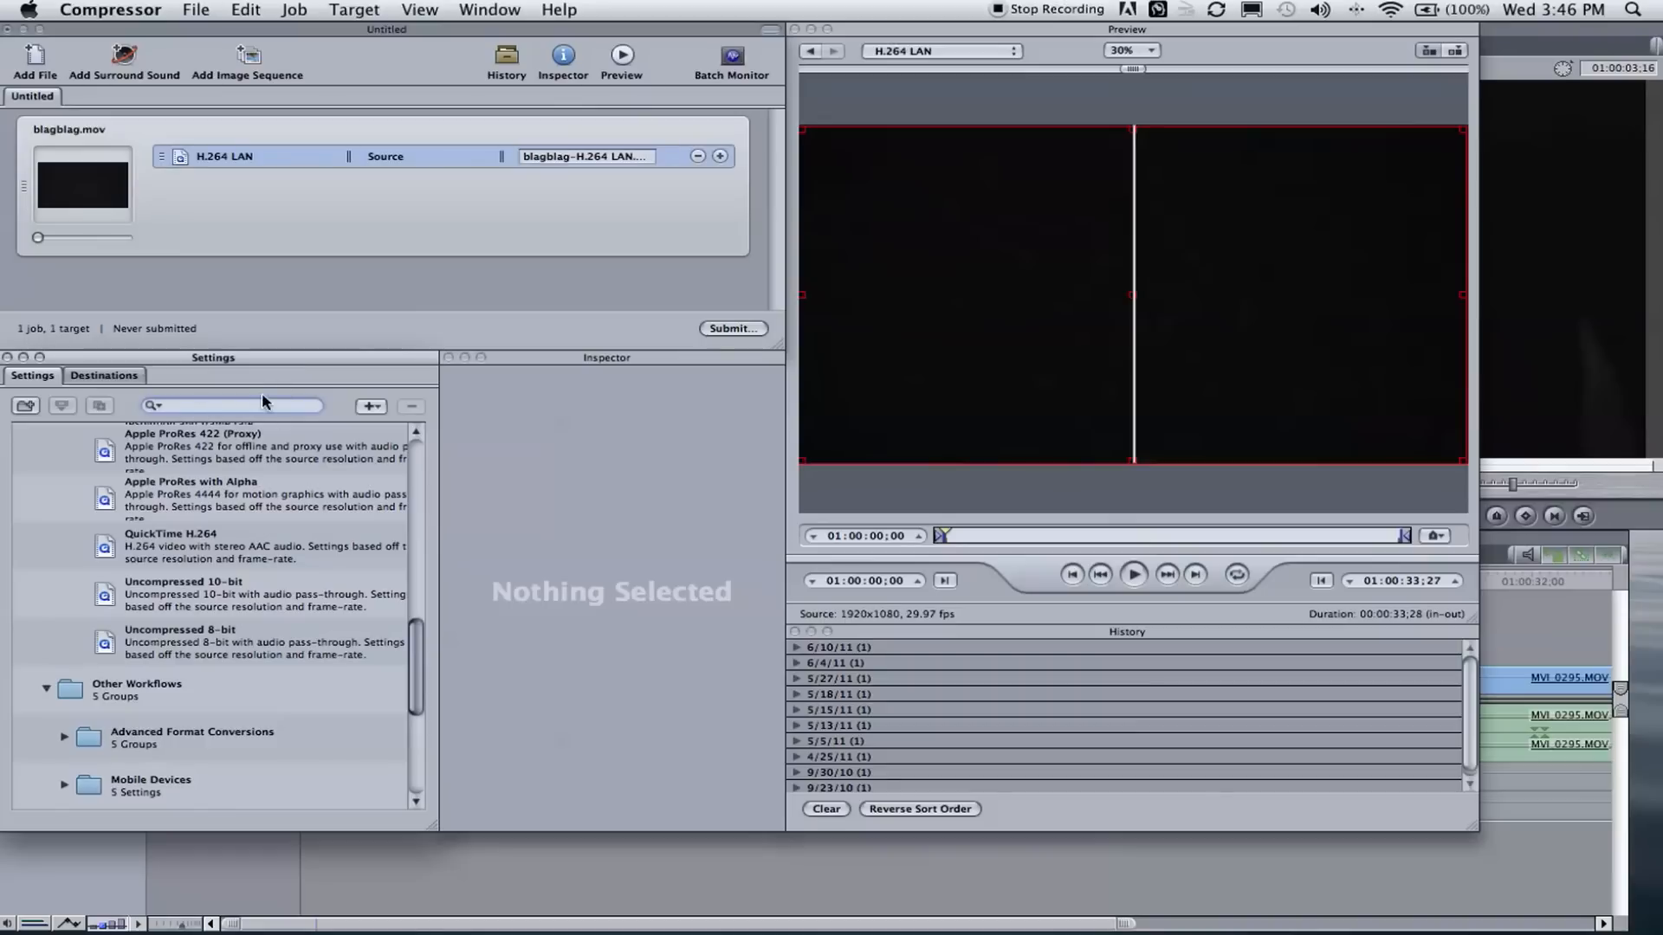
# Filter the settings for H.264 and inspect the H.264 LAN preset's details.
pyautogui.write('h.264')
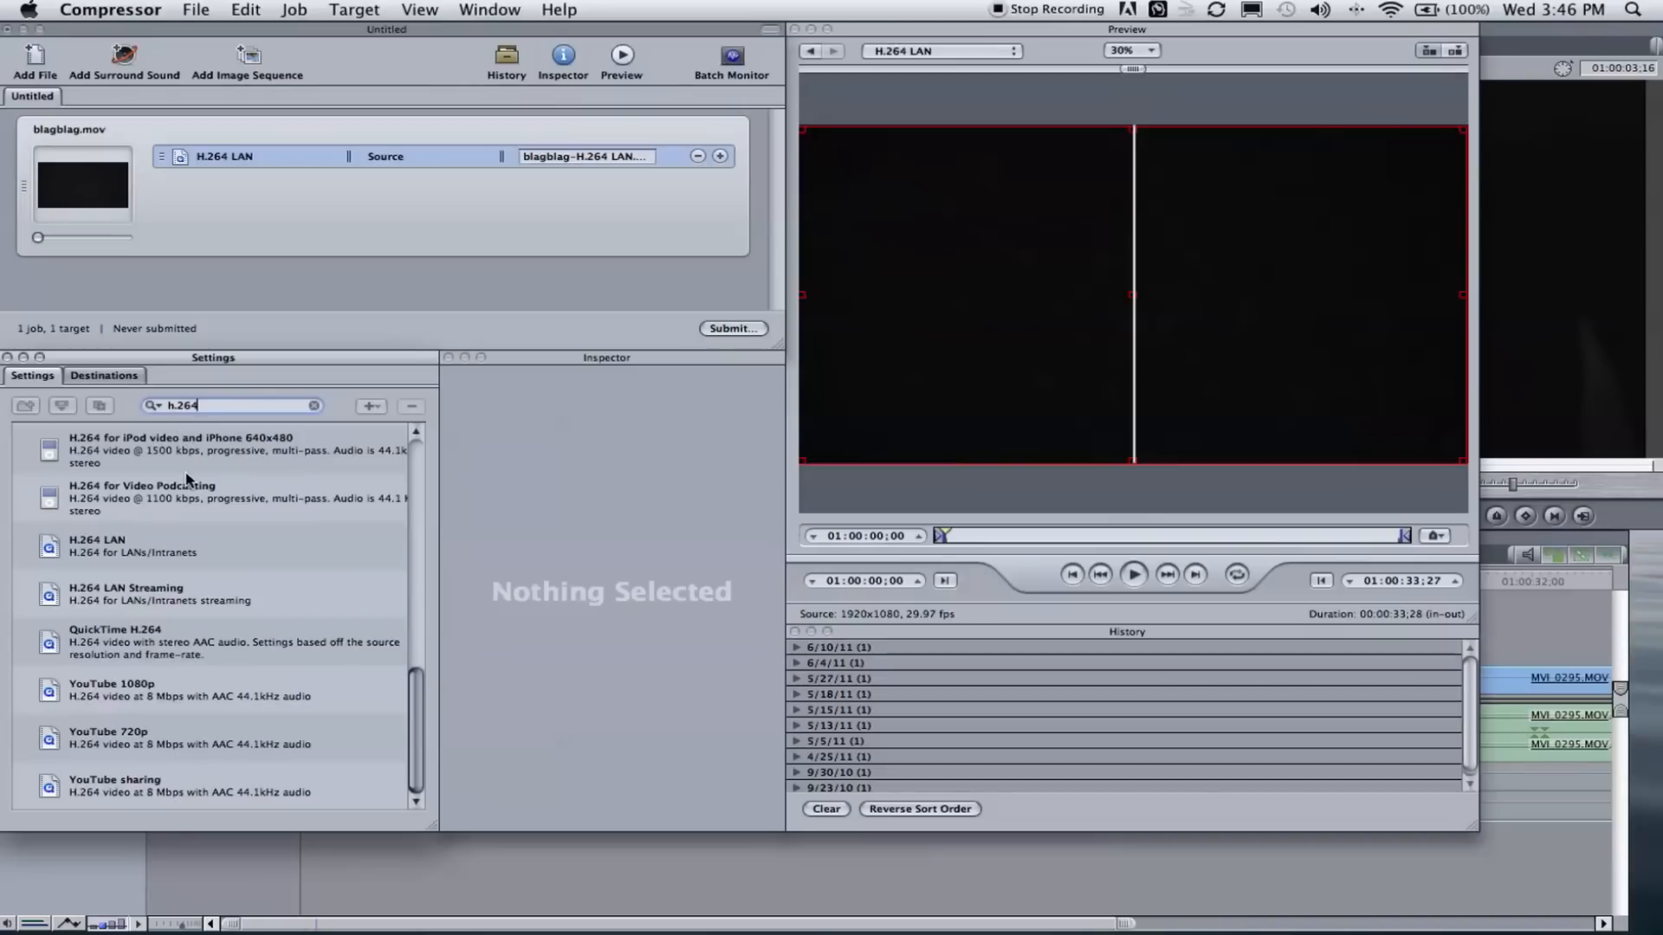
pyautogui.moveTo(260, 486)
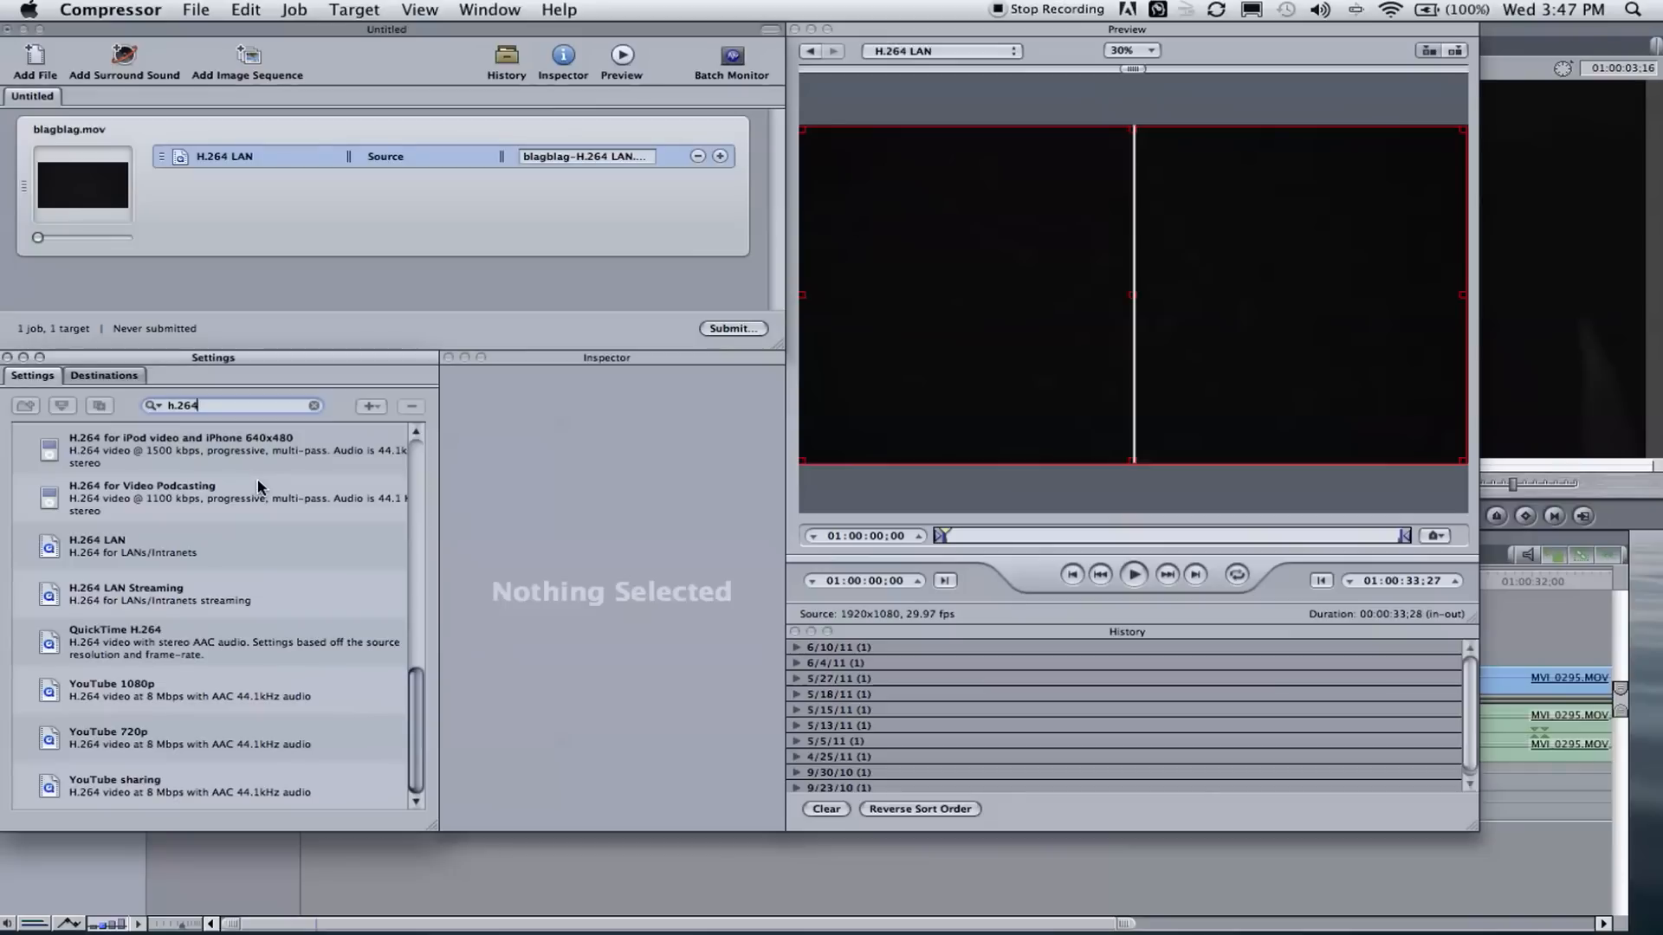
pyautogui.moveTo(325, 572)
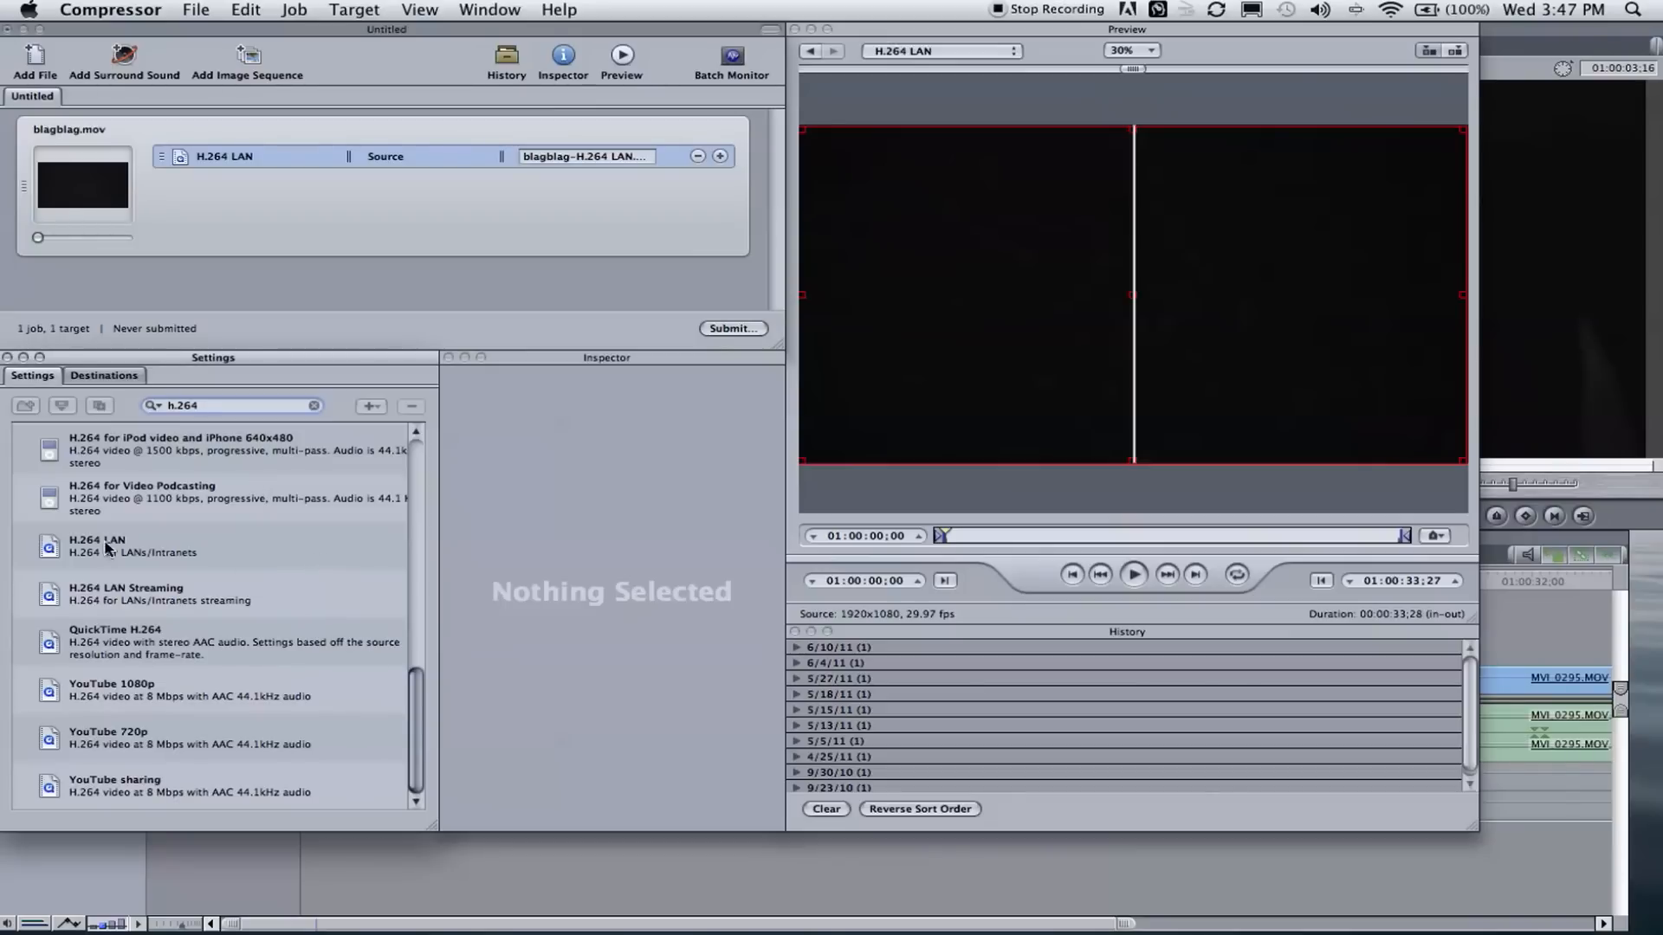
pyautogui.click(95, 545)
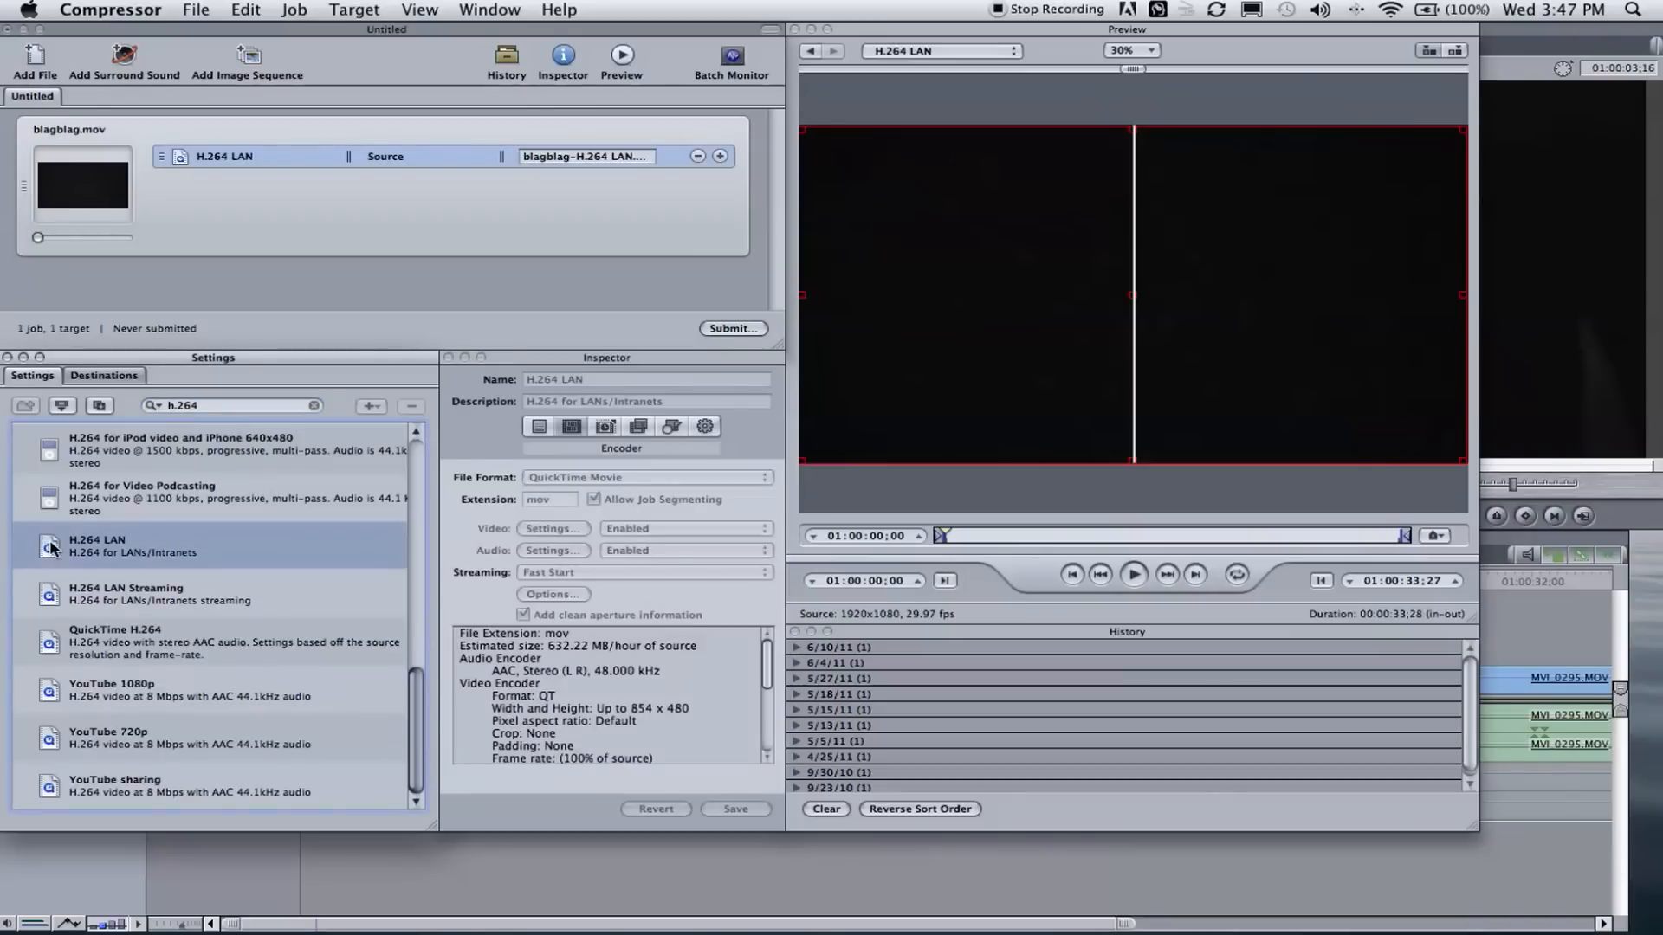
pyautogui.scroll(-3)
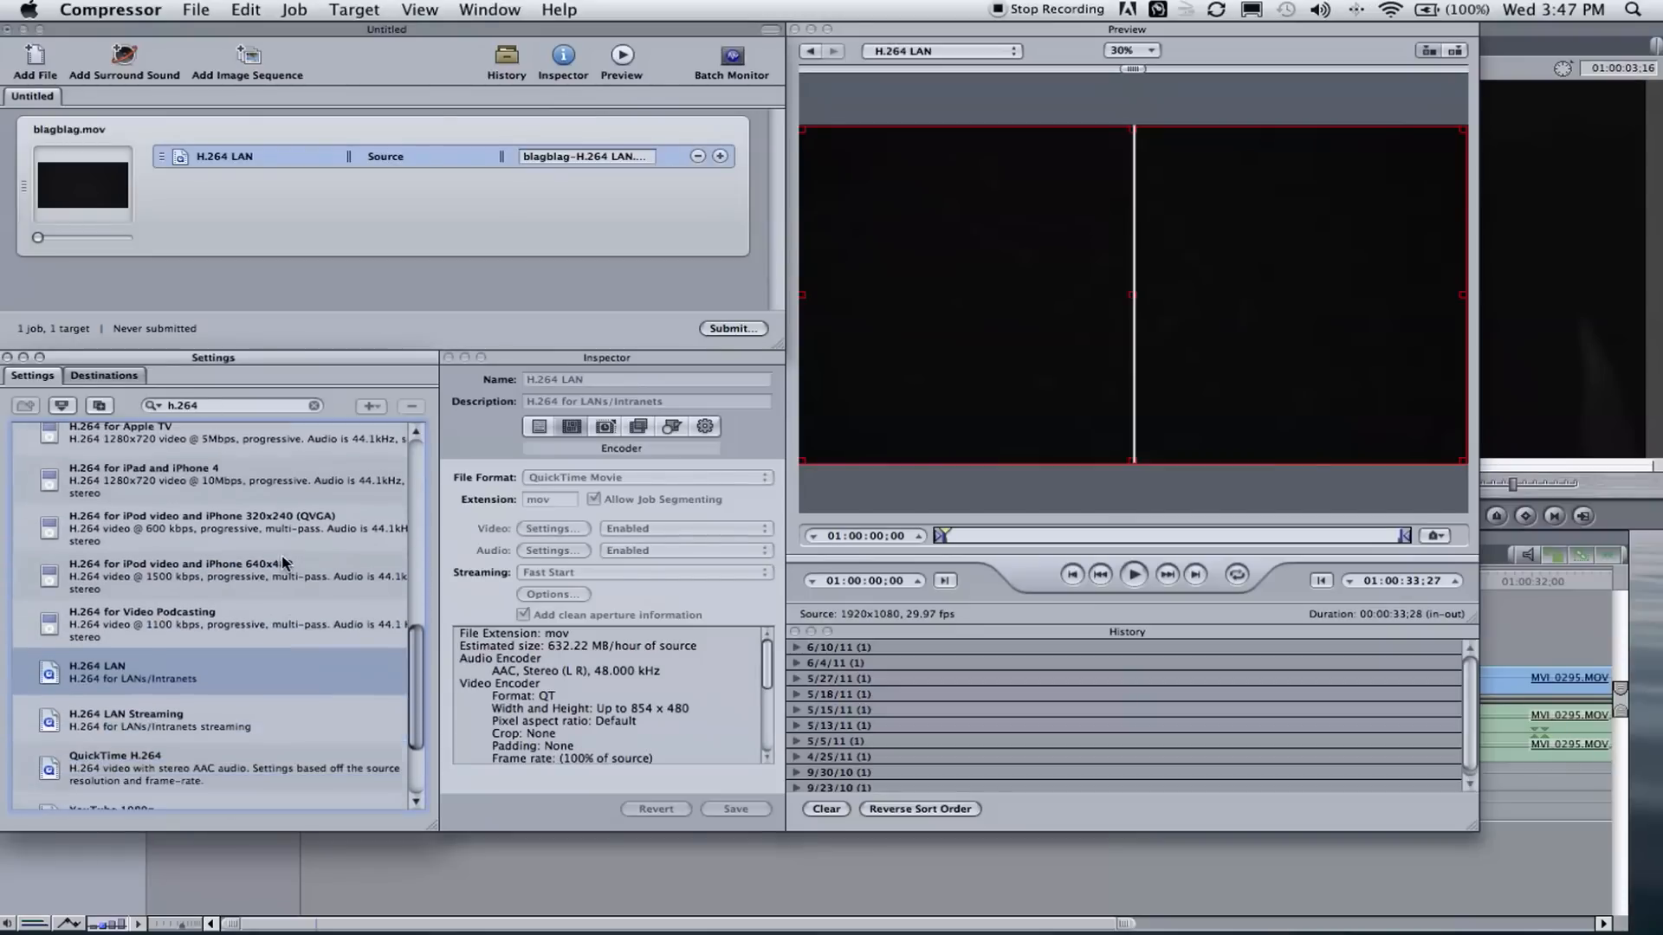
pyautogui.scroll(-3)
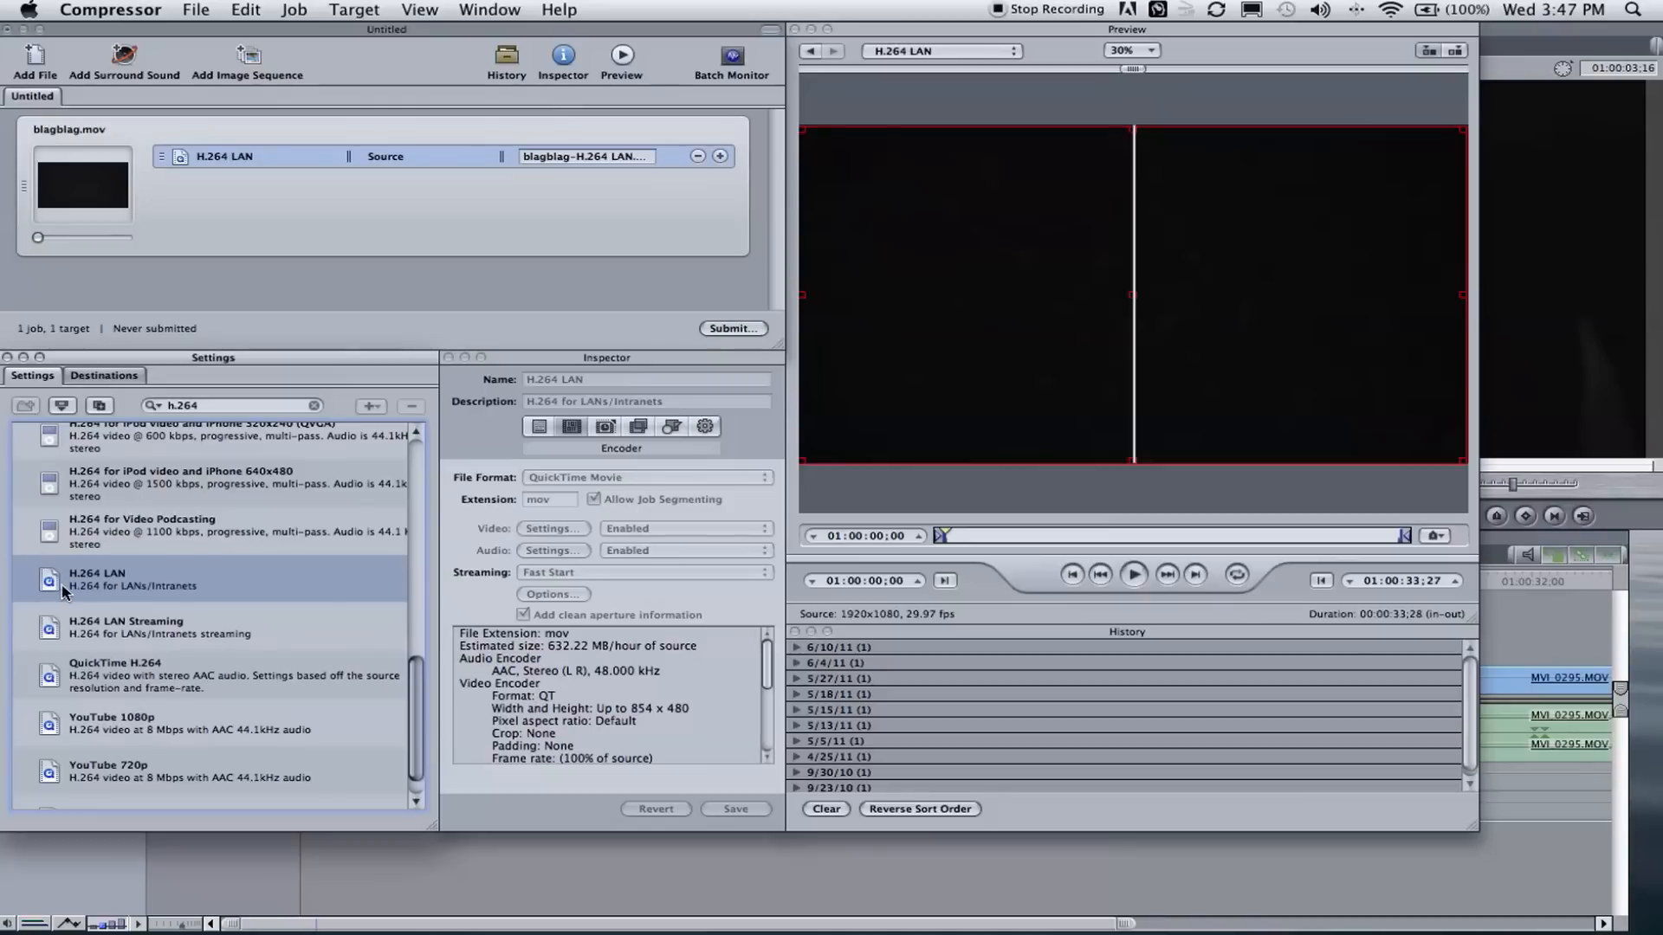
pyautogui.moveTo(127, 577)
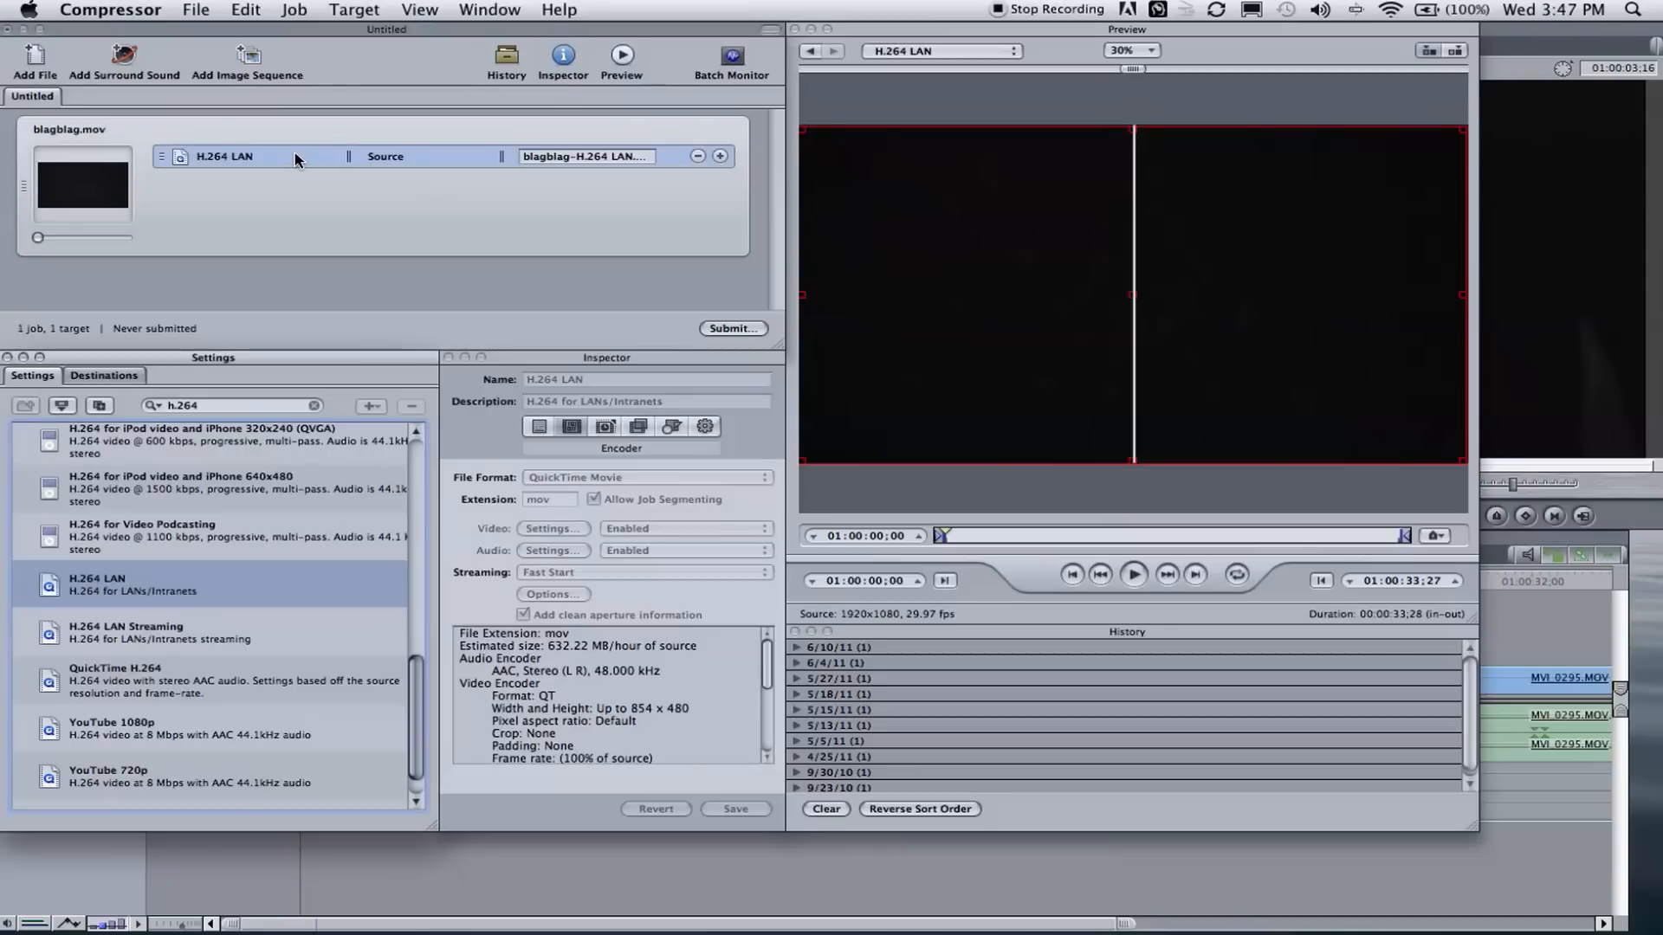
# Inspect the job's H.264 LAN target, keeping QuickTime Movie as its file format.
pyautogui.click(265, 156)
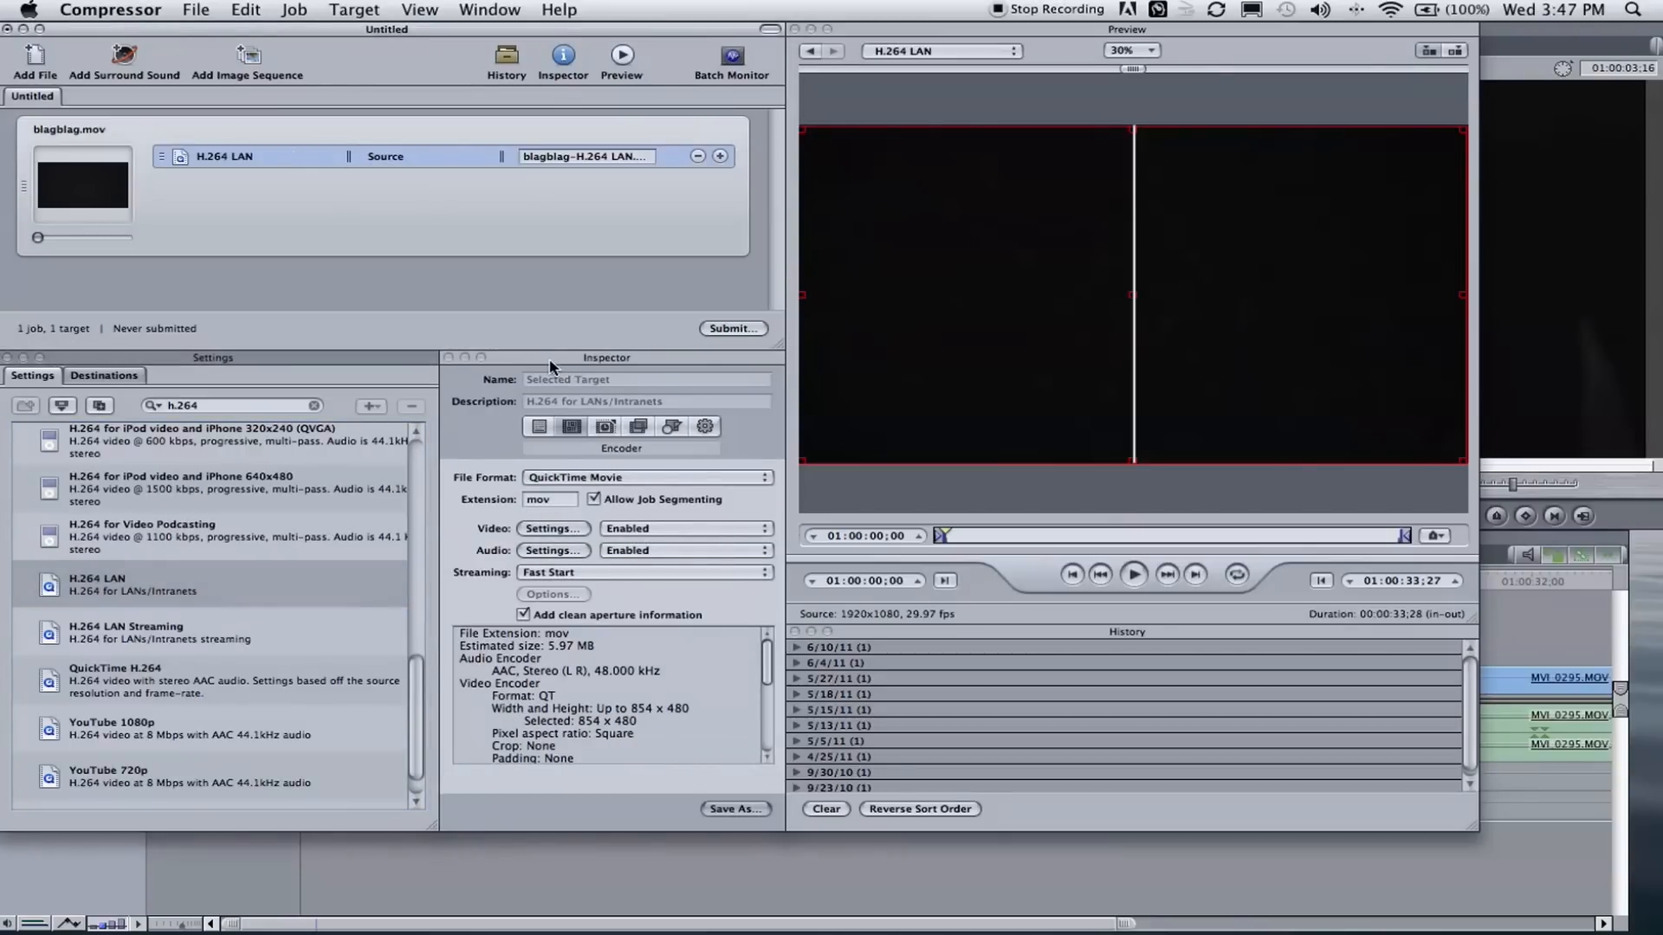
pyautogui.moveTo(655, 666)
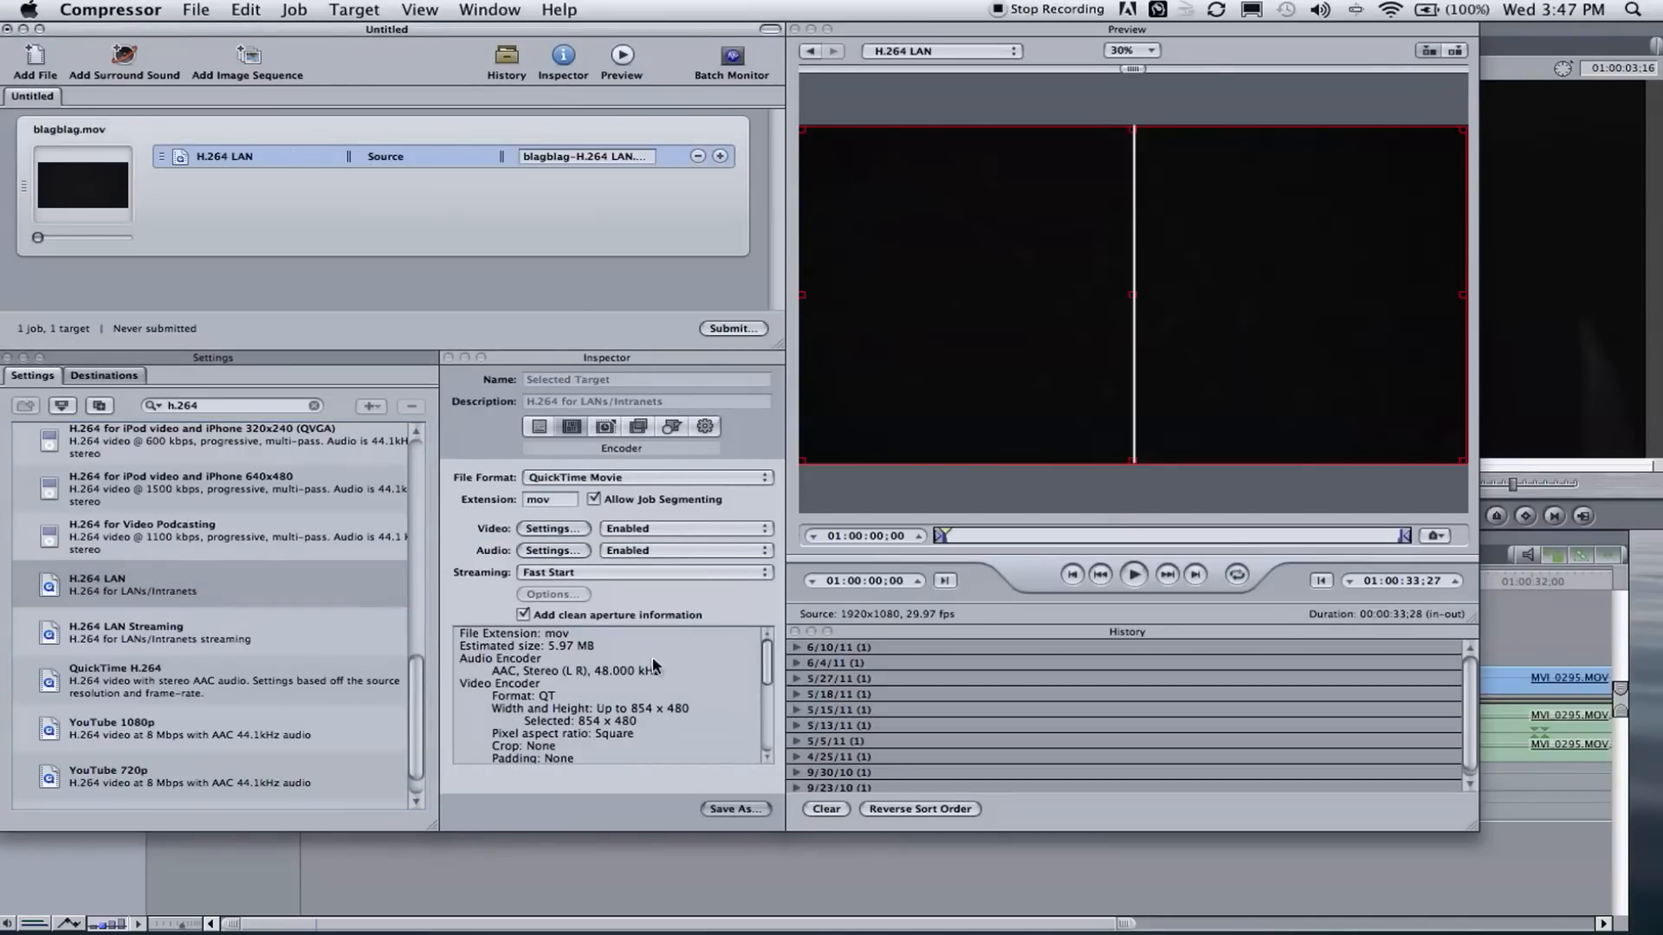
pyautogui.moveTo(571, 426)
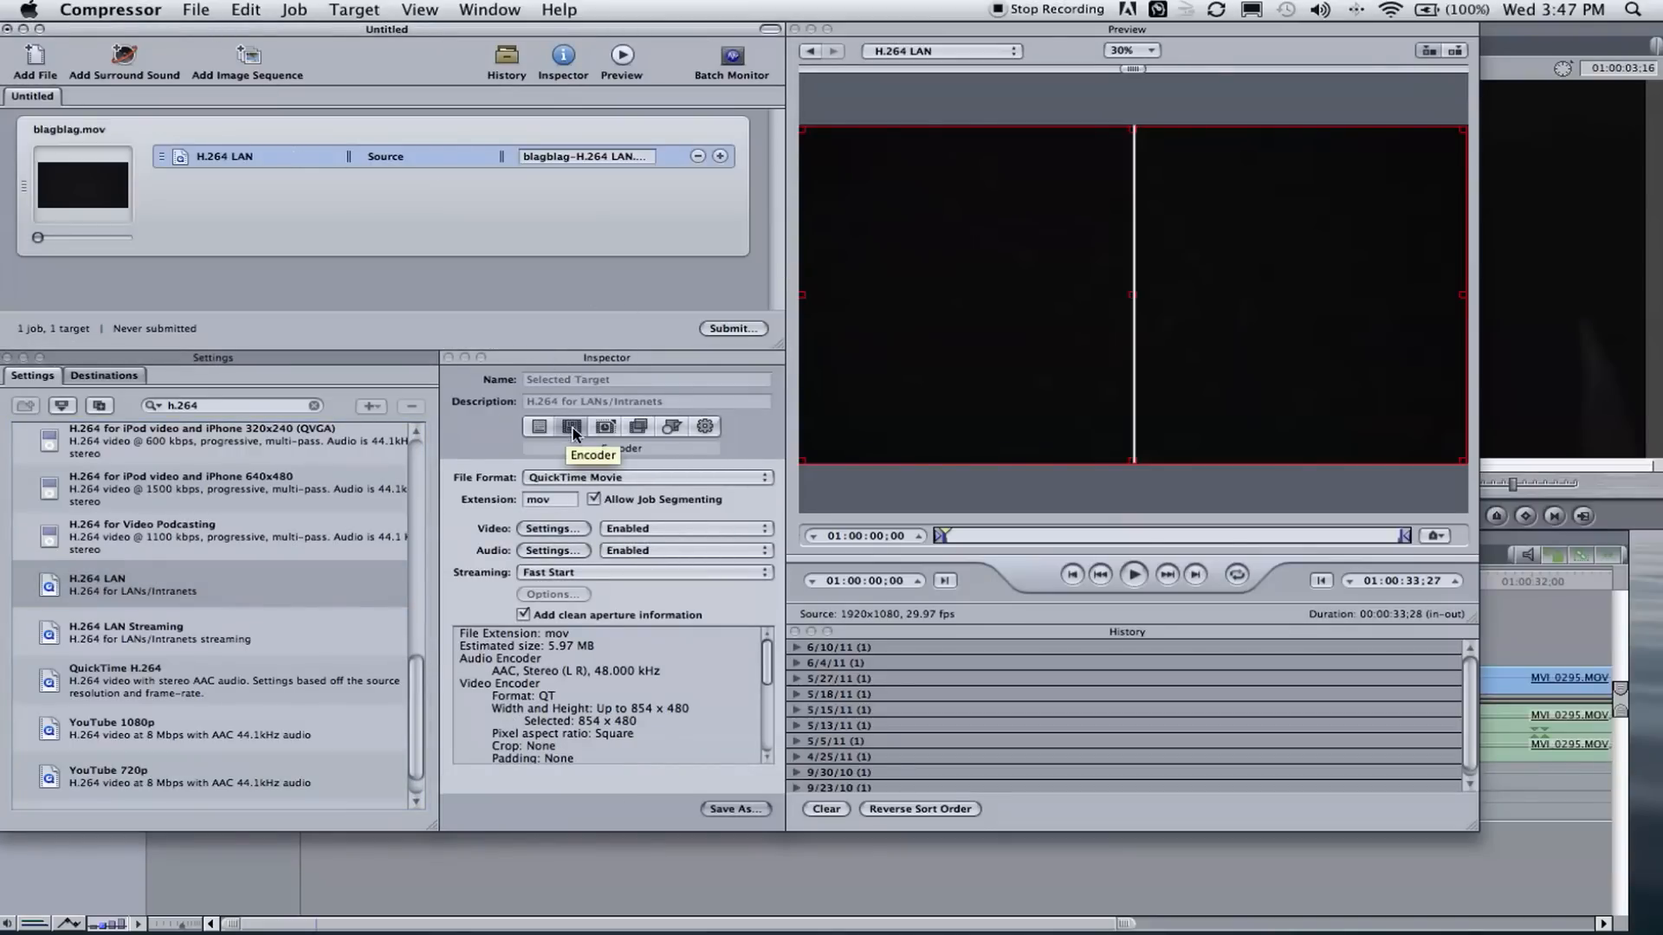
pyautogui.moveTo(637, 489)
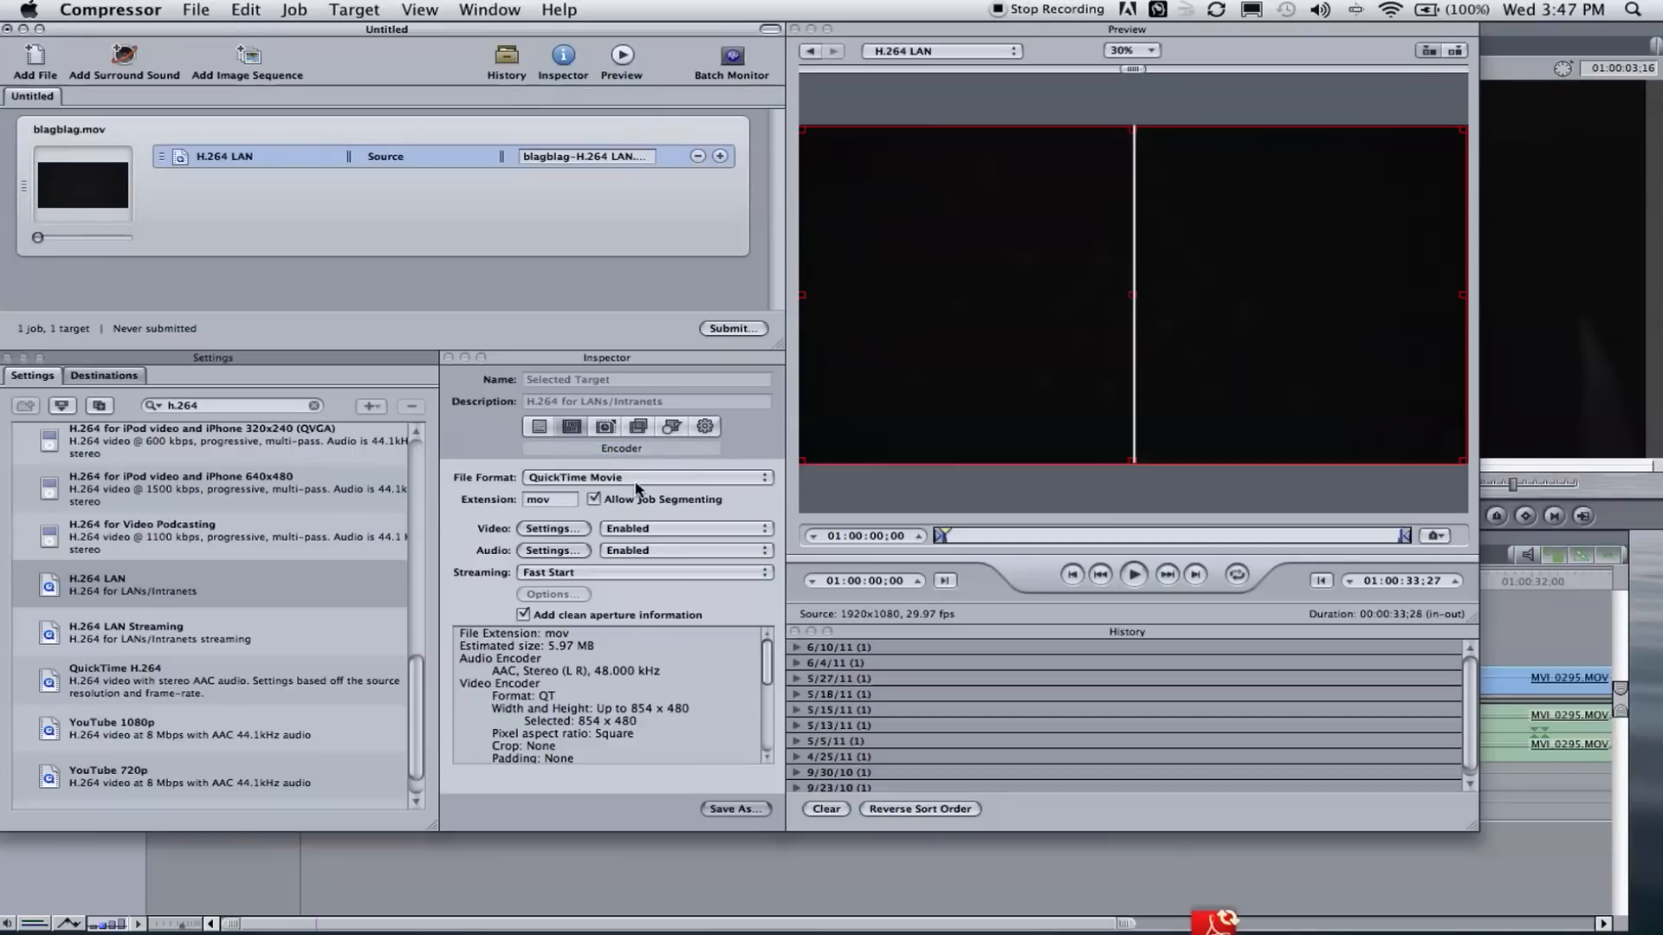
pyautogui.click(647, 477)
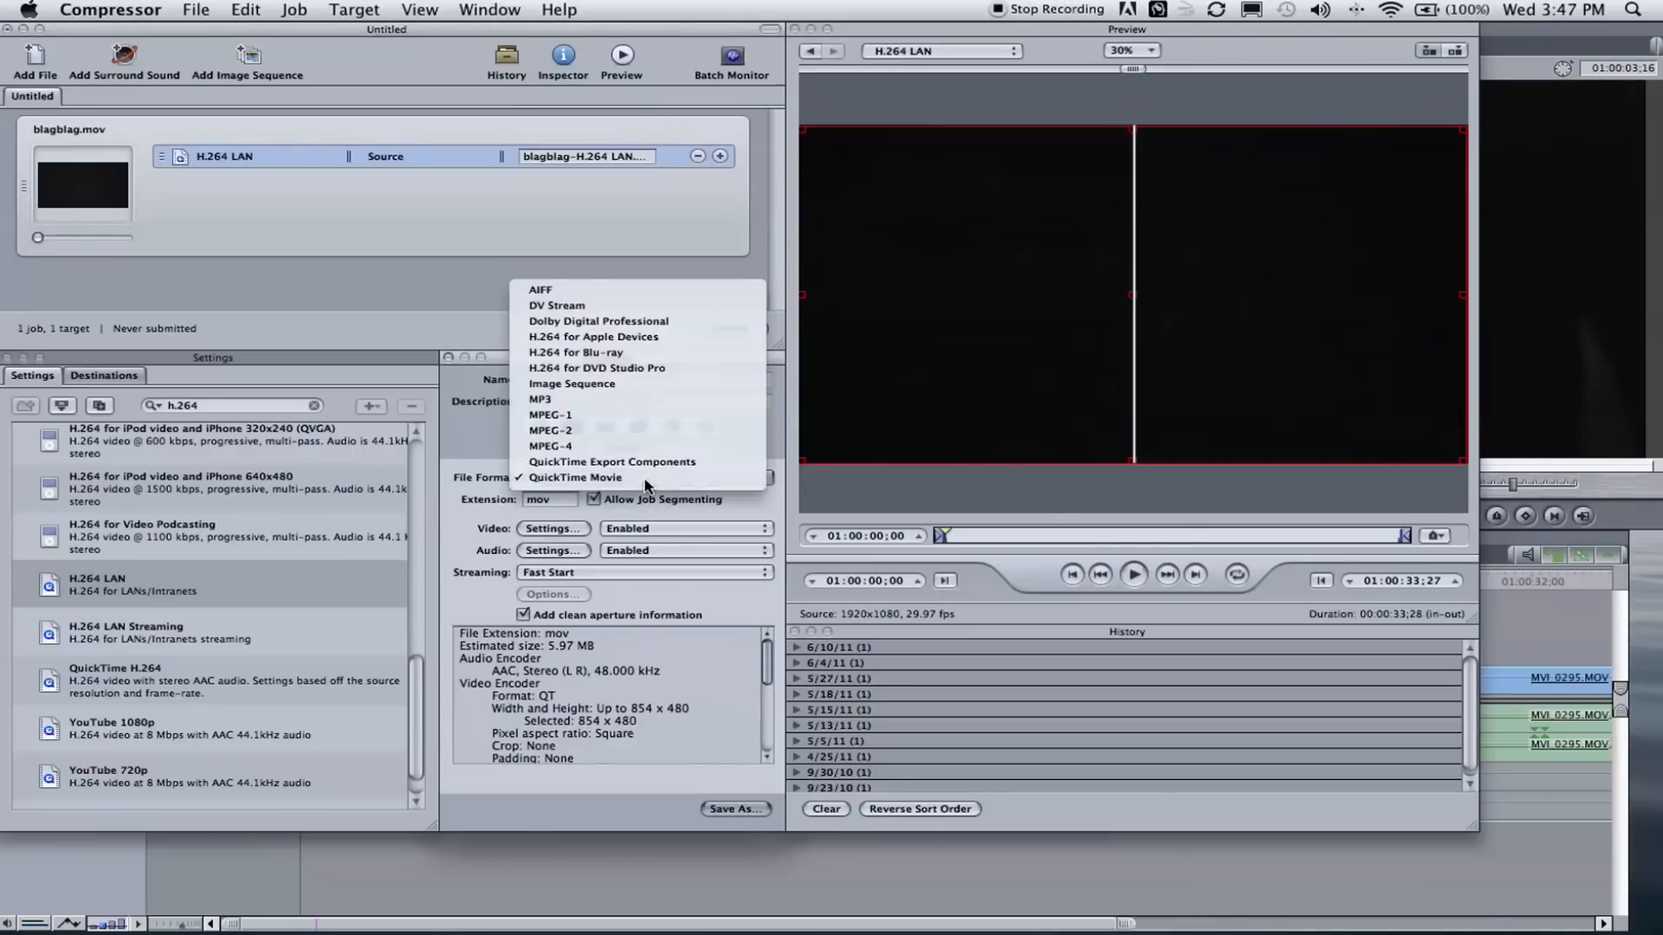
pyautogui.click(576, 477)
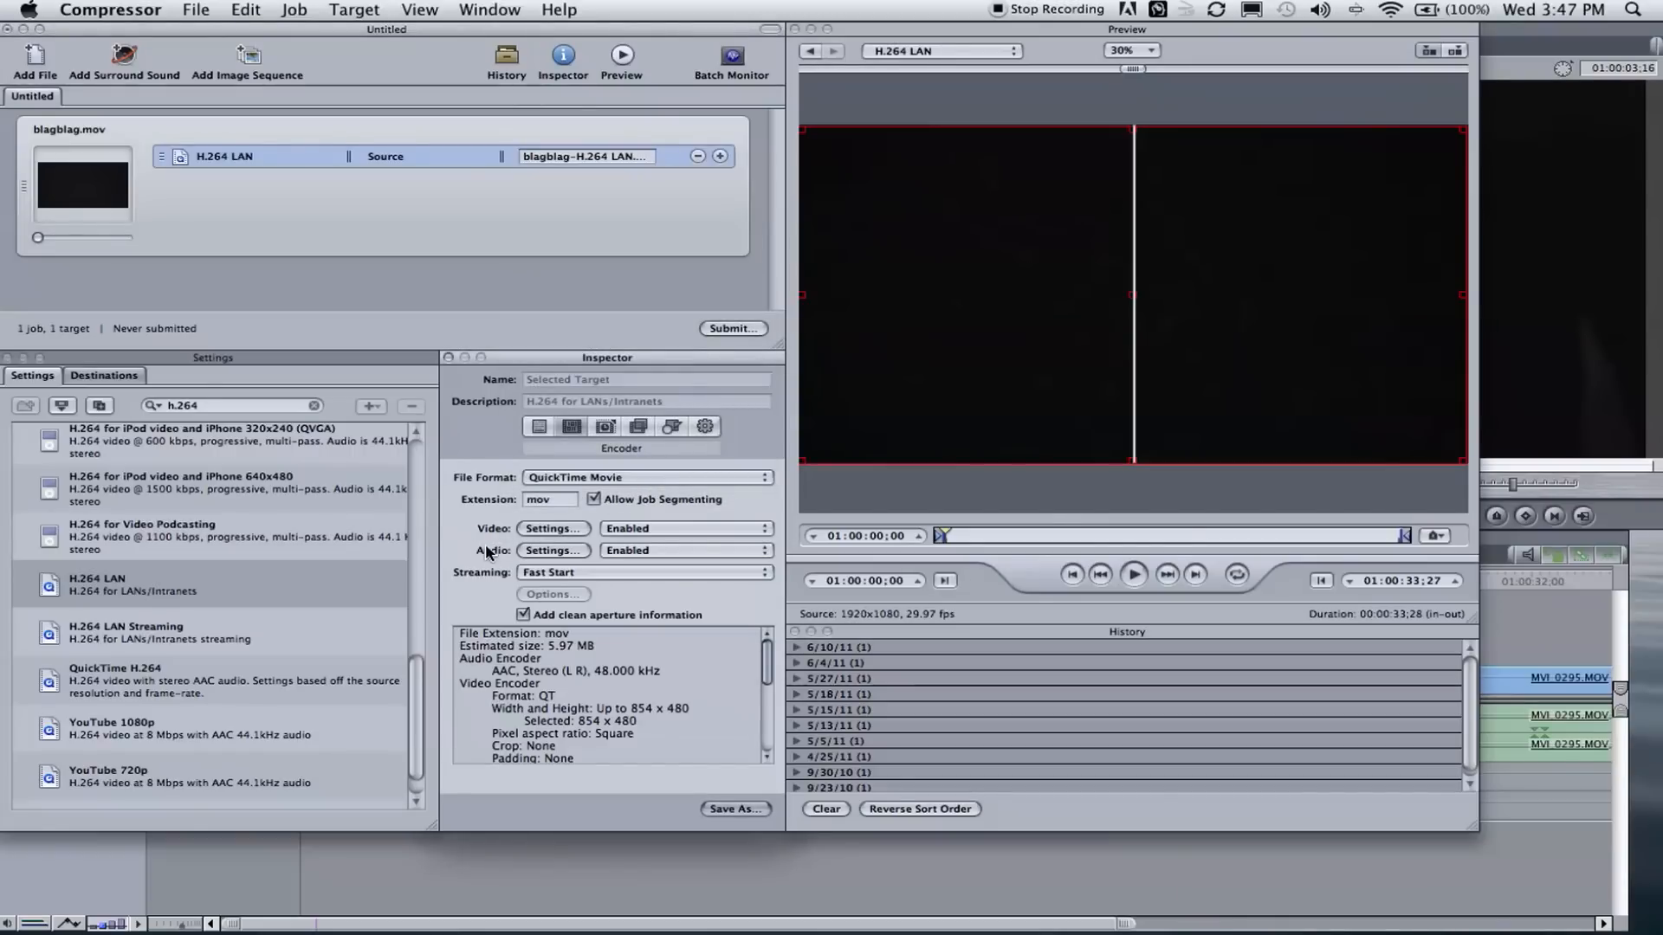
pyautogui.moveTo(513, 545)
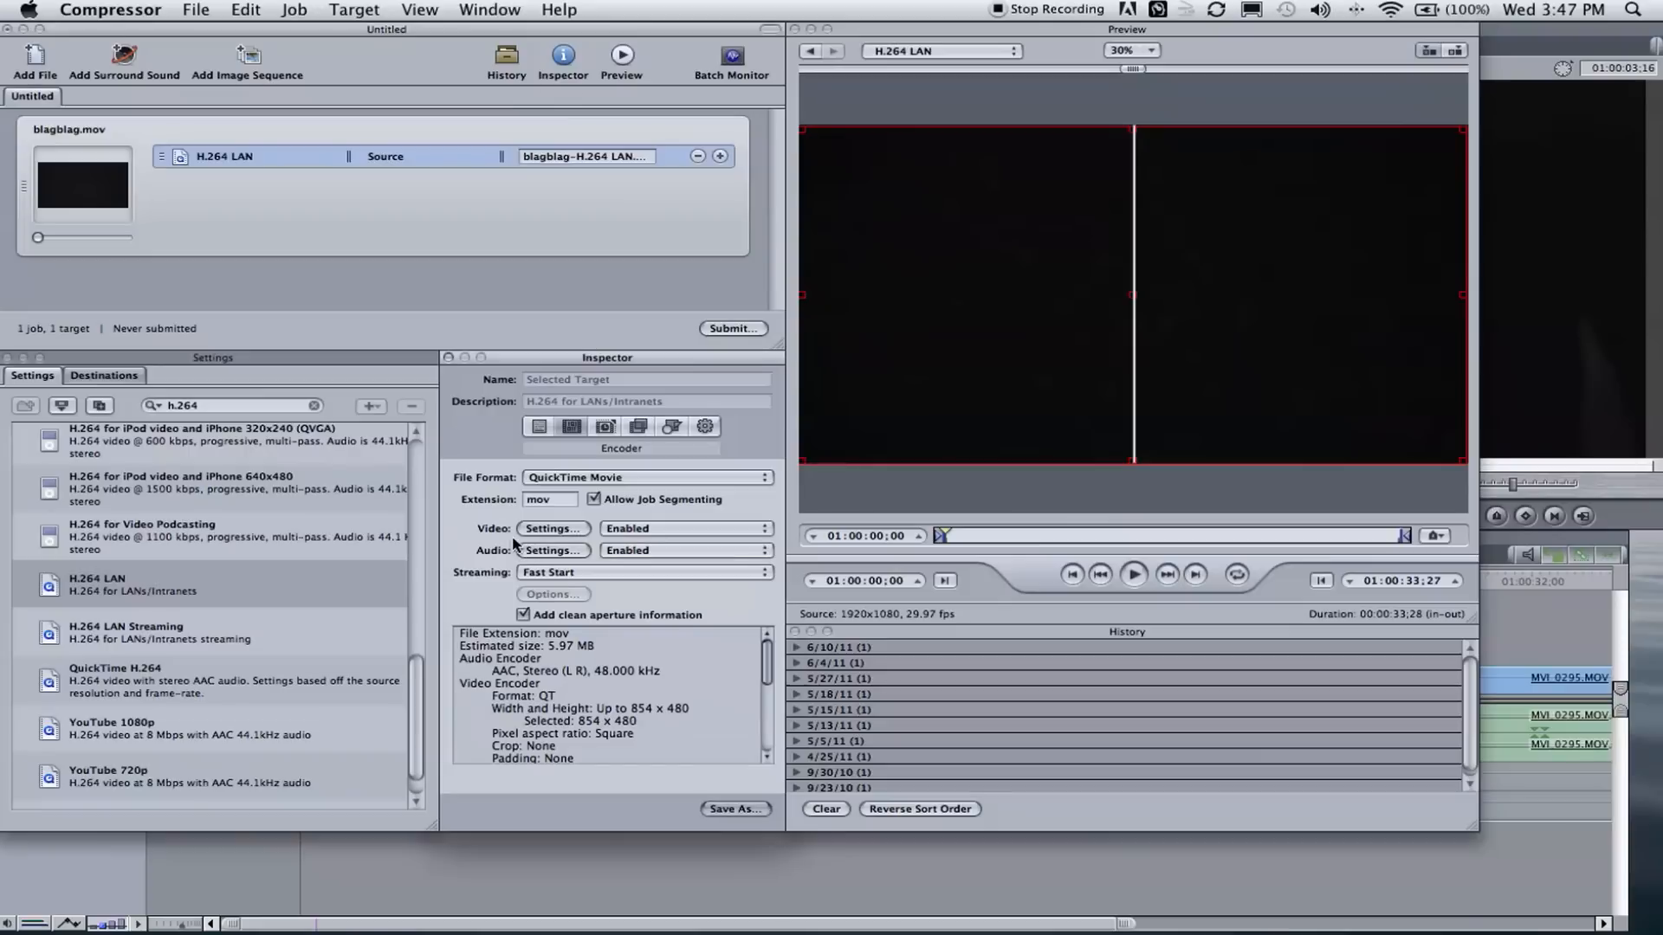
# Set the target's H.264 video compression to 29.97 fps with Best quality.
pyautogui.click(550, 528)
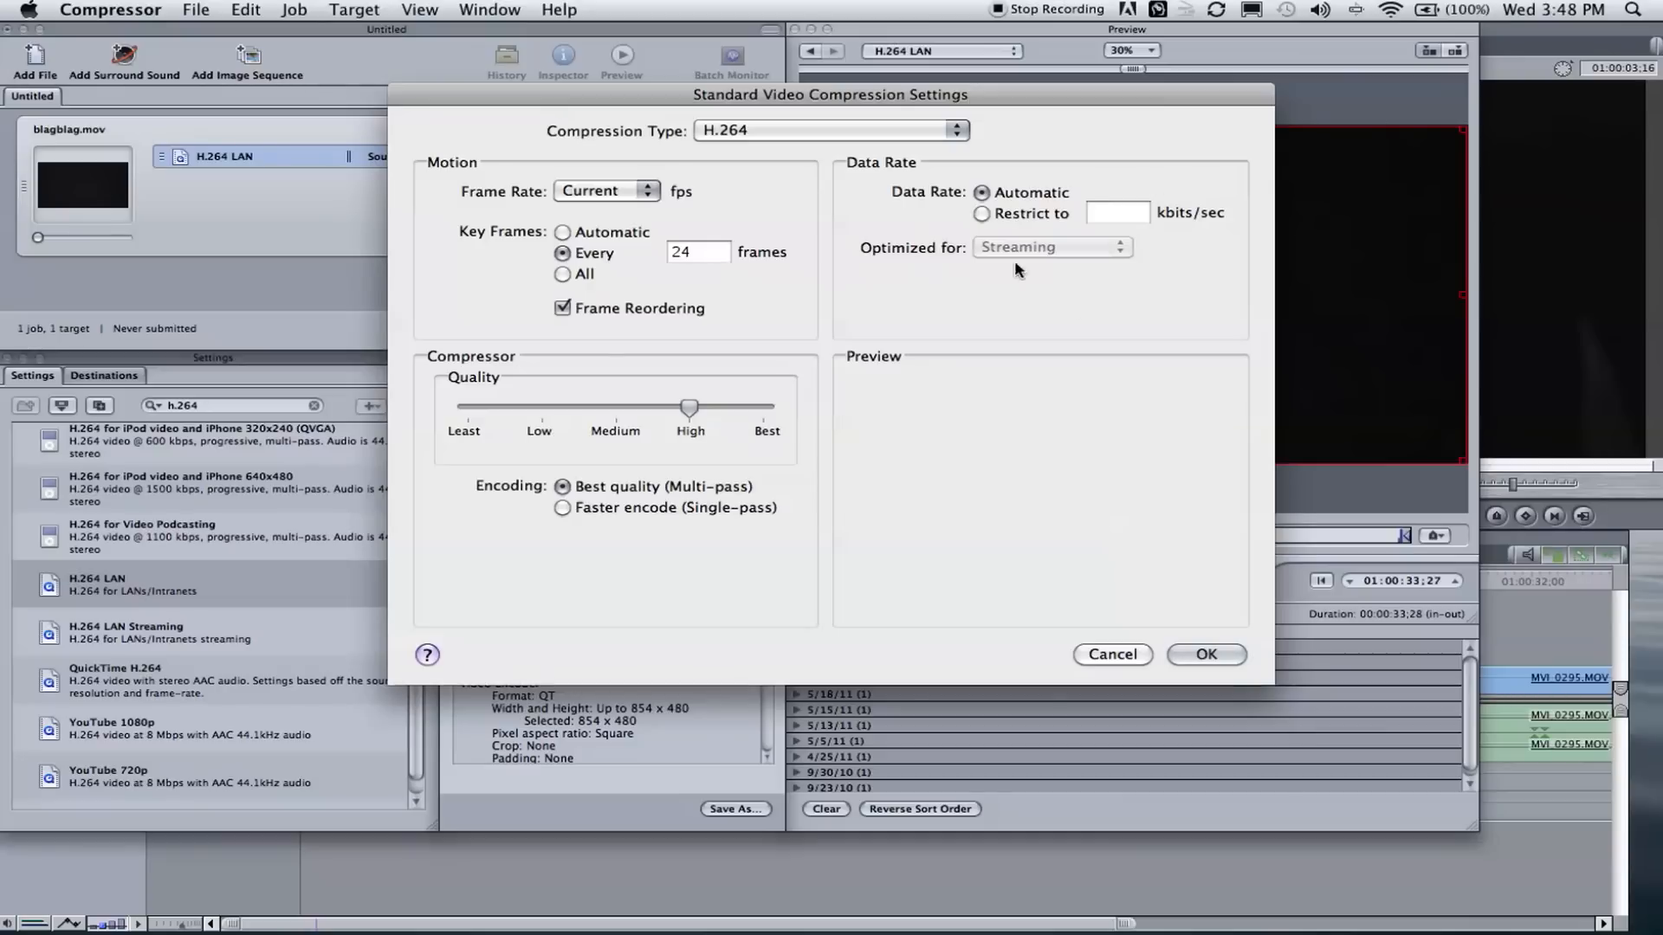
pyautogui.moveTo(917, 245)
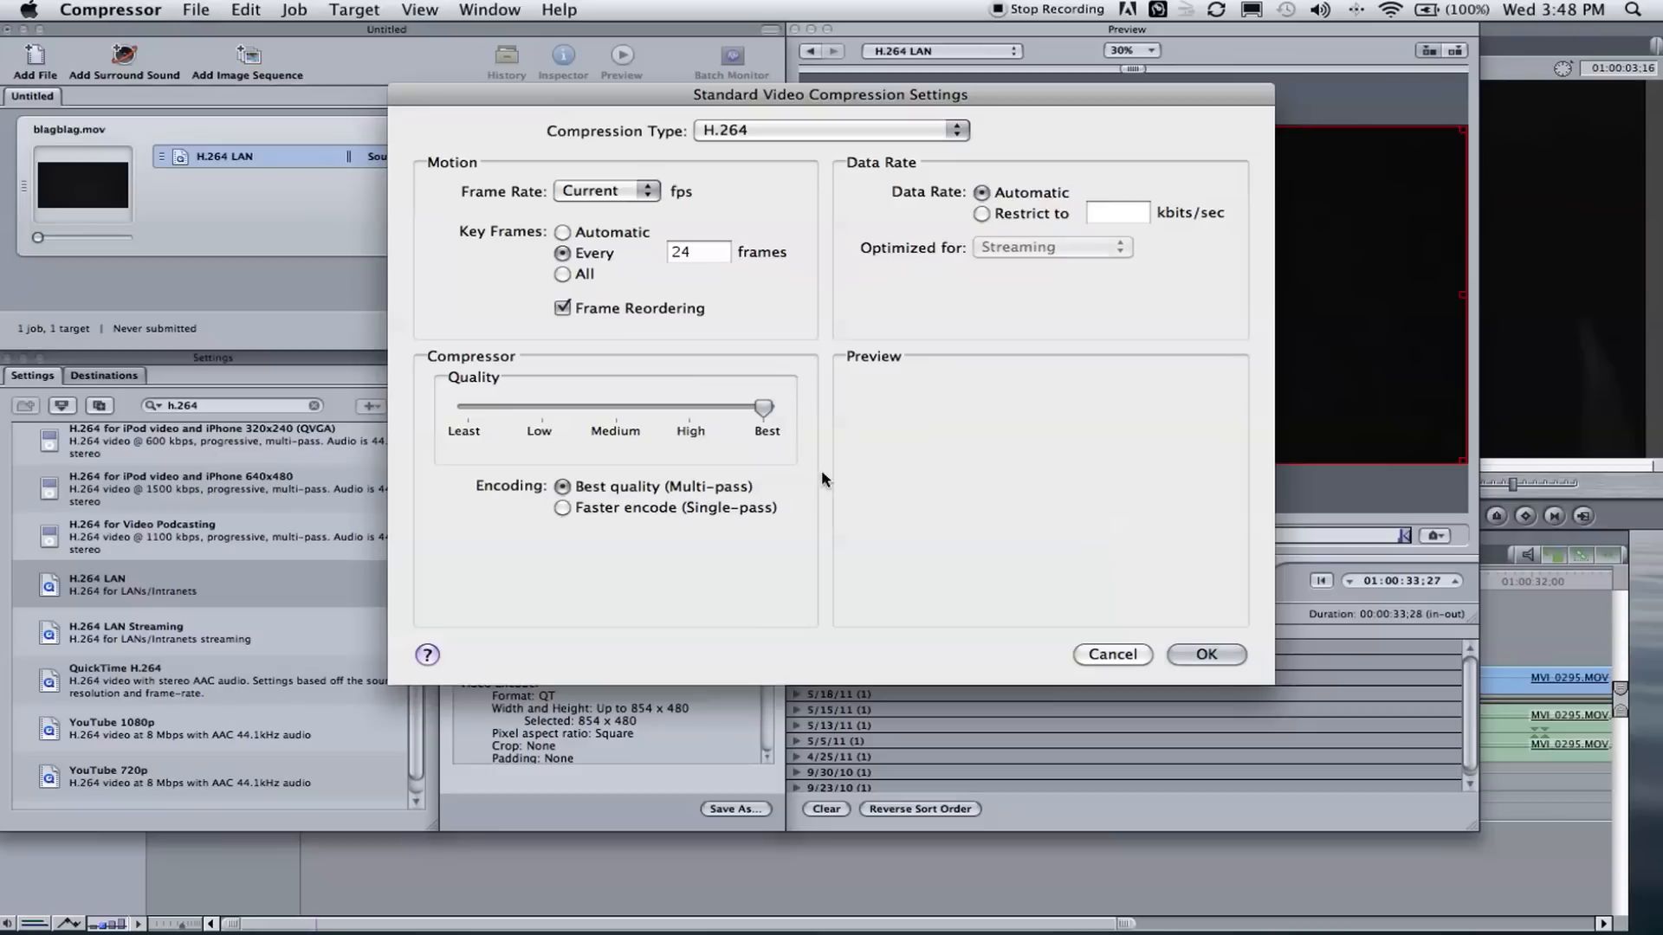
pyautogui.moveTo(747, 493)
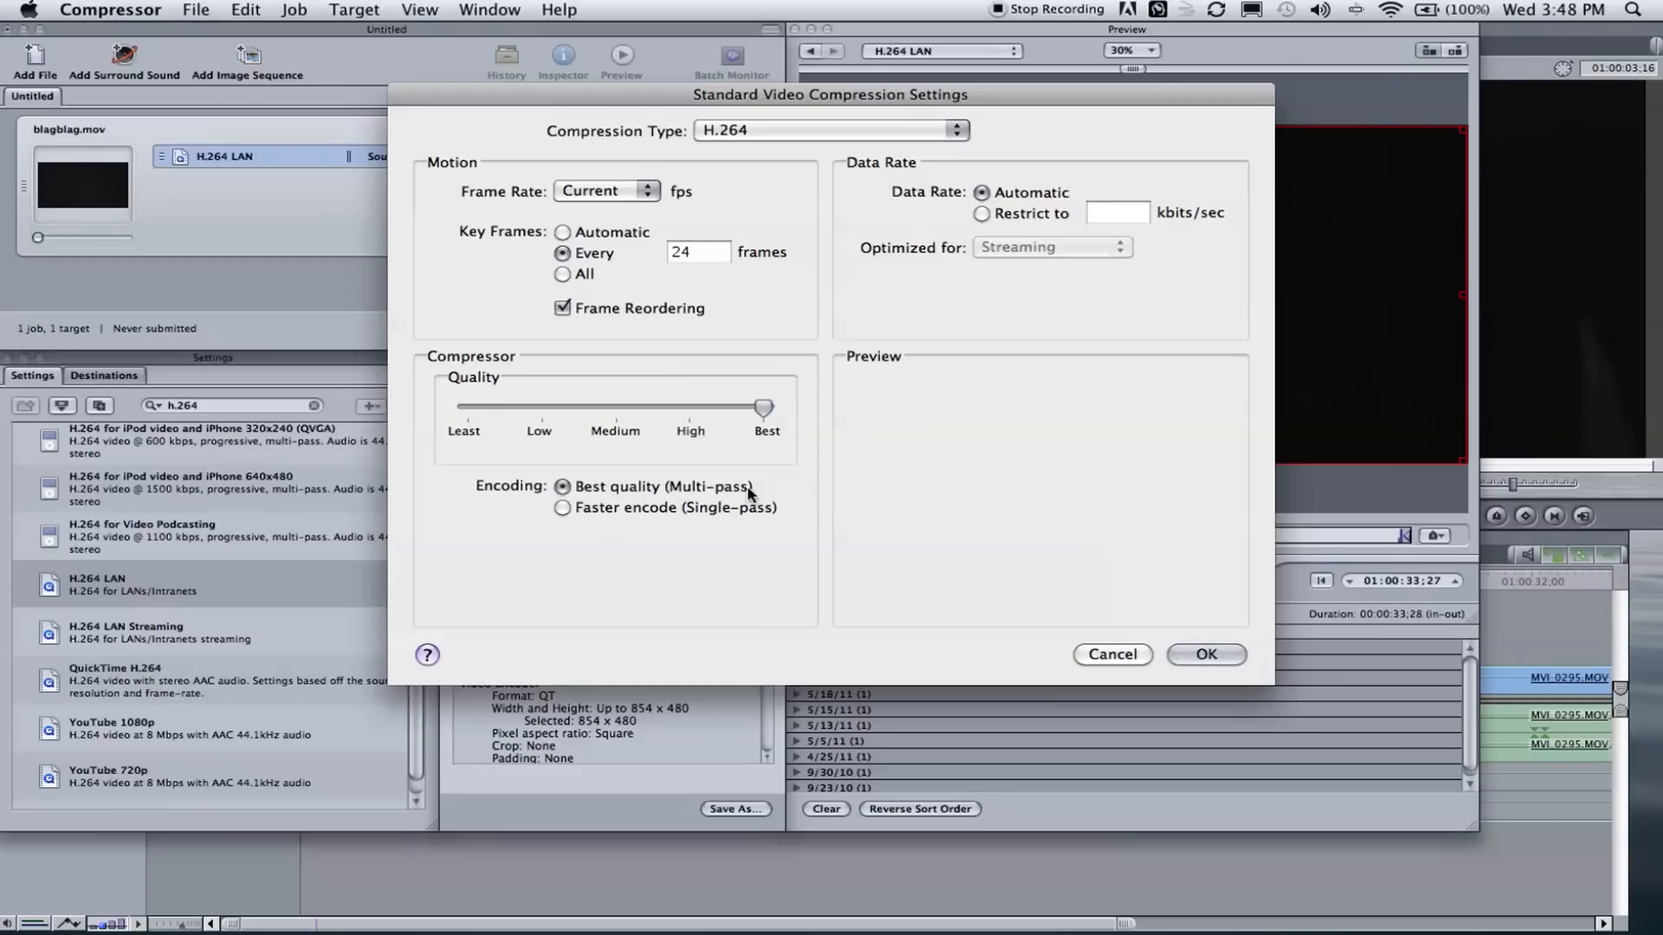
pyautogui.moveTo(631, 199)
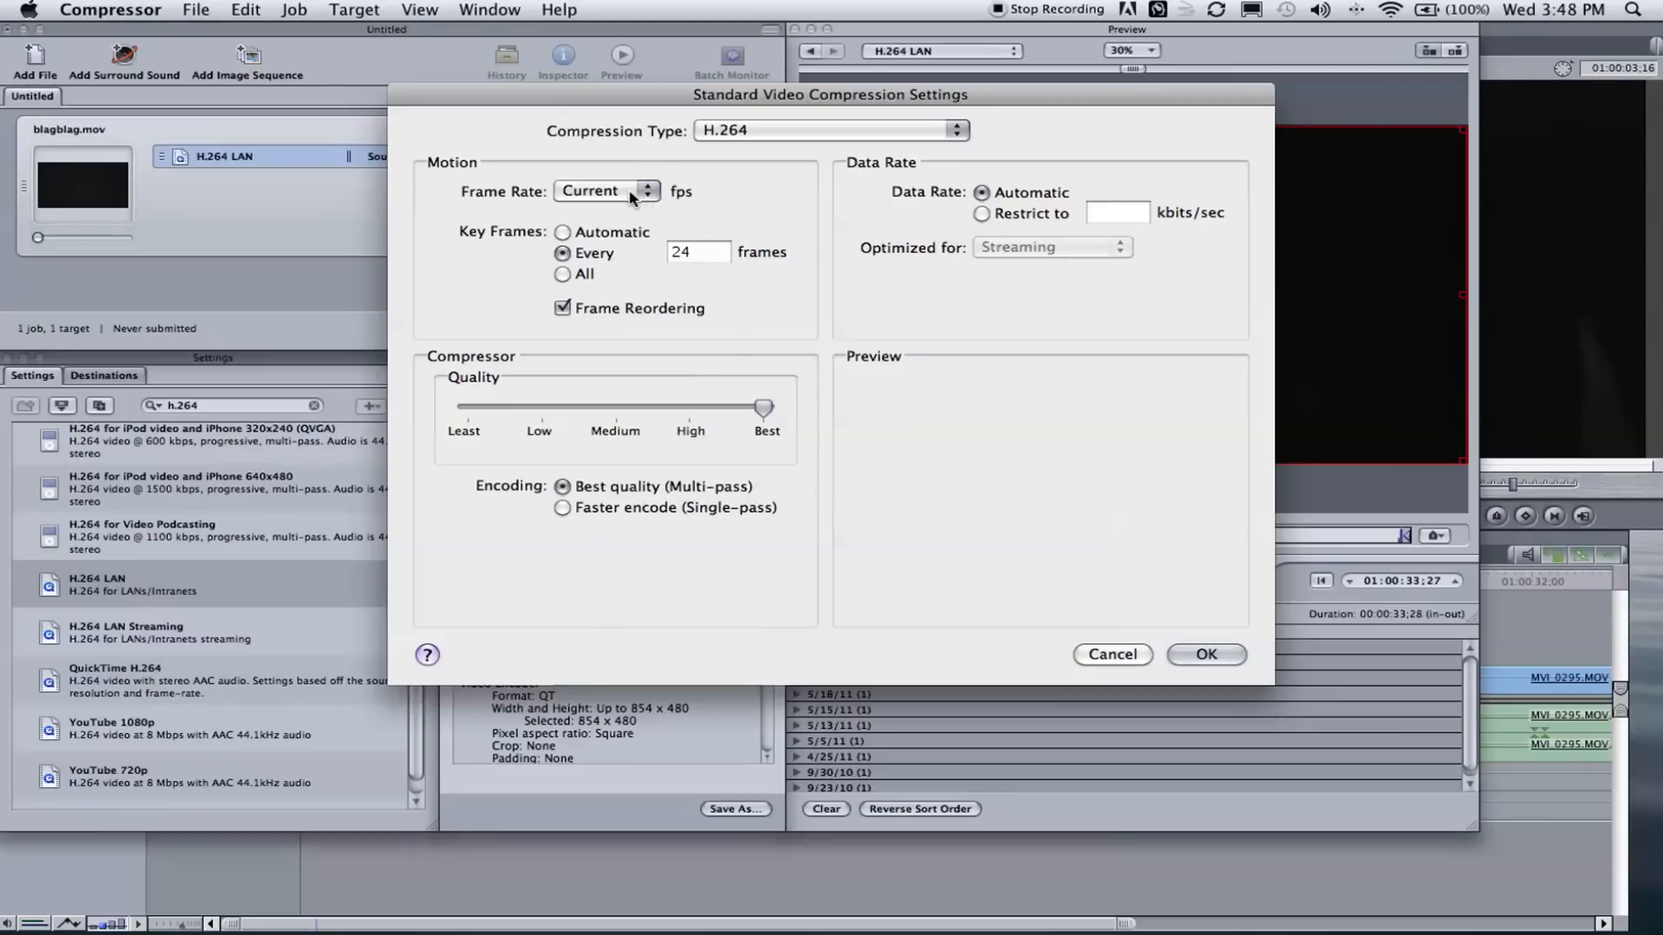
pyautogui.click(606, 190)
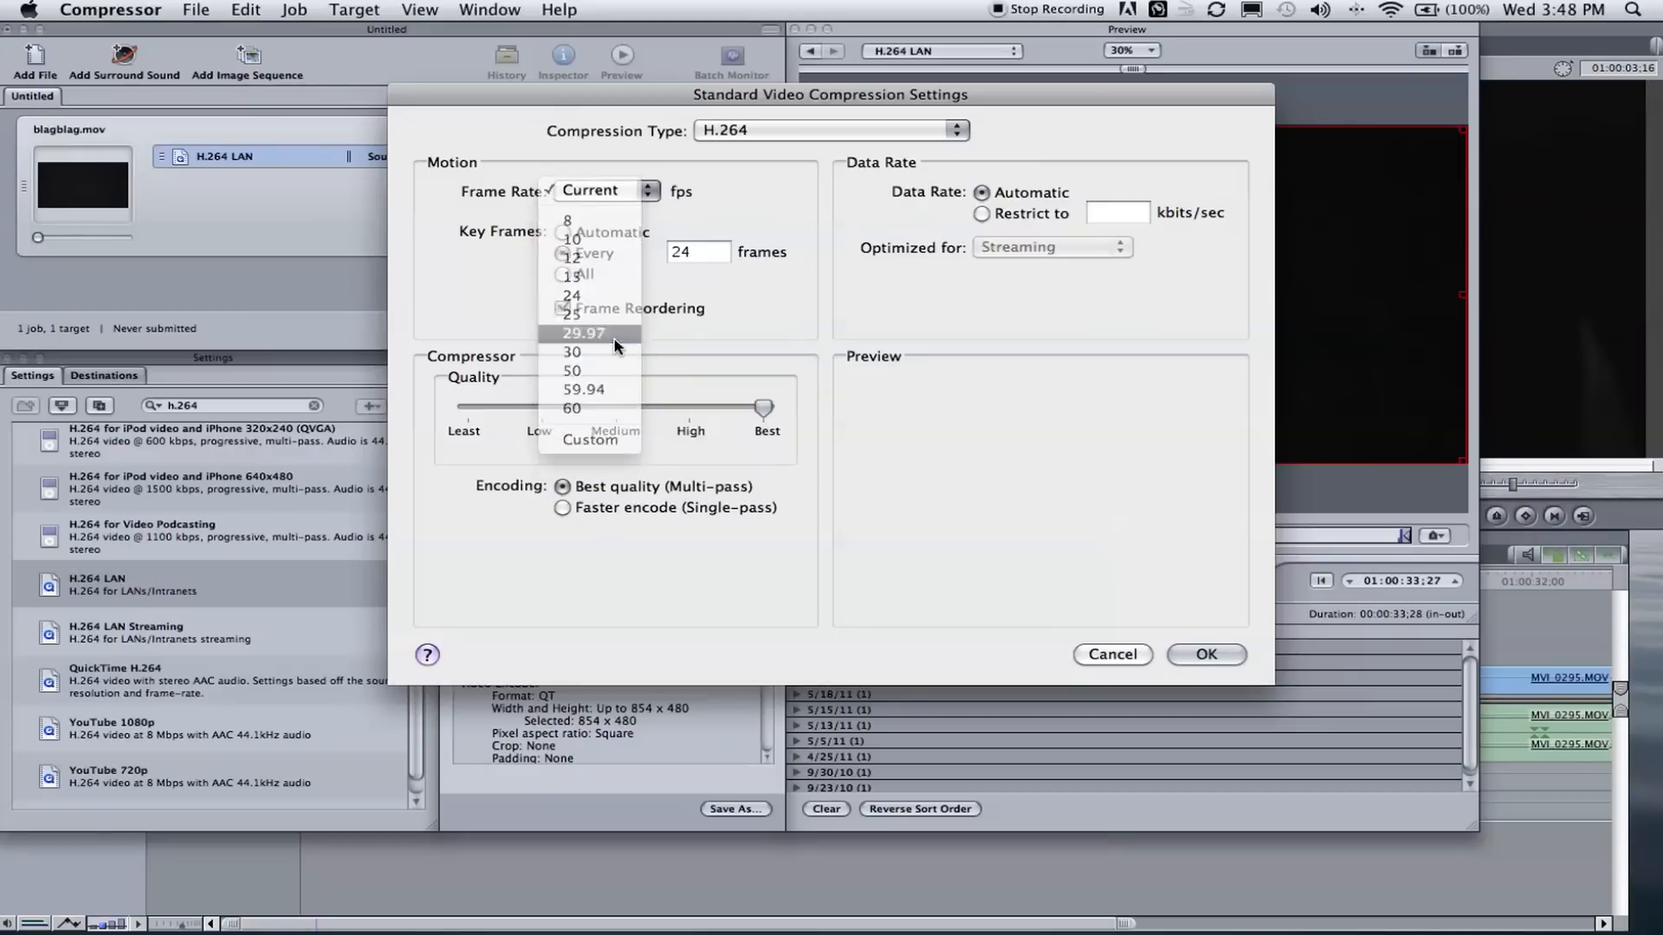
pyautogui.click(582, 333)
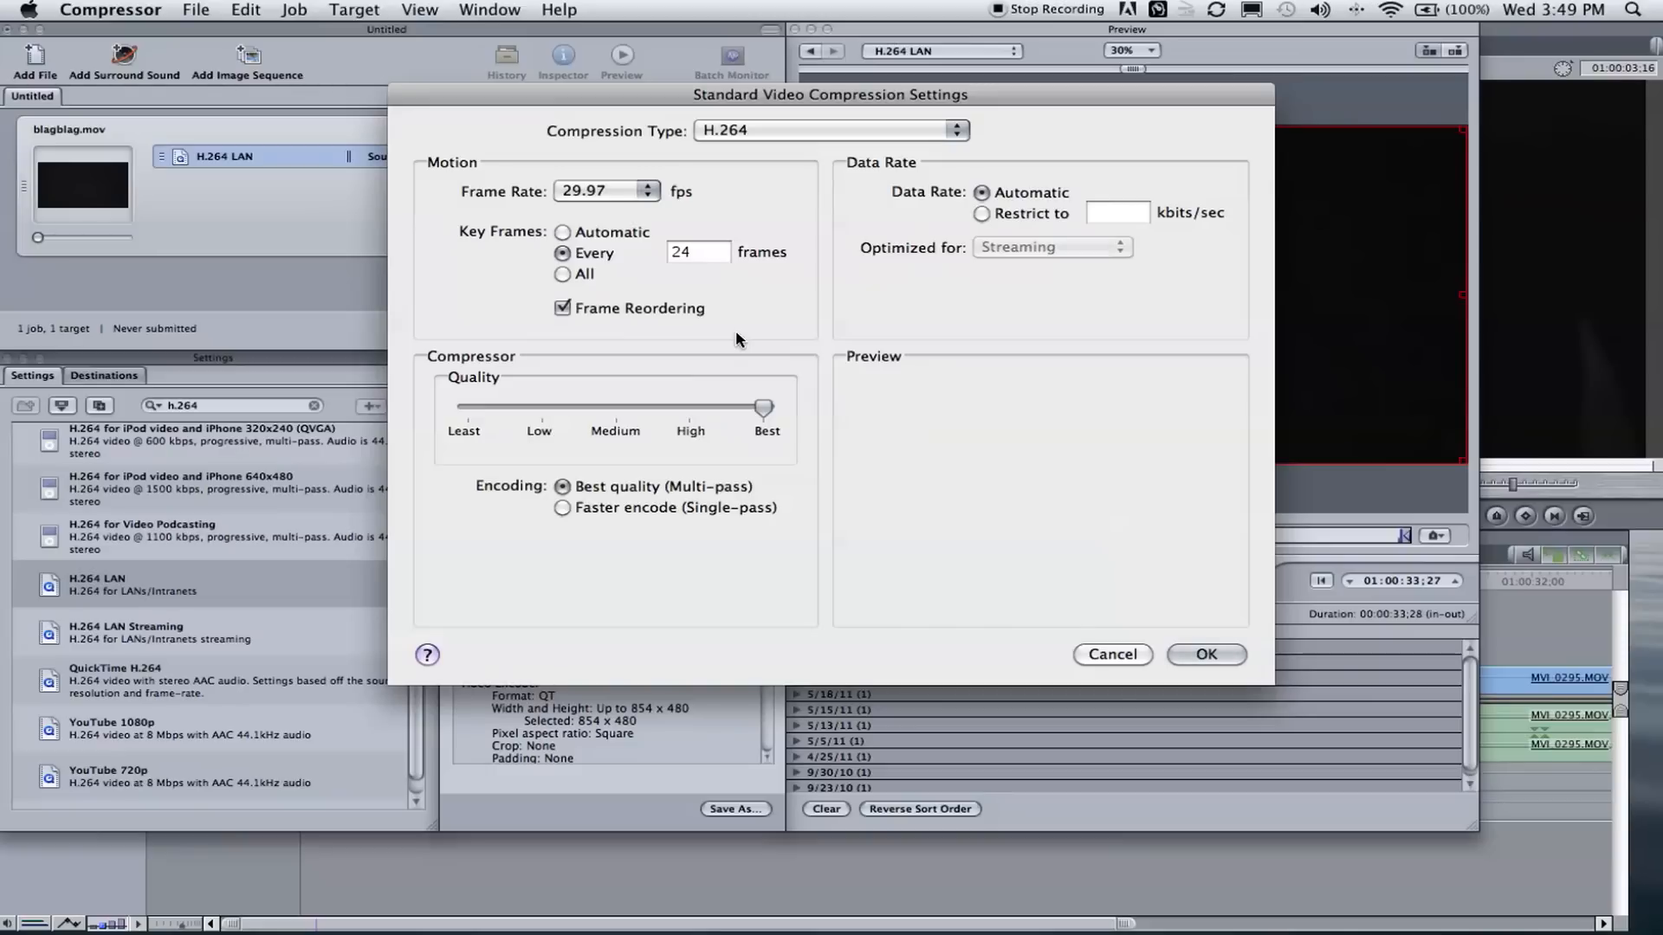
pyautogui.moveTo(588, 273)
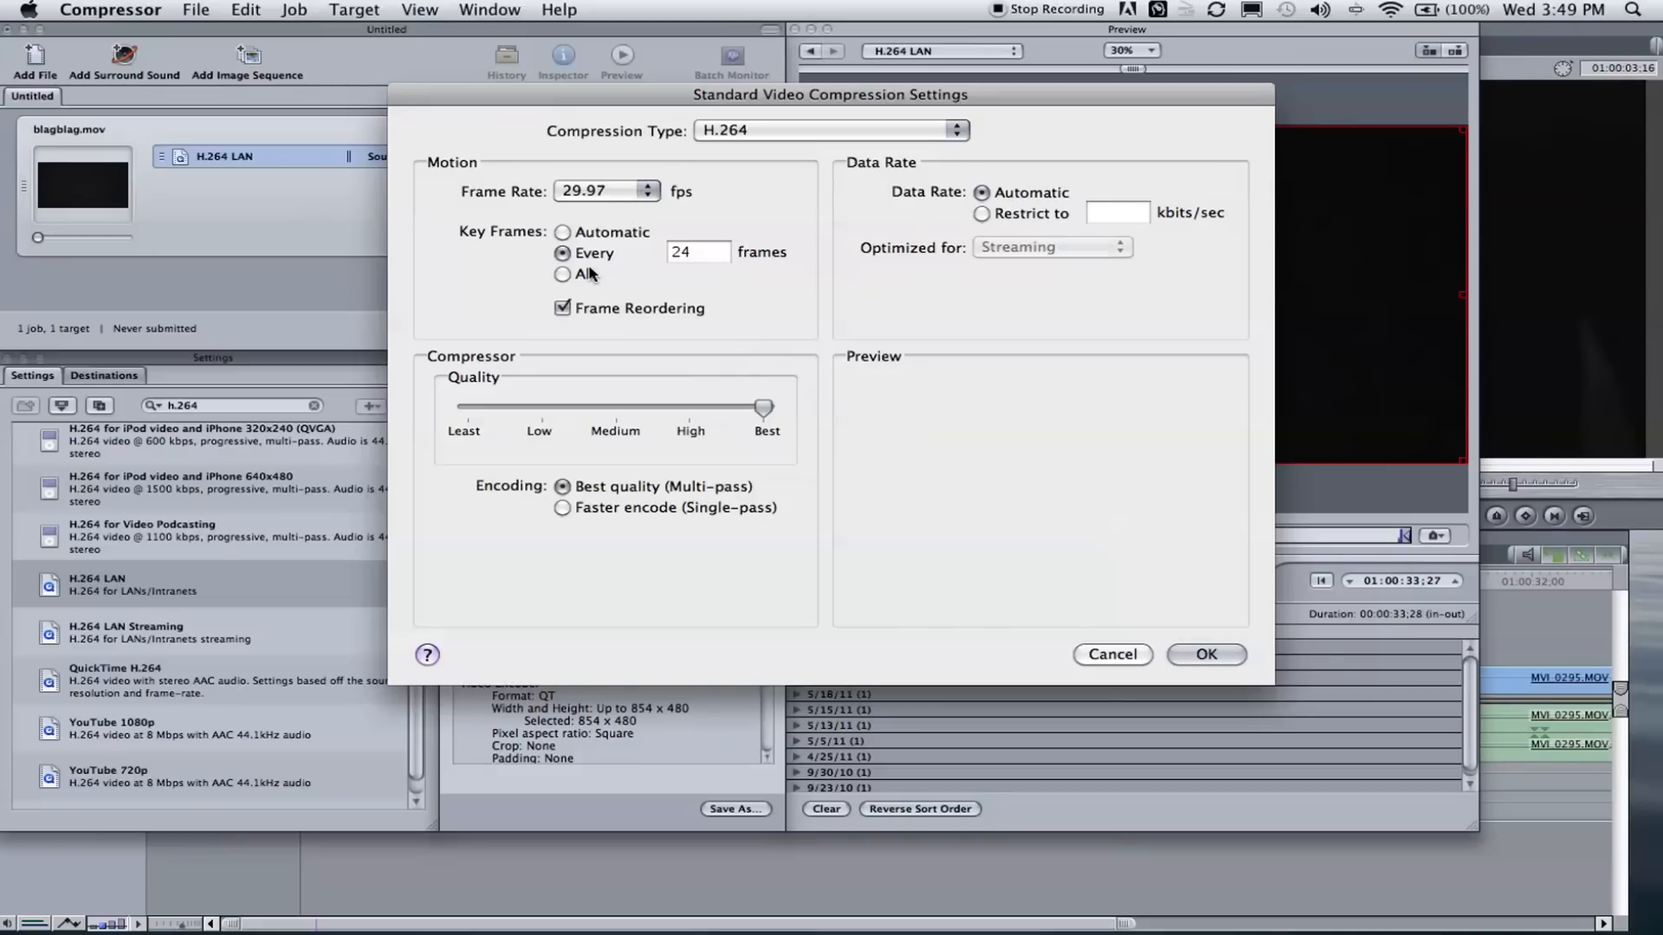
pyautogui.moveTo(636, 193)
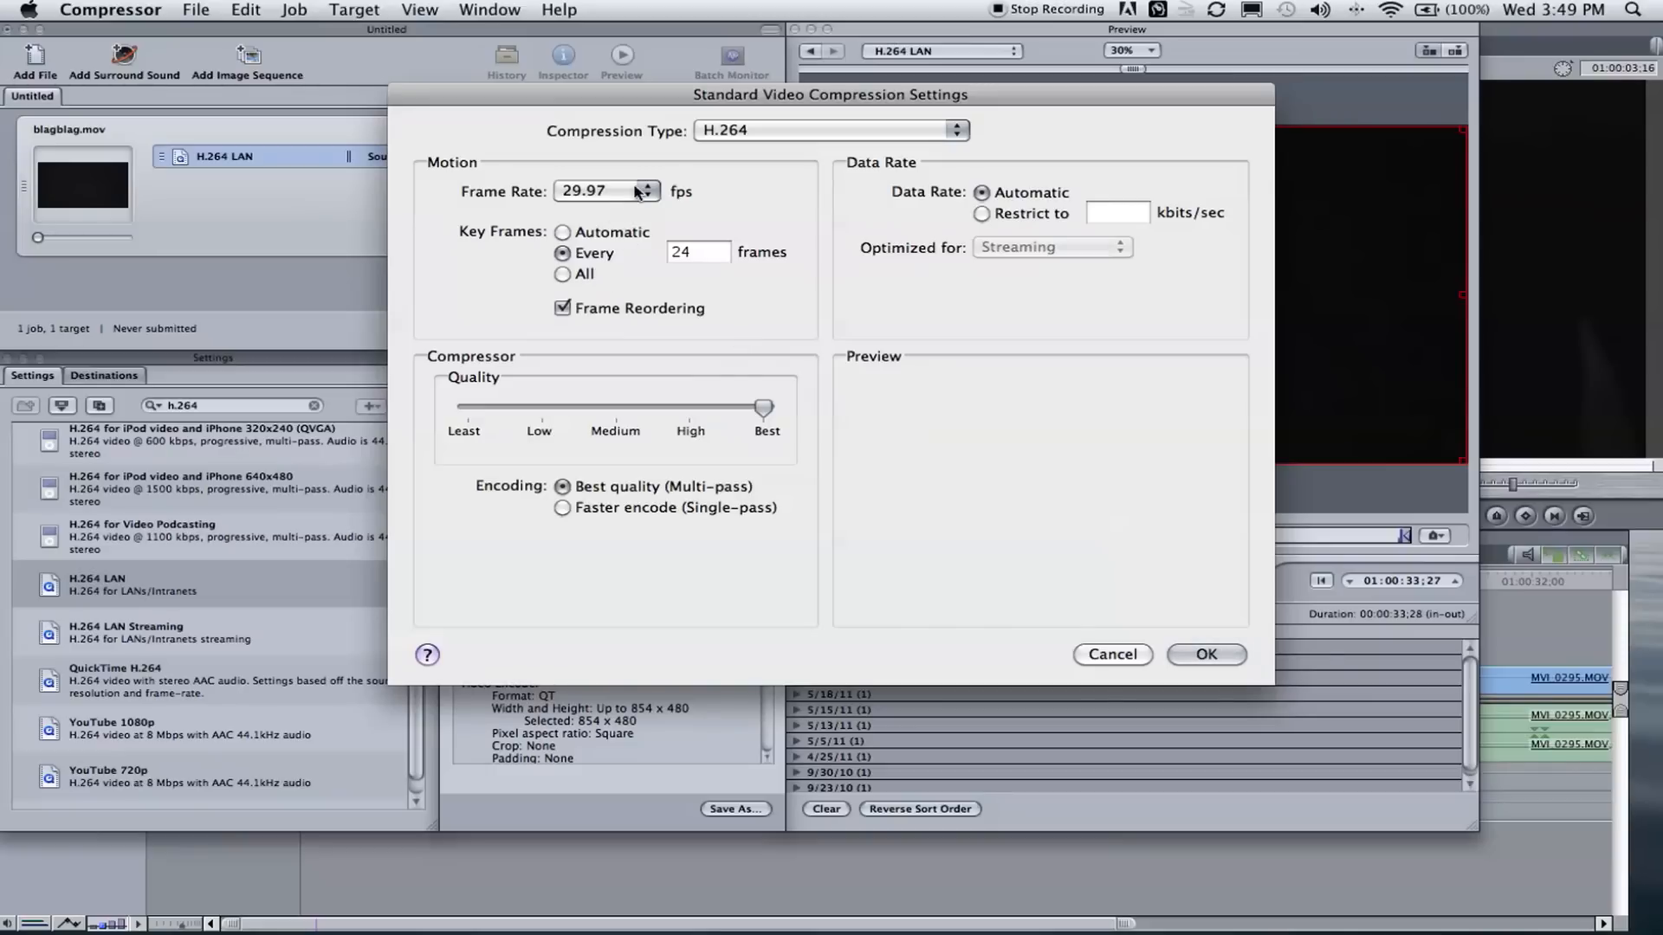
pyautogui.moveTo(684, 179)
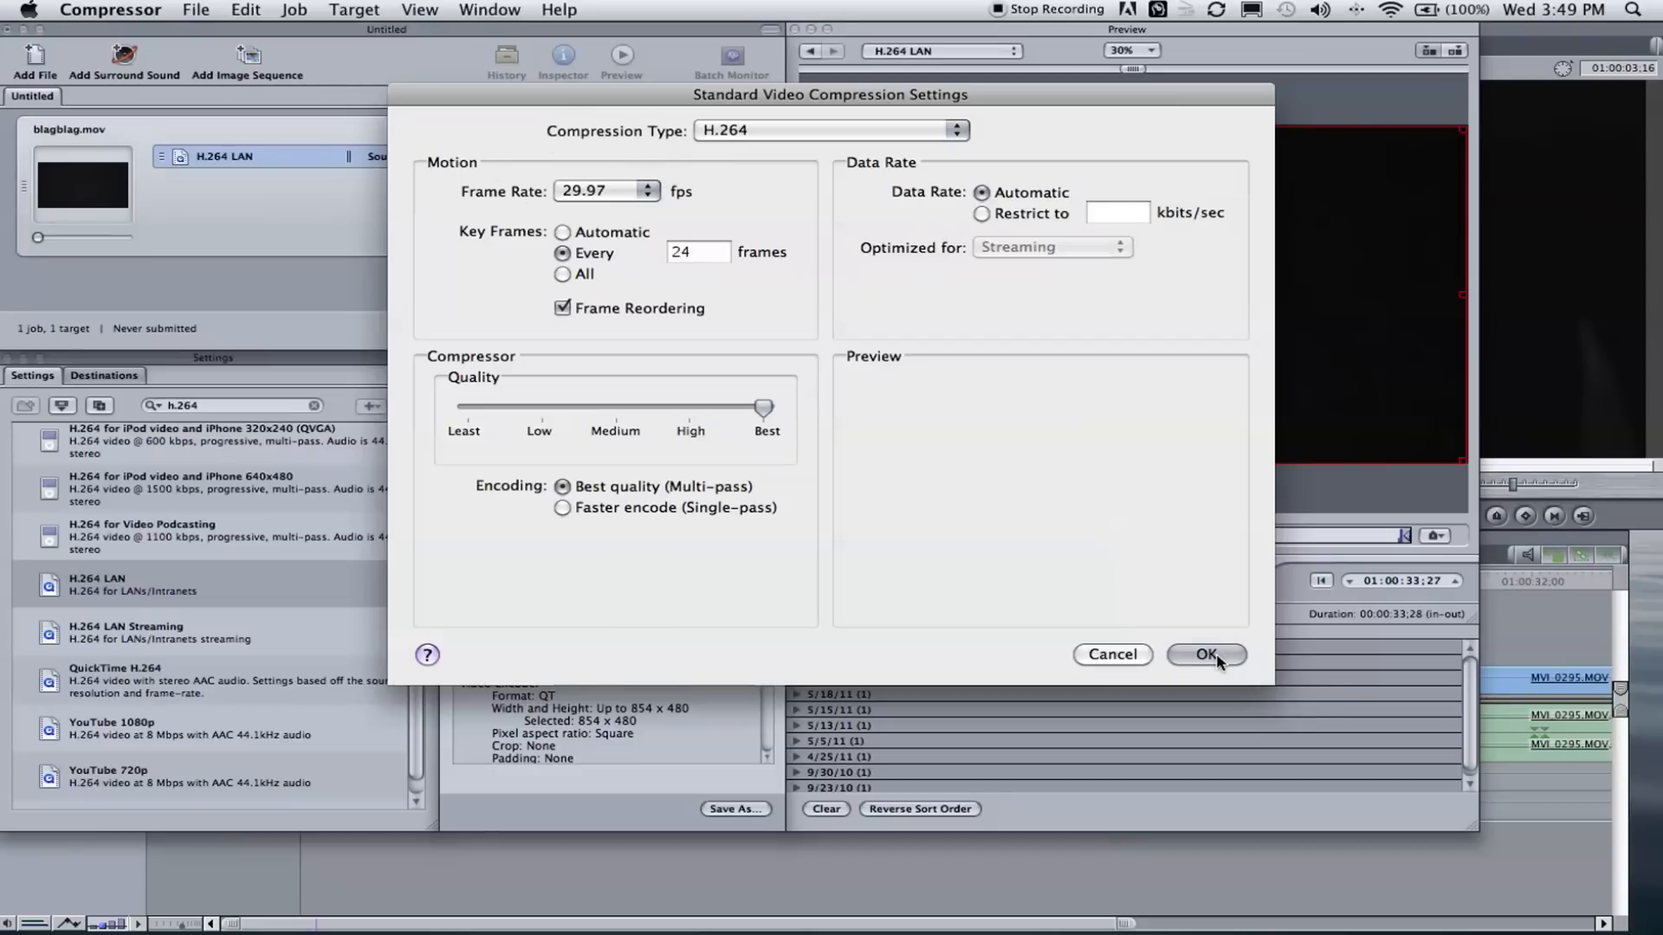
pyautogui.click(1205, 654)
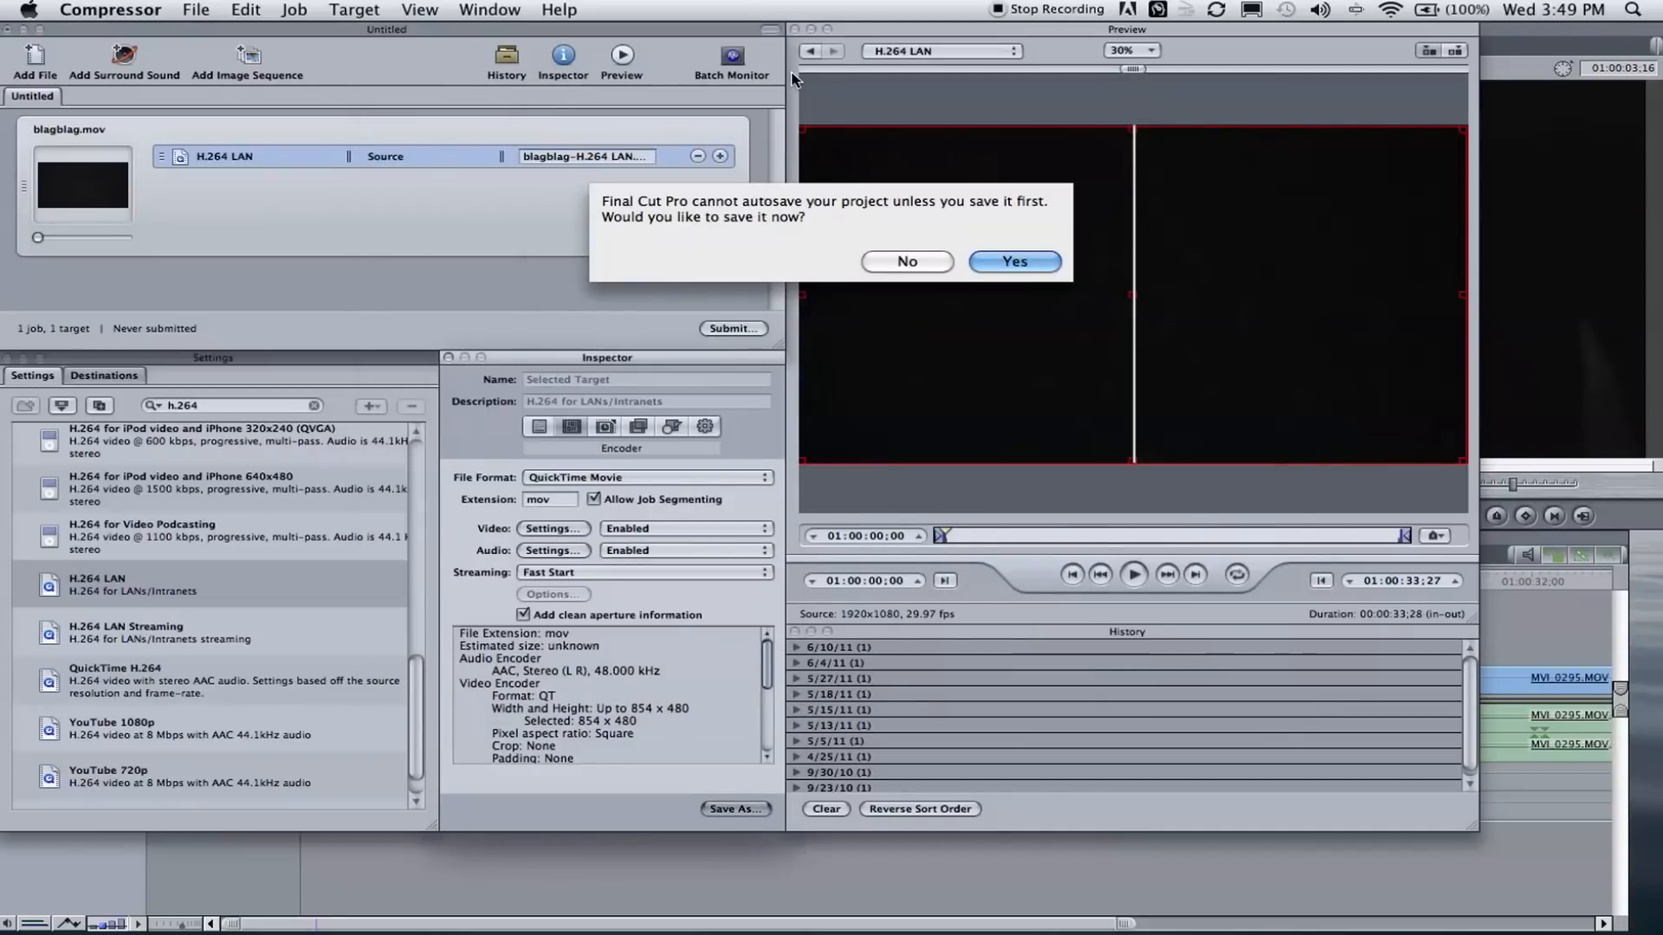
pyautogui.click(906, 261)
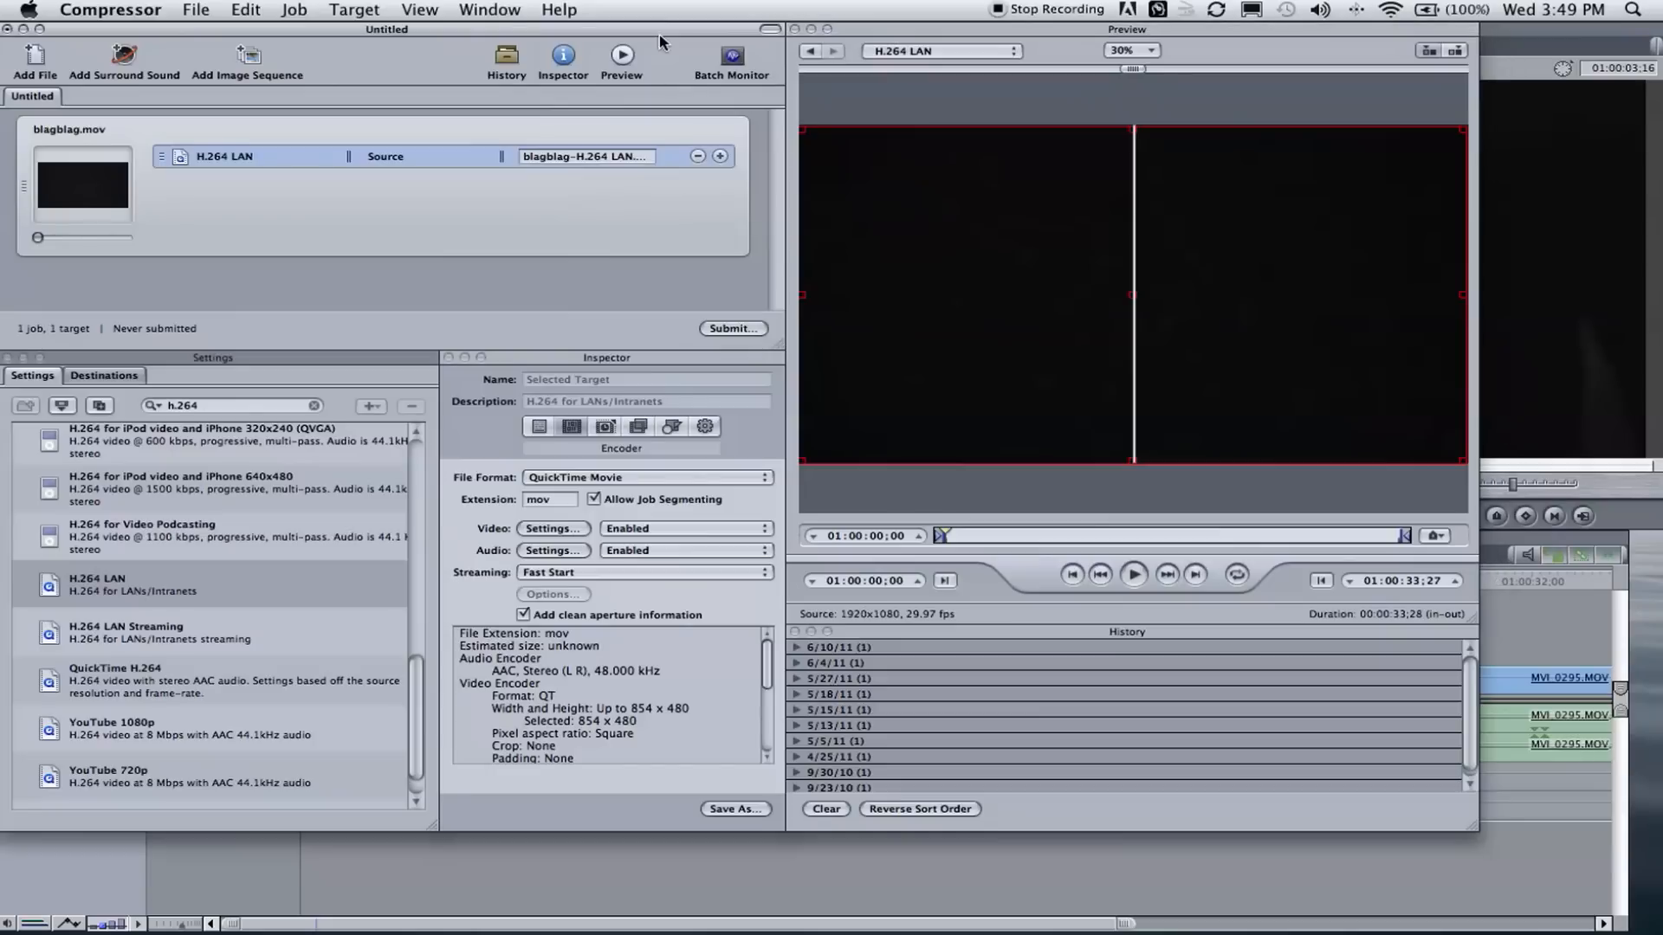
pyautogui.moveTo(671, 728)
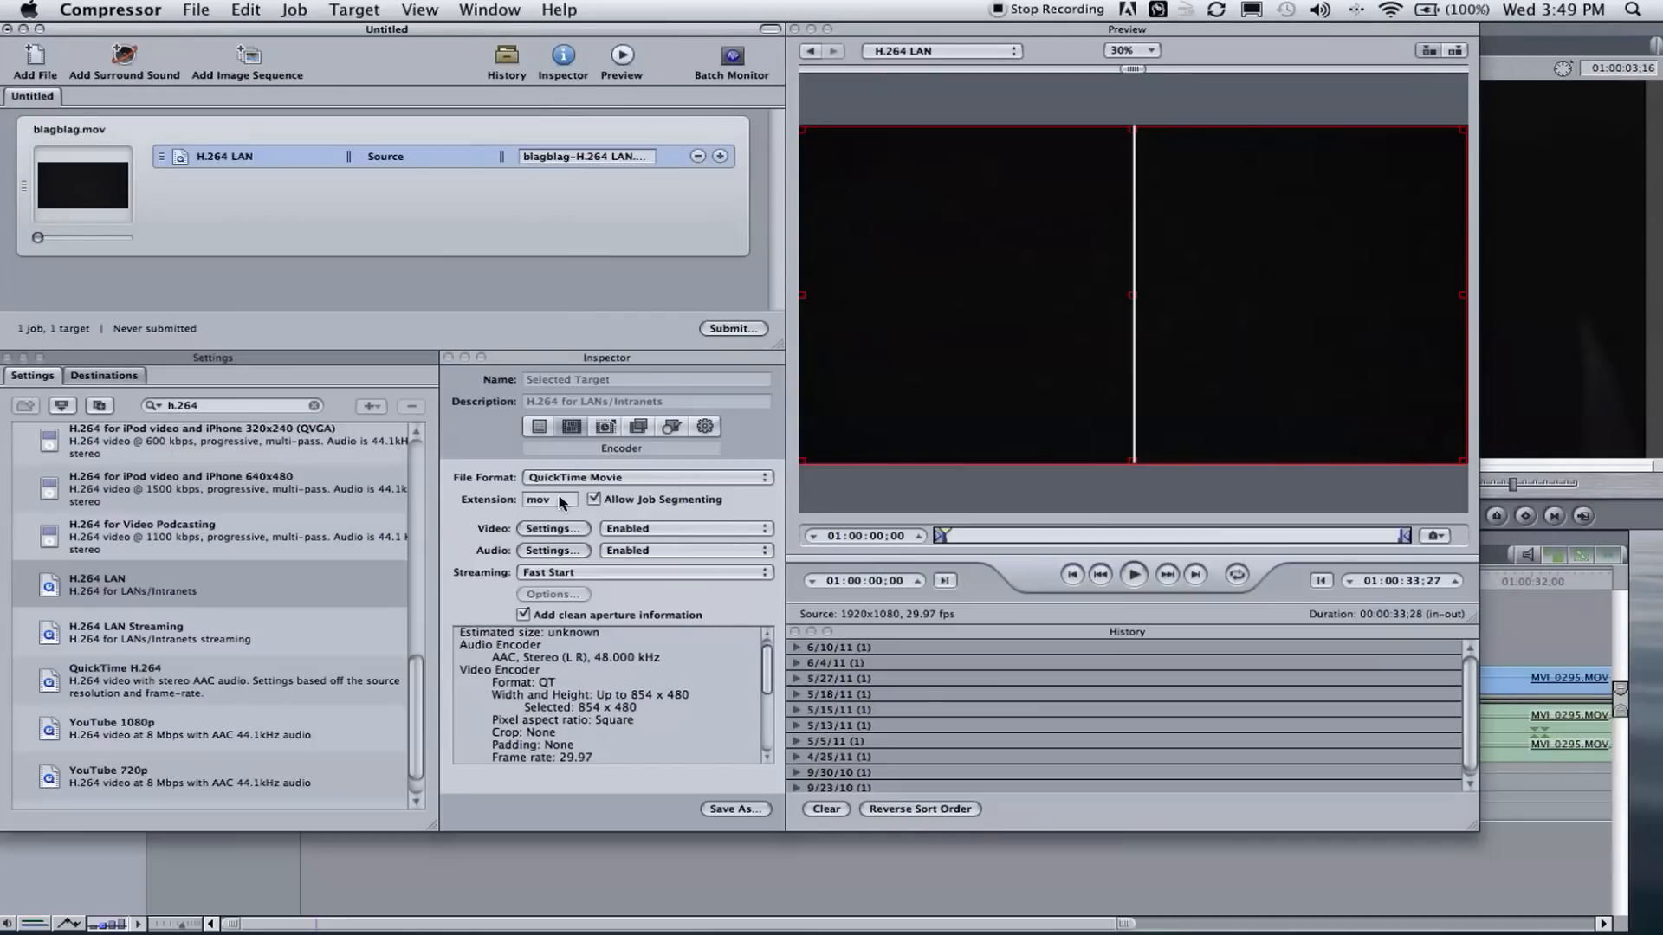
pyautogui.moveTo(687, 354)
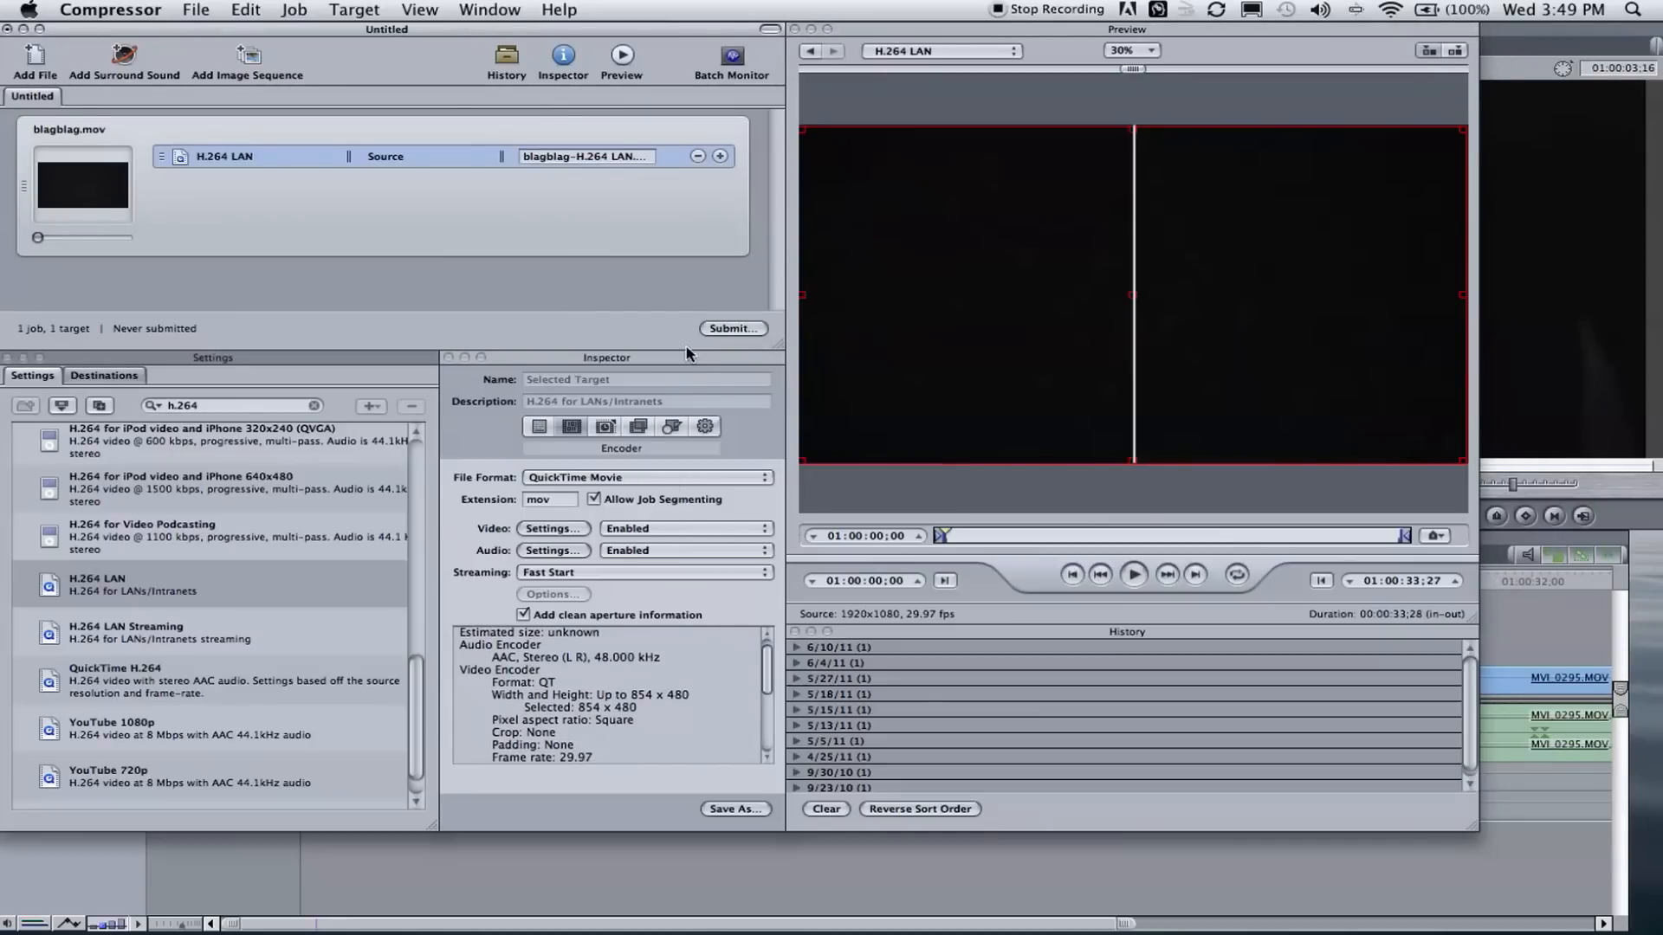
# Set the H.264 LAN target's Geometry frame size to 1920x1080.
pyautogui.click(671, 426)
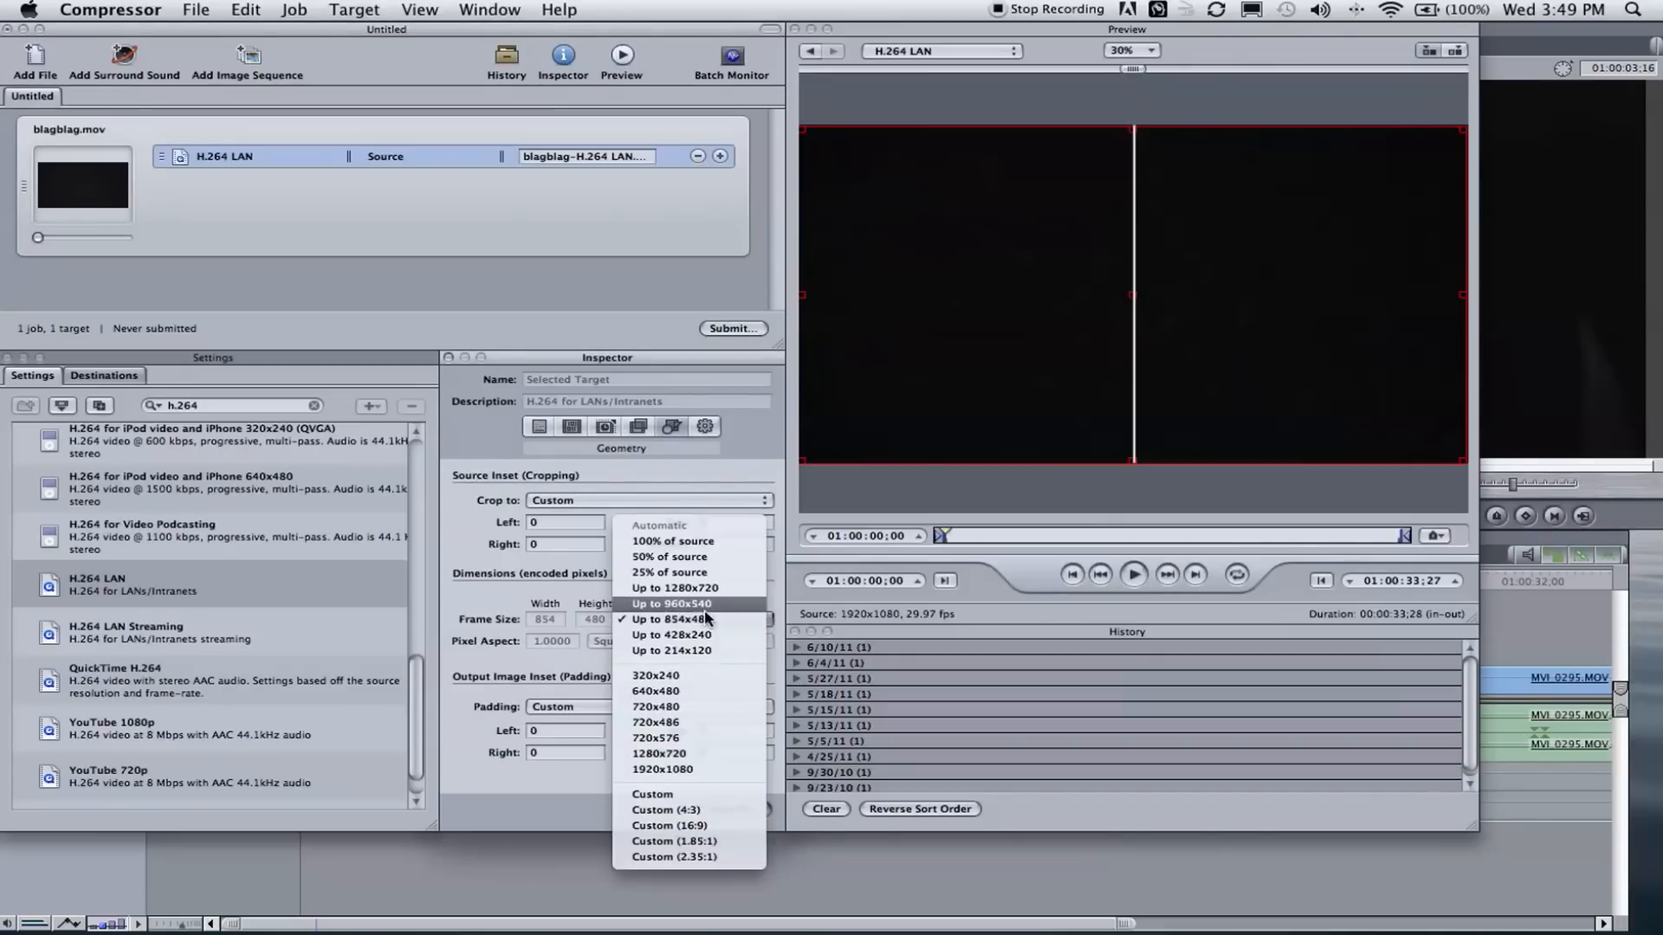
pyautogui.moveTo(674, 589)
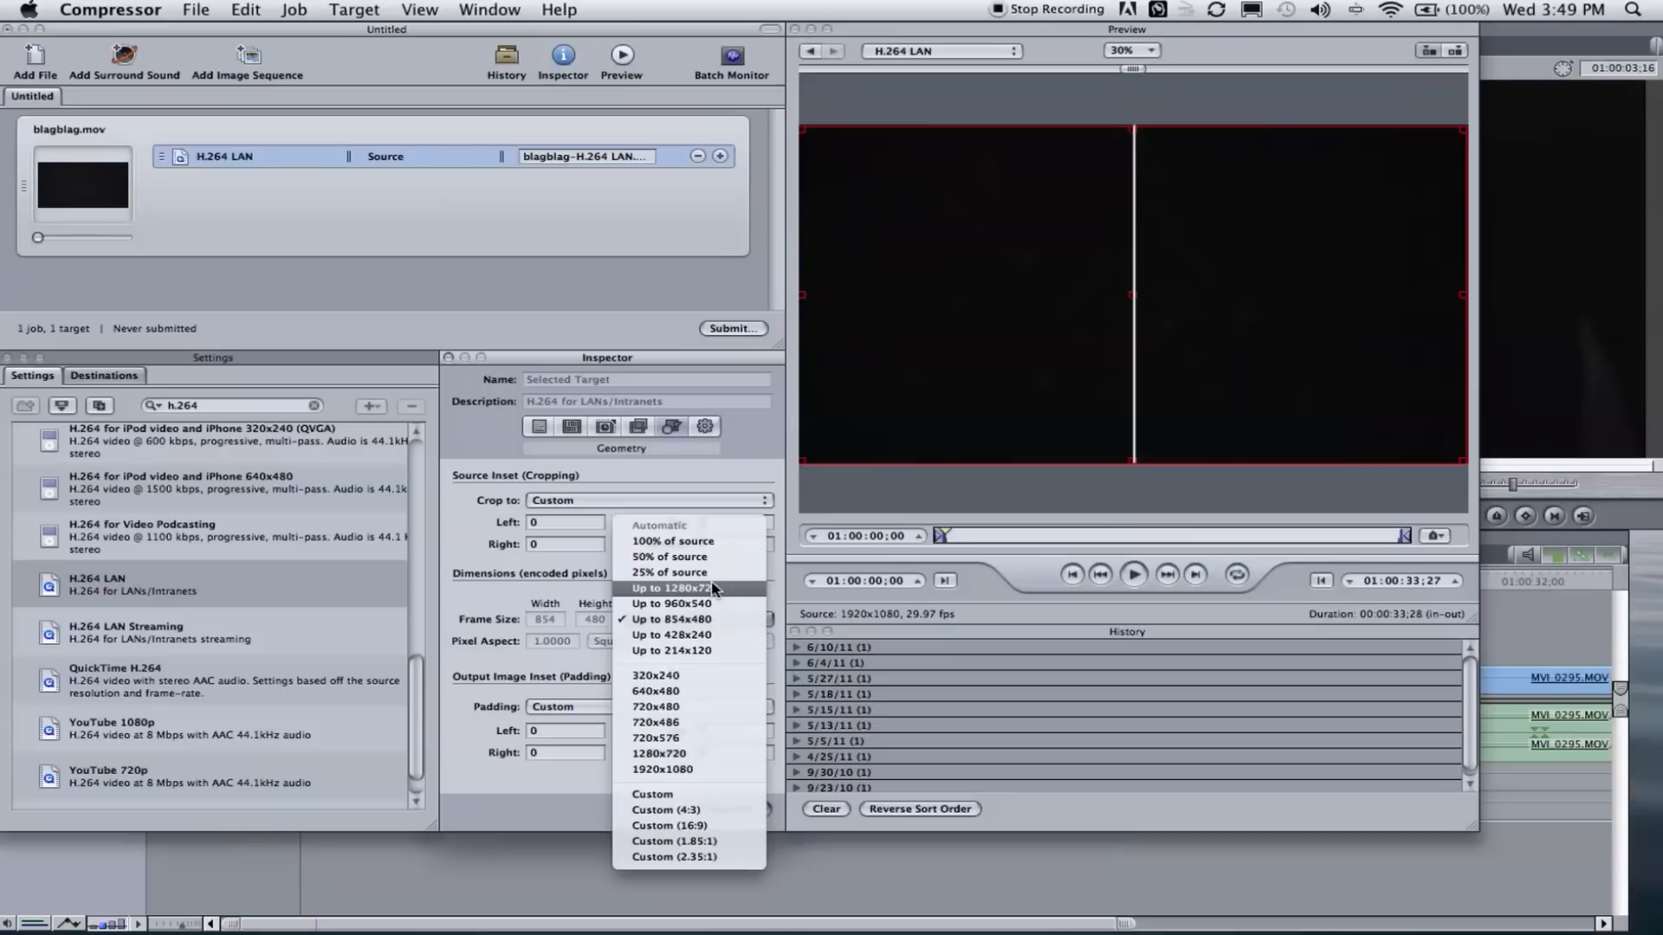
pyautogui.moveTo(658, 753)
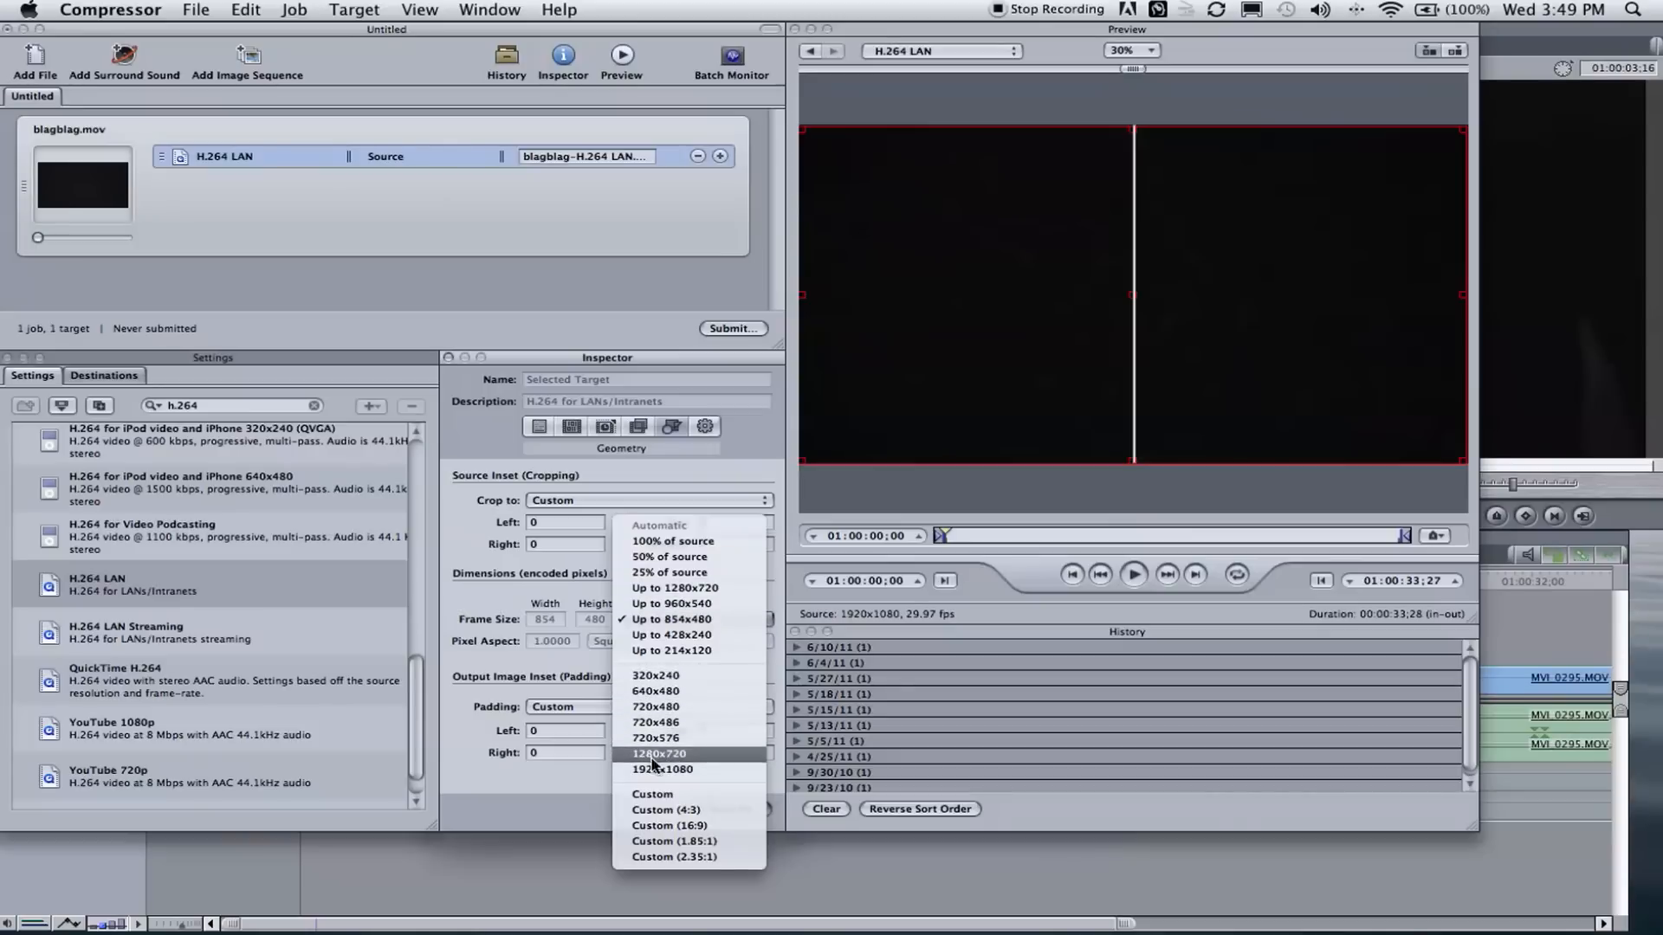
pyautogui.moveTo(698, 769)
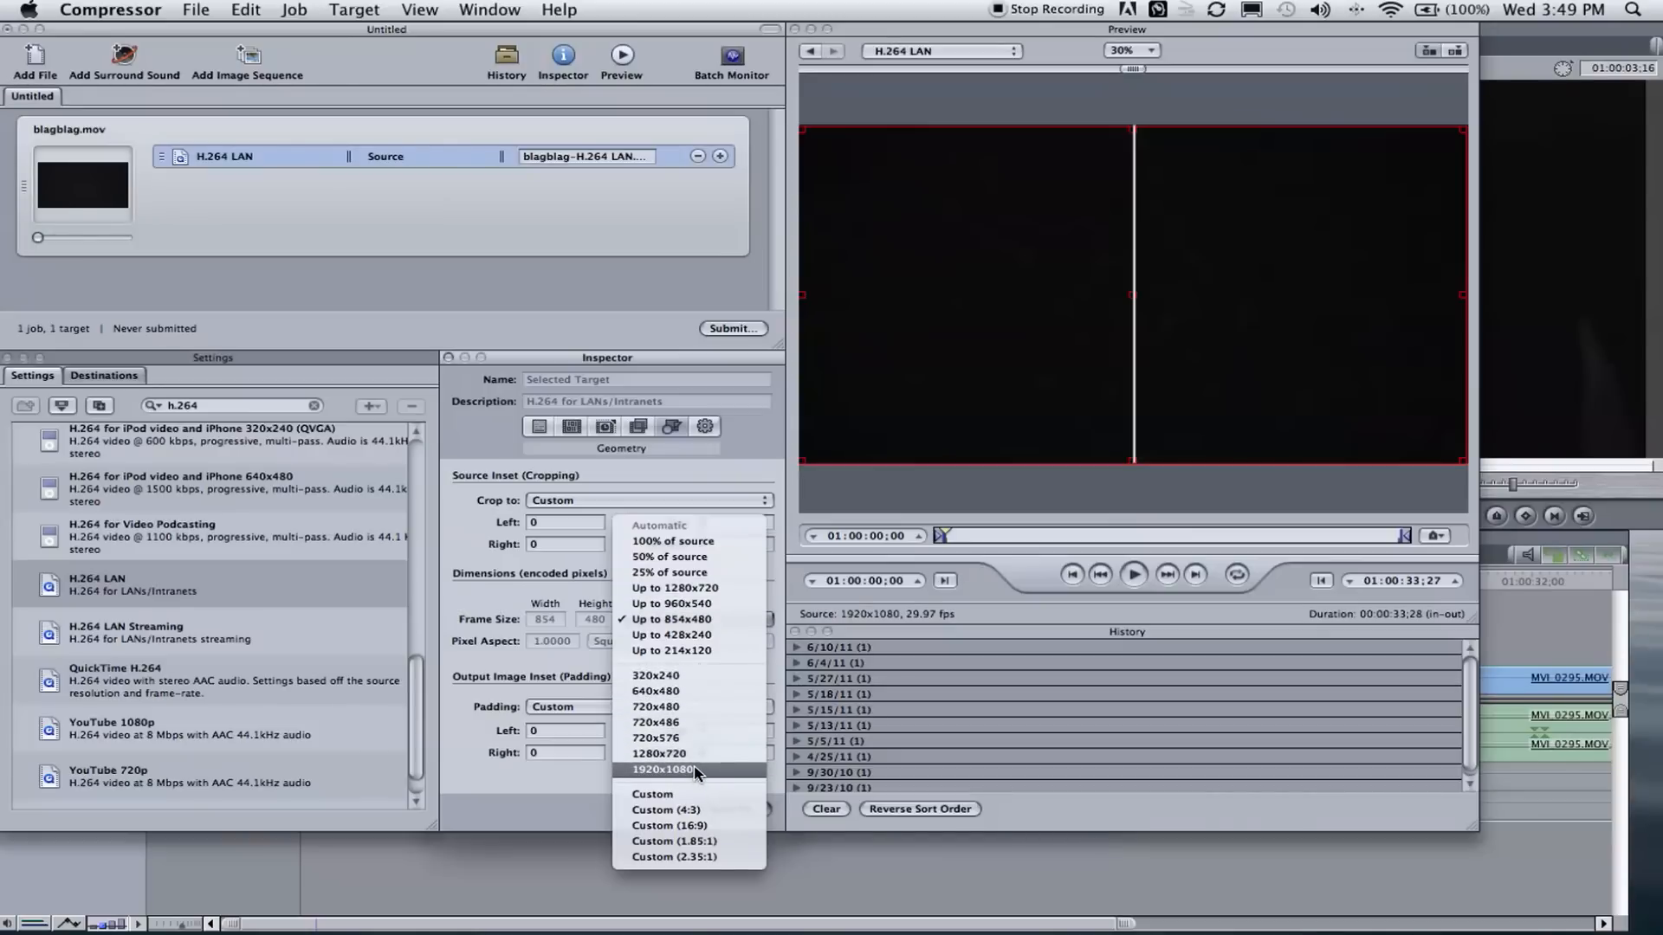
pyautogui.moveTo(657, 752)
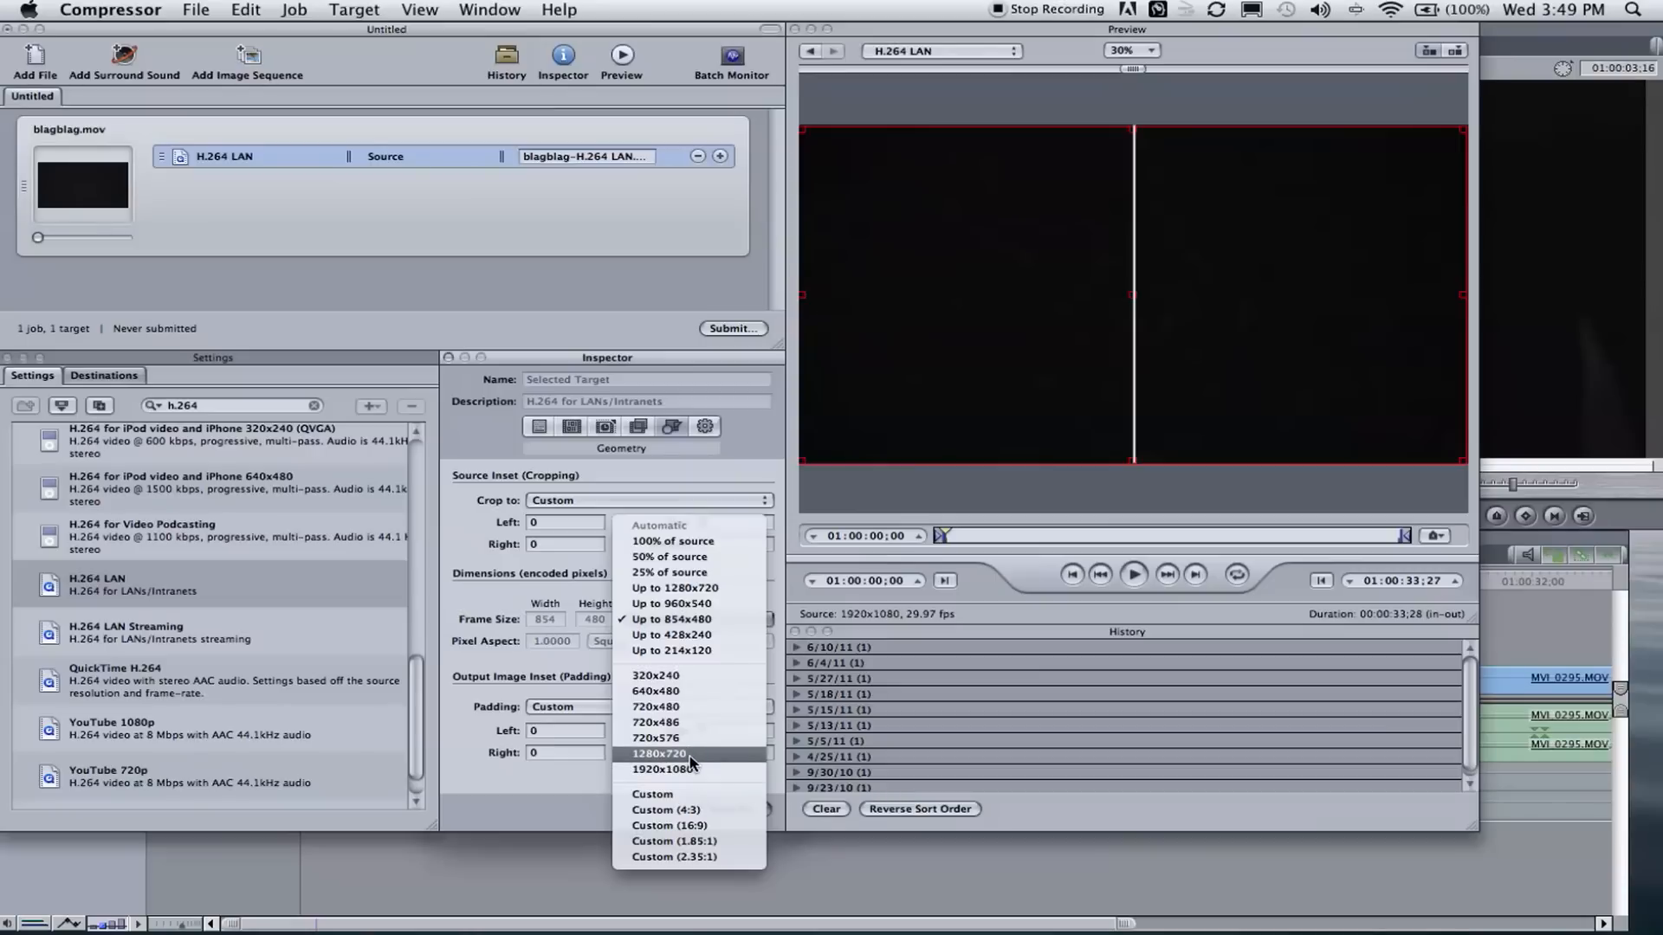
pyautogui.moveTo(662, 769)
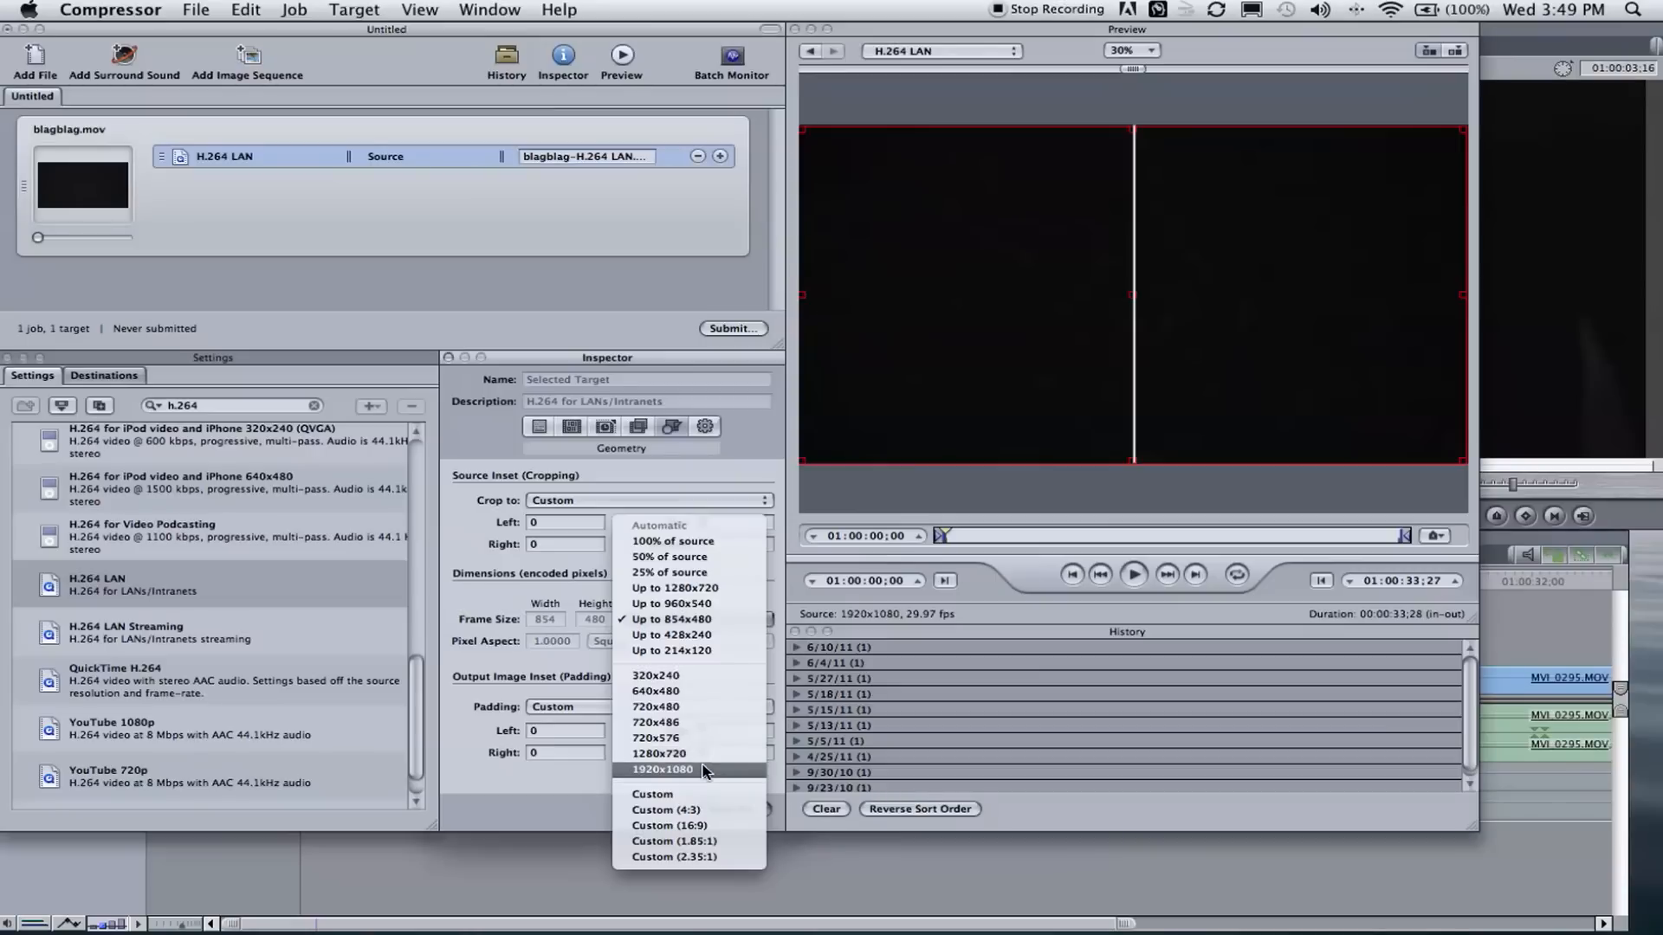
pyautogui.moveTo(679, 769)
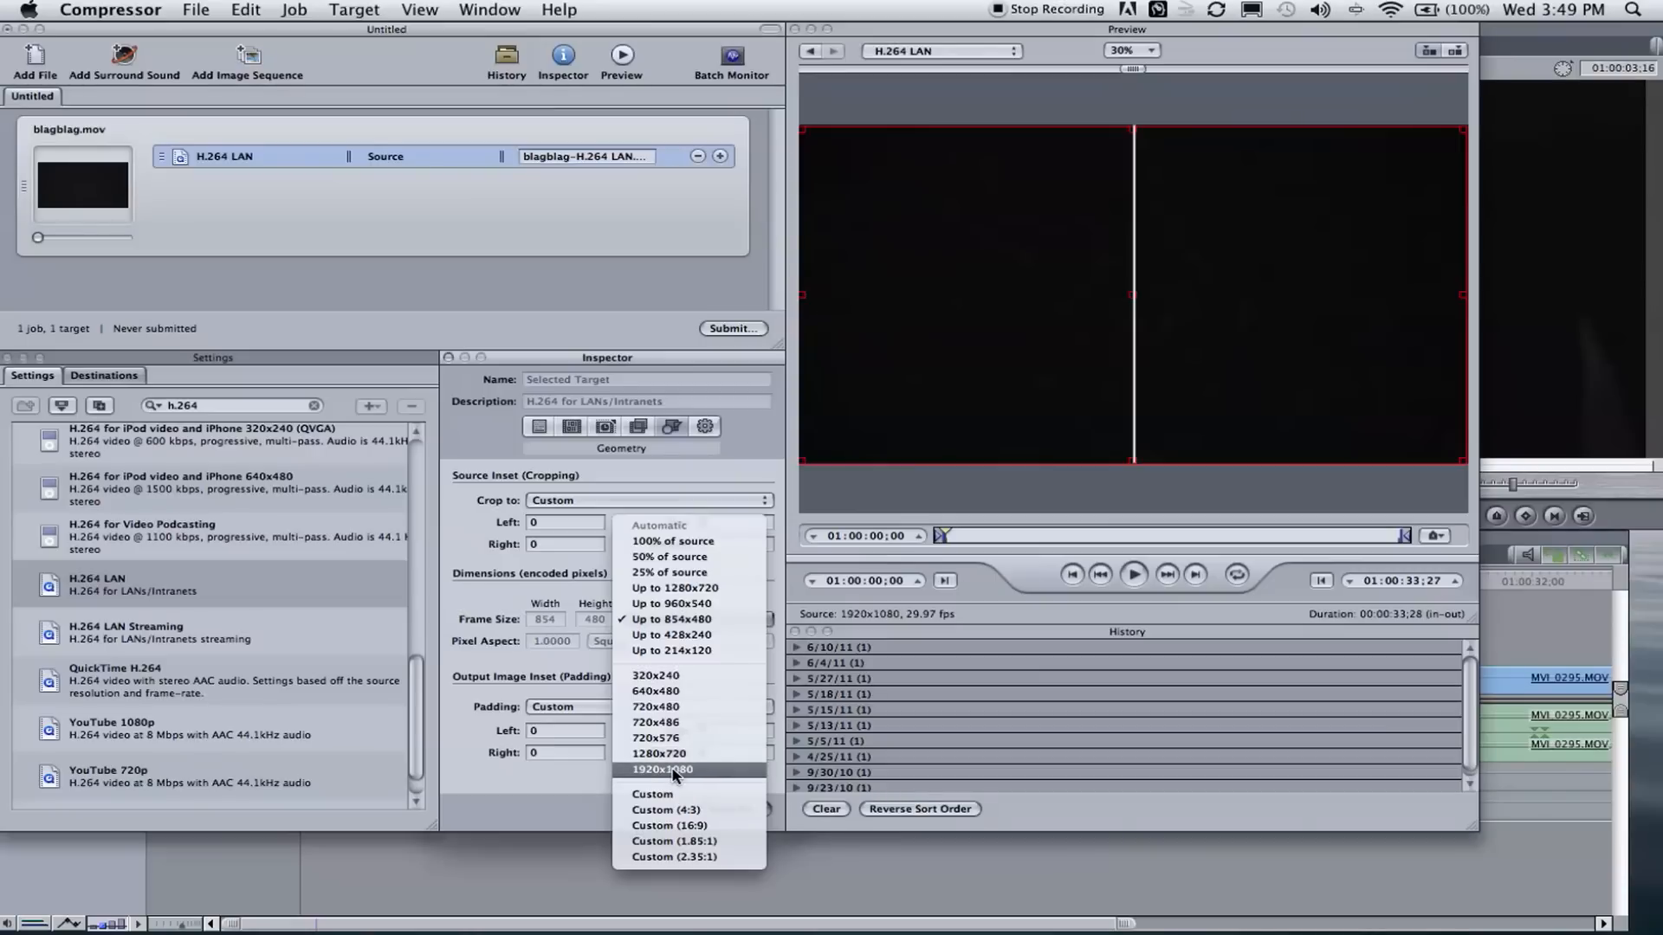
pyautogui.click(662, 769)
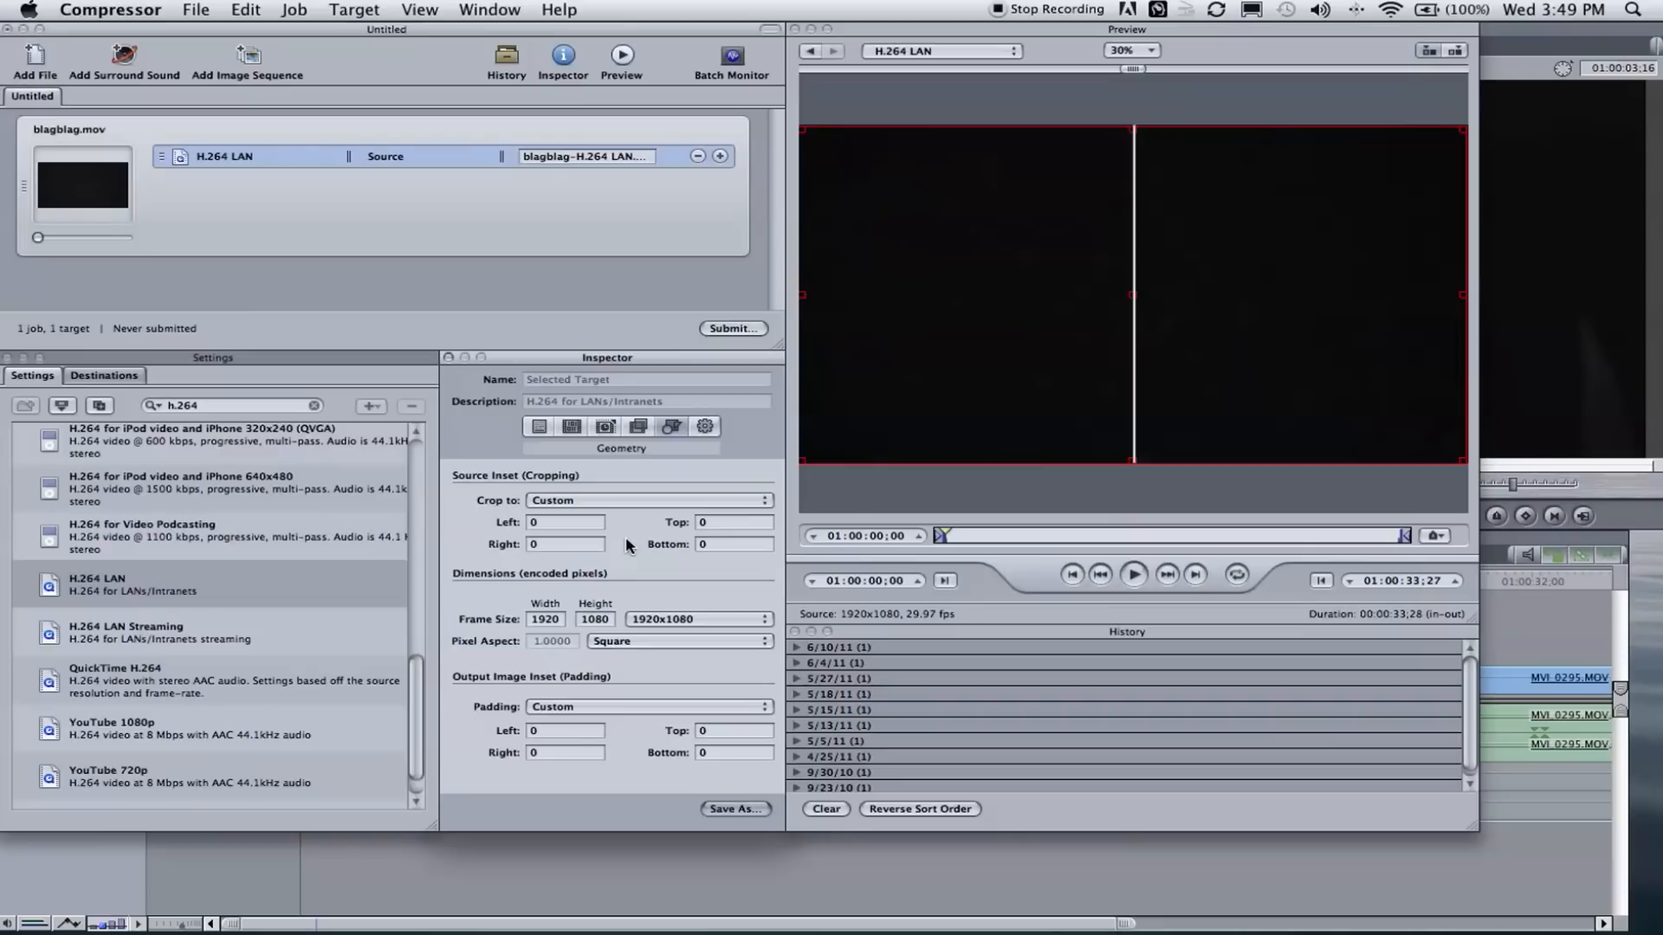
pyautogui.moveTo(615, 496)
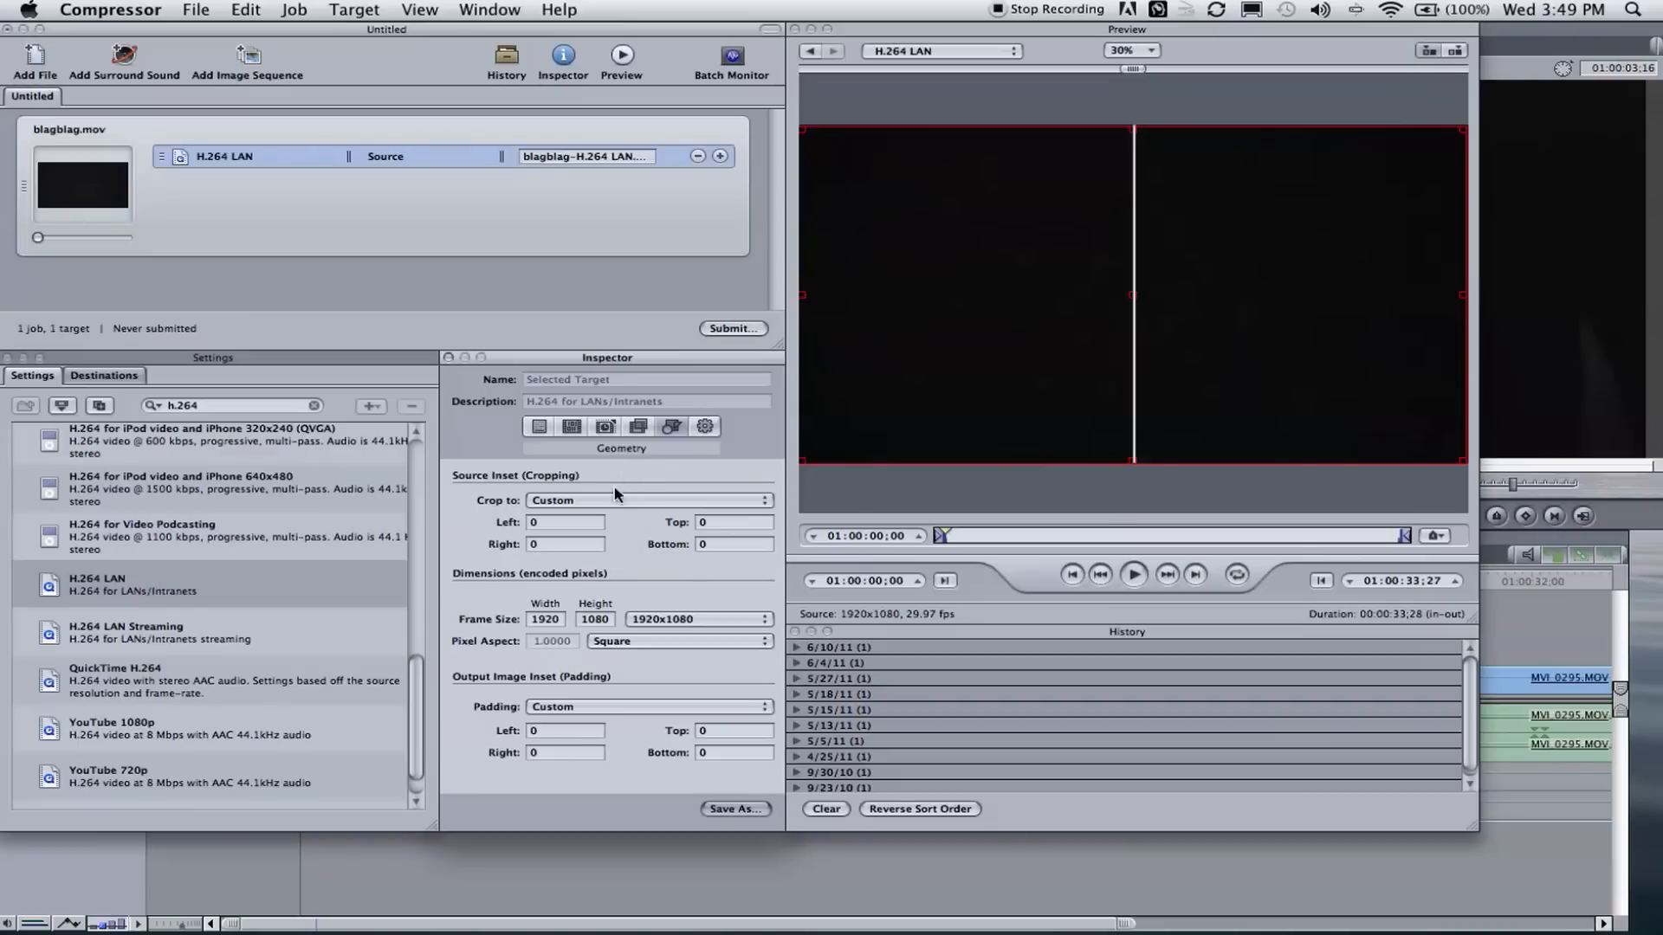
pyautogui.moveTo(660, 608)
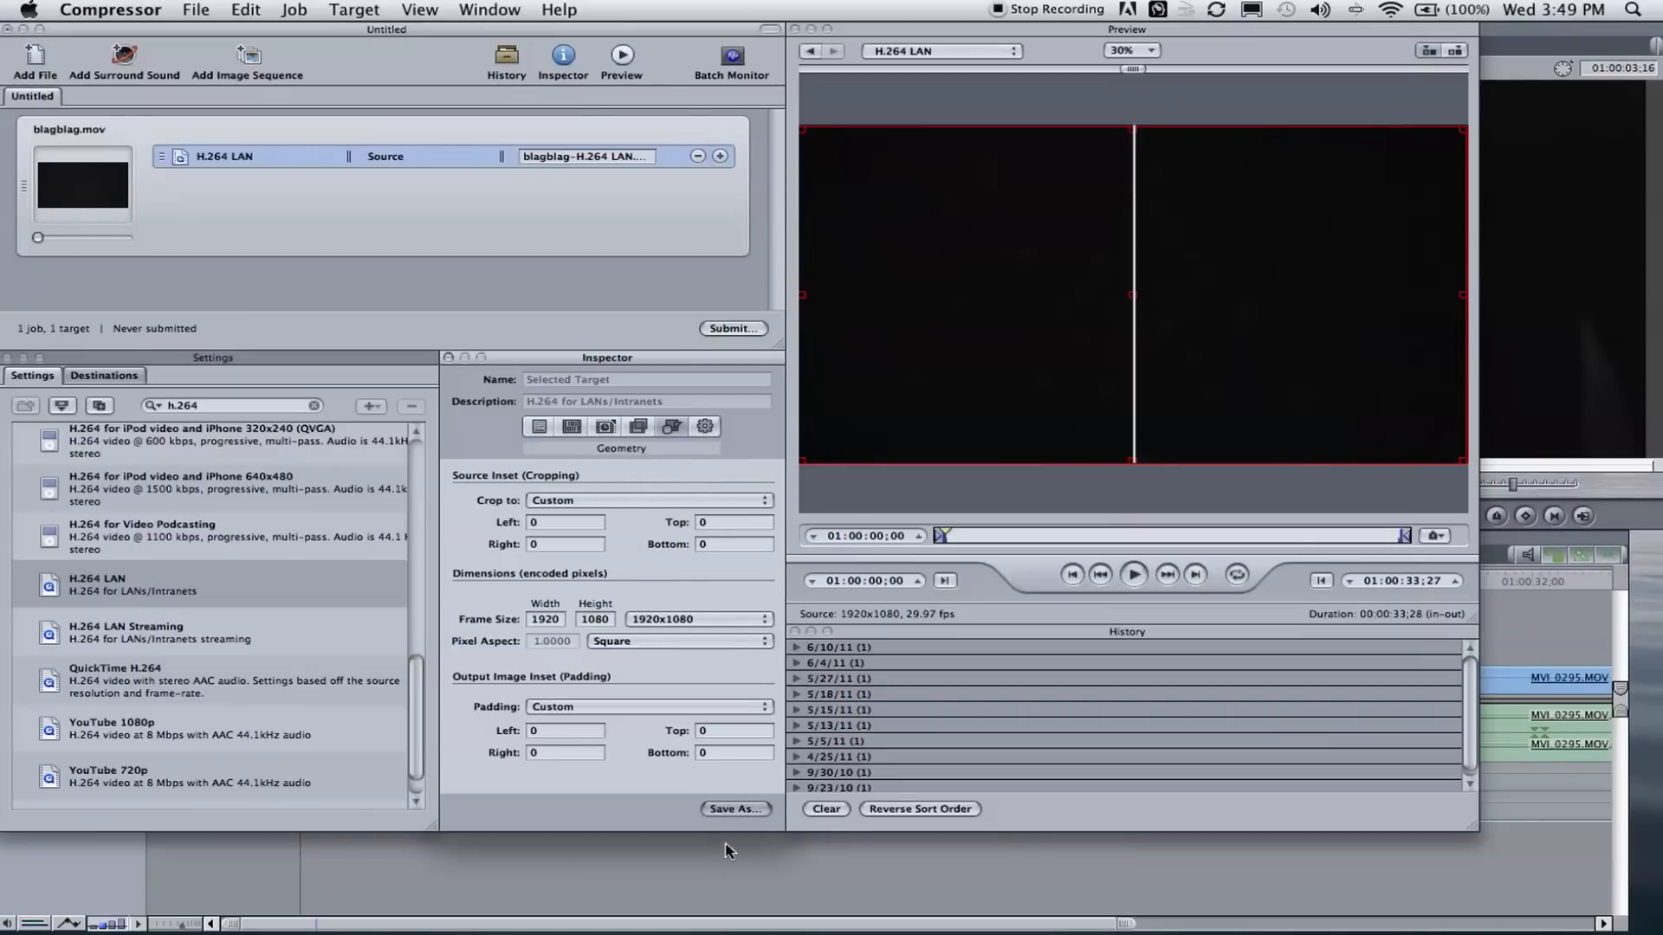
# Open the Save Setting prompt for the modified H.264 LAN setting and cancel it.
pyautogui.click(732, 808)
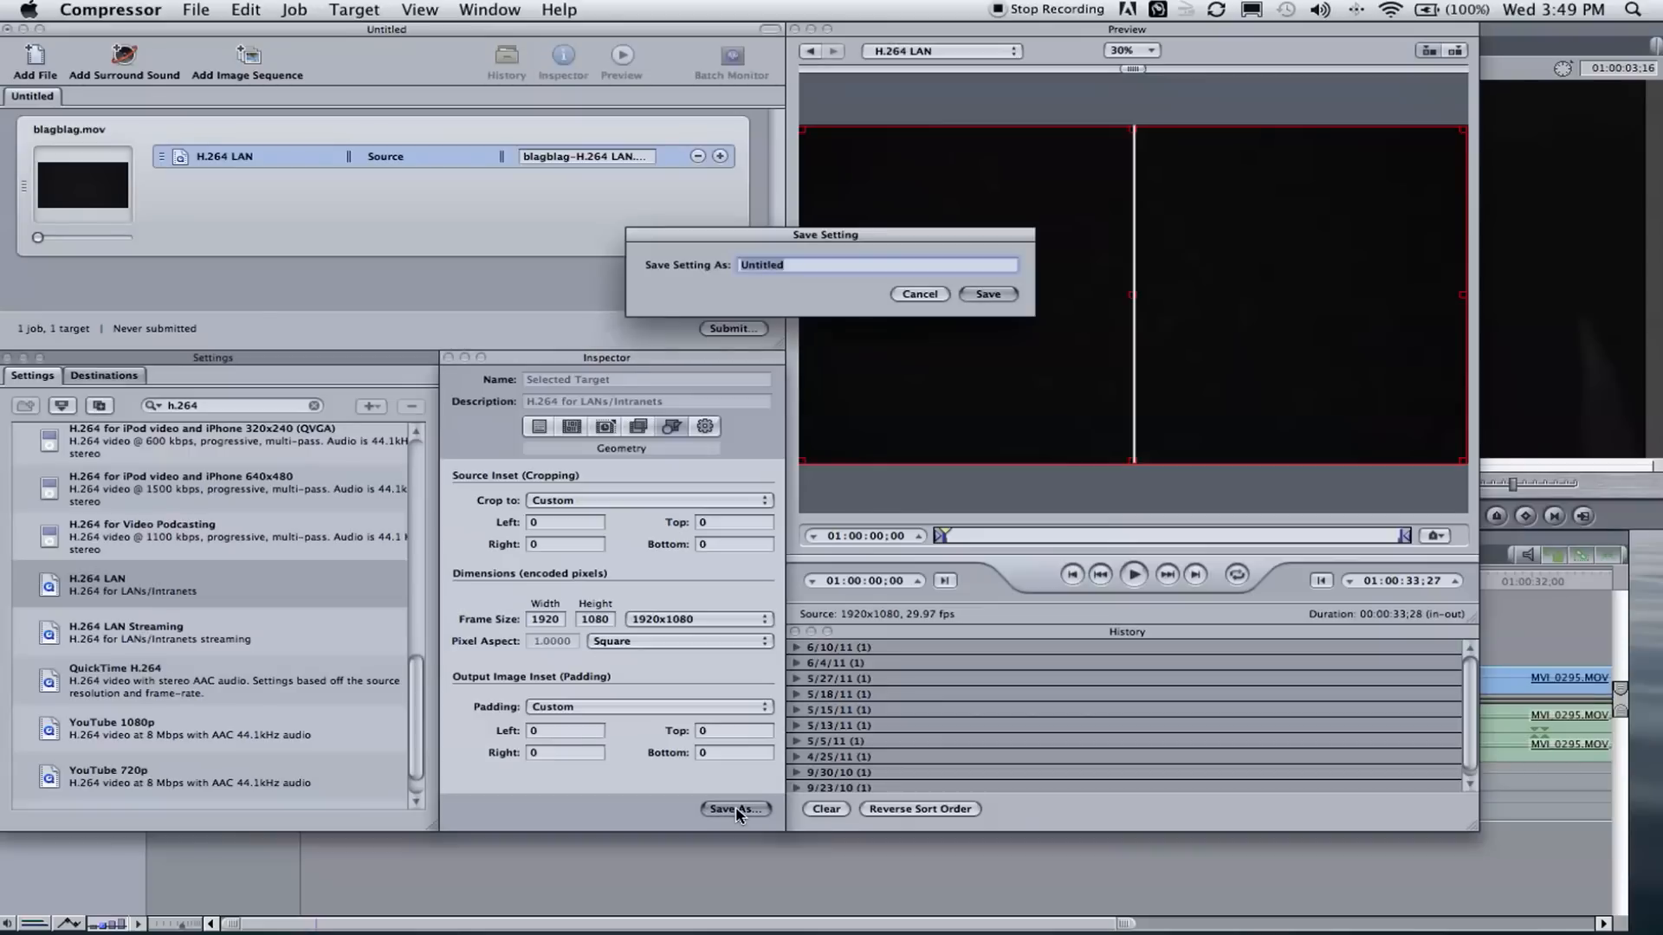
pyautogui.moveTo(914, 312)
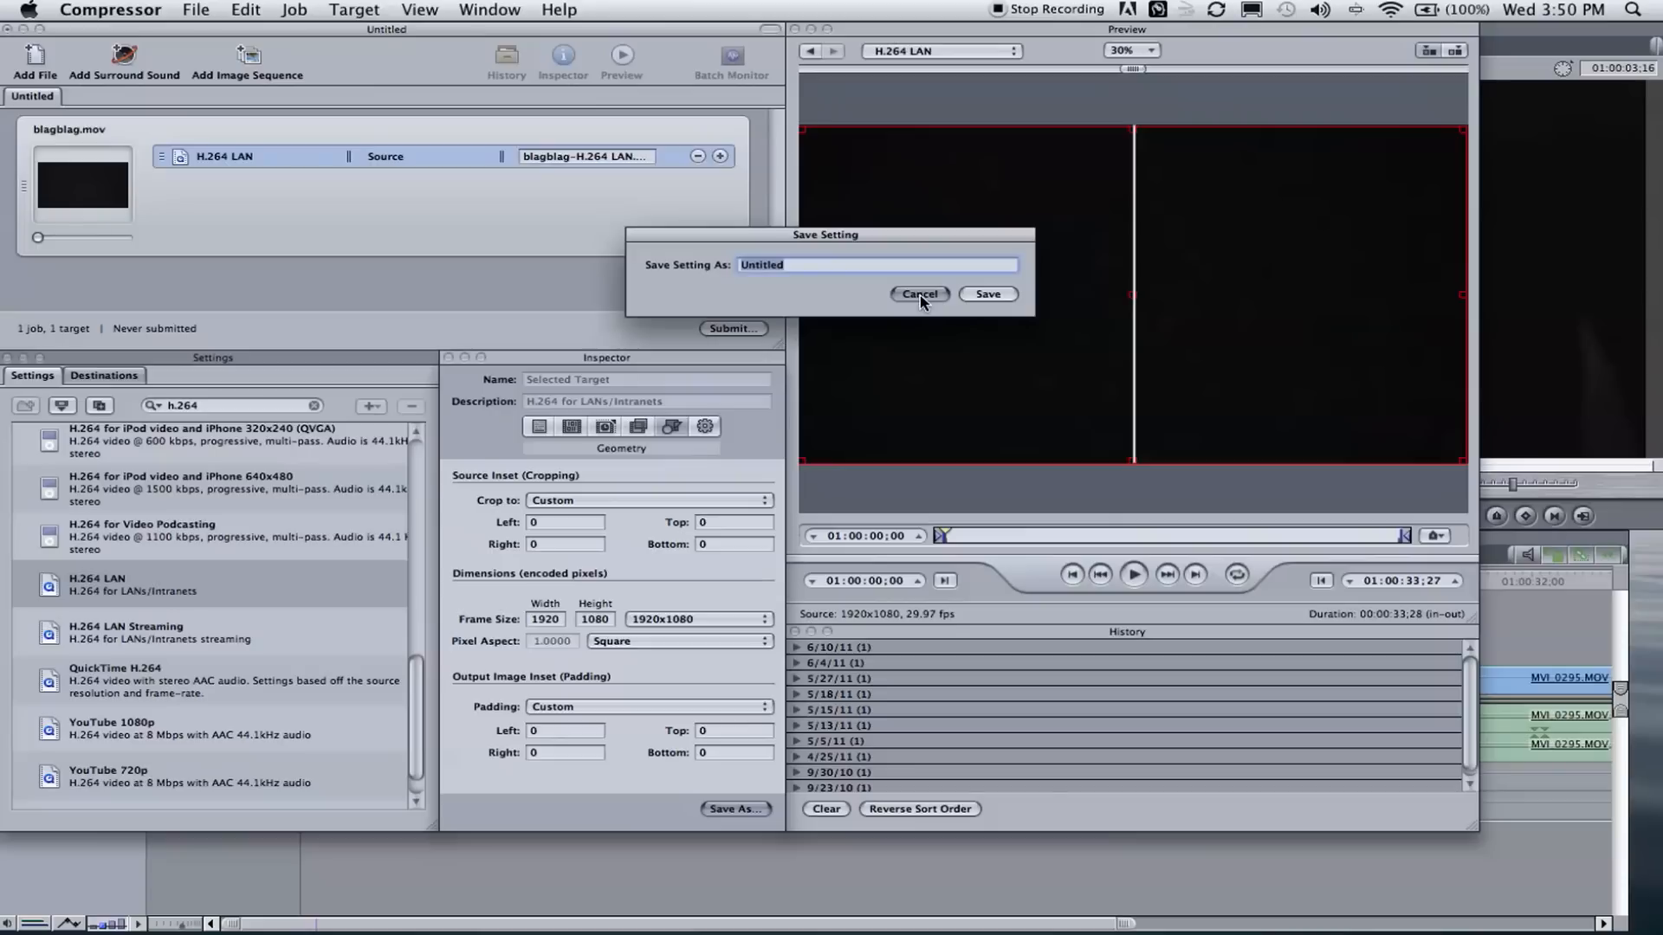
pyautogui.click(917, 294)
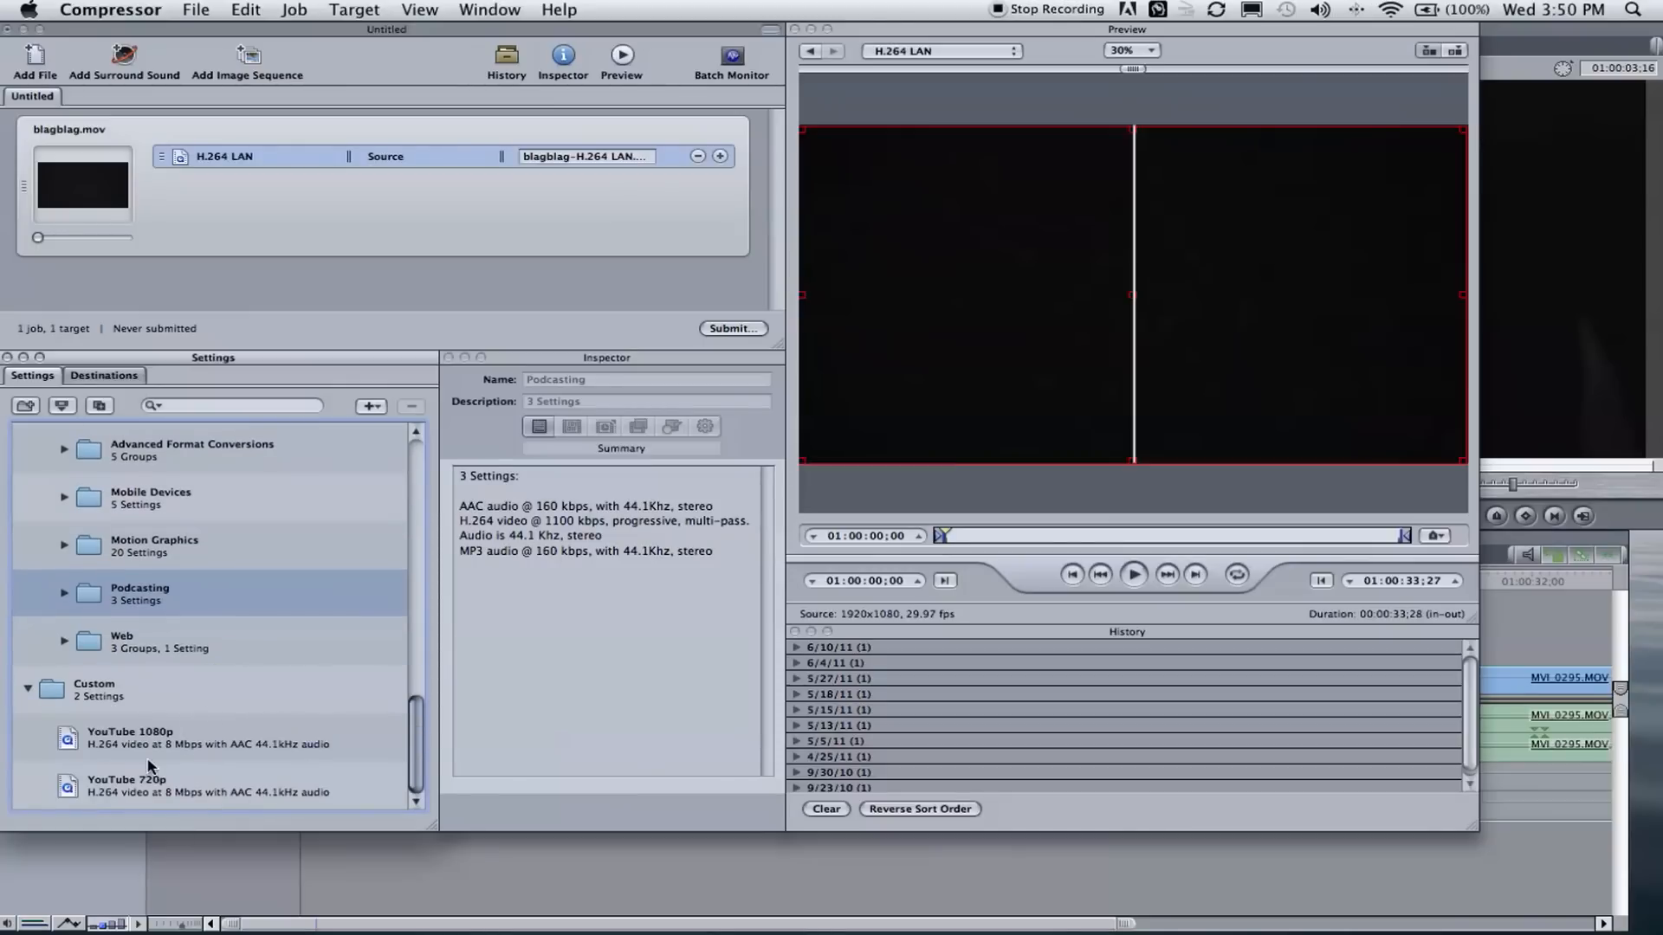
pyautogui.moveTo(180, 778)
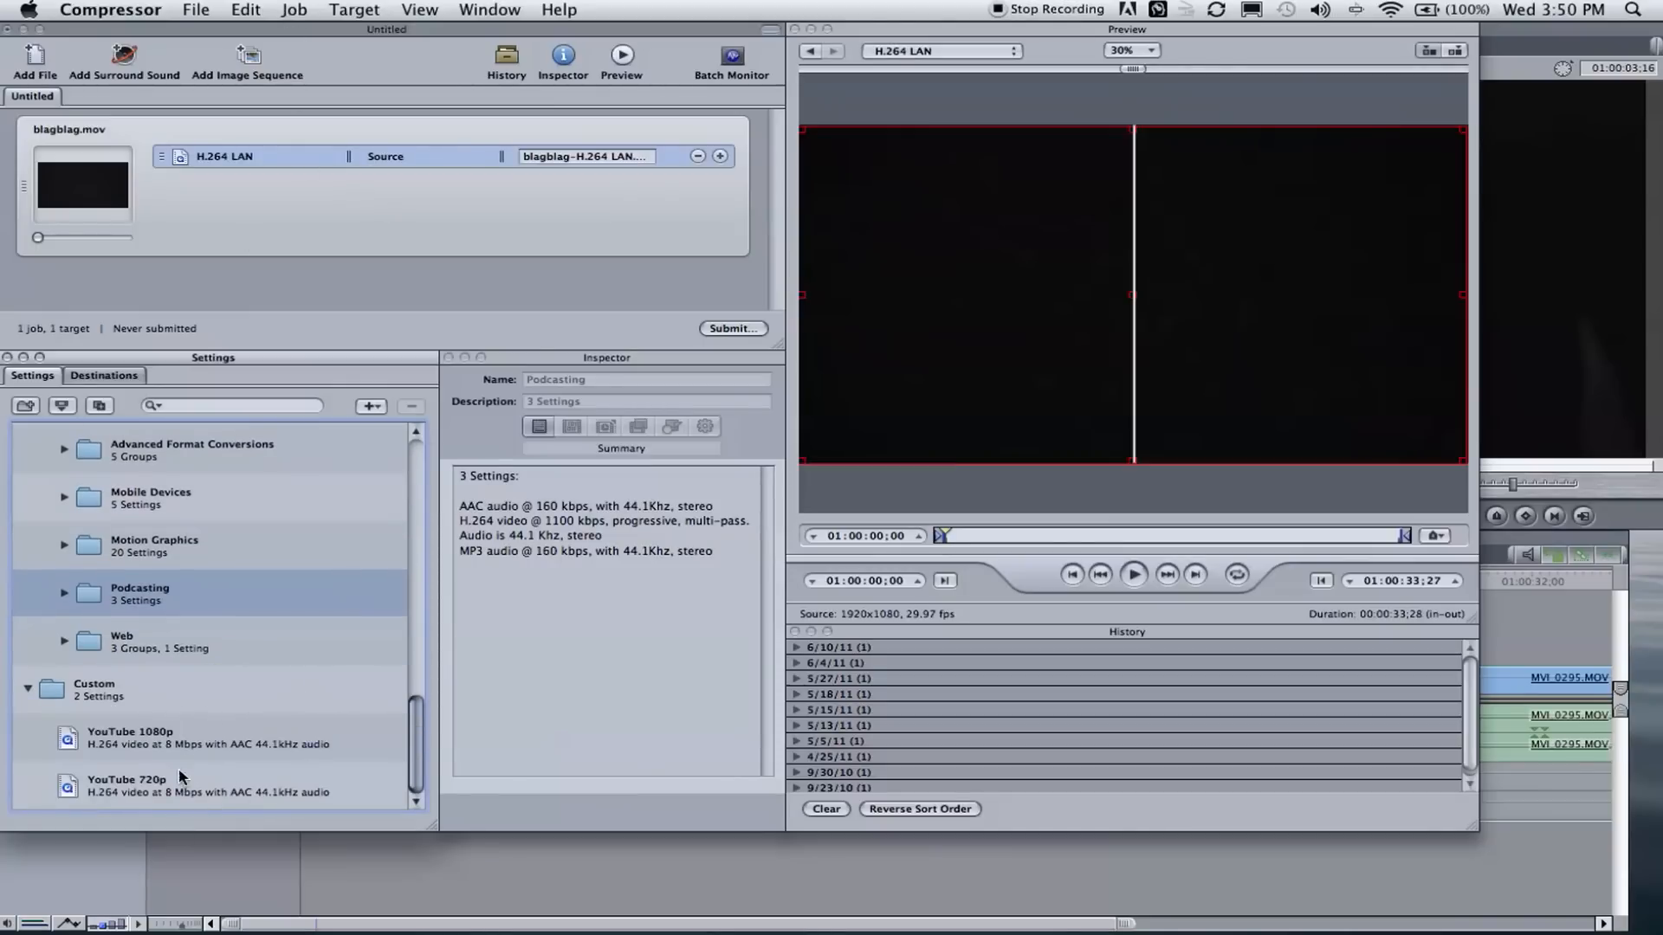
pyautogui.moveTo(148, 747)
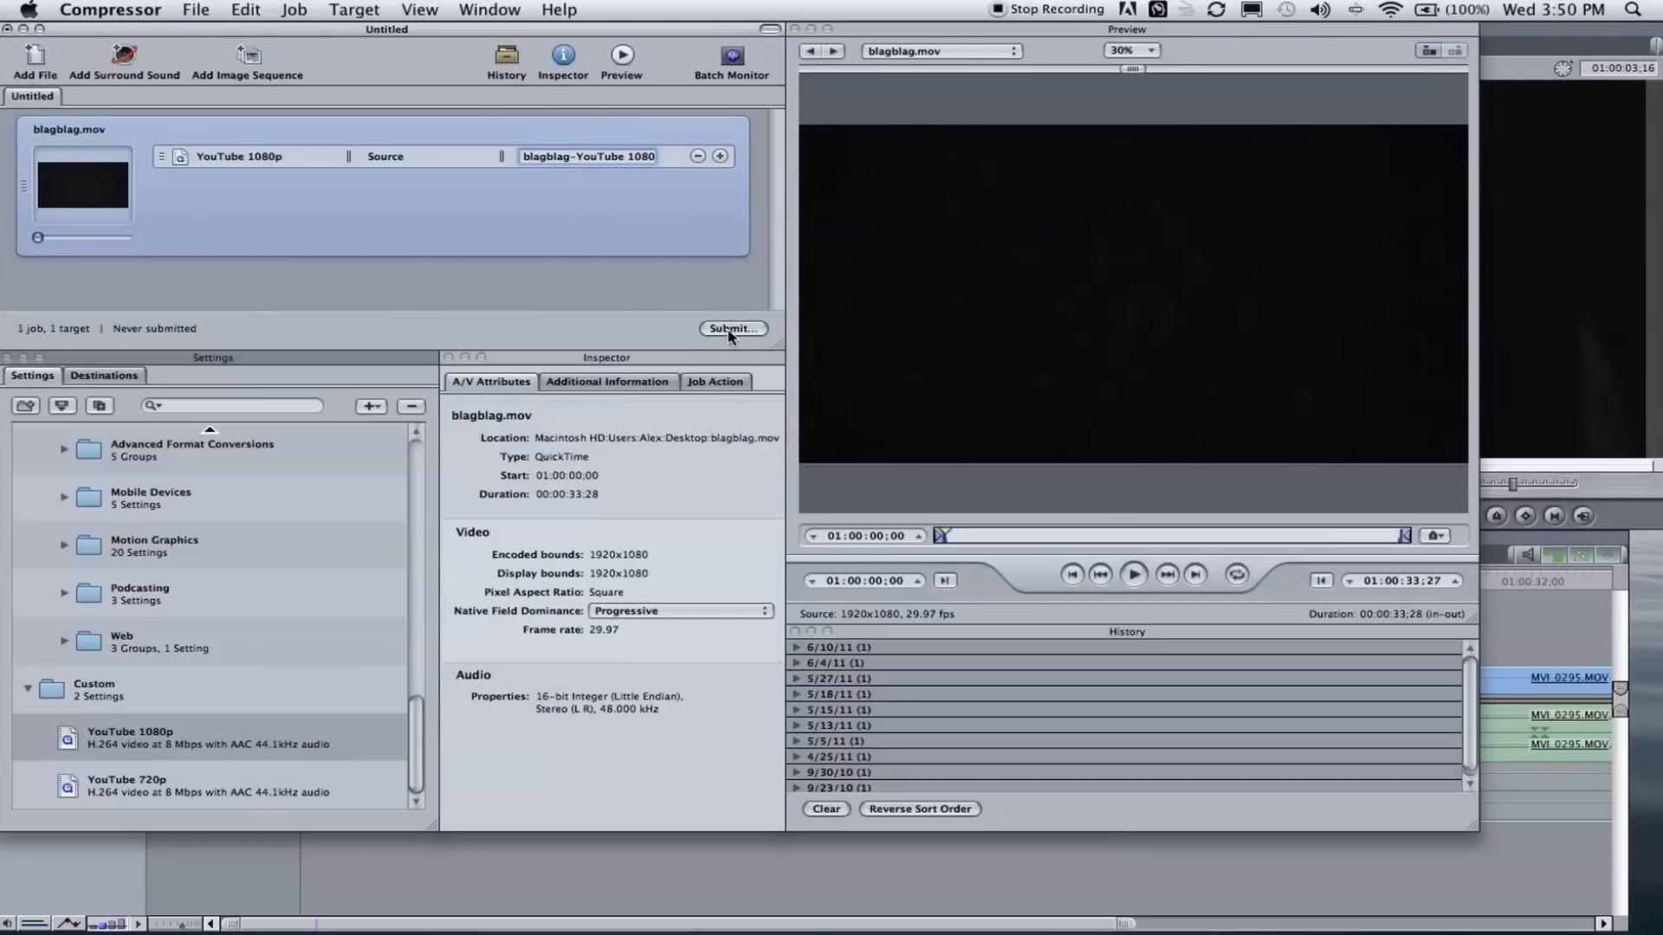
# Begin submitting the batch whose job now targets YouTube 1080p.
pyautogui.click(732, 329)
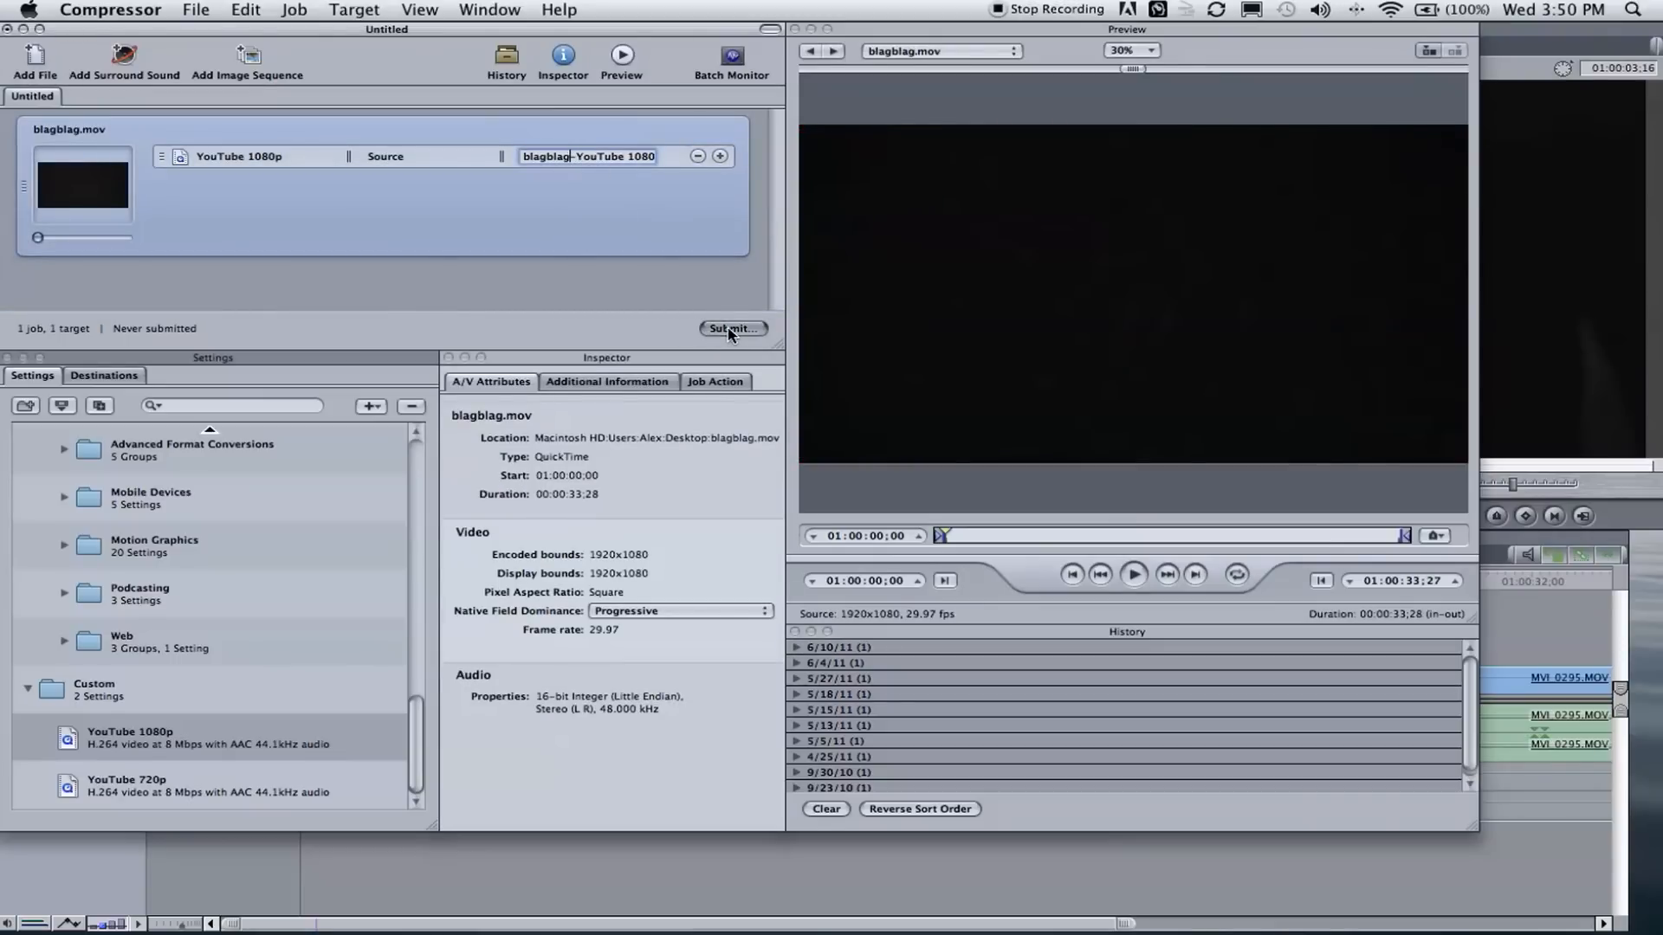
# Open the submit dialog for blagblag and set the batch priority to High.
pyautogui.click(731, 327)
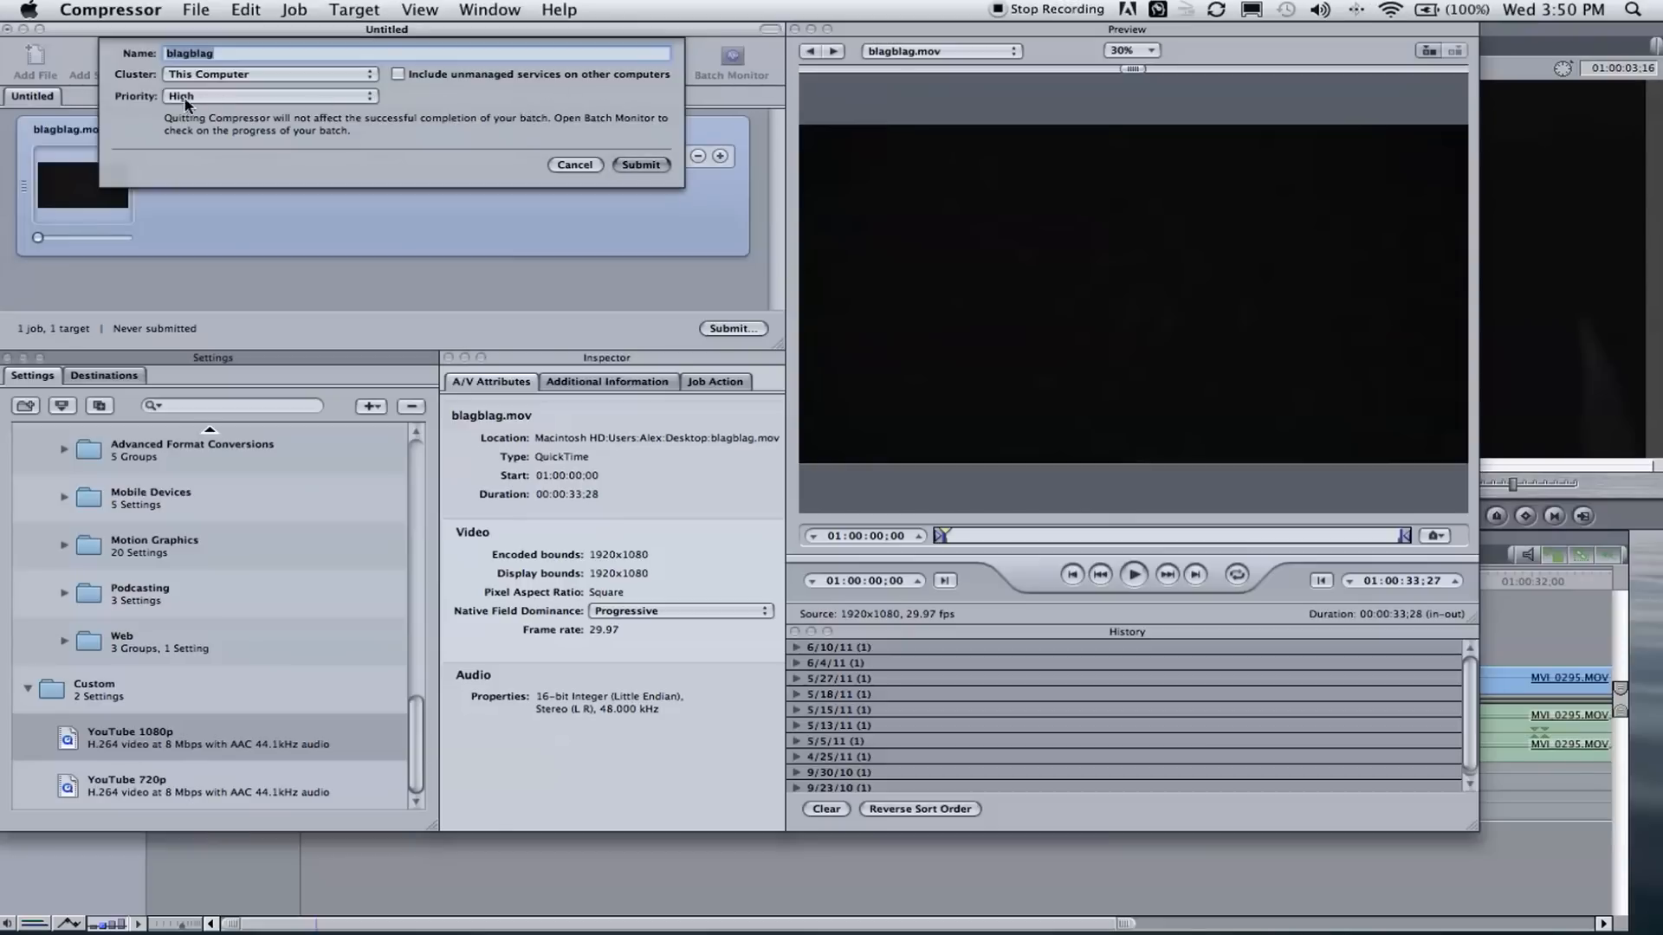
pyautogui.moveTo(355, 154)
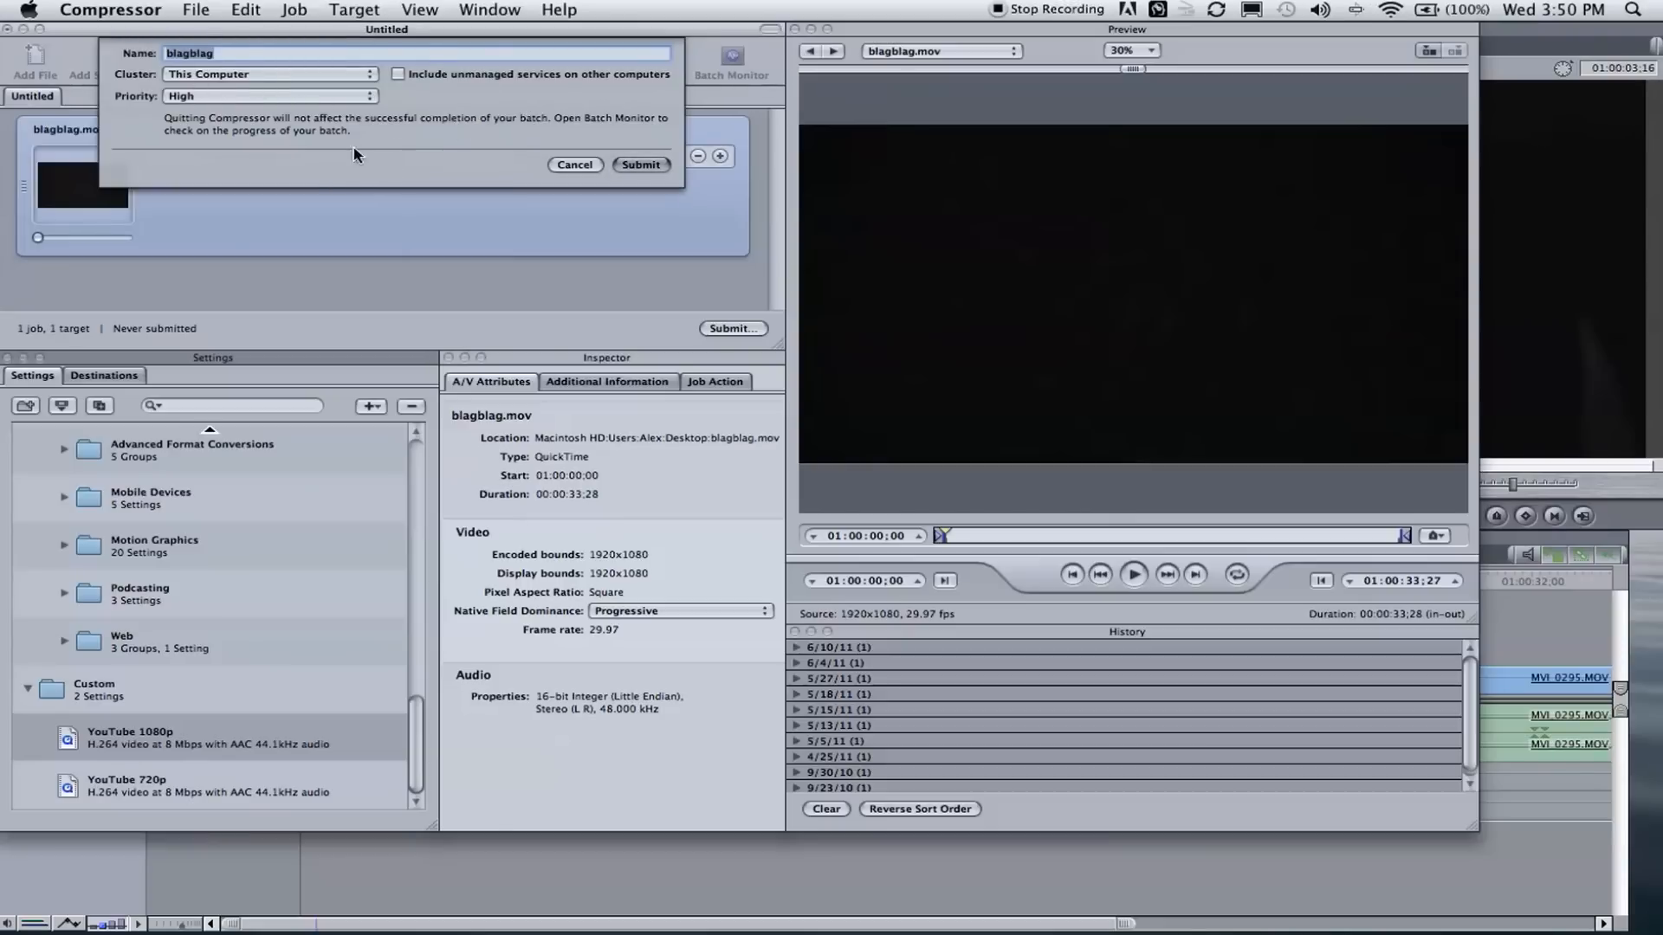
pyautogui.moveTo(492, 52)
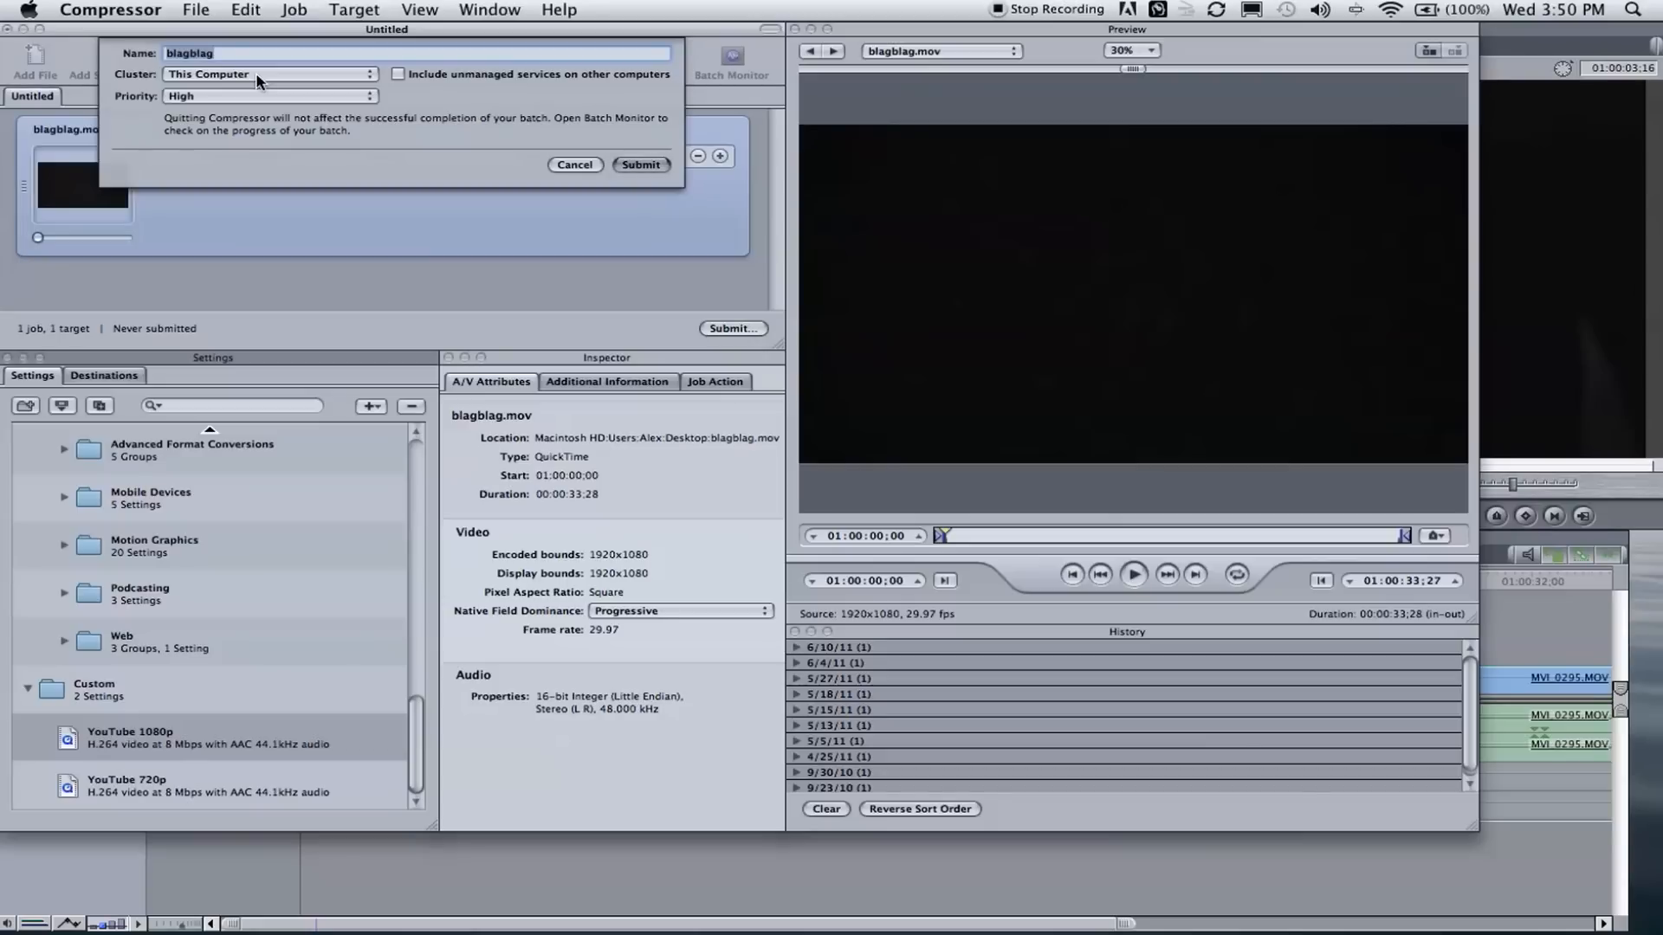
pyautogui.moveTo(244, 103)
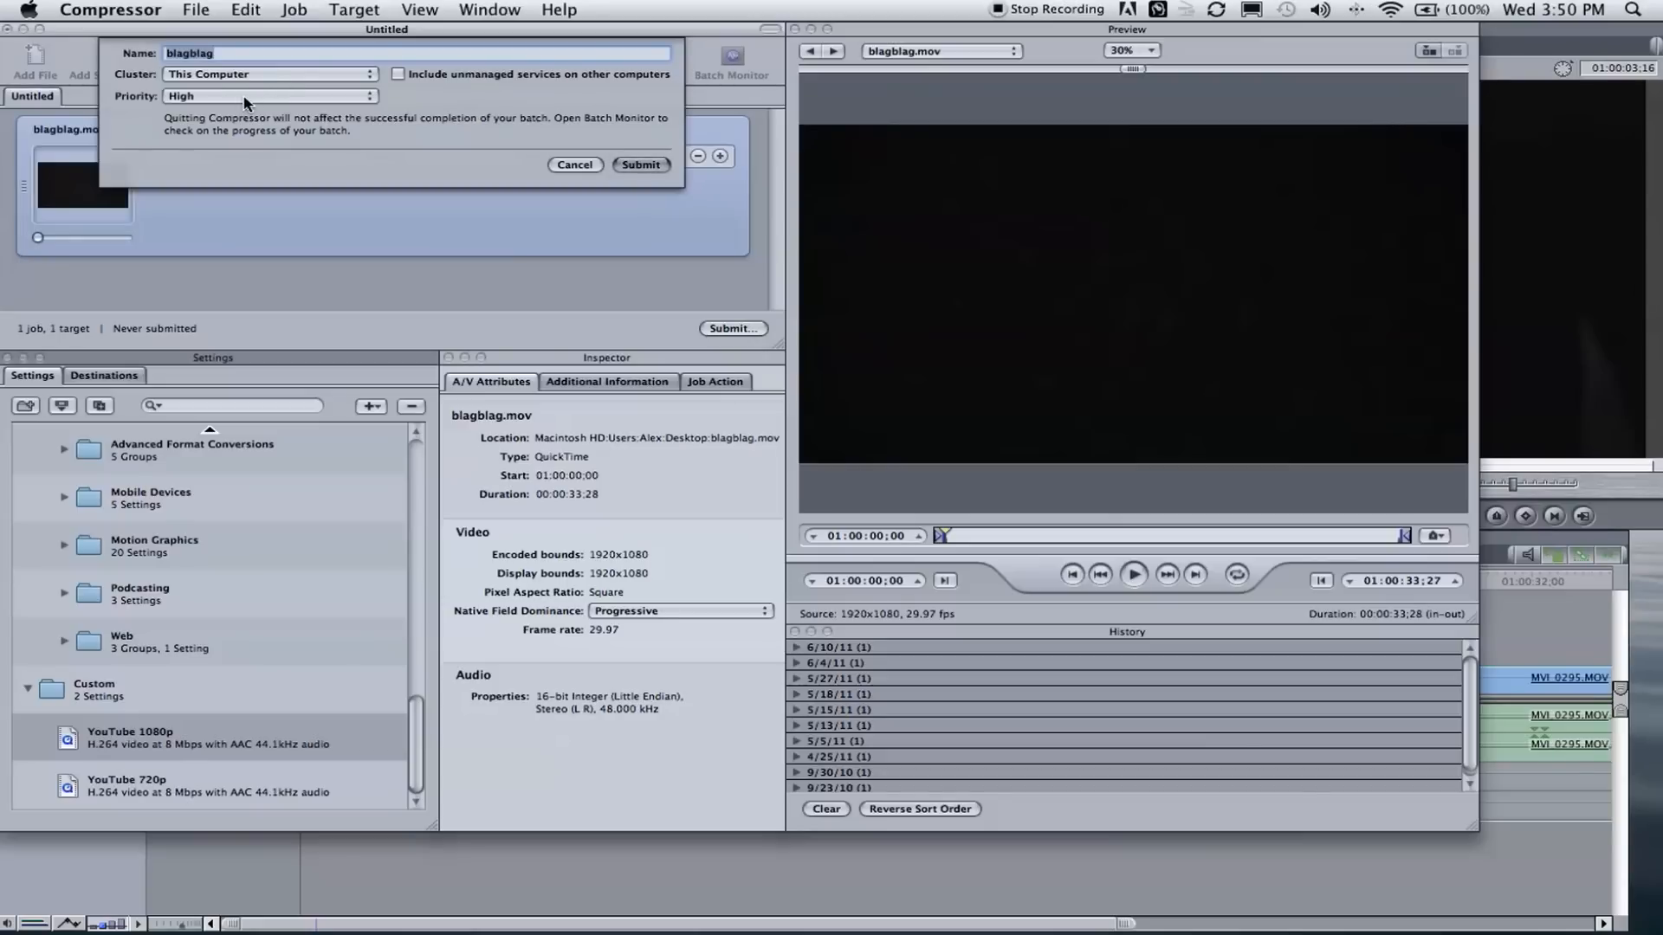
pyautogui.moveTo(401, 108)
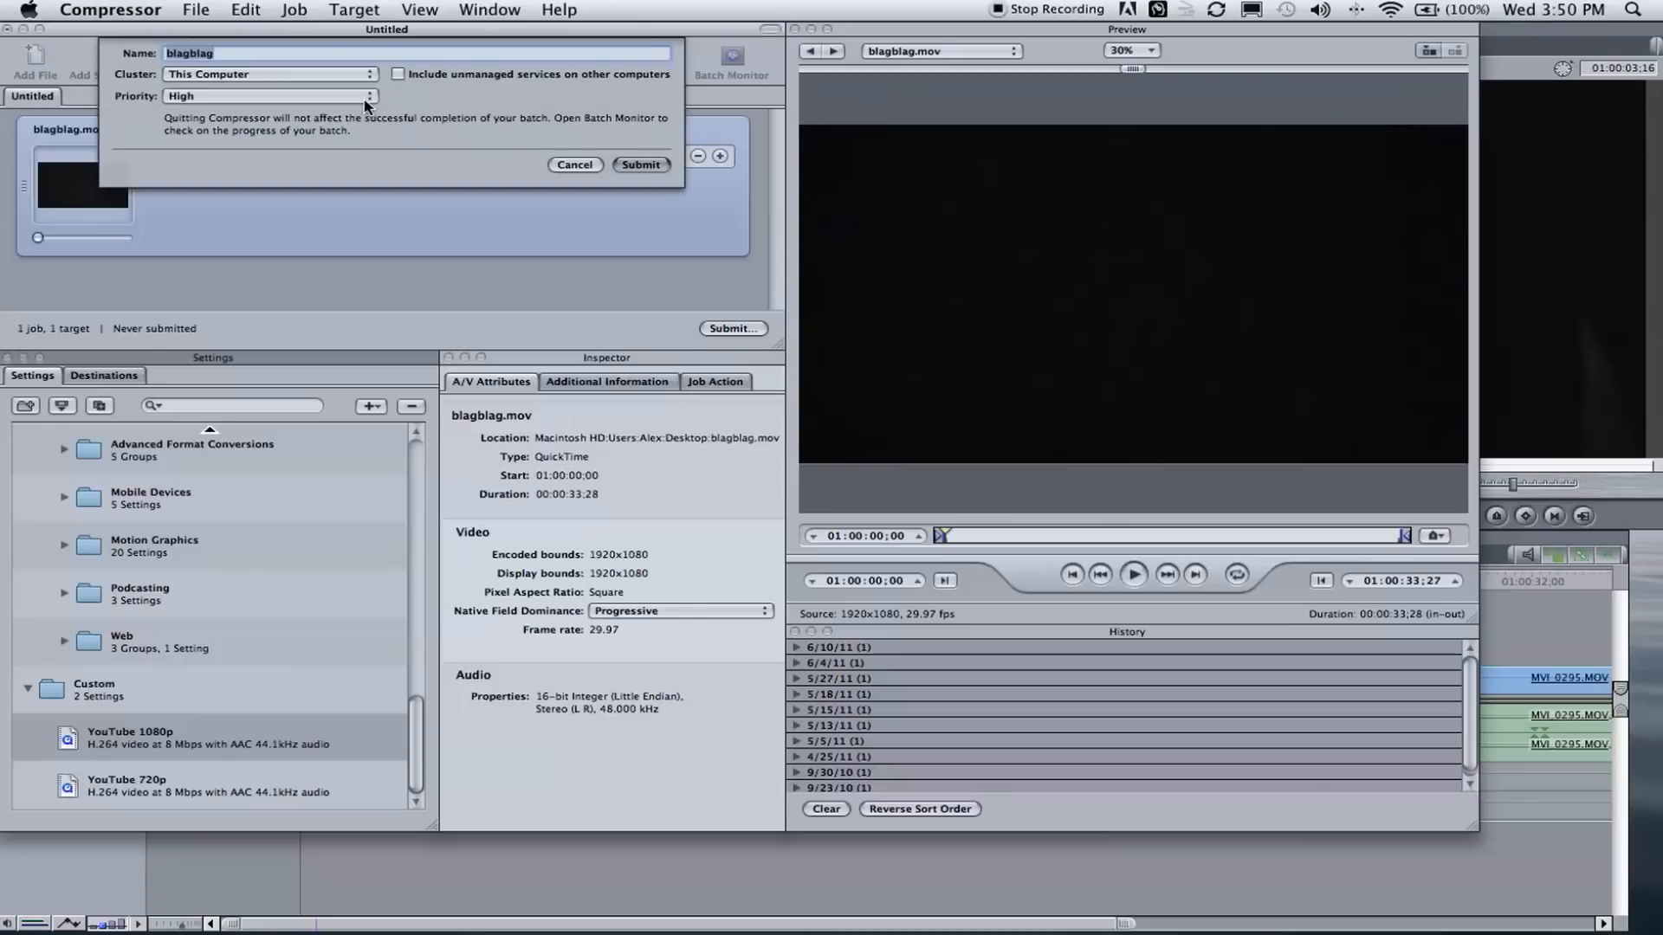
pyautogui.click(269, 96)
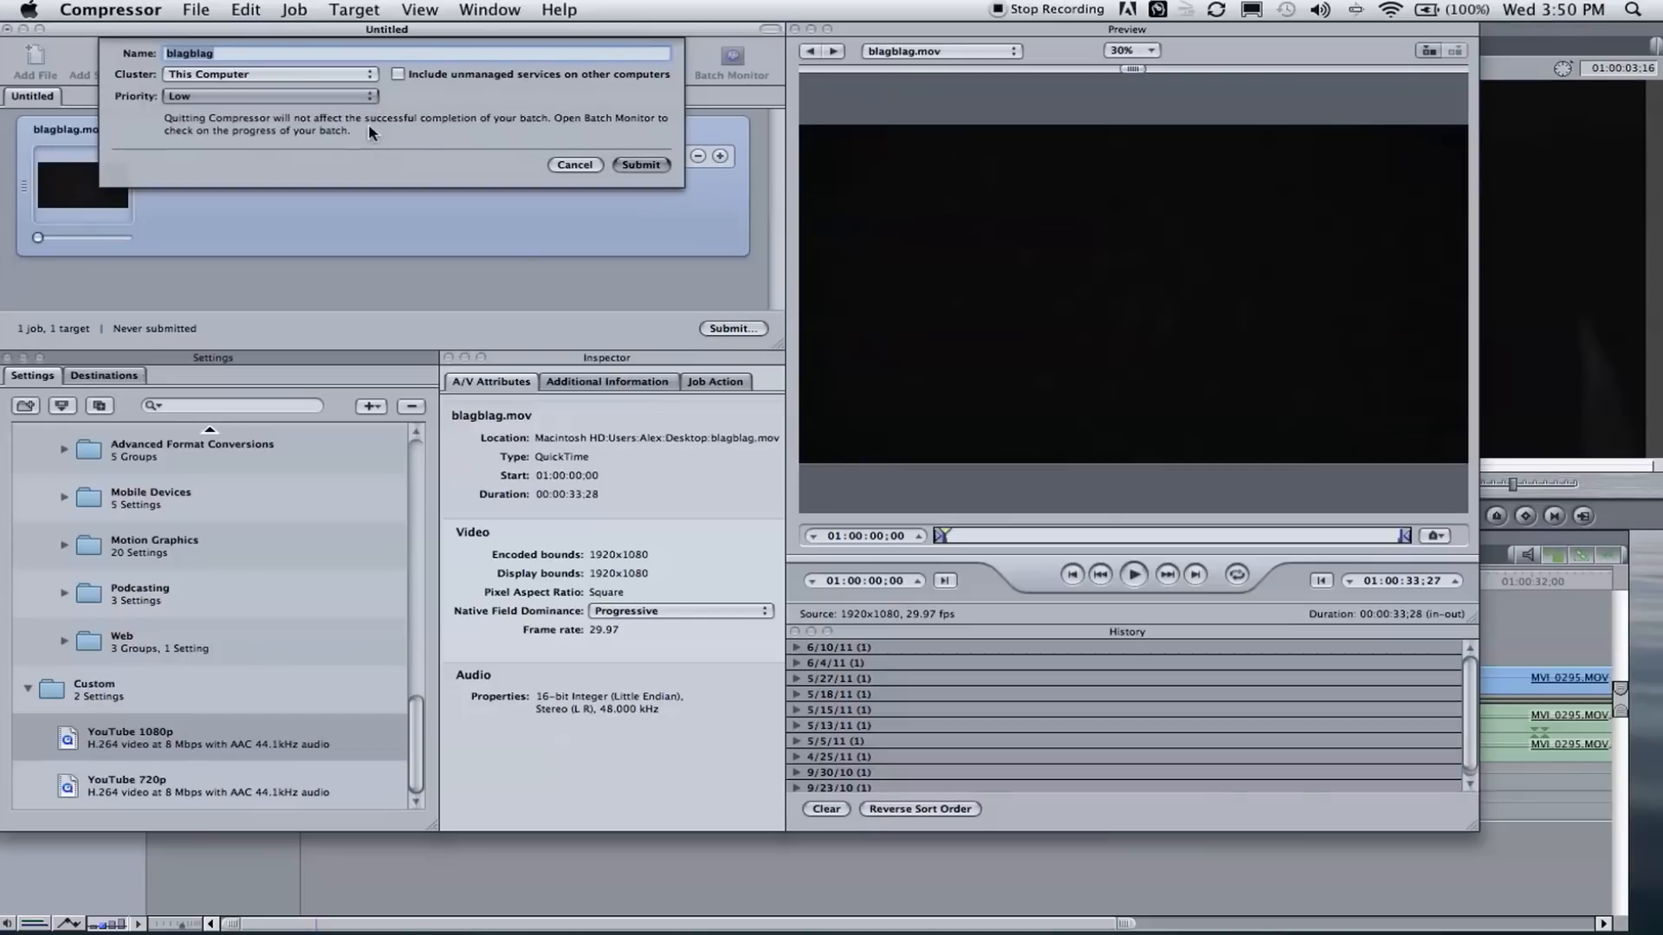
pyautogui.moveTo(479, 117)
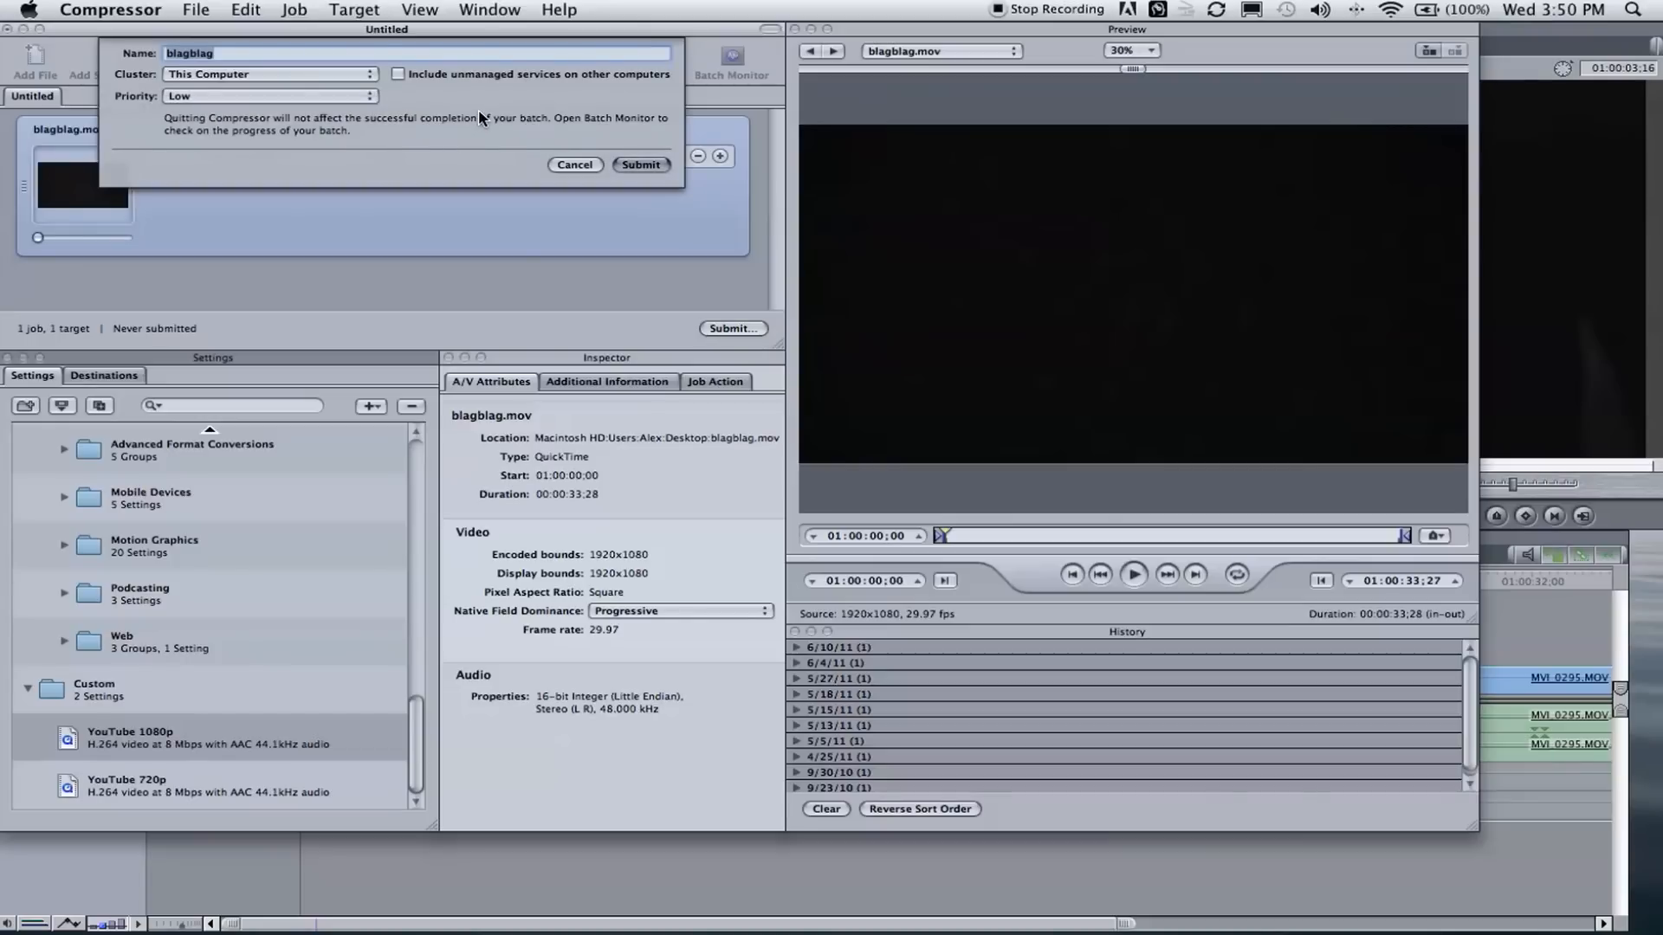
pyautogui.click(265, 95)
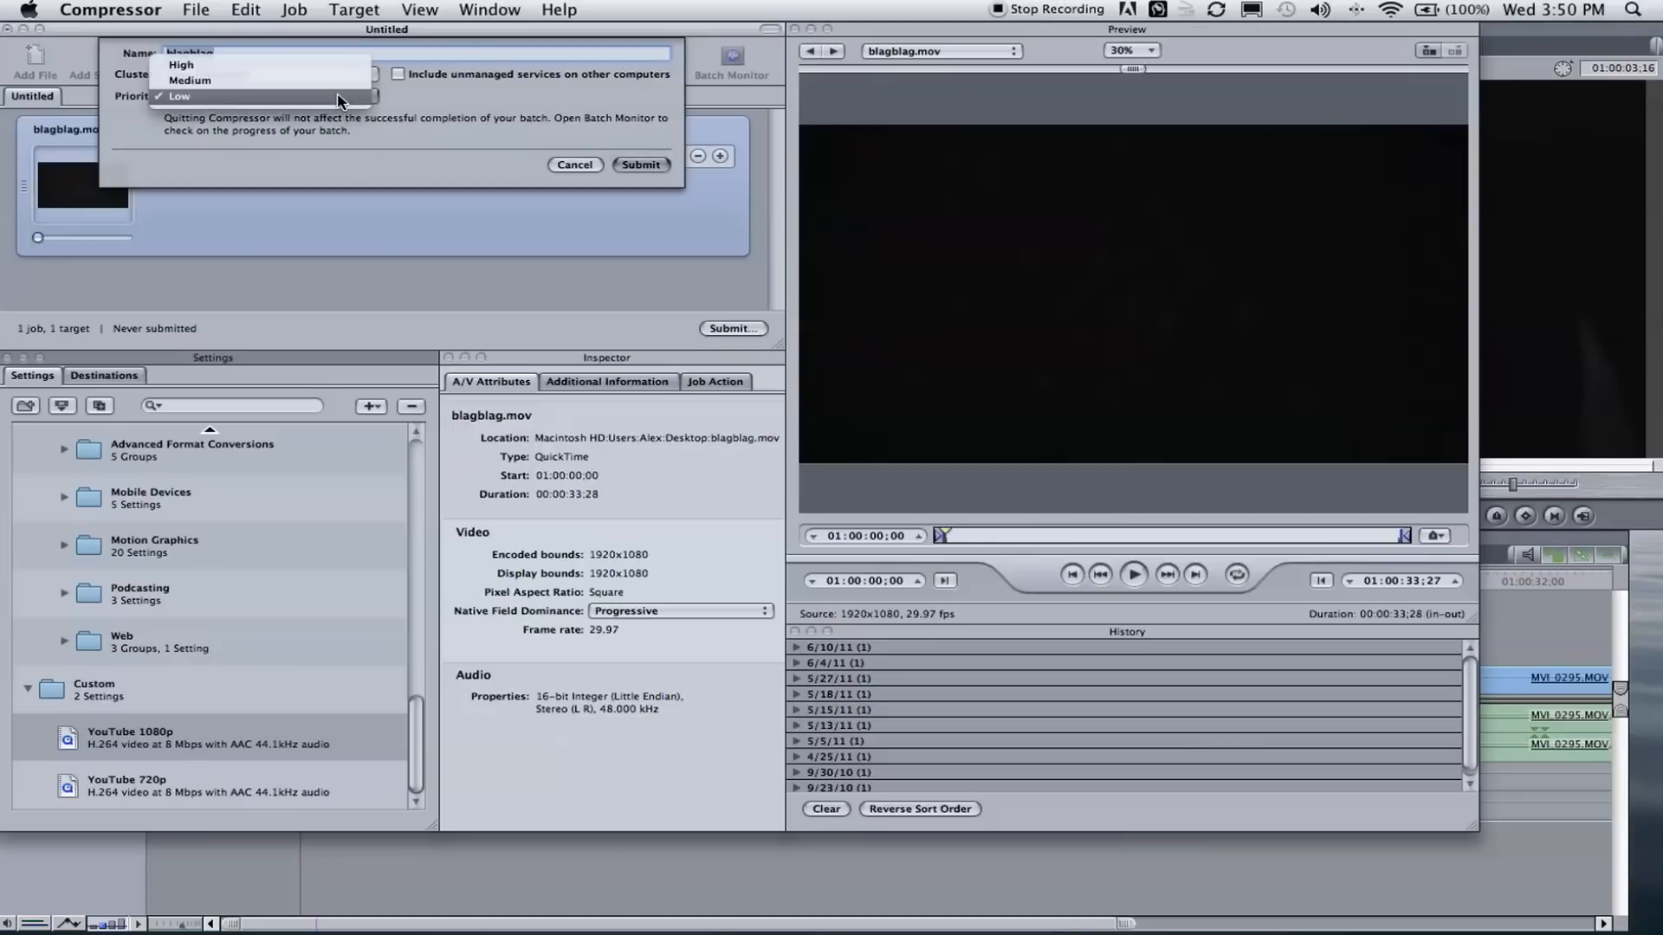
pyautogui.click(181, 65)
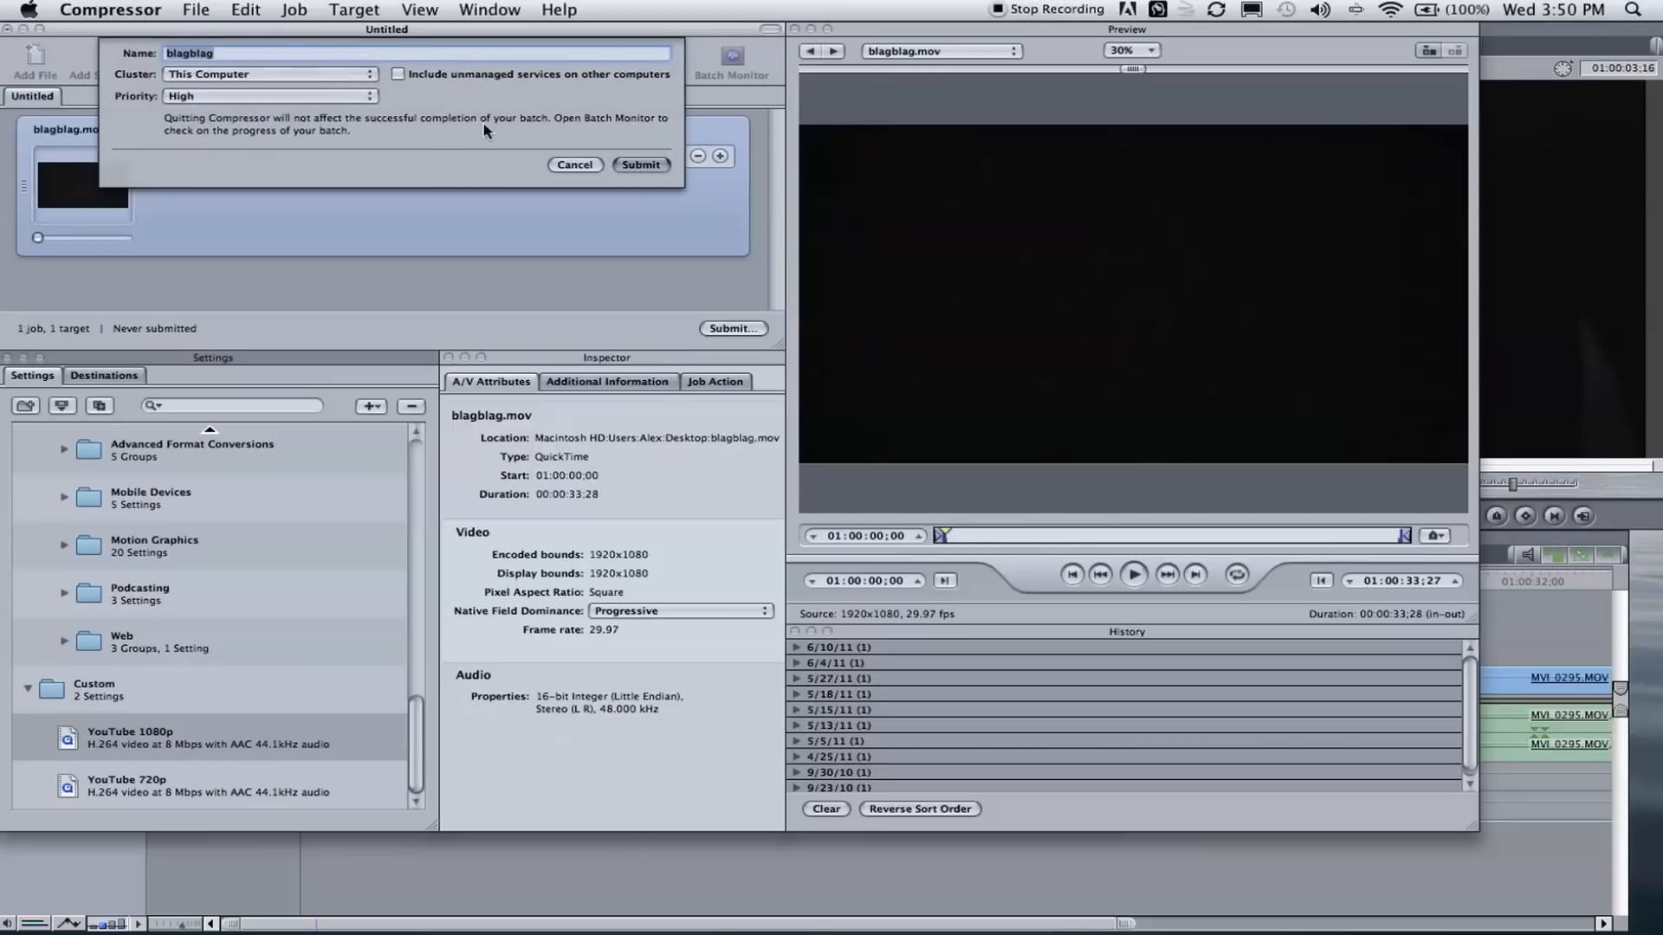
pyautogui.moveTo(246, 141)
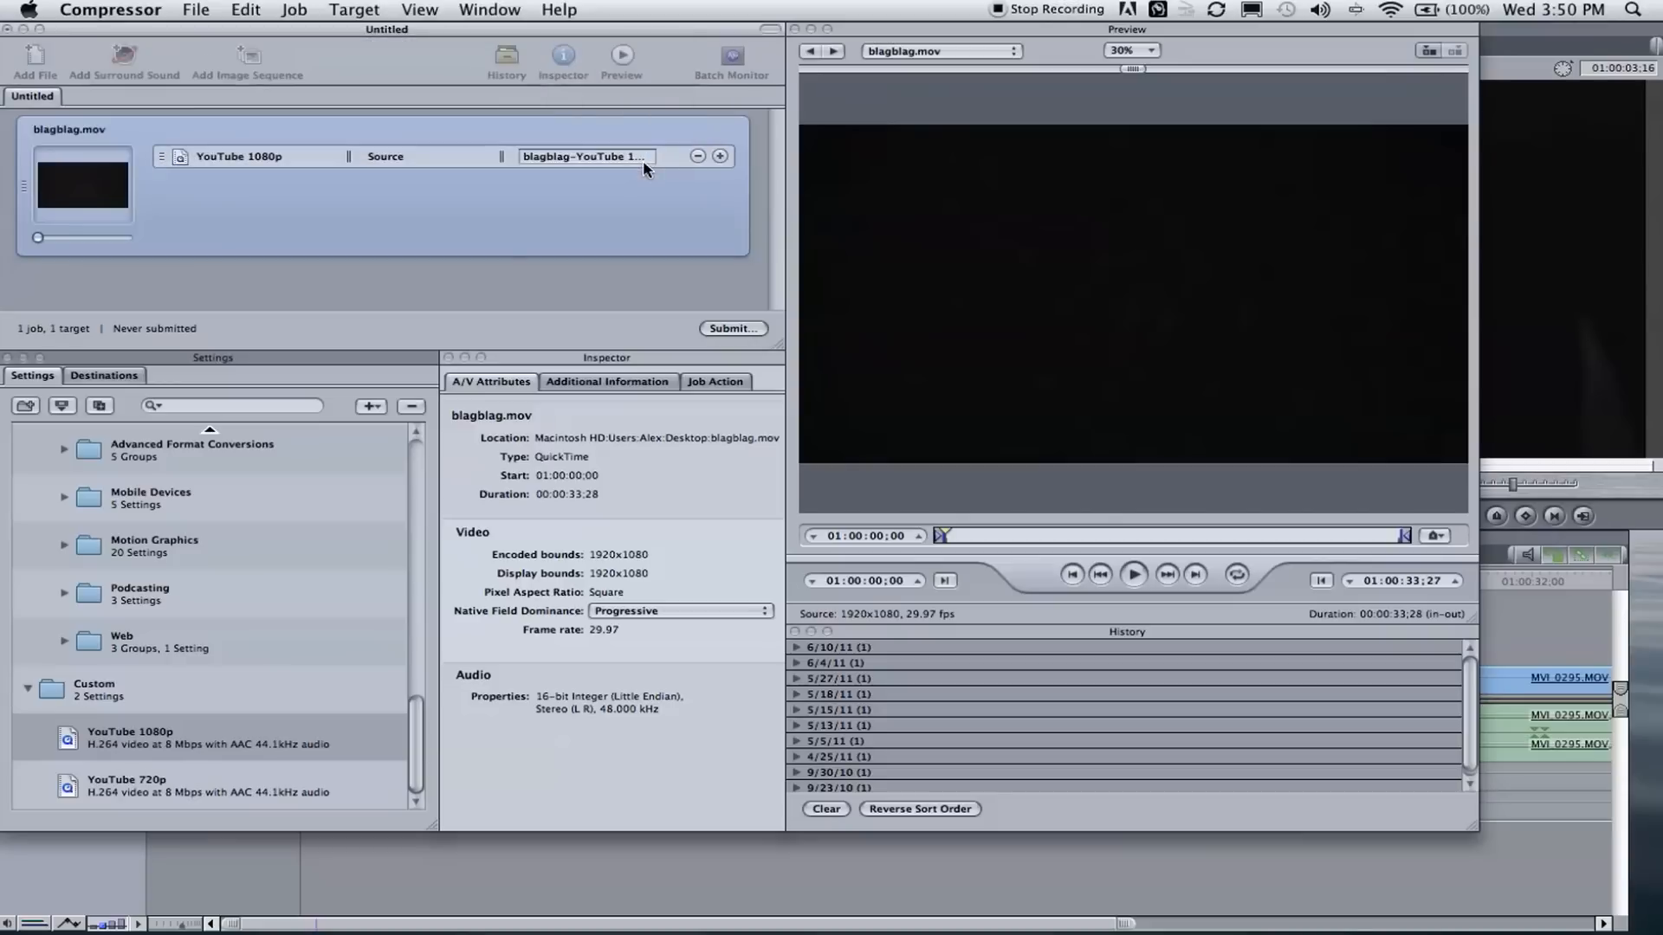
# Submit the blagblag job at High priority so it starts encoding in History.
pyautogui.click(732, 327)
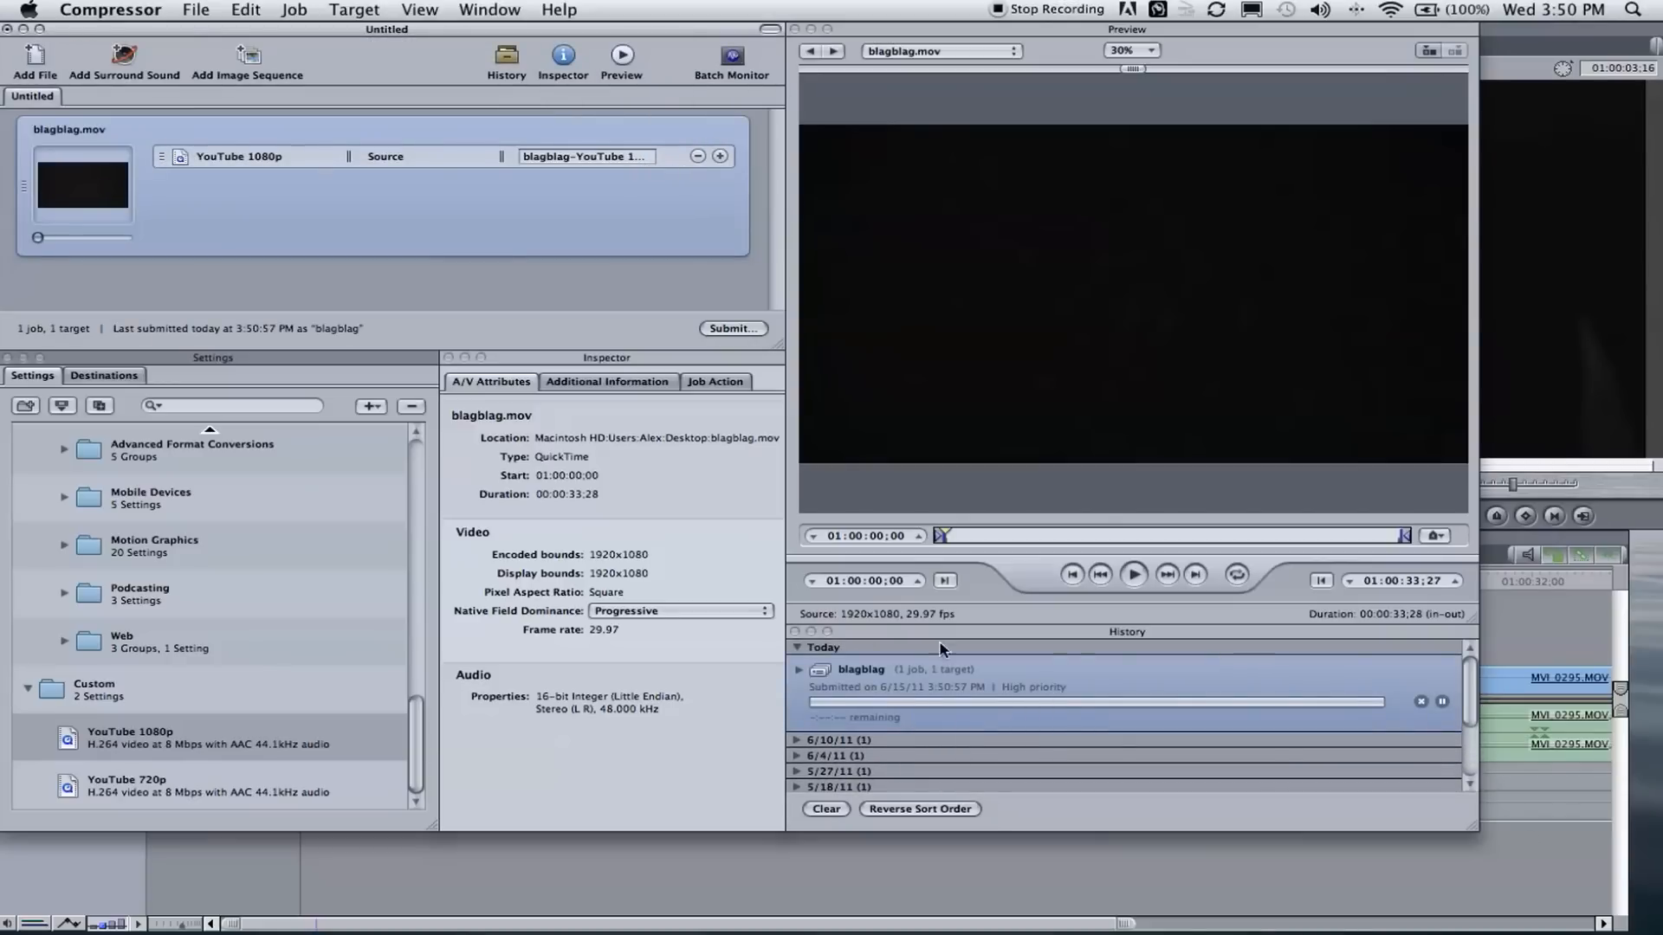
pyautogui.moveTo(1053, 704)
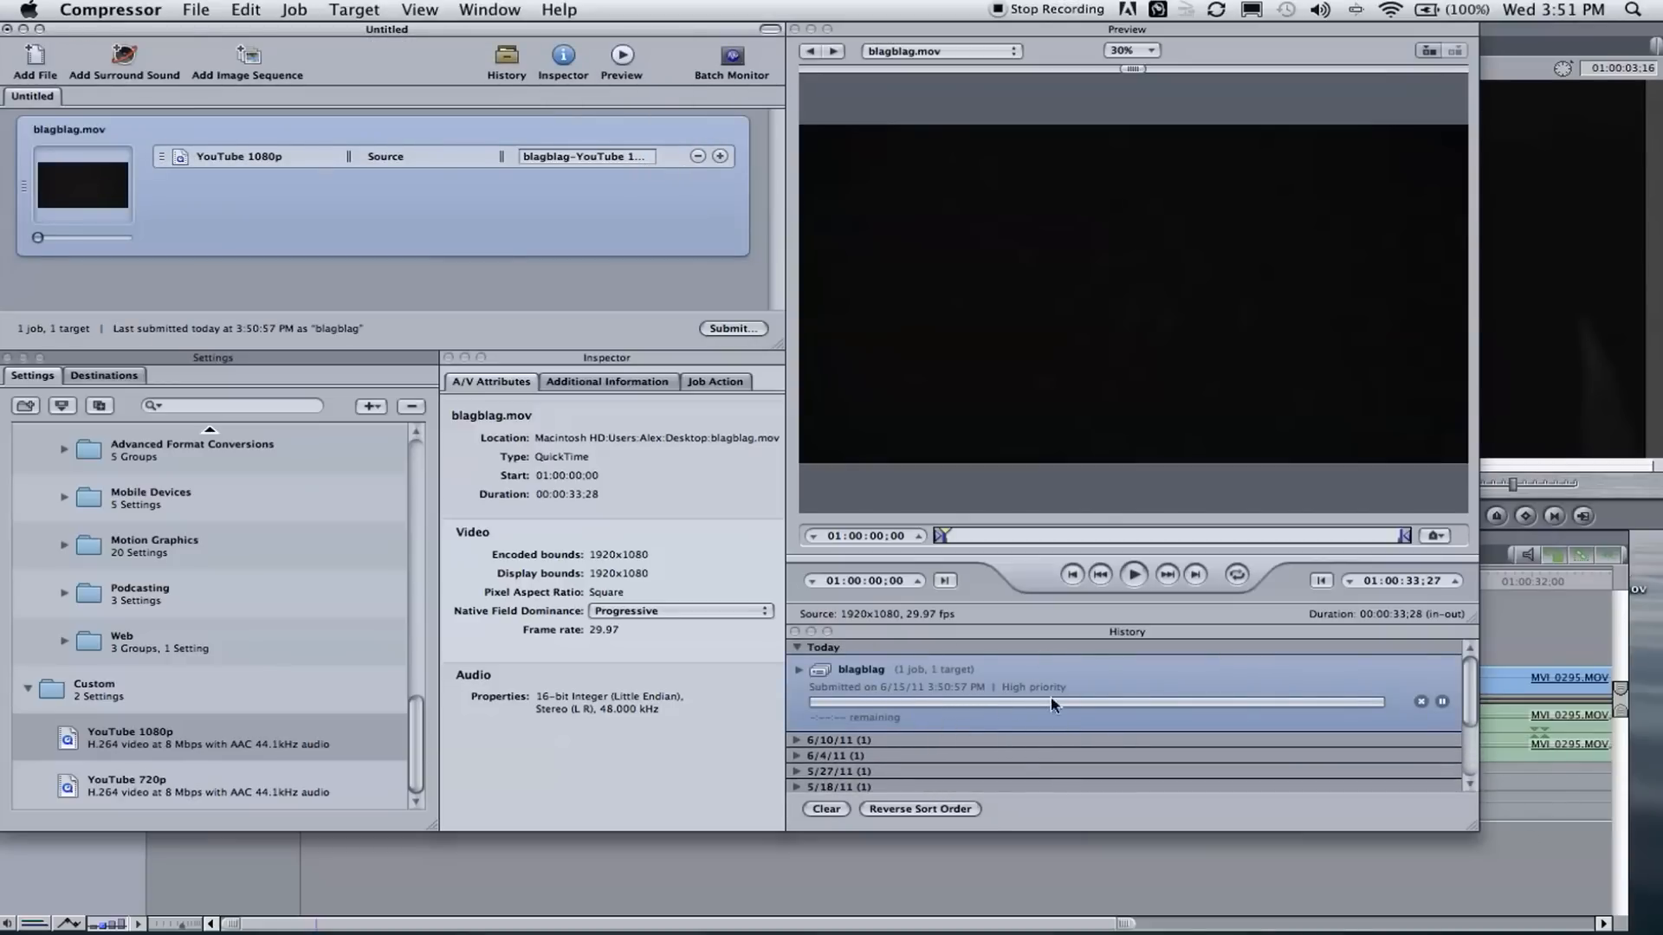
pyautogui.moveTo(884, 710)
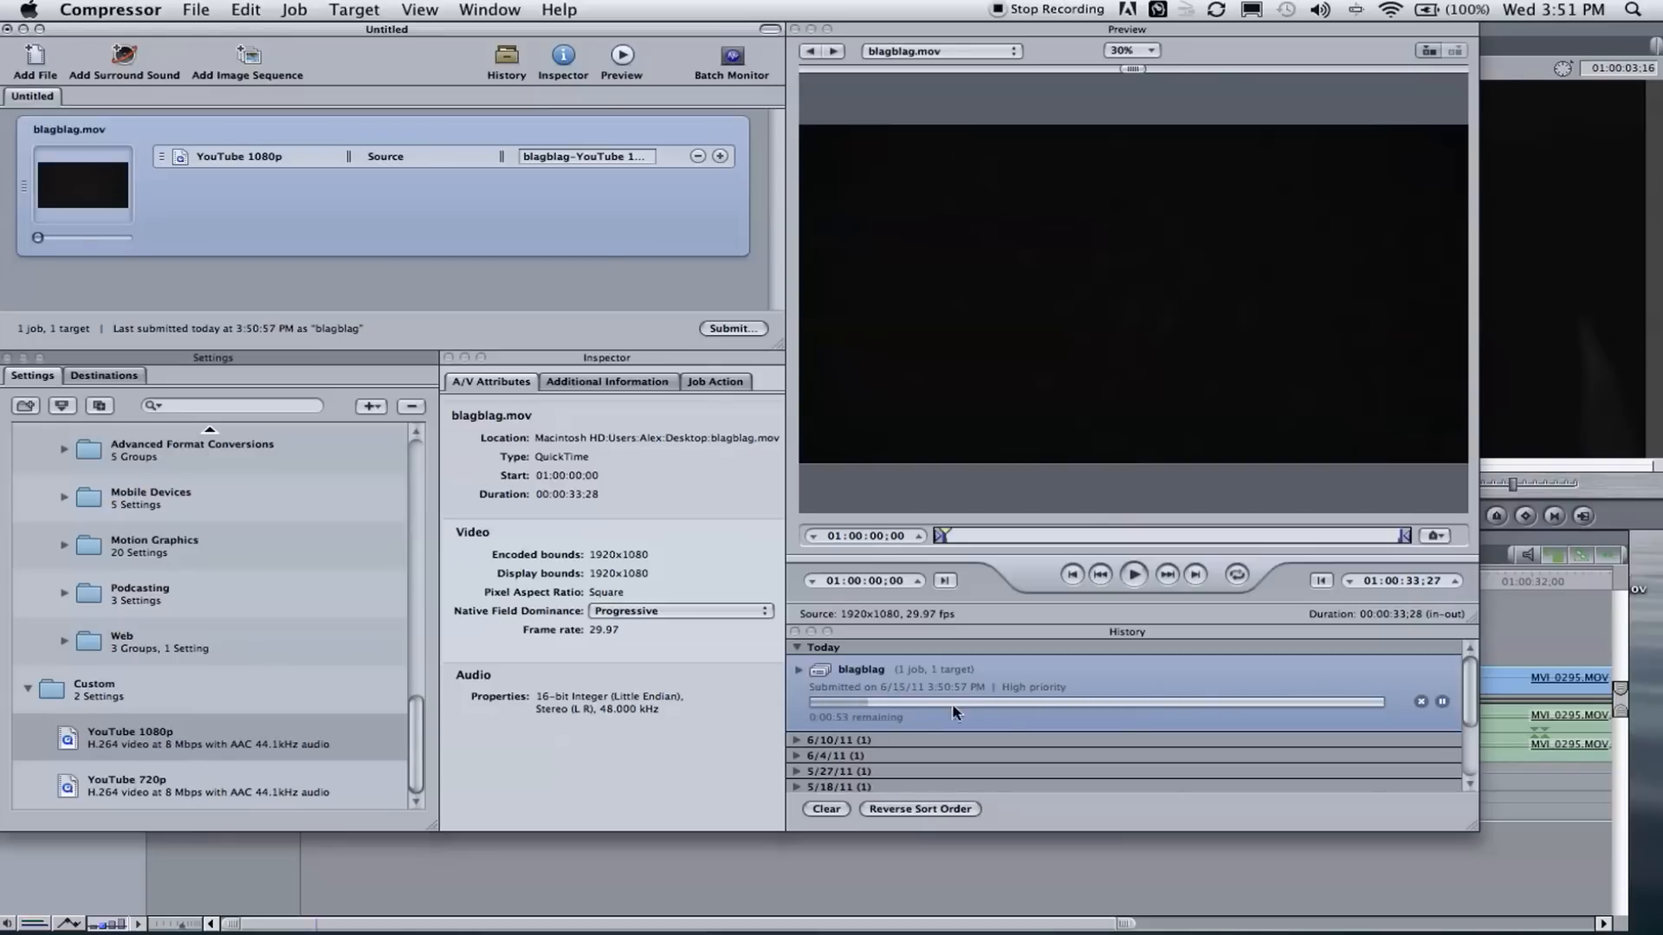
pyautogui.moveTo(941, 722)
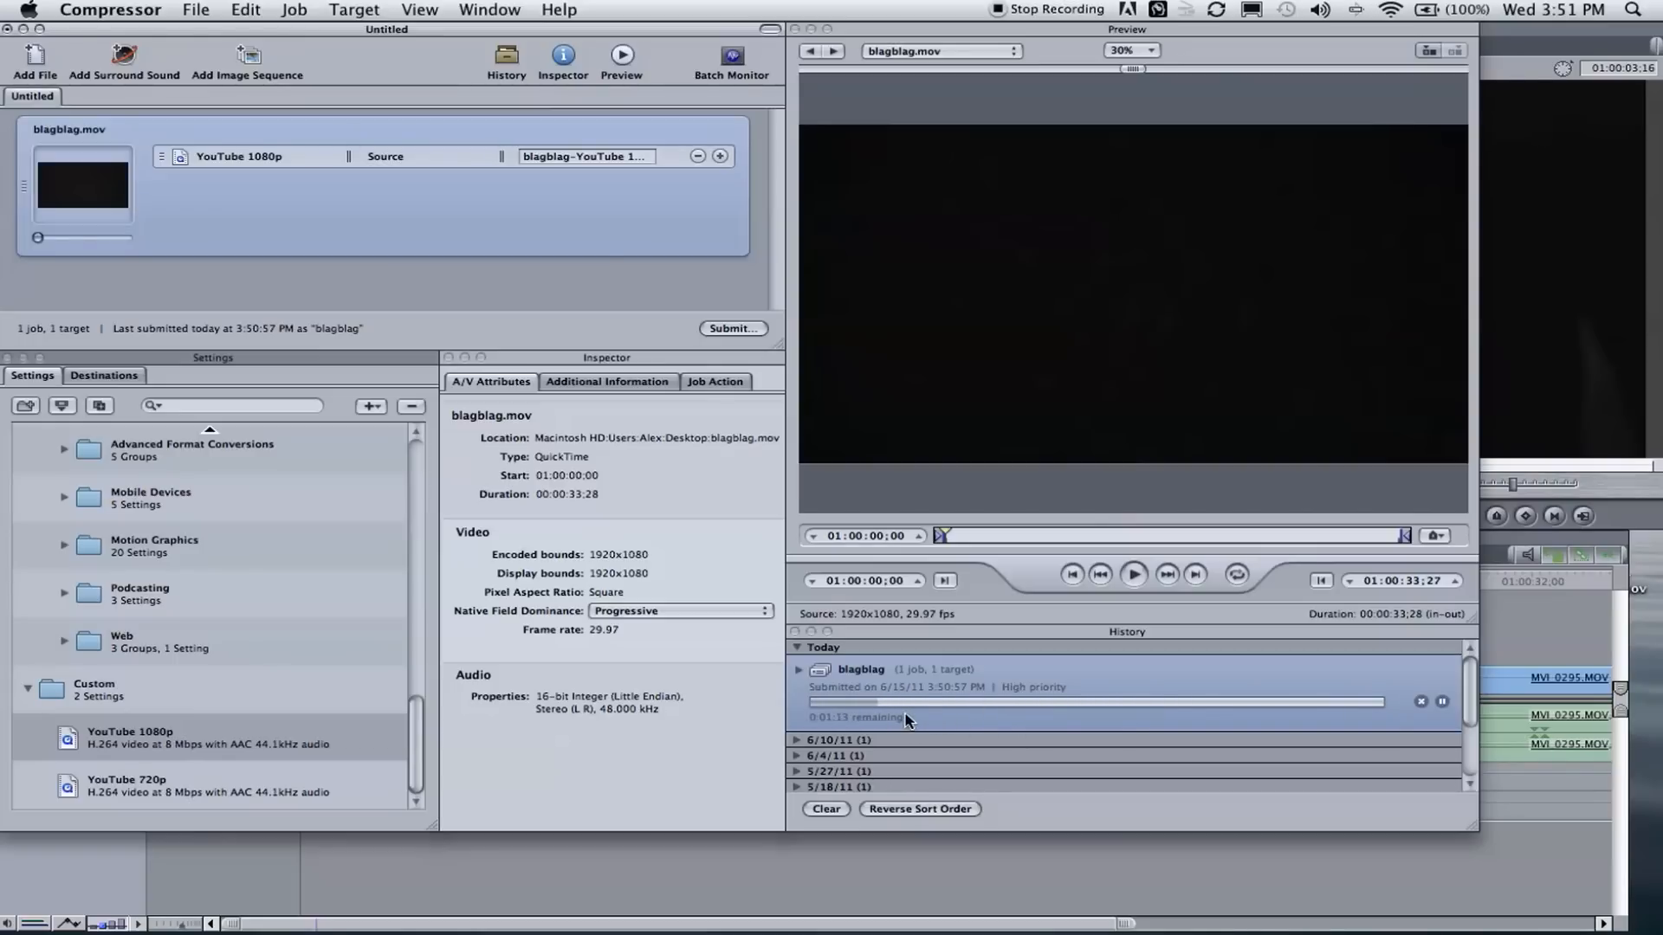
pyautogui.moveTo(1037, 699)
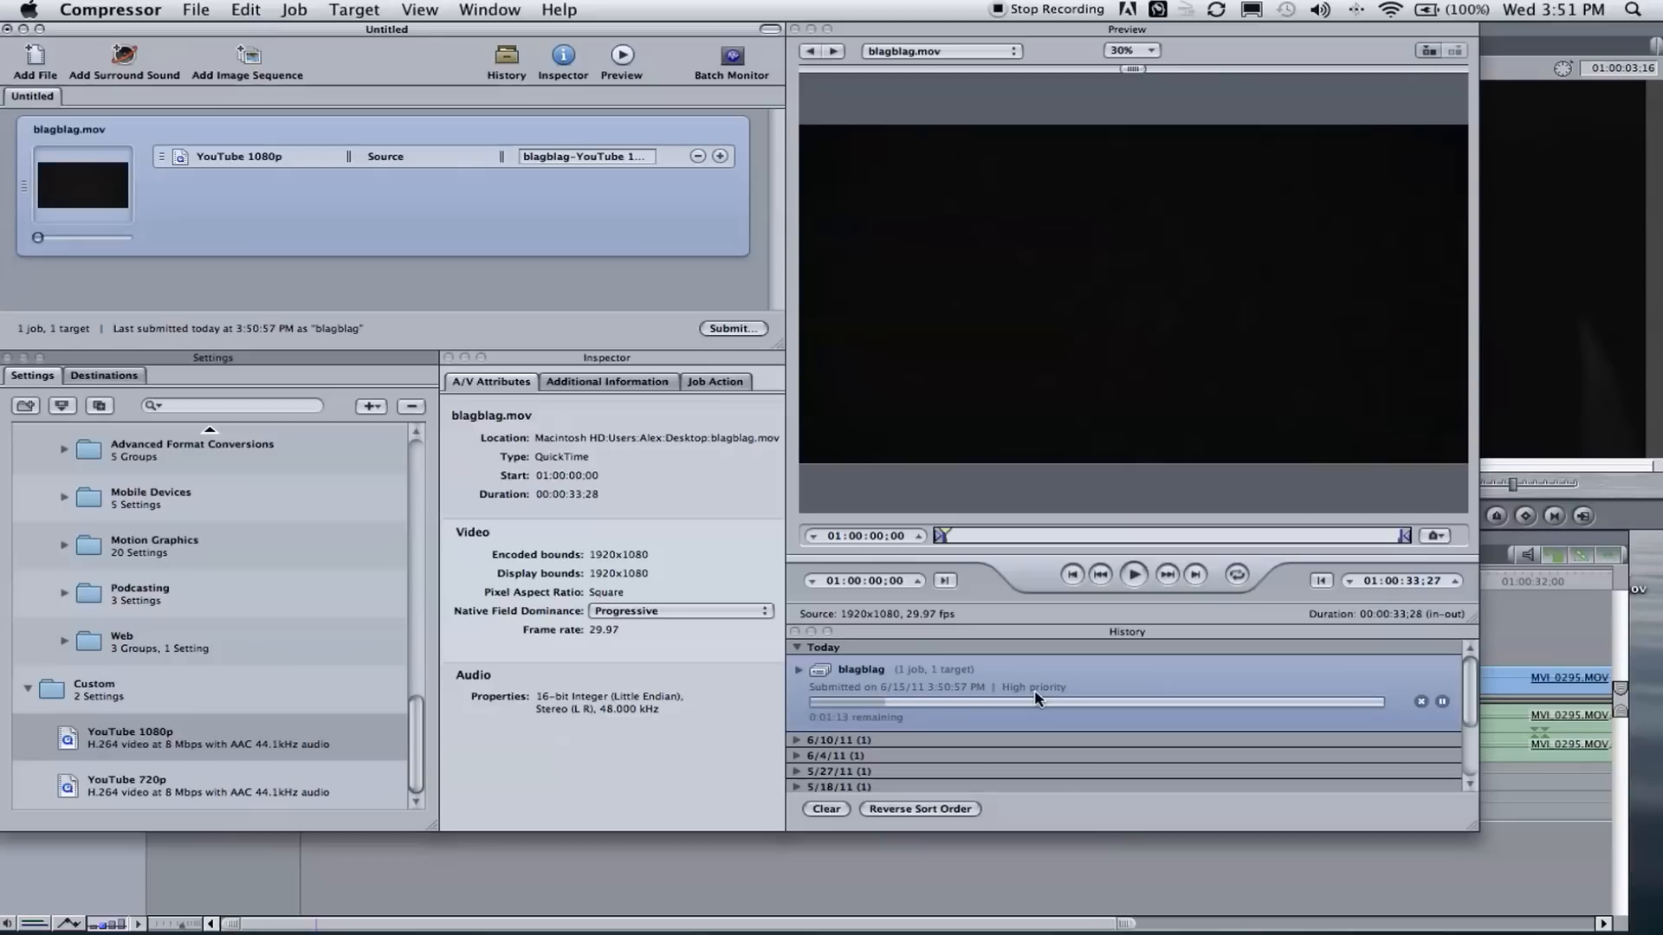
pyautogui.moveTo(1070, 703)
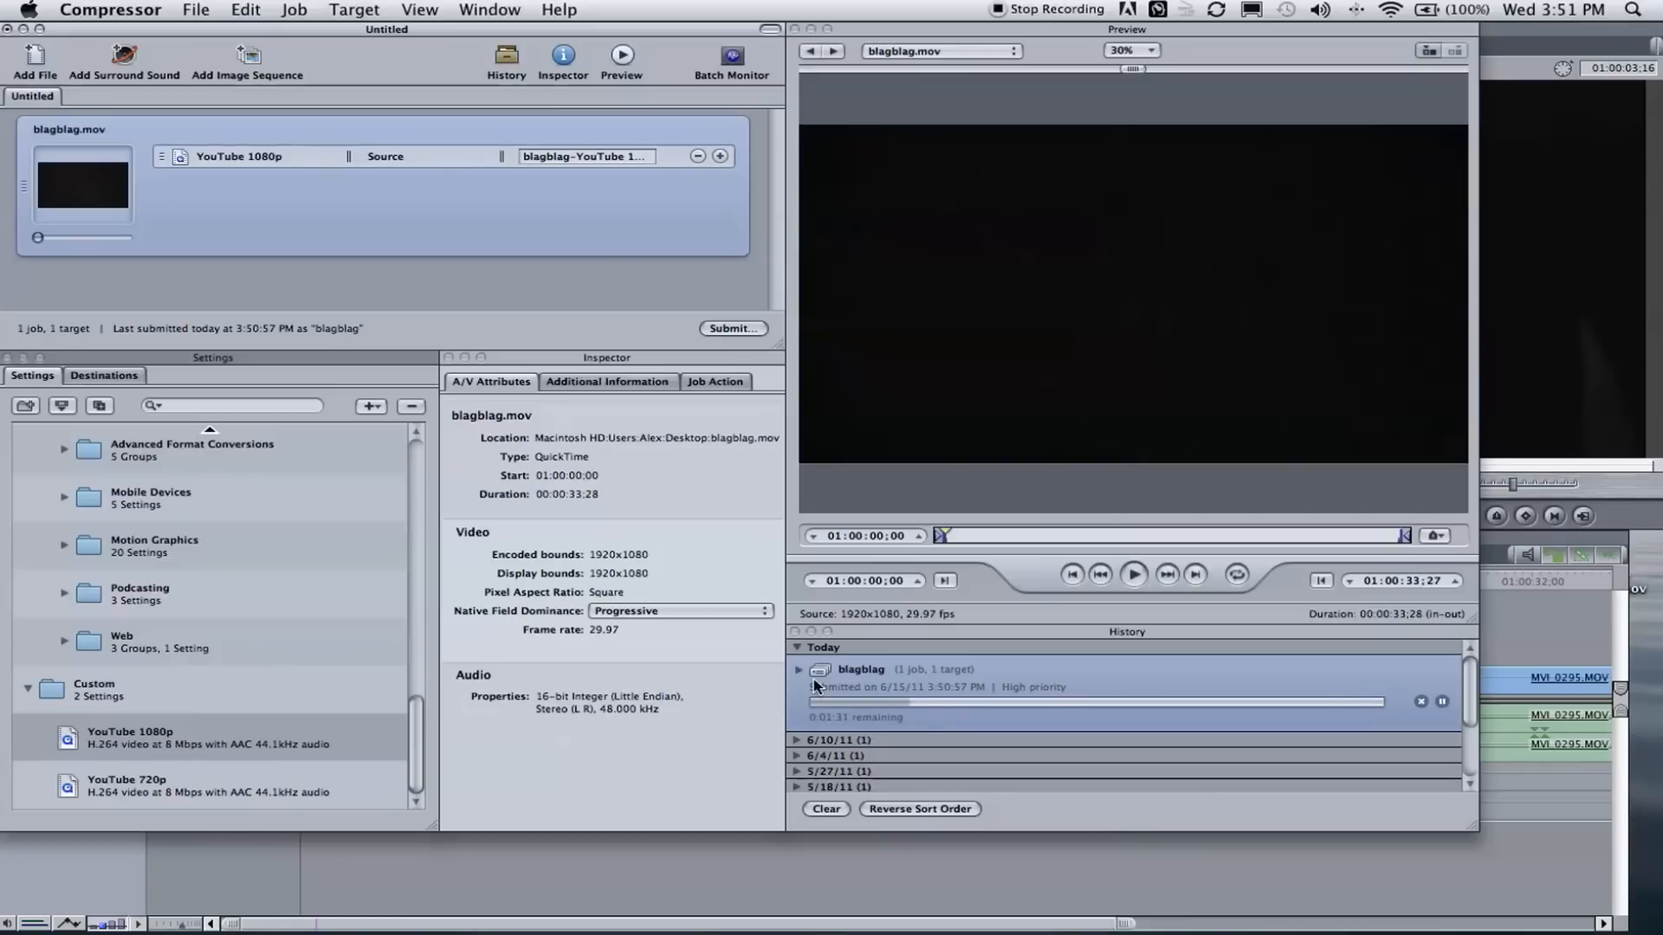
pyautogui.moveTo(1019, 721)
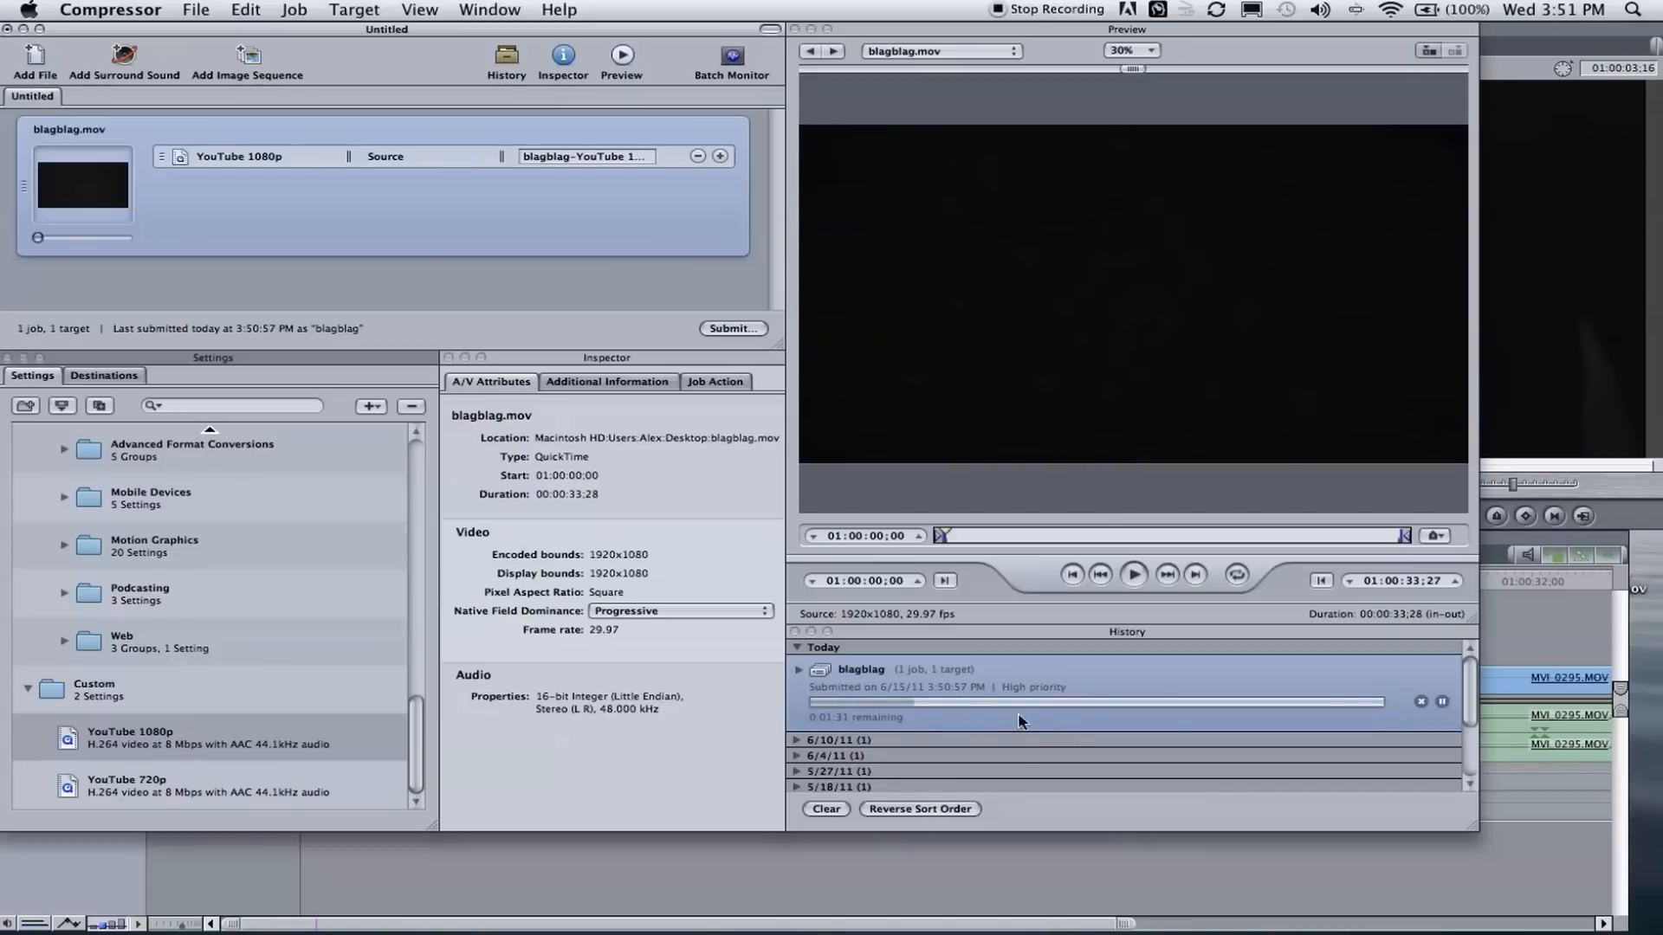
pyautogui.moveTo(1050, 711)
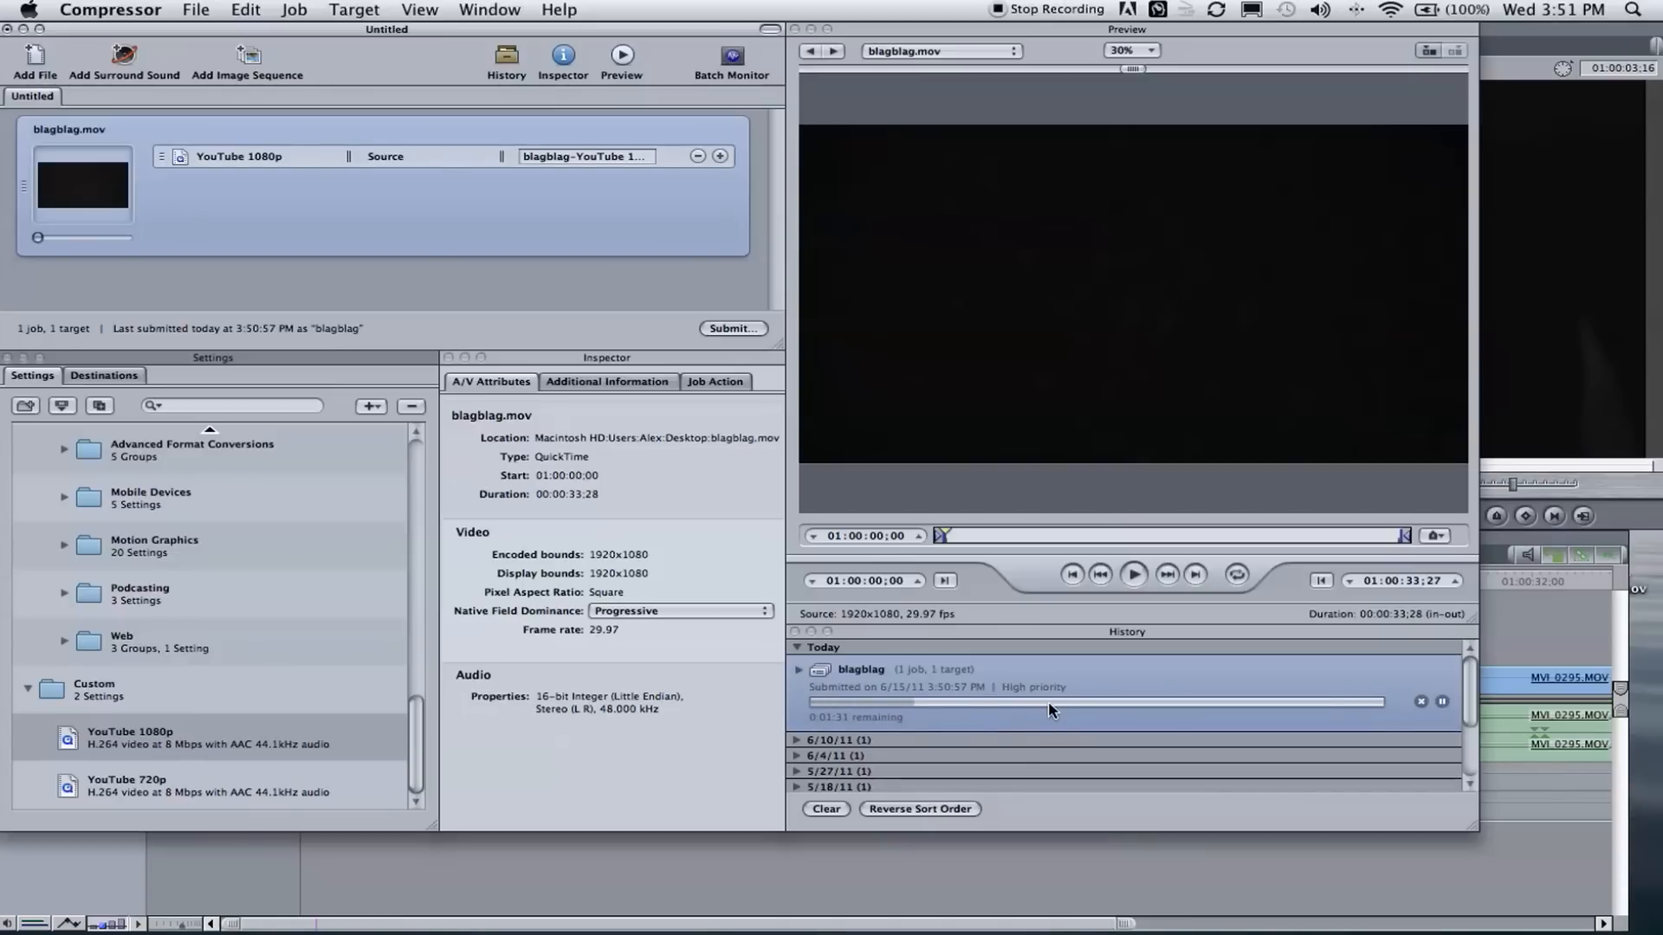
pyautogui.moveTo(1153, 689)
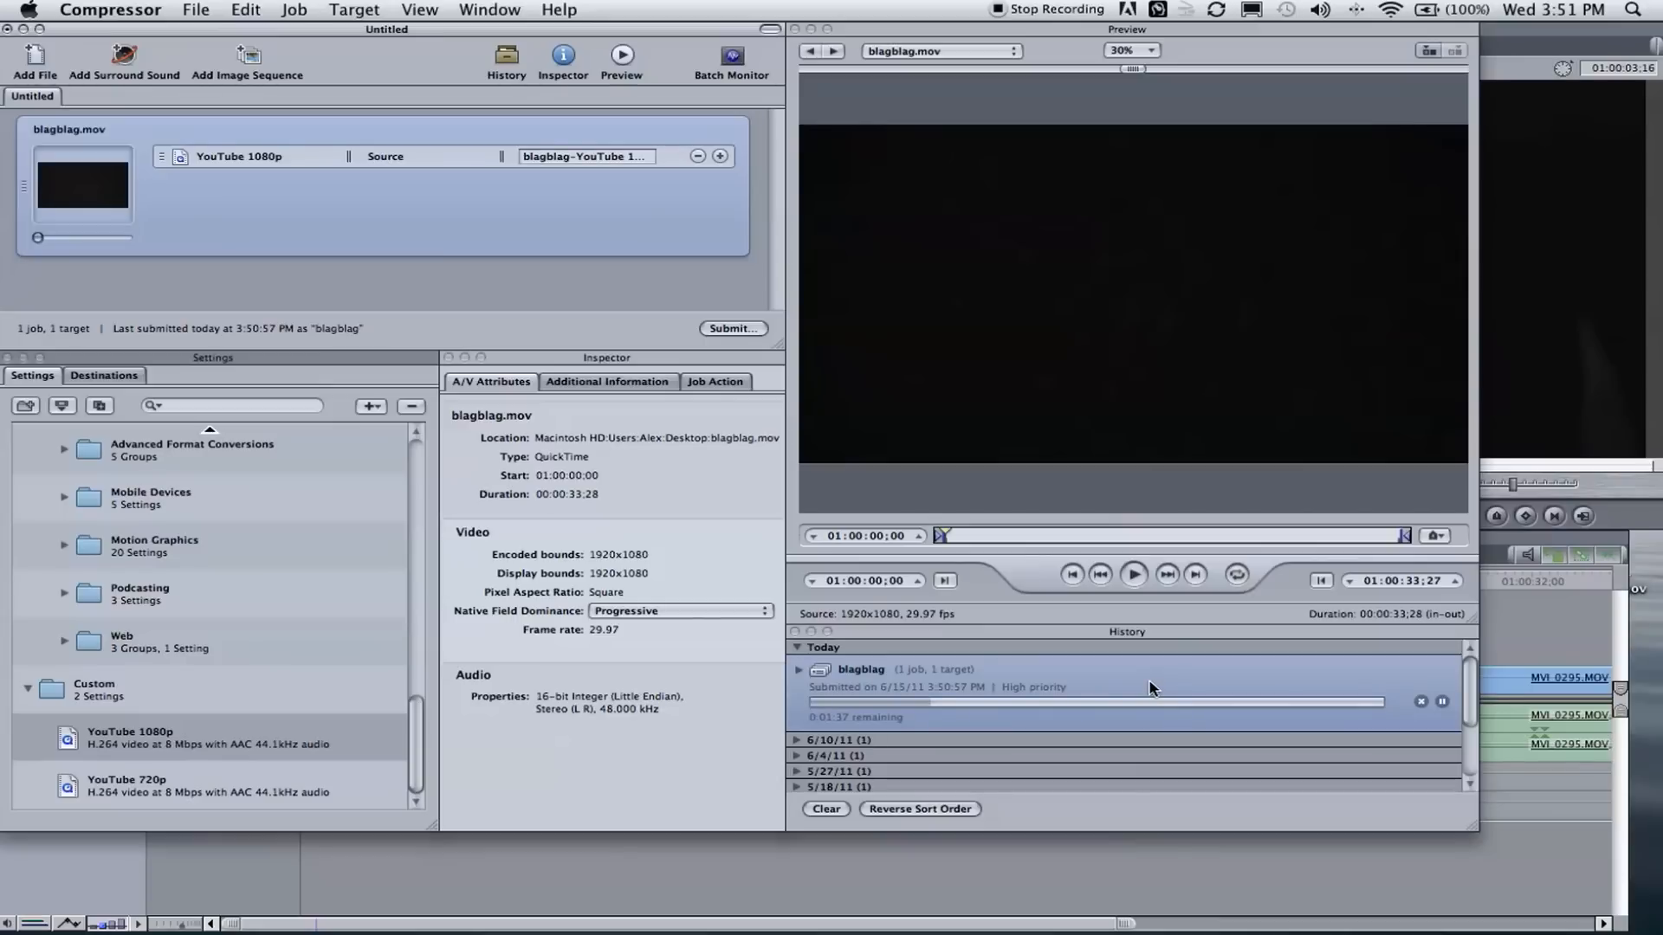
pyautogui.moveTo(1151, 690)
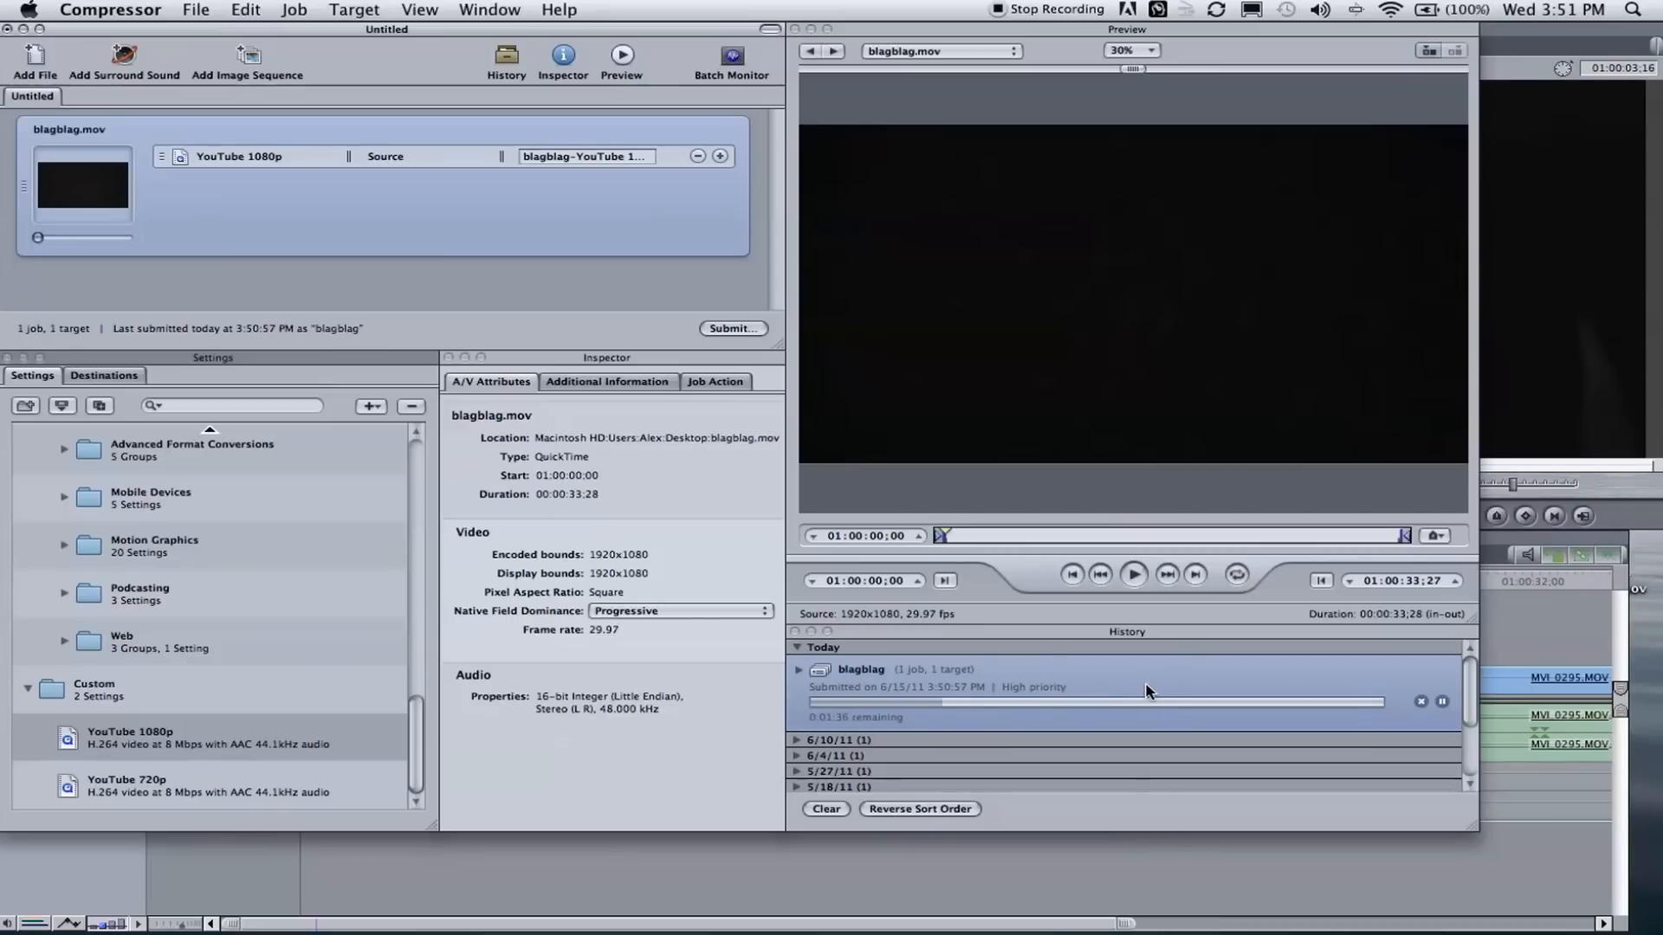
pyautogui.moveTo(875, 674)
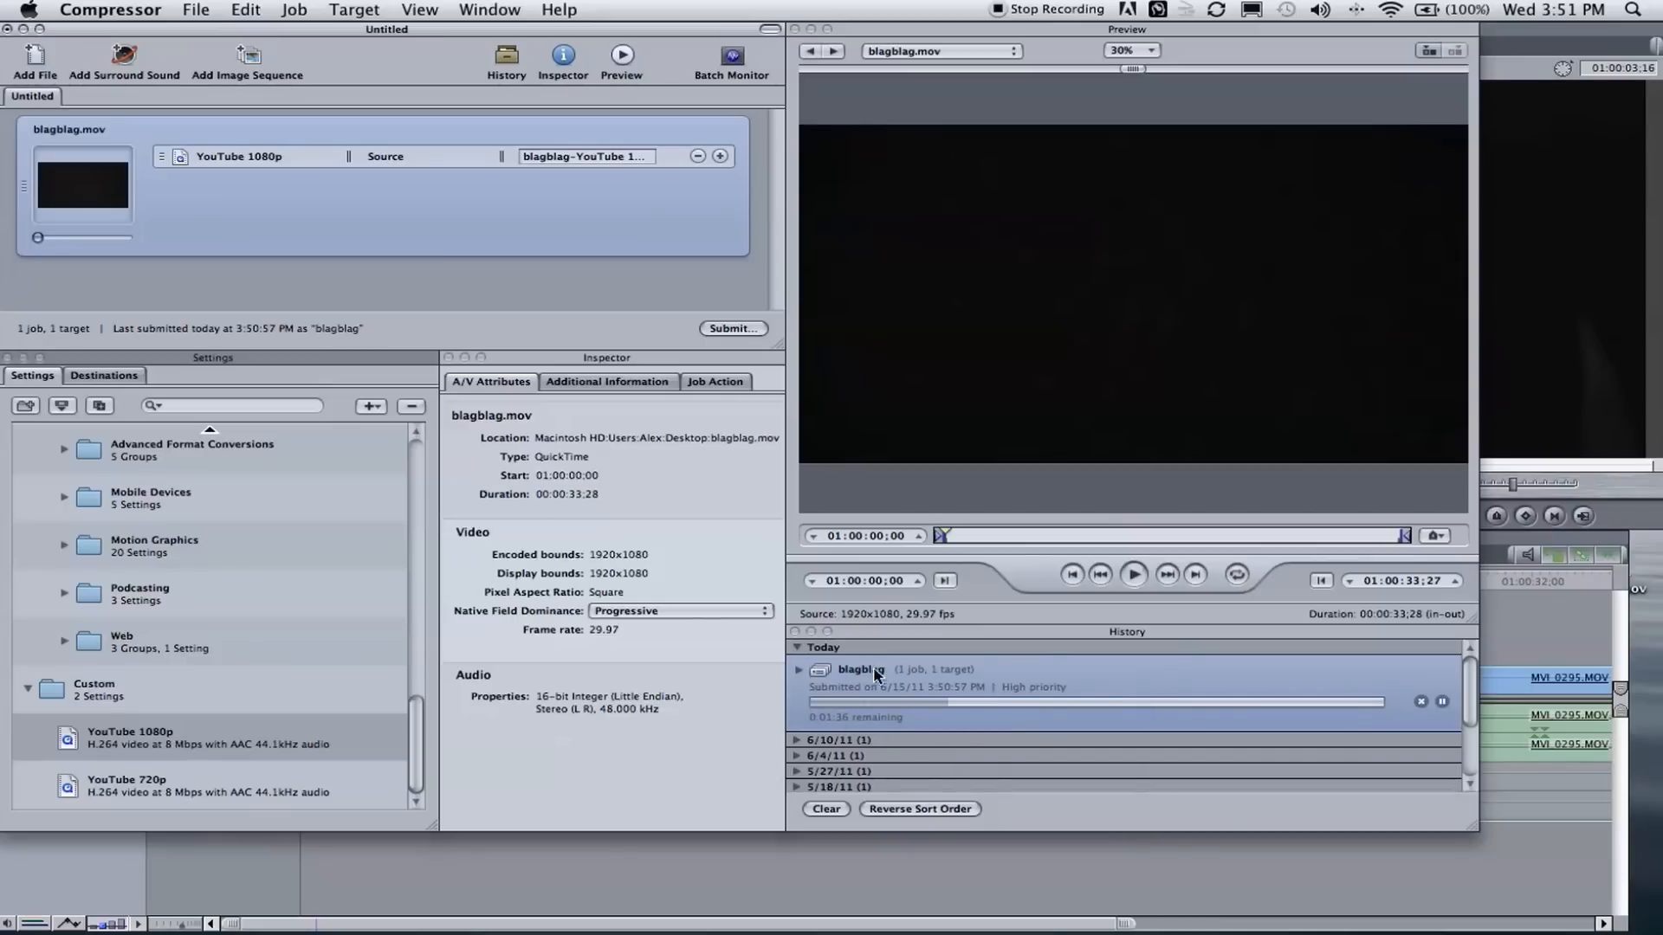
pyautogui.moveTo(1038, 731)
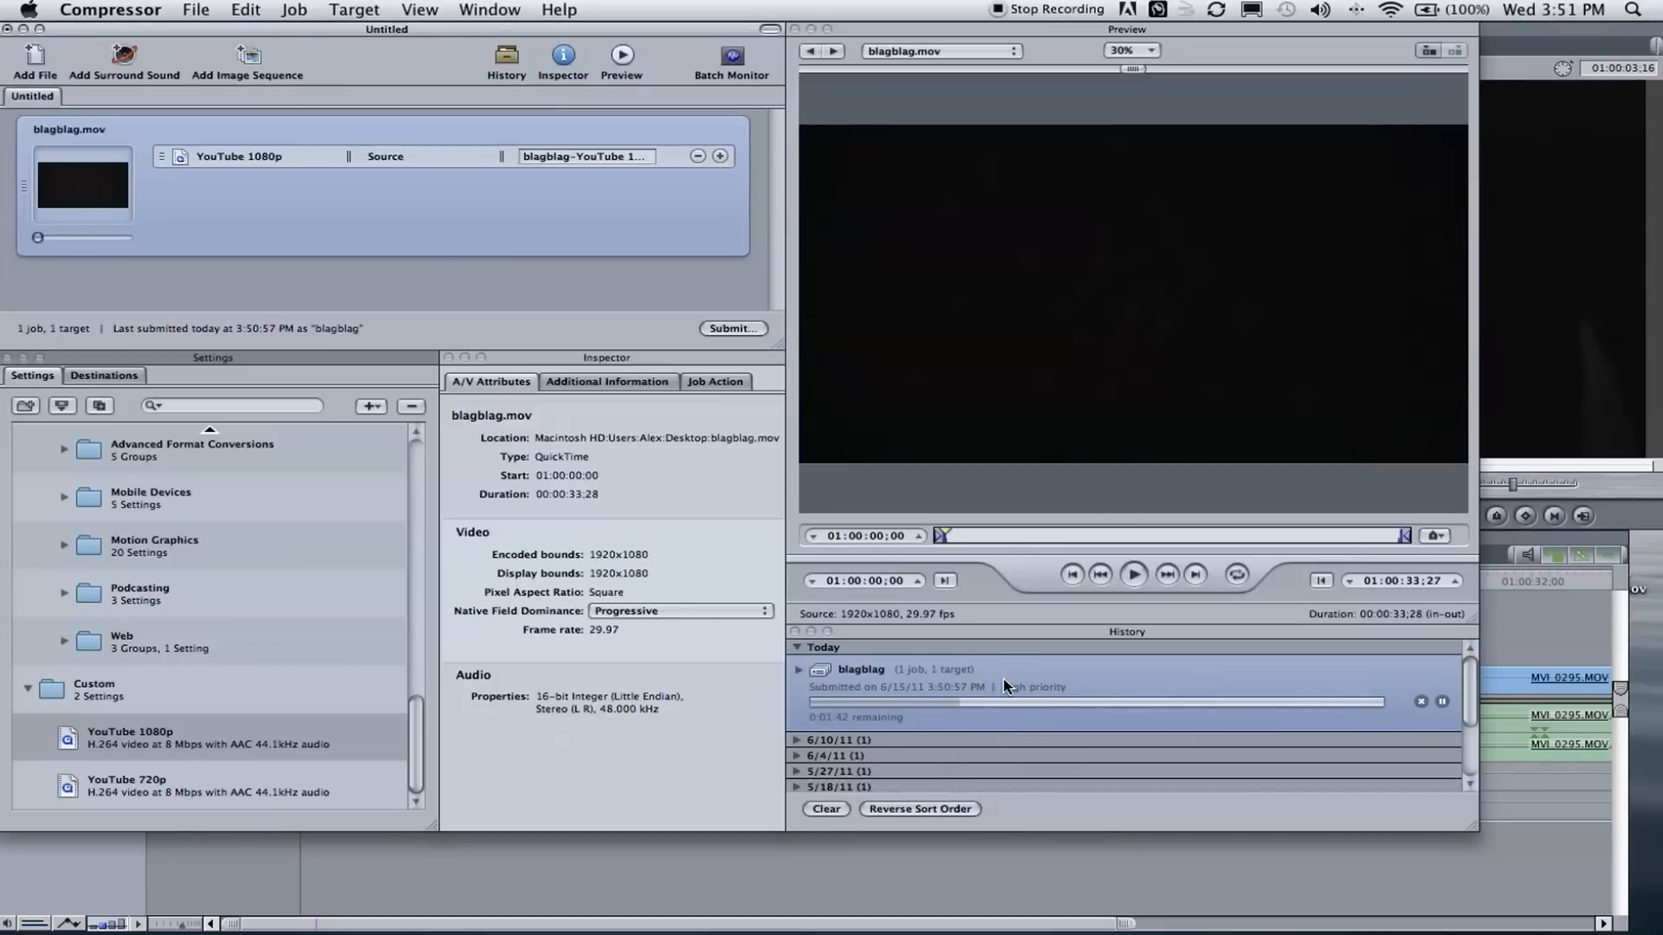
pyautogui.moveTo(1002, 689)
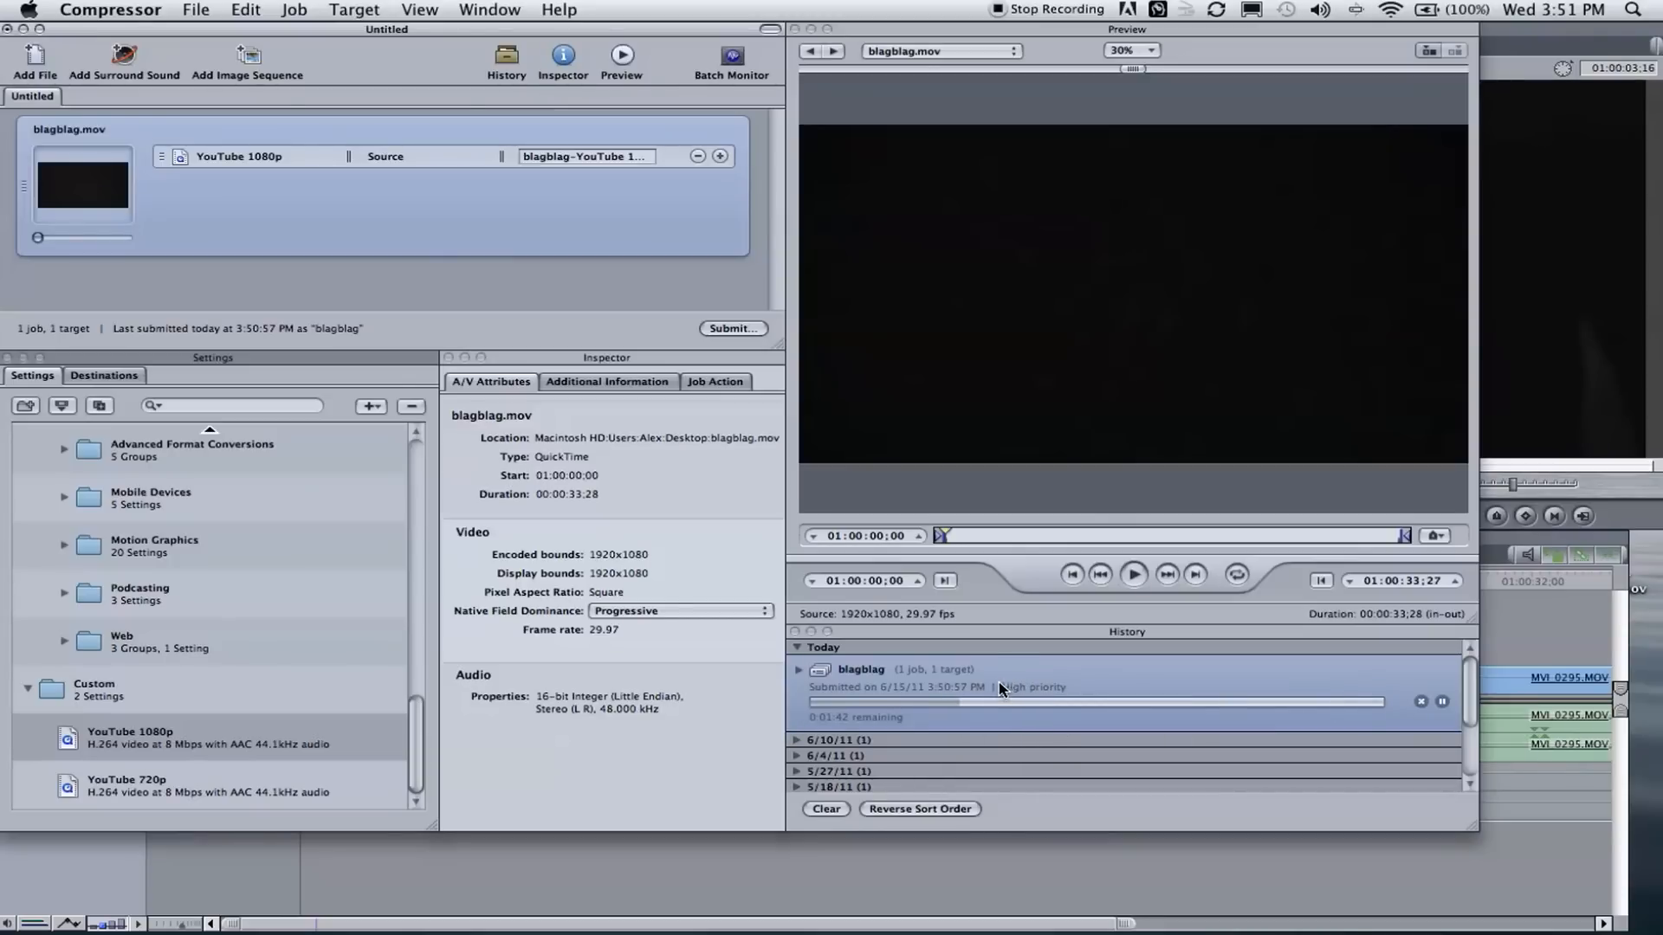
pyautogui.moveTo(359, 283)
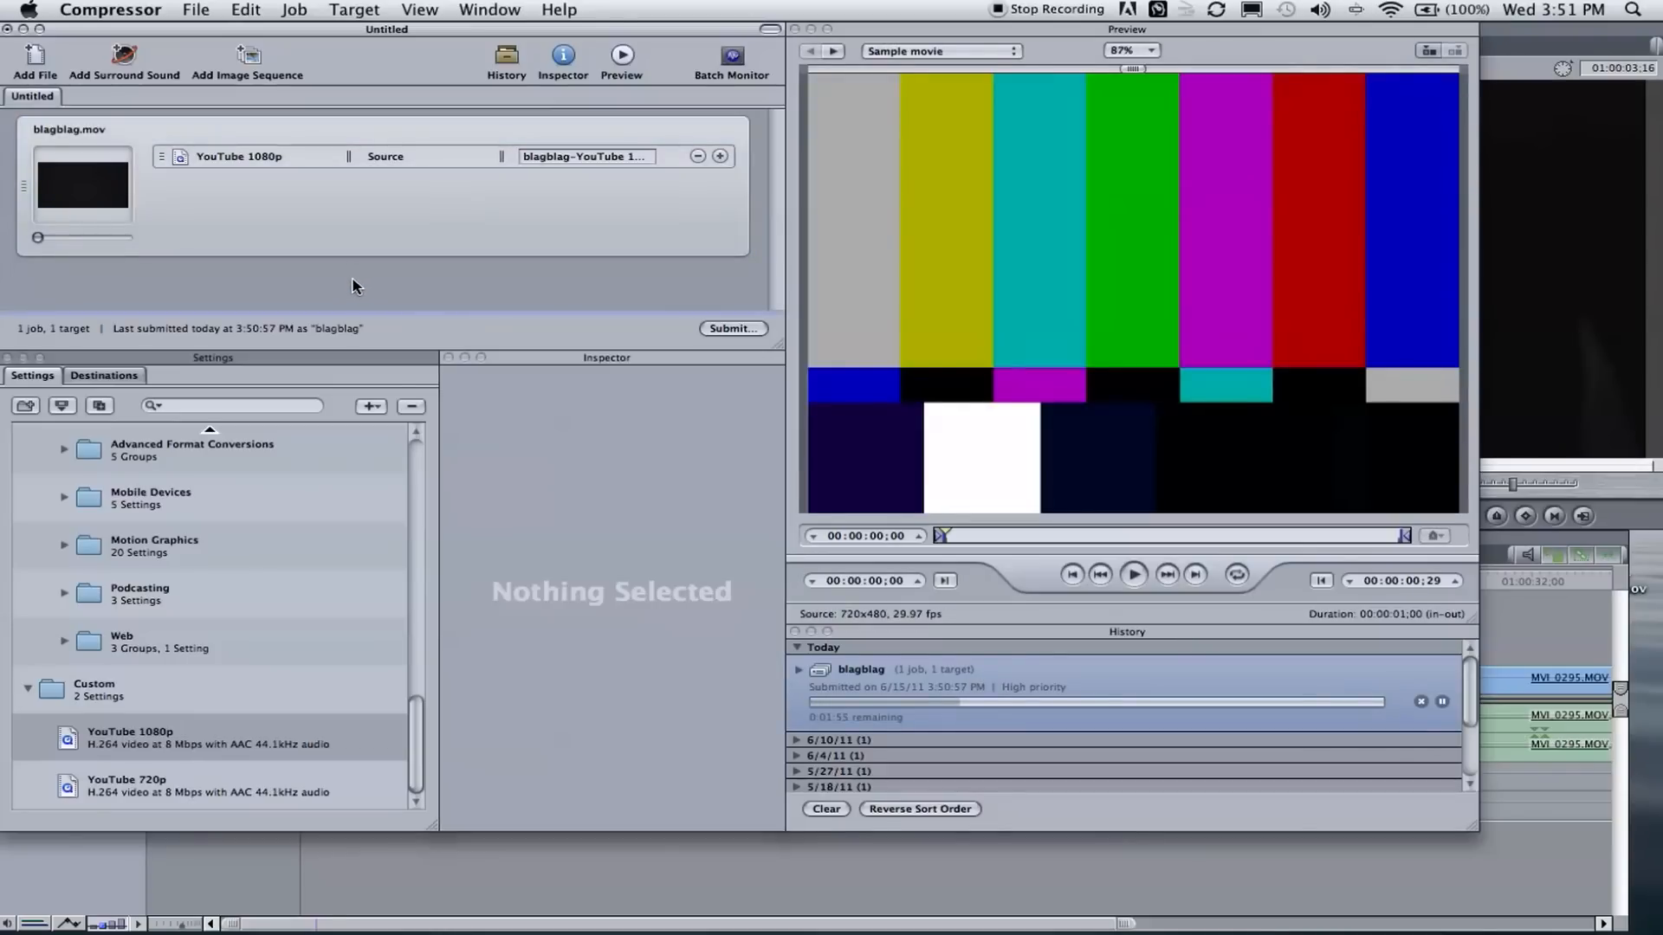
# Point the blagblag.mov YouTube 1080p target's output to the Desktop destination.
pyautogui.click(131, 737)
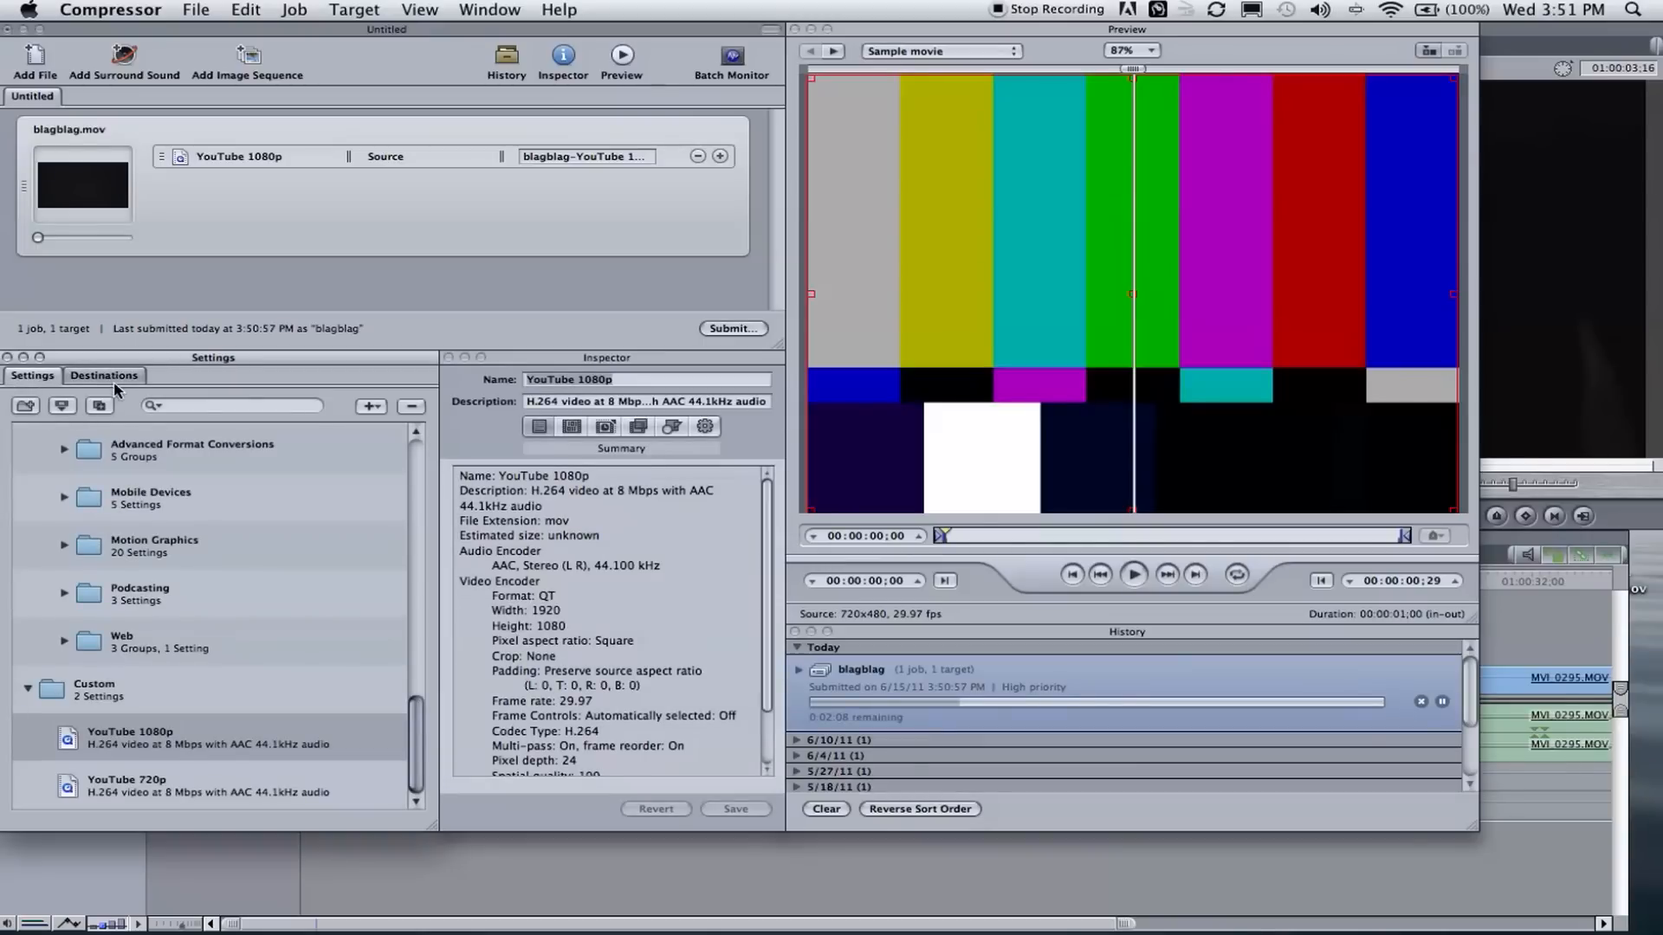
pyautogui.click(103, 375)
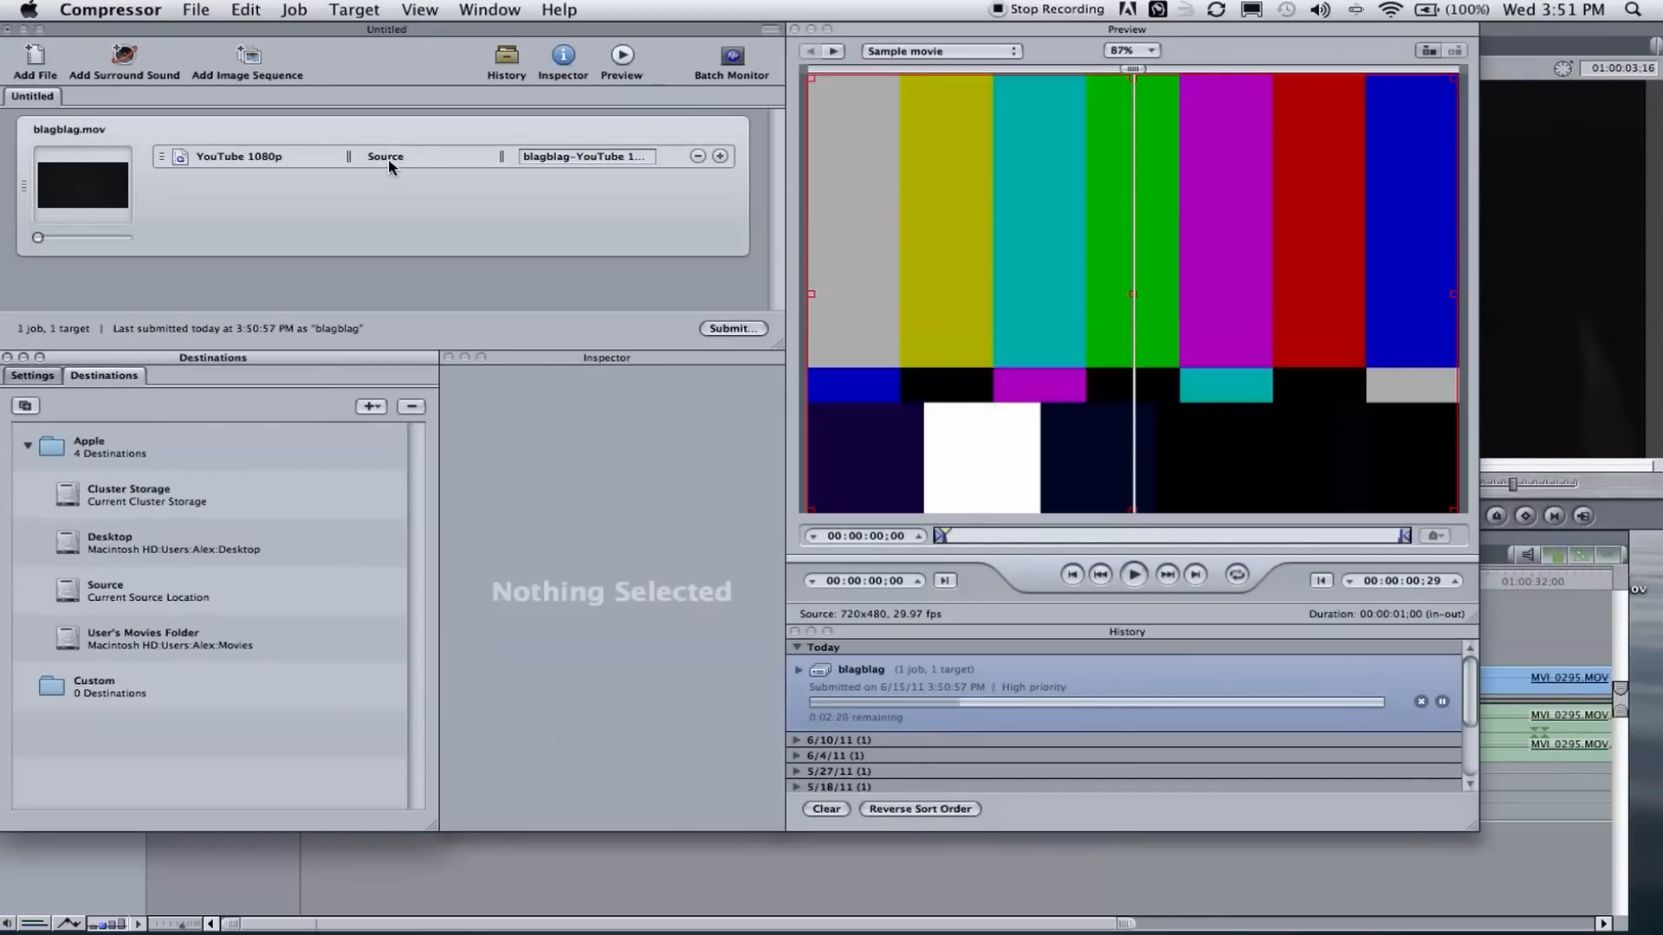
pyautogui.moveTo(414, 167)
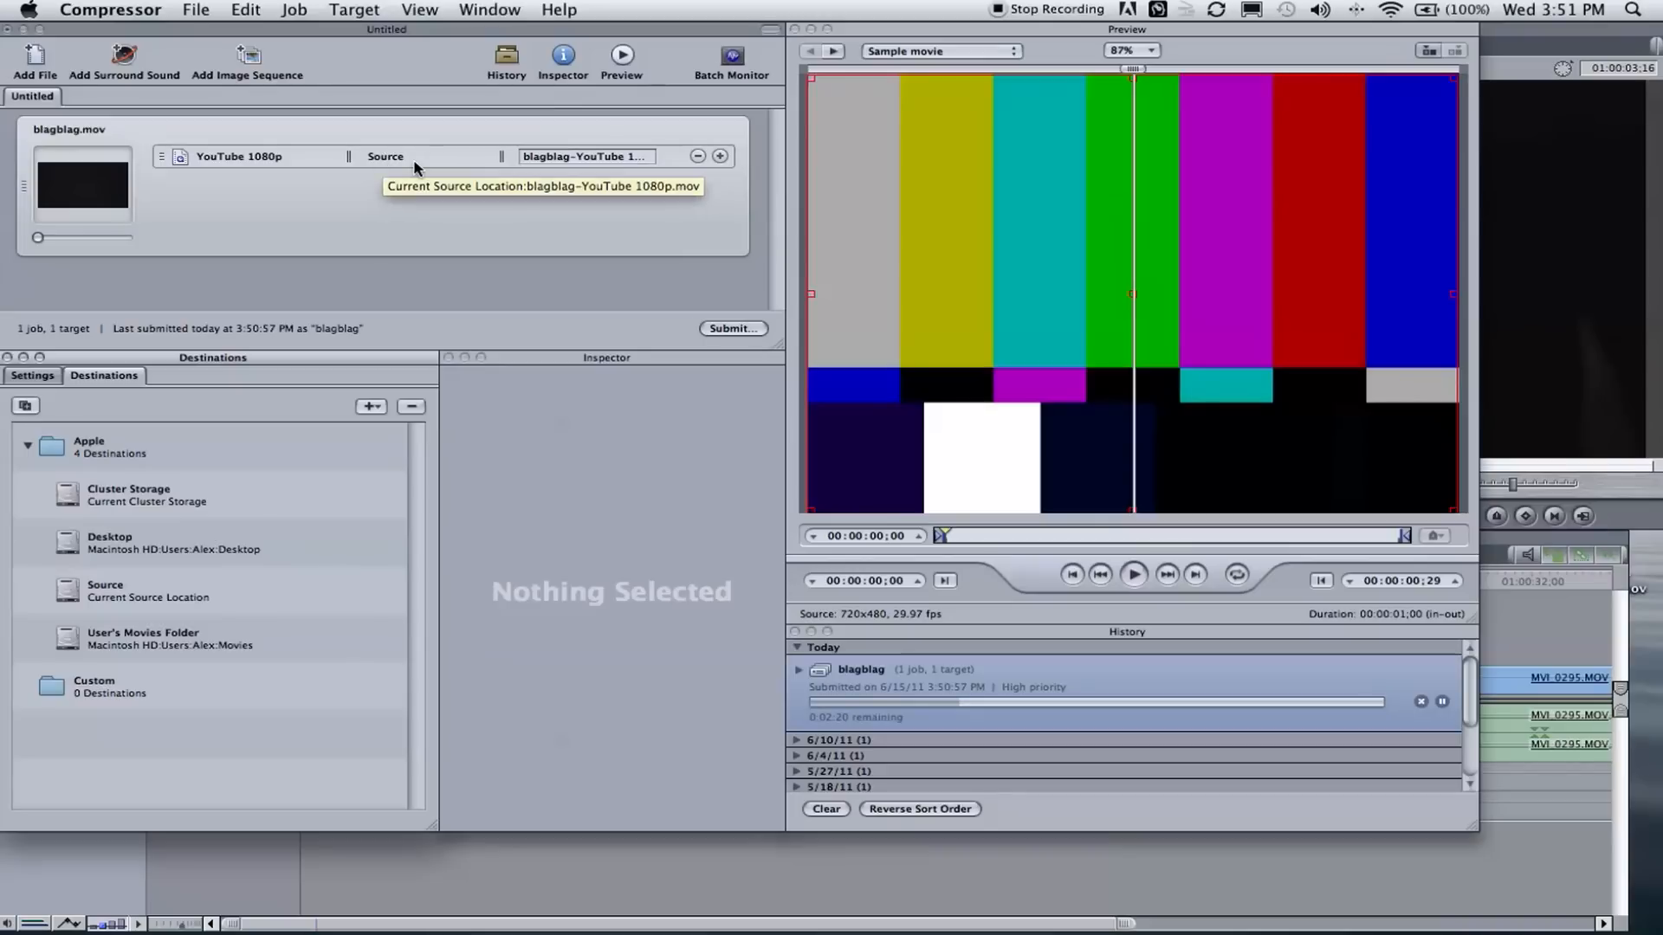
pyautogui.moveTo(499, 329)
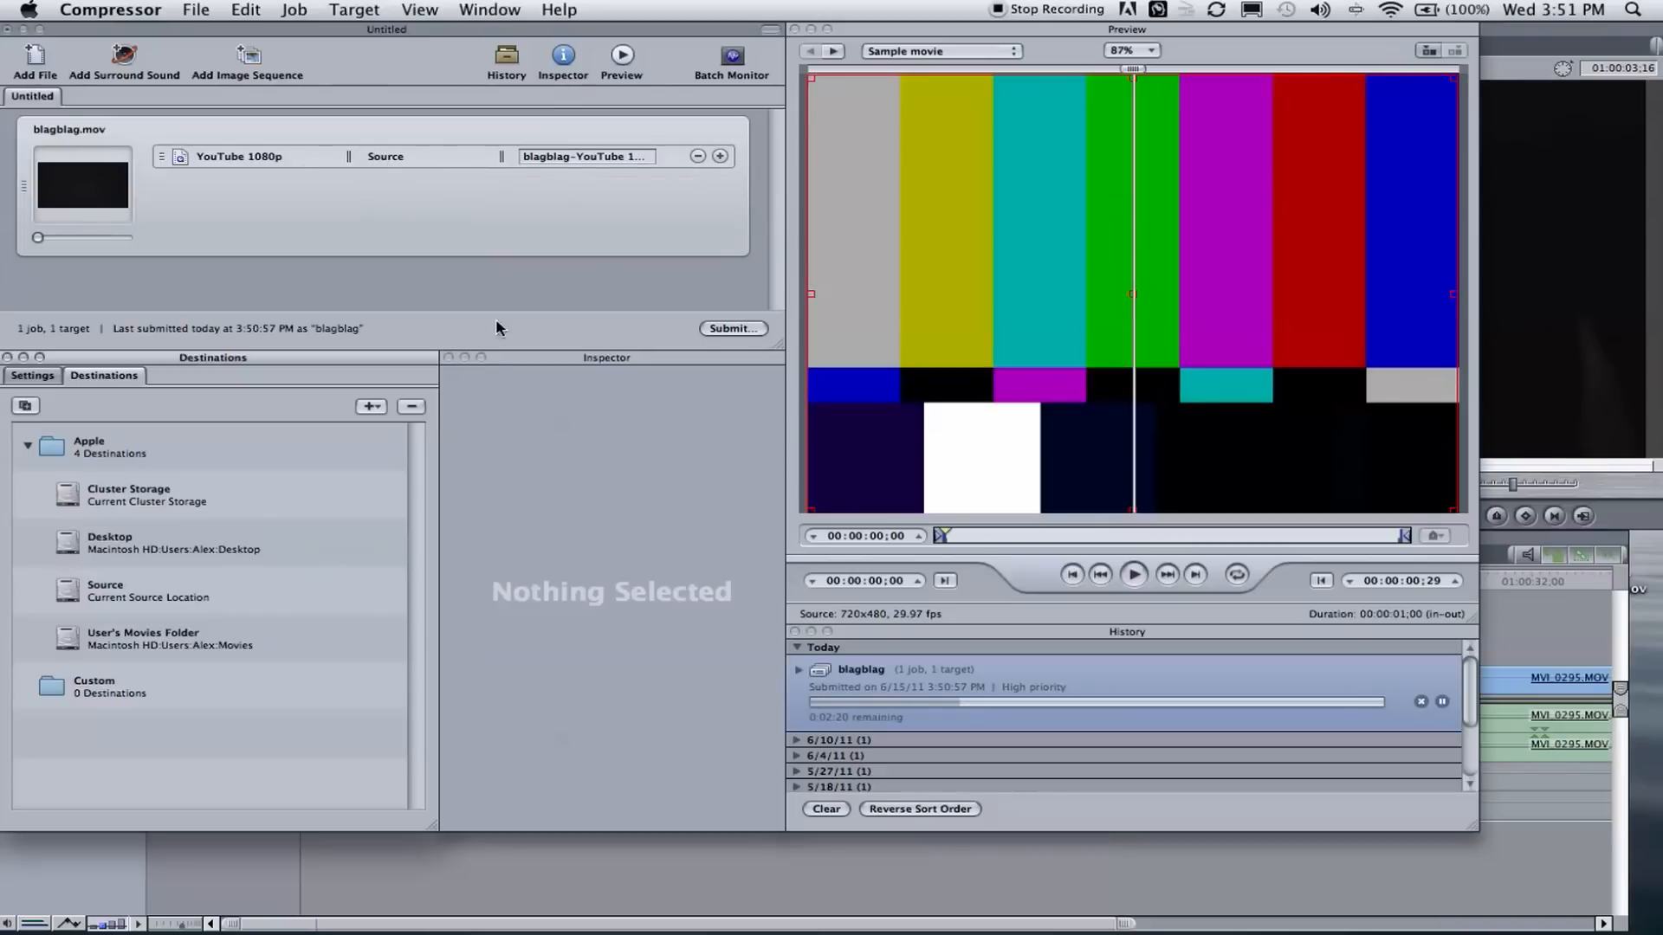
pyautogui.moveTo(461, 294)
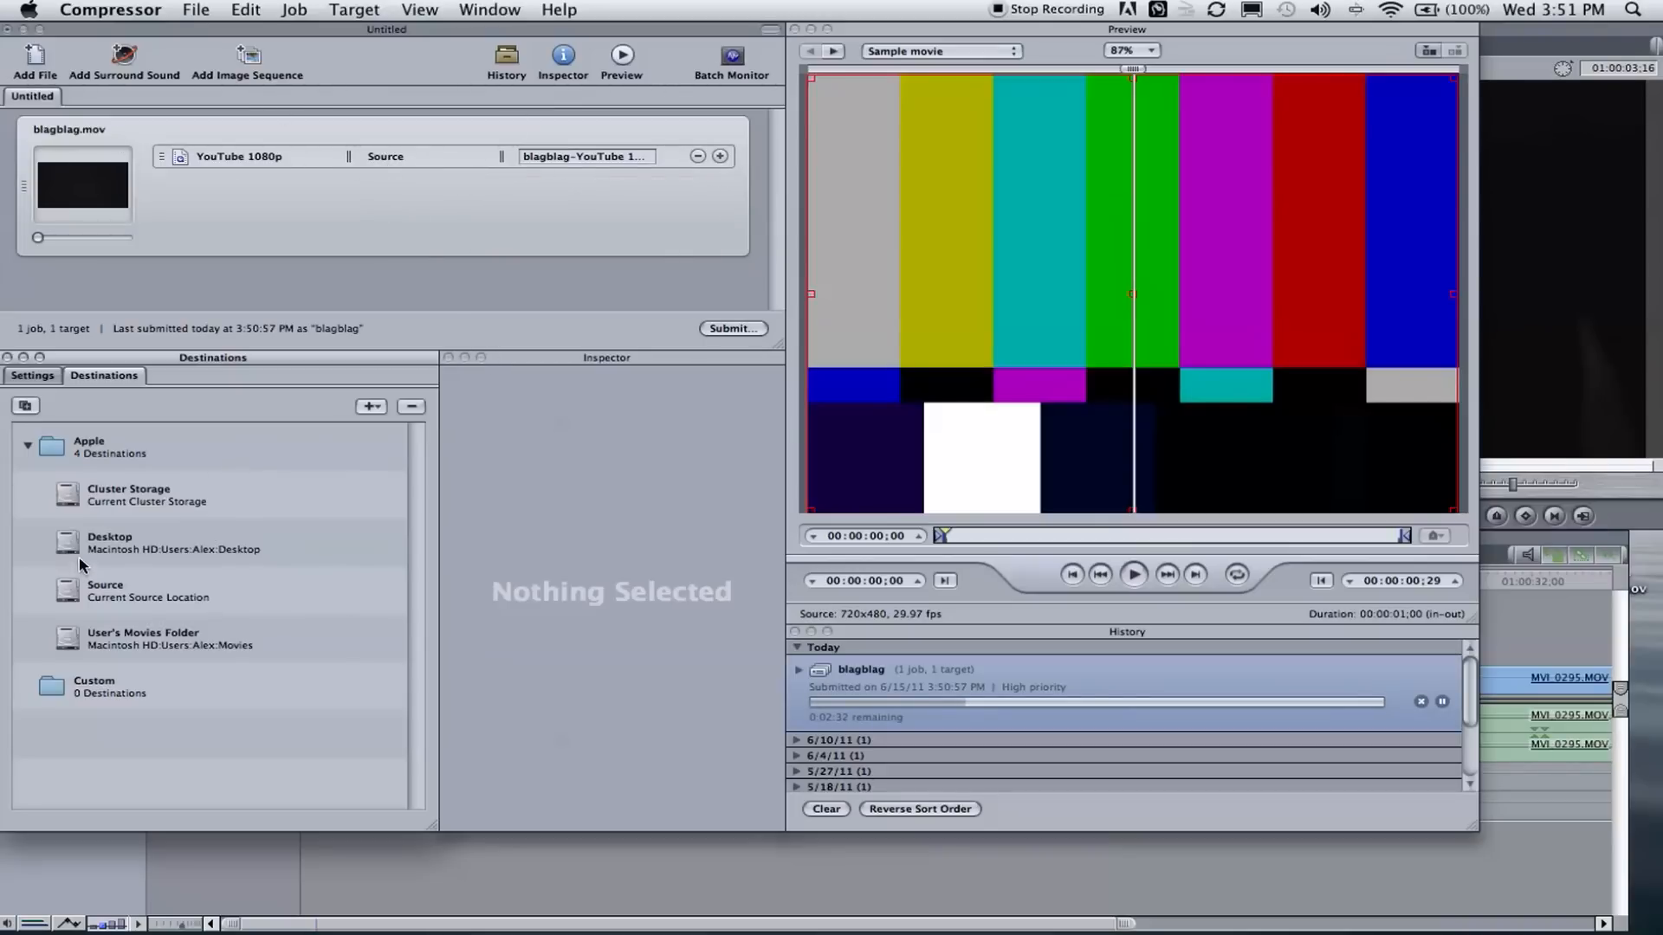
pyautogui.click(110, 542)
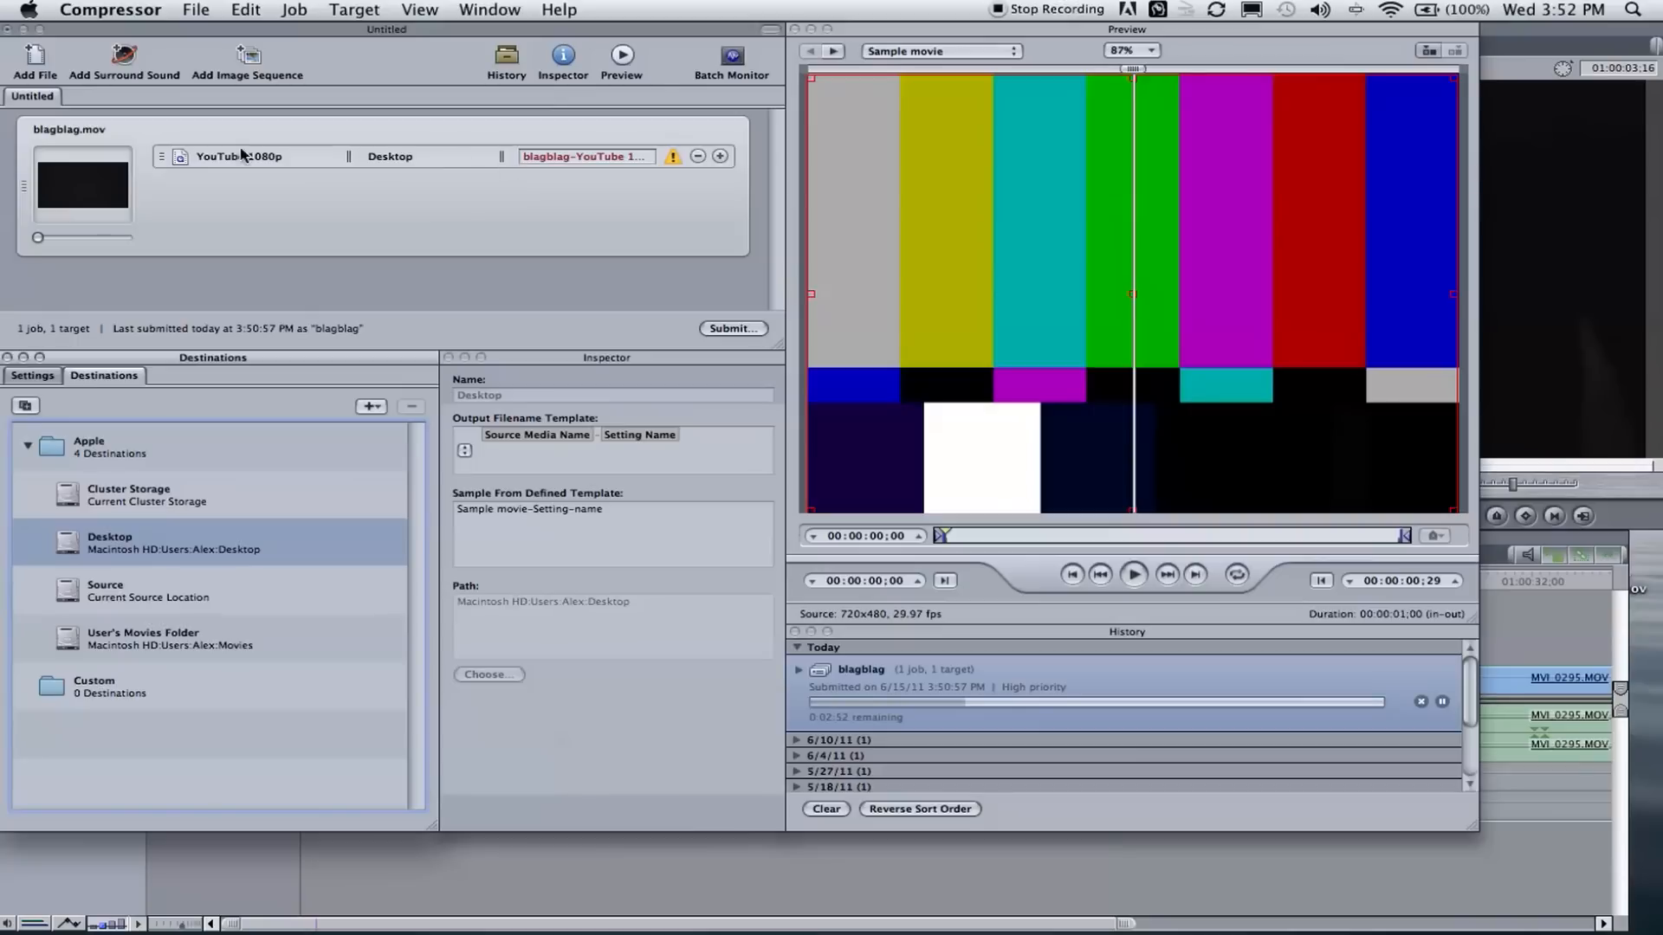
pyautogui.moveTo(499, 190)
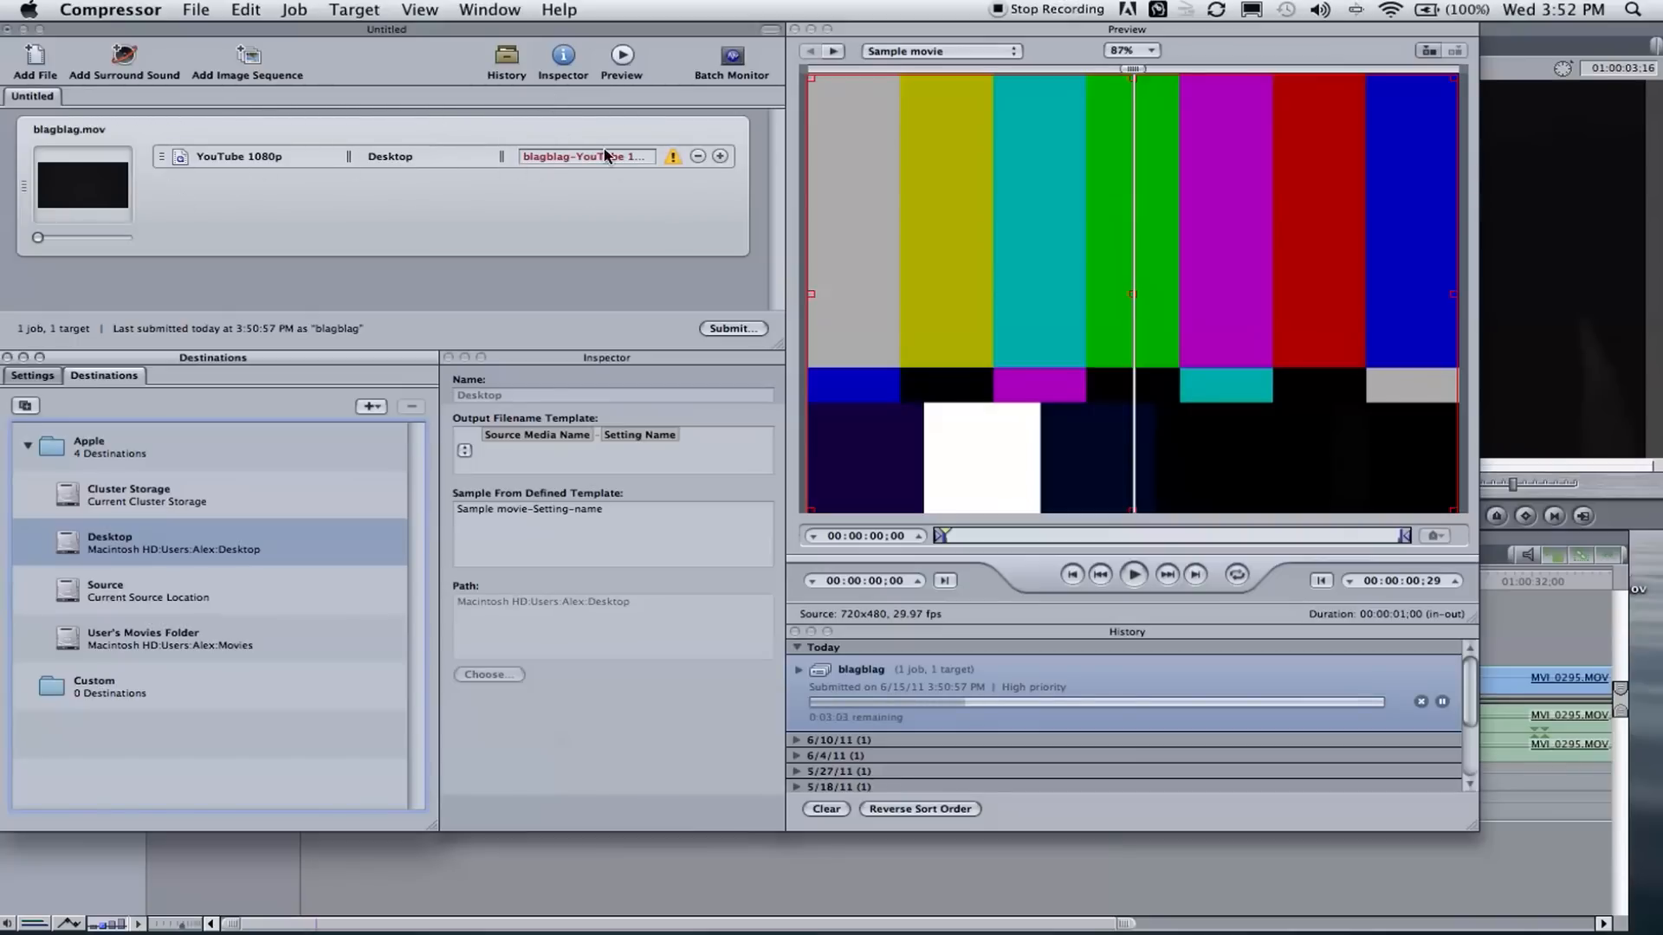
pyautogui.moveTo(973, 608)
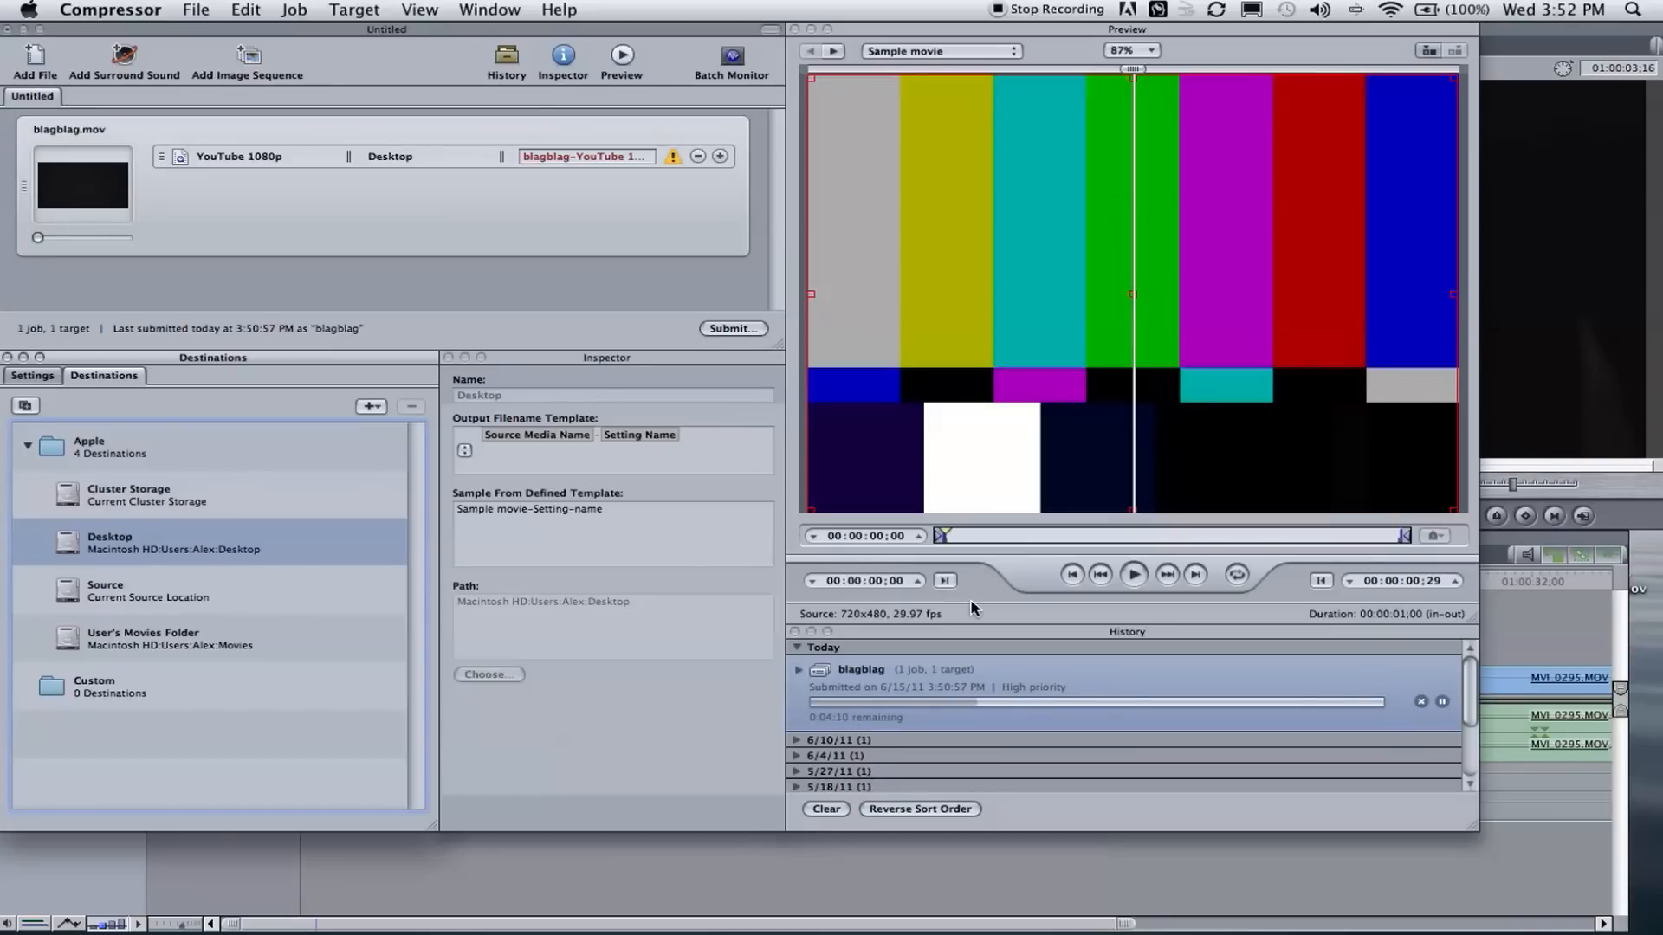
pyautogui.moveTo(756, 261)
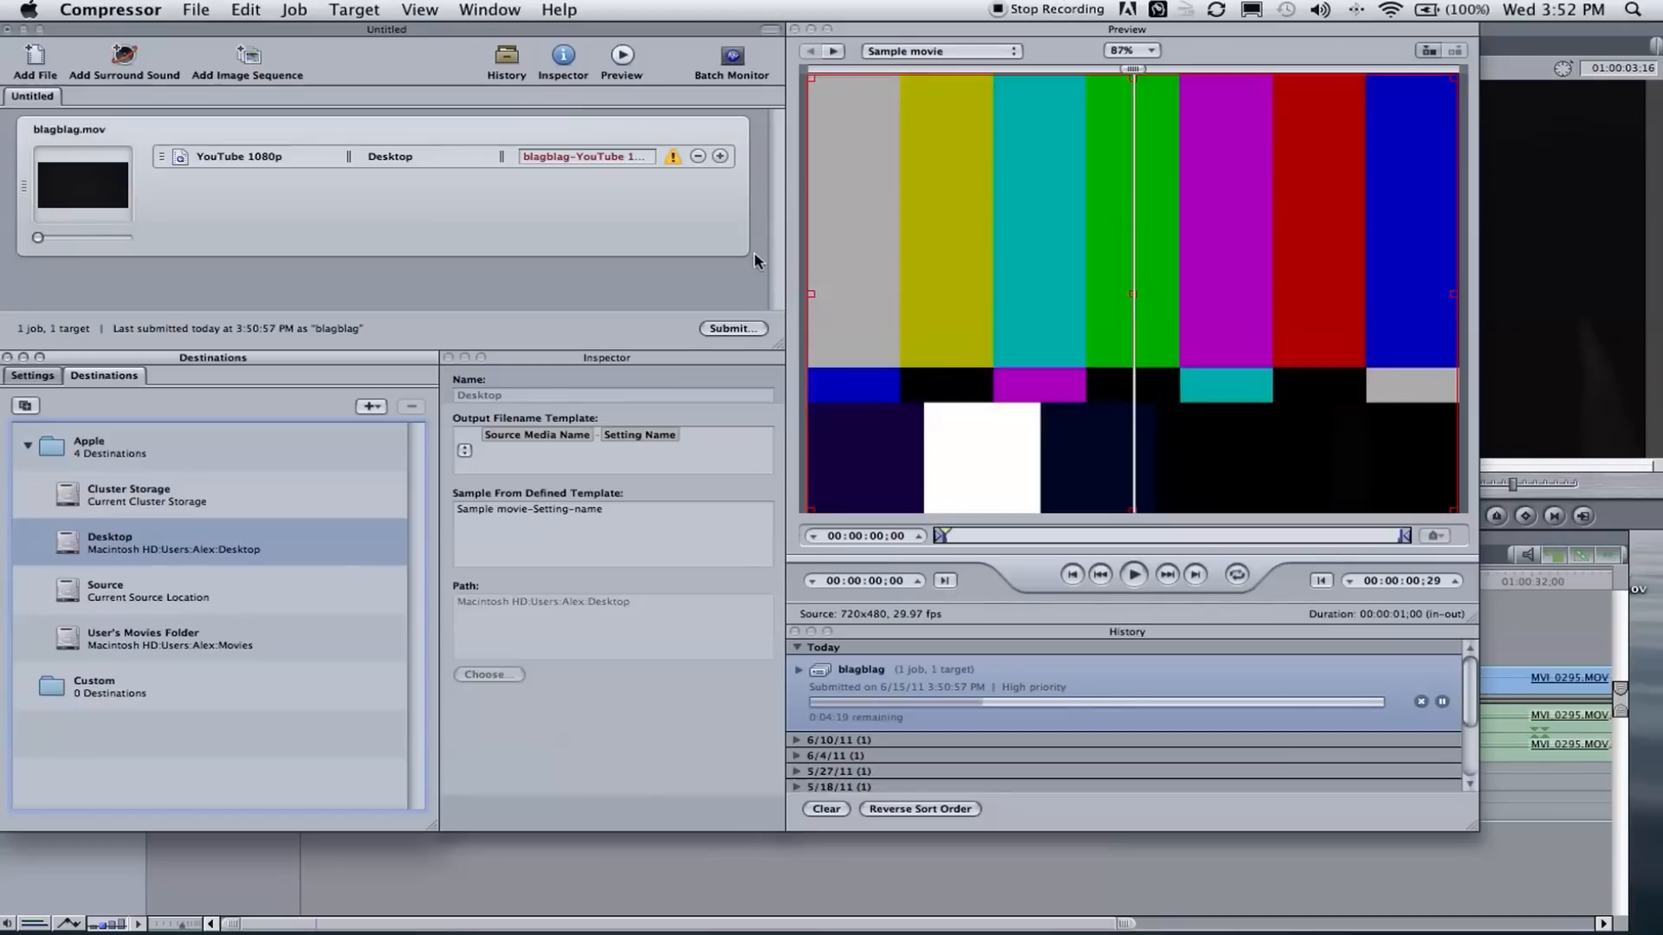
pyautogui.moveTo(746, 252)
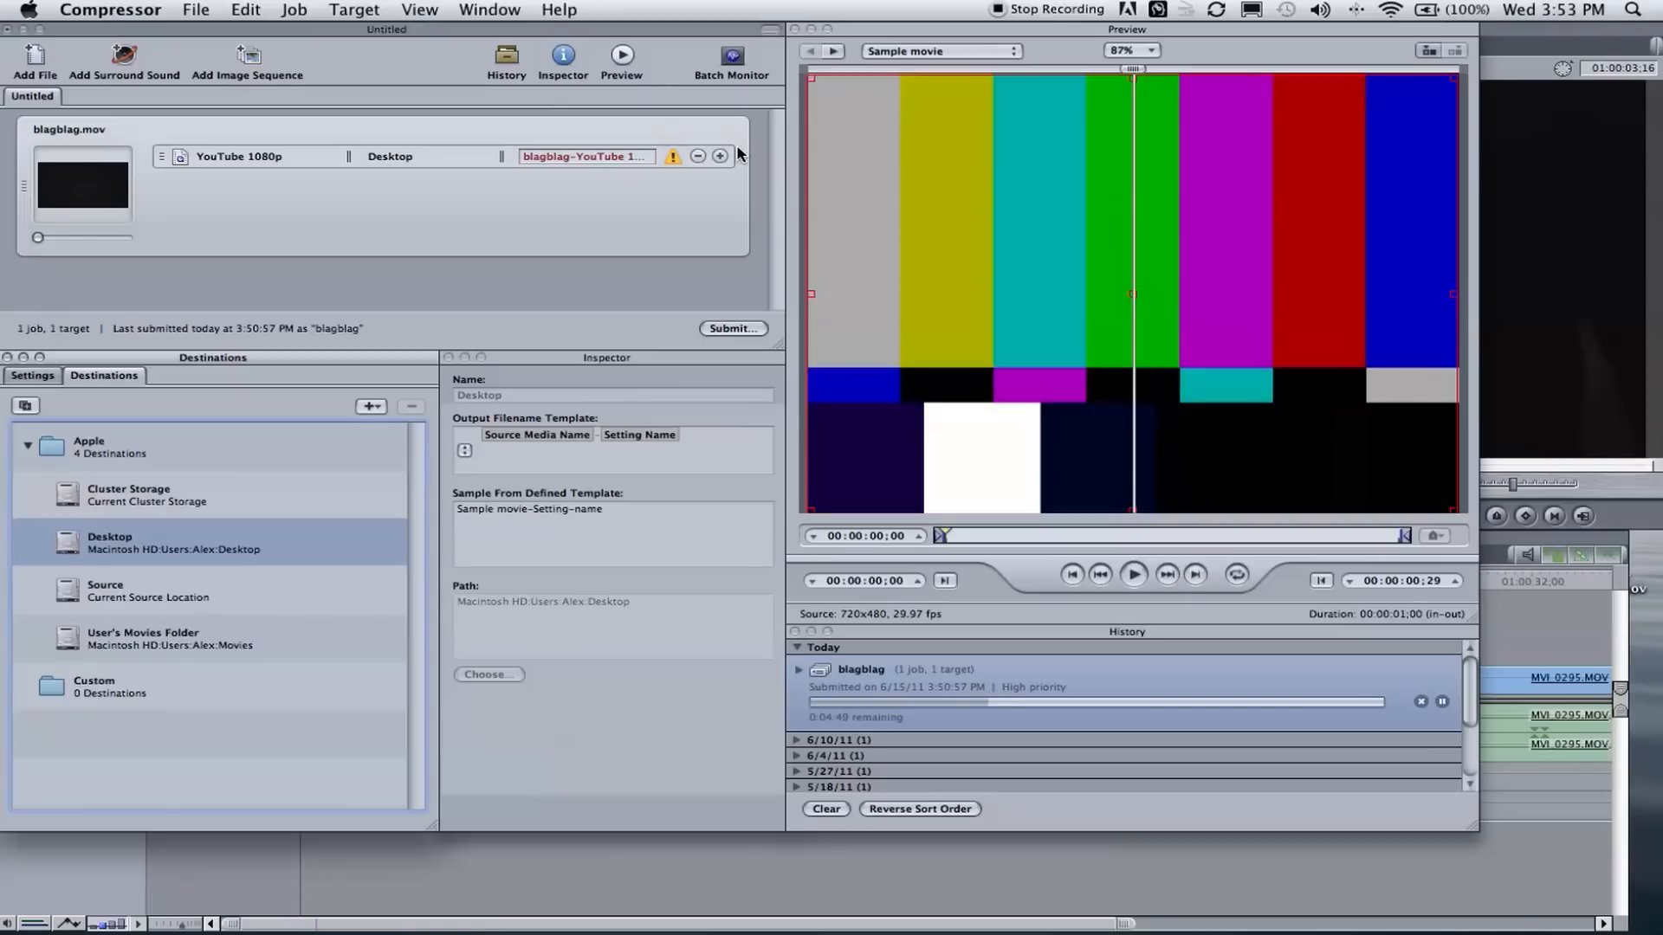
pyautogui.moveTo(658, 187)
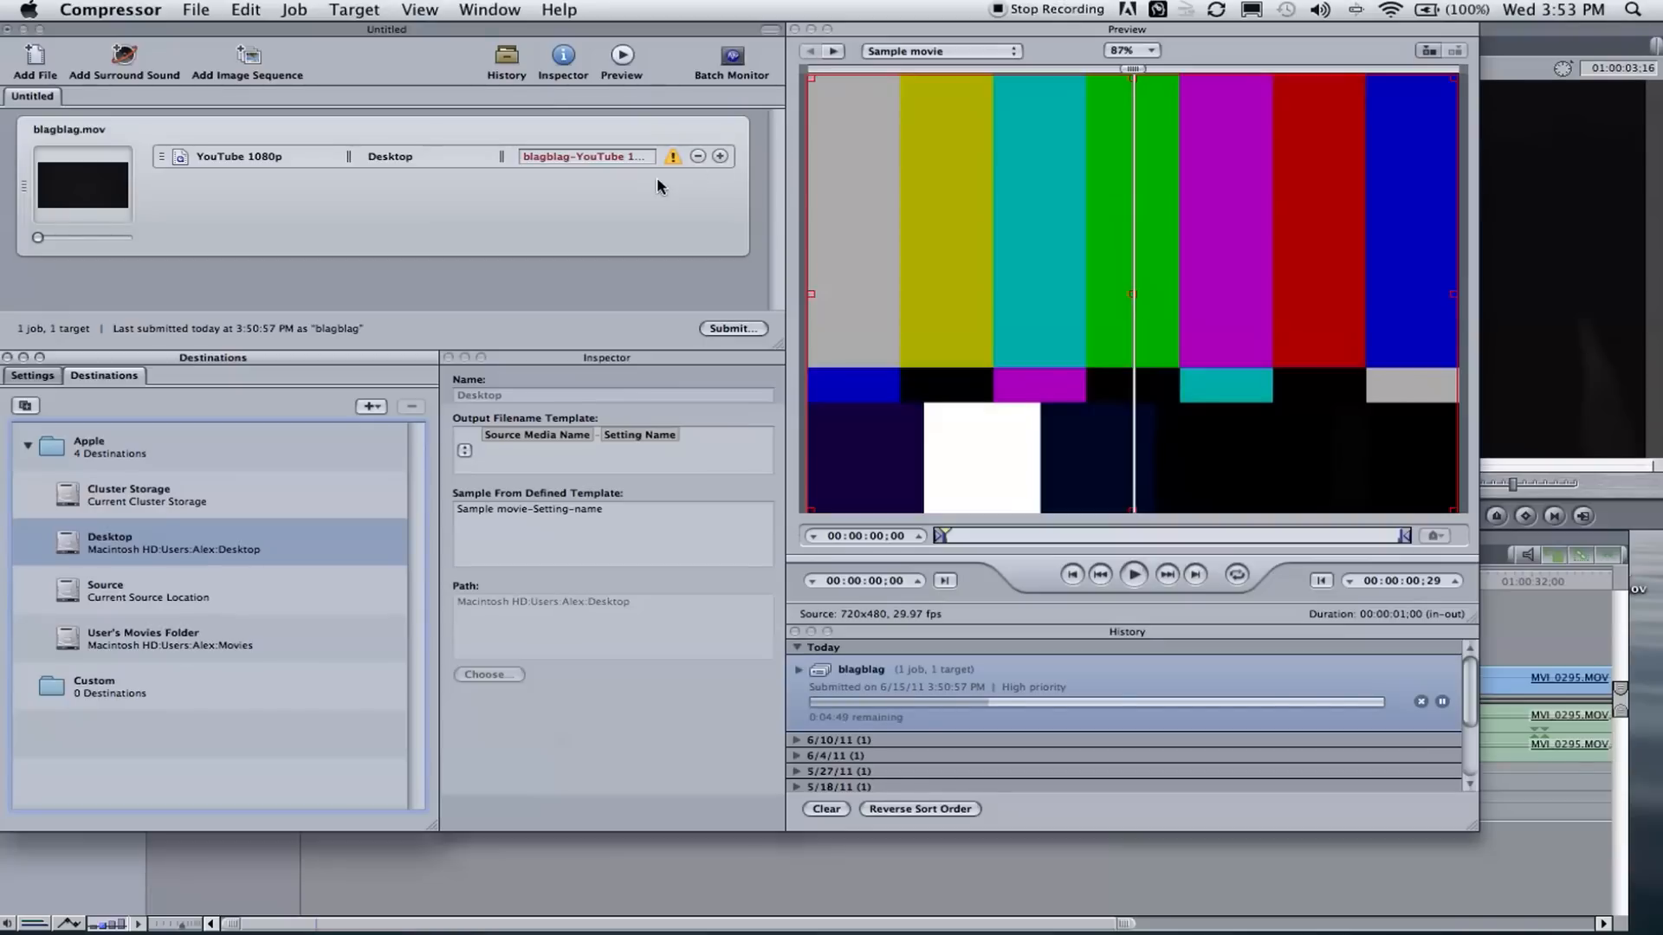